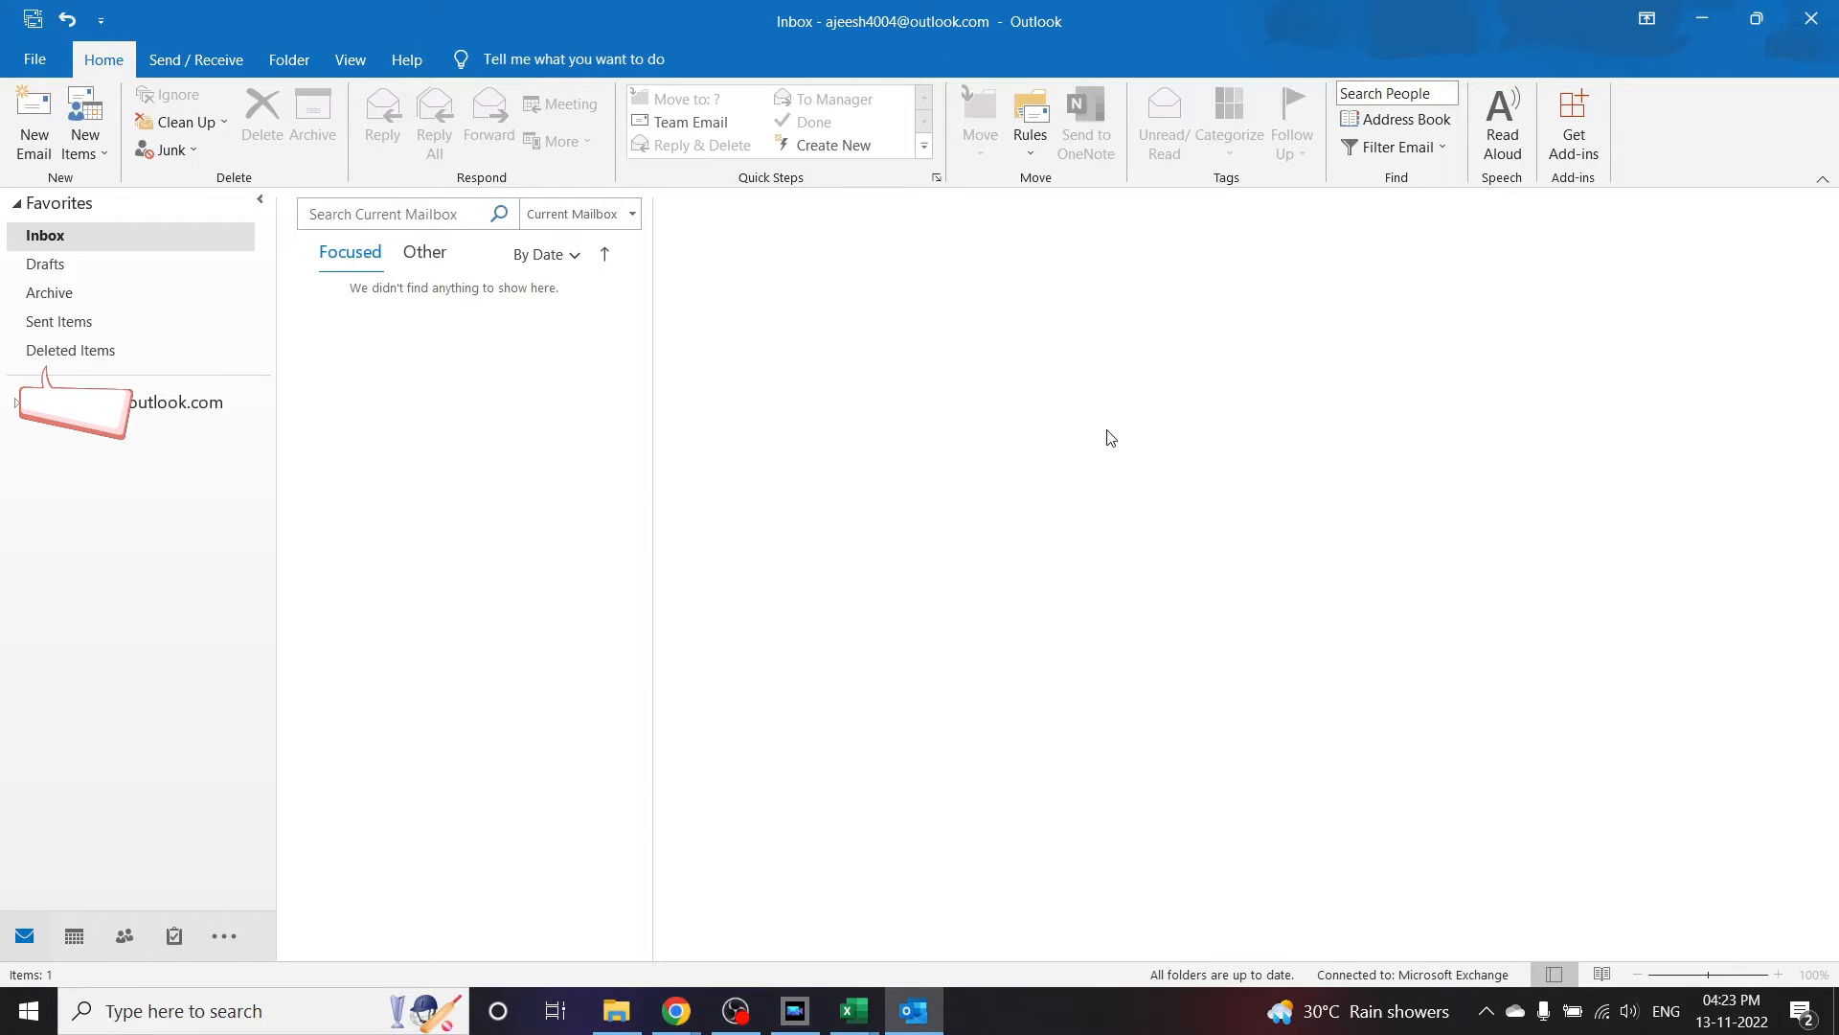
# Step: Start a blank new Appointment from Outlook's New Items list
pyautogui.click(82, 121)
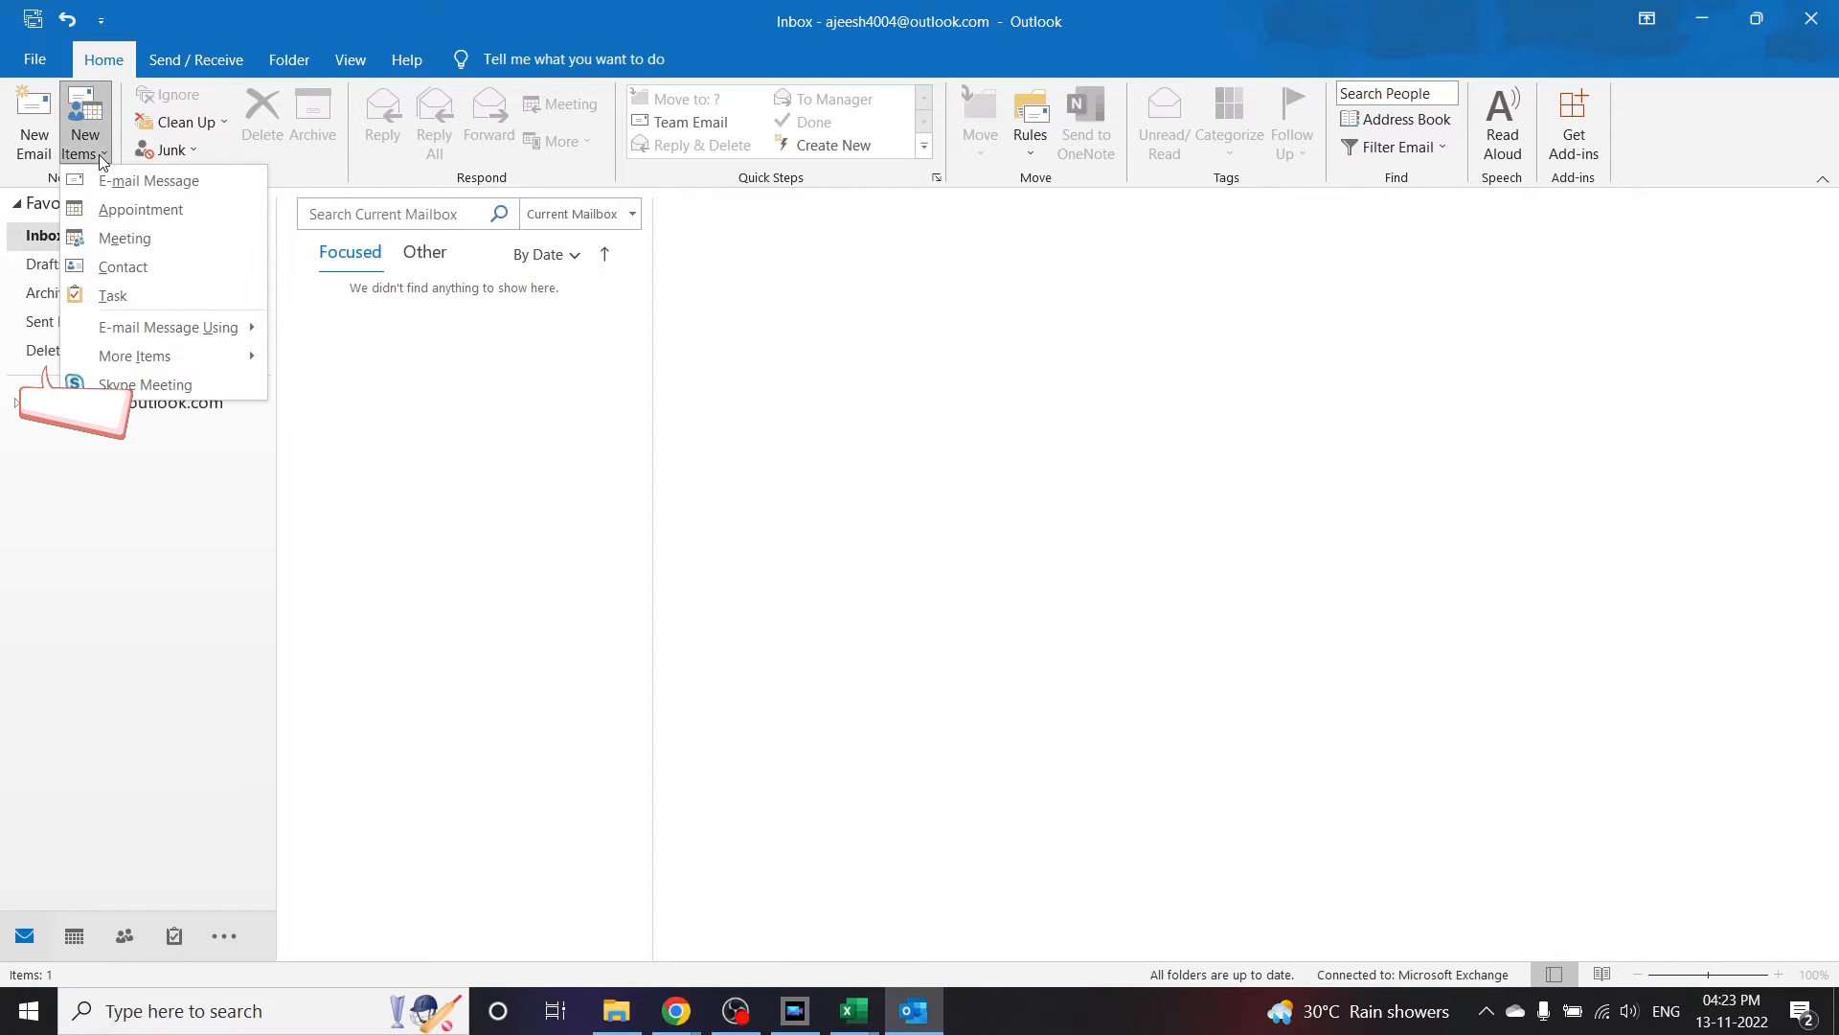
pyautogui.click(140, 208)
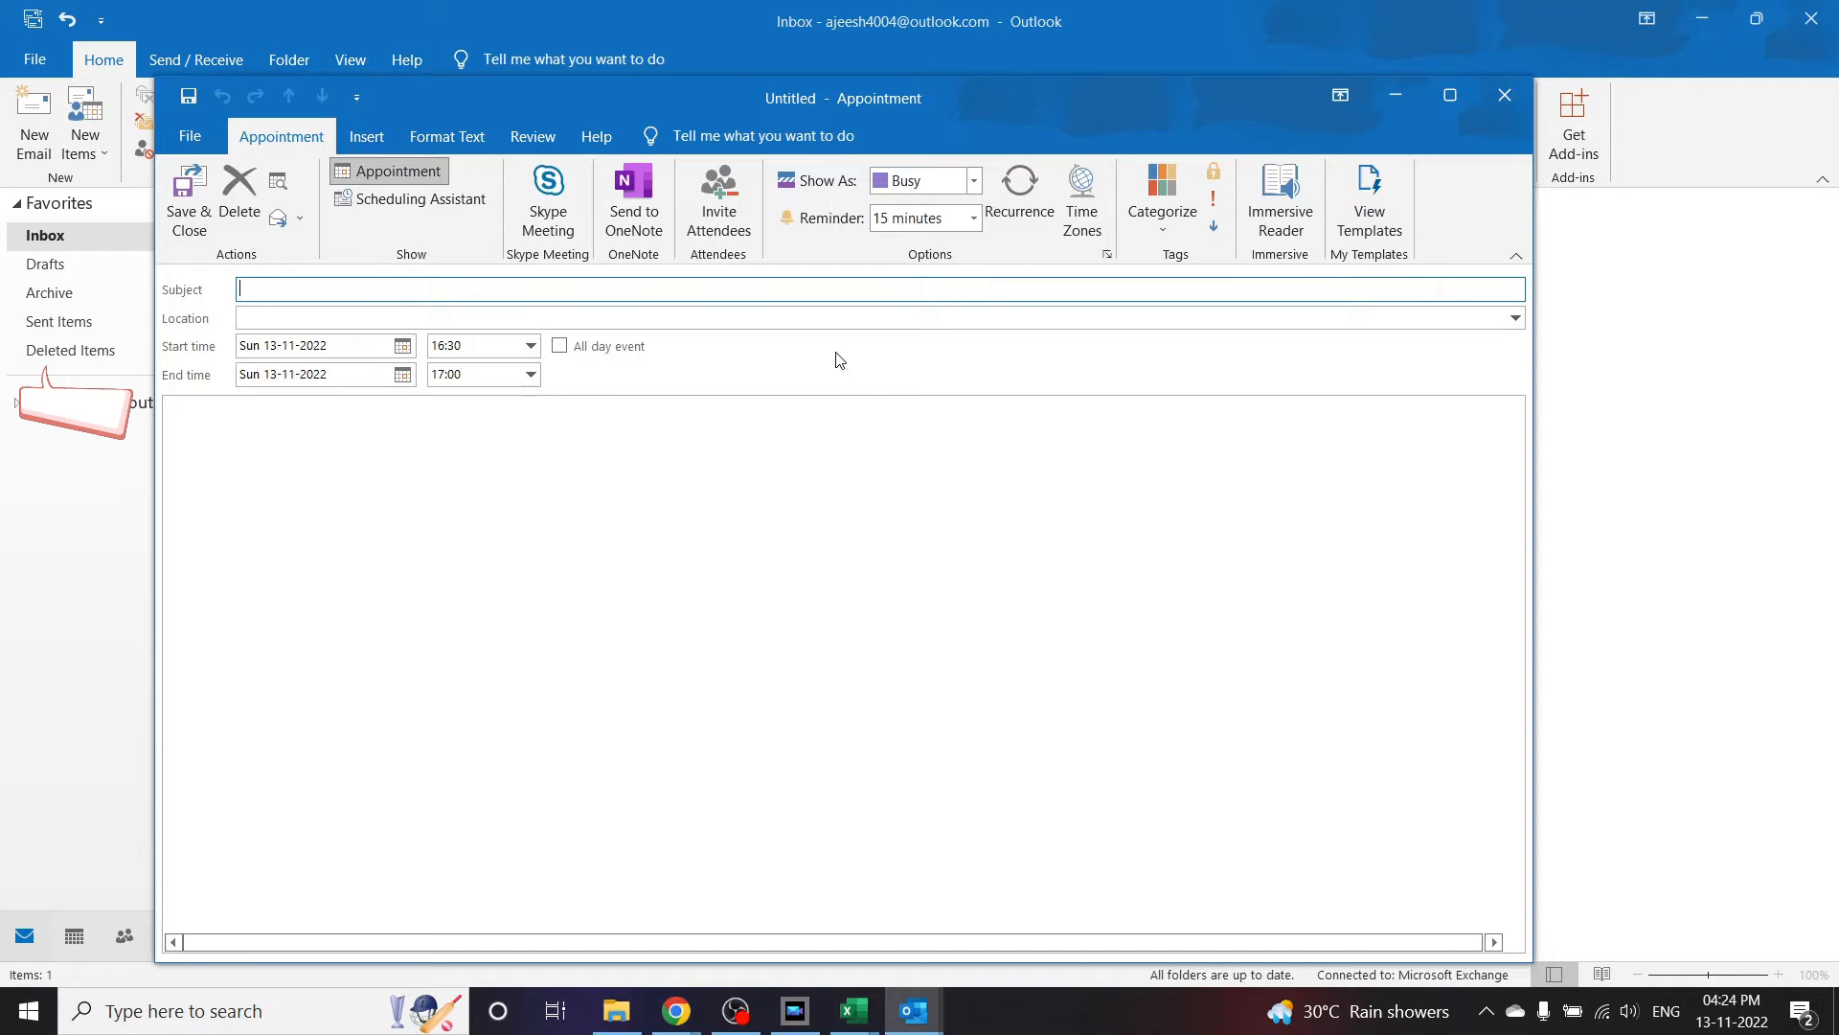
pyautogui.click(855, 1009)
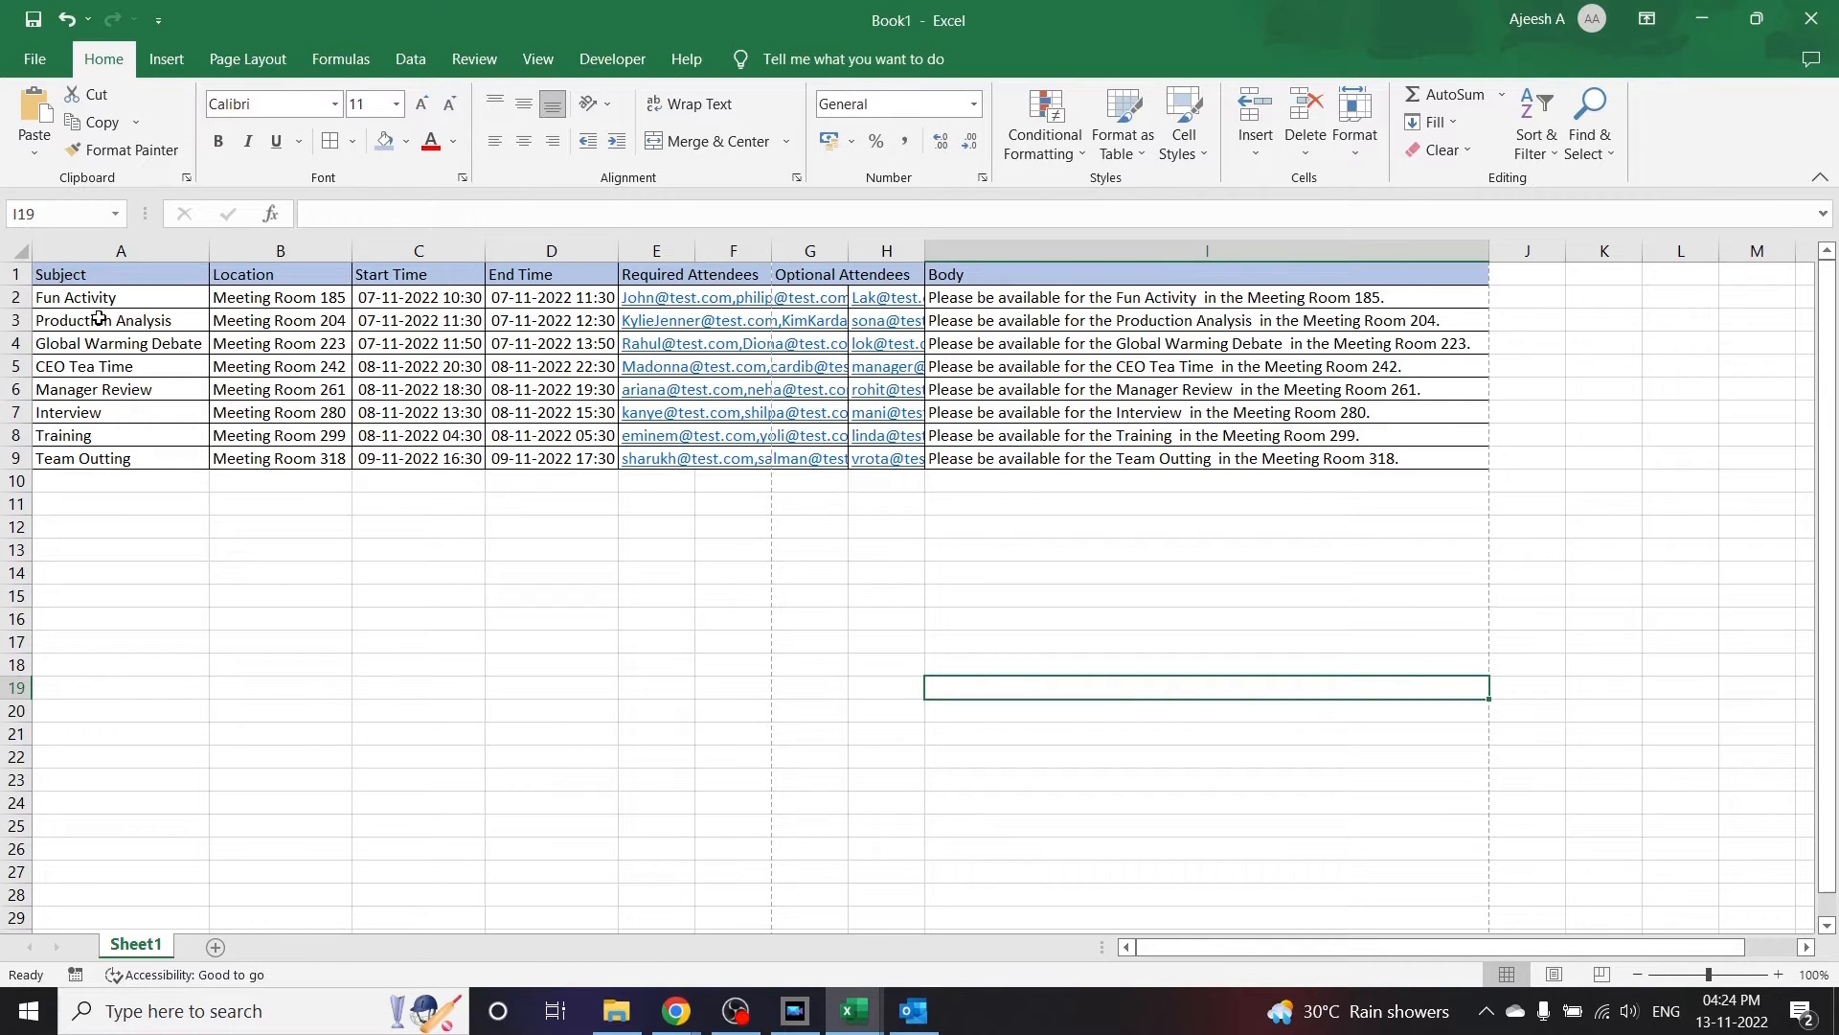
pyautogui.moveTo(150, 531)
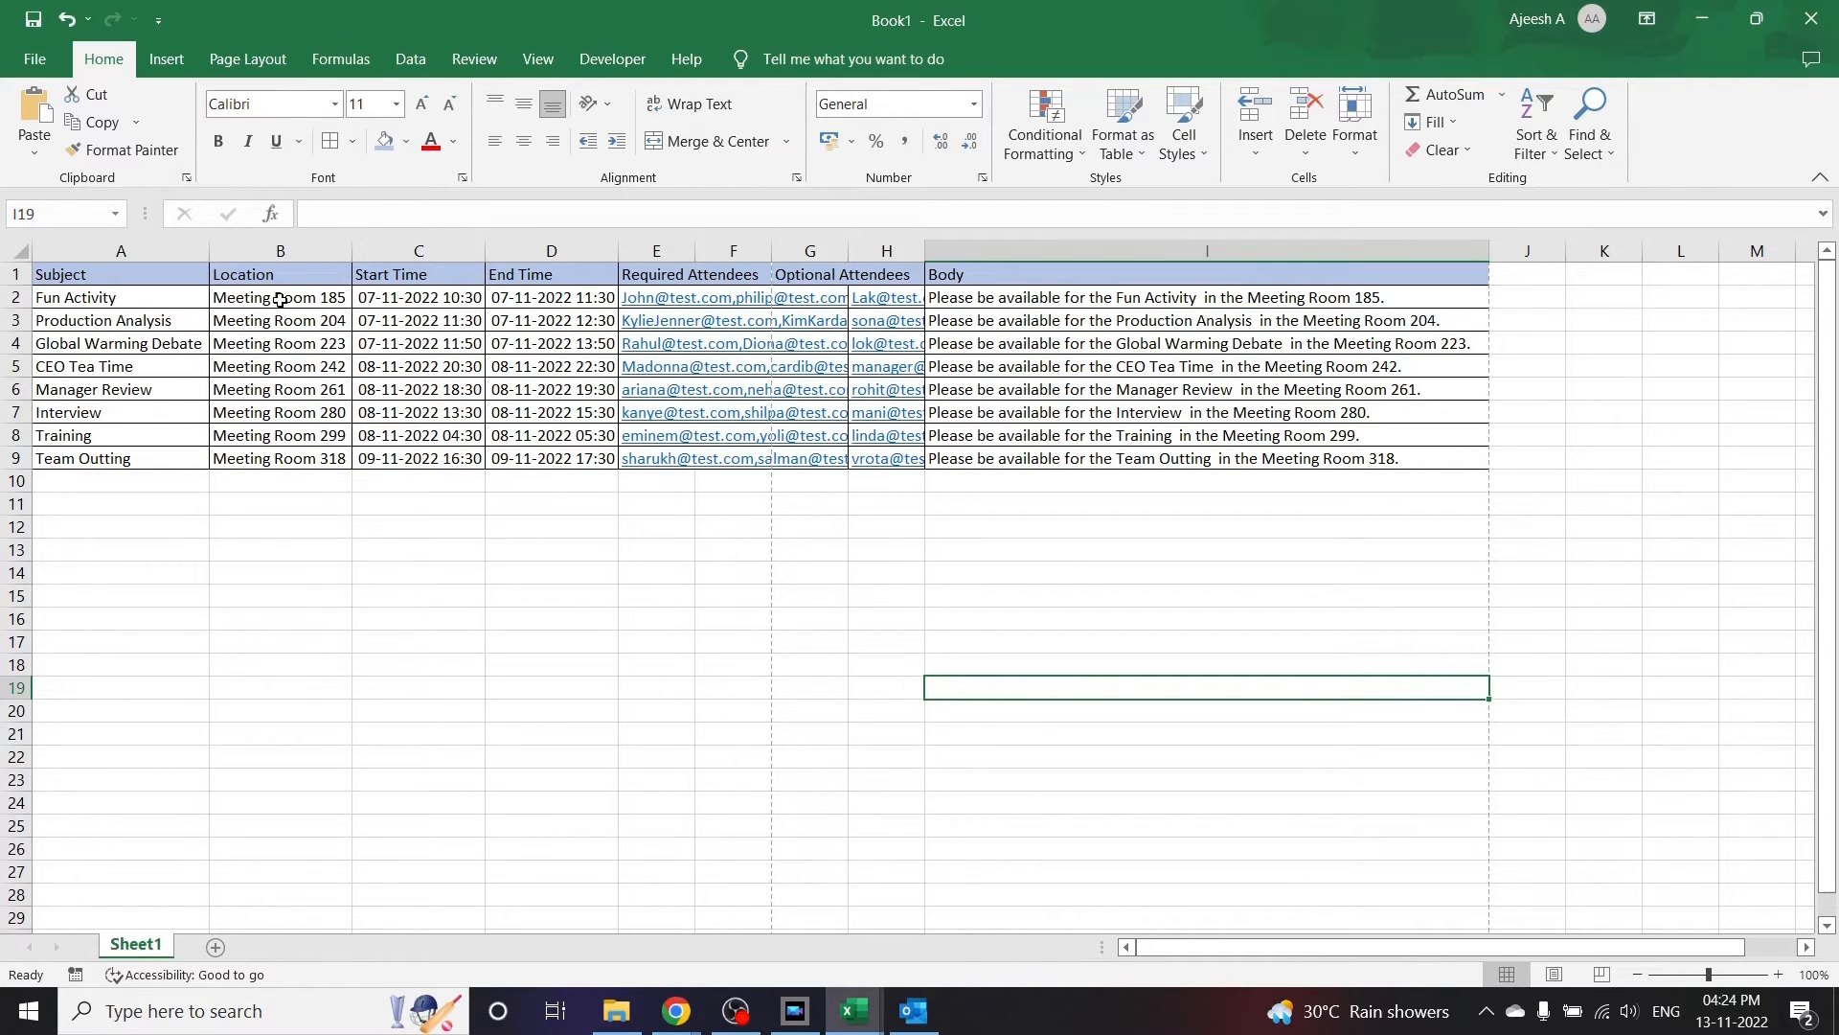
pyautogui.click(280, 297)
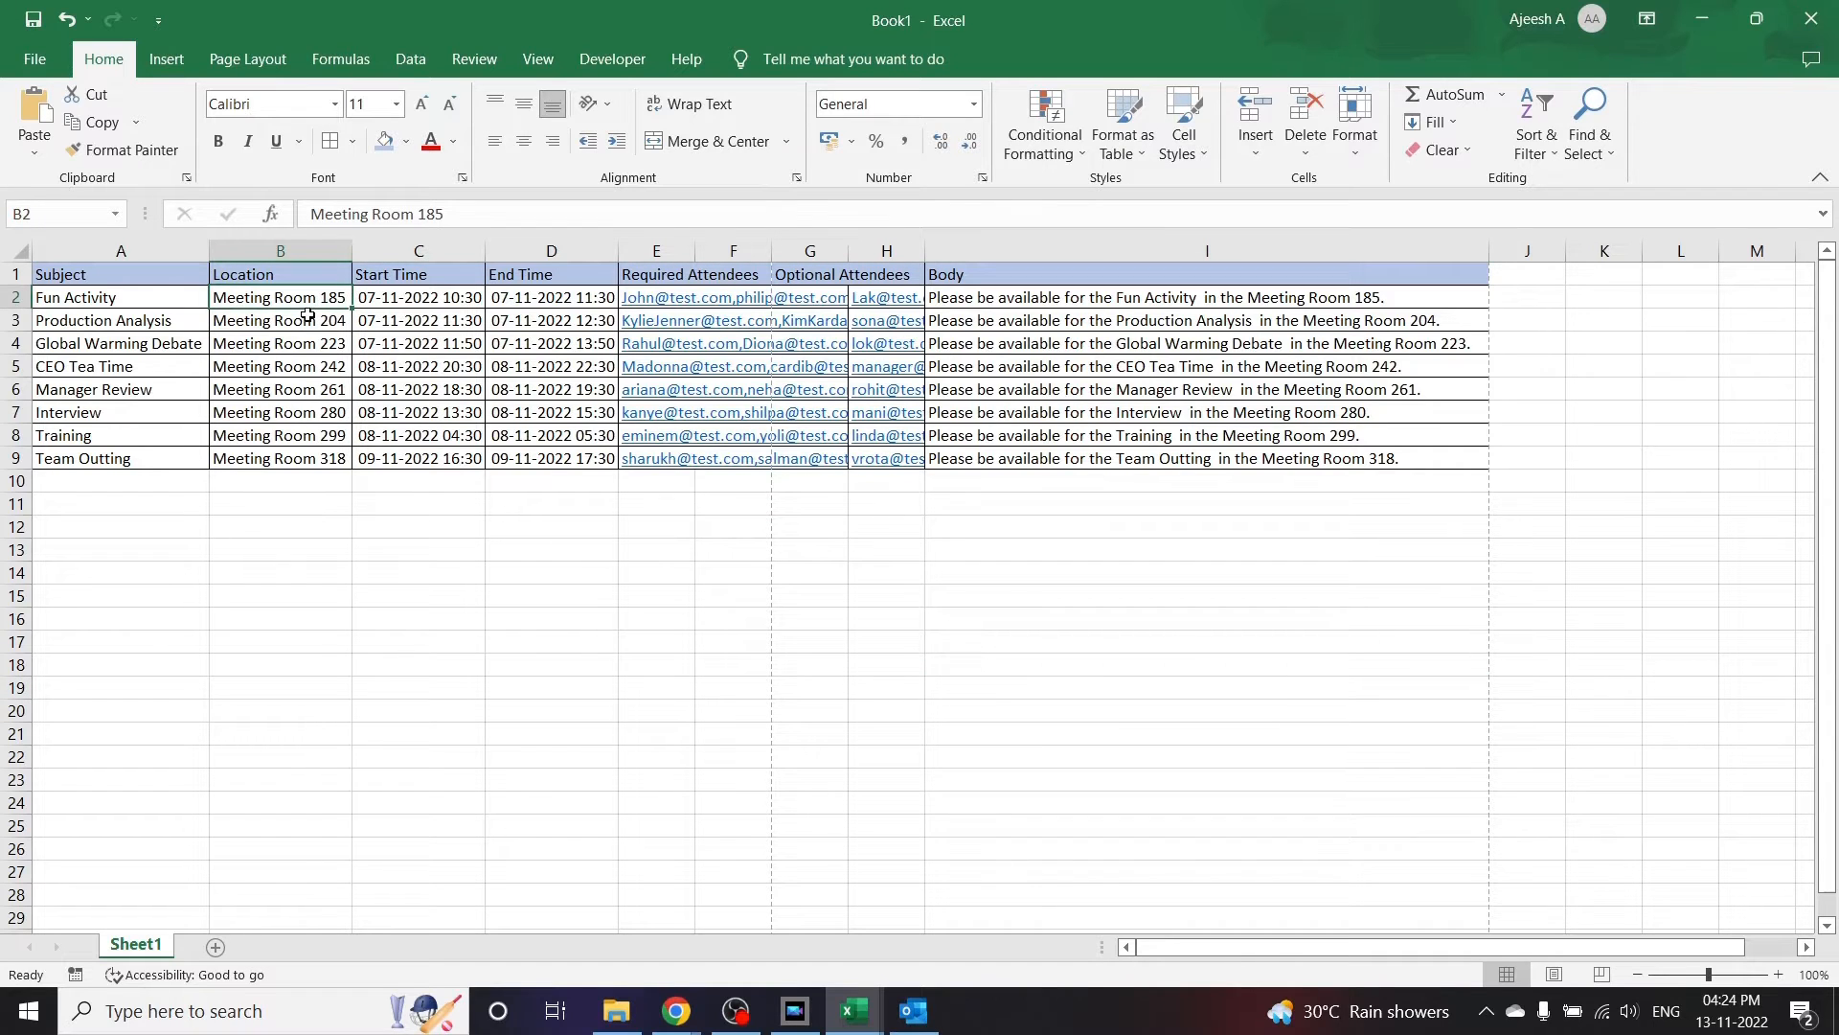
pyautogui.click(280, 320)
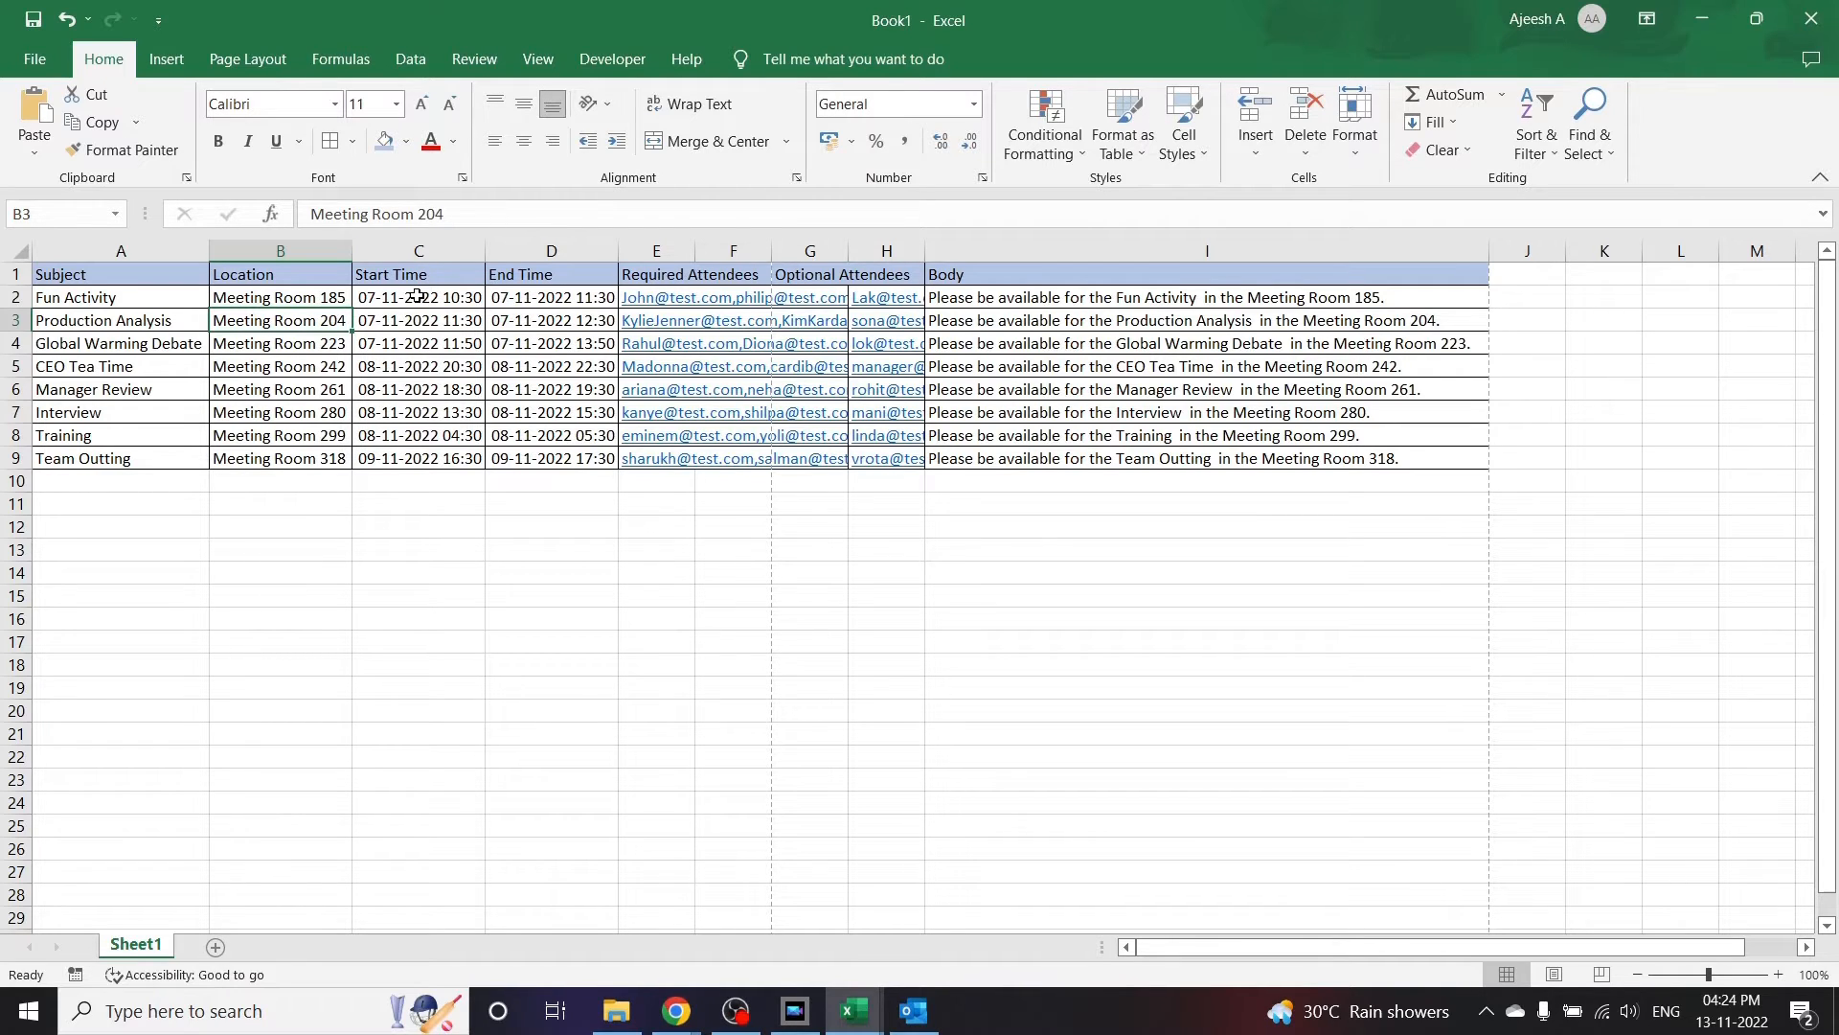
pyautogui.click(418, 297)
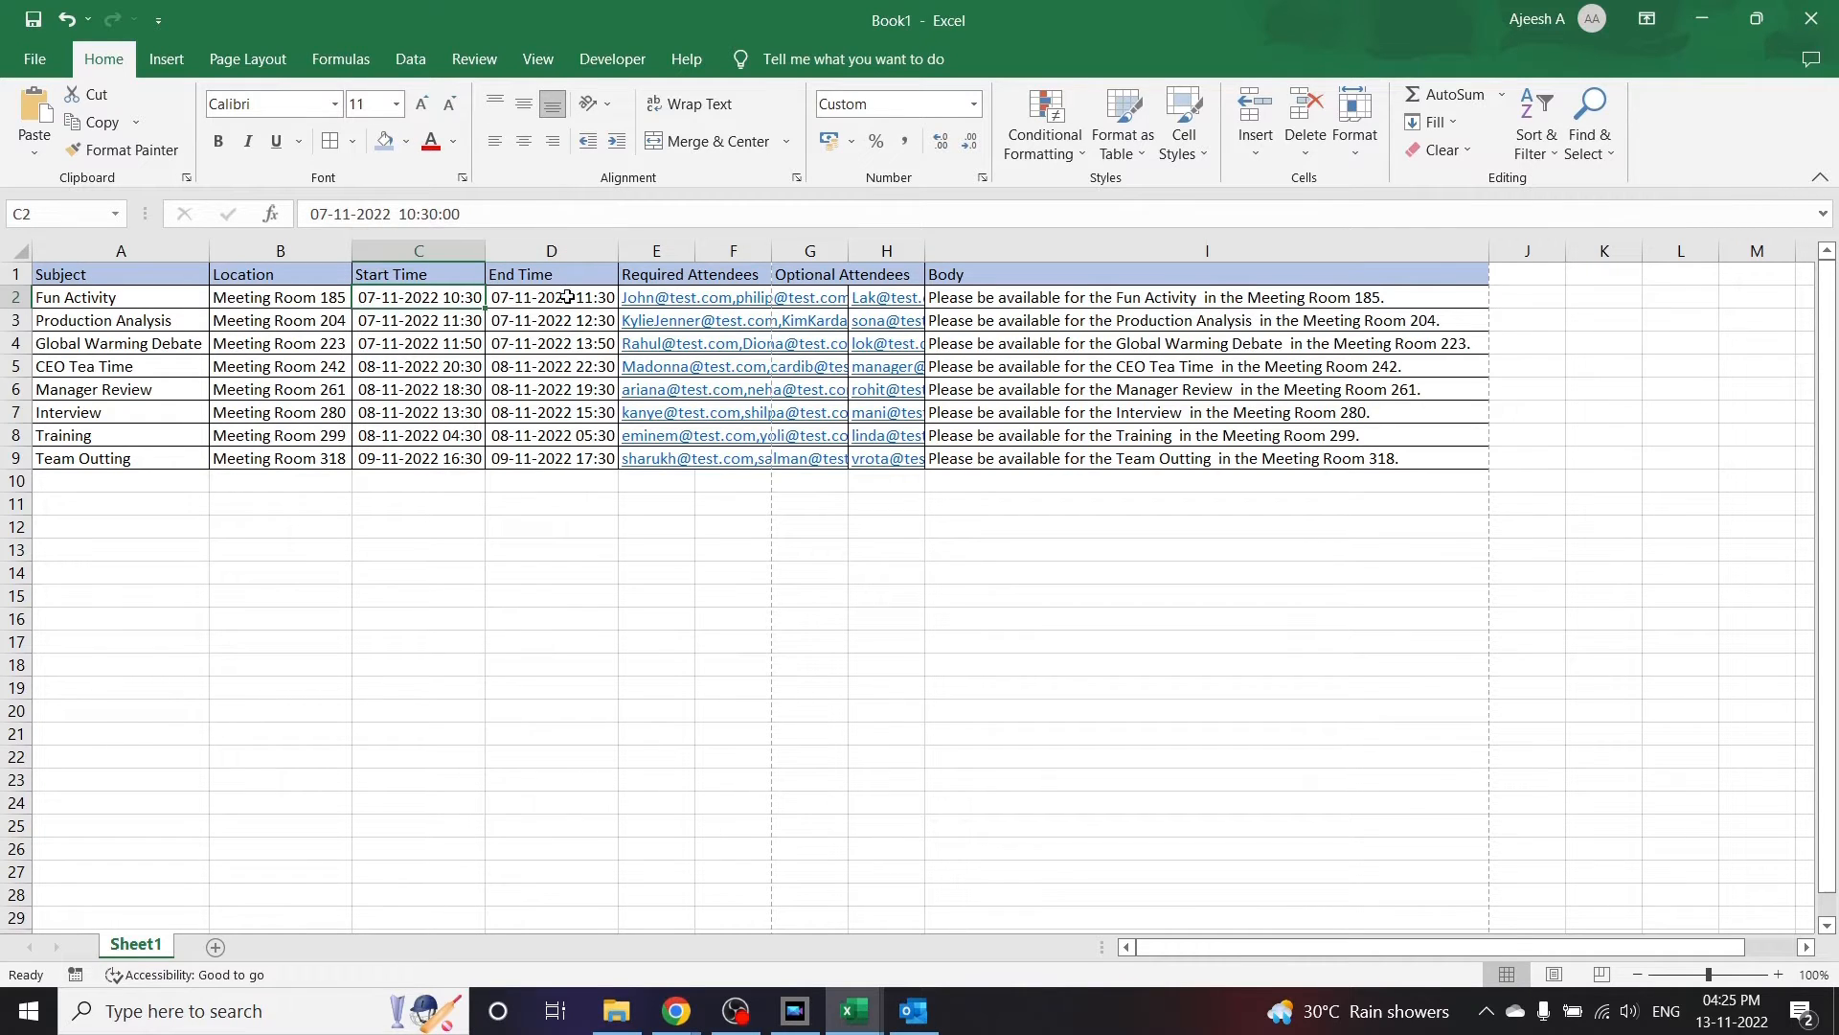
pyautogui.click(550, 297)
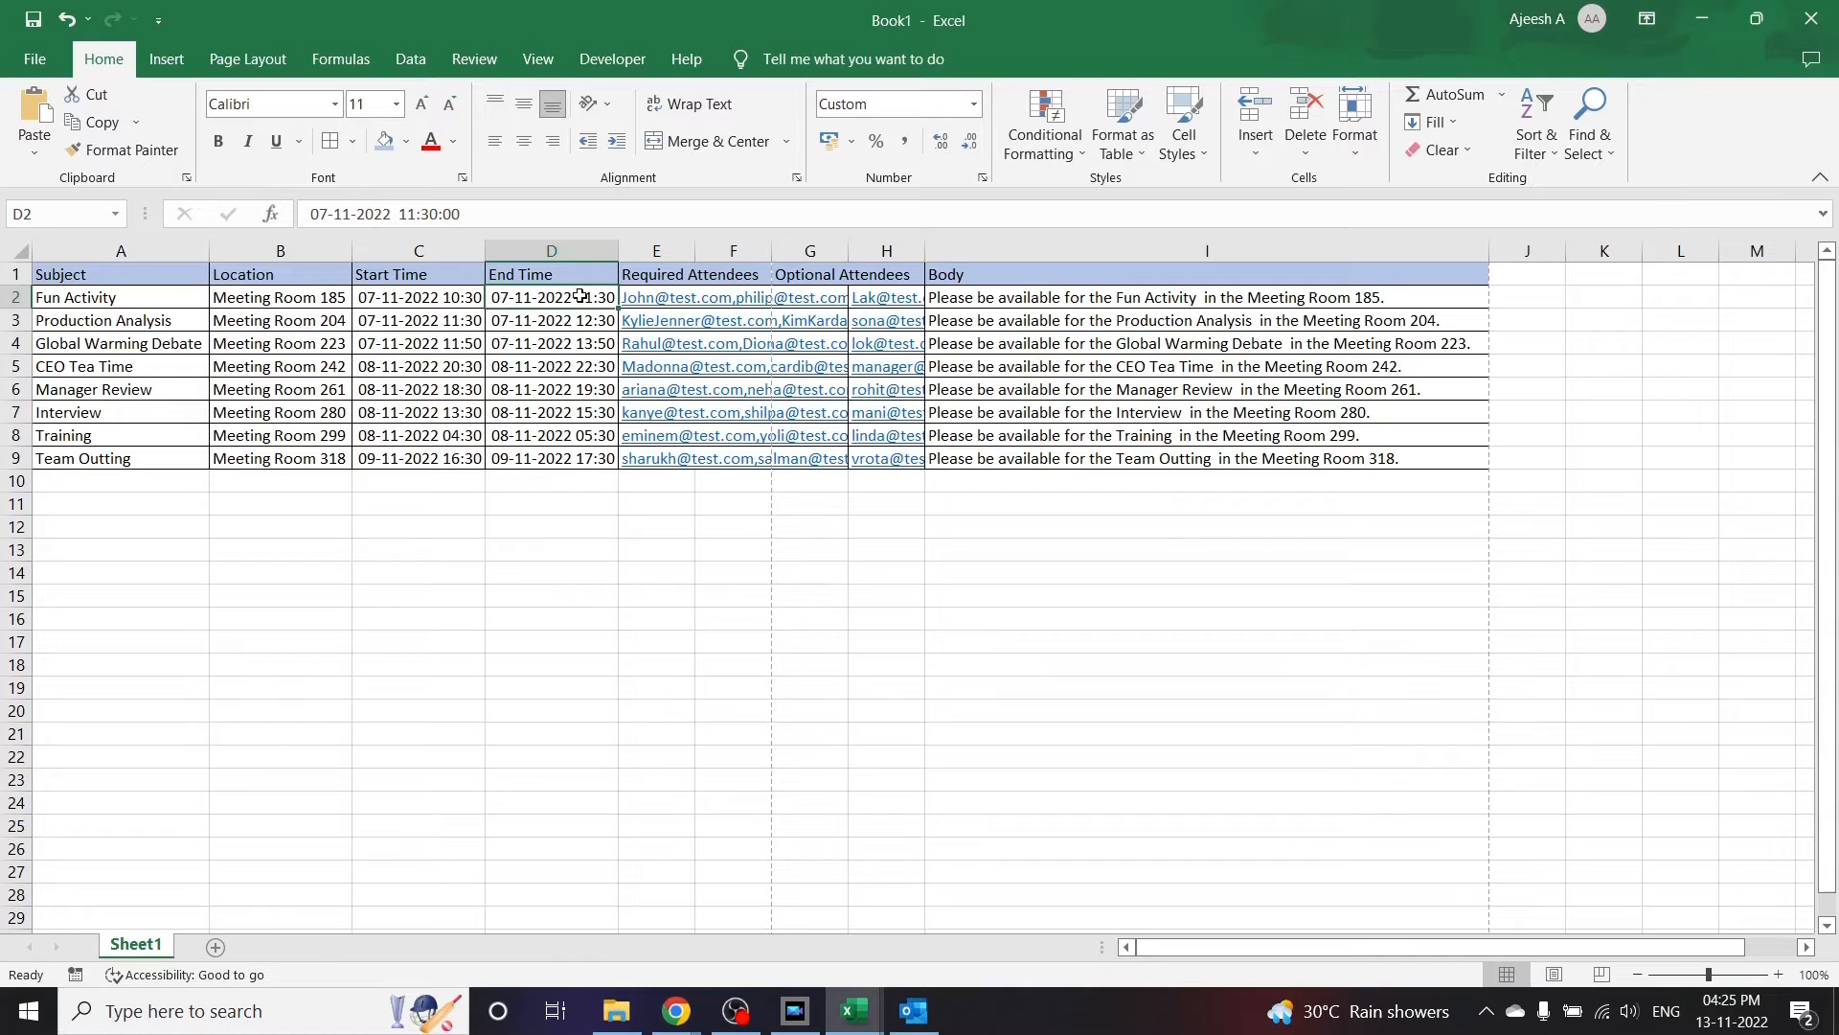
pyautogui.click(732, 274)
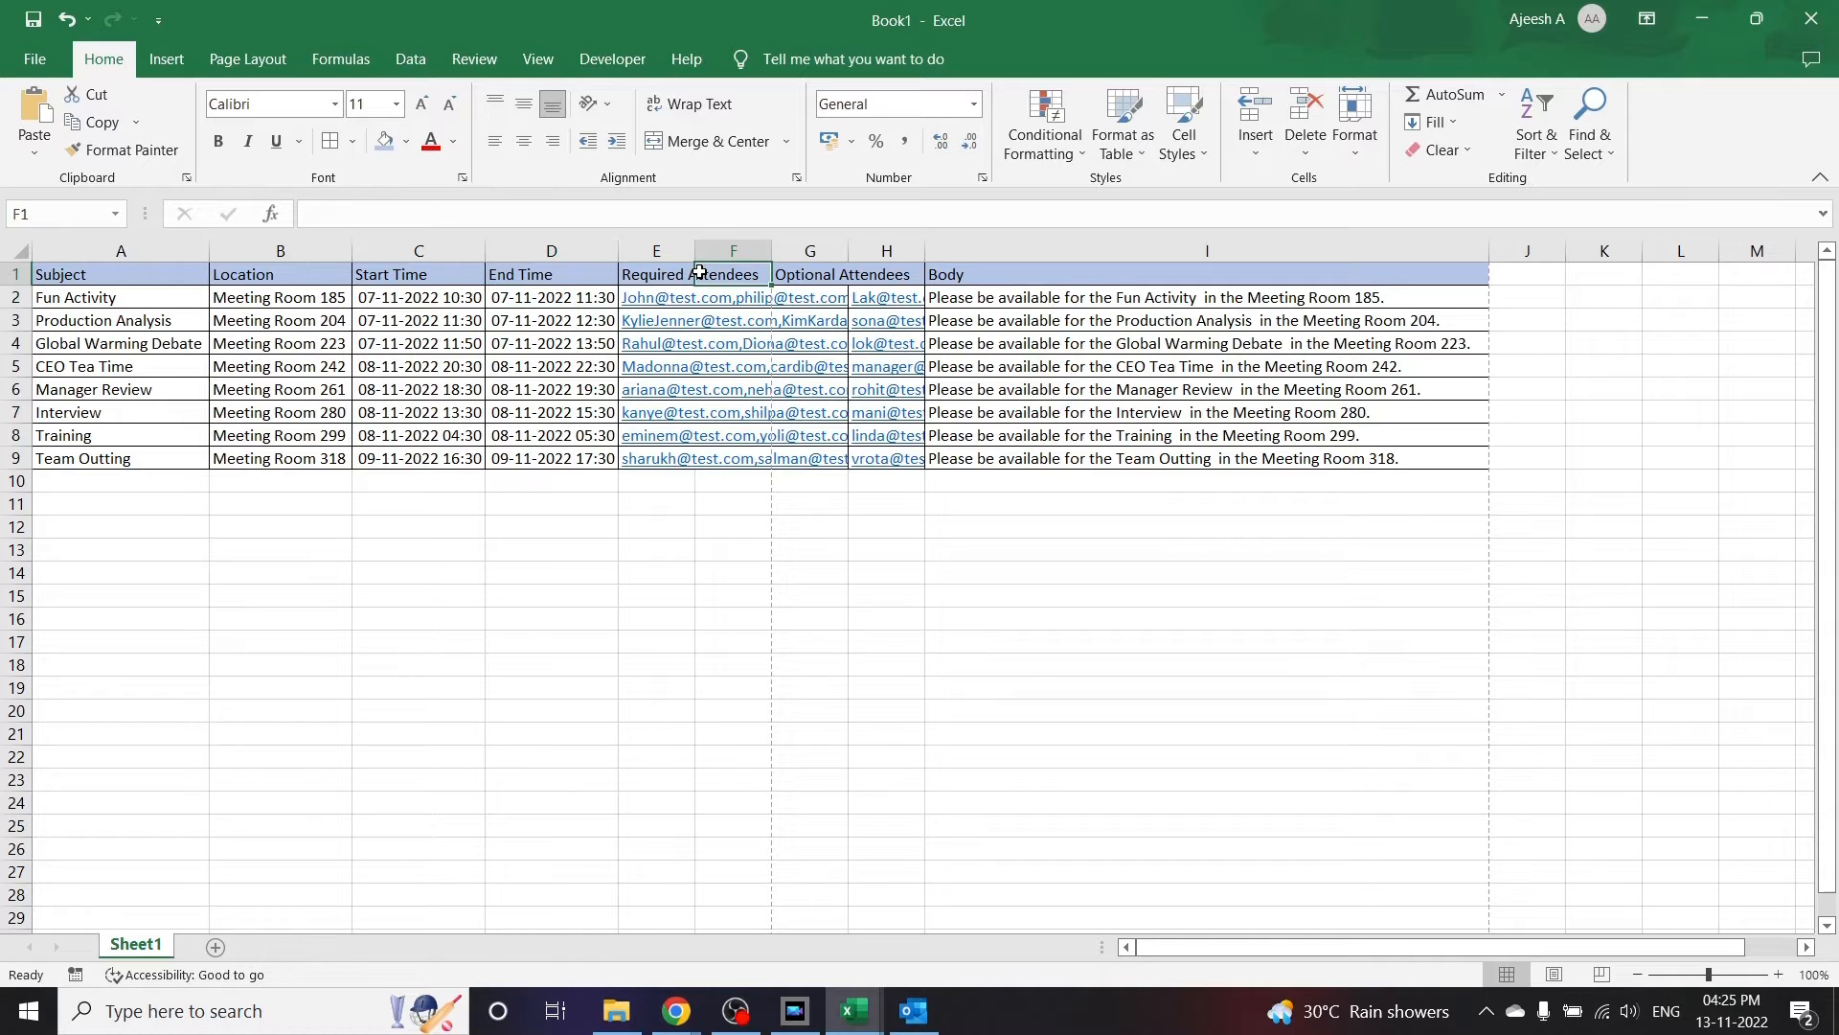
pyautogui.click(655, 274)
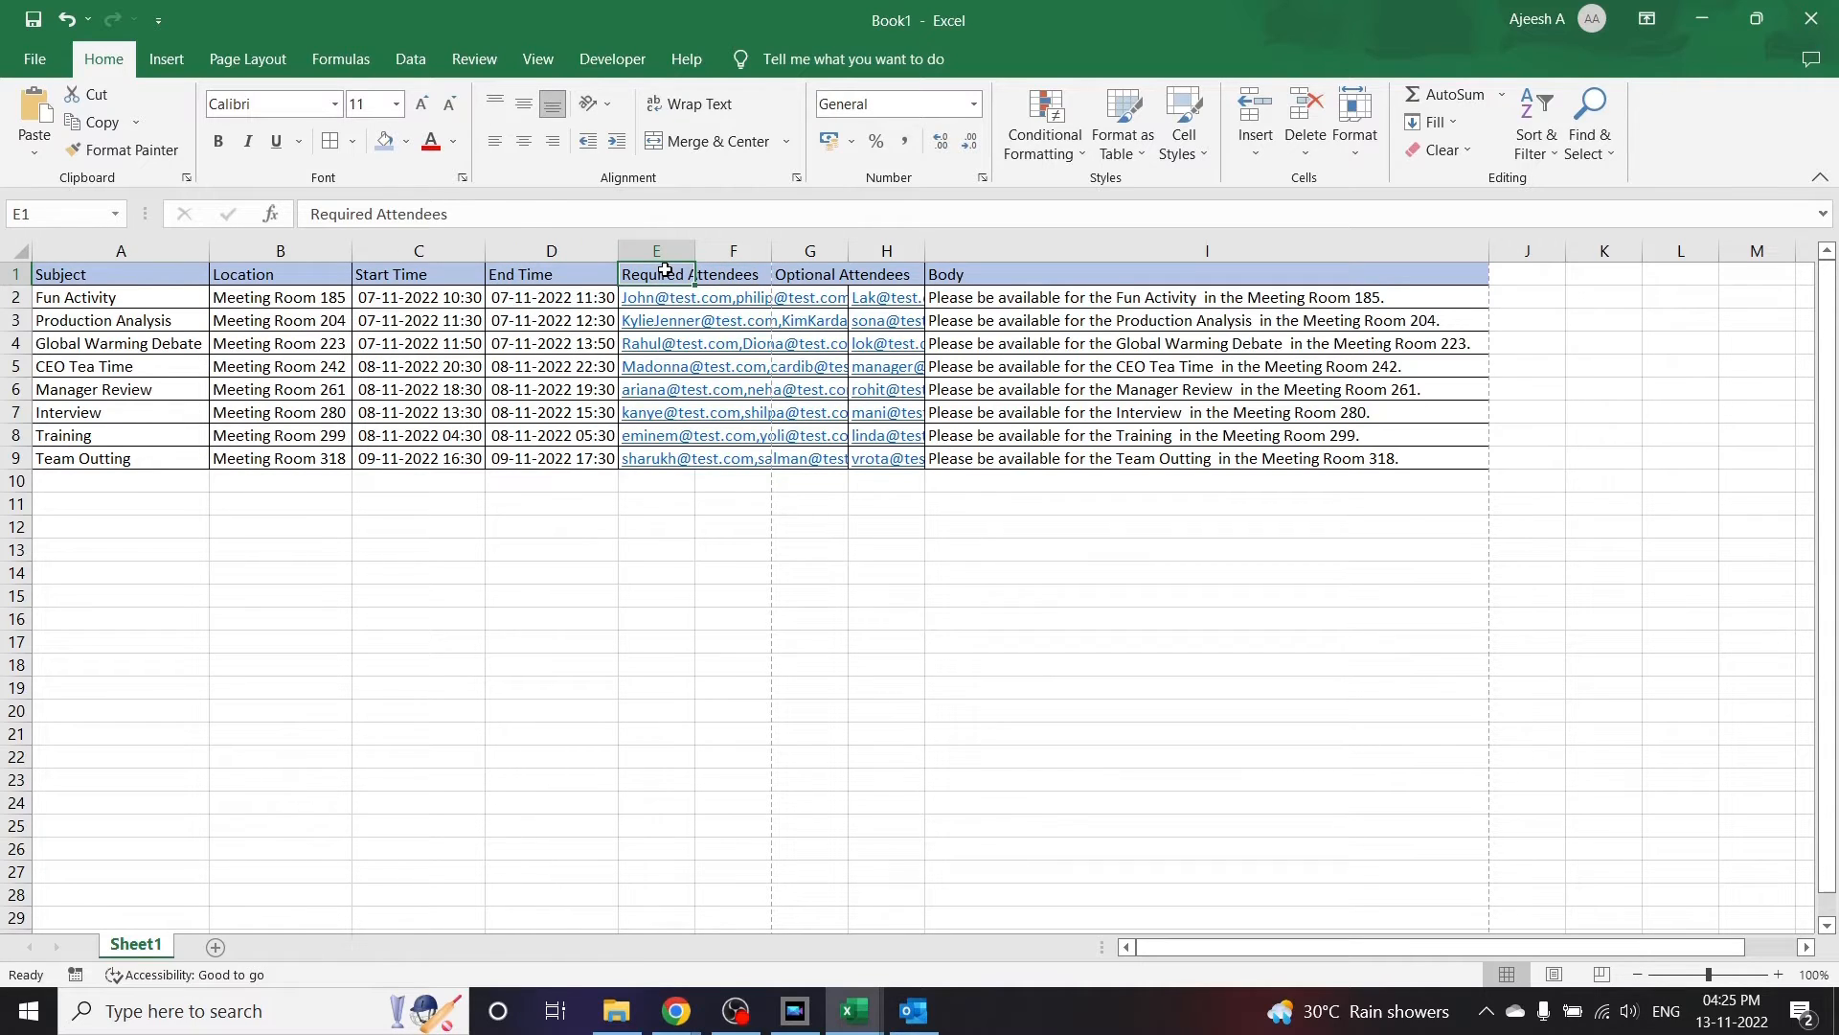
pyautogui.click(655, 297)
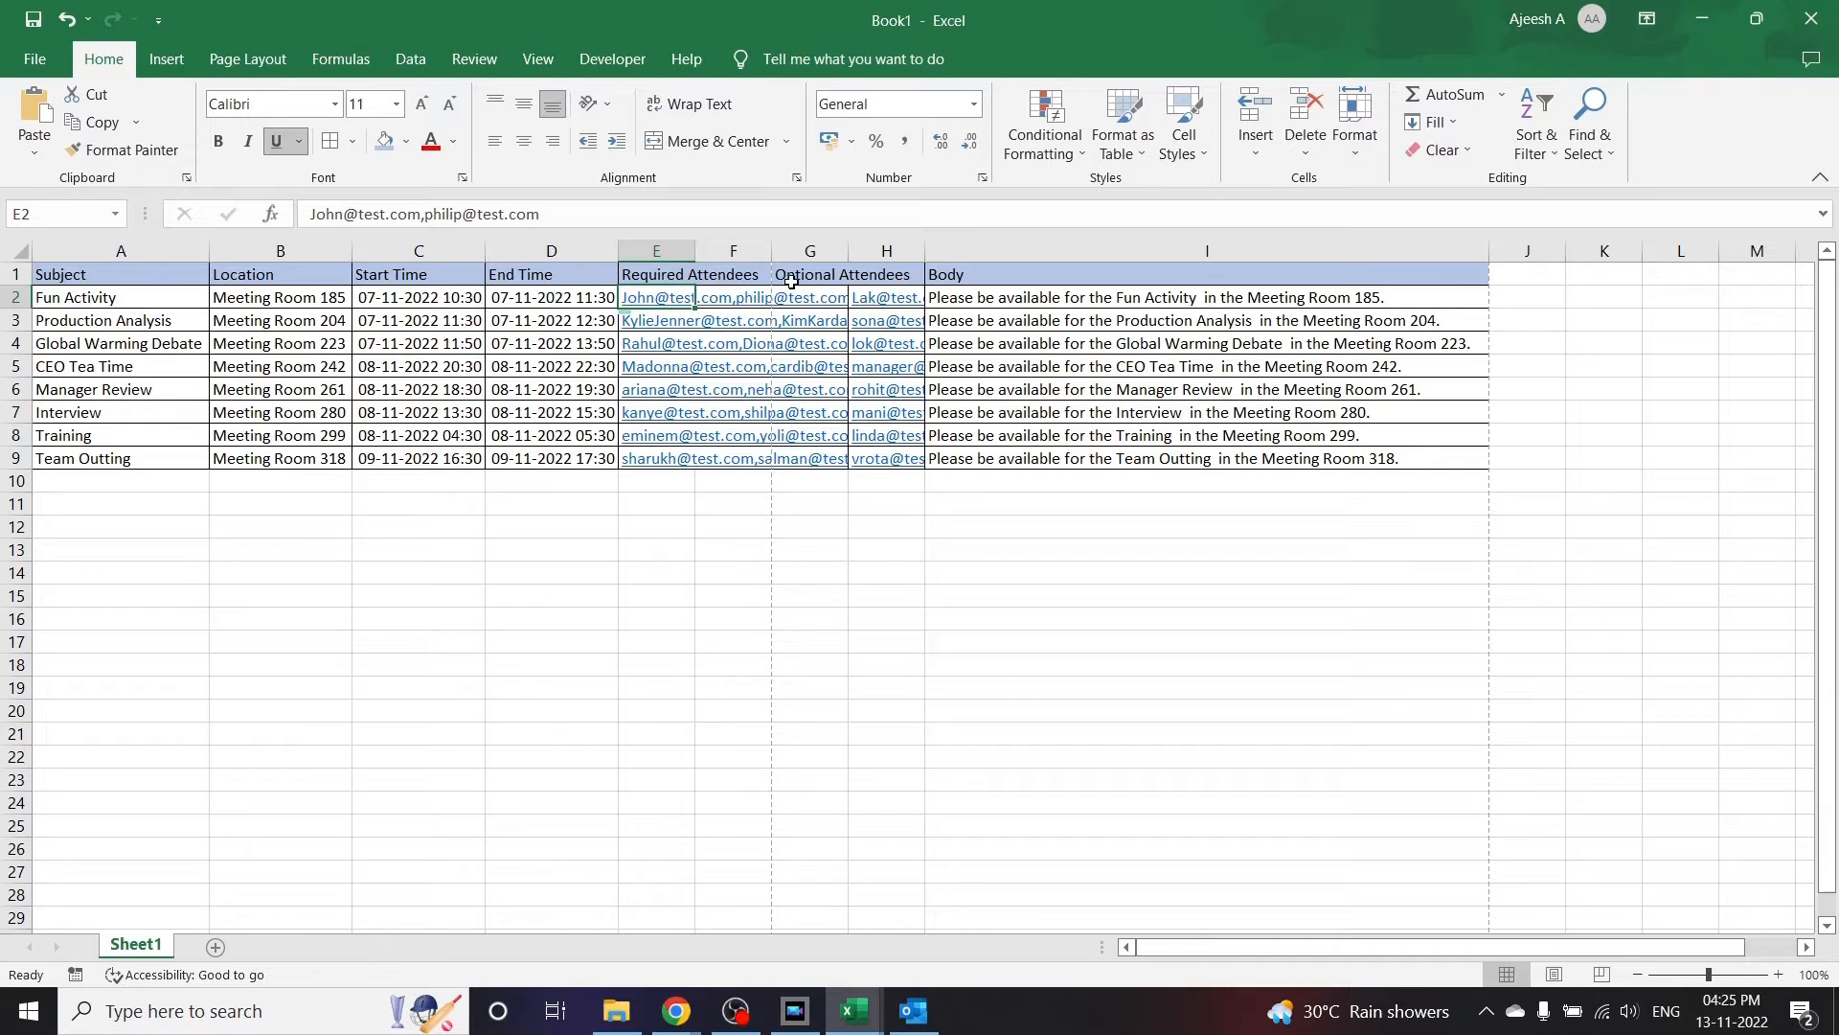
pyautogui.click(809, 274)
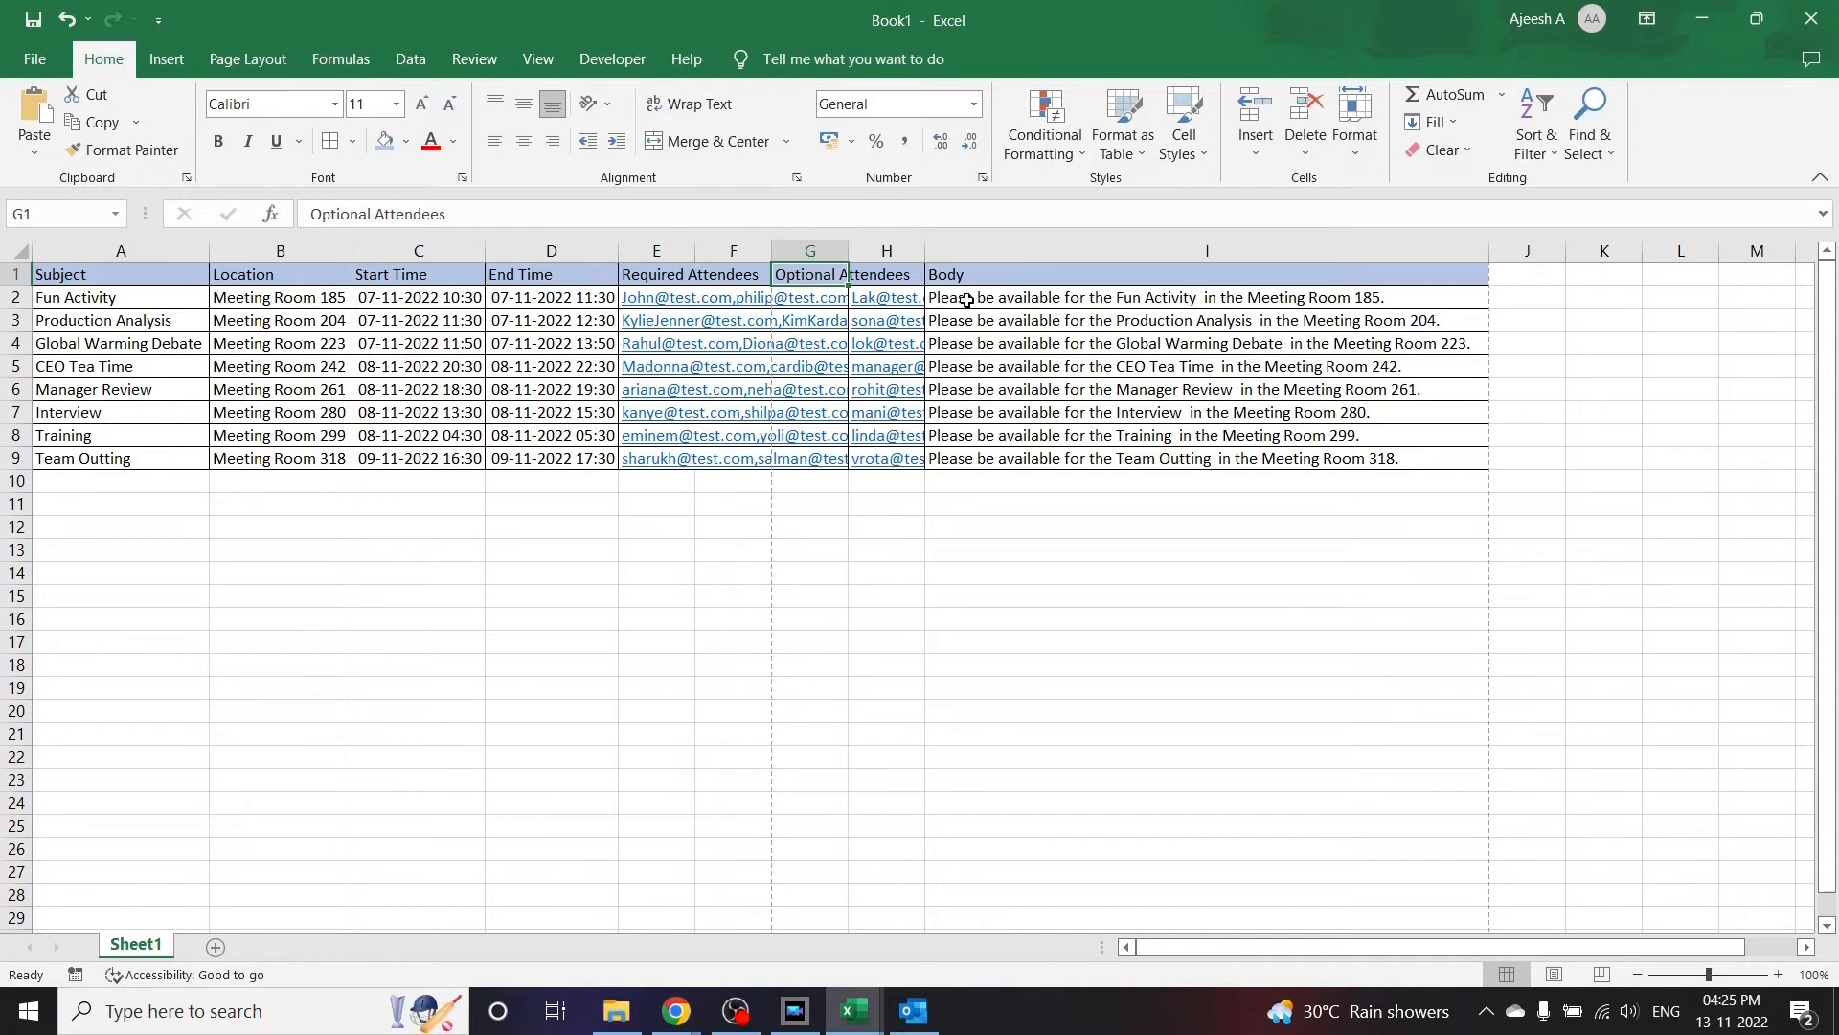
pyautogui.click(1205, 274)
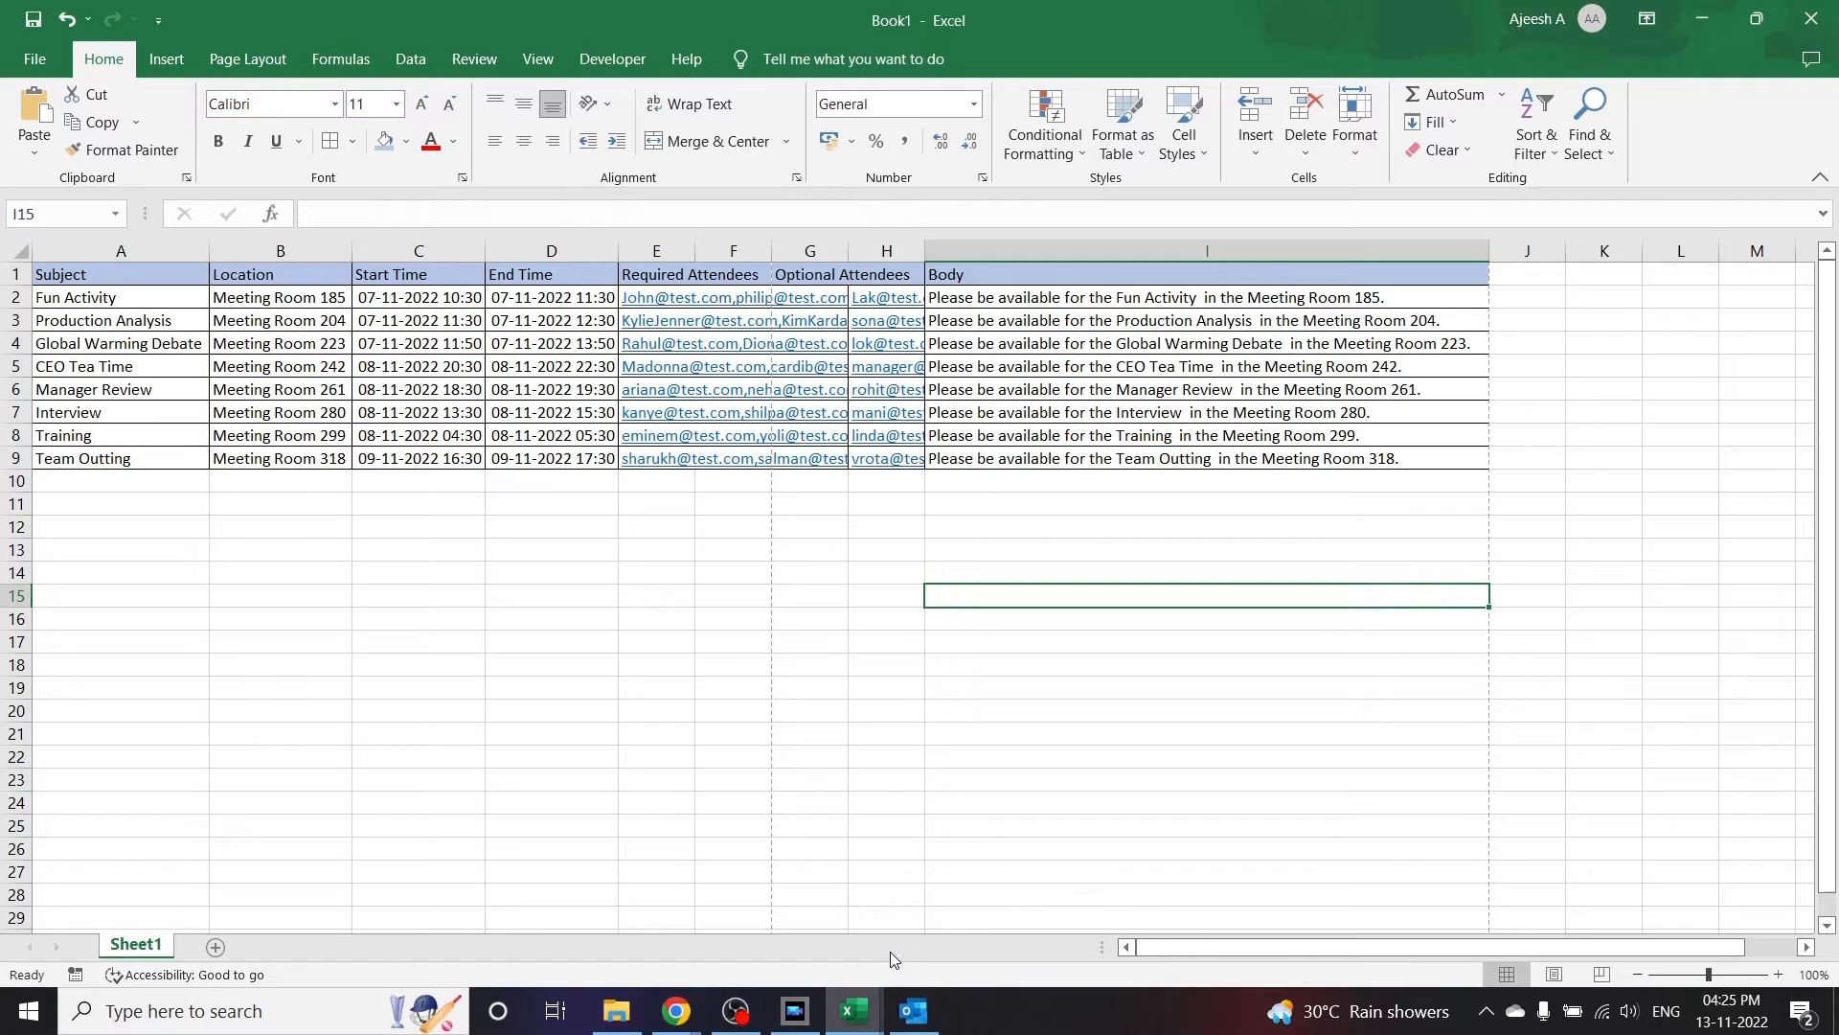
pyautogui.moveTo(611, 59)
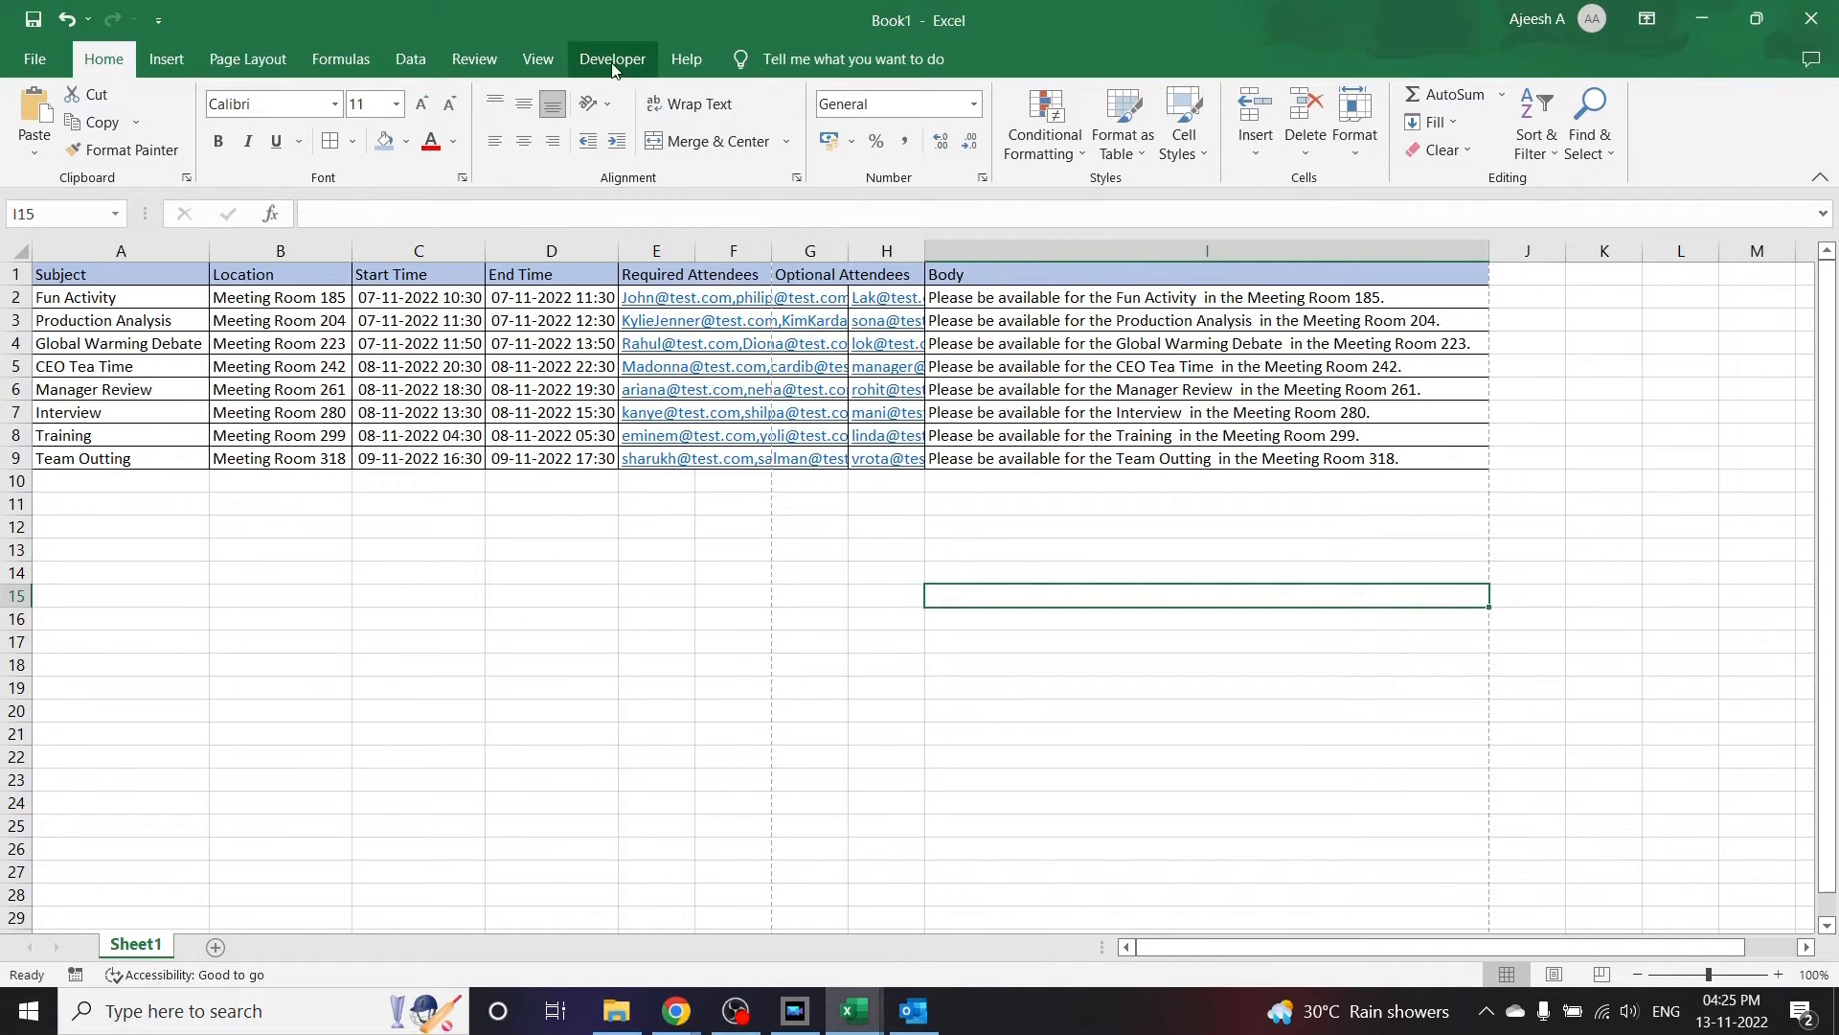
# Step: Launch the Visual Basic editor from the Developer tab and insert a new module under ThisWorkbook
pyautogui.click(611, 59)
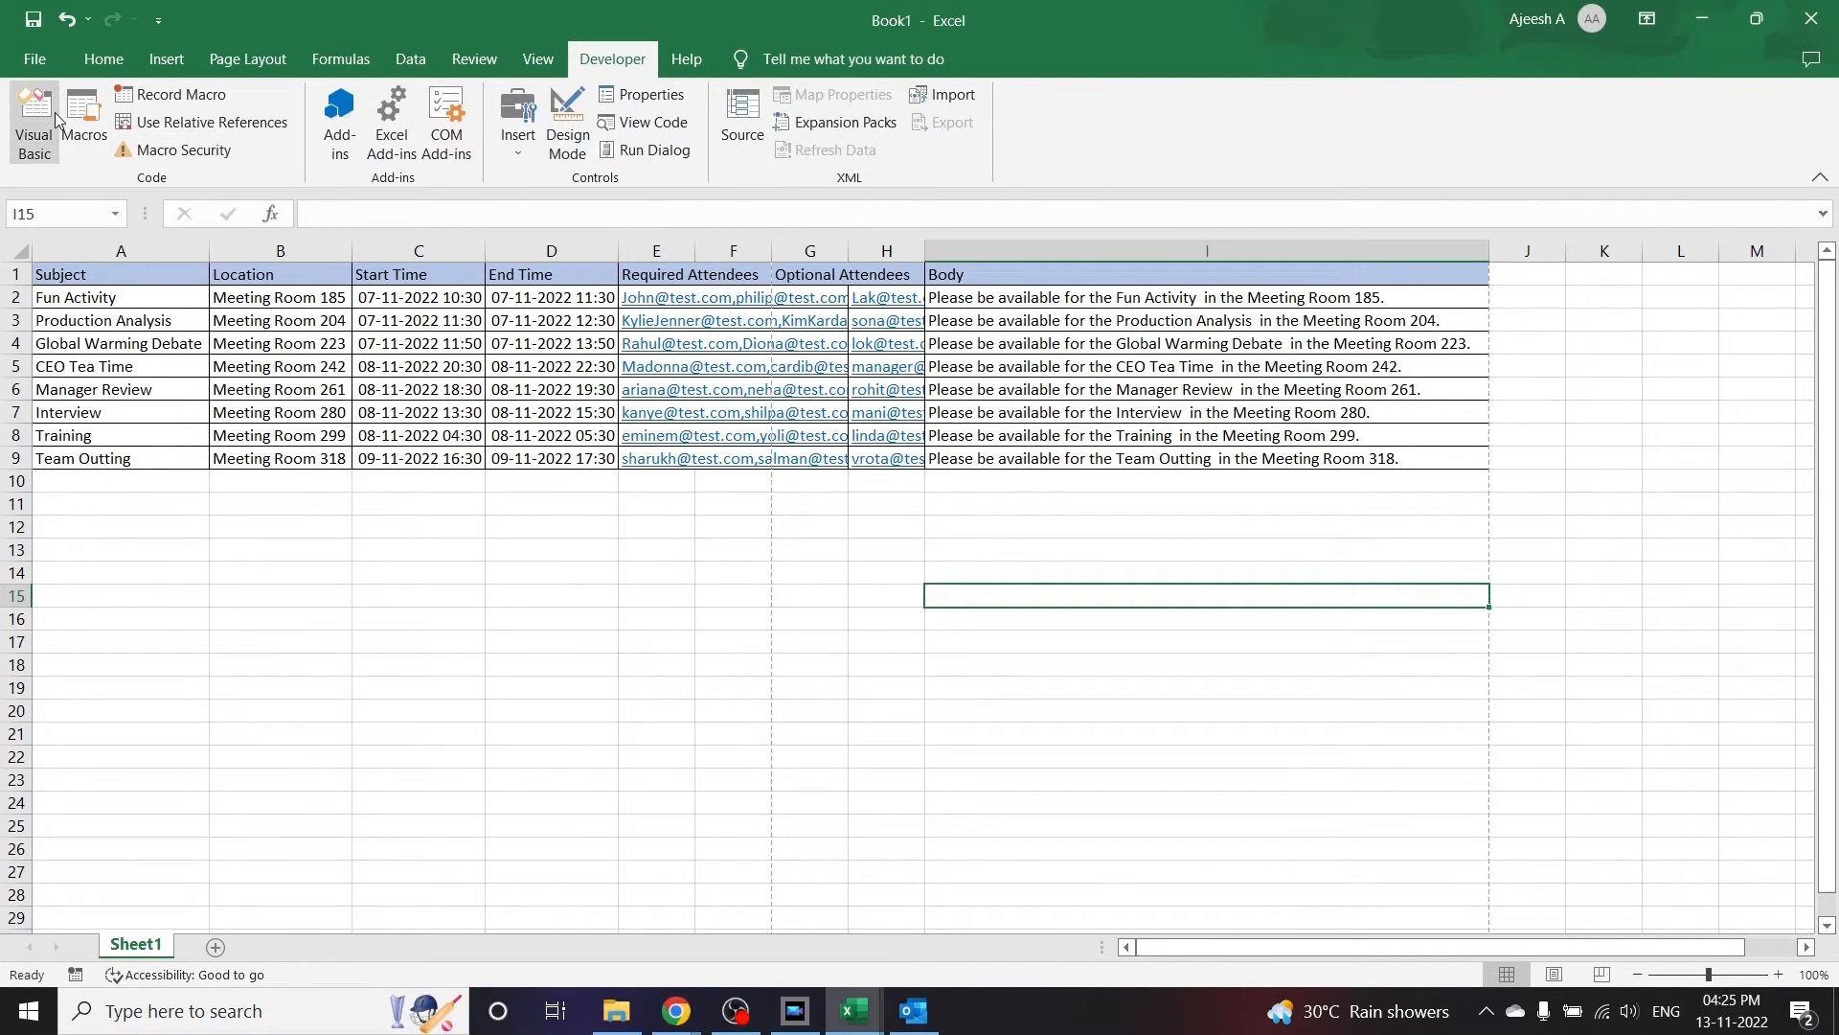
pyautogui.moveTo(33, 122)
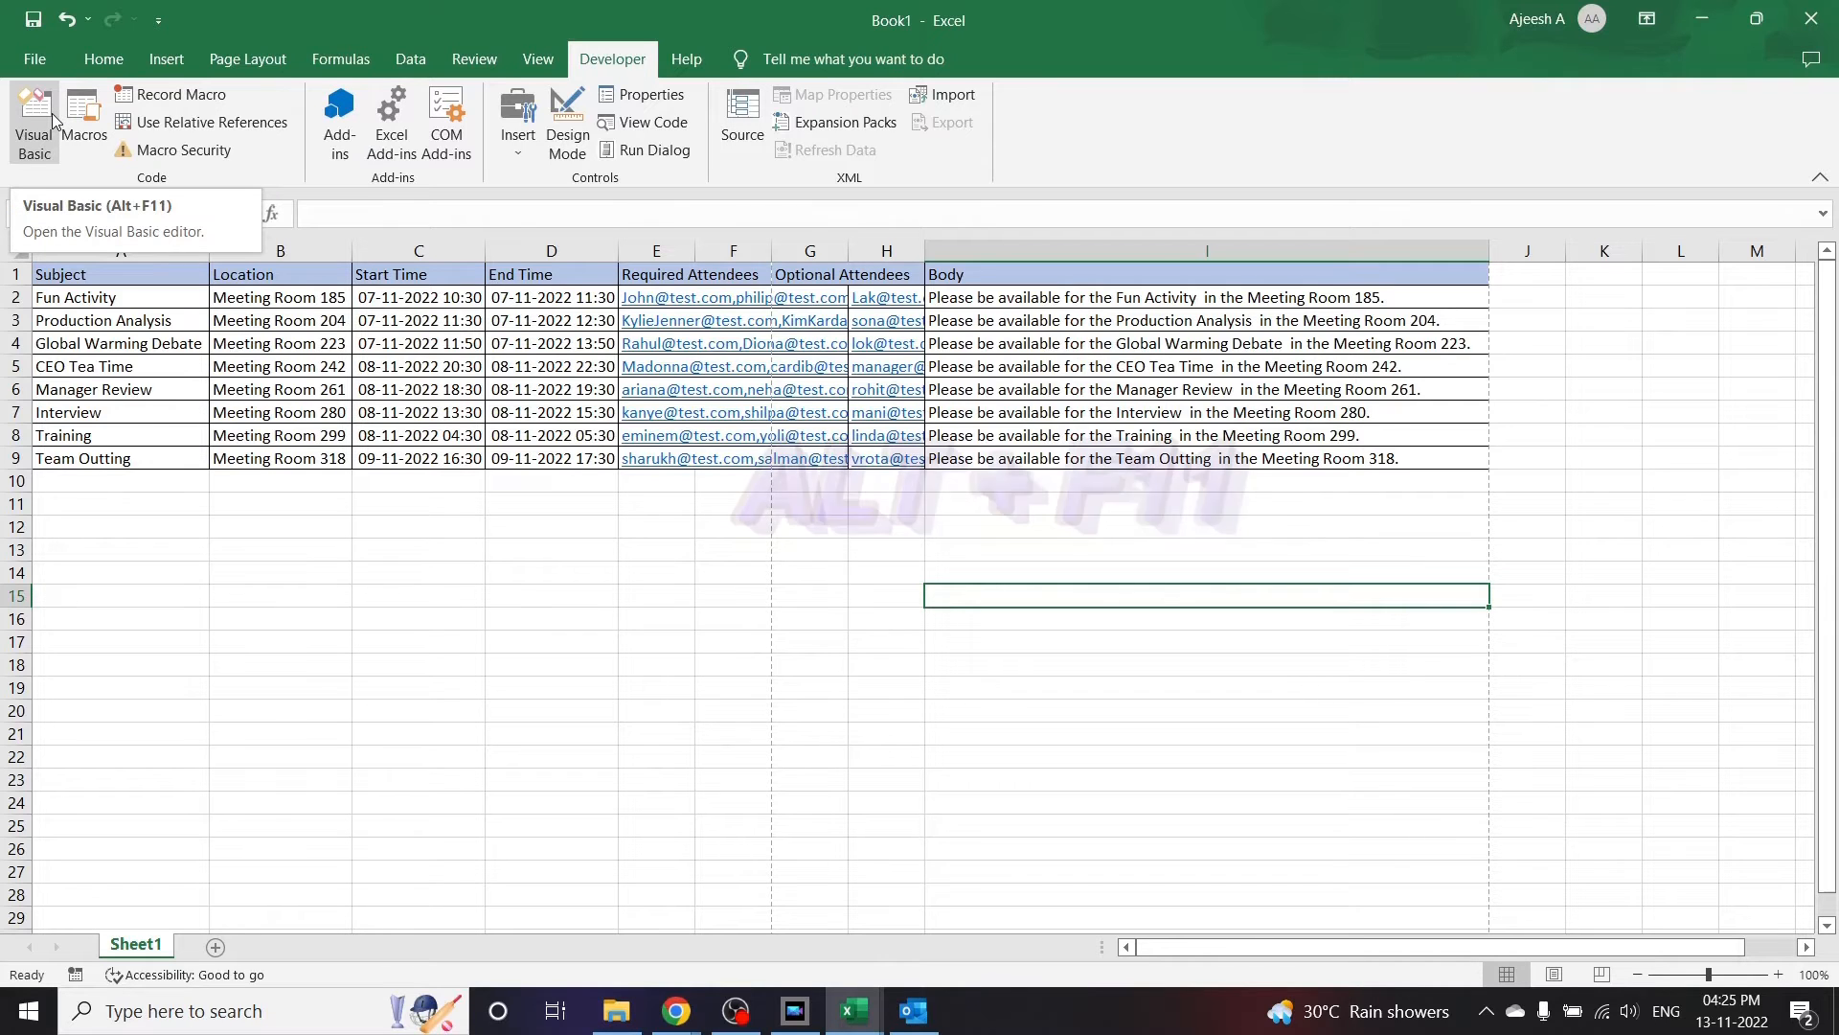
pyautogui.click(32, 123)
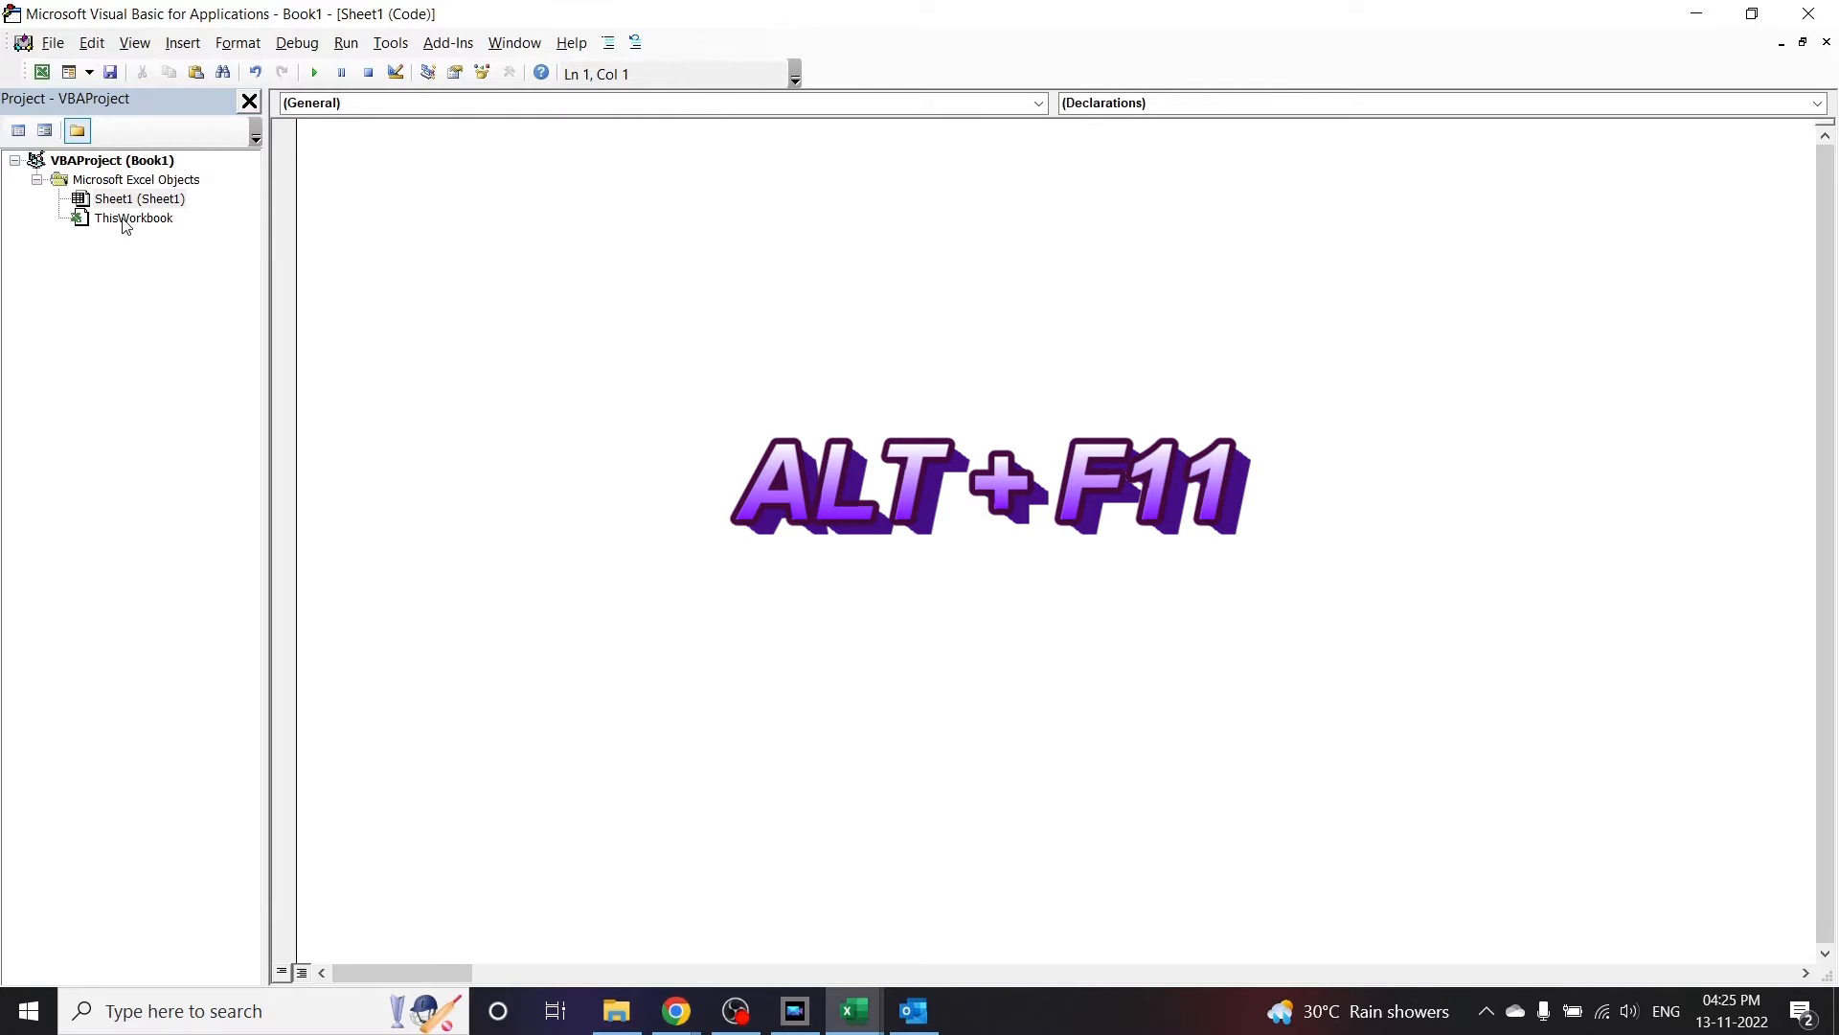
pyautogui.rightClick(132, 218)
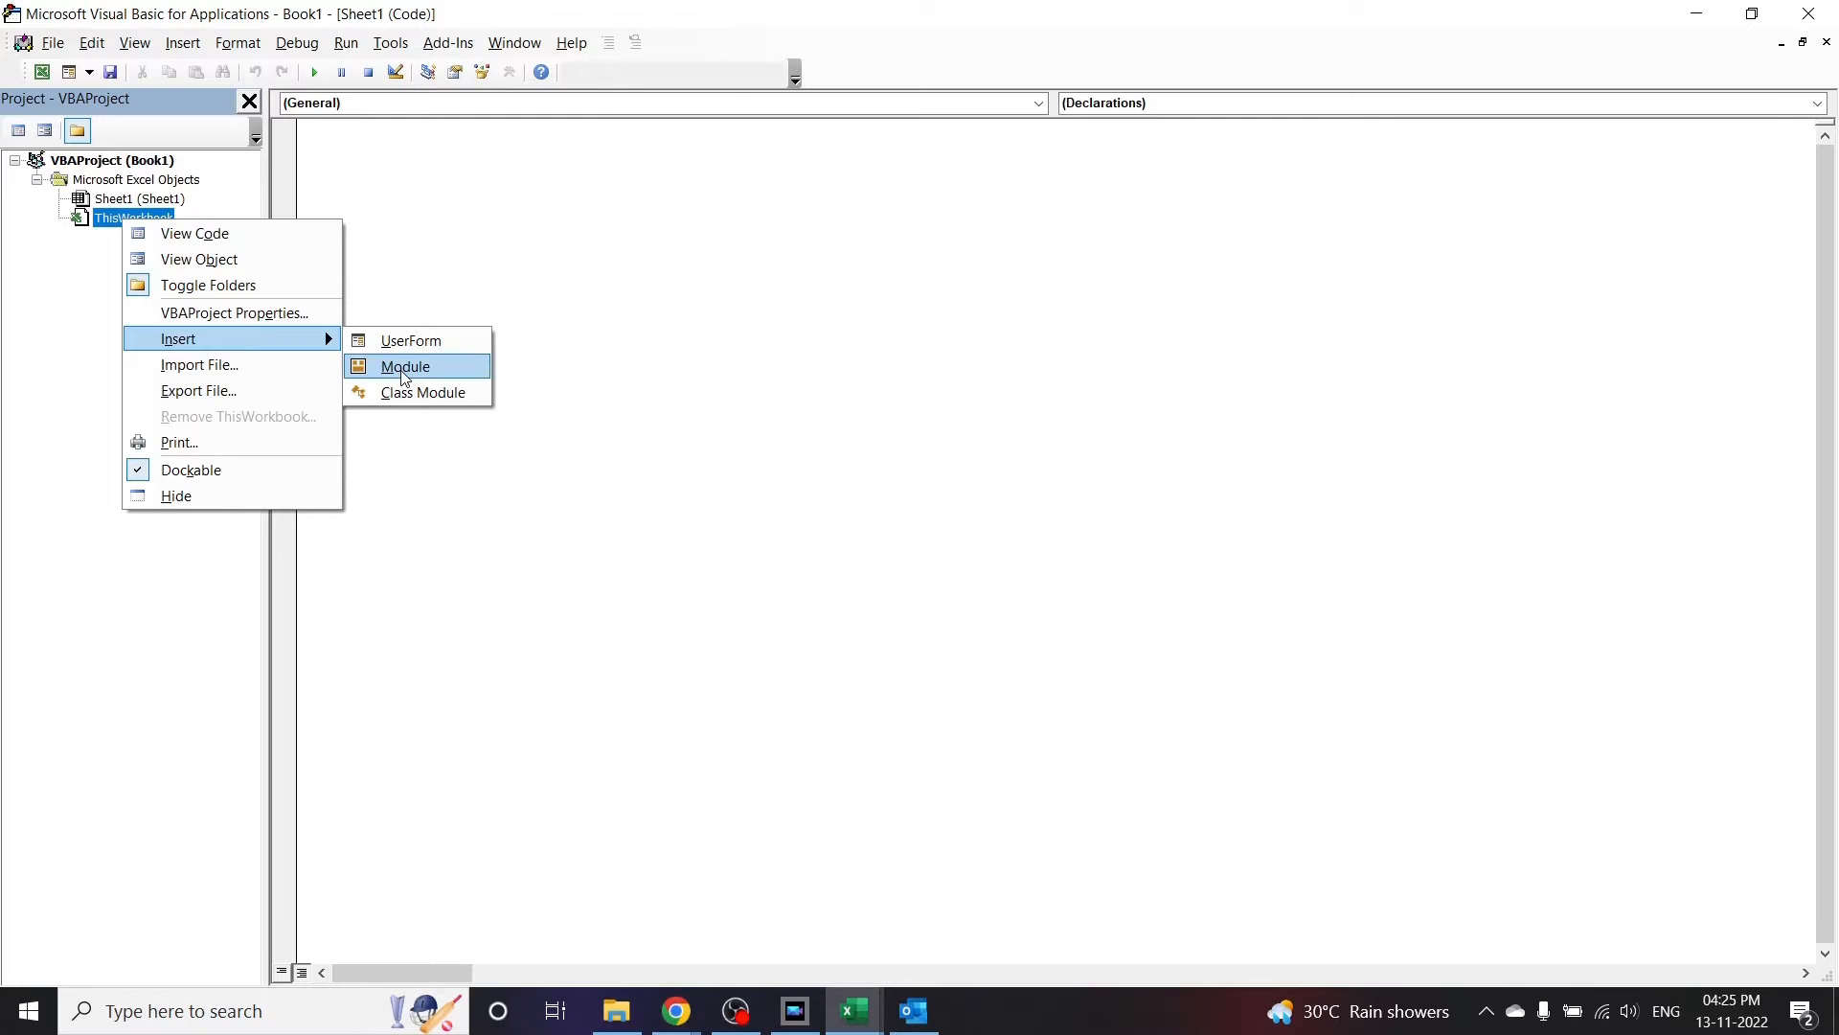
pyautogui.click(404, 366)
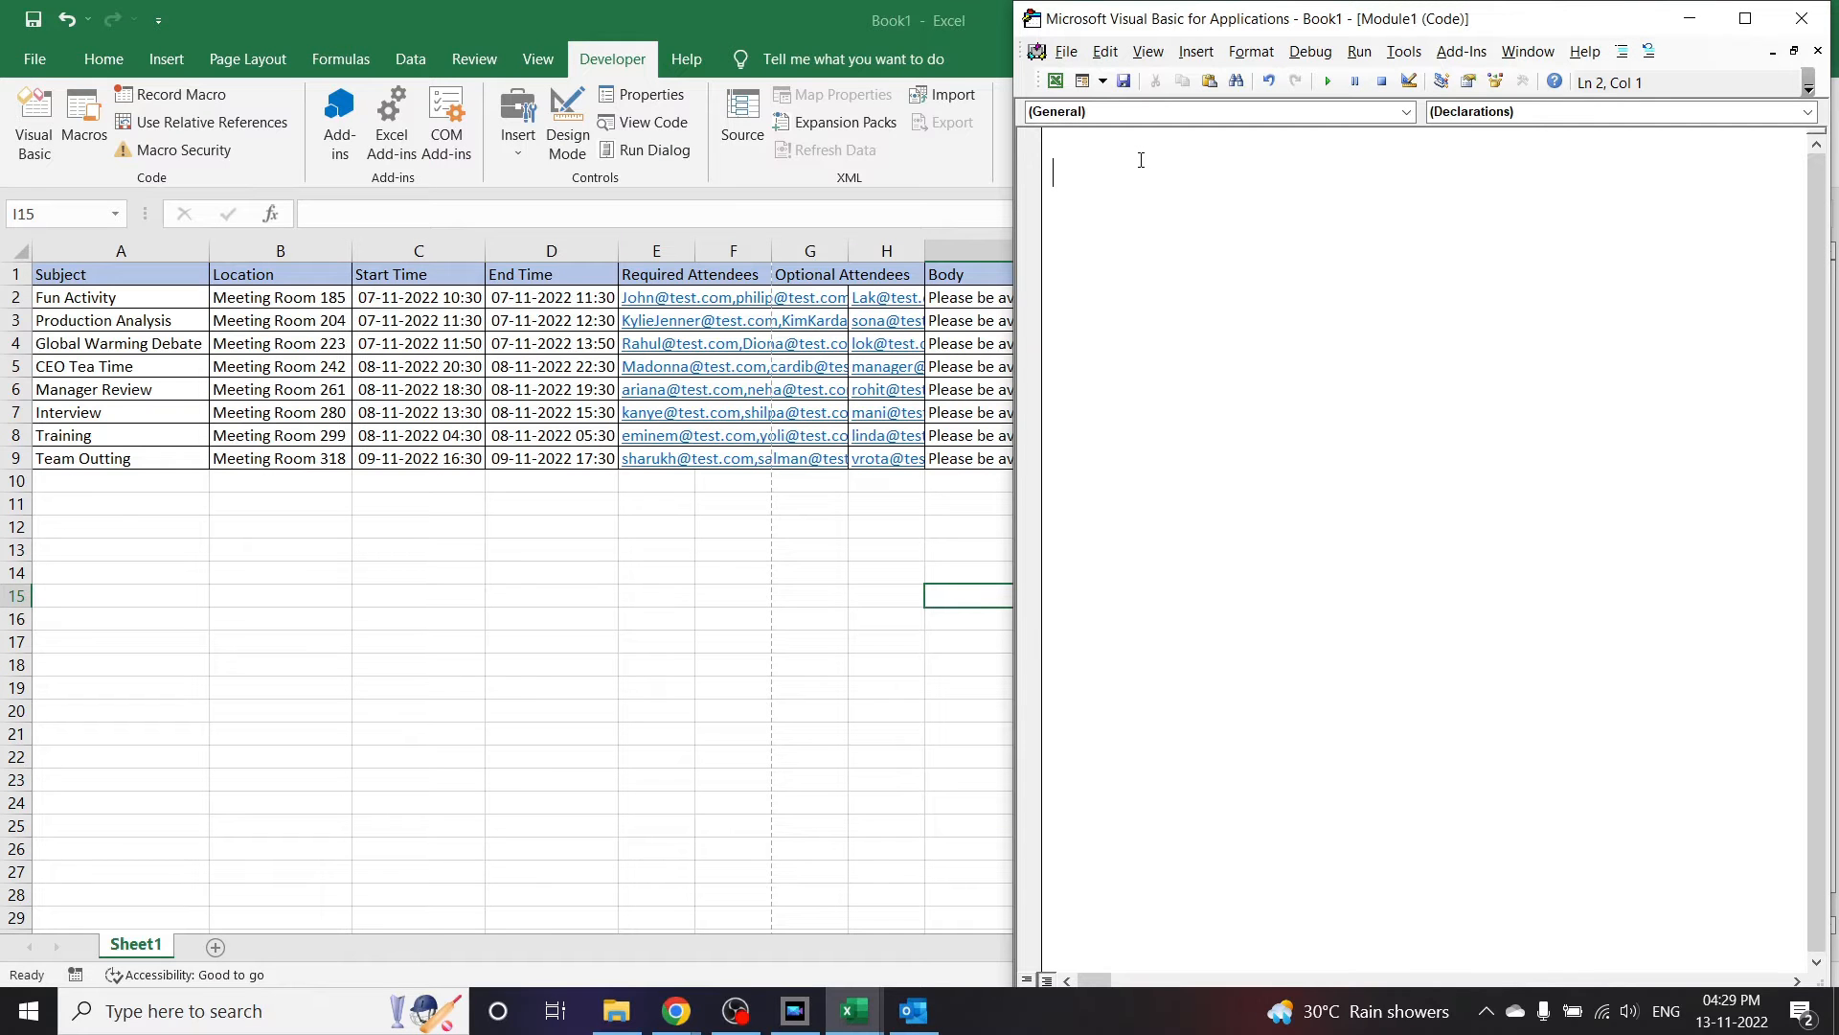
# Step: Declare Sub createAppointment so the editor adds its End Sub line
pyautogui.write('sub')
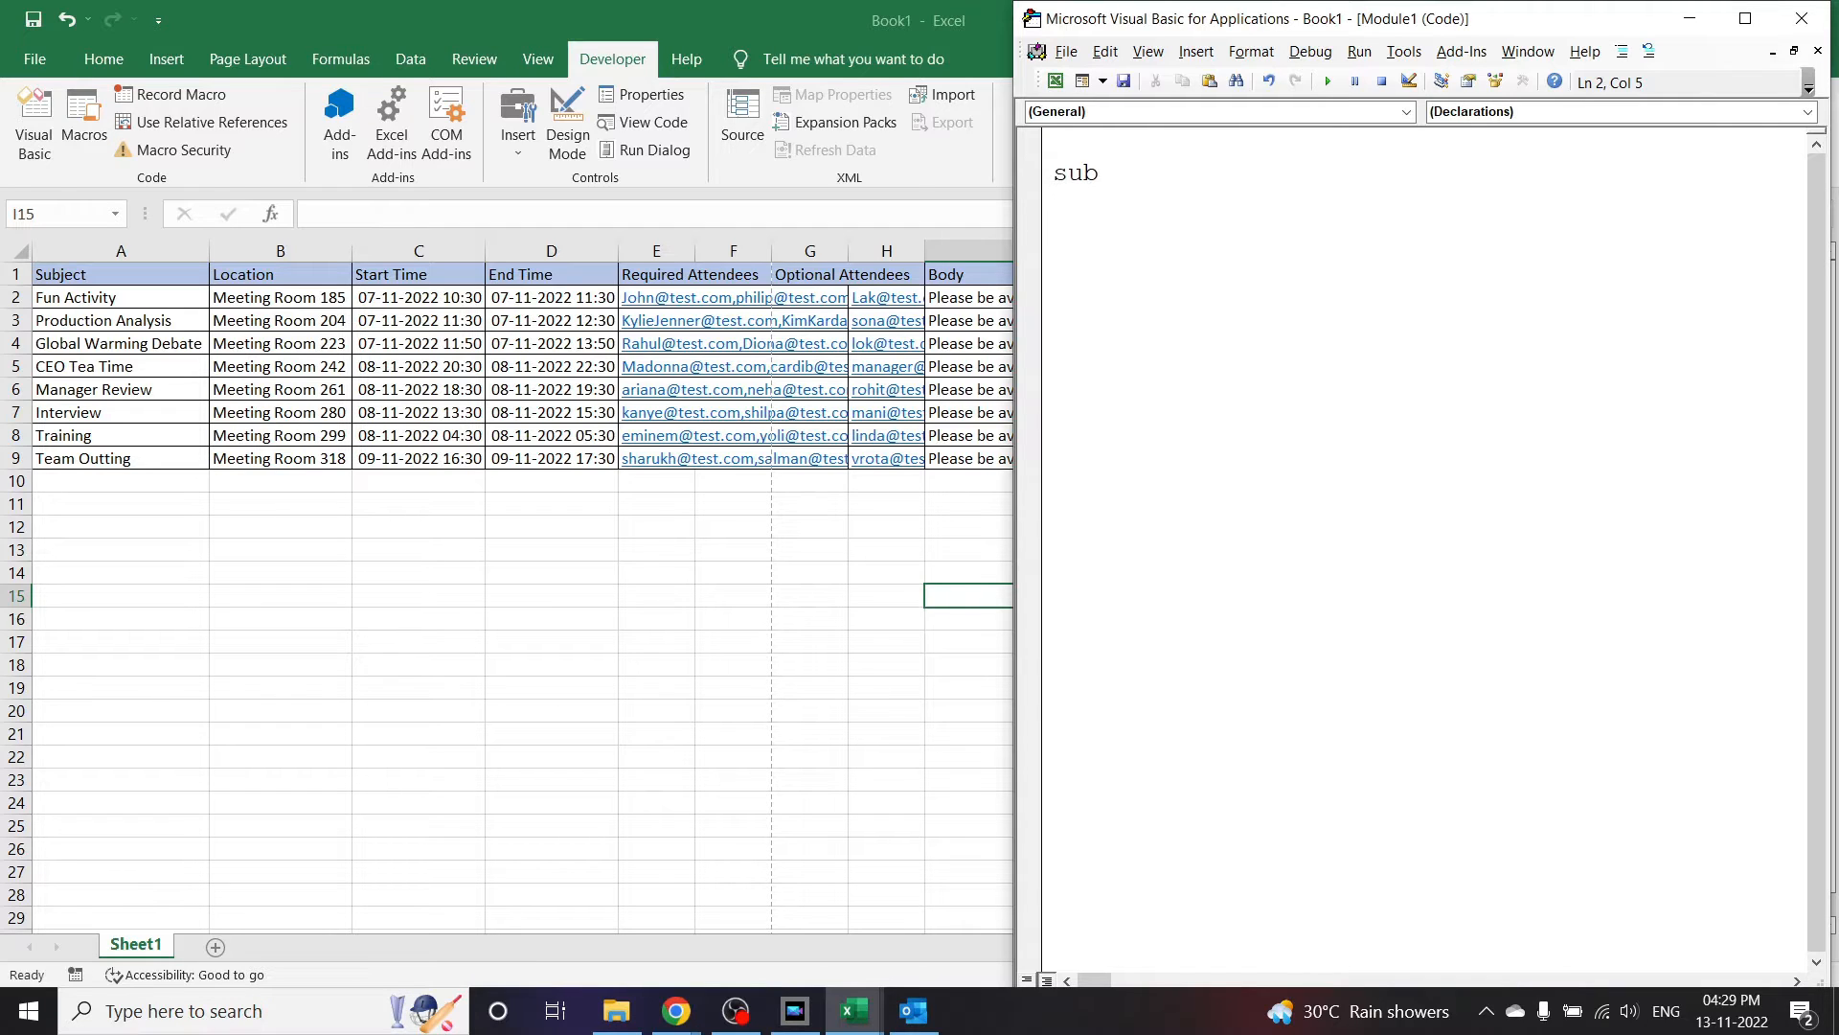
pyautogui.write('create')
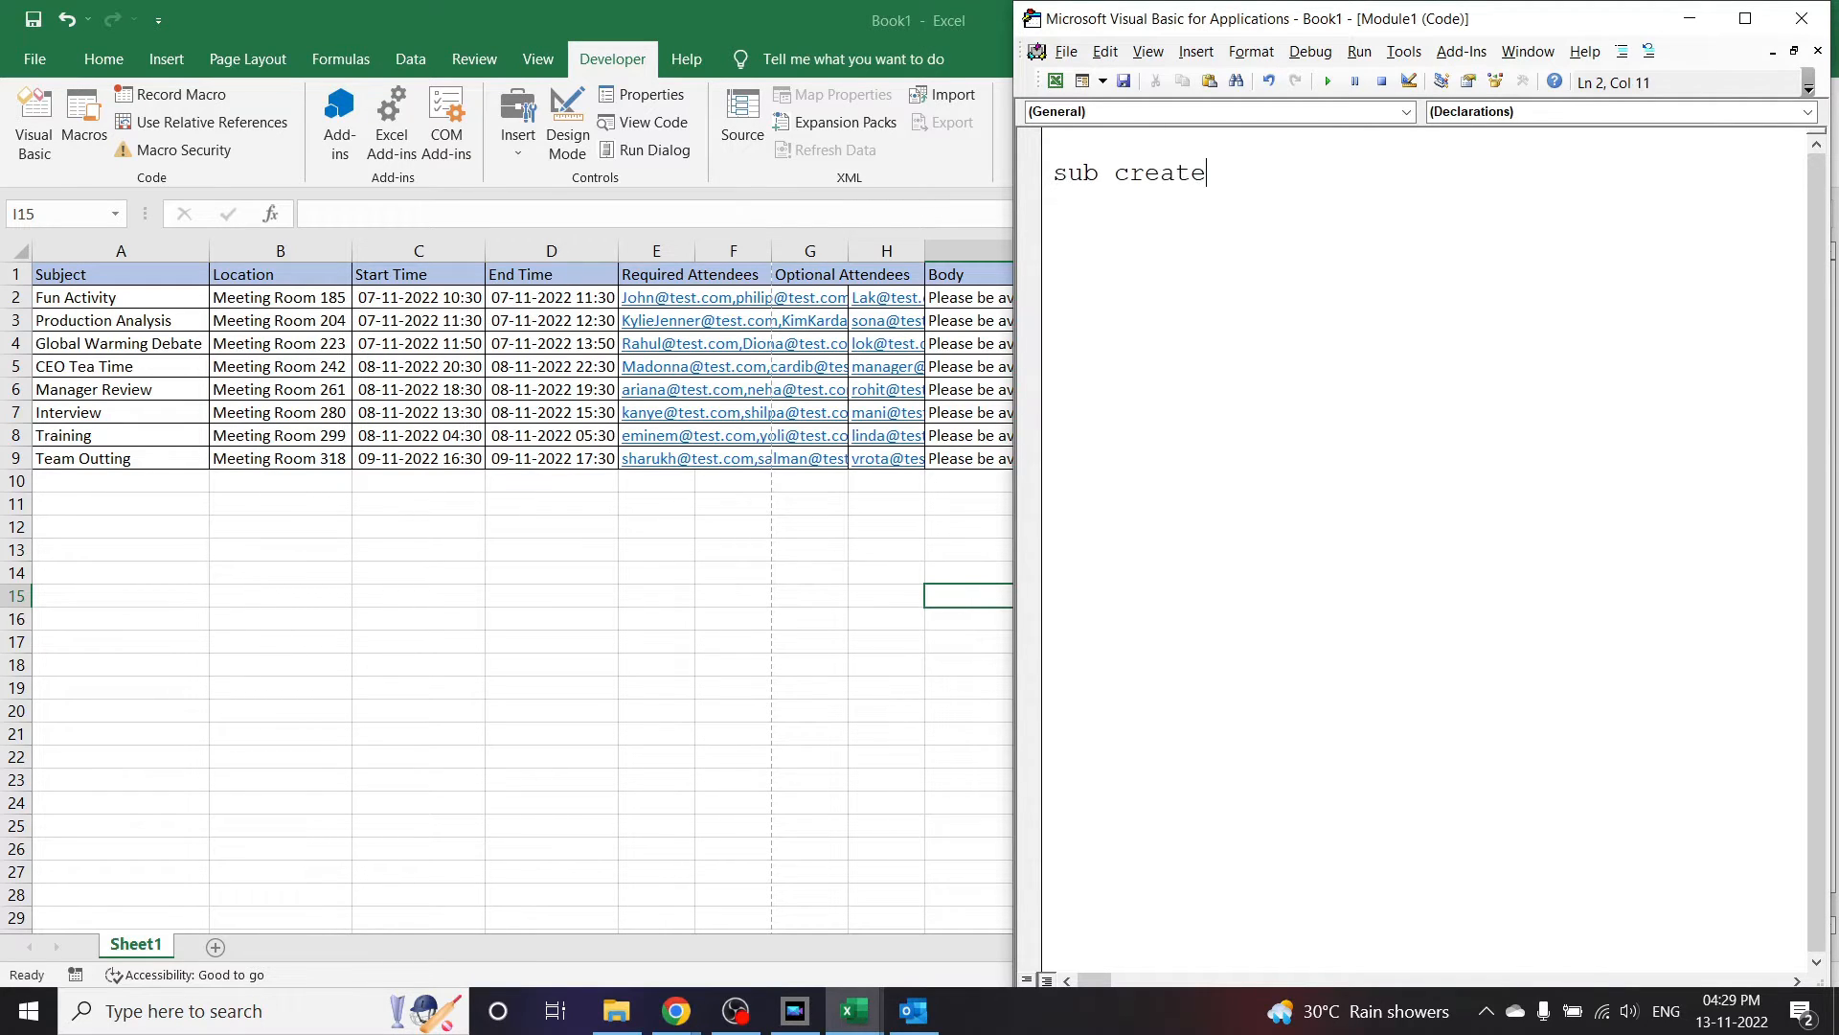
pyautogui.write('Appoint')
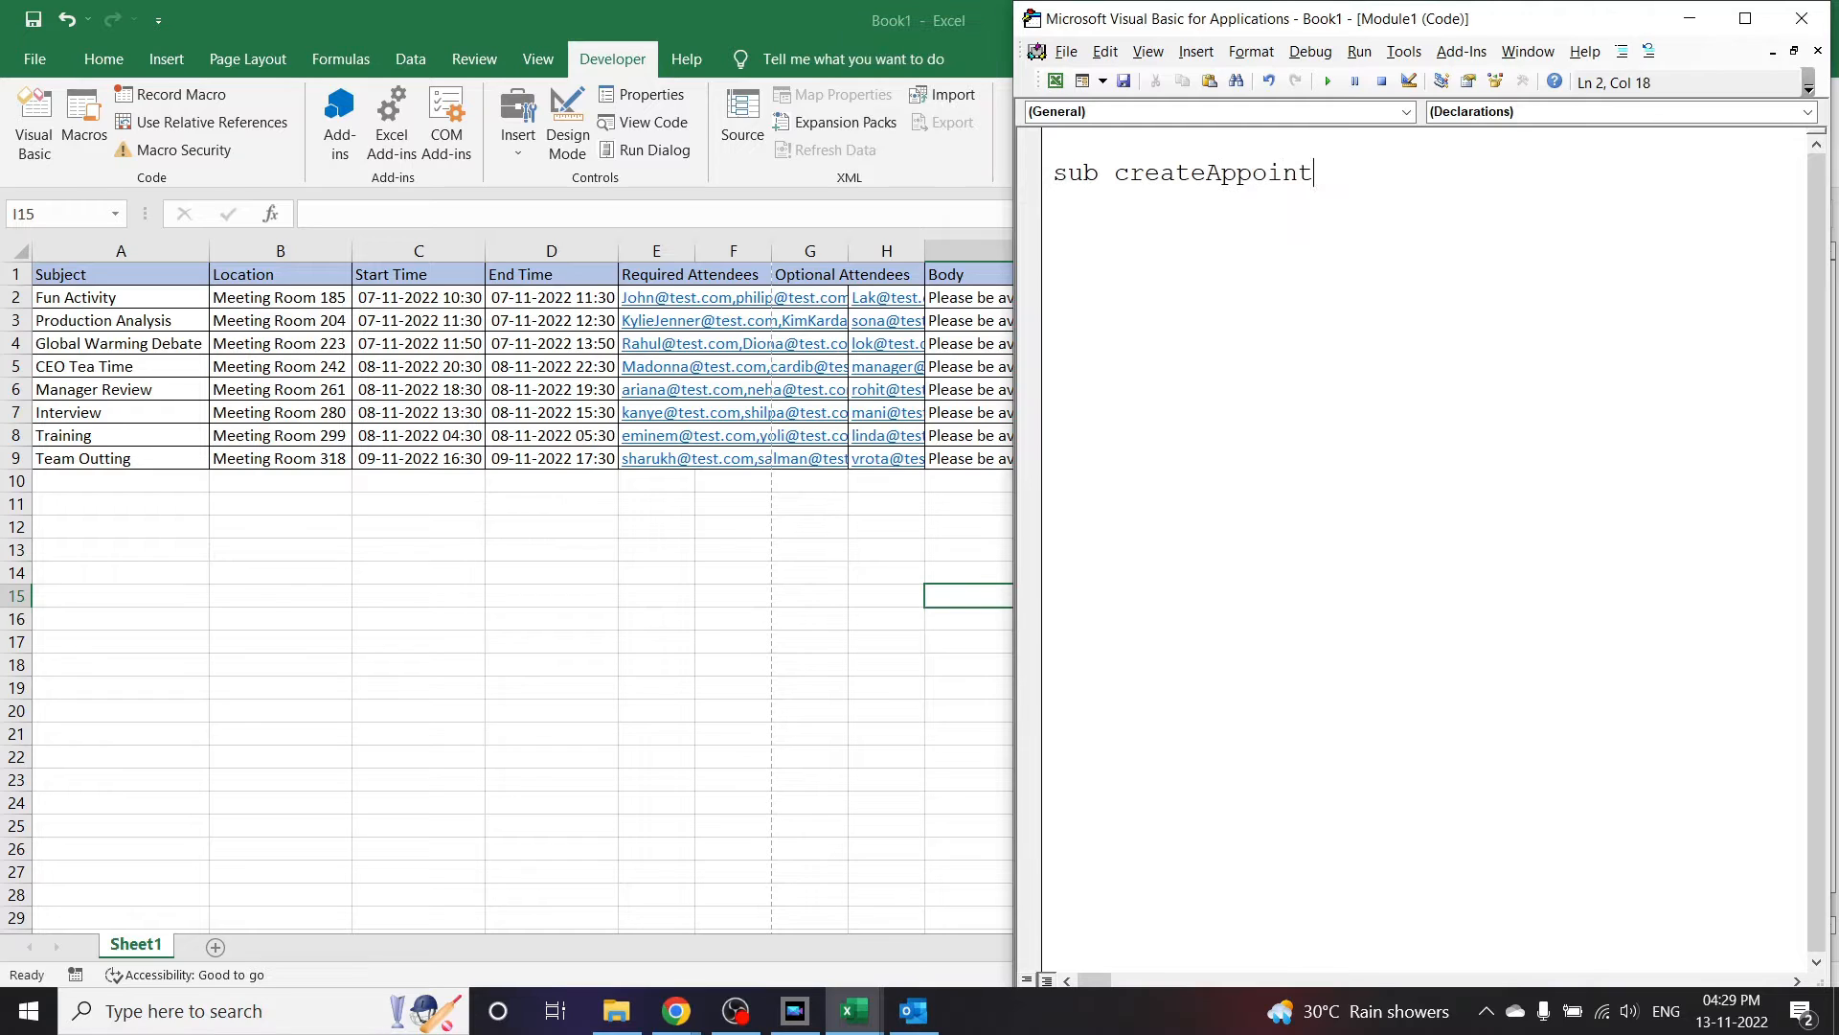
pyautogui.press('Enter')
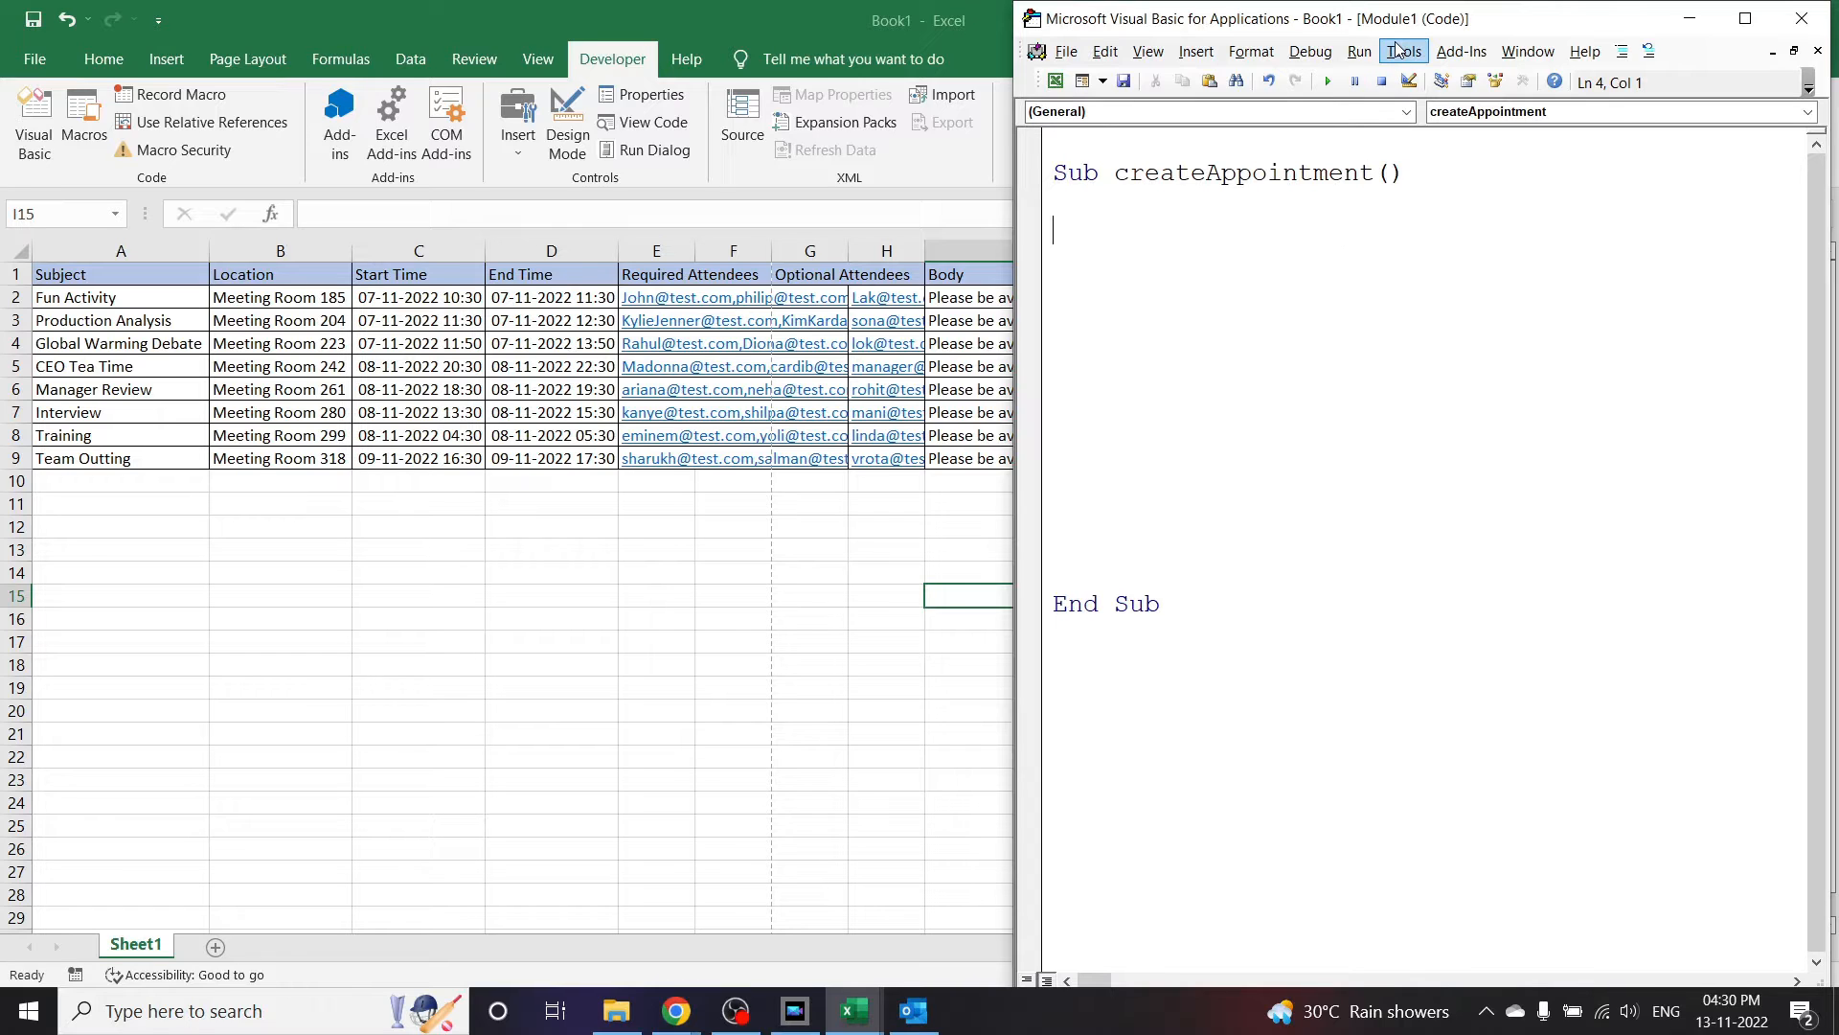
# Step: In Tools > References, tick Microsoft Outlook 16.0 Object Library and confirm
pyautogui.click(1402, 50)
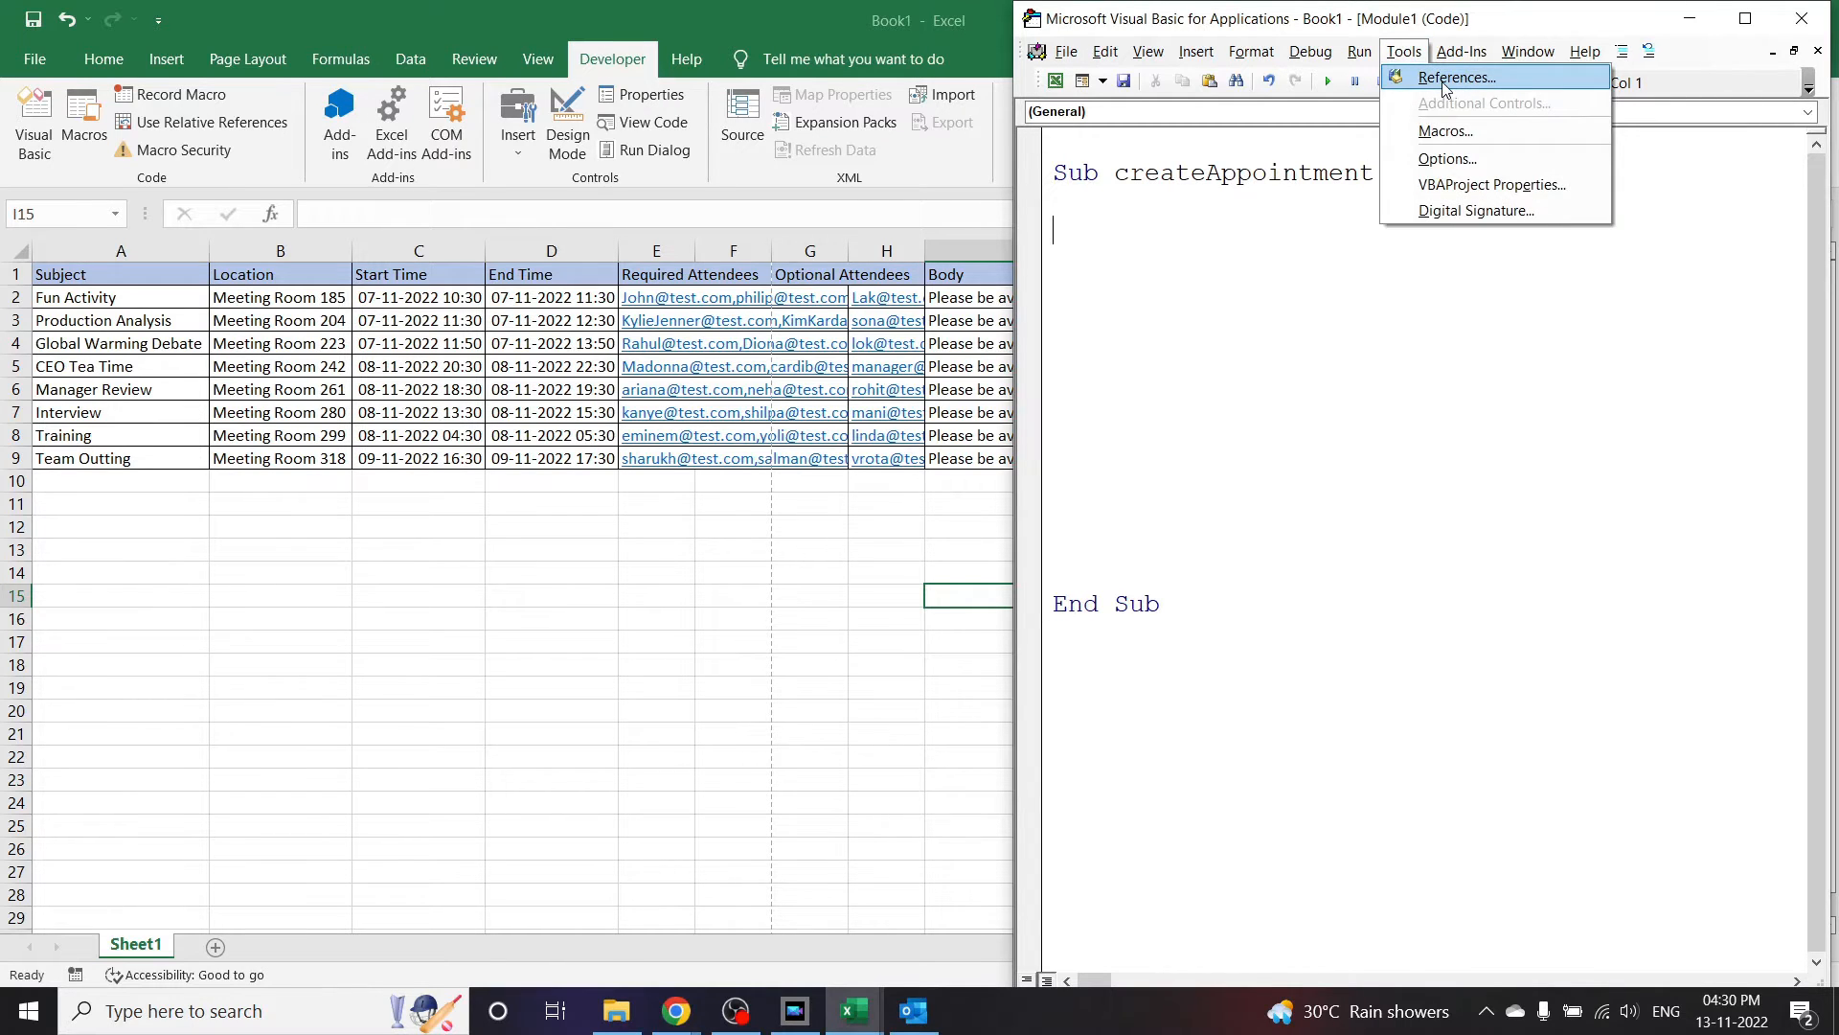
pyautogui.click(1454, 76)
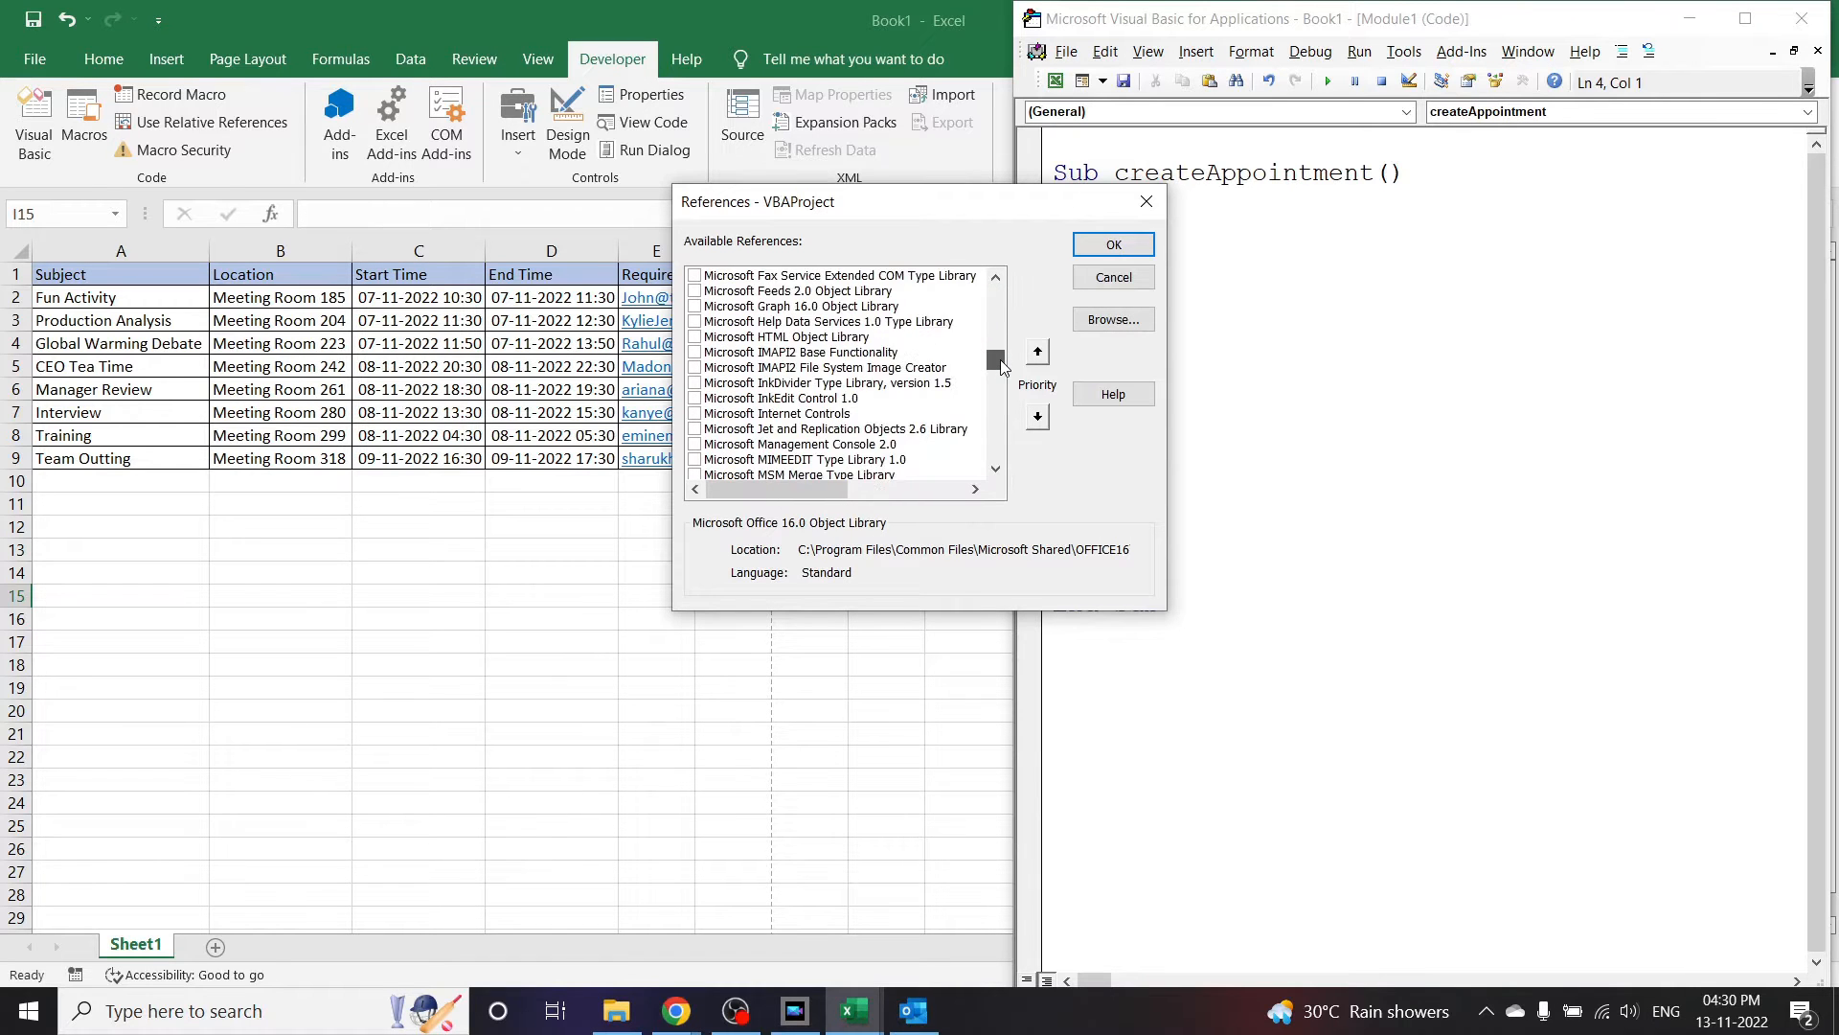
pyautogui.moveTo(994, 358); pyautogui.dragTo(994, 404)
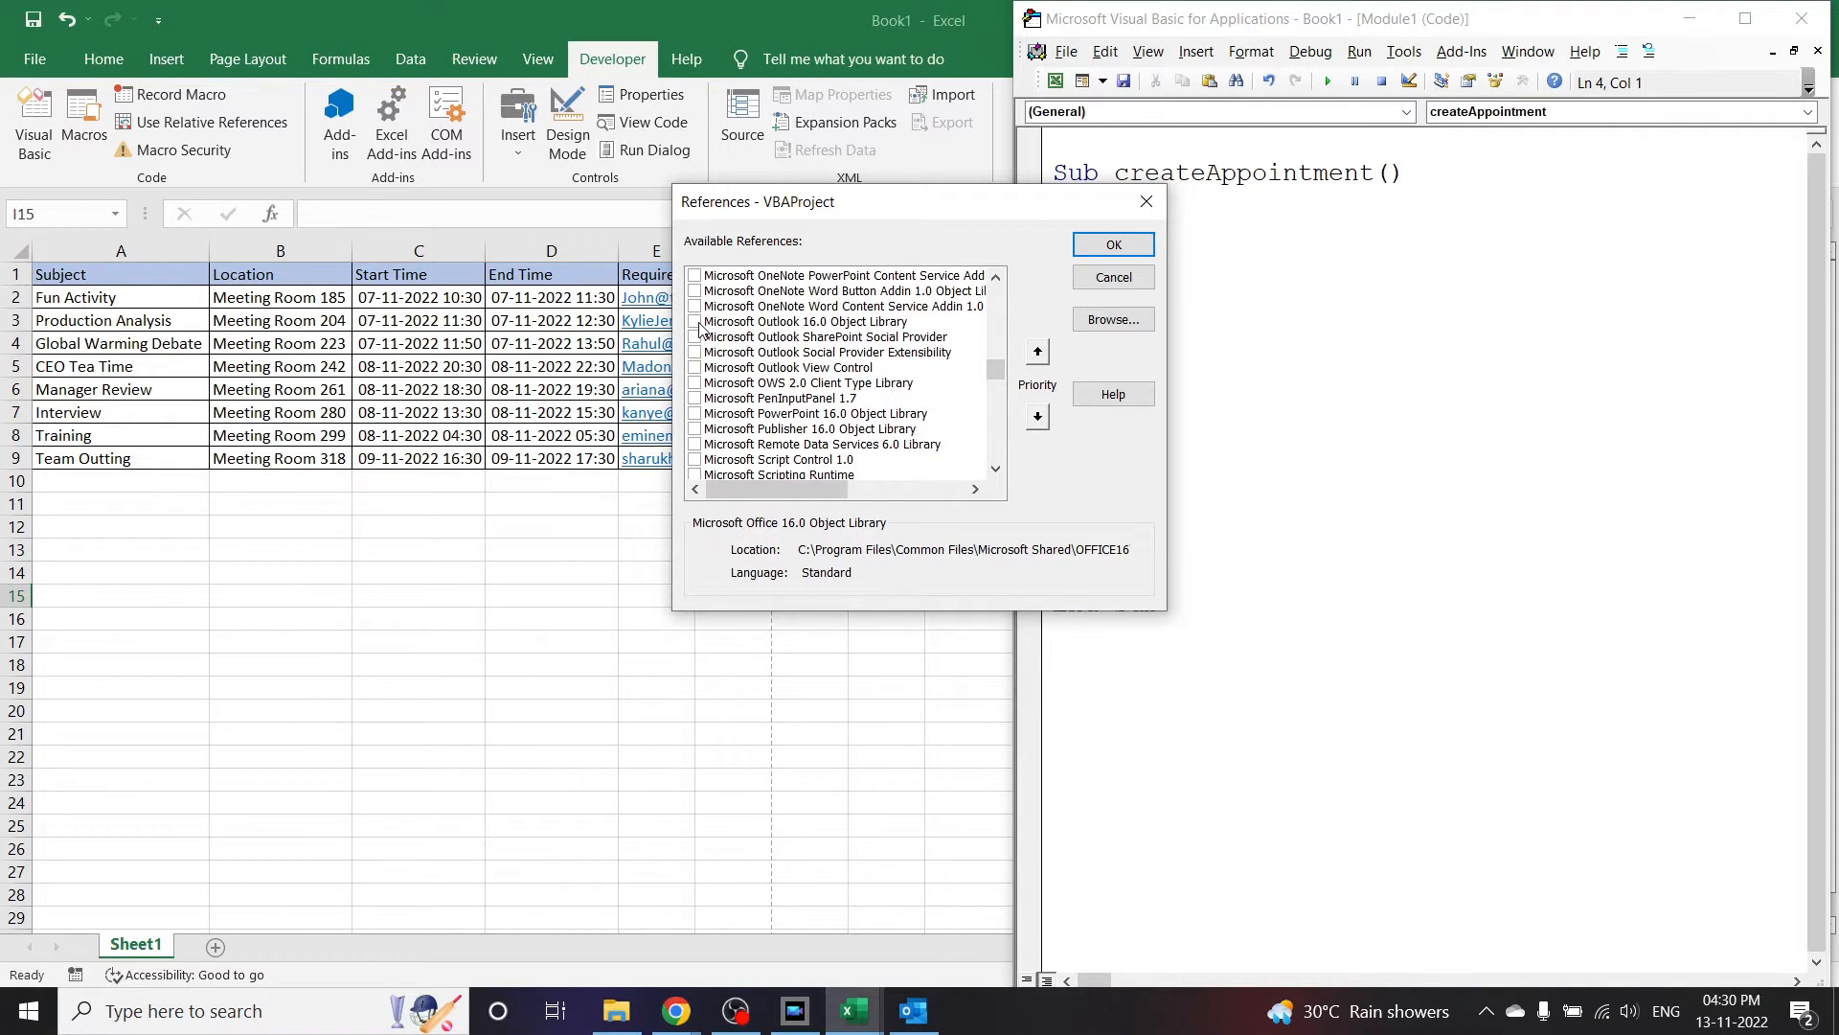
pyautogui.click(693, 322)
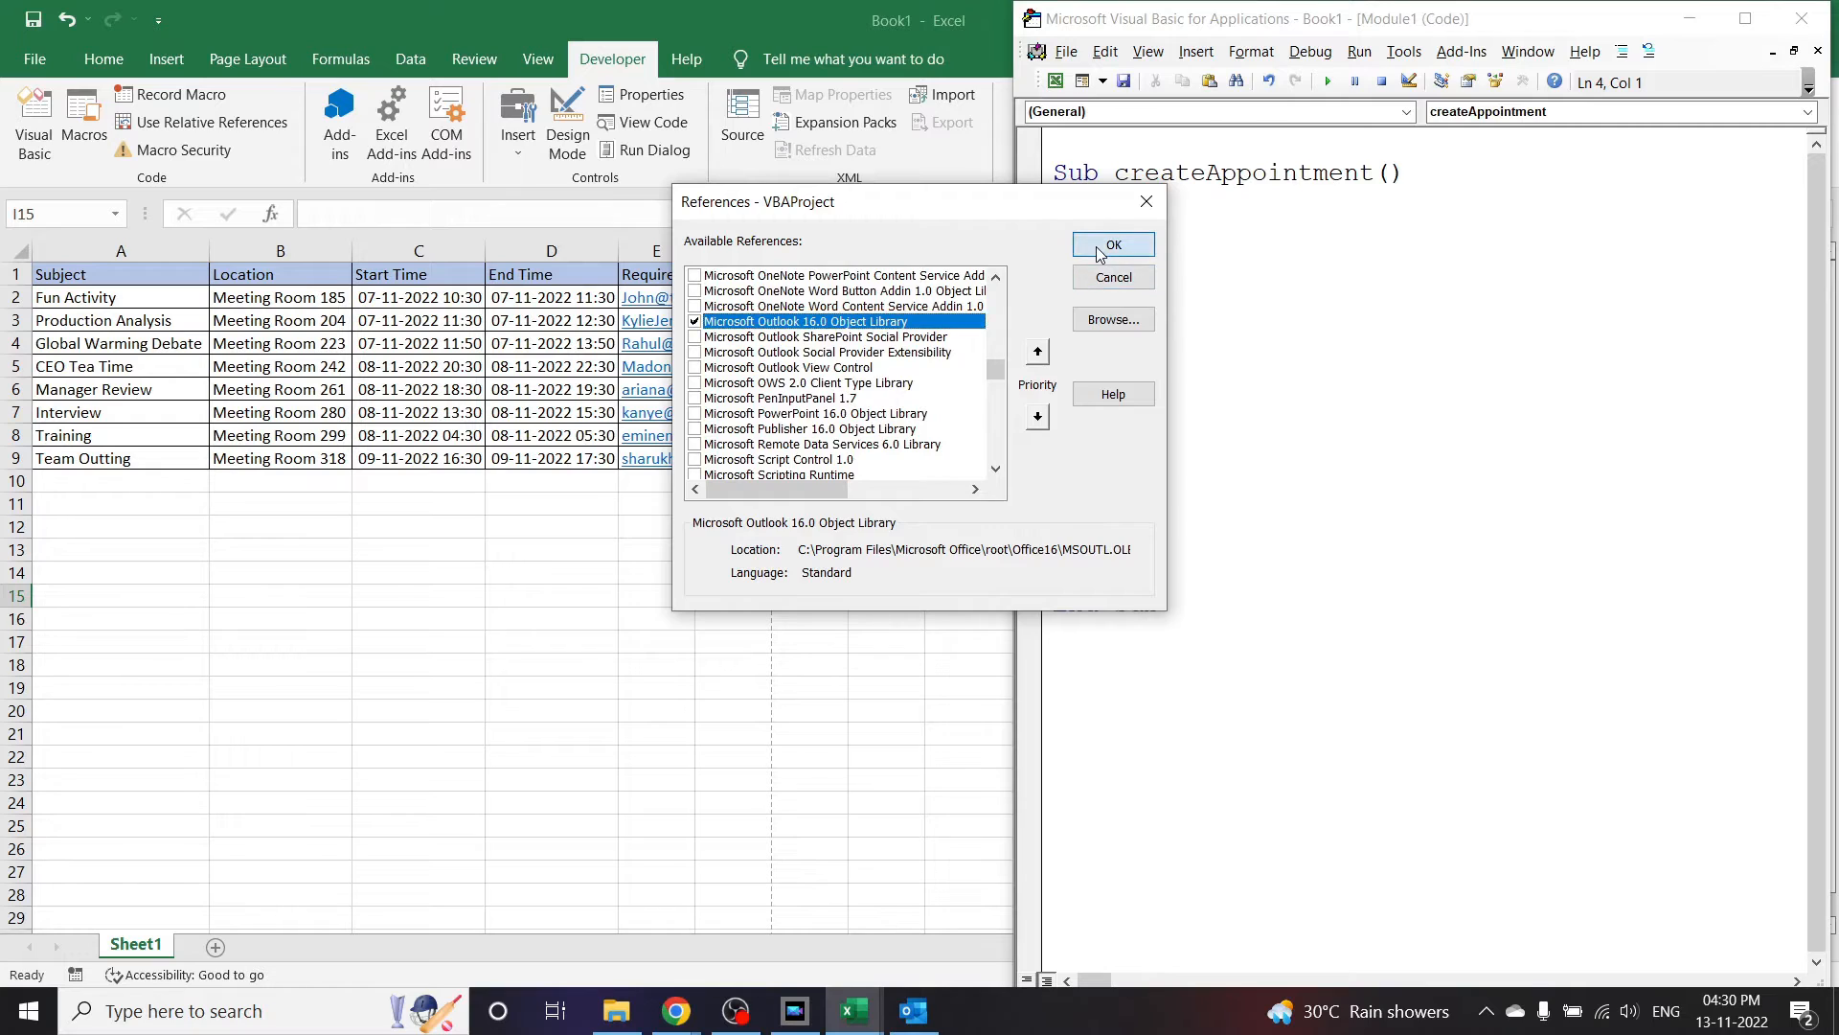
pyautogui.click(1111, 244)
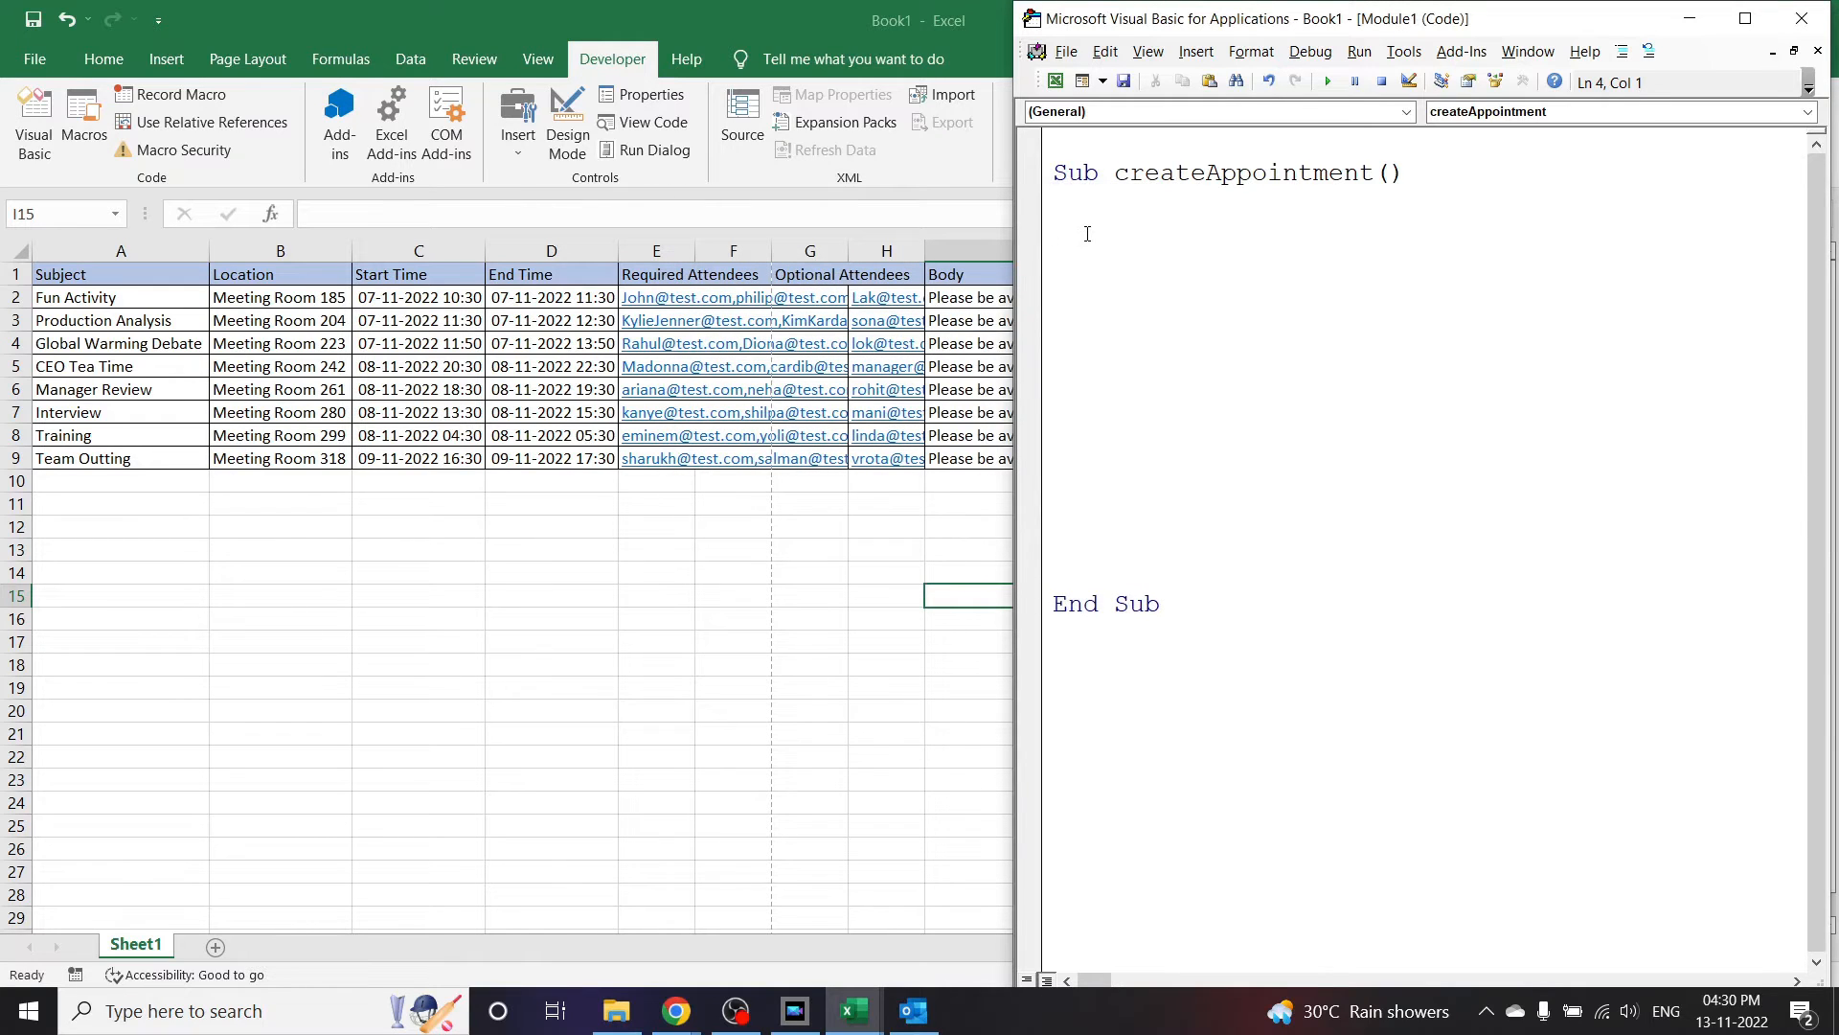
# Step: Declare ol as Outlook.Application and olAp as Outlook.AppointmentItem
pyautogui.write('Di')
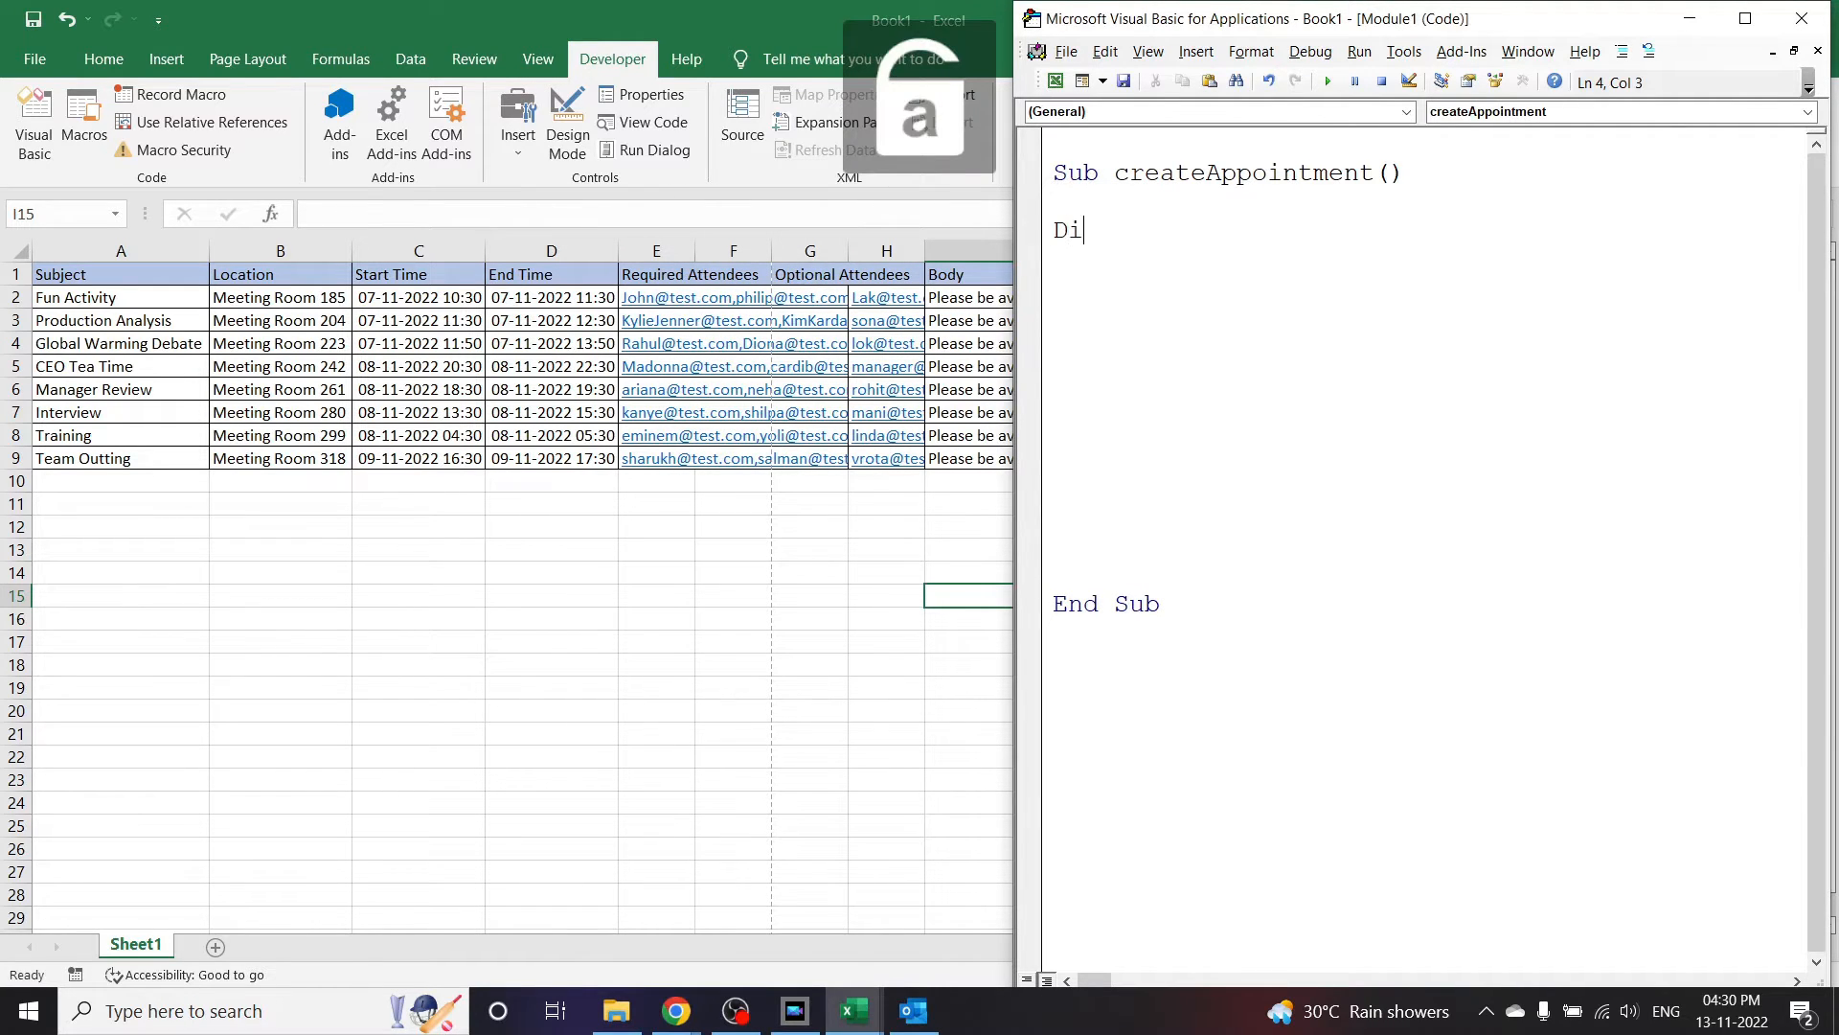
pyautogui.write('m')
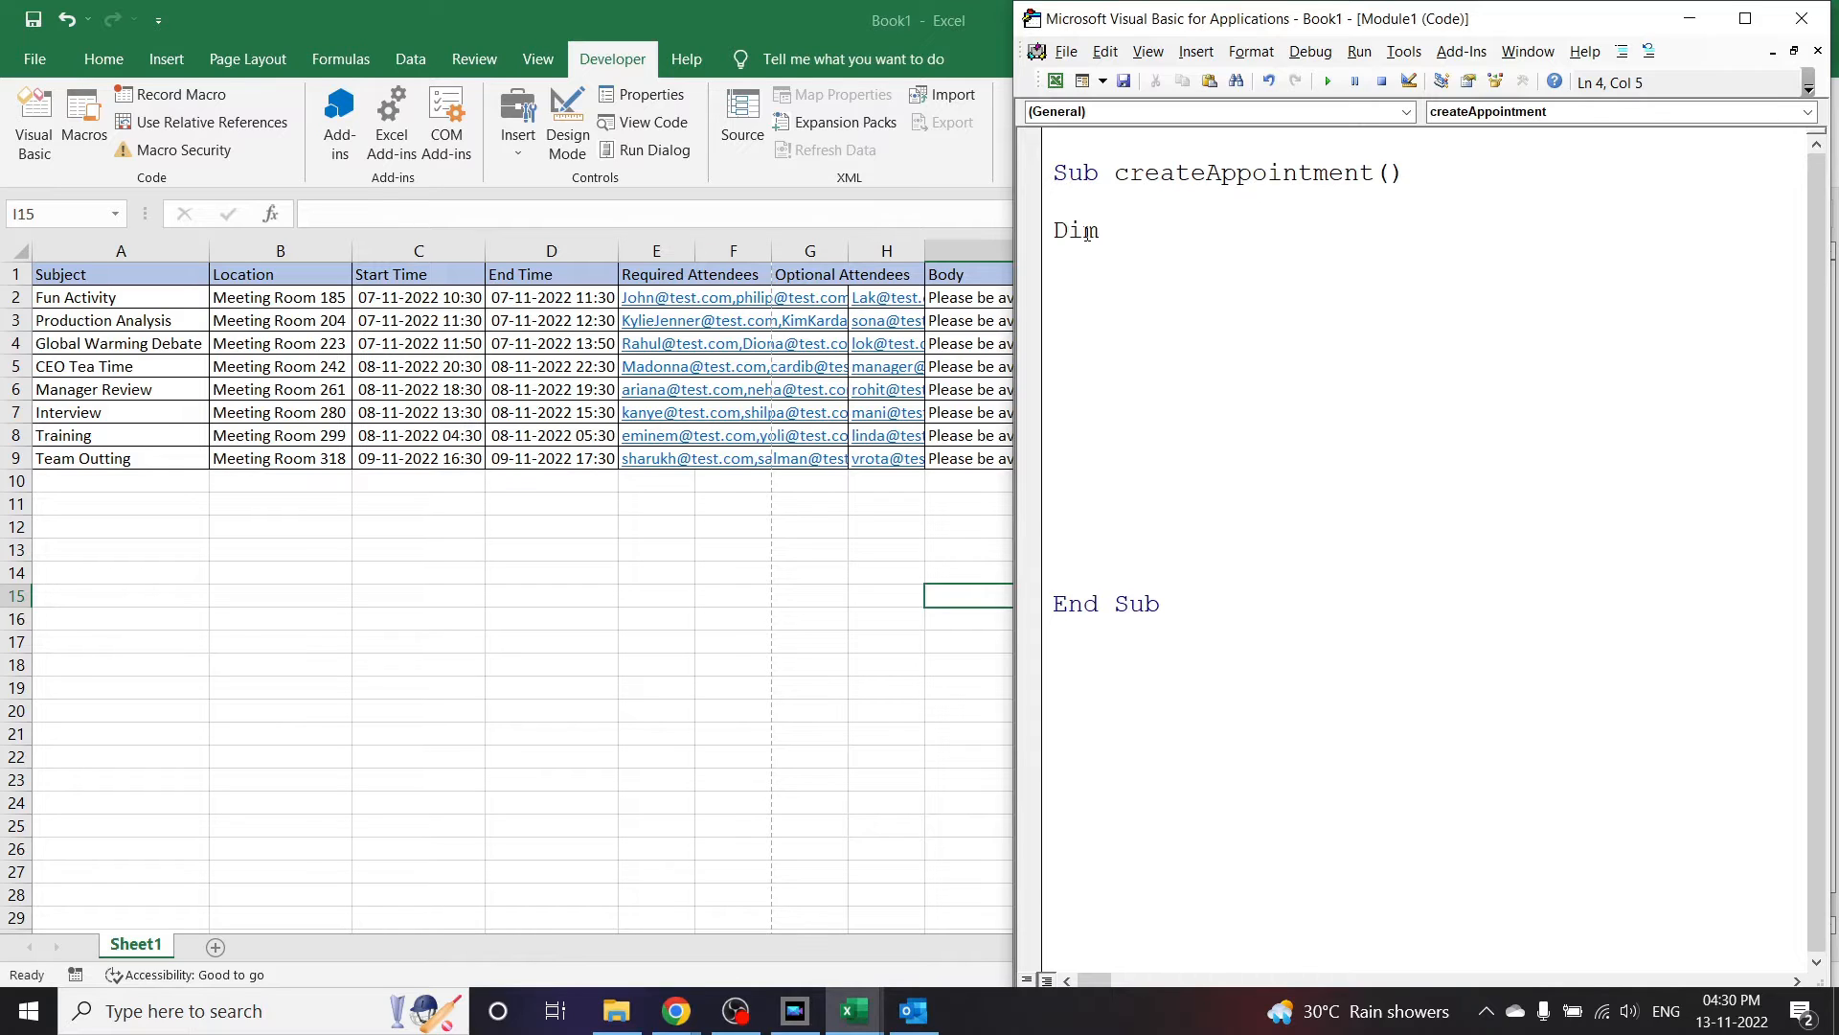
pyautogui.write('ol As Outlook.Application')
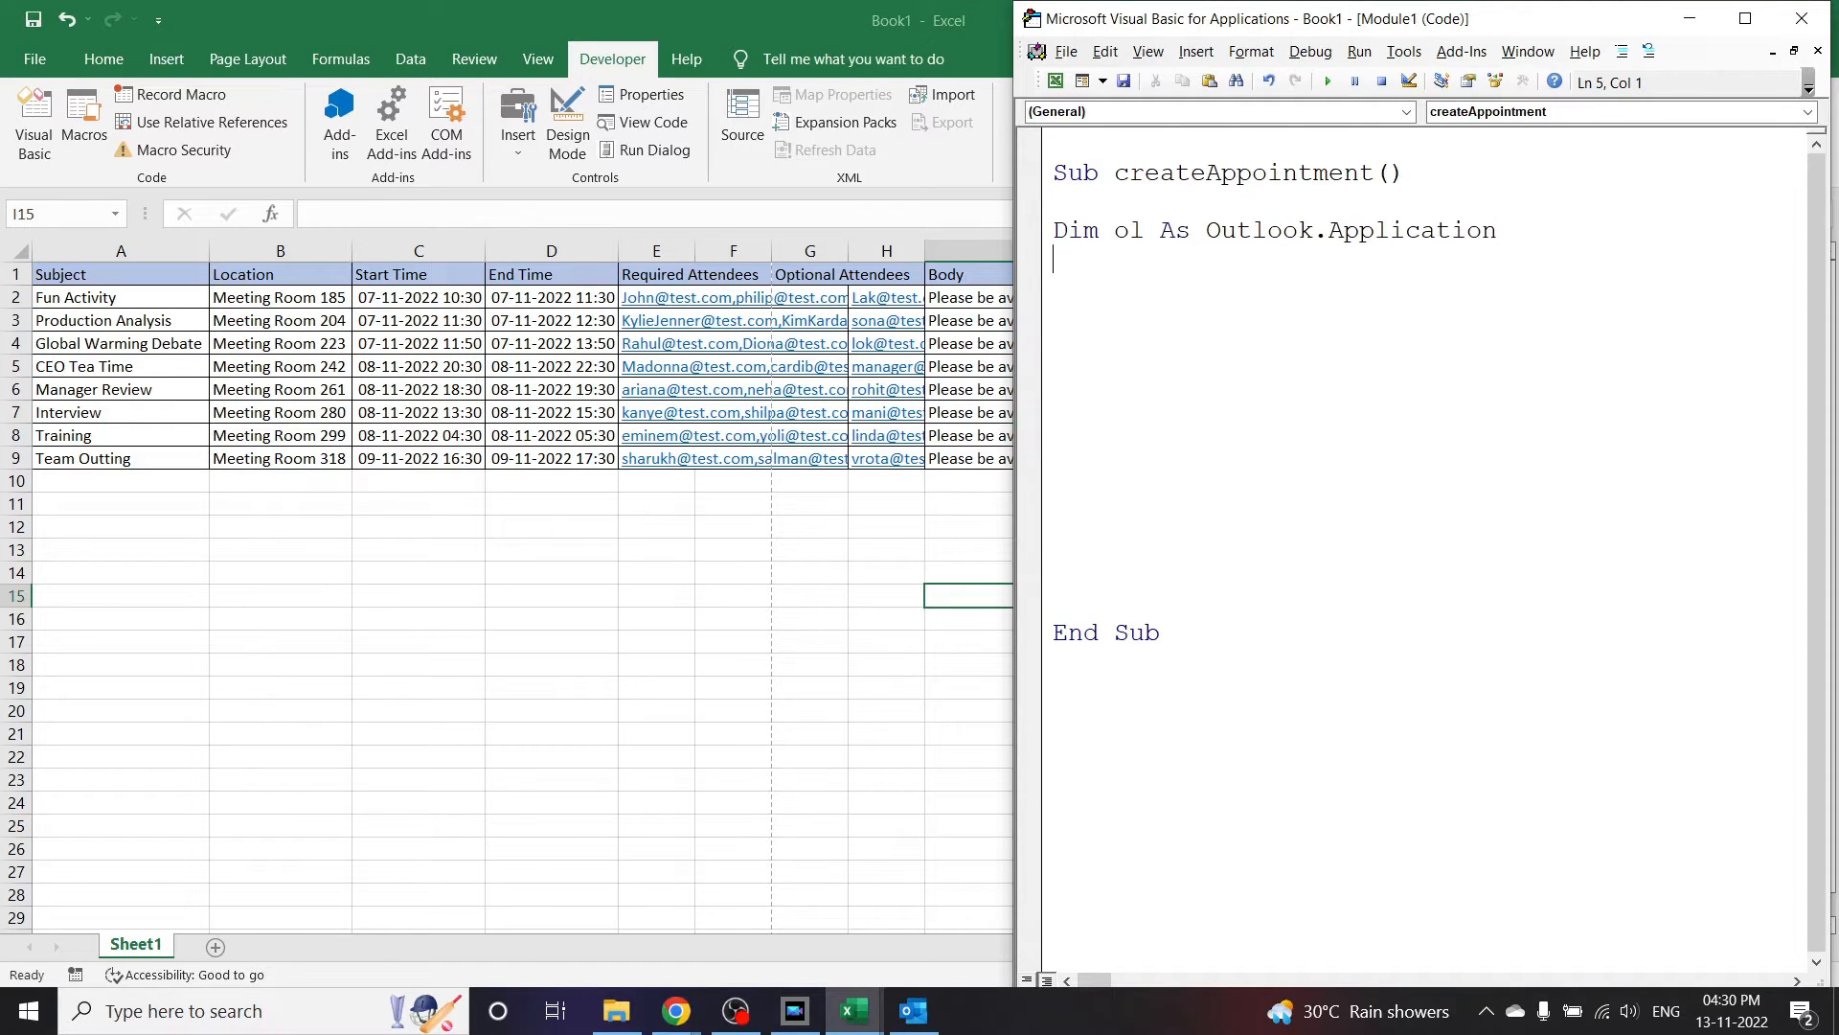
pyautogui.write('dim')
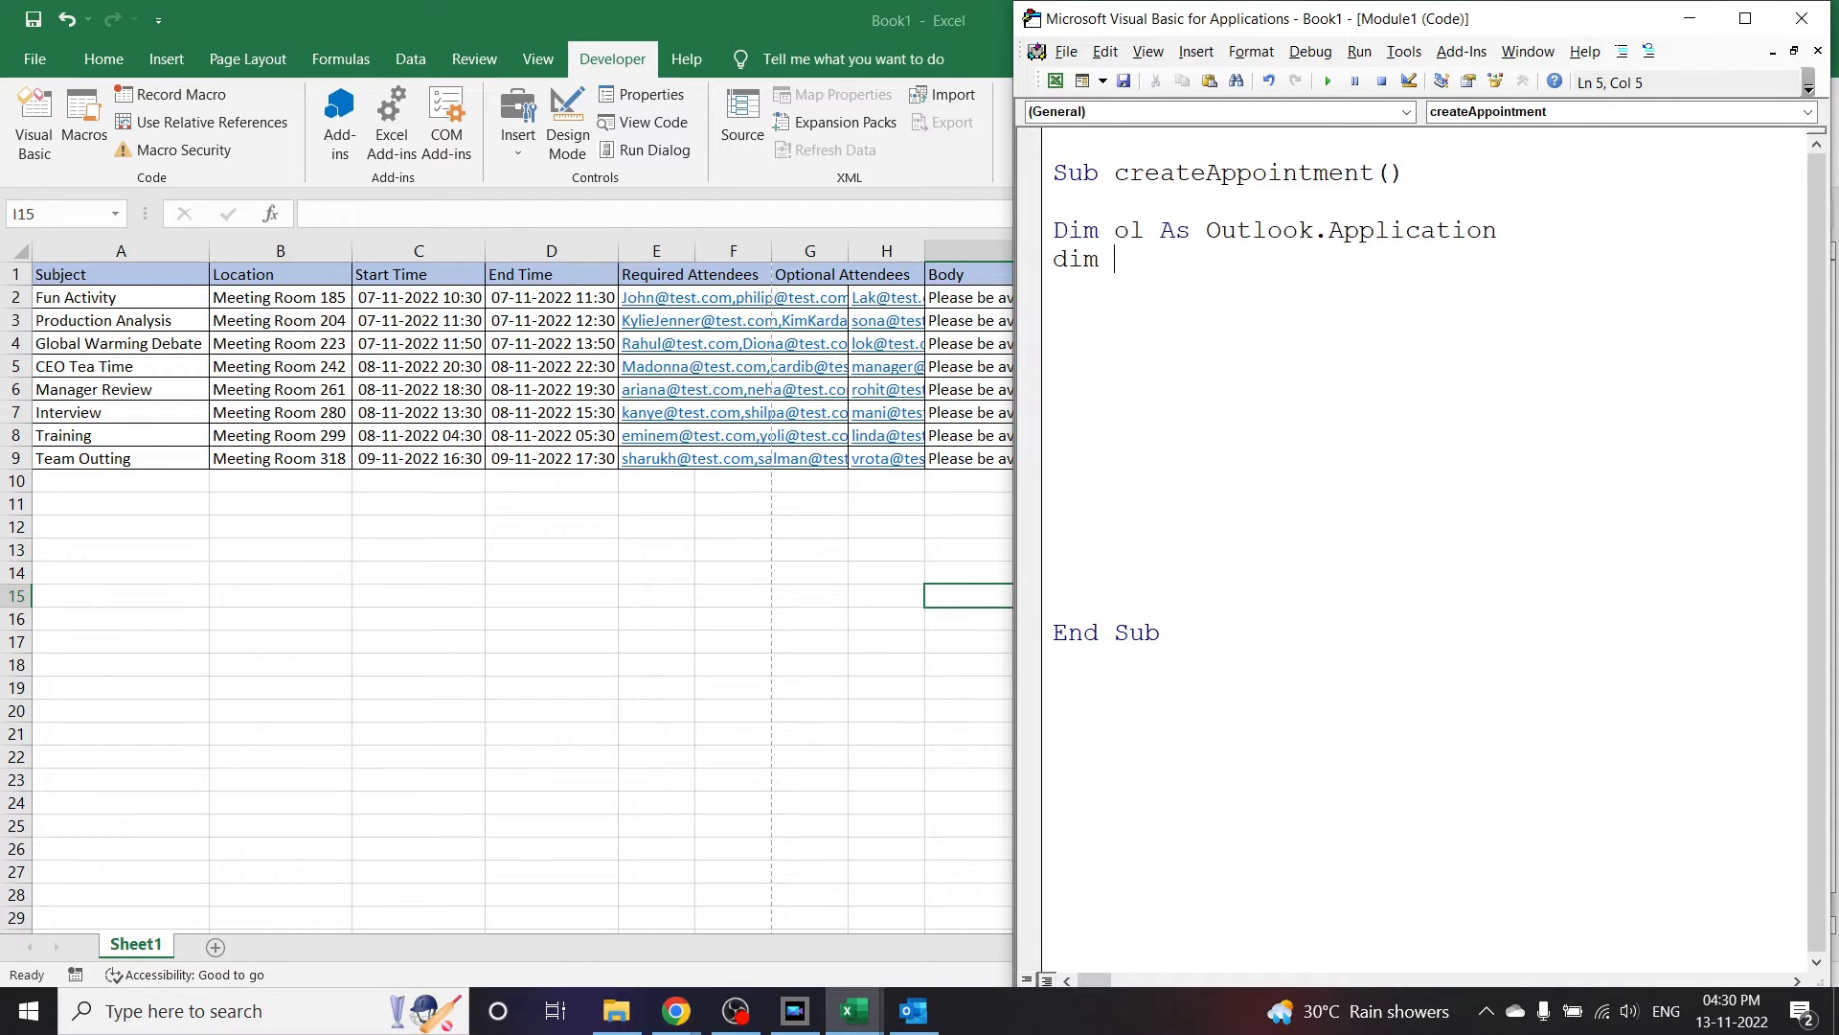
pyautogui.write('do')
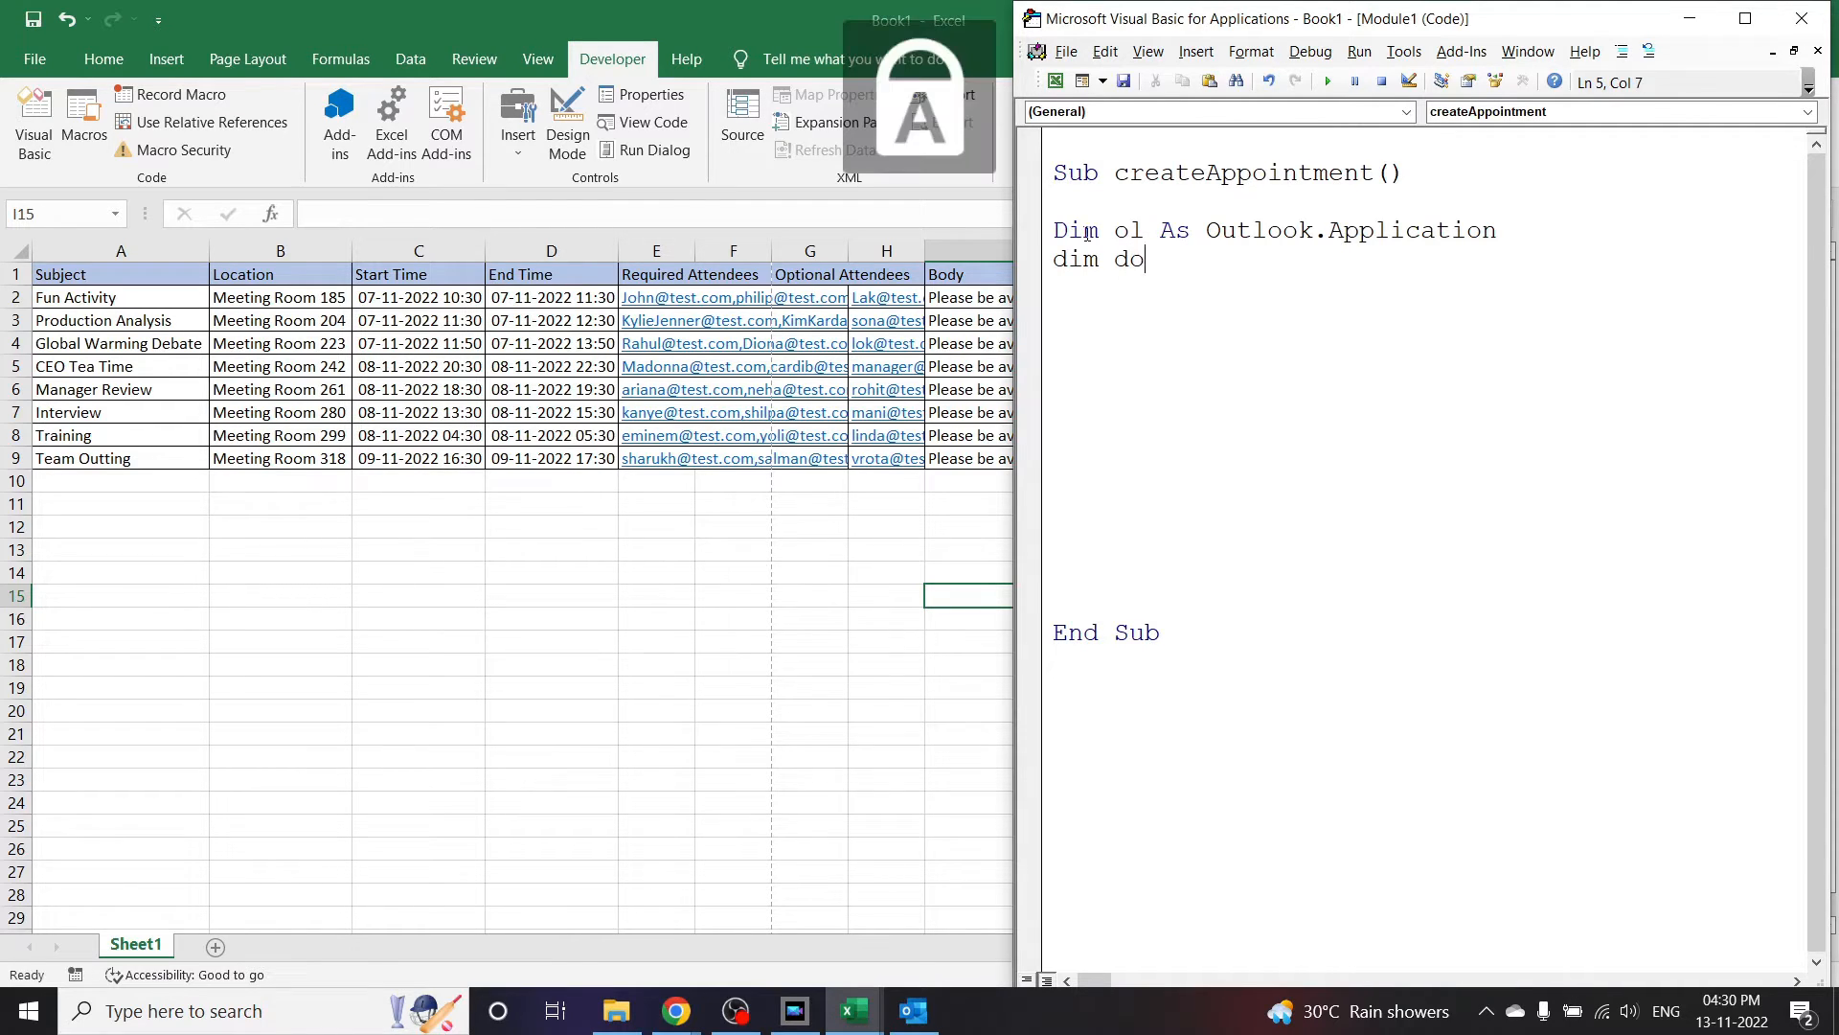
pyautogui.write('Ap')
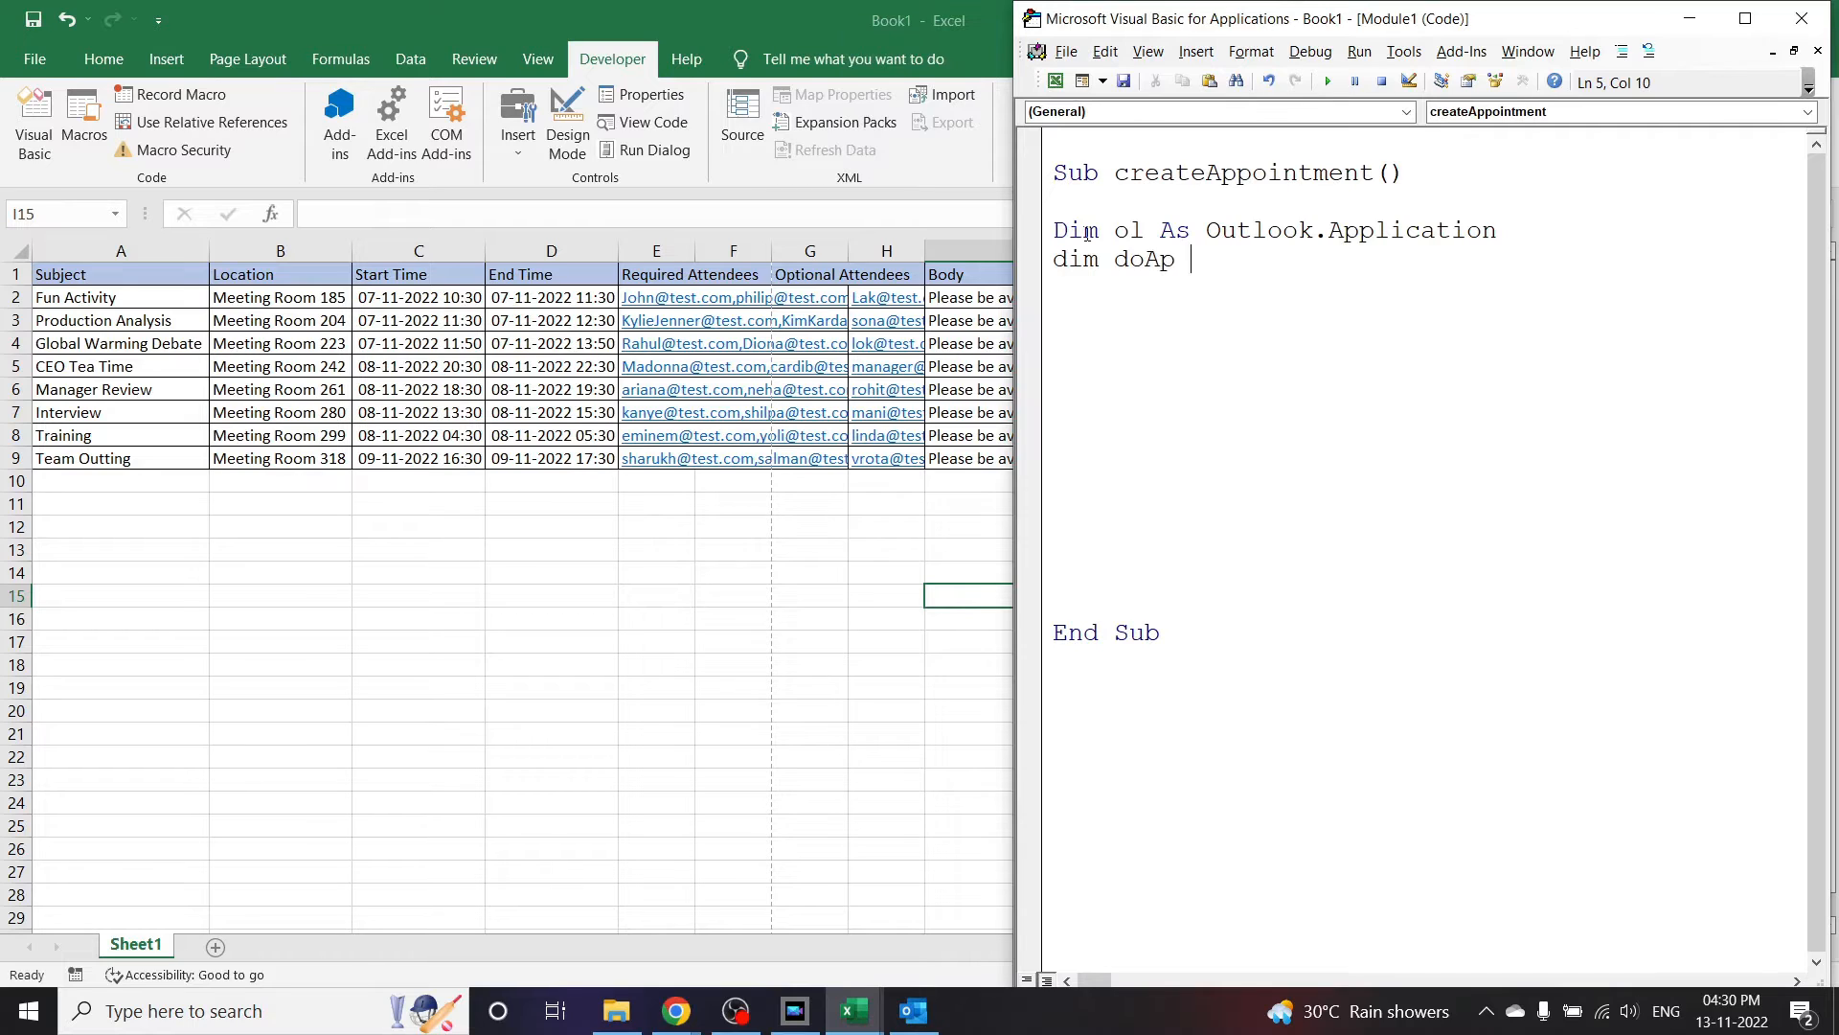
pyautogui.press('BackSpace')
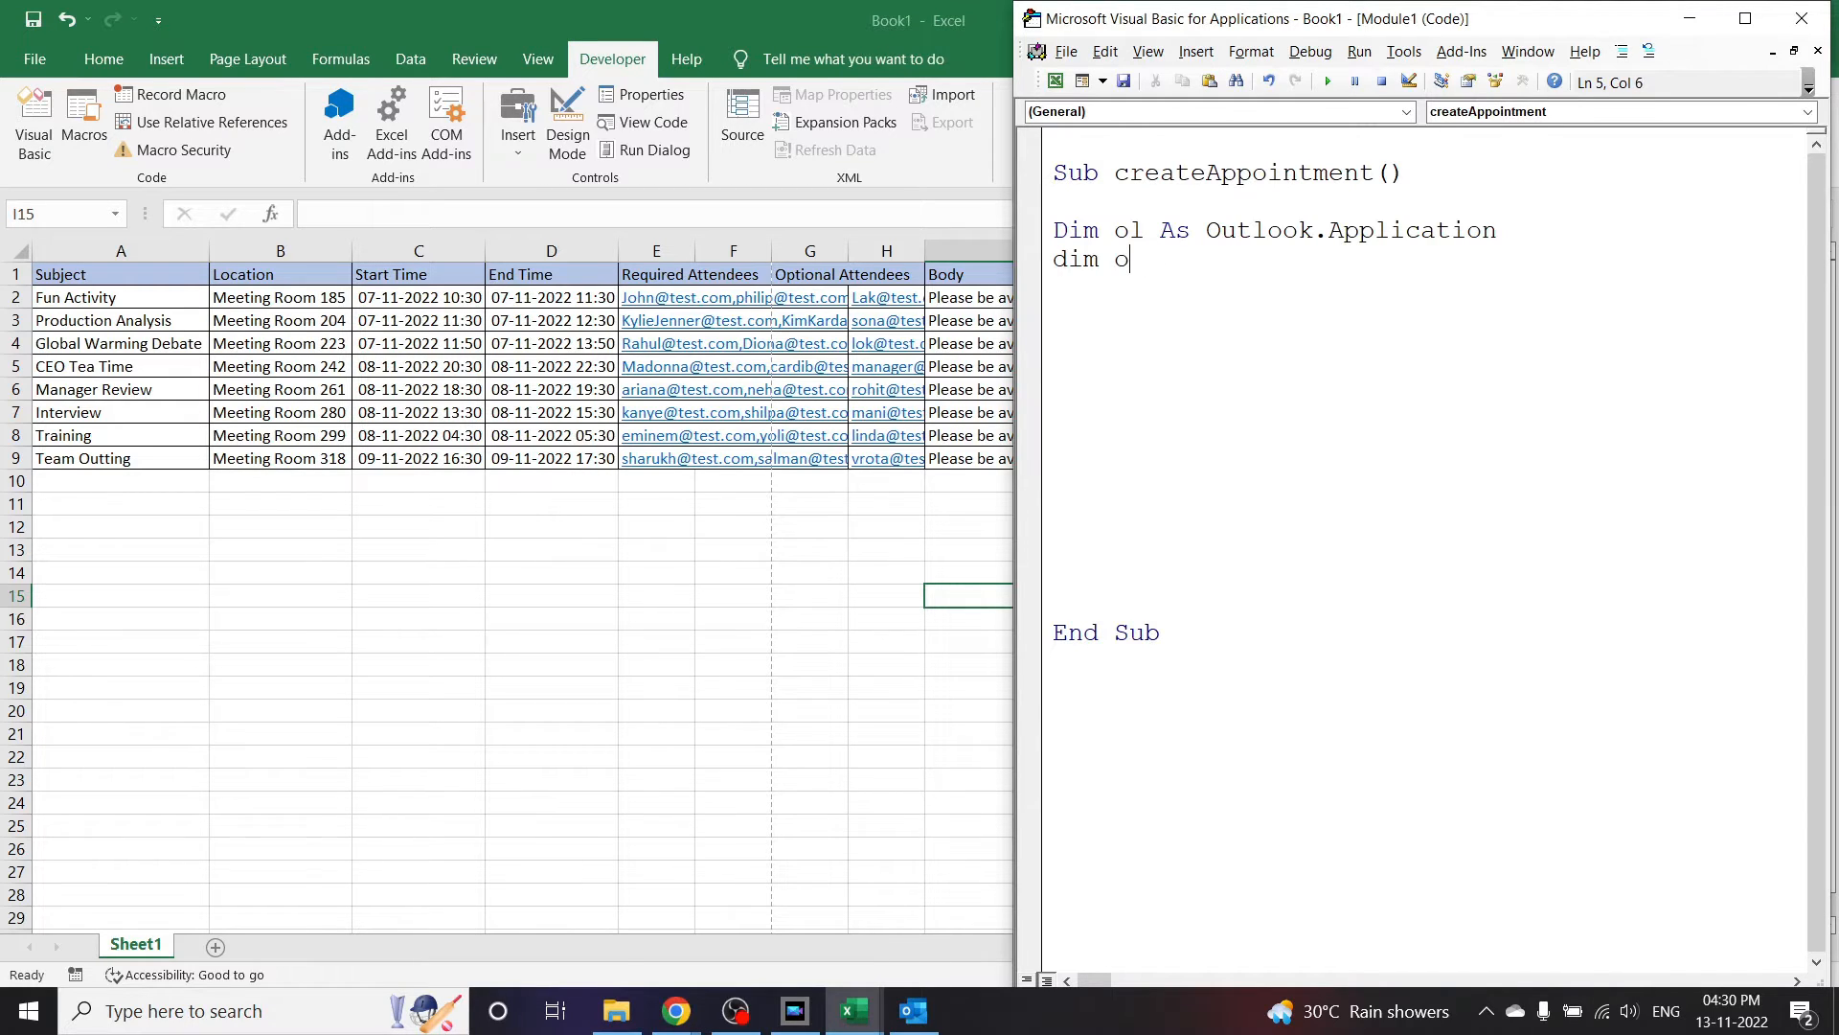
pyautogui.write('Ap')
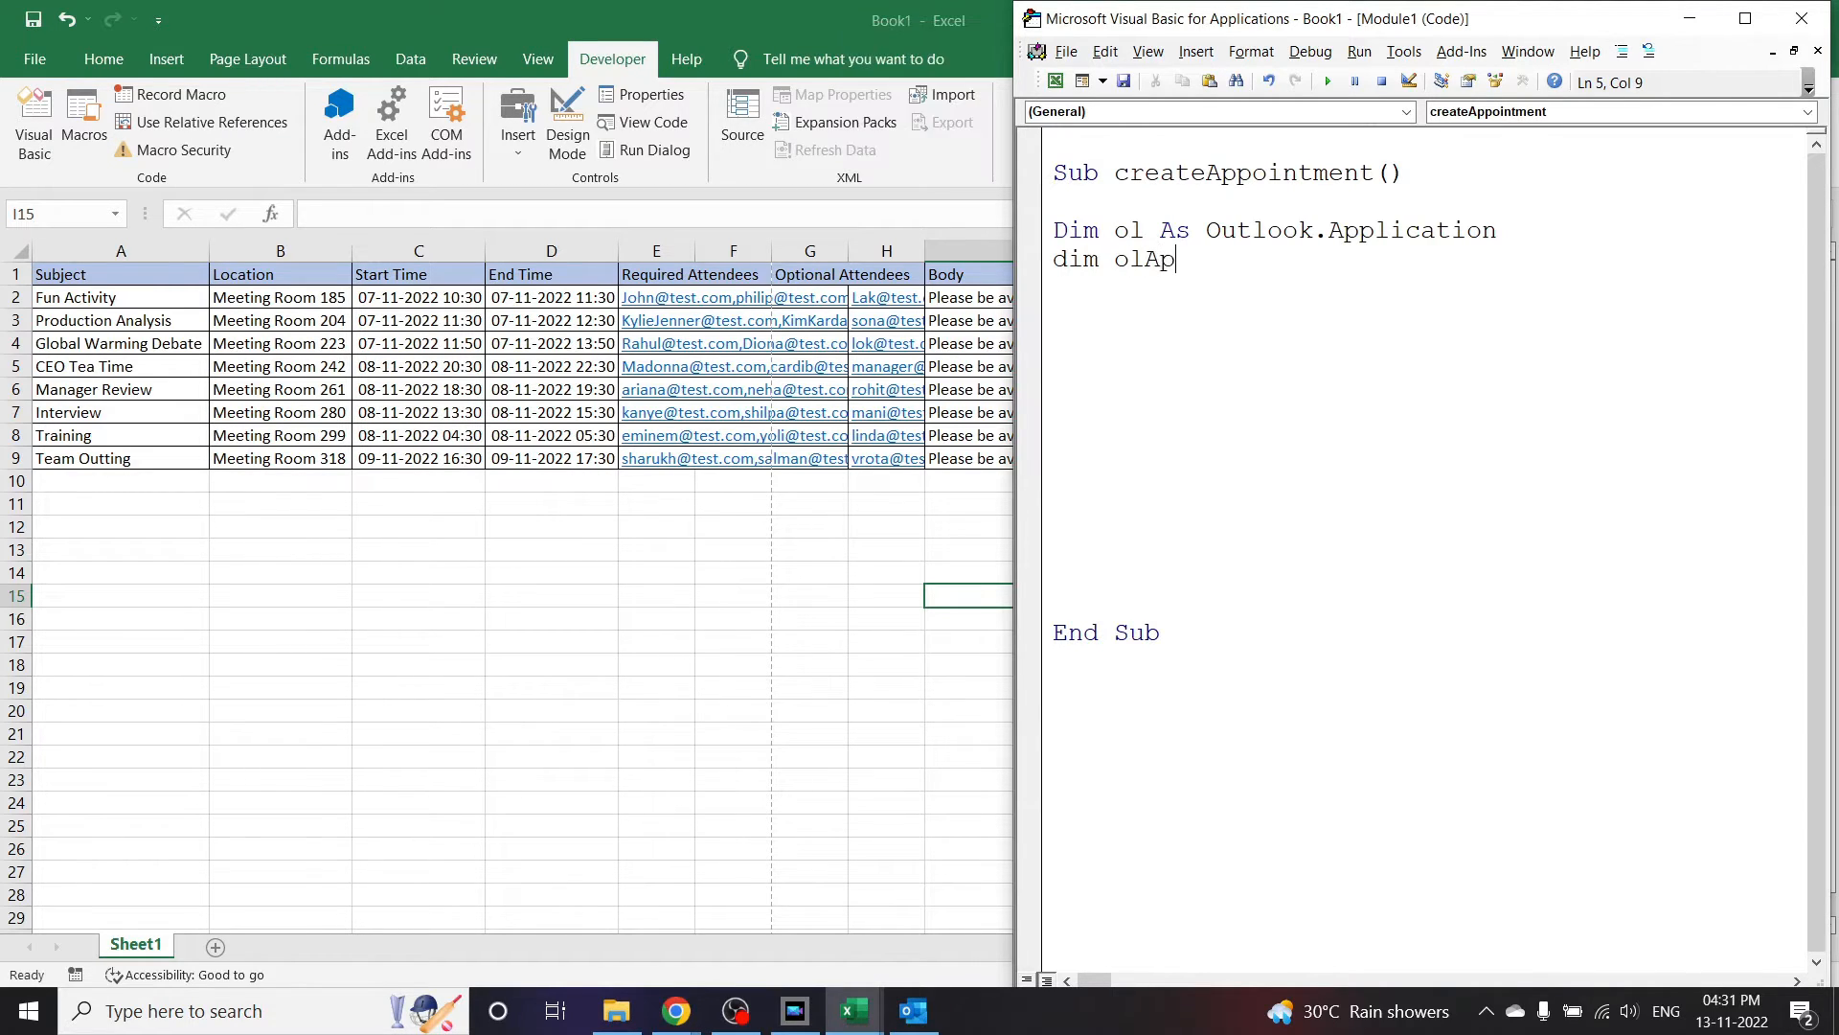
pyautogui.write('as outlook')
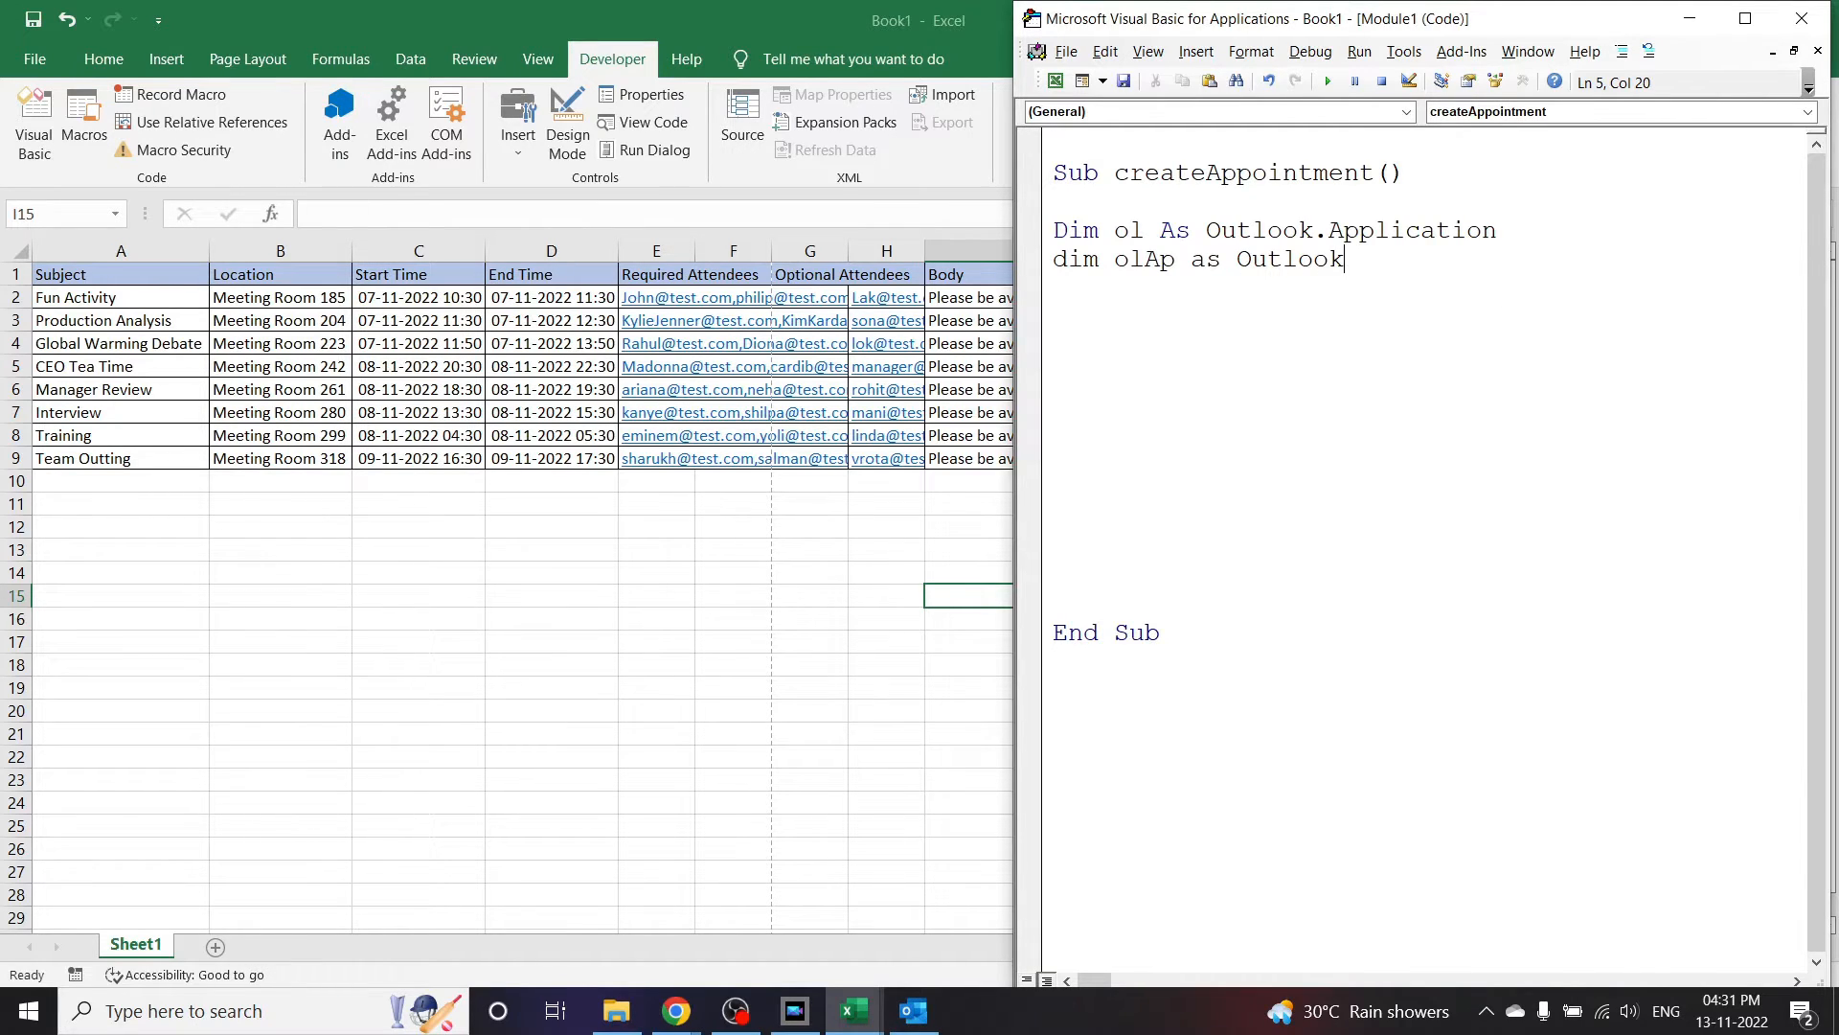
pyautogui.write('.AppointmentItem')
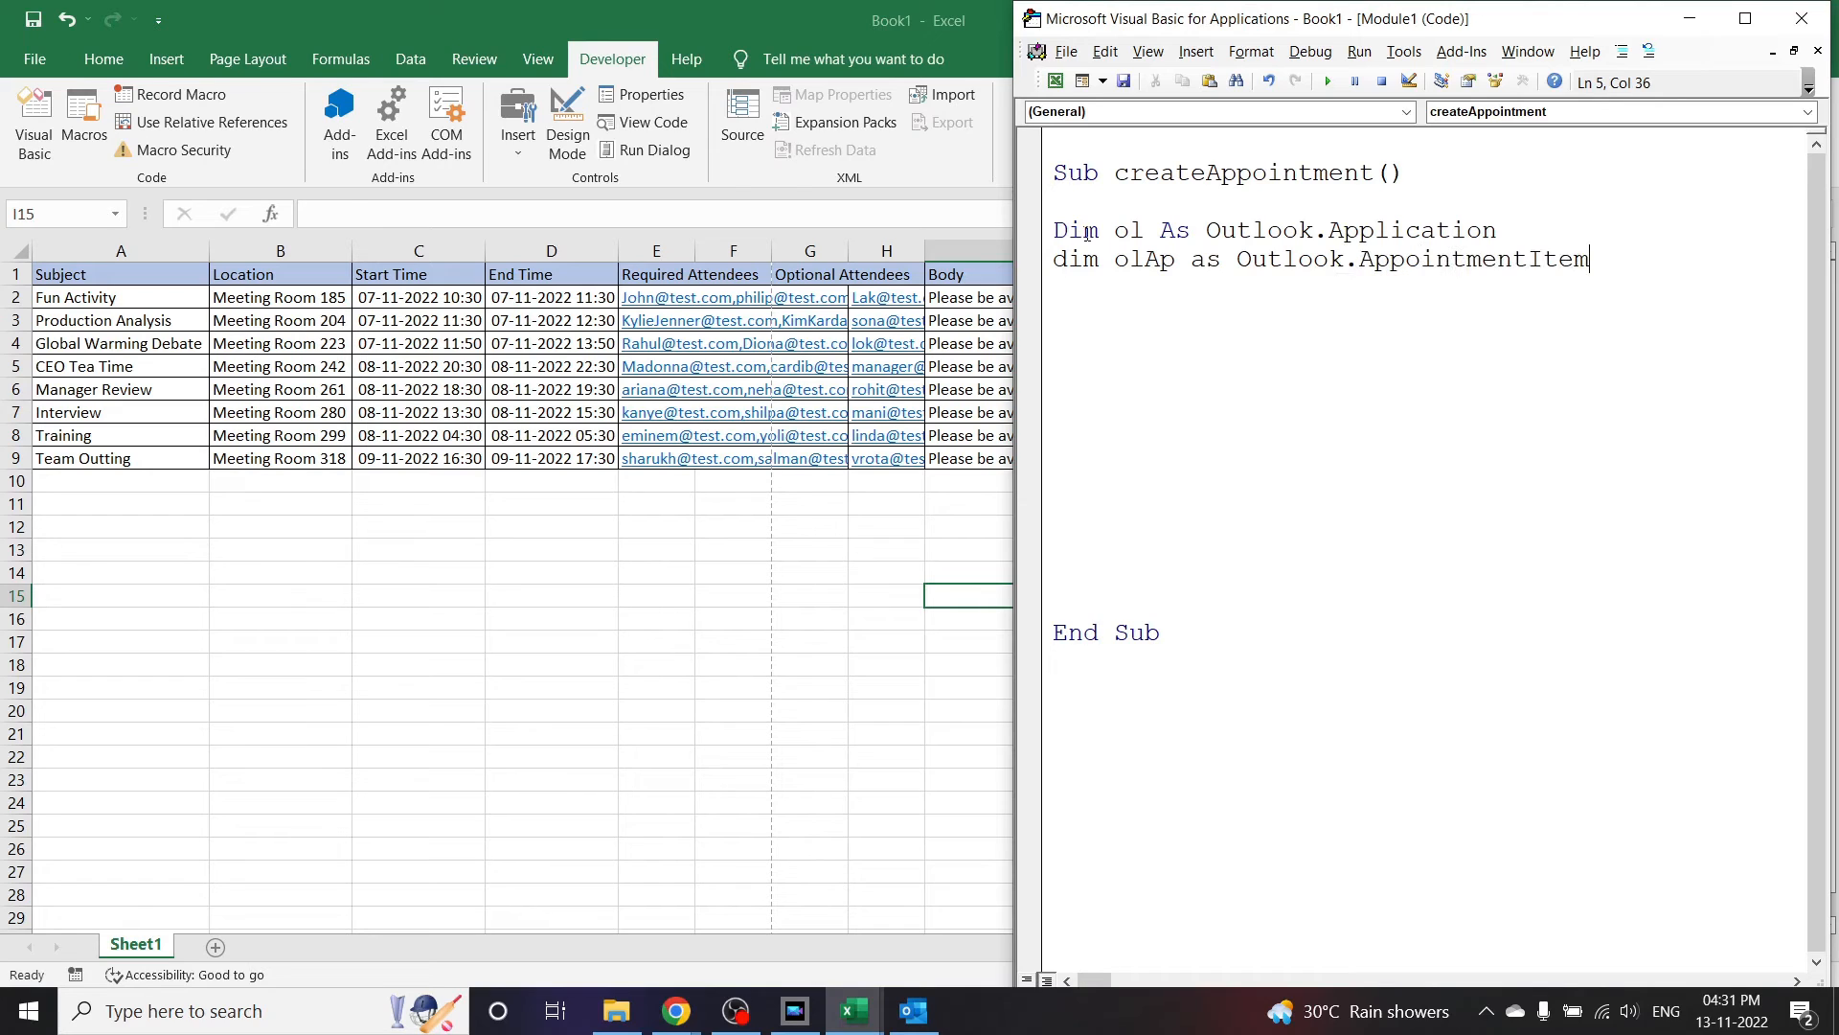
pyautogui.press('enter')
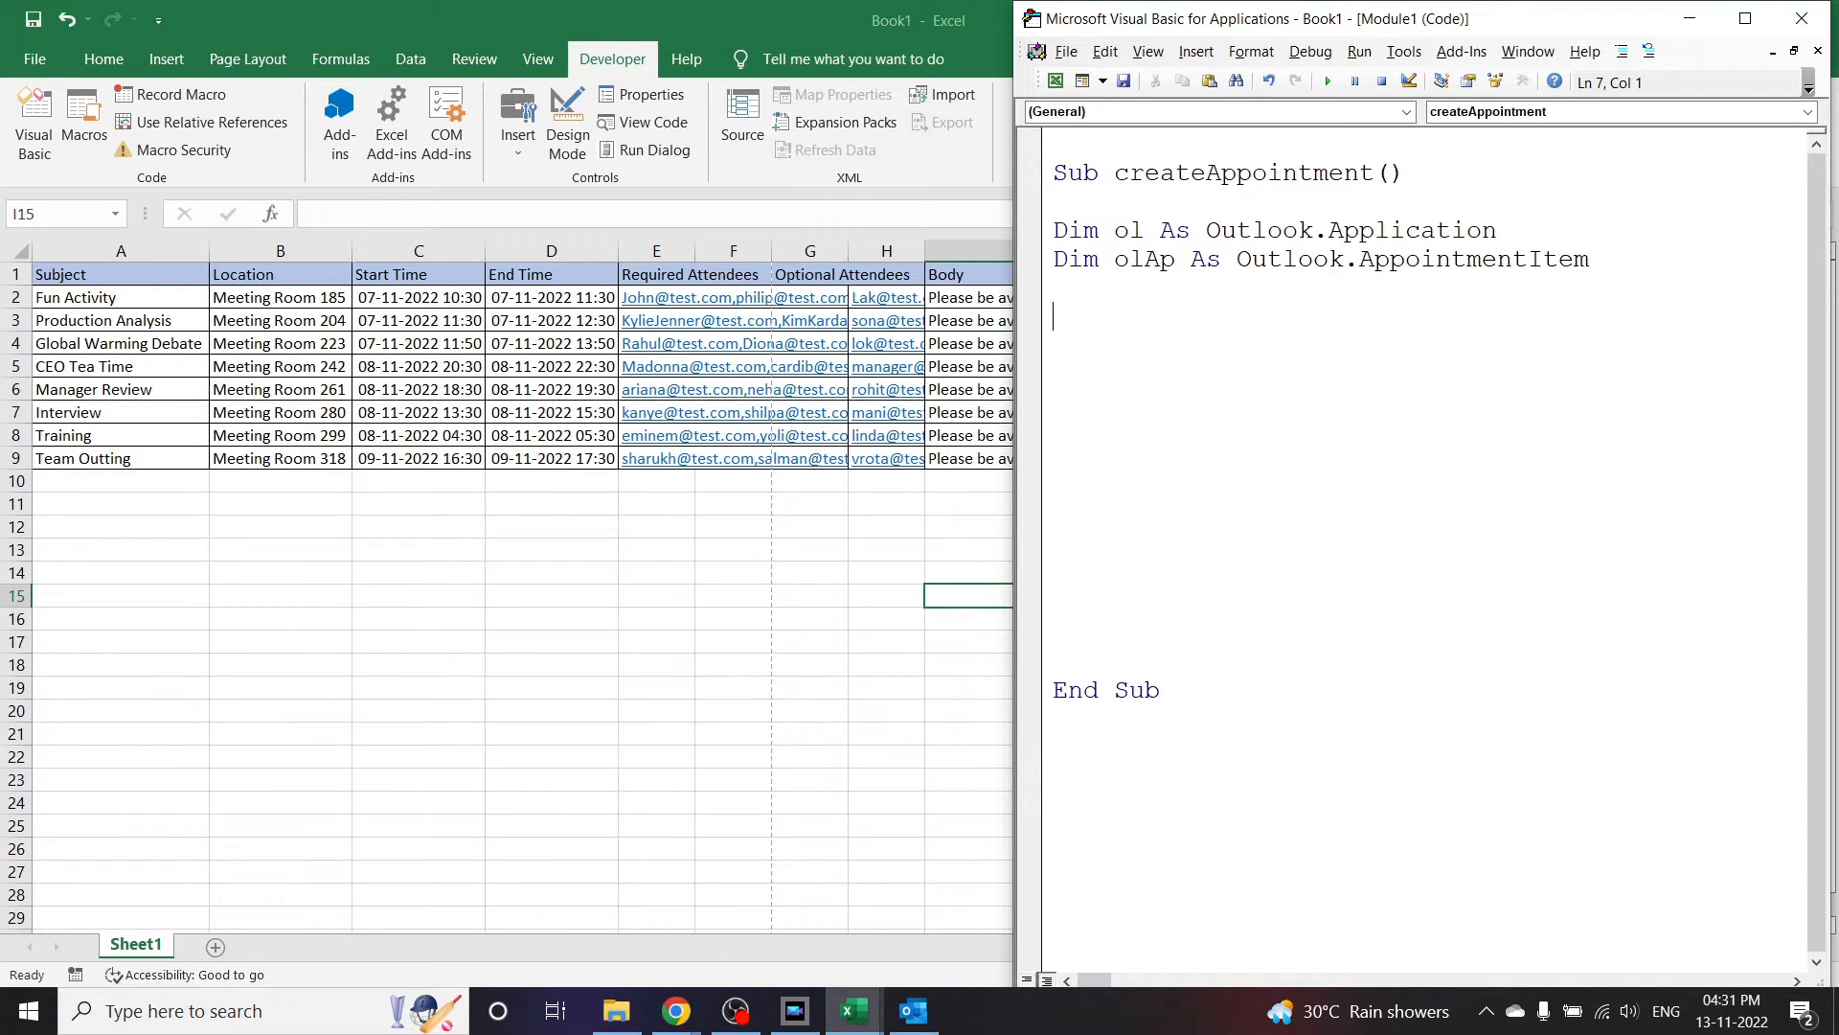
# Step: Write Set ol = New Outlook.Application and Set olAp = ol.CreateItem(olAppointmentItem)
pyautogui.write('set ol')
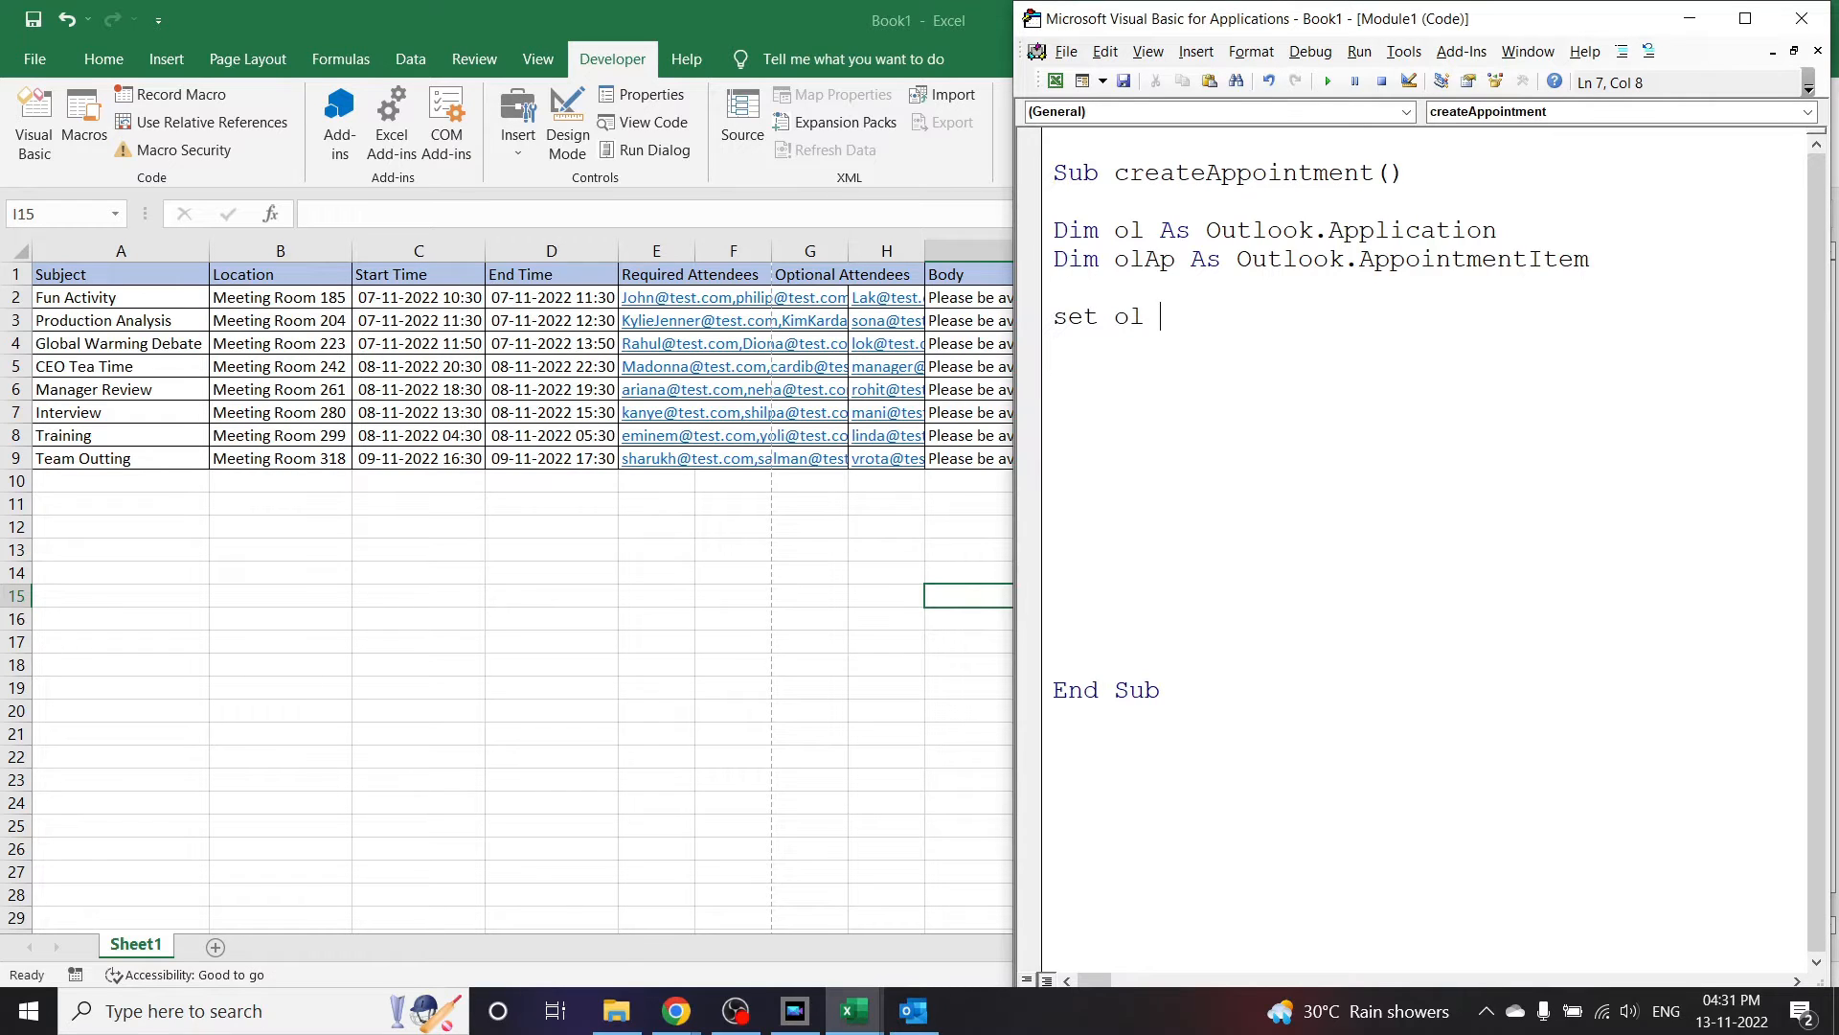
pyautogui.write('=')
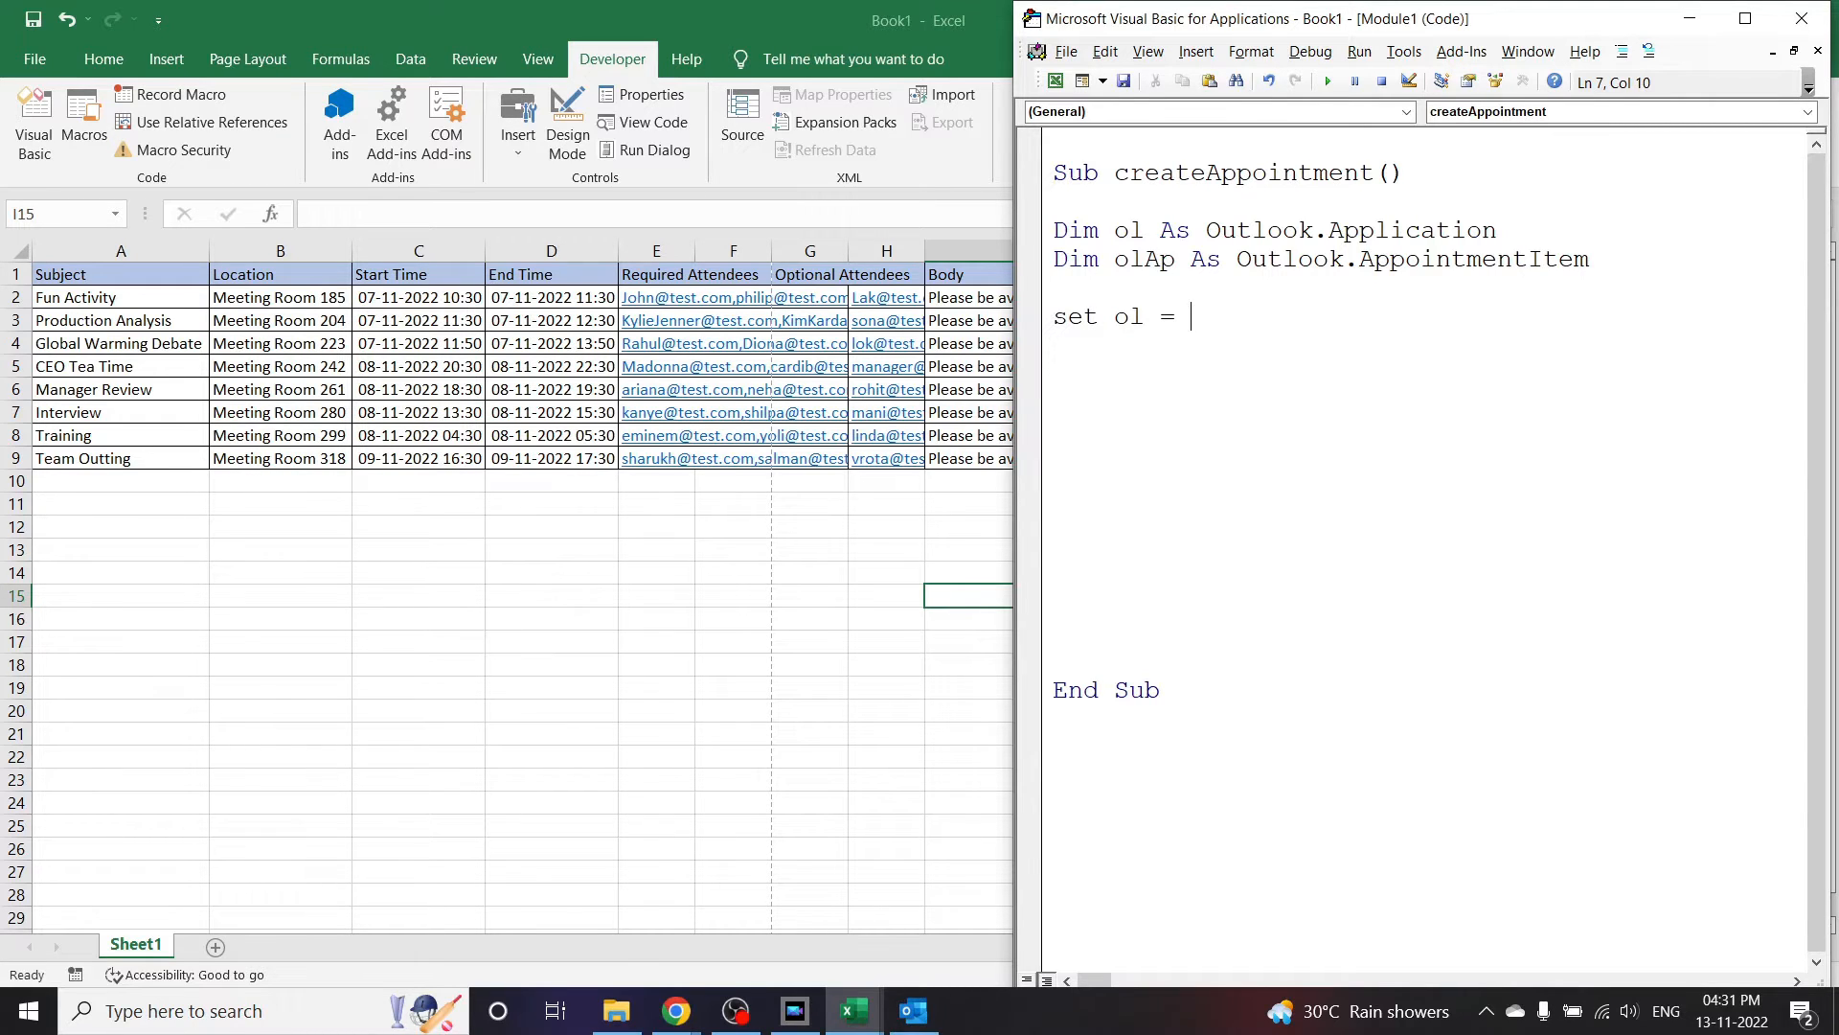
pyautogui.write('new outl')
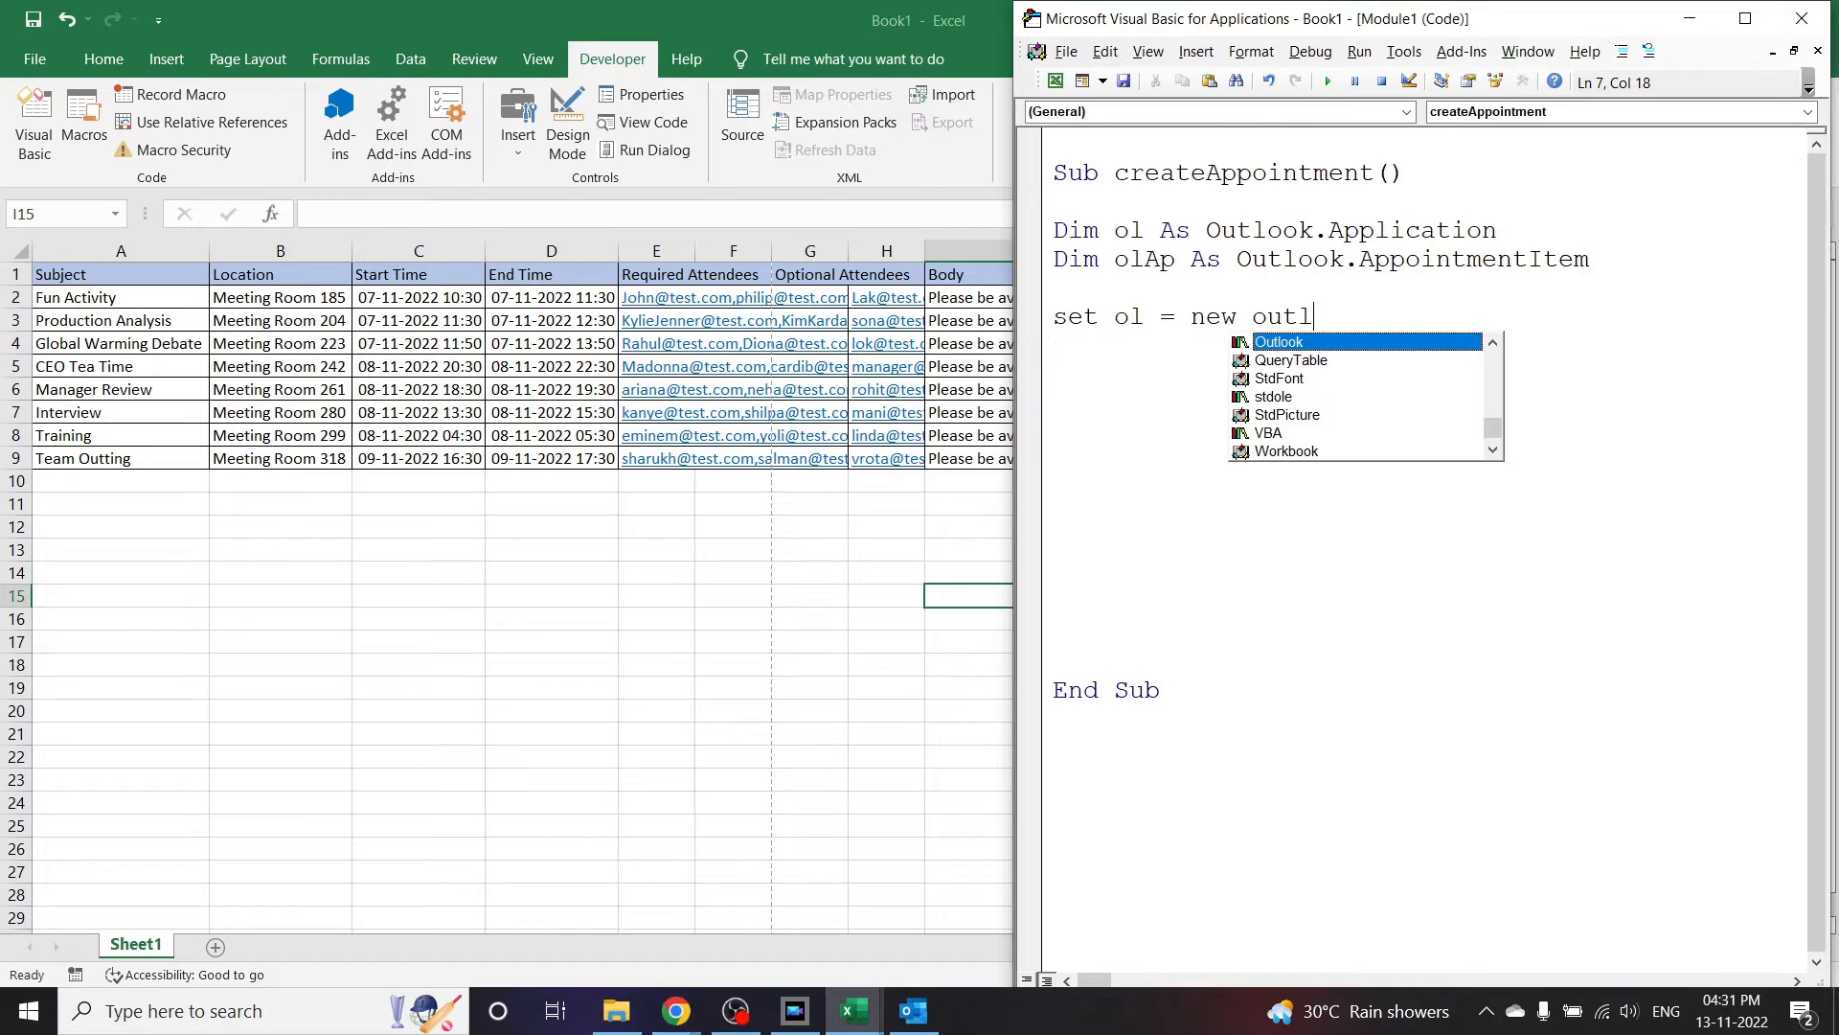
pyautogui.write('ook.ap')
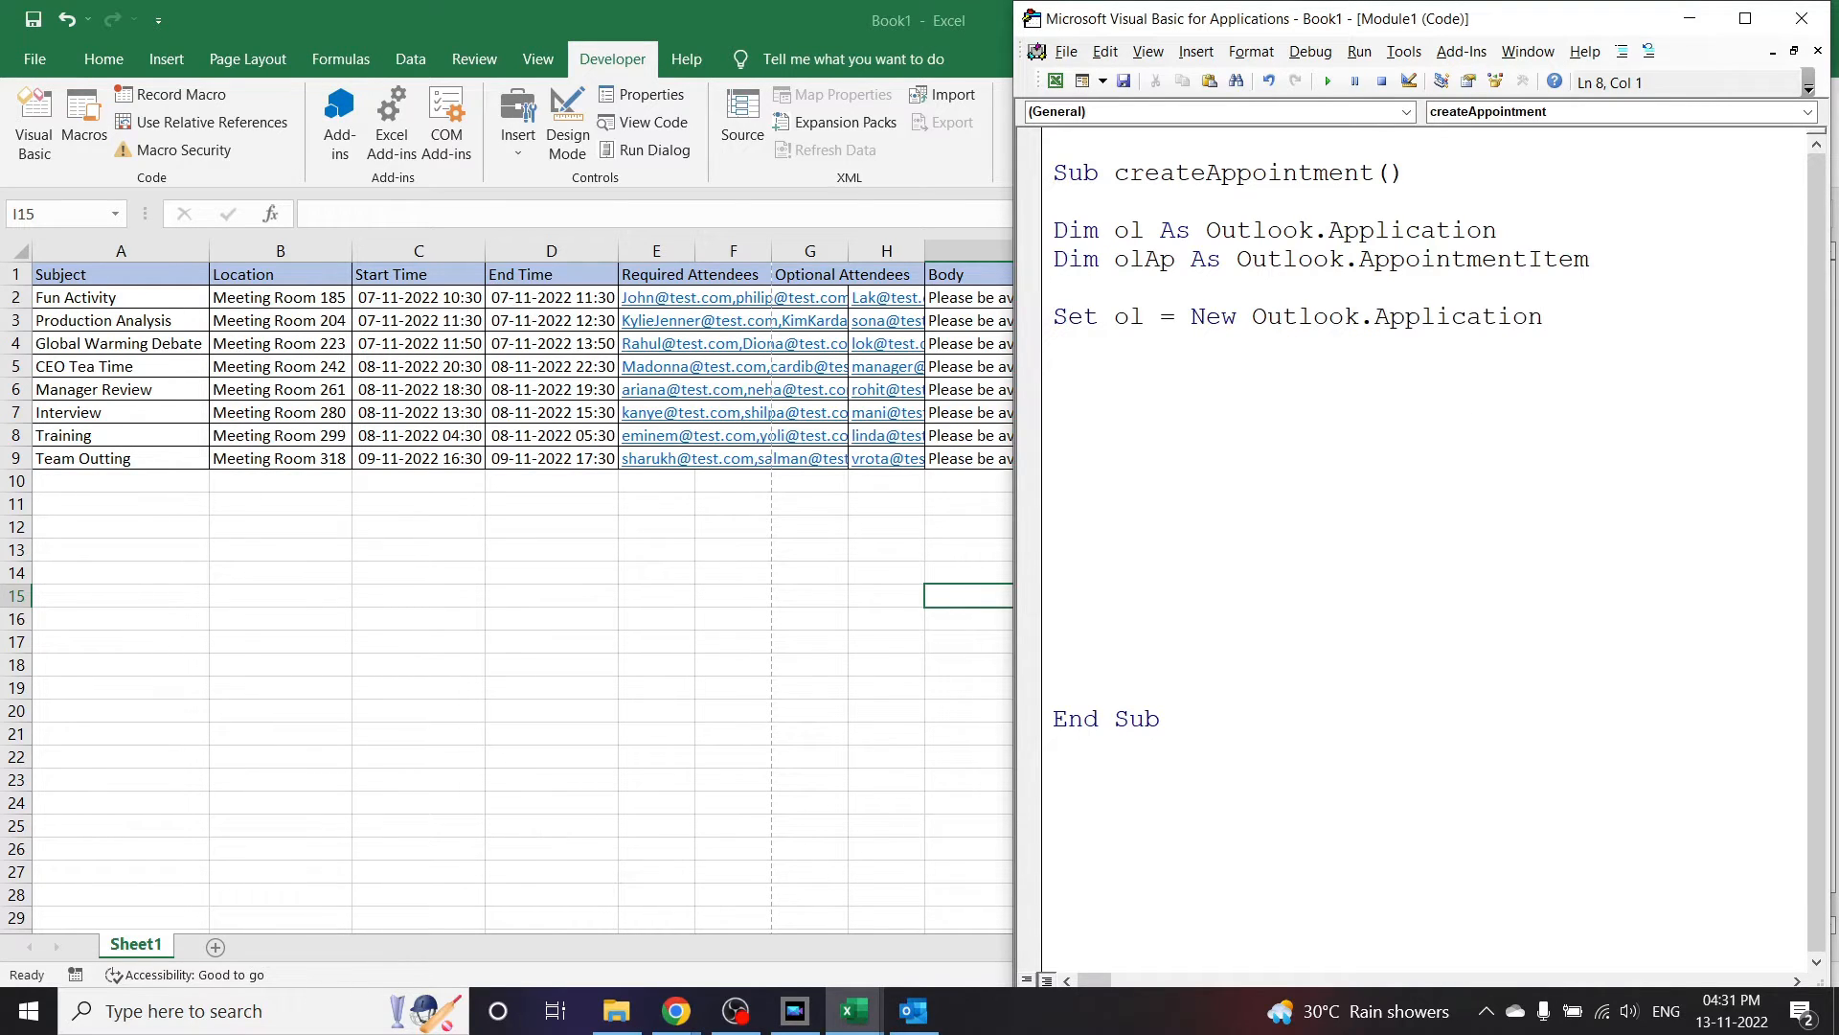
pyautogui.write('set')
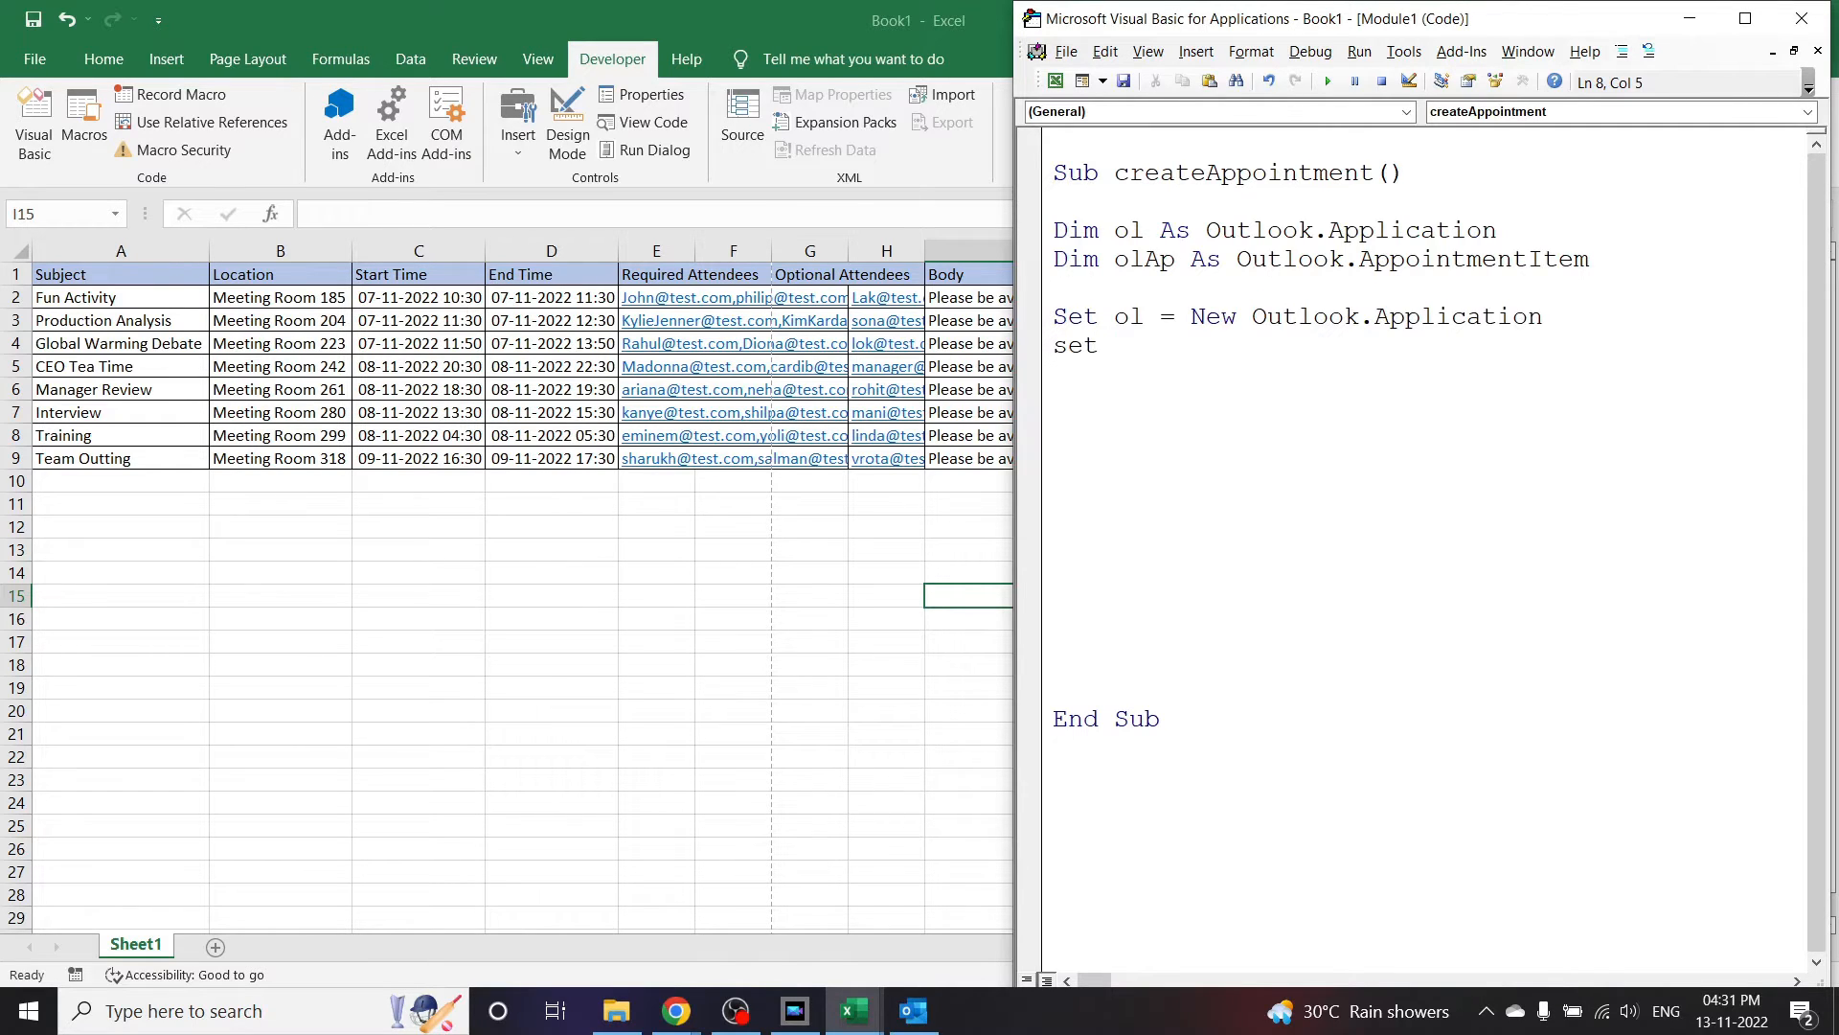
pyautogui.write('olAp =')
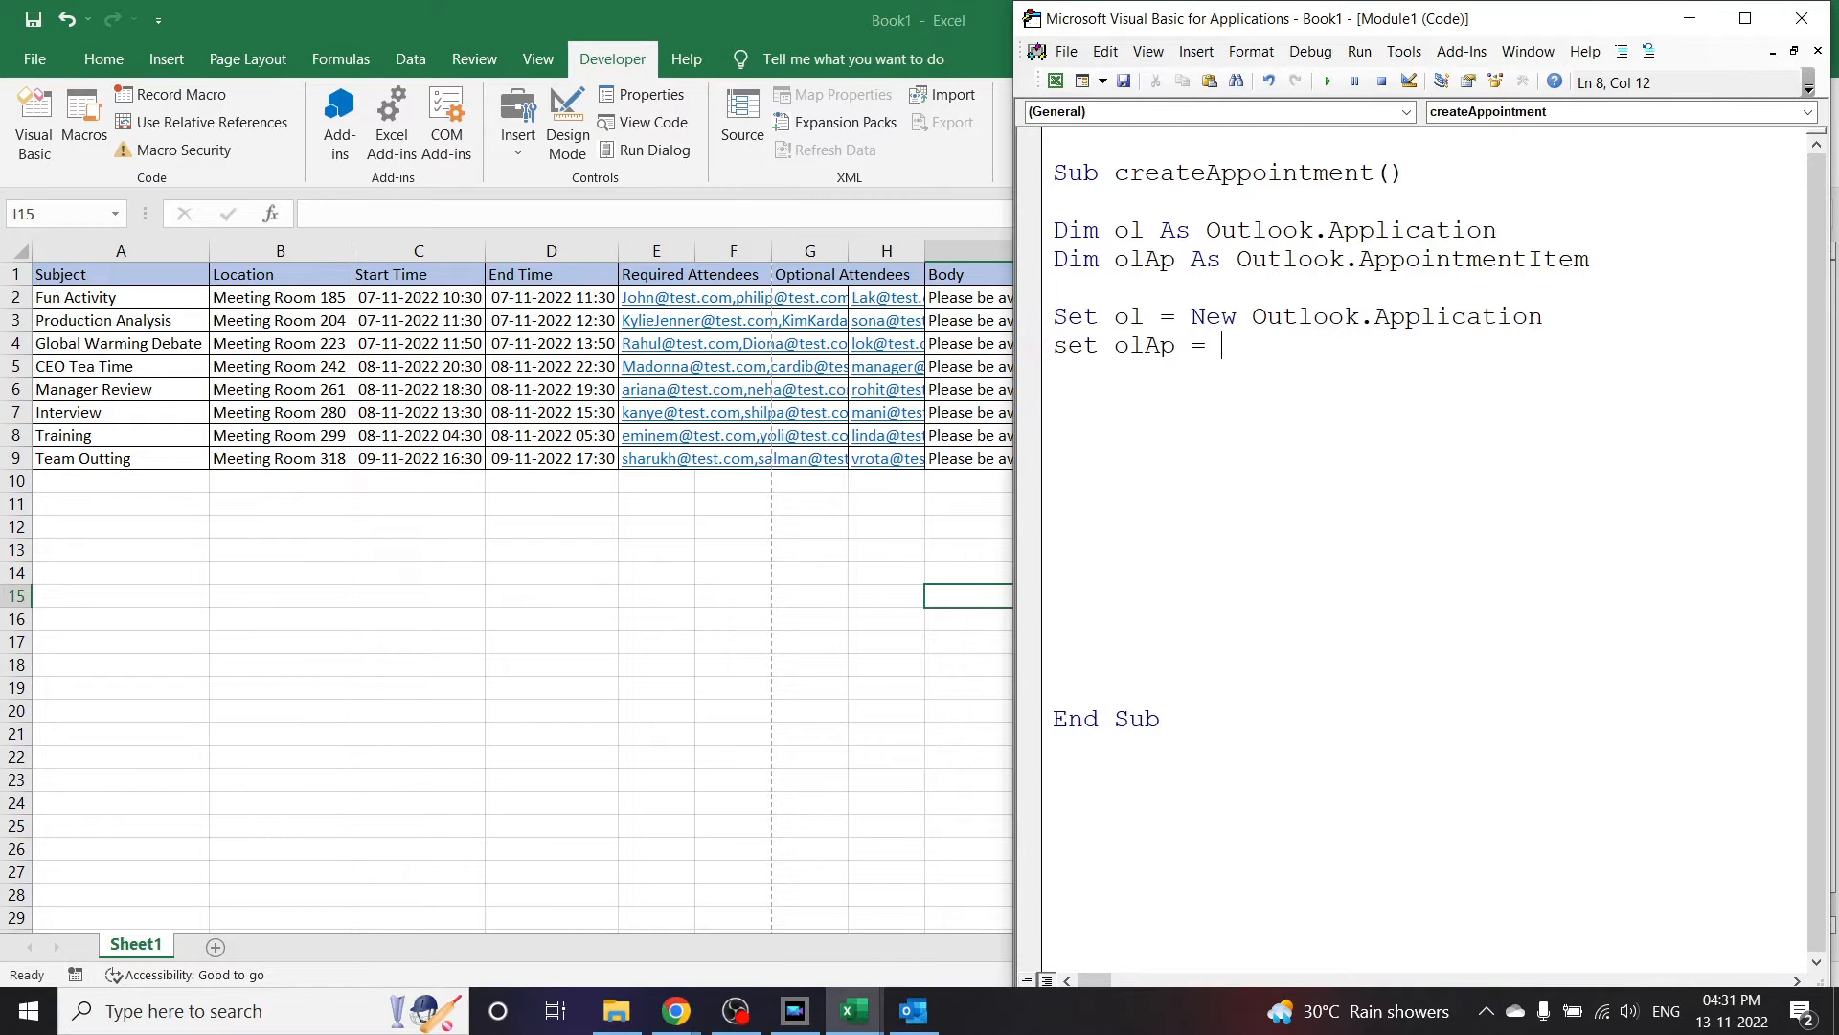
pyautogui.write('ol')
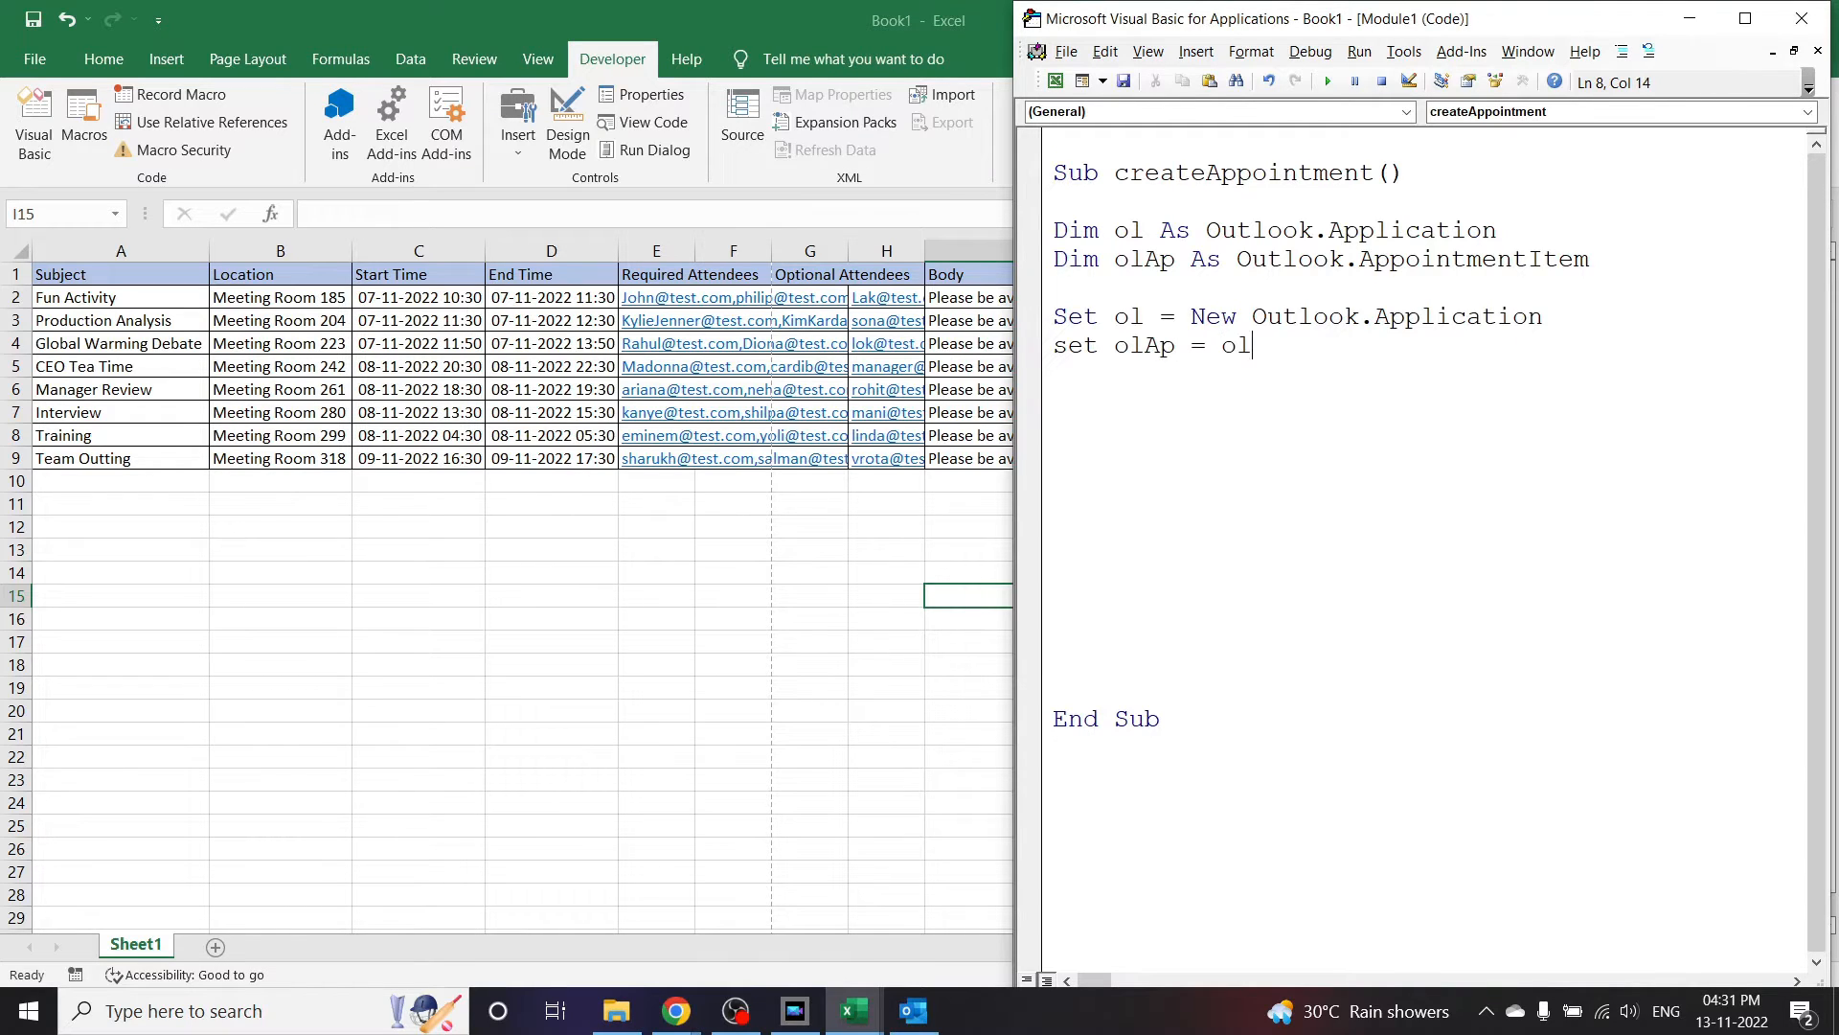
pyautogui.write('.createItem')
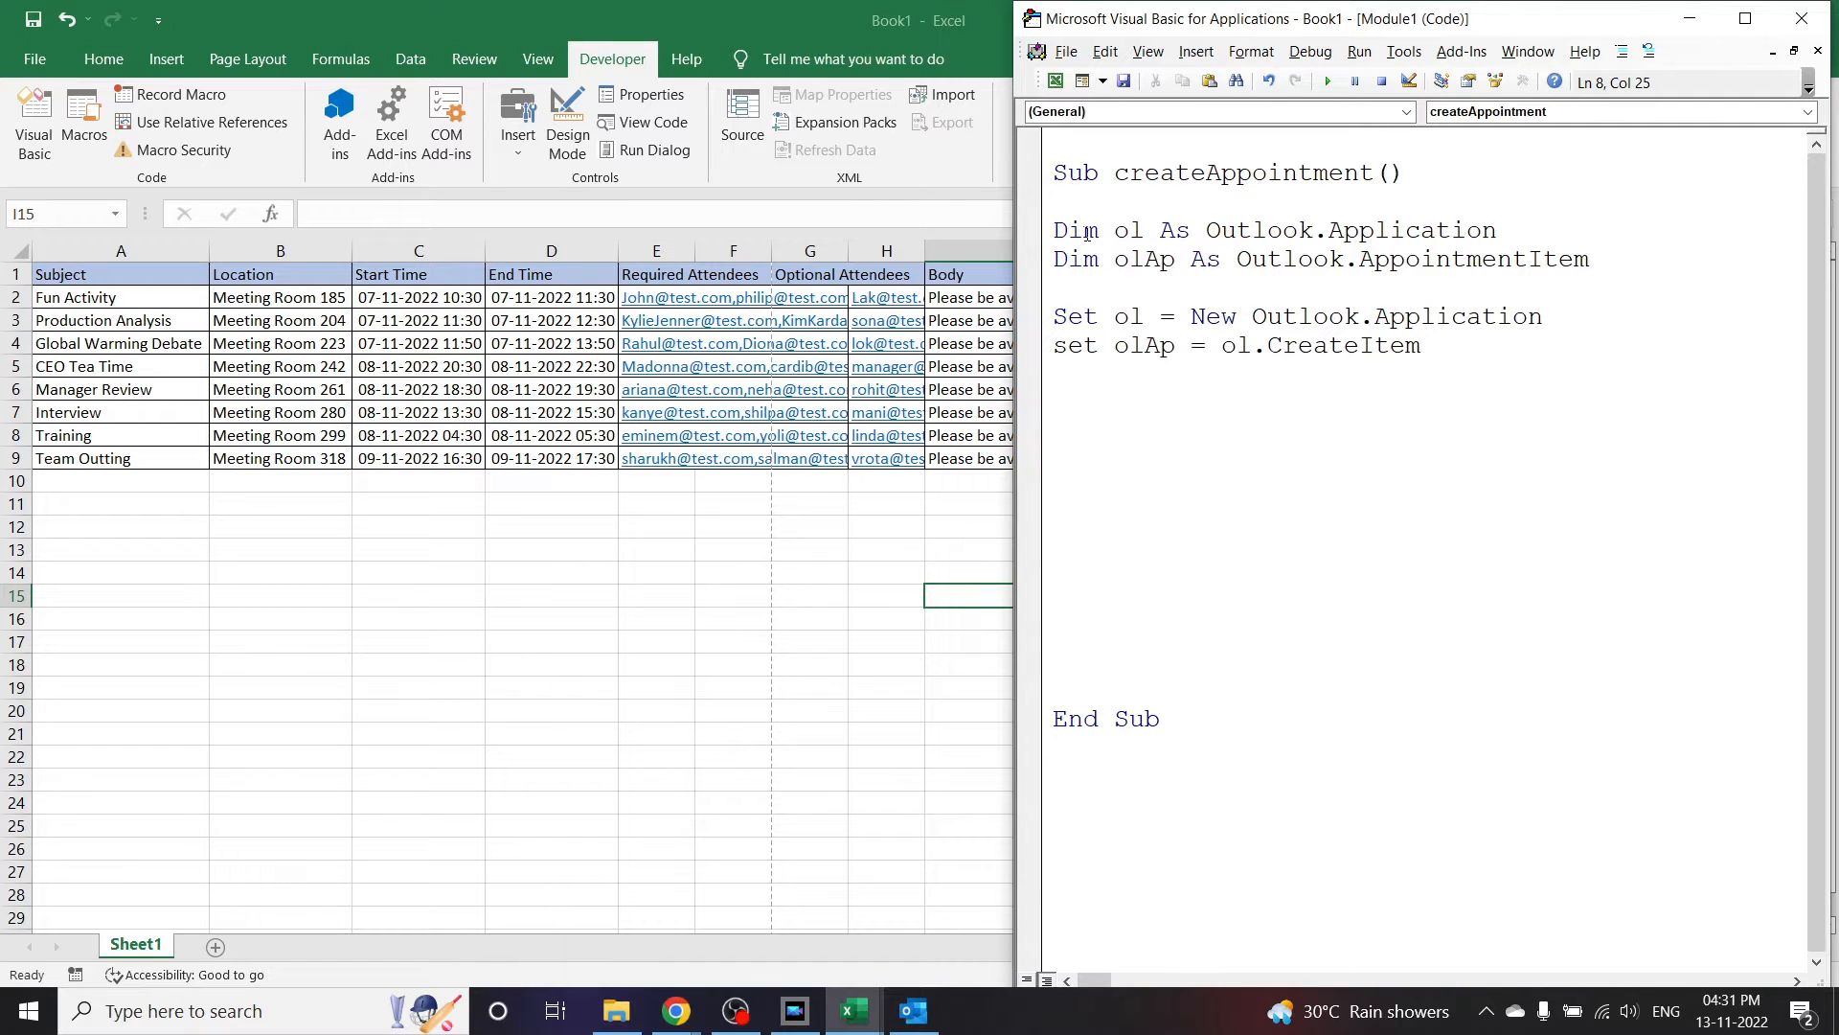
pyautogui.write('(olap')
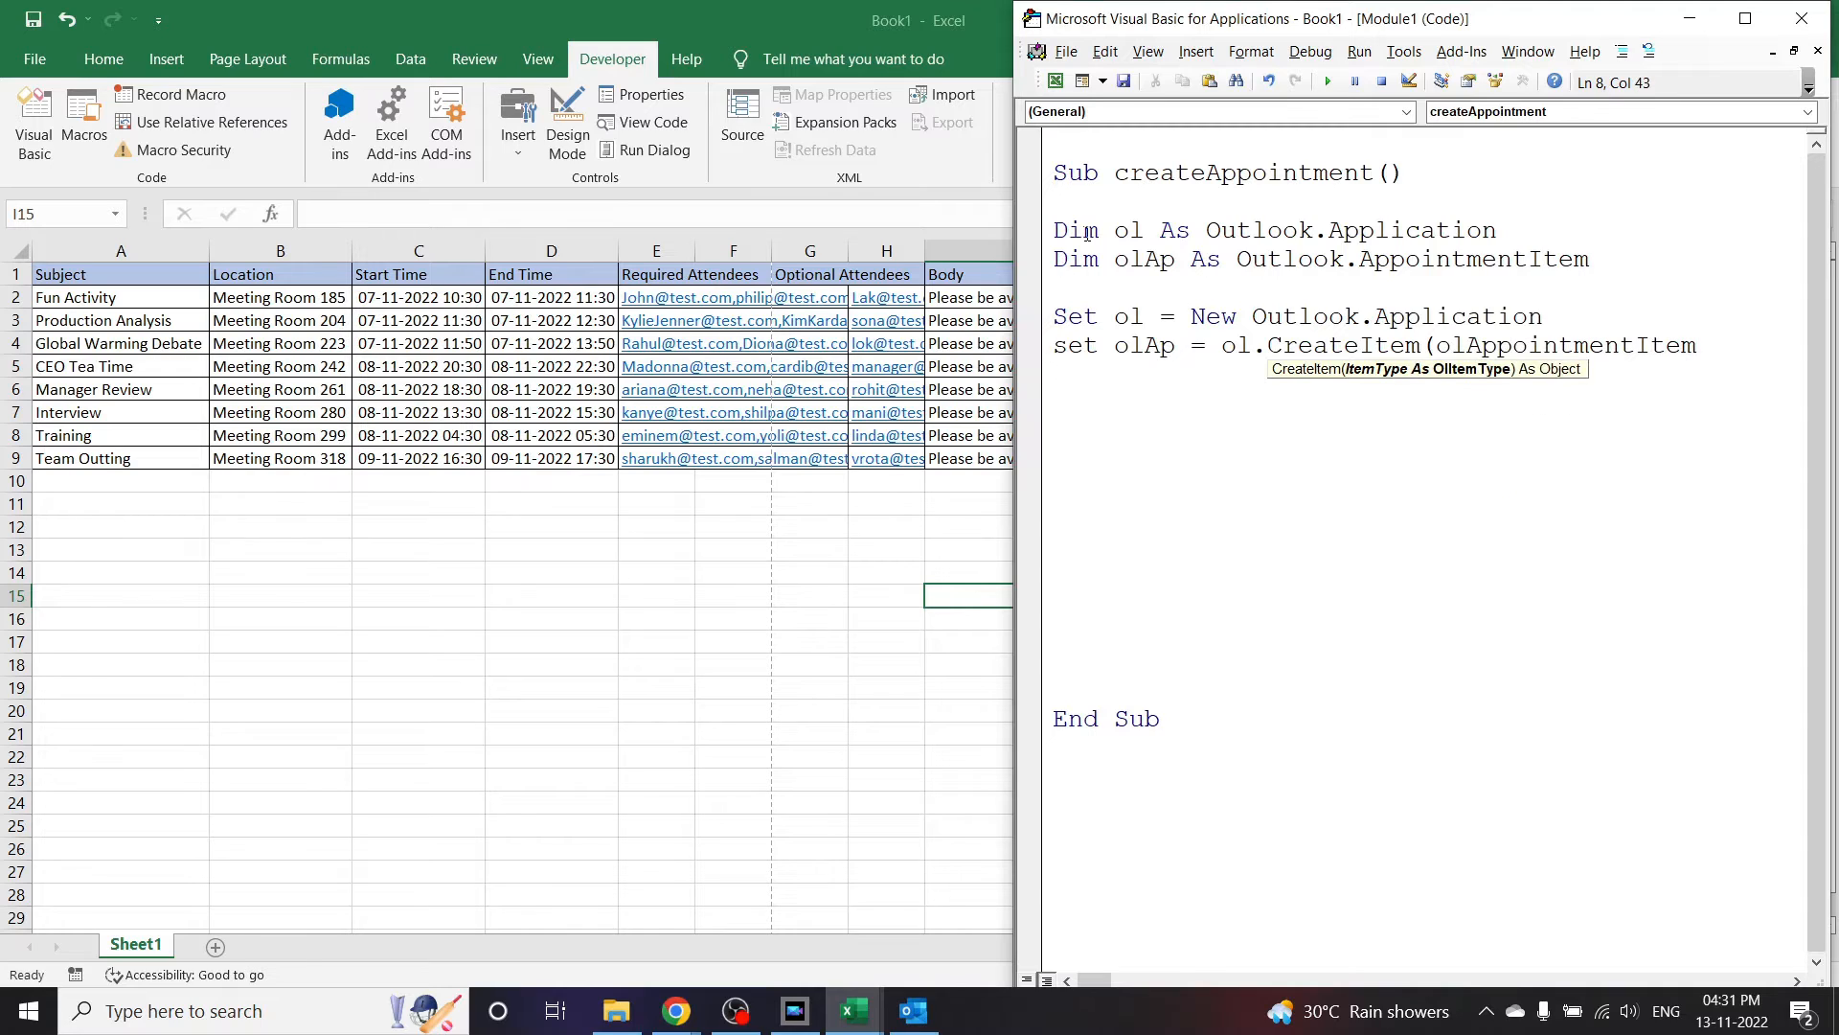
pyautogui.write(')')
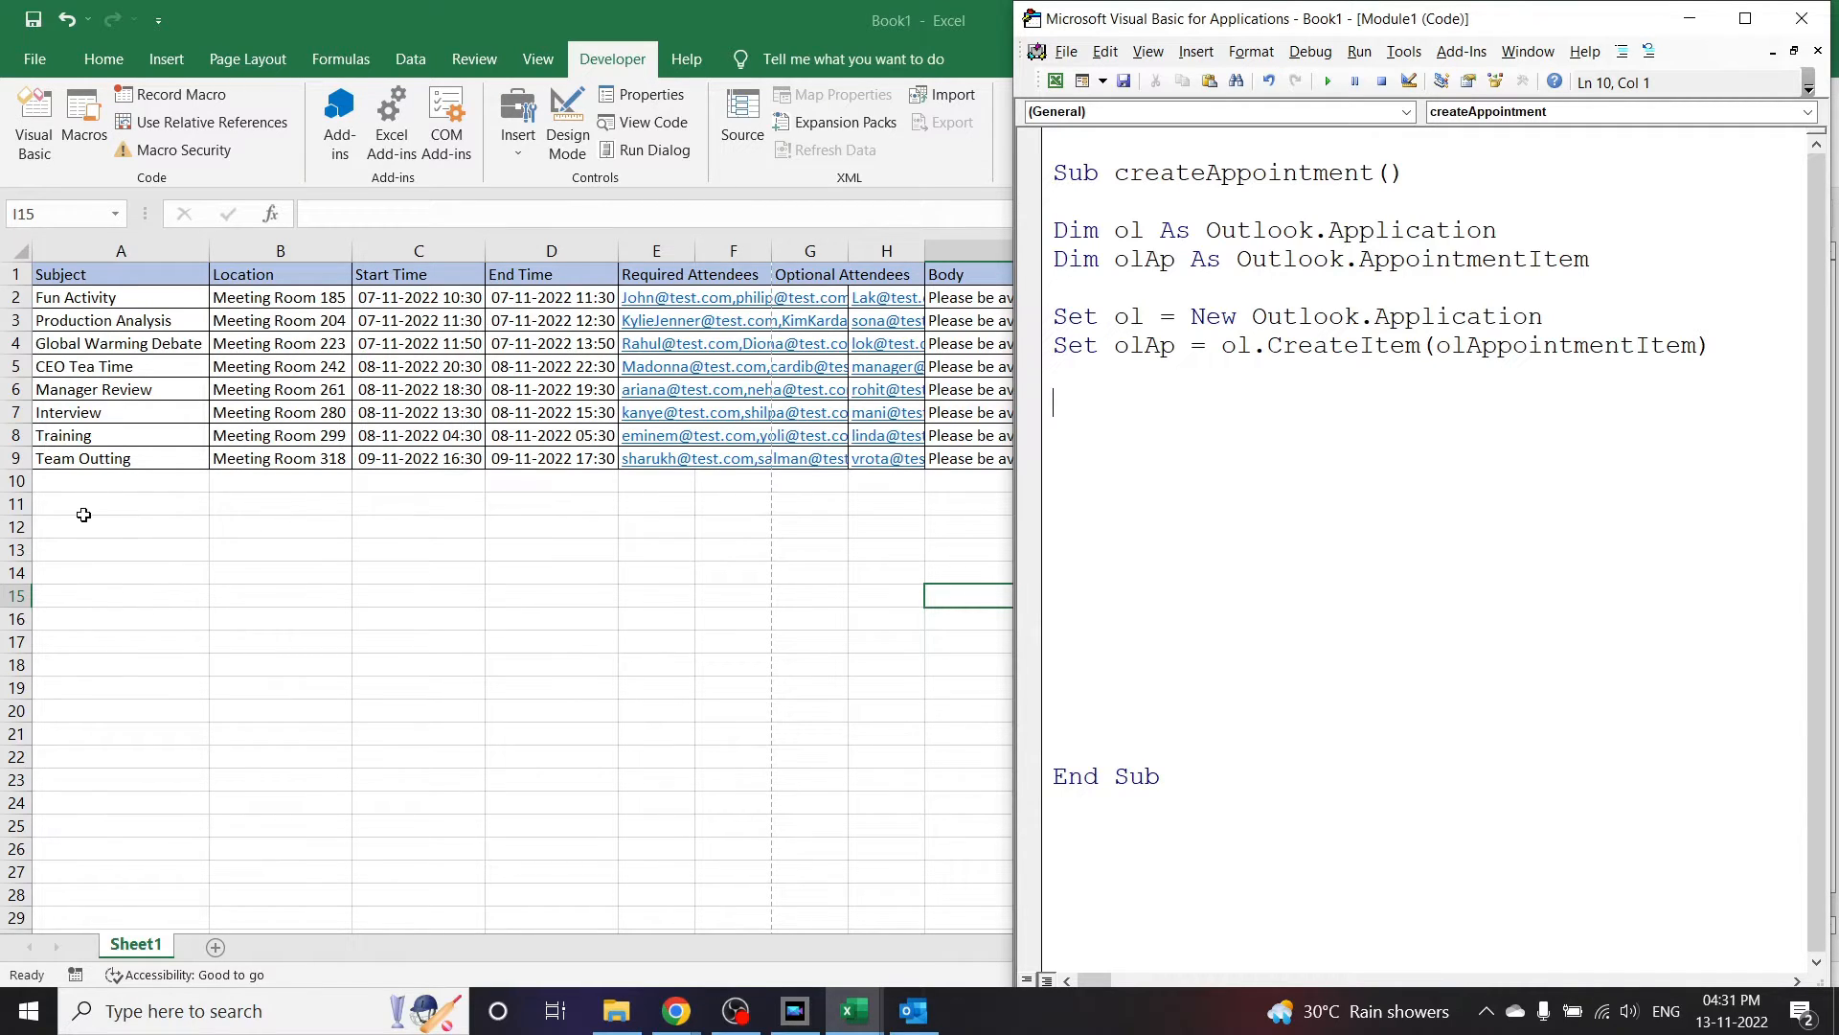
pyautogui.moveTo(168, 546)
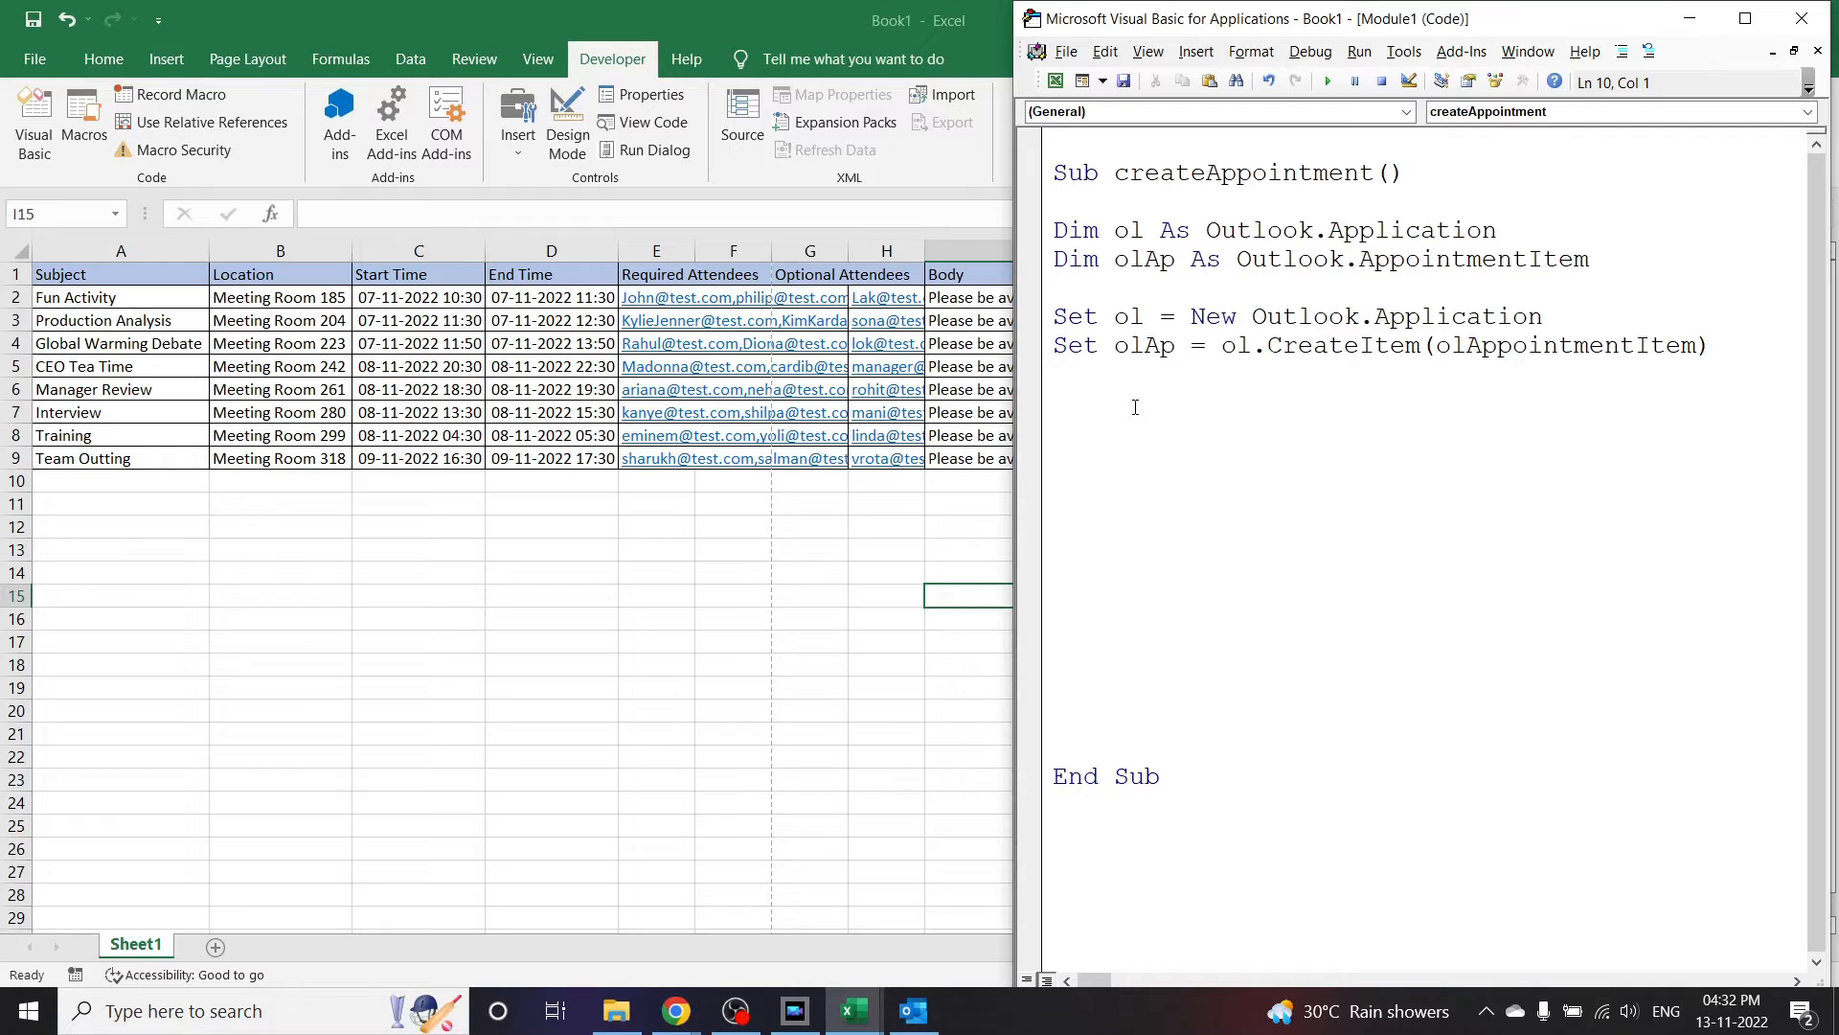
# Step: Declare Dim LR As Long and Dim ws As Worksheet
pyautogui.write('Dim LR')
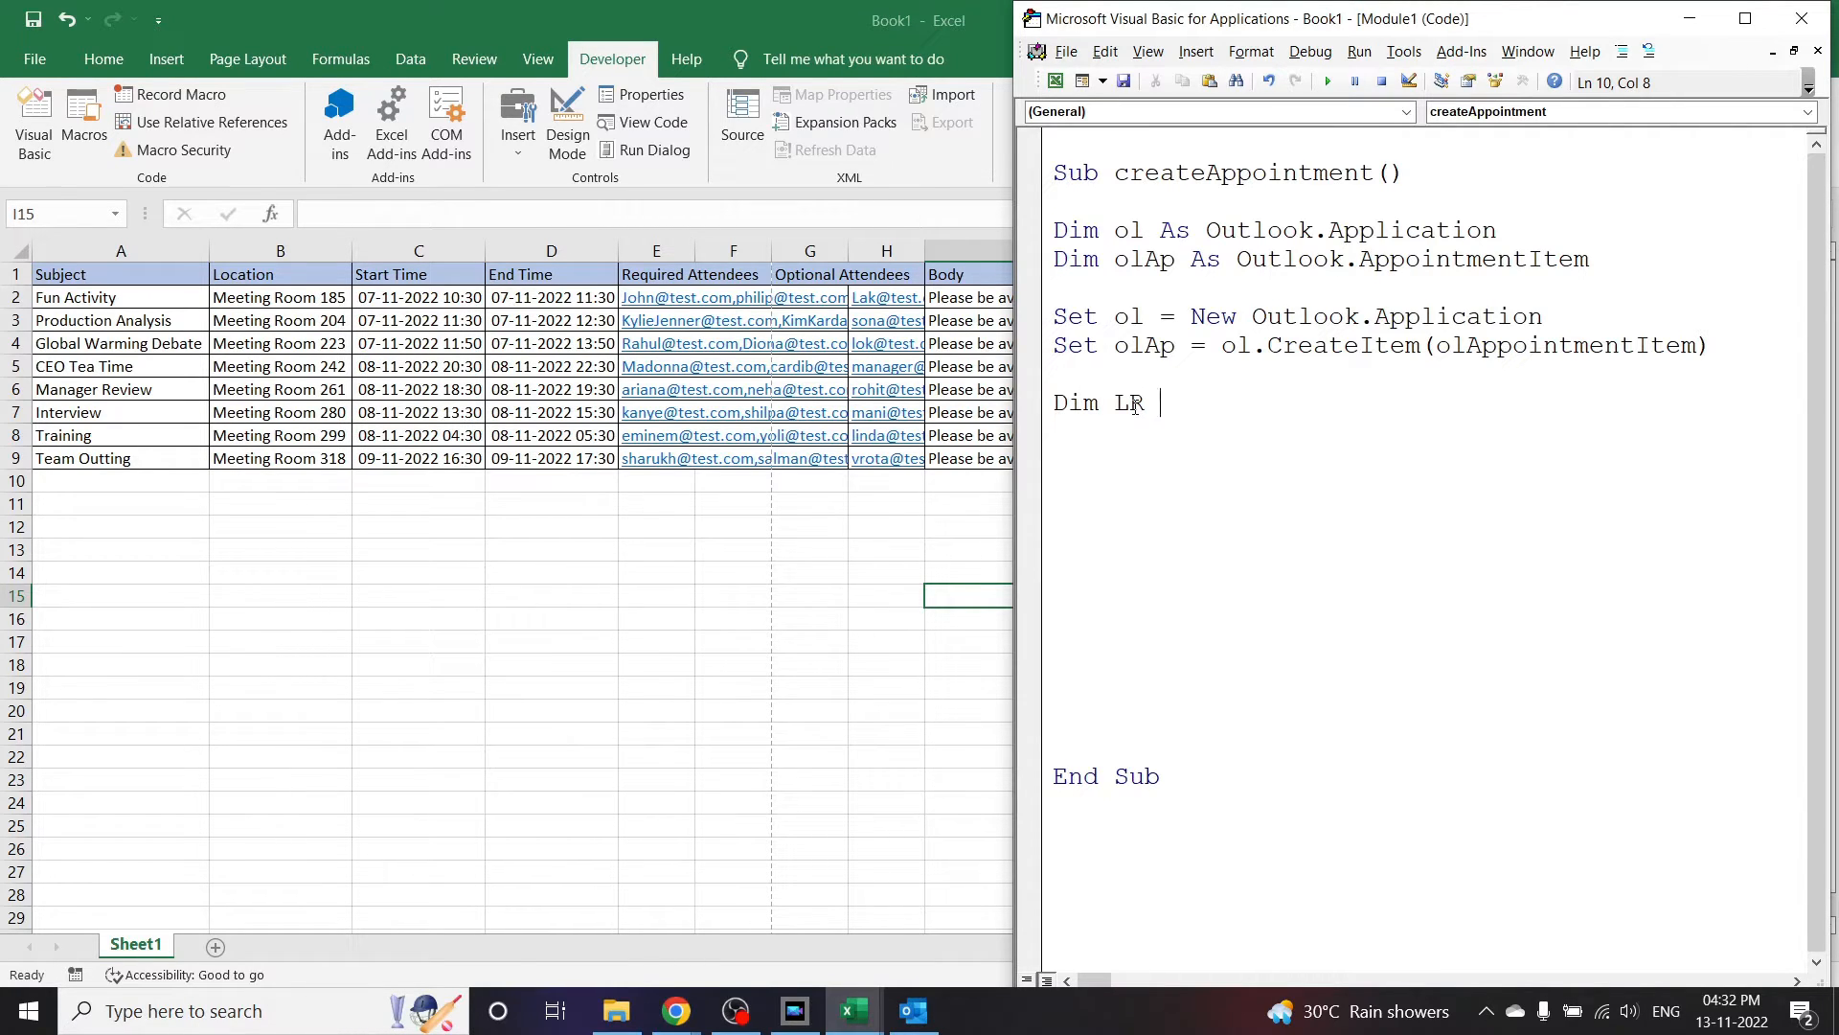
pyautogui.write('as l')
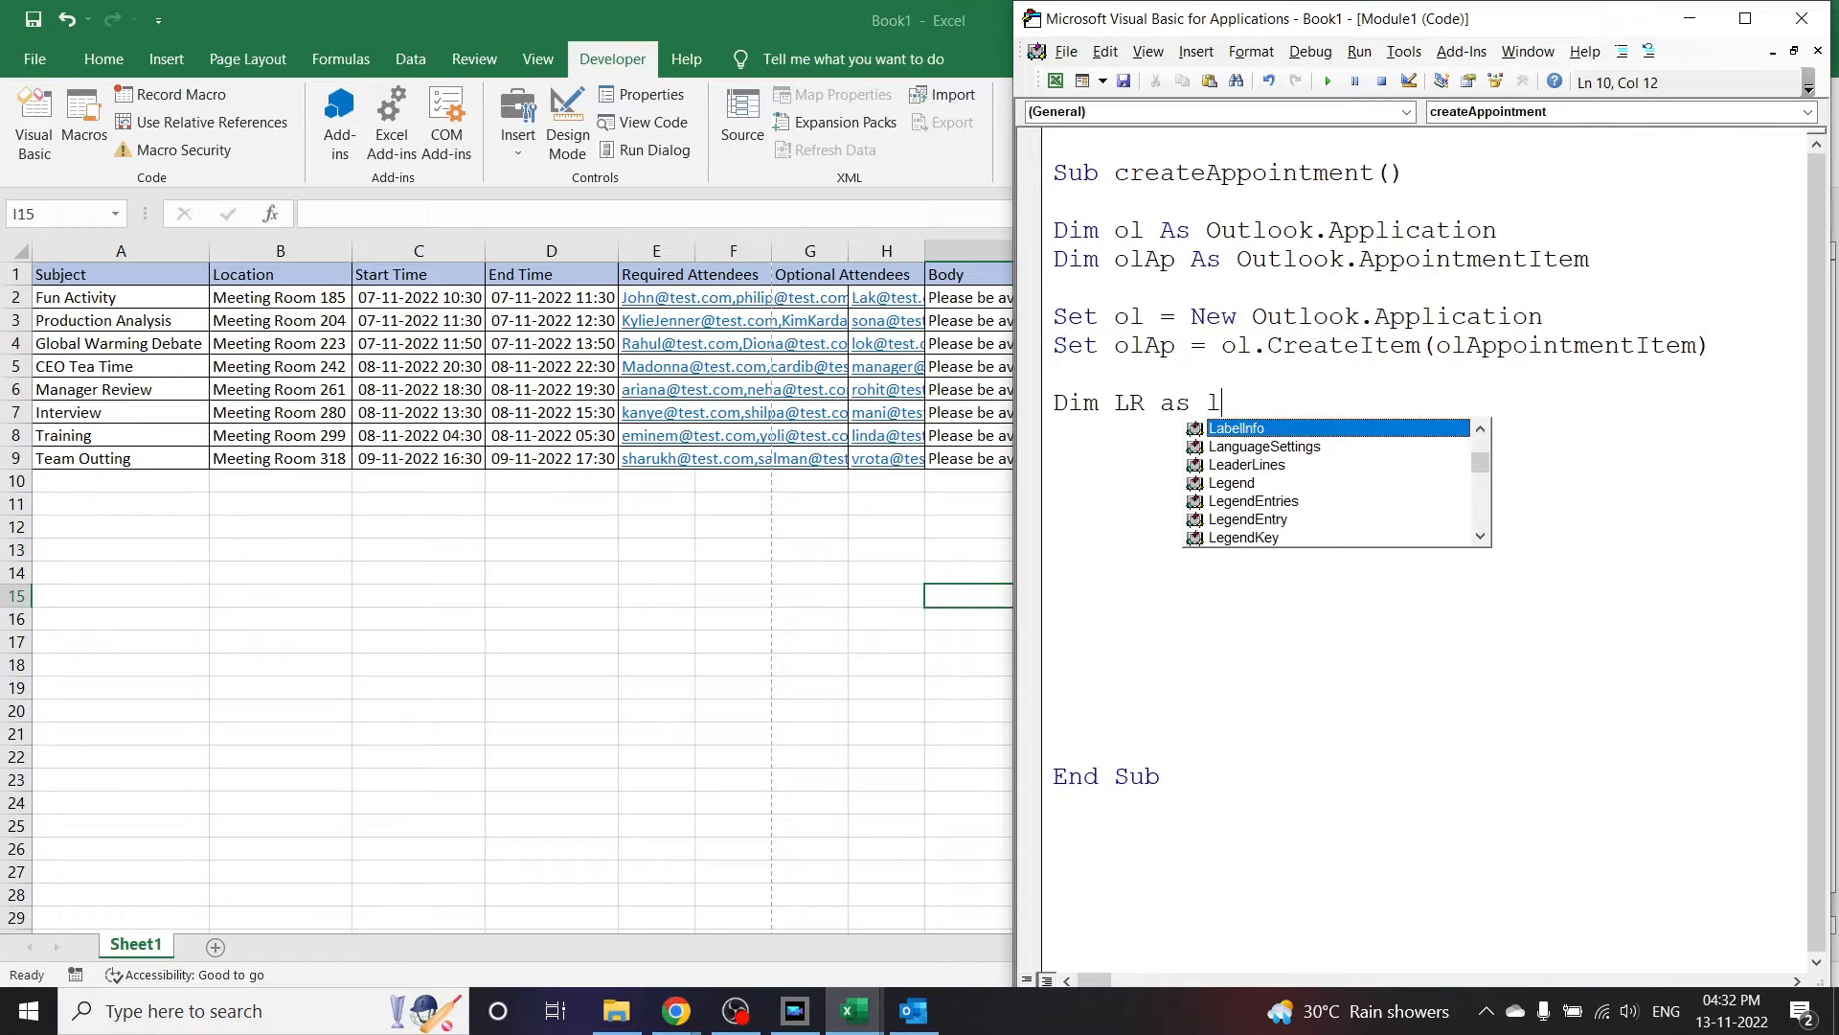
pyautogui.write('on')
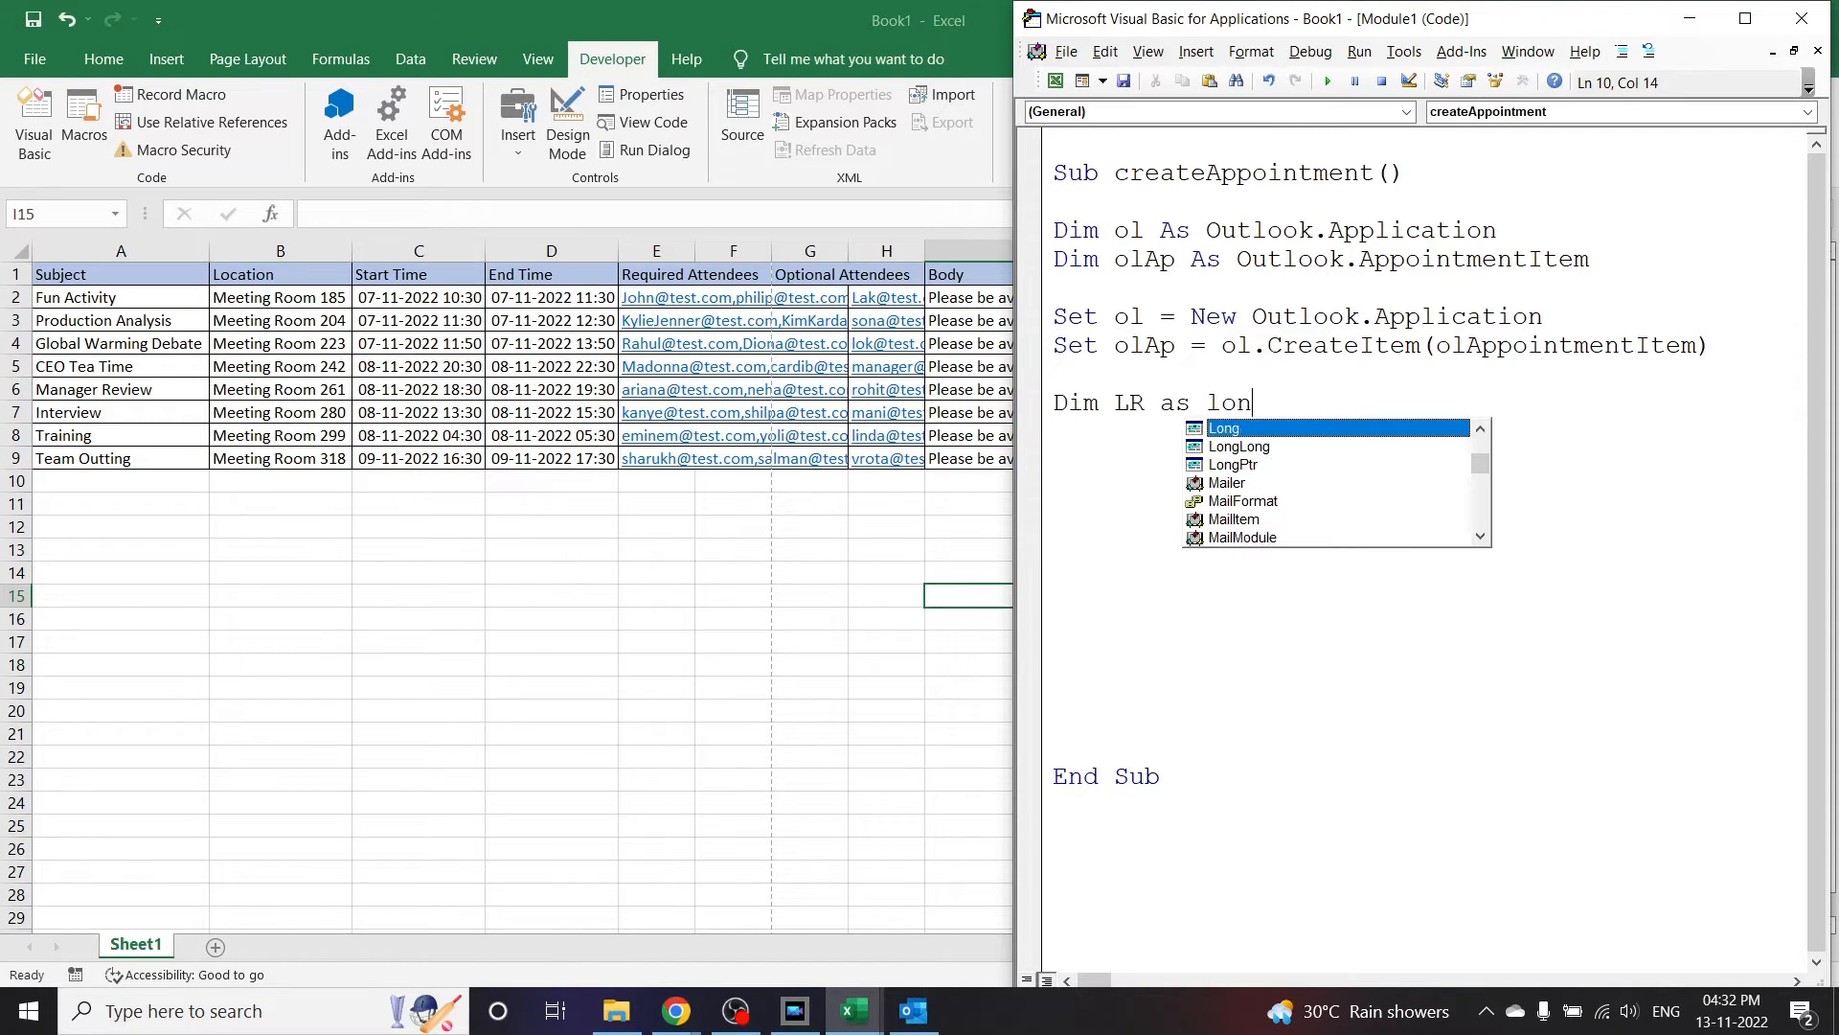
pyautogui.write('g')
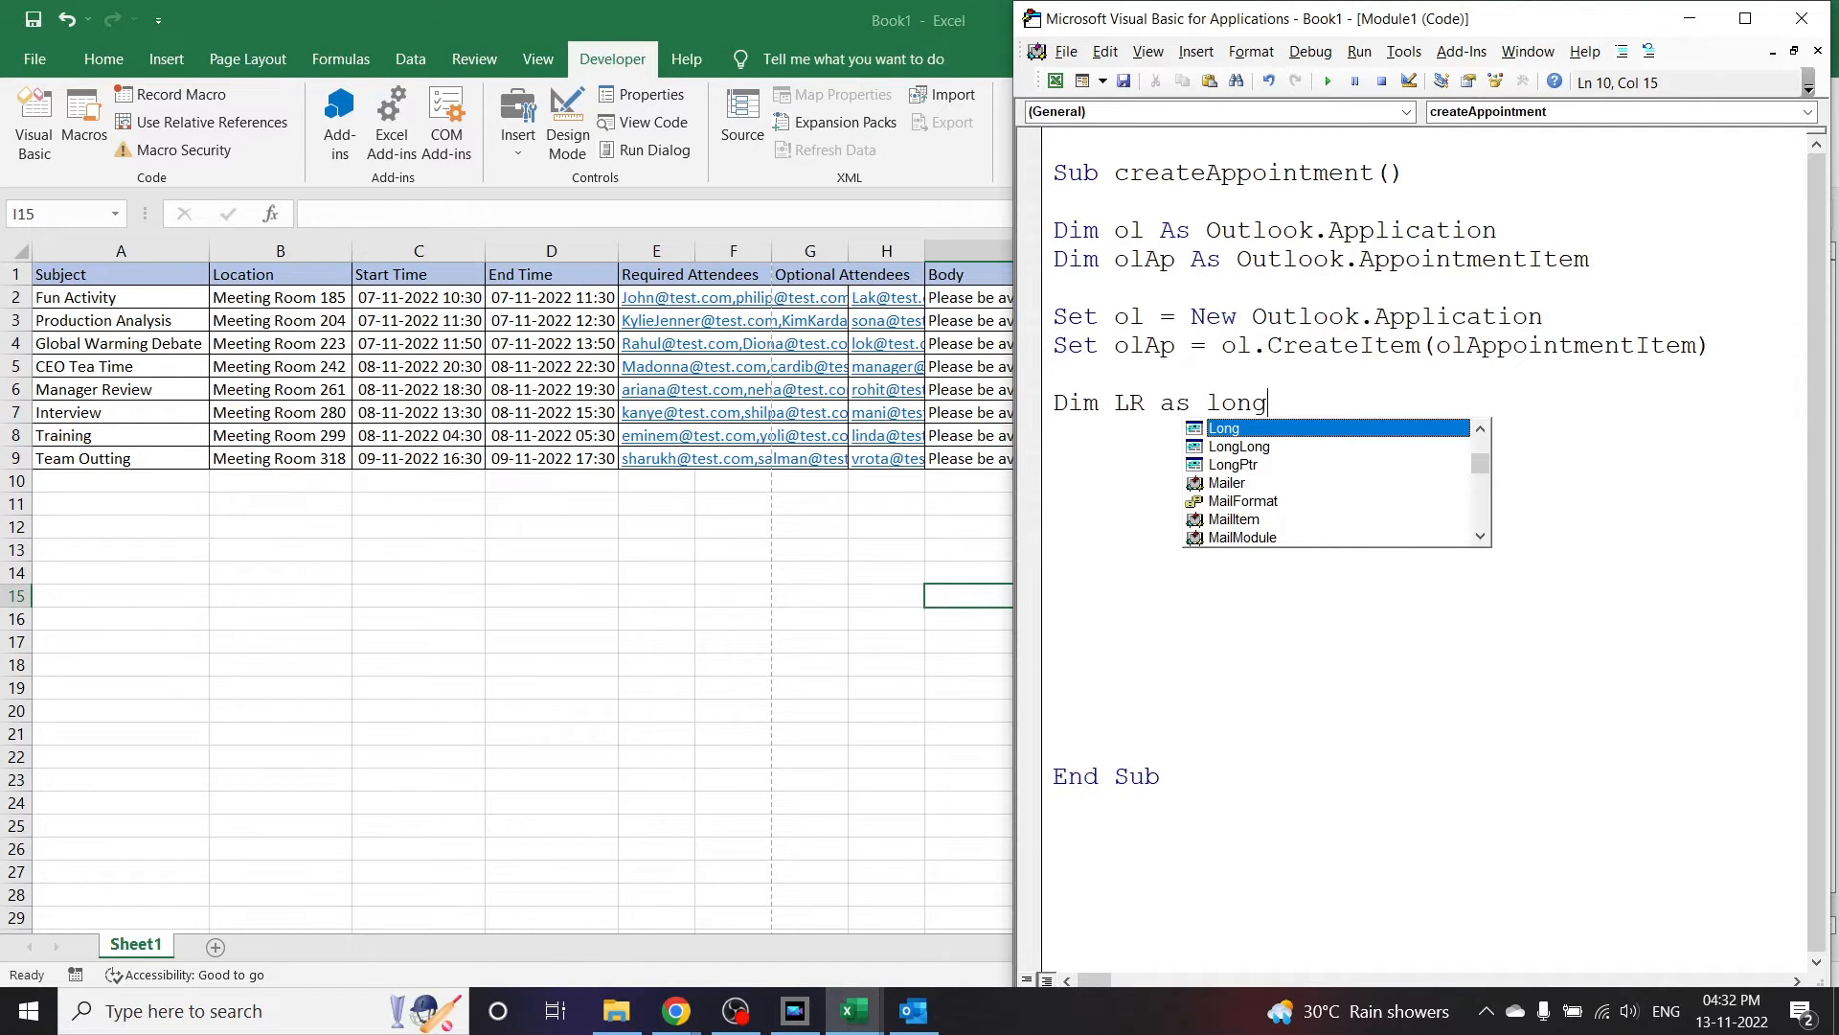
pyautogui.moveTo(1354, 428)
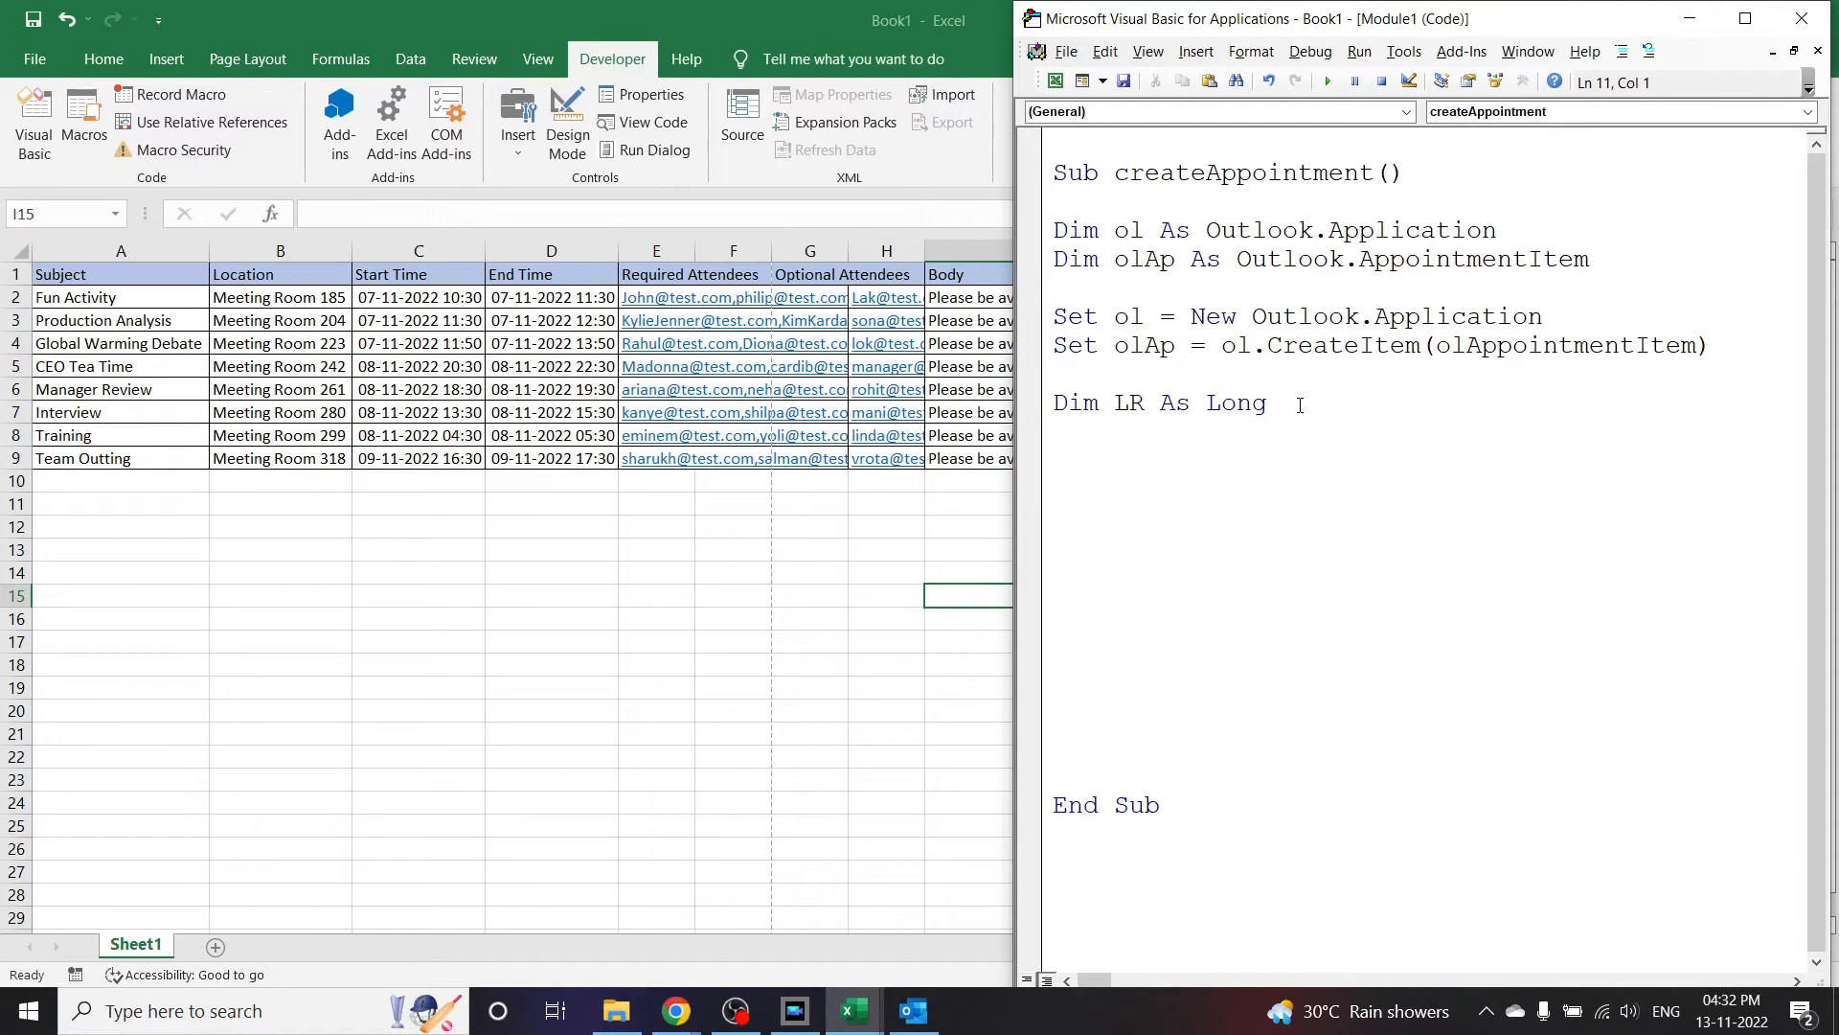
pyautogui.write('dim')
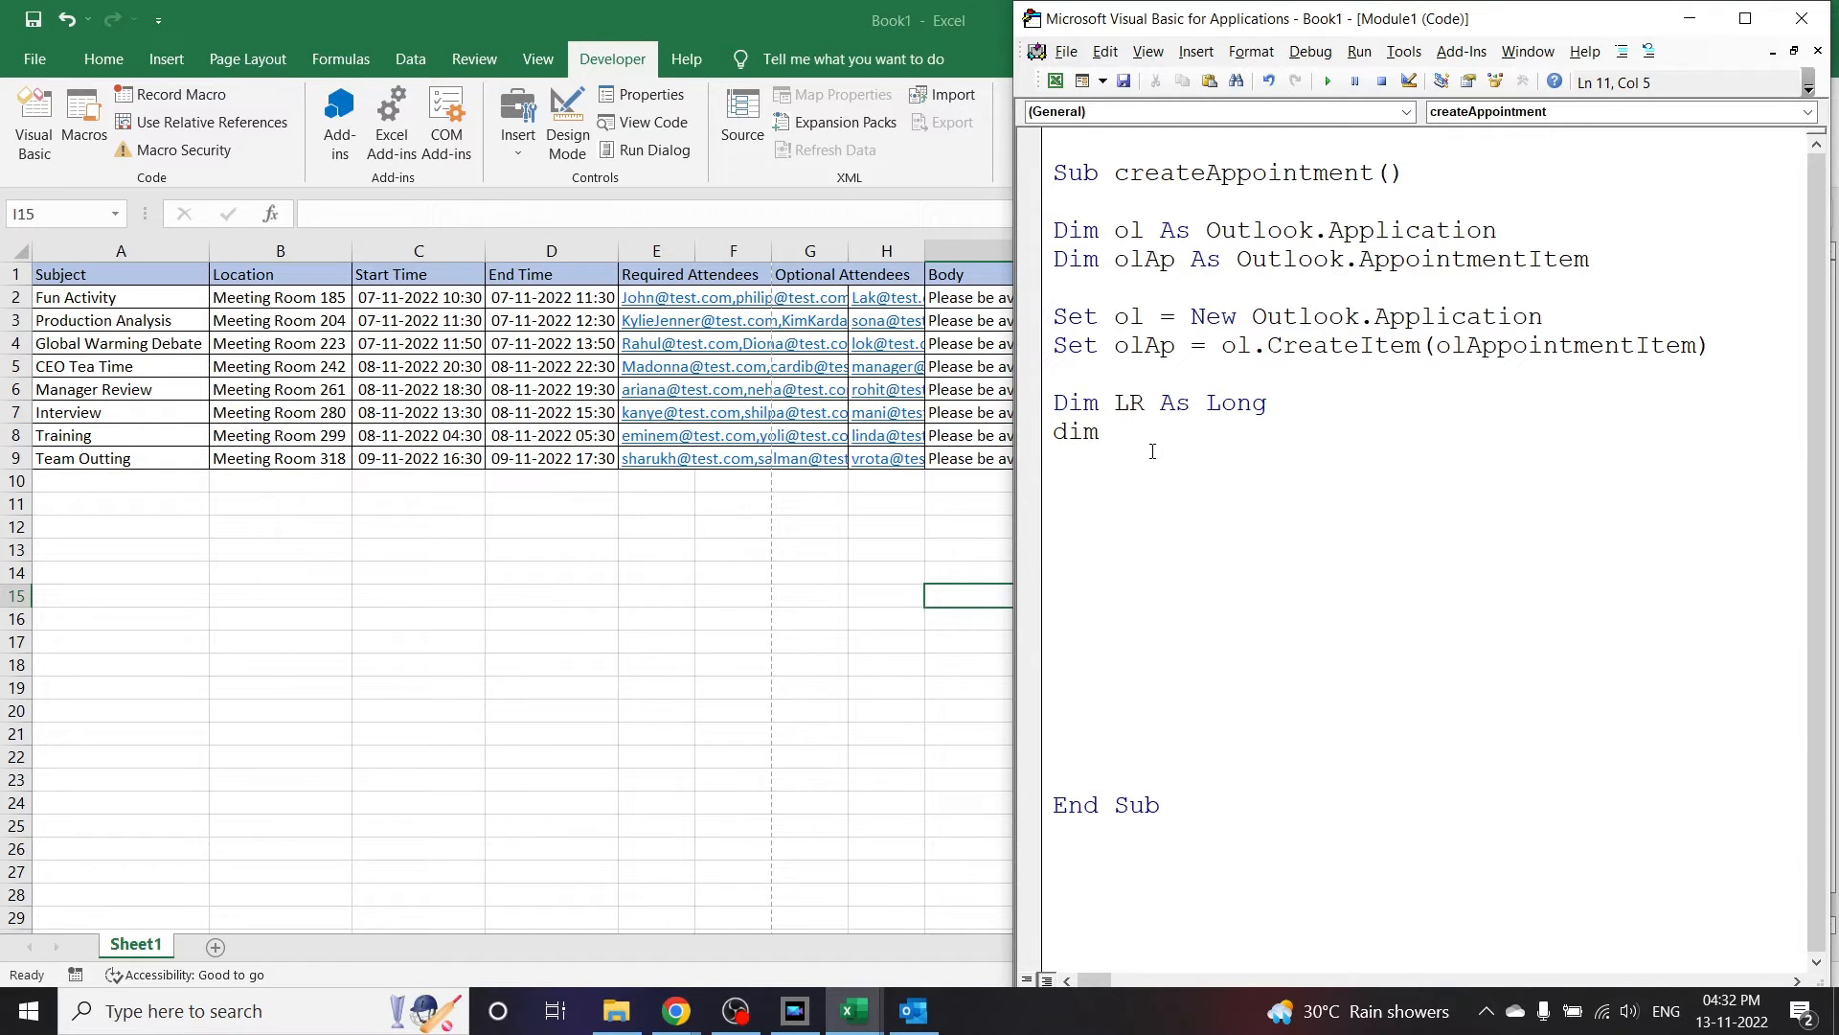
pyautogui.write('ws a s')
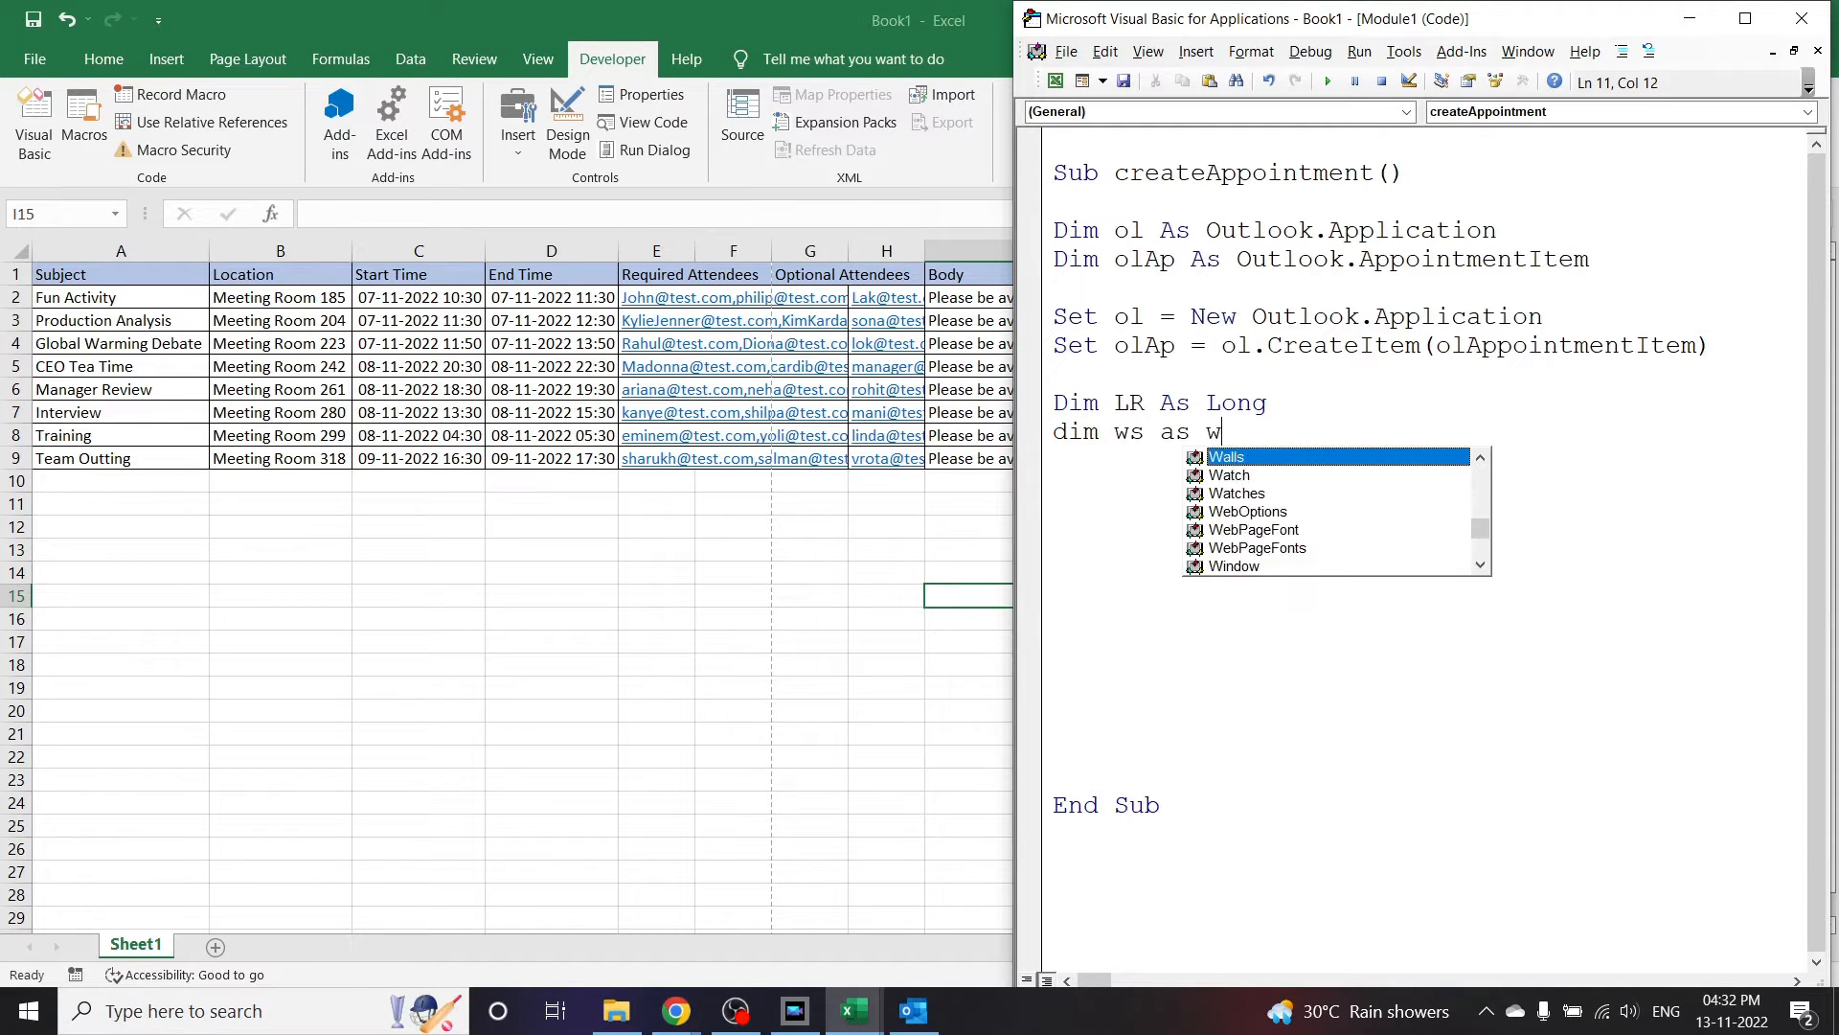
pyautogui.write('orksheet')
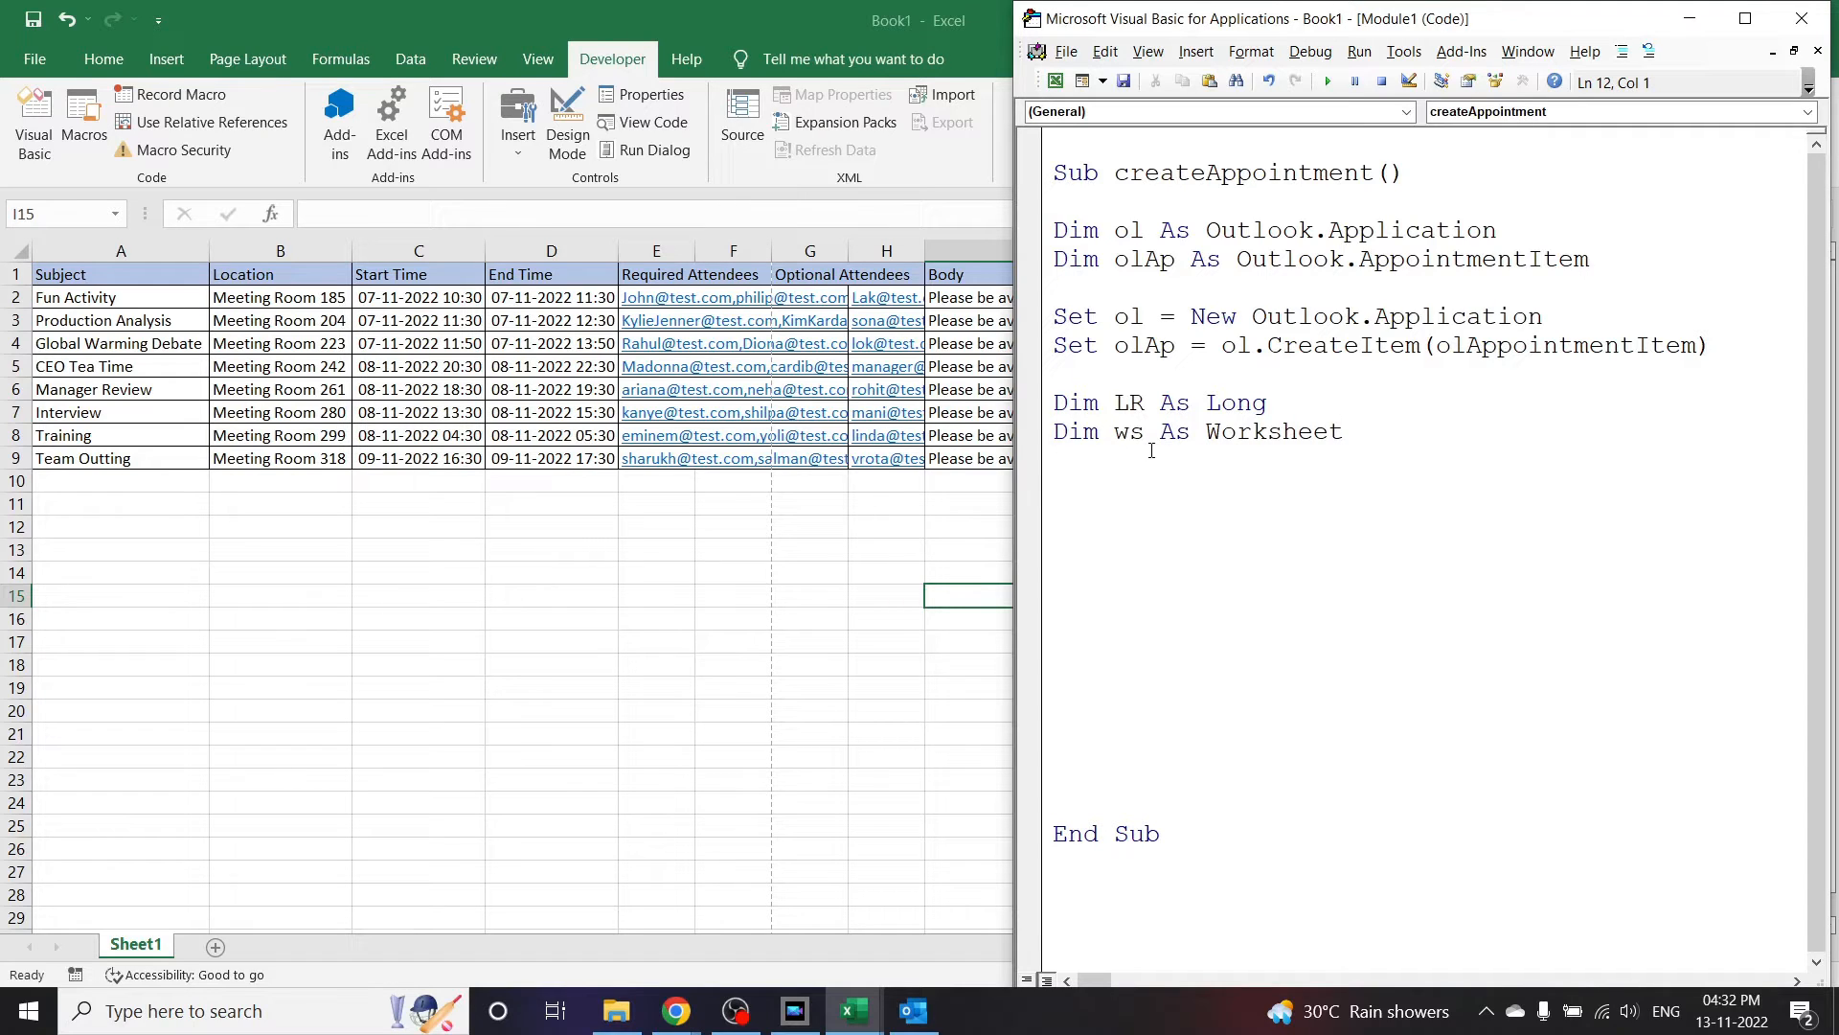
# Step: Write Set ws = ThisWorkbook.Sheets("sheet1")
pyautogui.write('set')
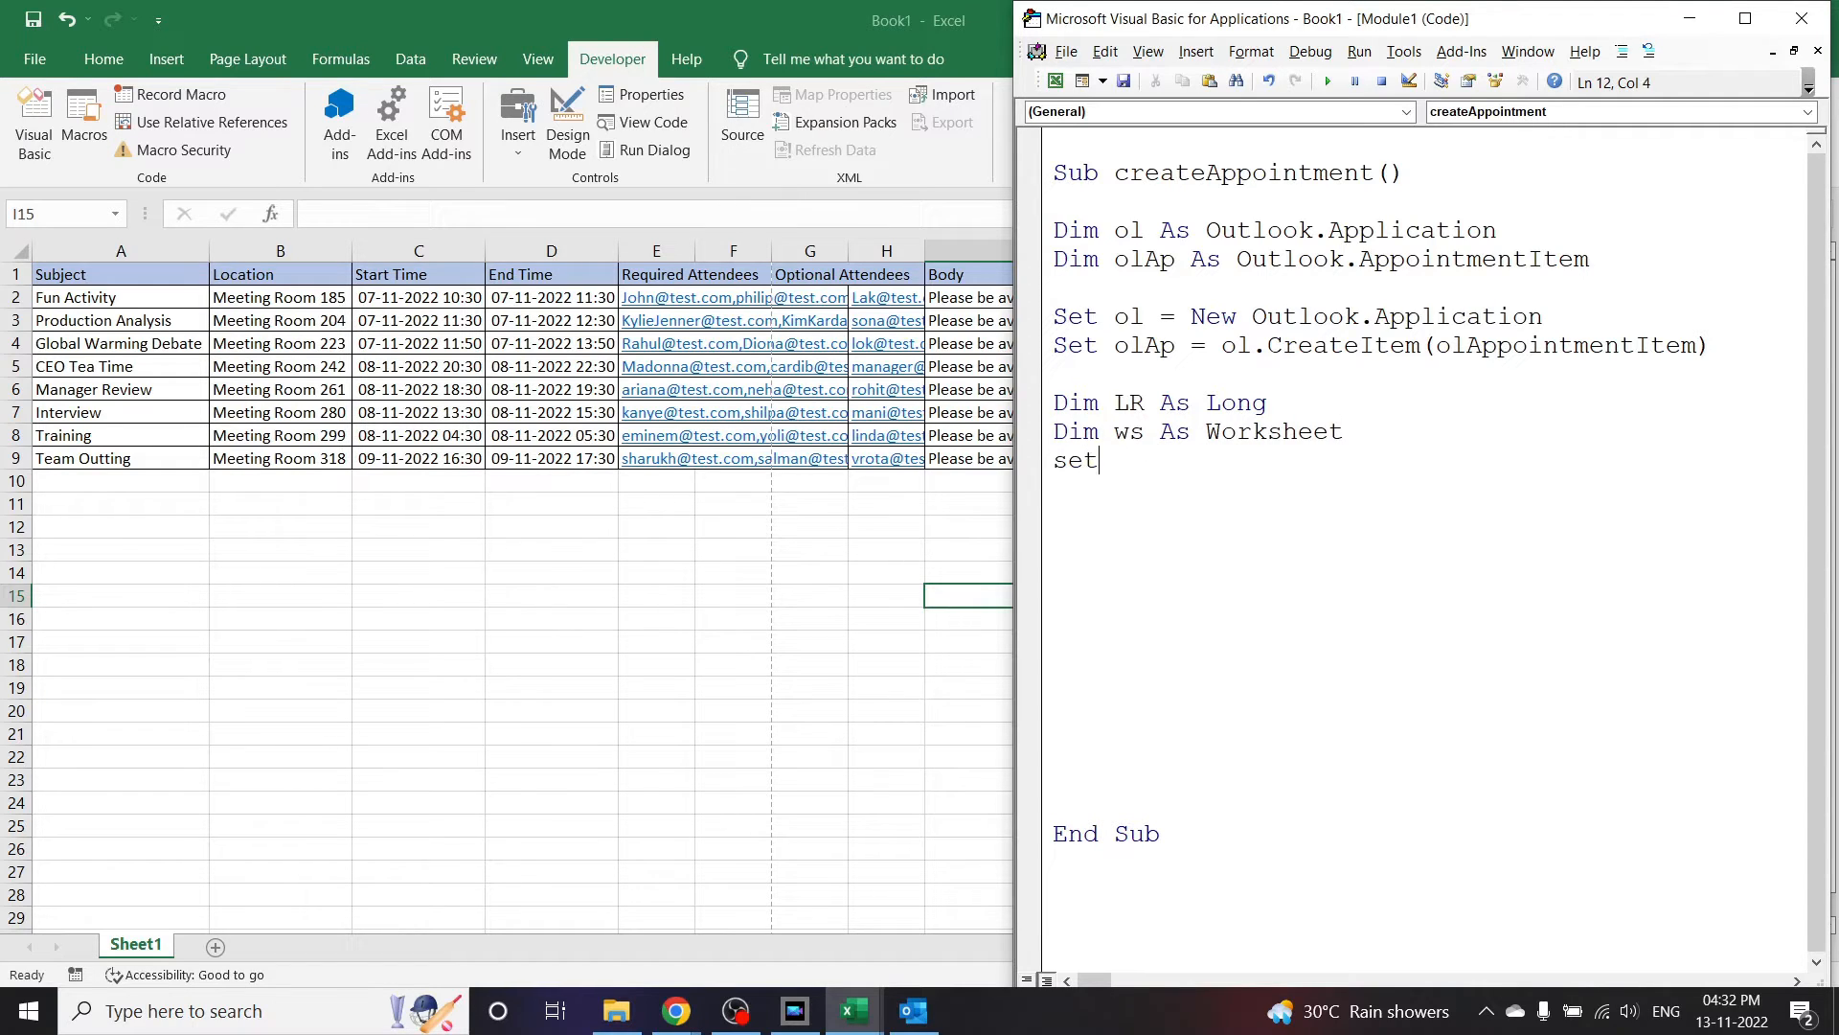
pyautogui.write('ws =')
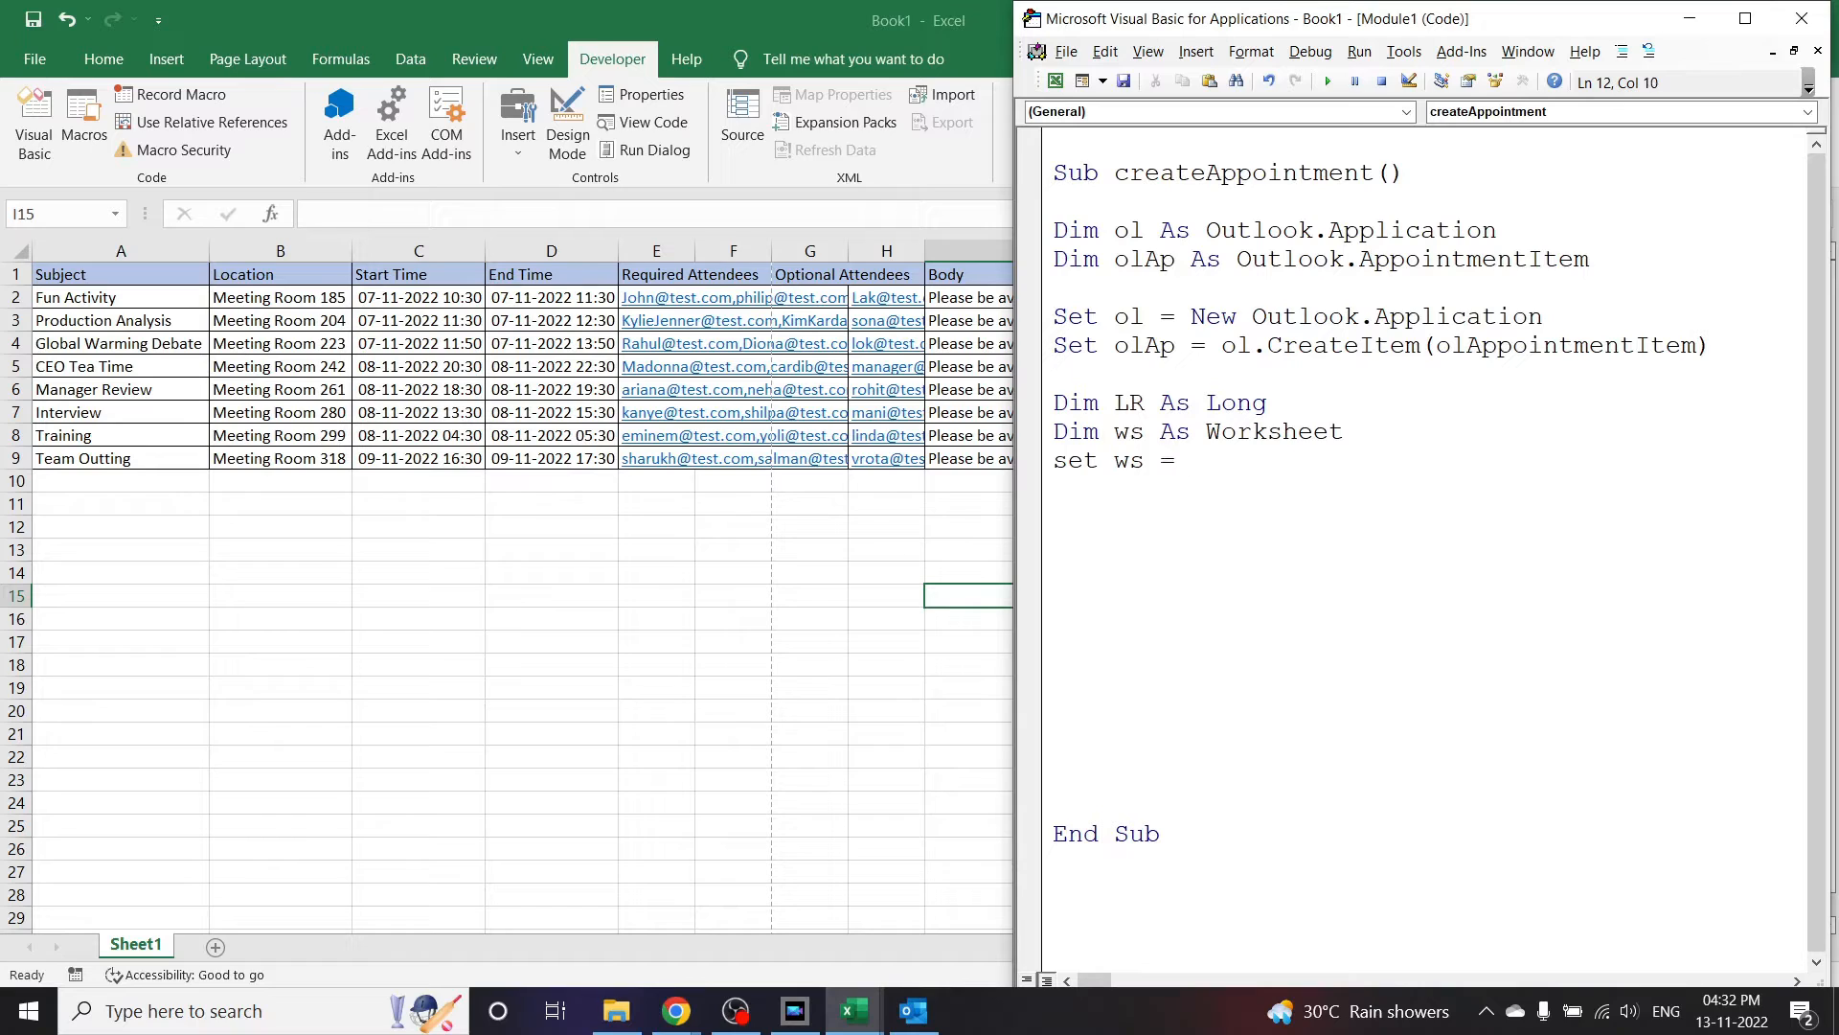
pyautogui.write('Thiswork')
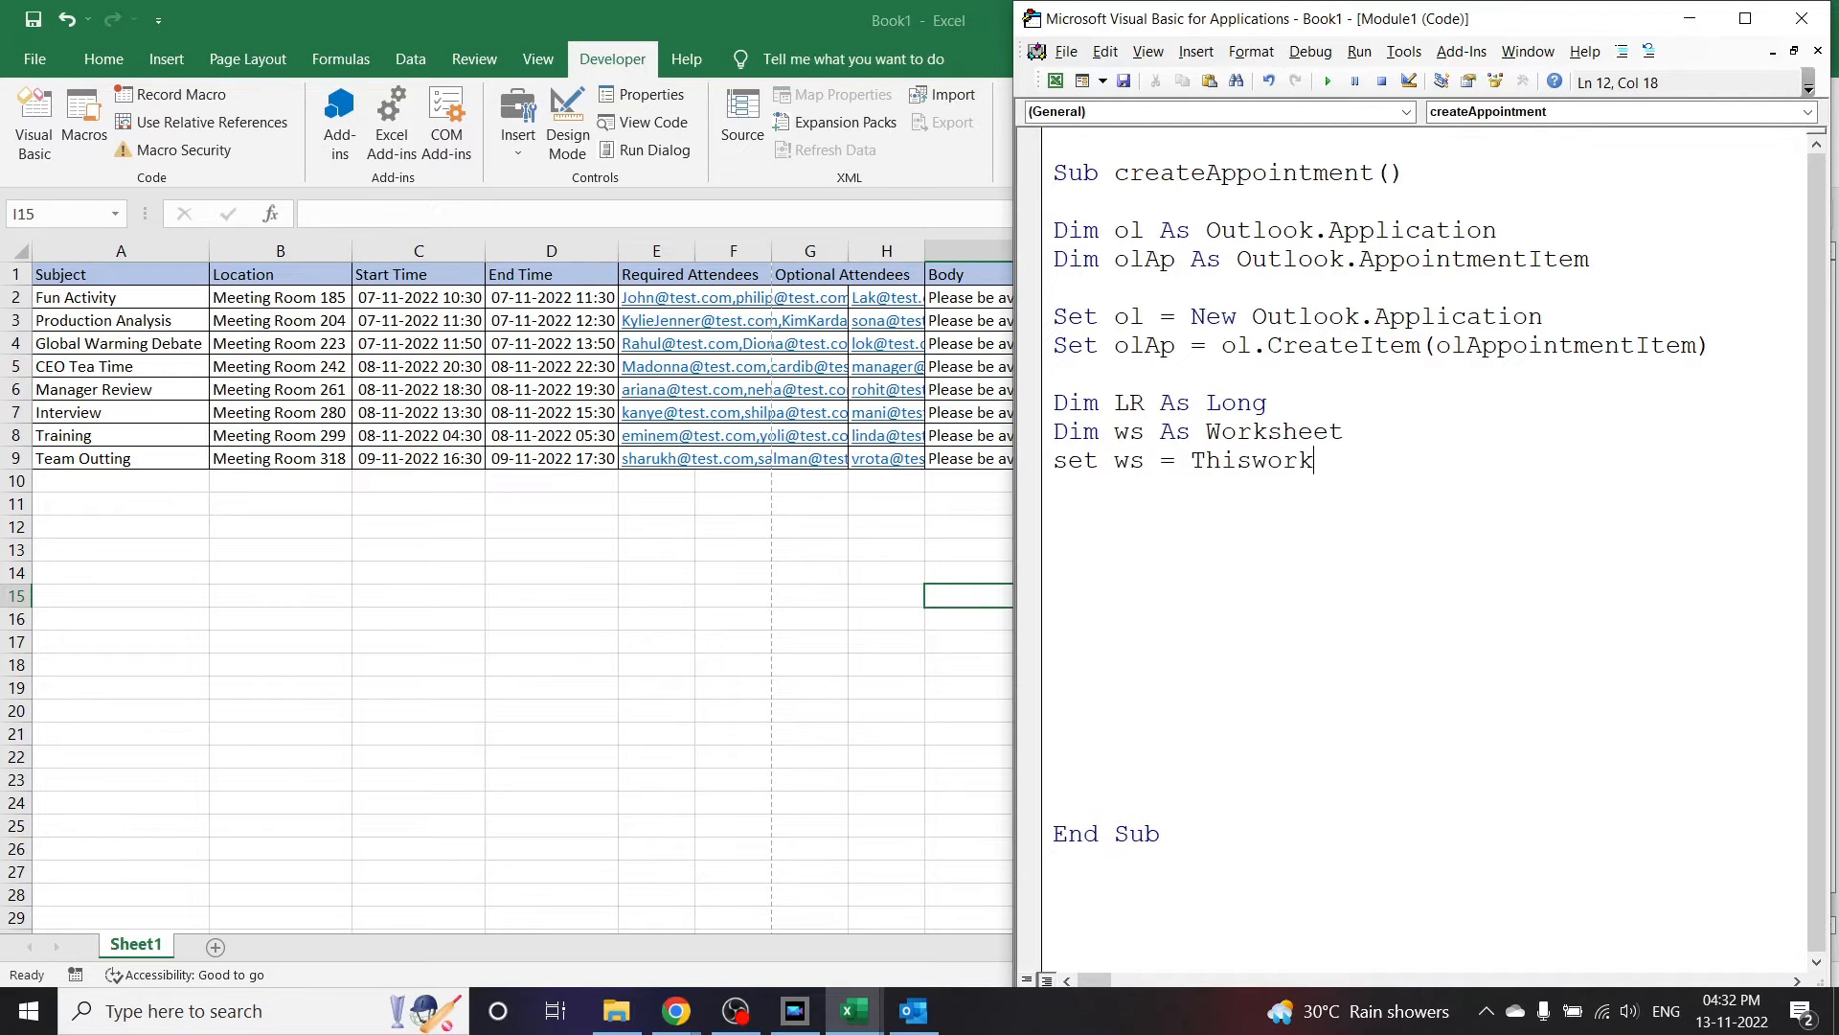
pyautogui.write('book.s')
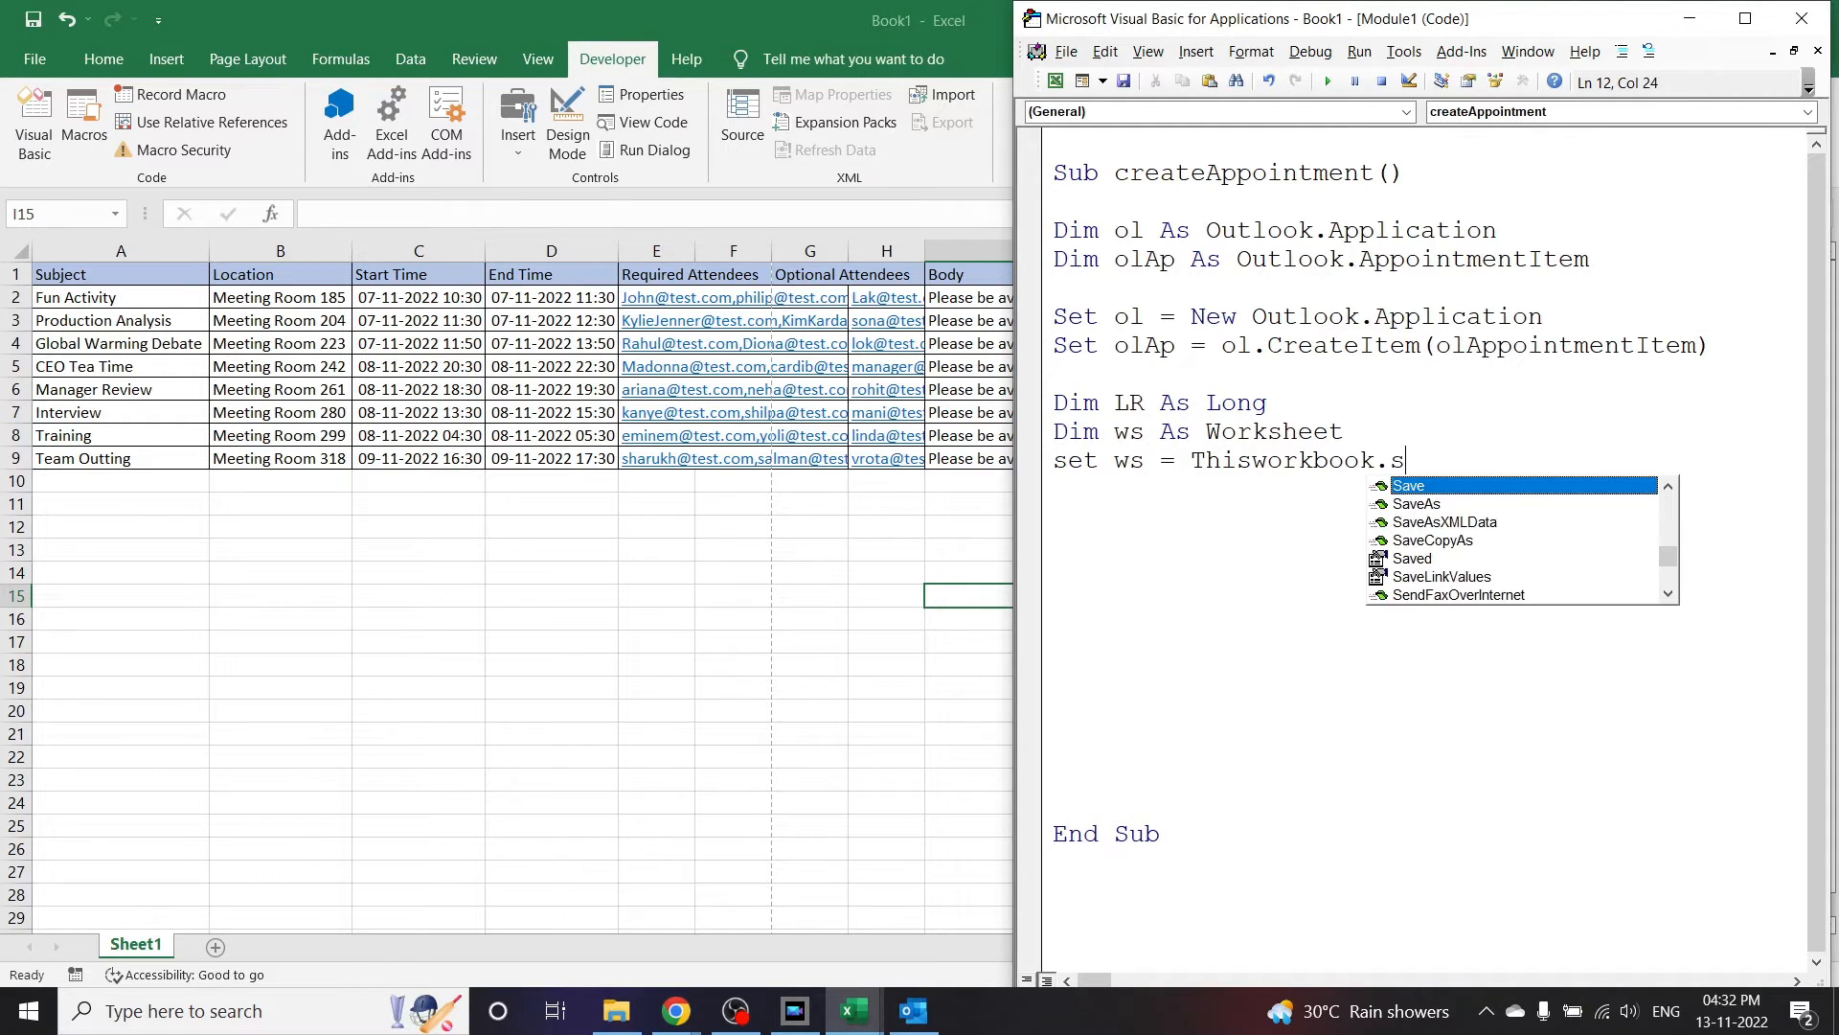
pyautogui.write('heets(')
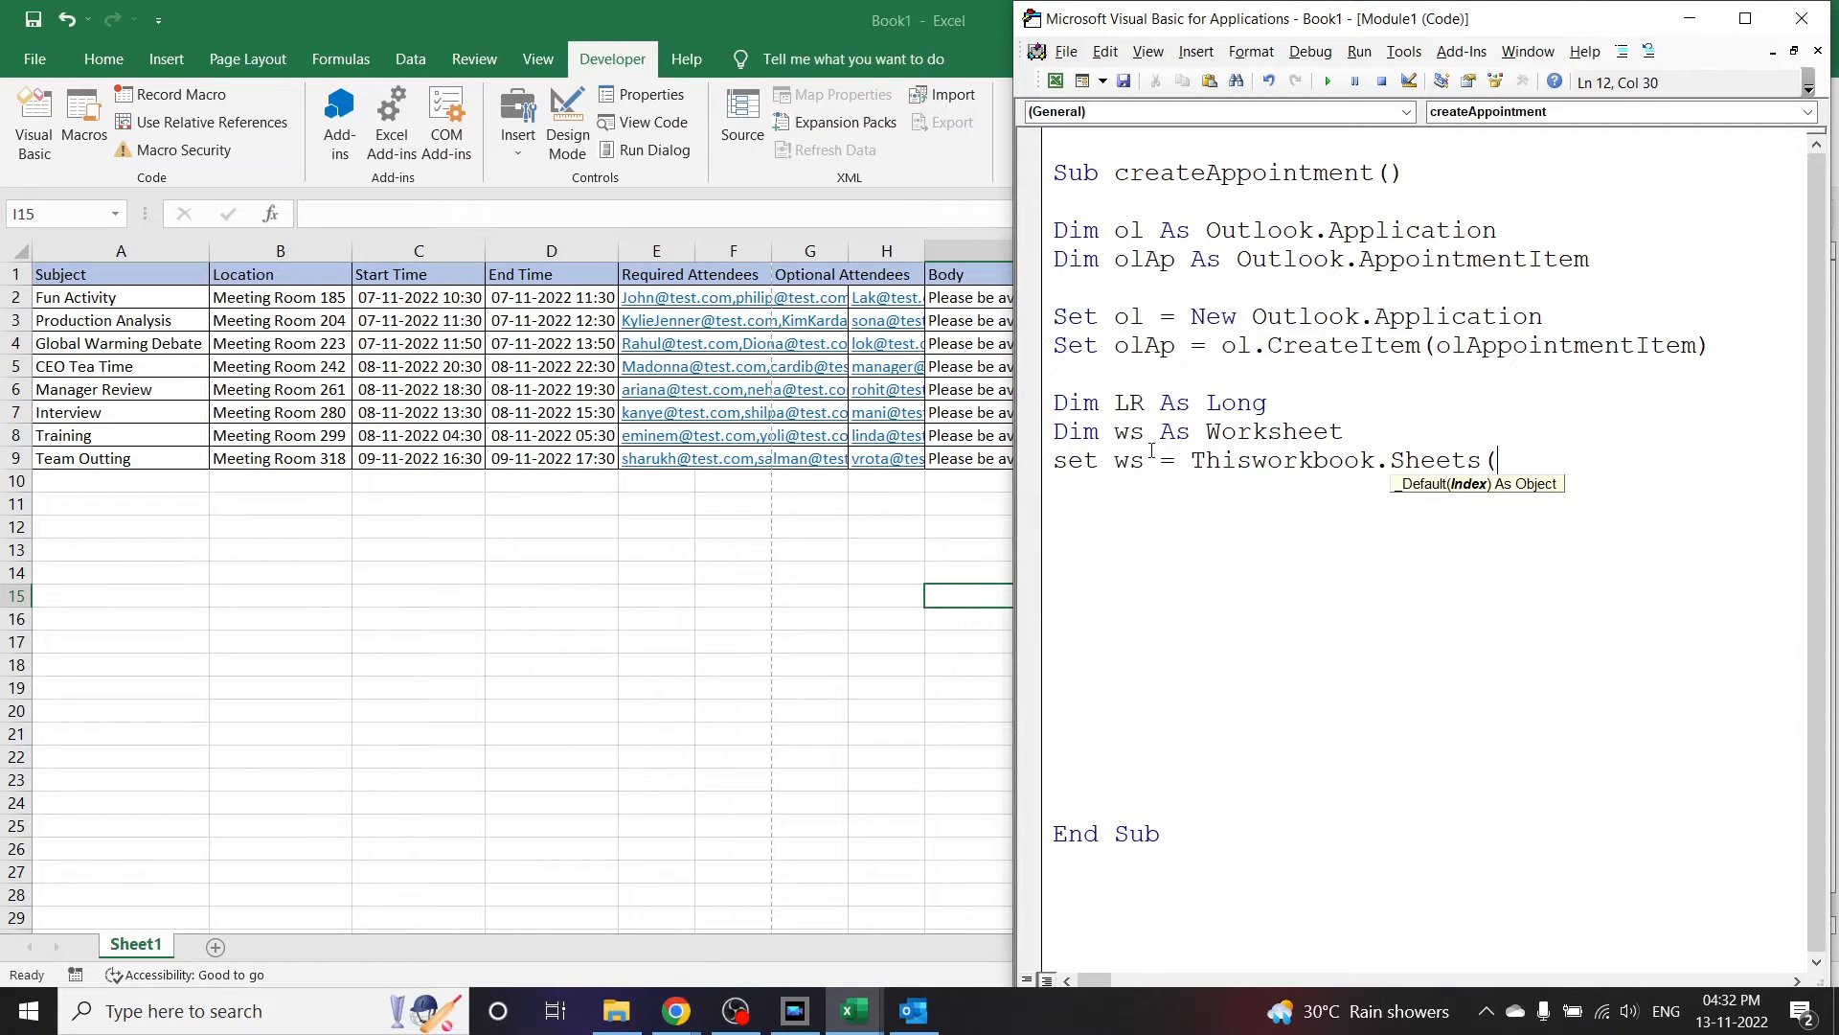
pyautogui.write('"sheet')
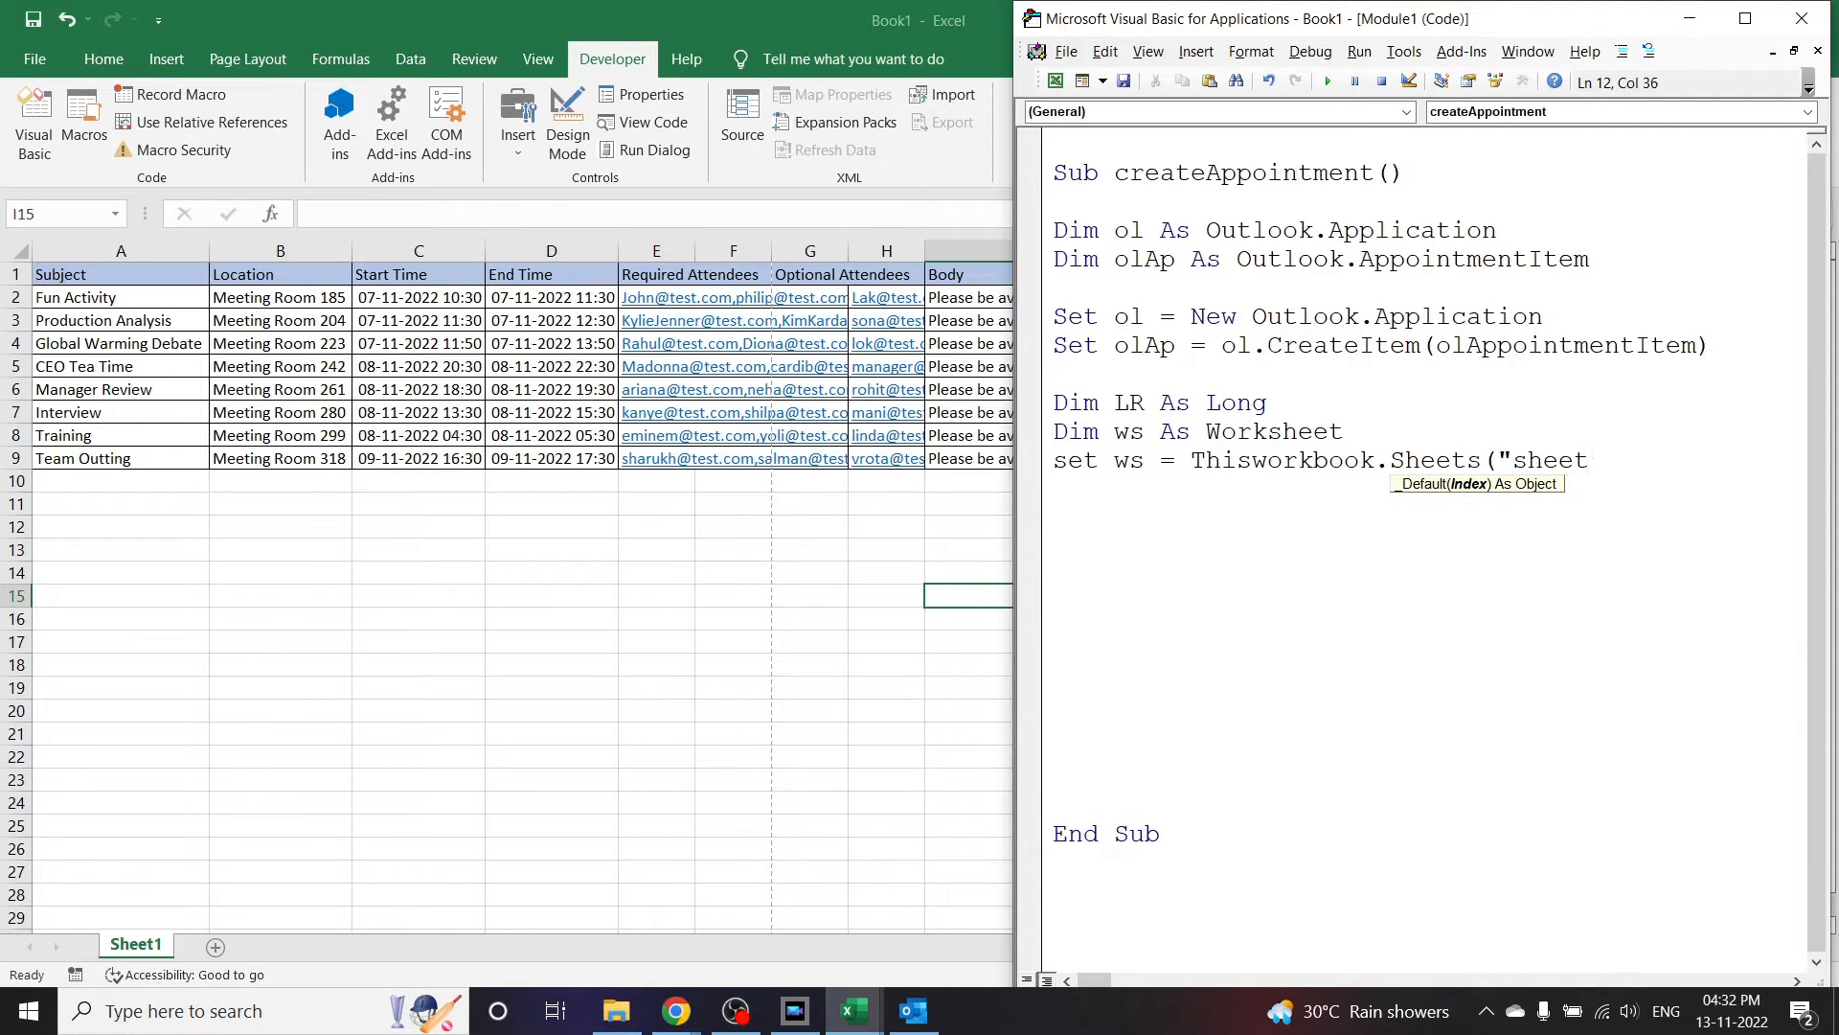
pyautogui.write('1")')
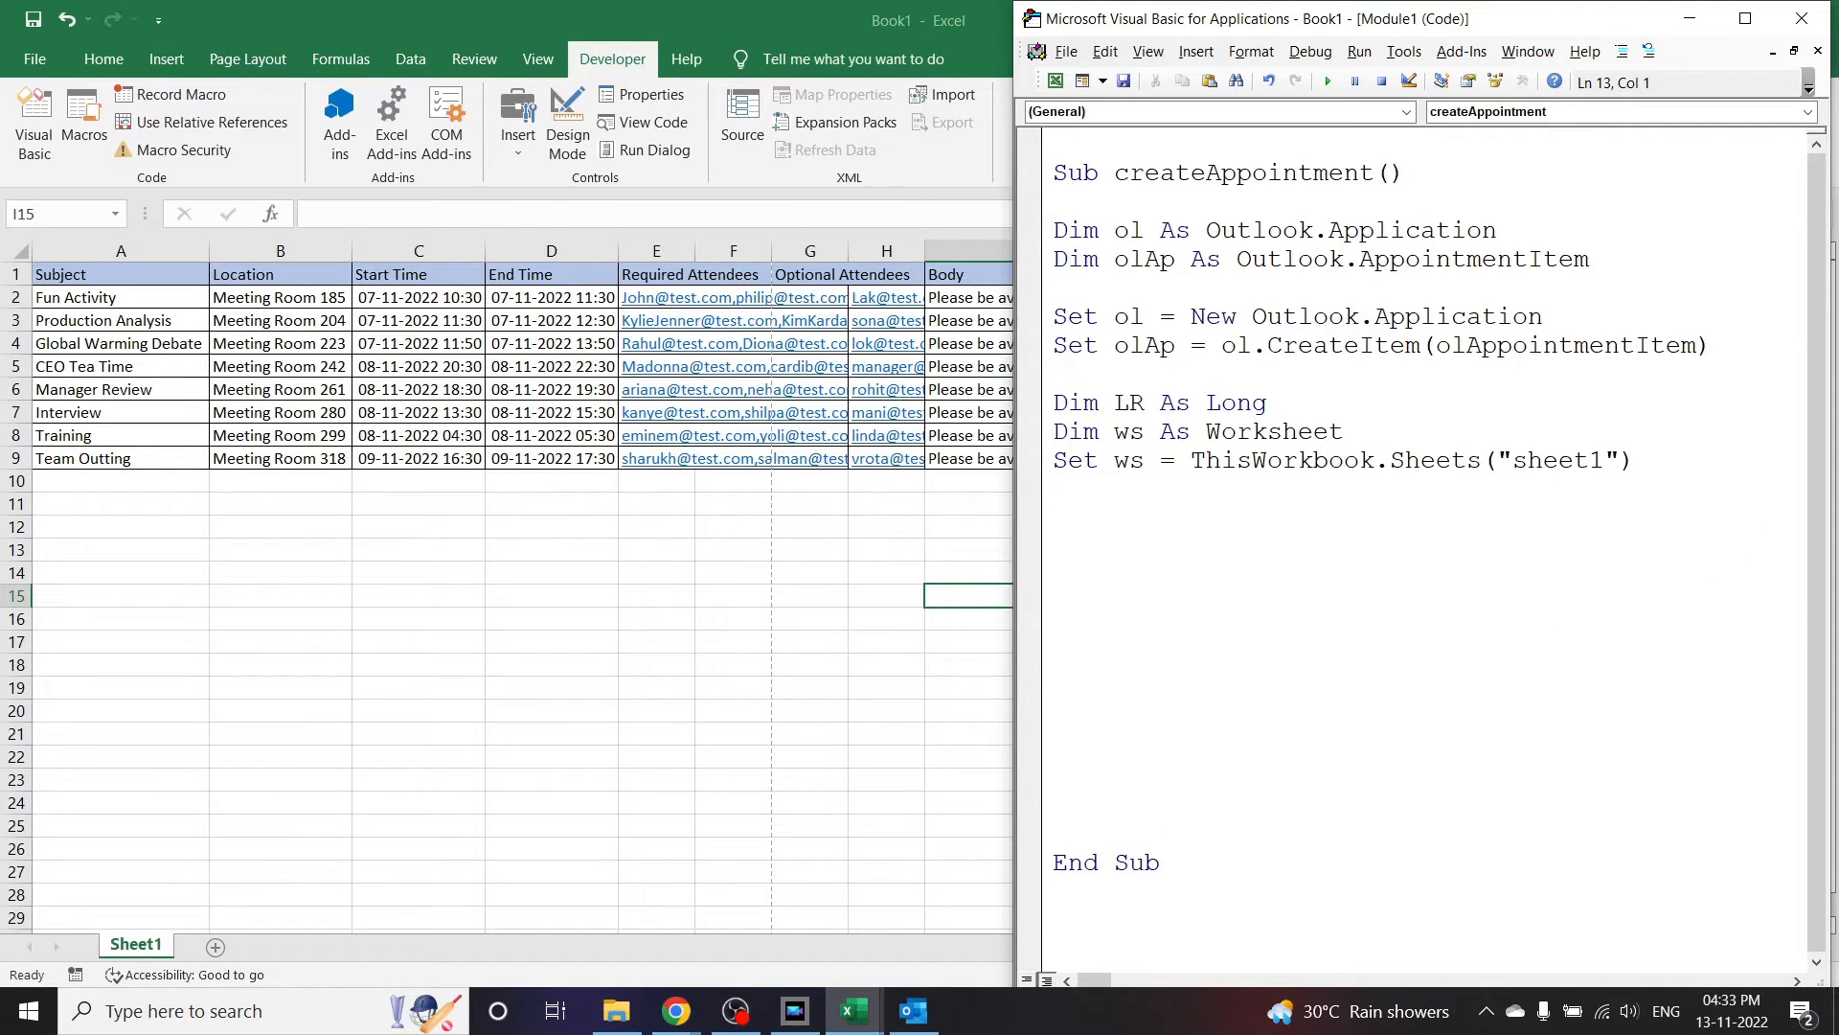
pyautogui.click(1052, 488)
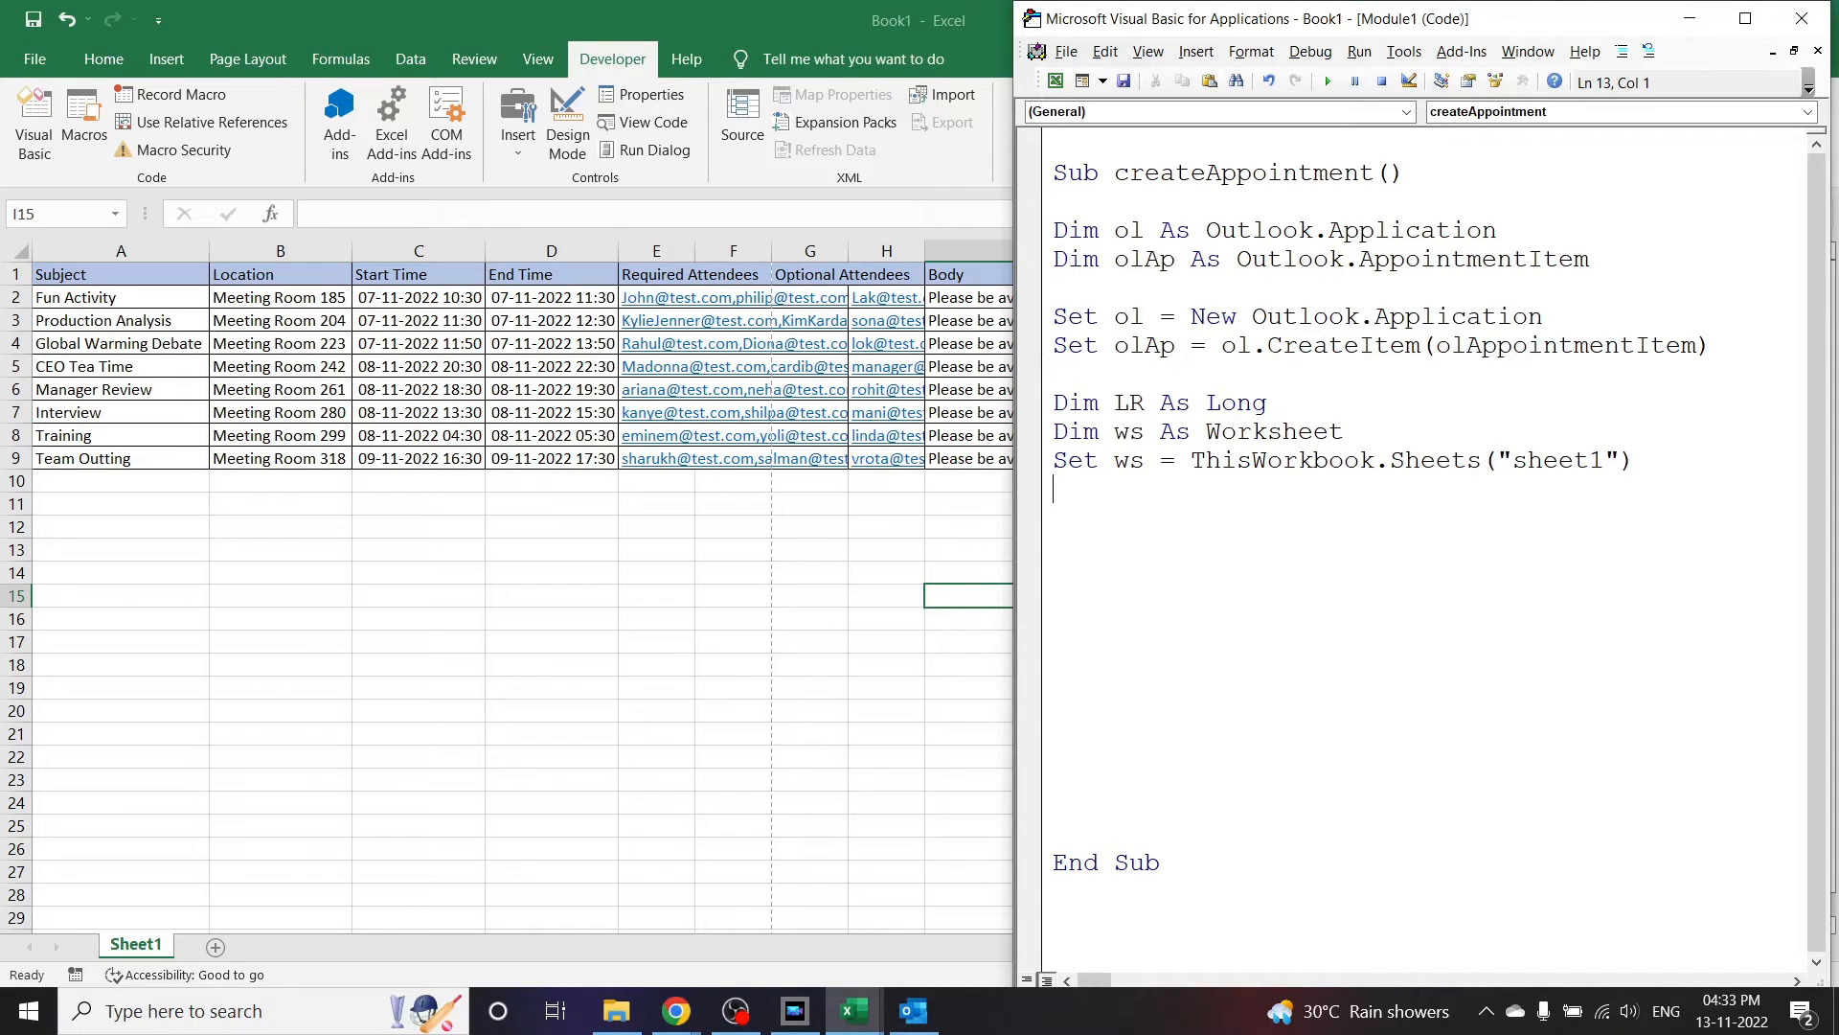
# Step: Write LR = ws.Cells(Rows.Count, 1).End(xlUp).Row to get the last used row in column A
pyautogui.write('LR =')
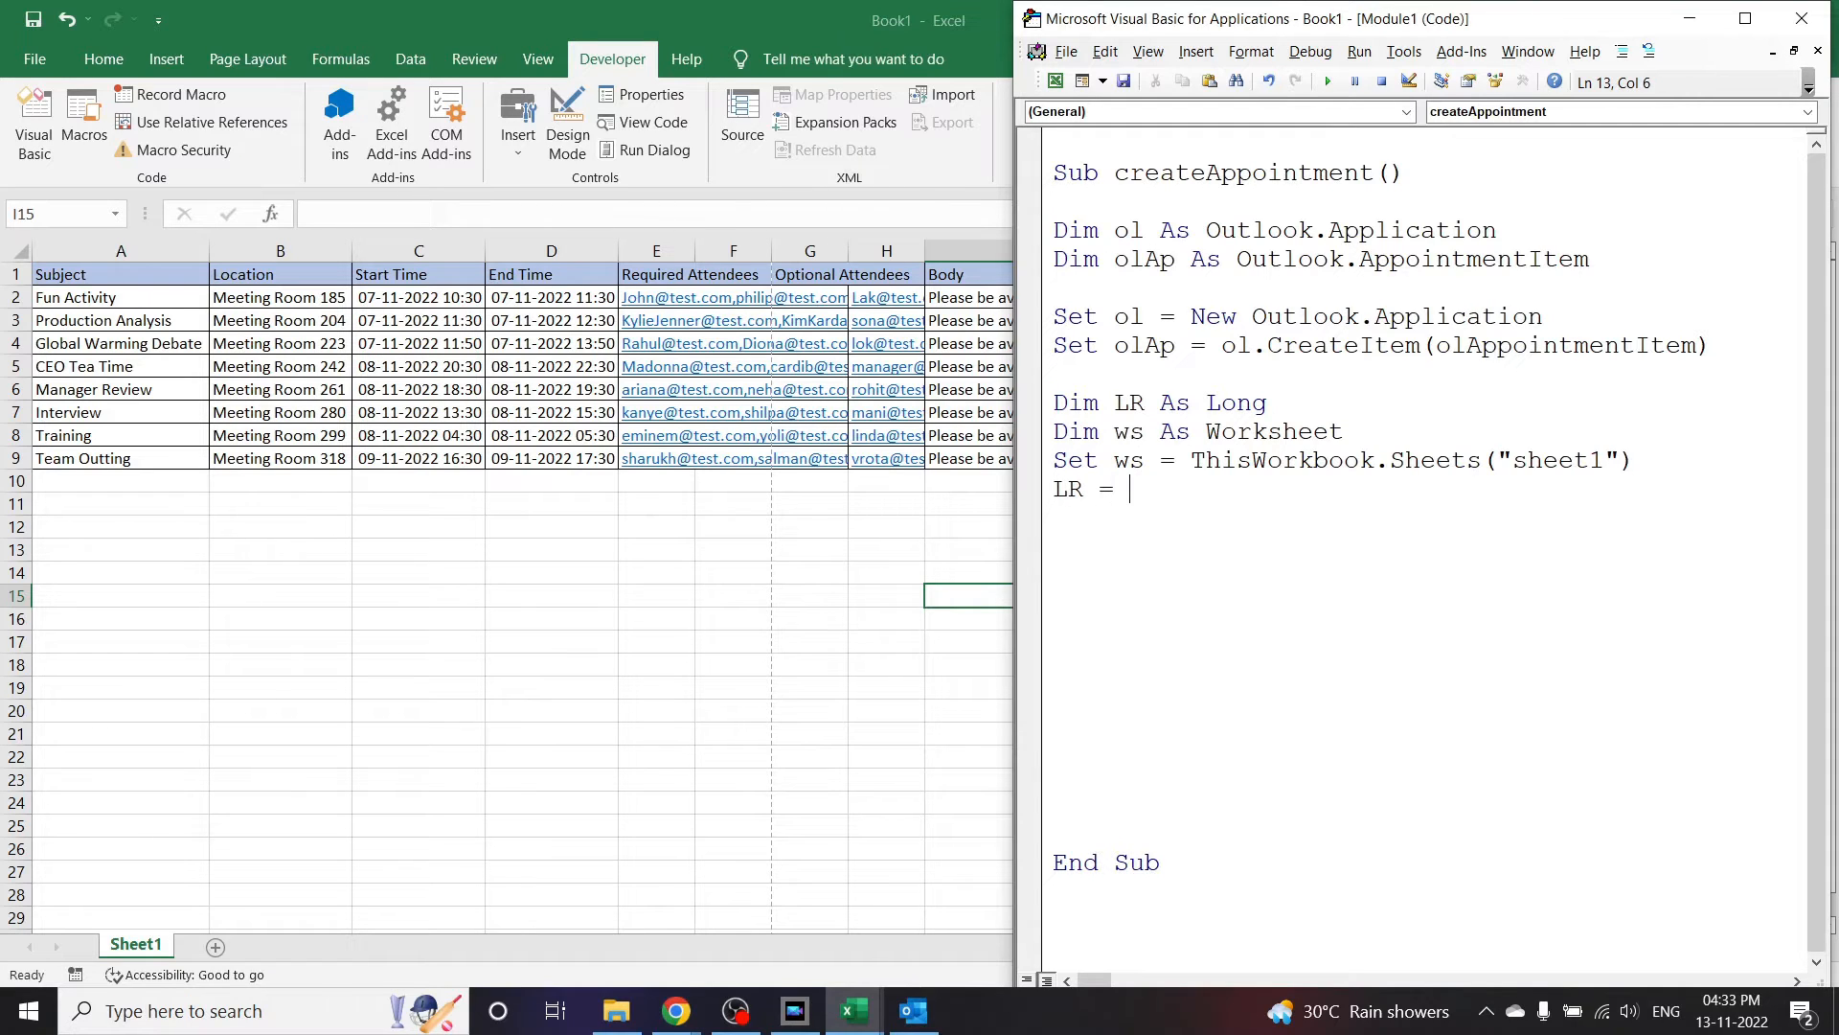
pyautogui.write('ws.')
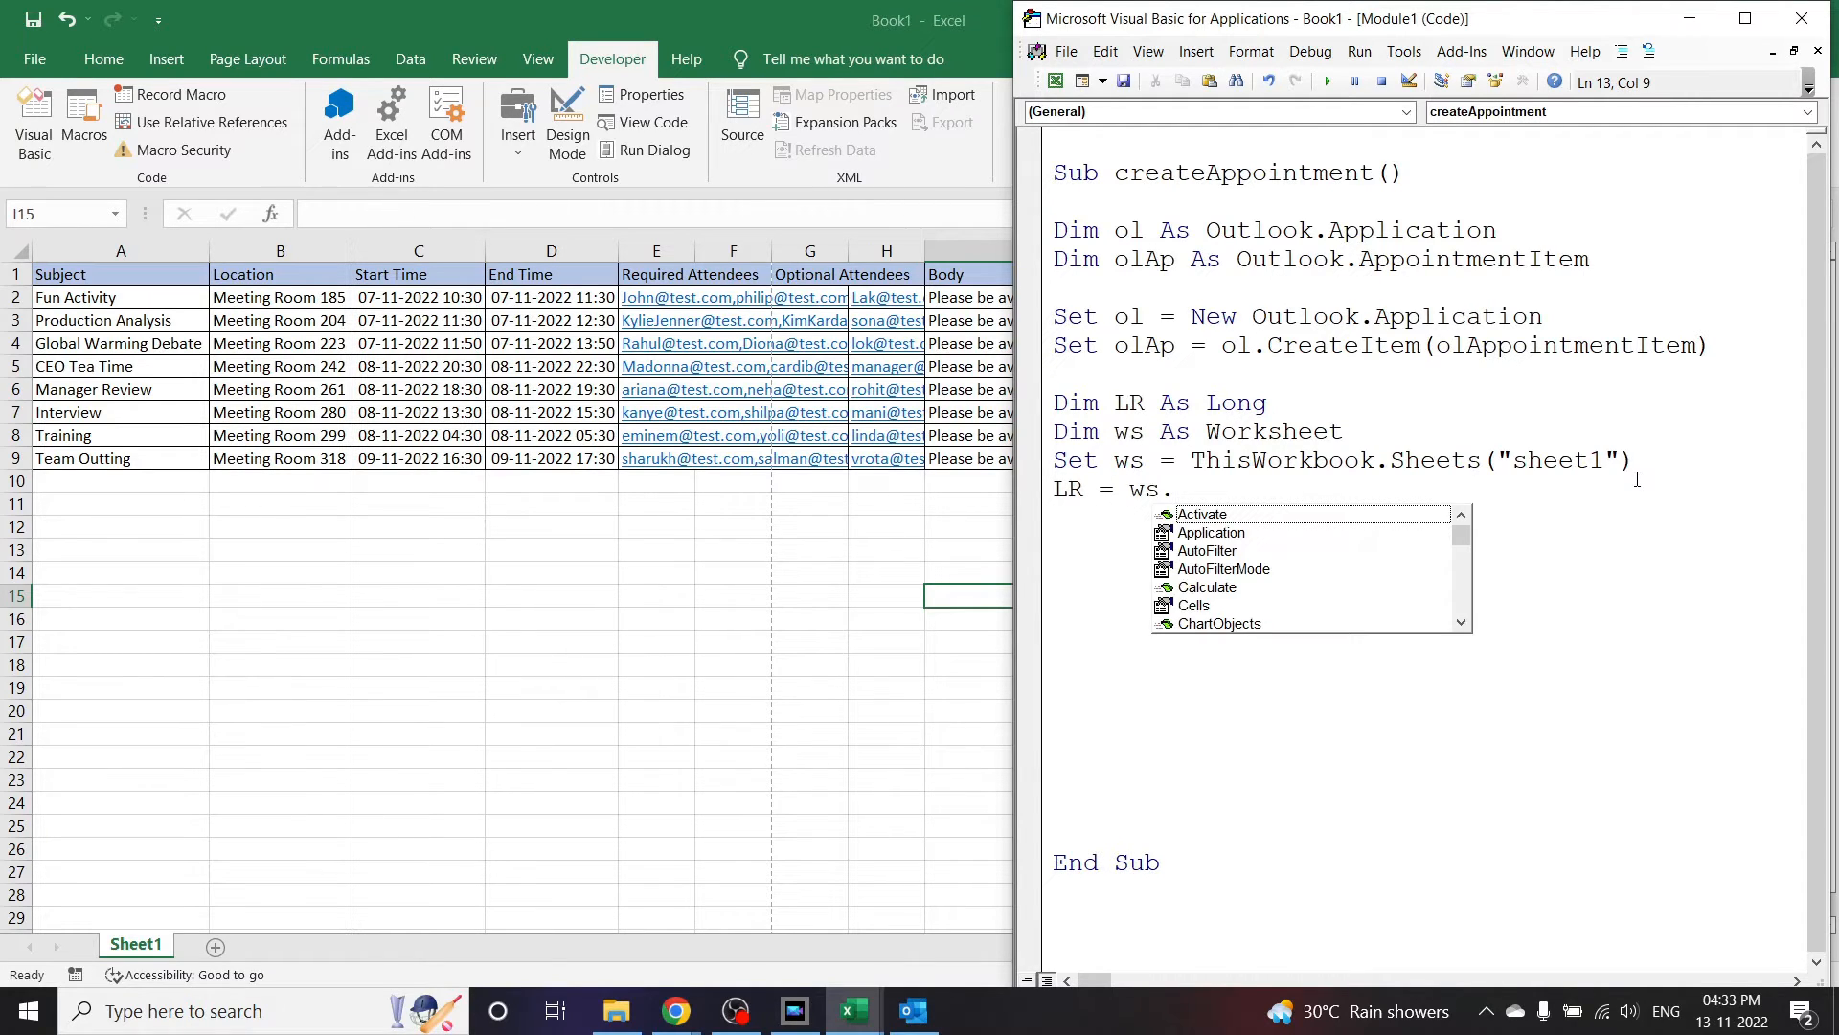
pyautogui.write('cells')
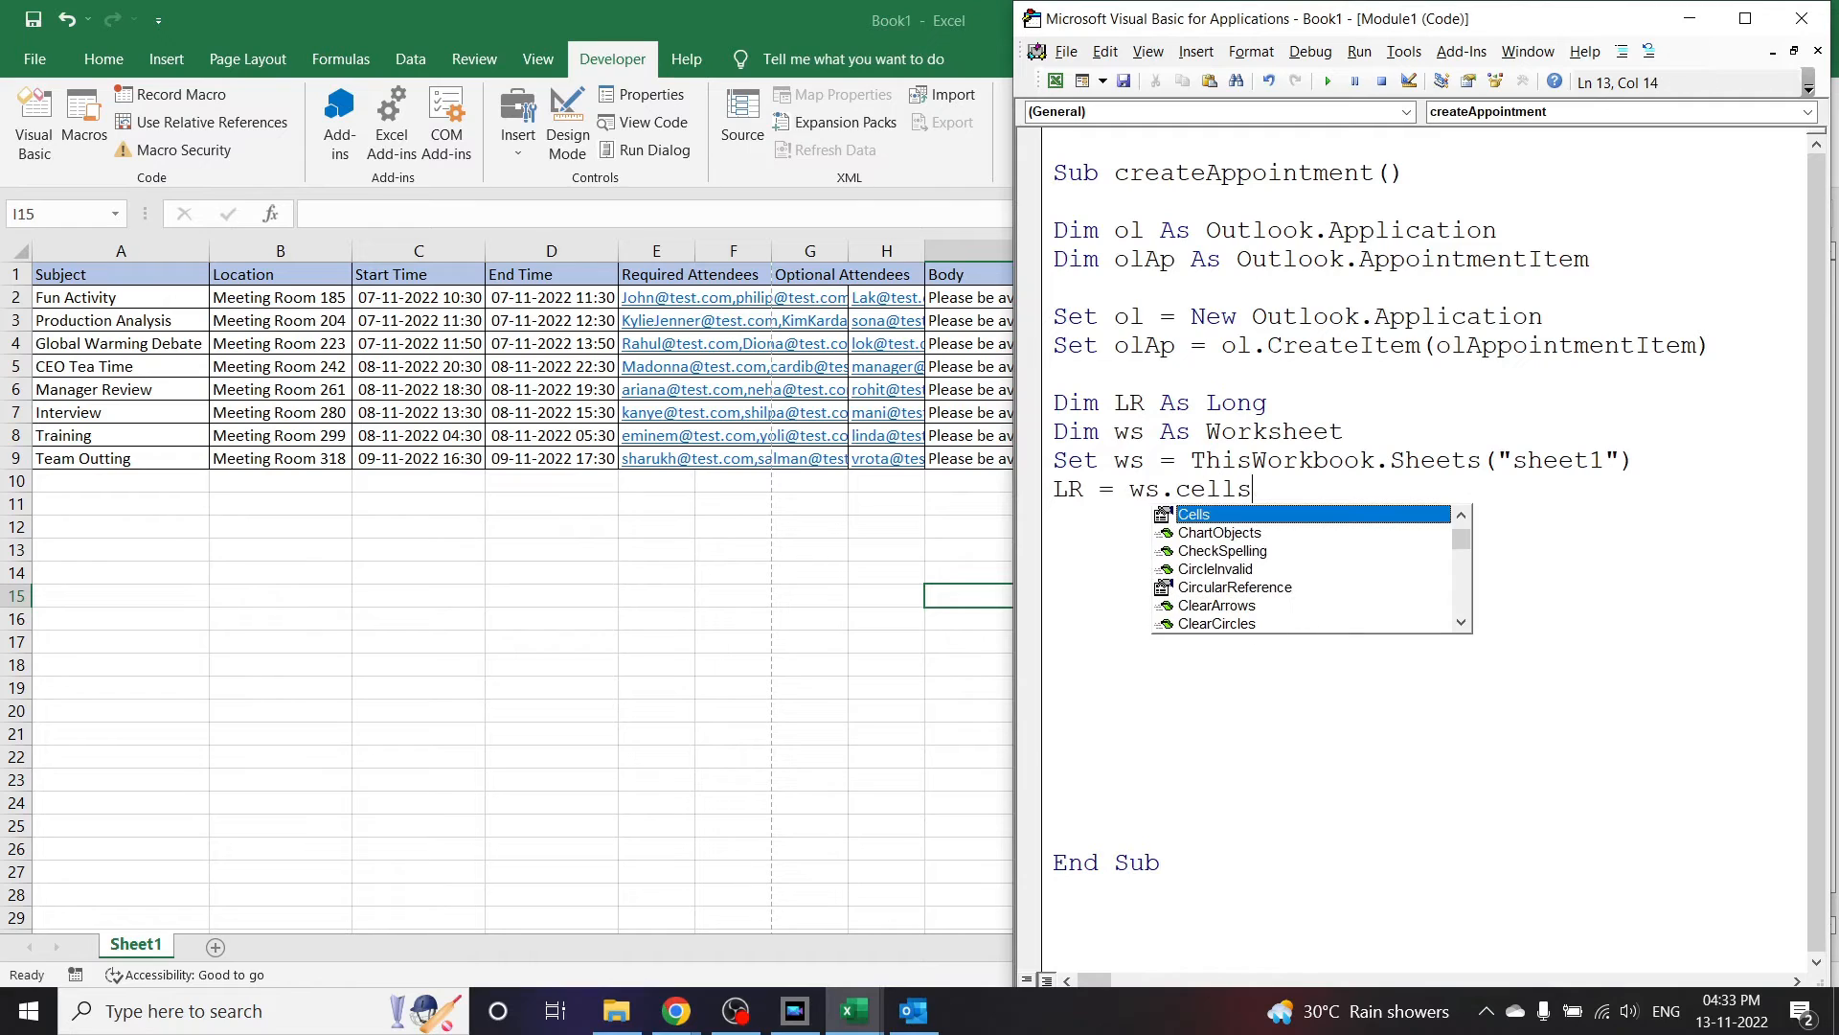
pyautogui.write('(')
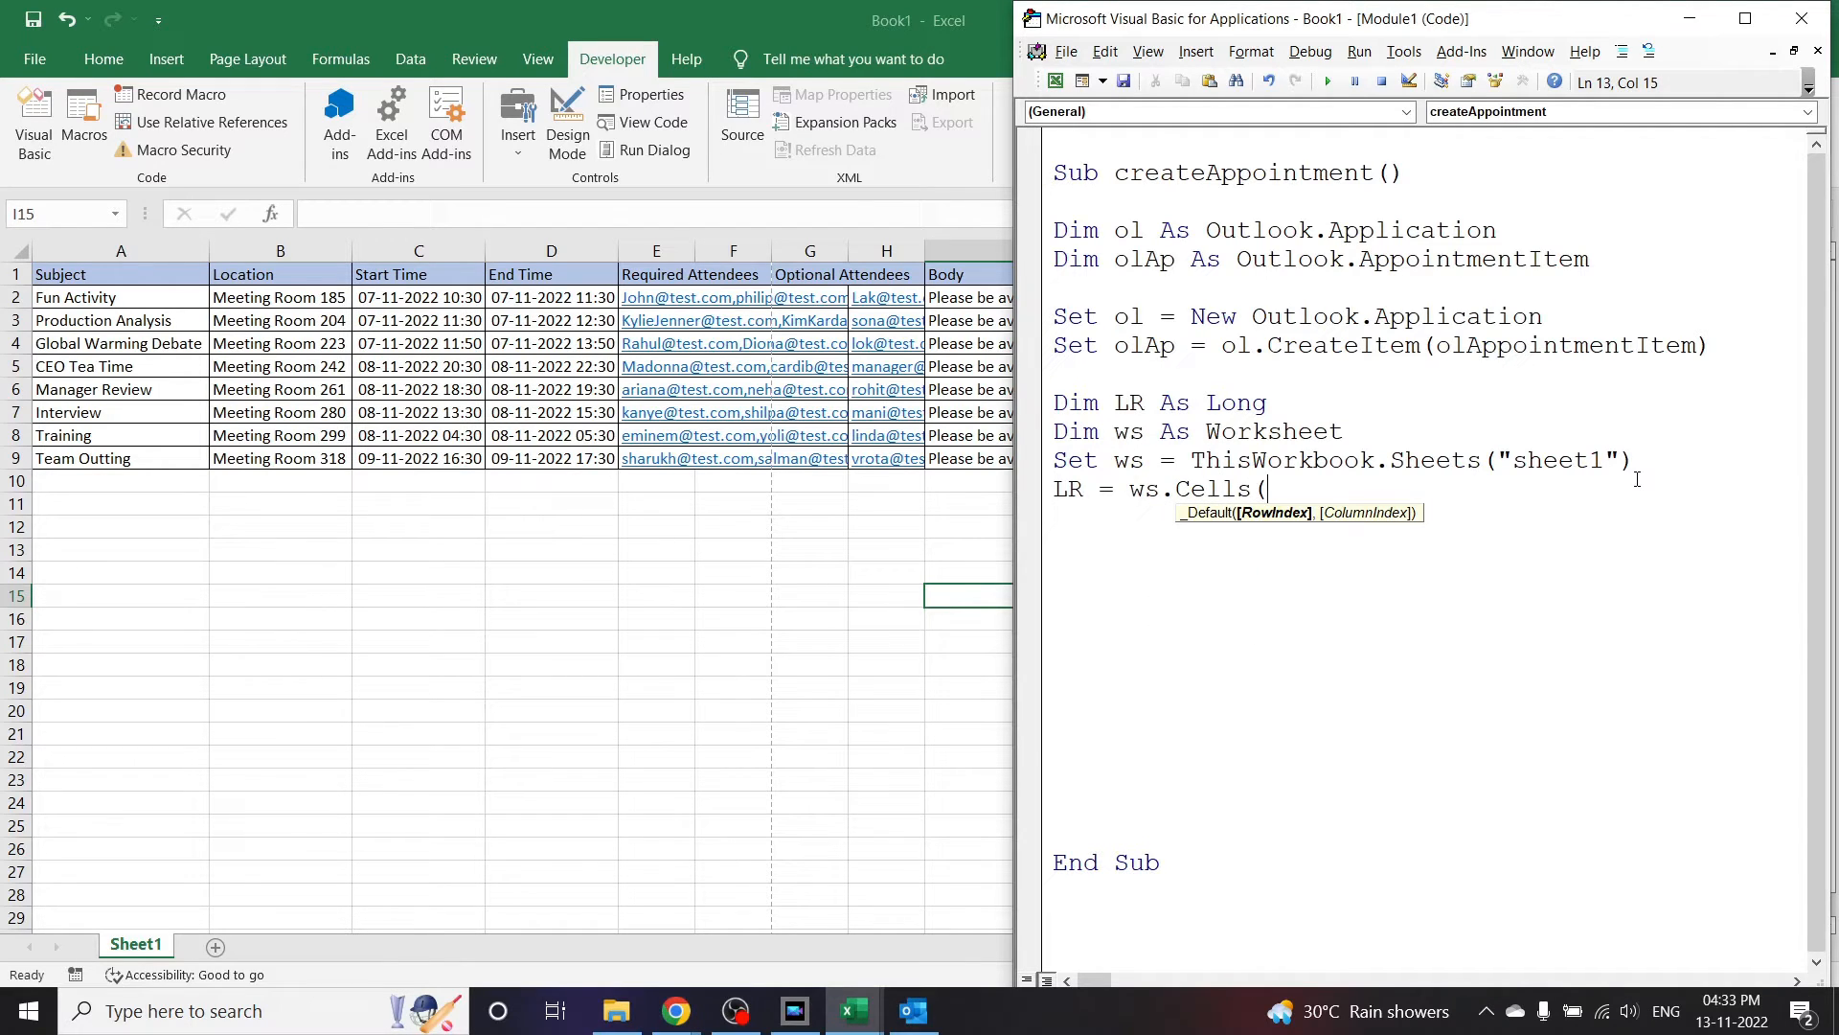
pyautogui.write('Rows.')
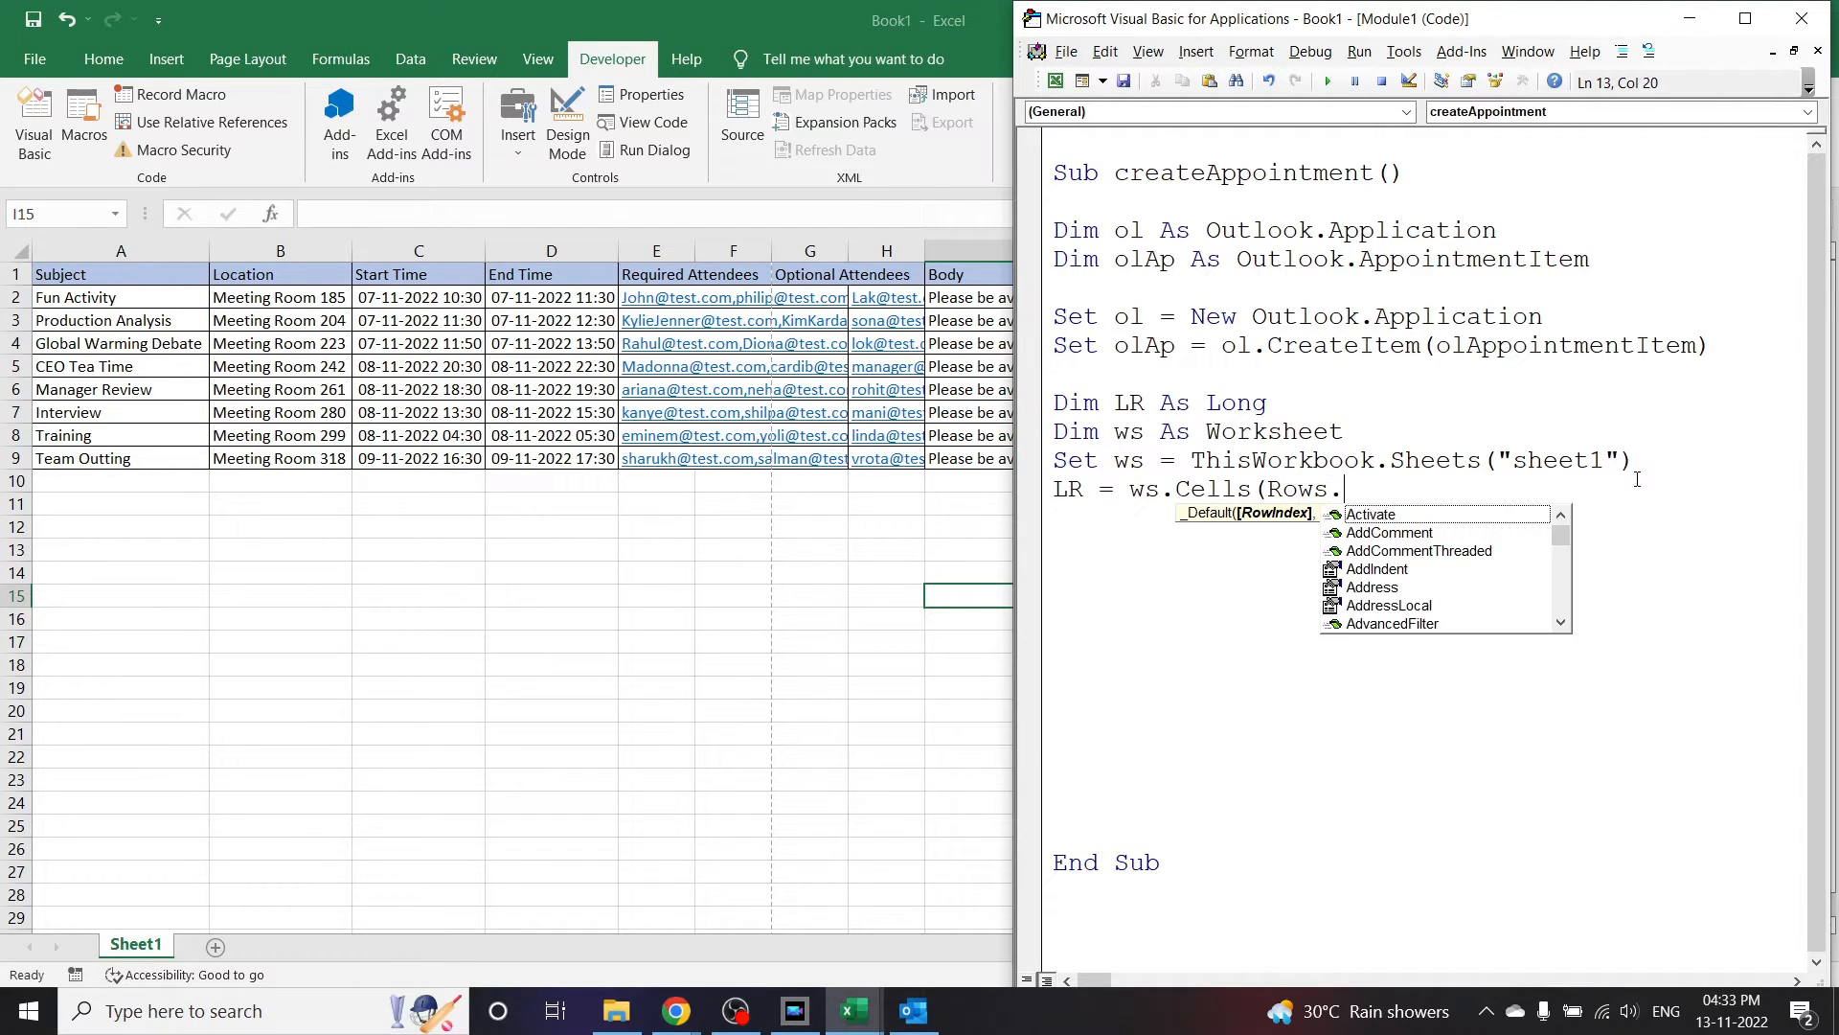
pyautogui.write('count,')
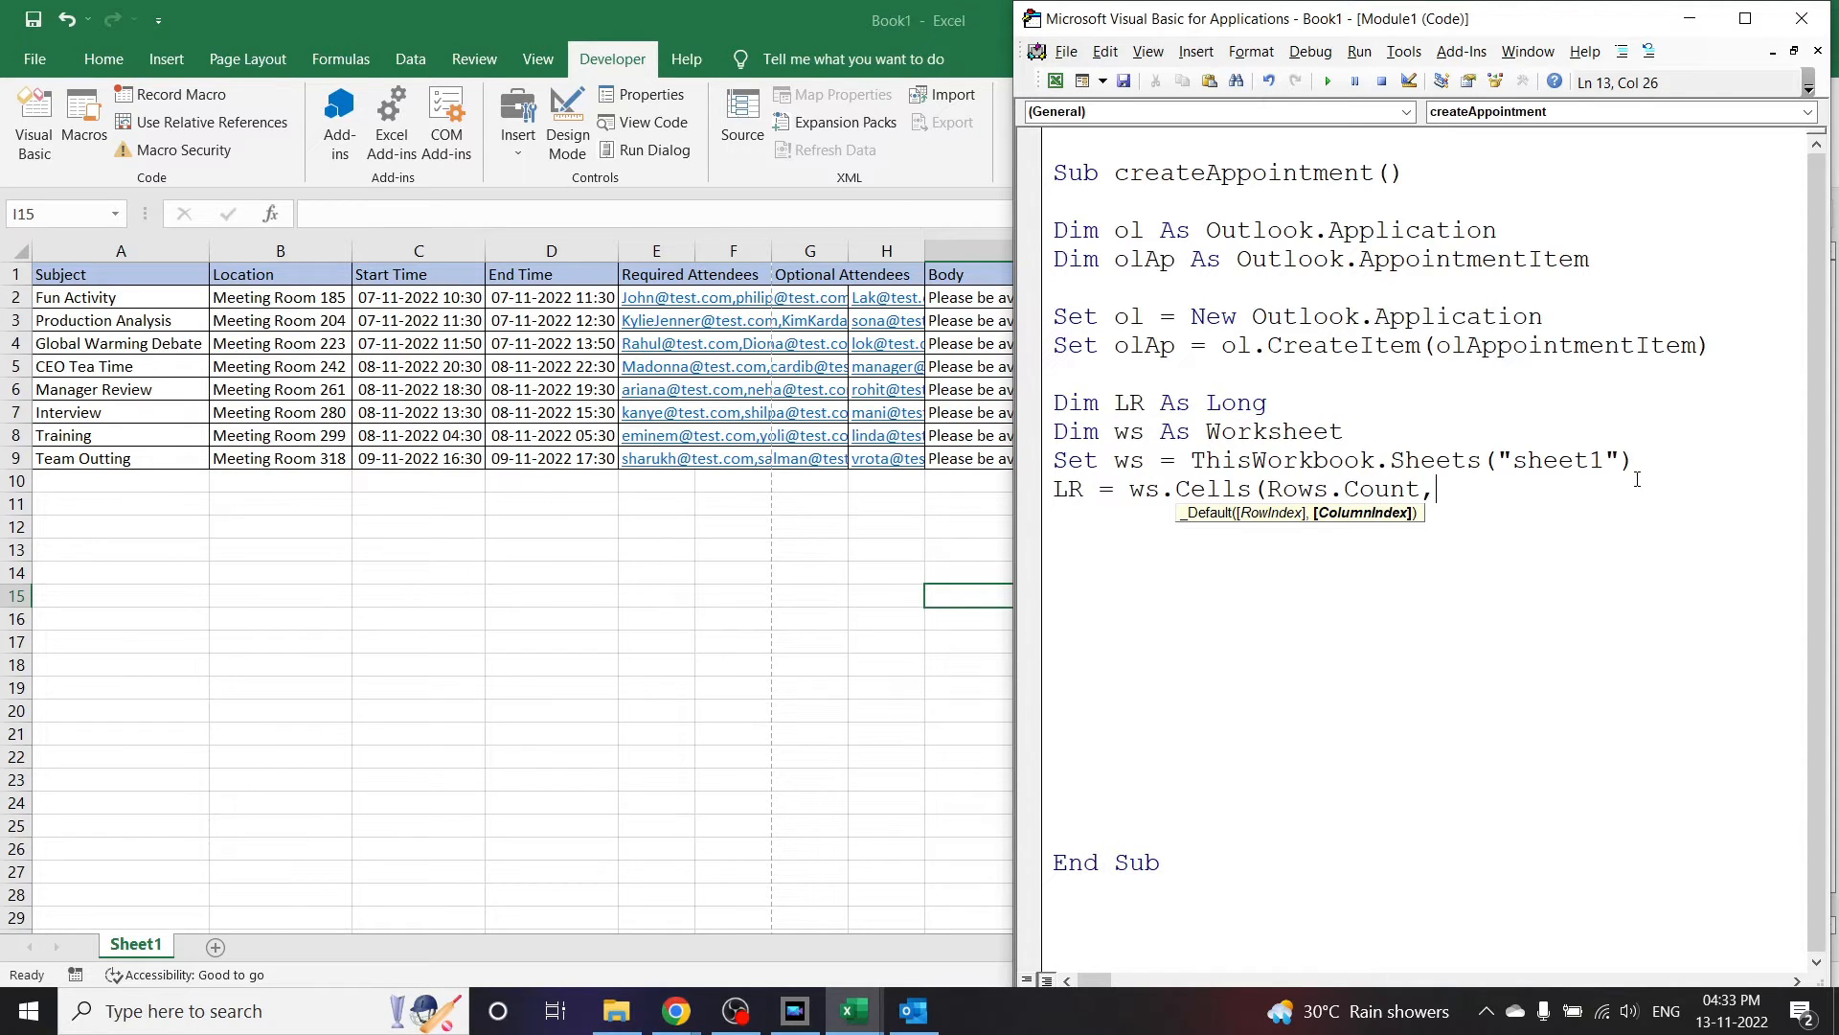
pyautogui.write('1)')
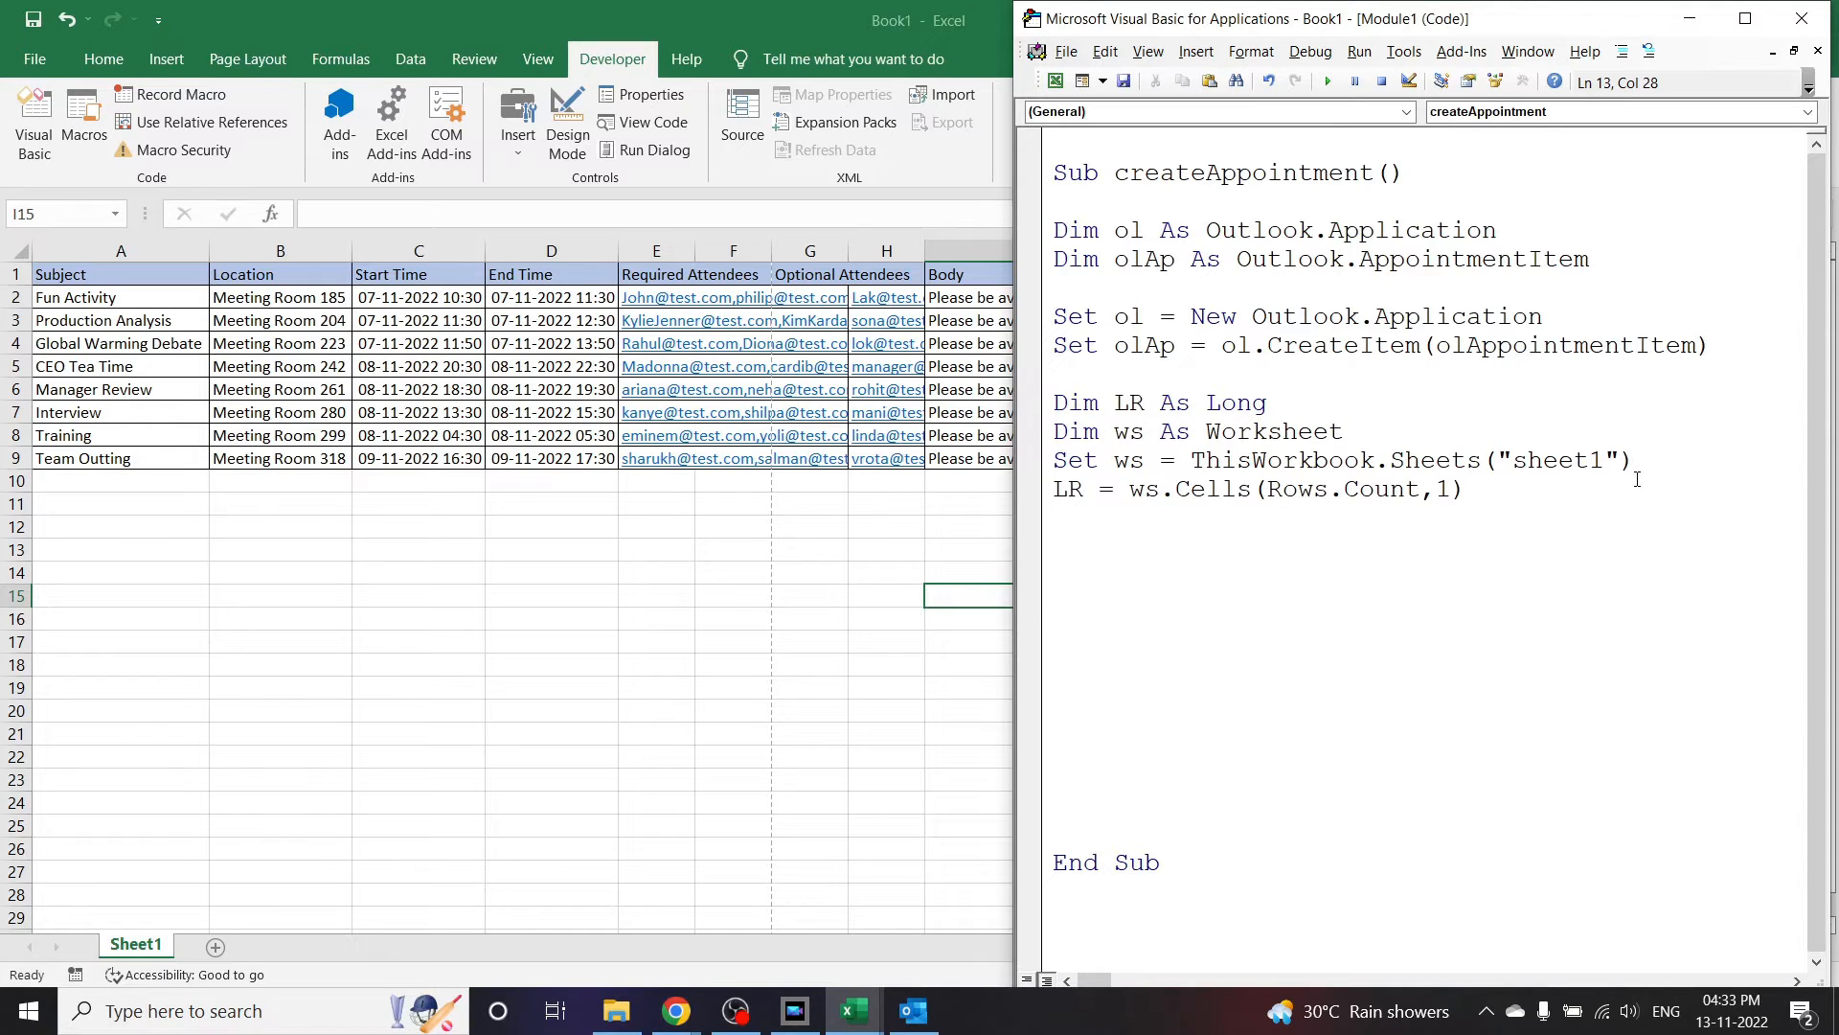
pyautogui.write('.end')
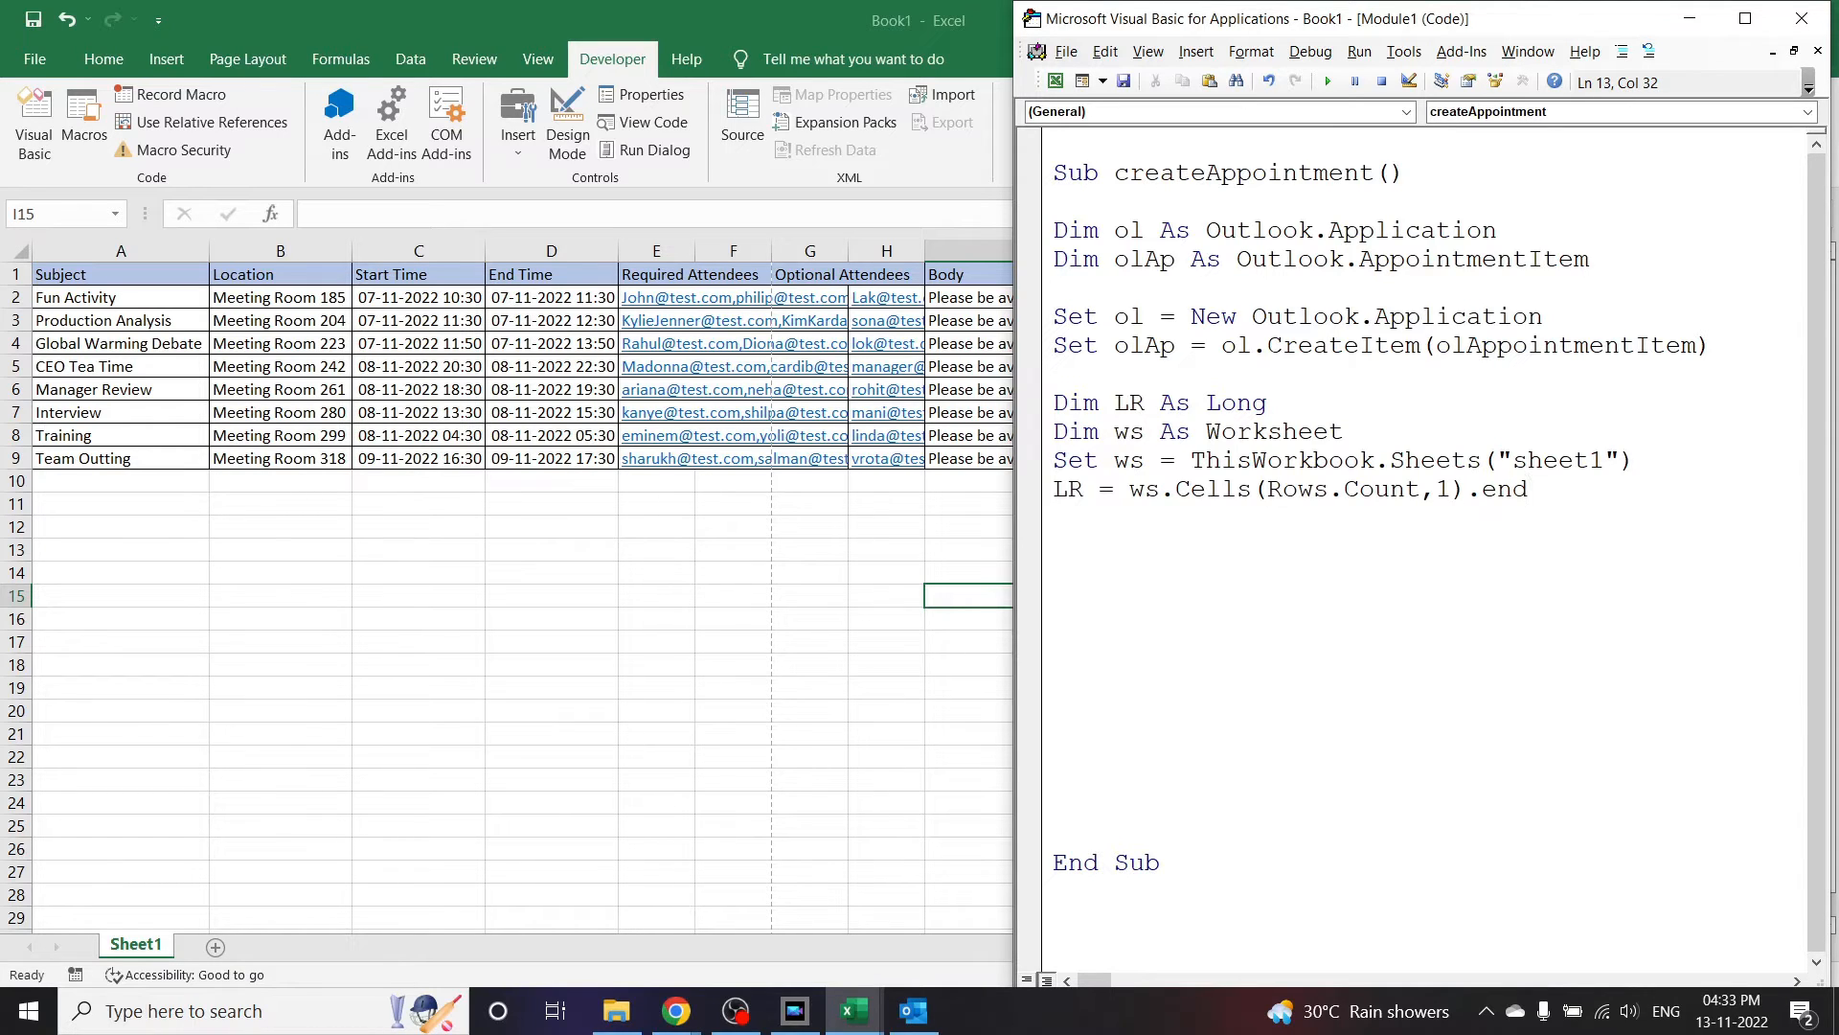
pyautogui.write('(xl')
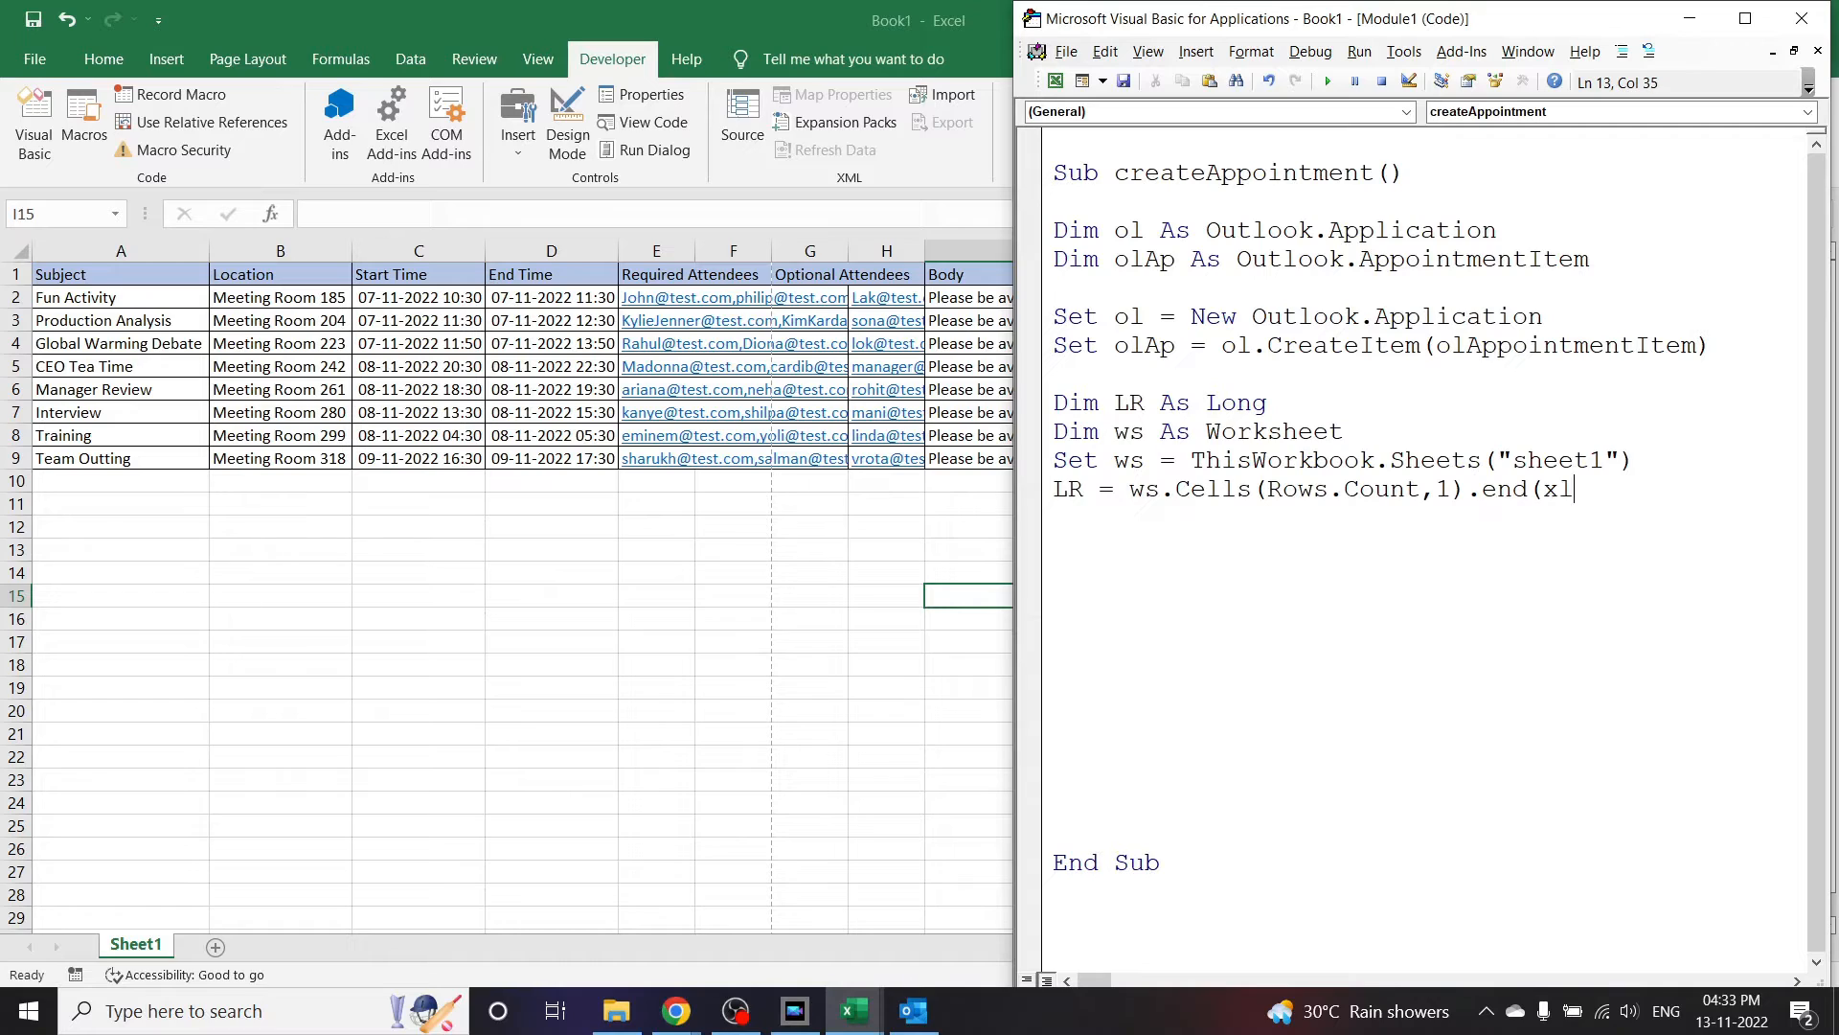
pyautogui.write('up)')
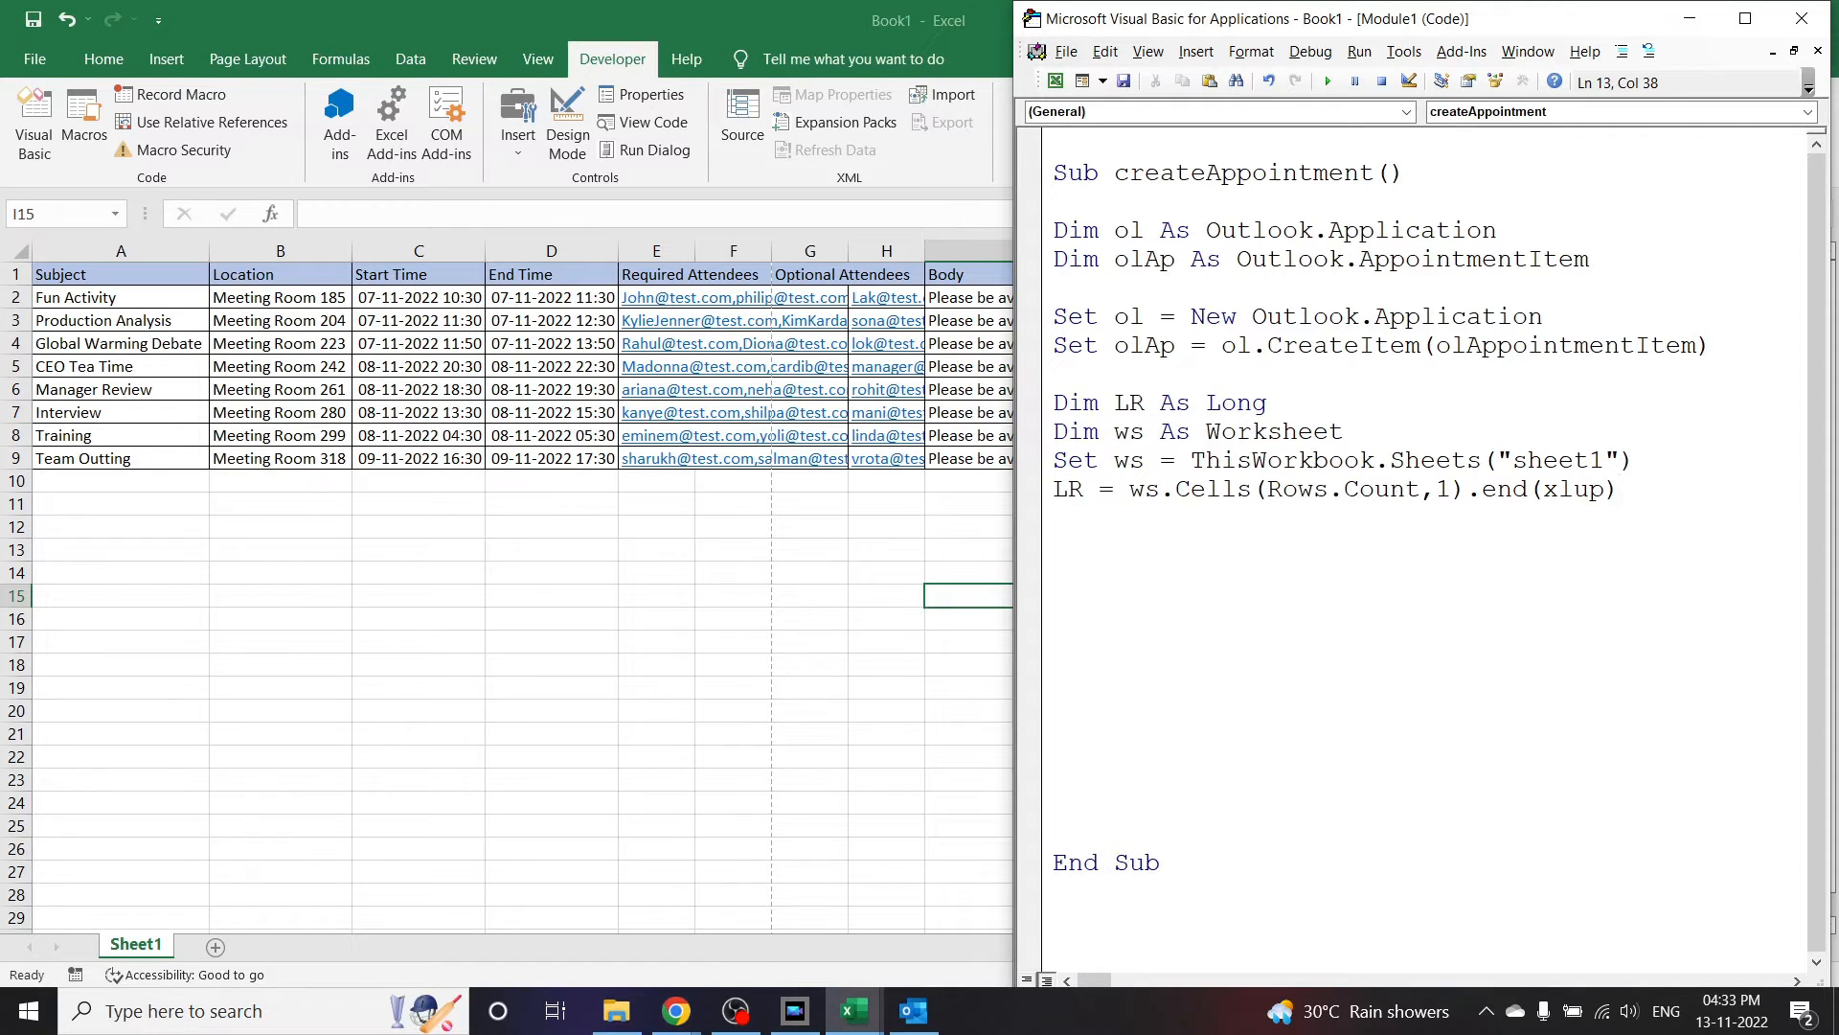
pyautogui.write('.R')
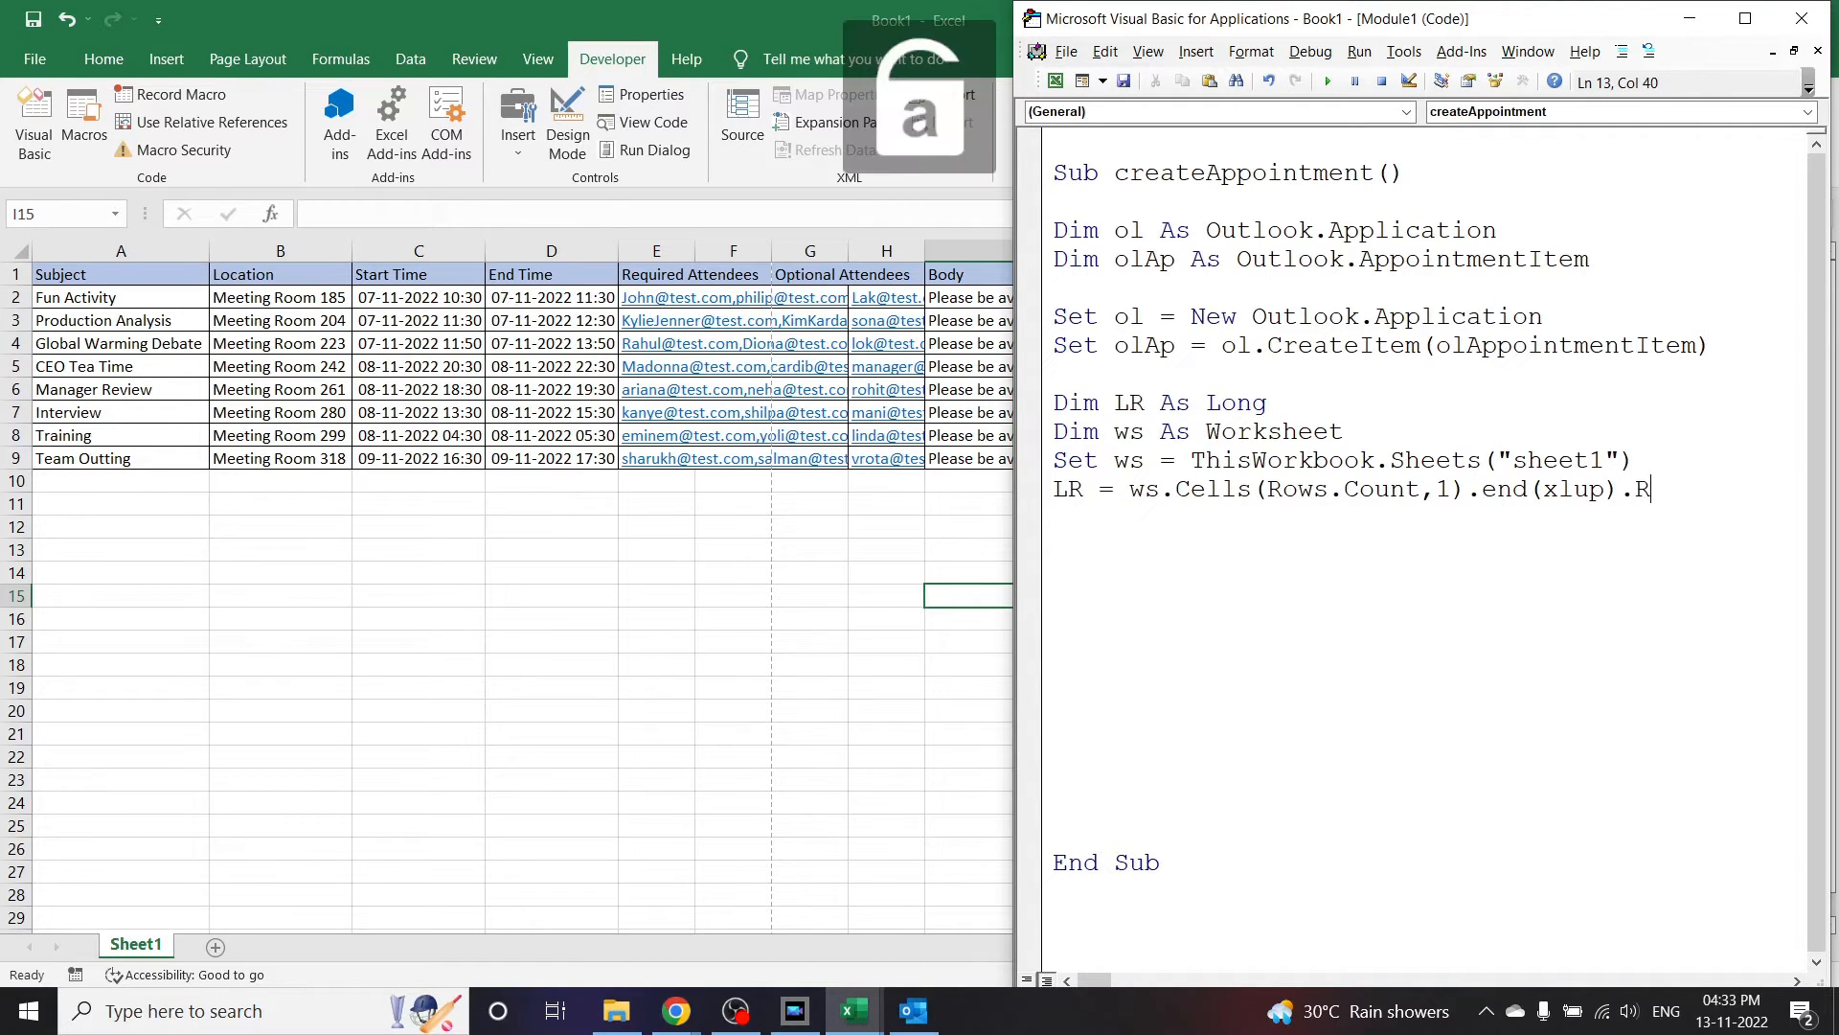
pyautogui.write('ow')
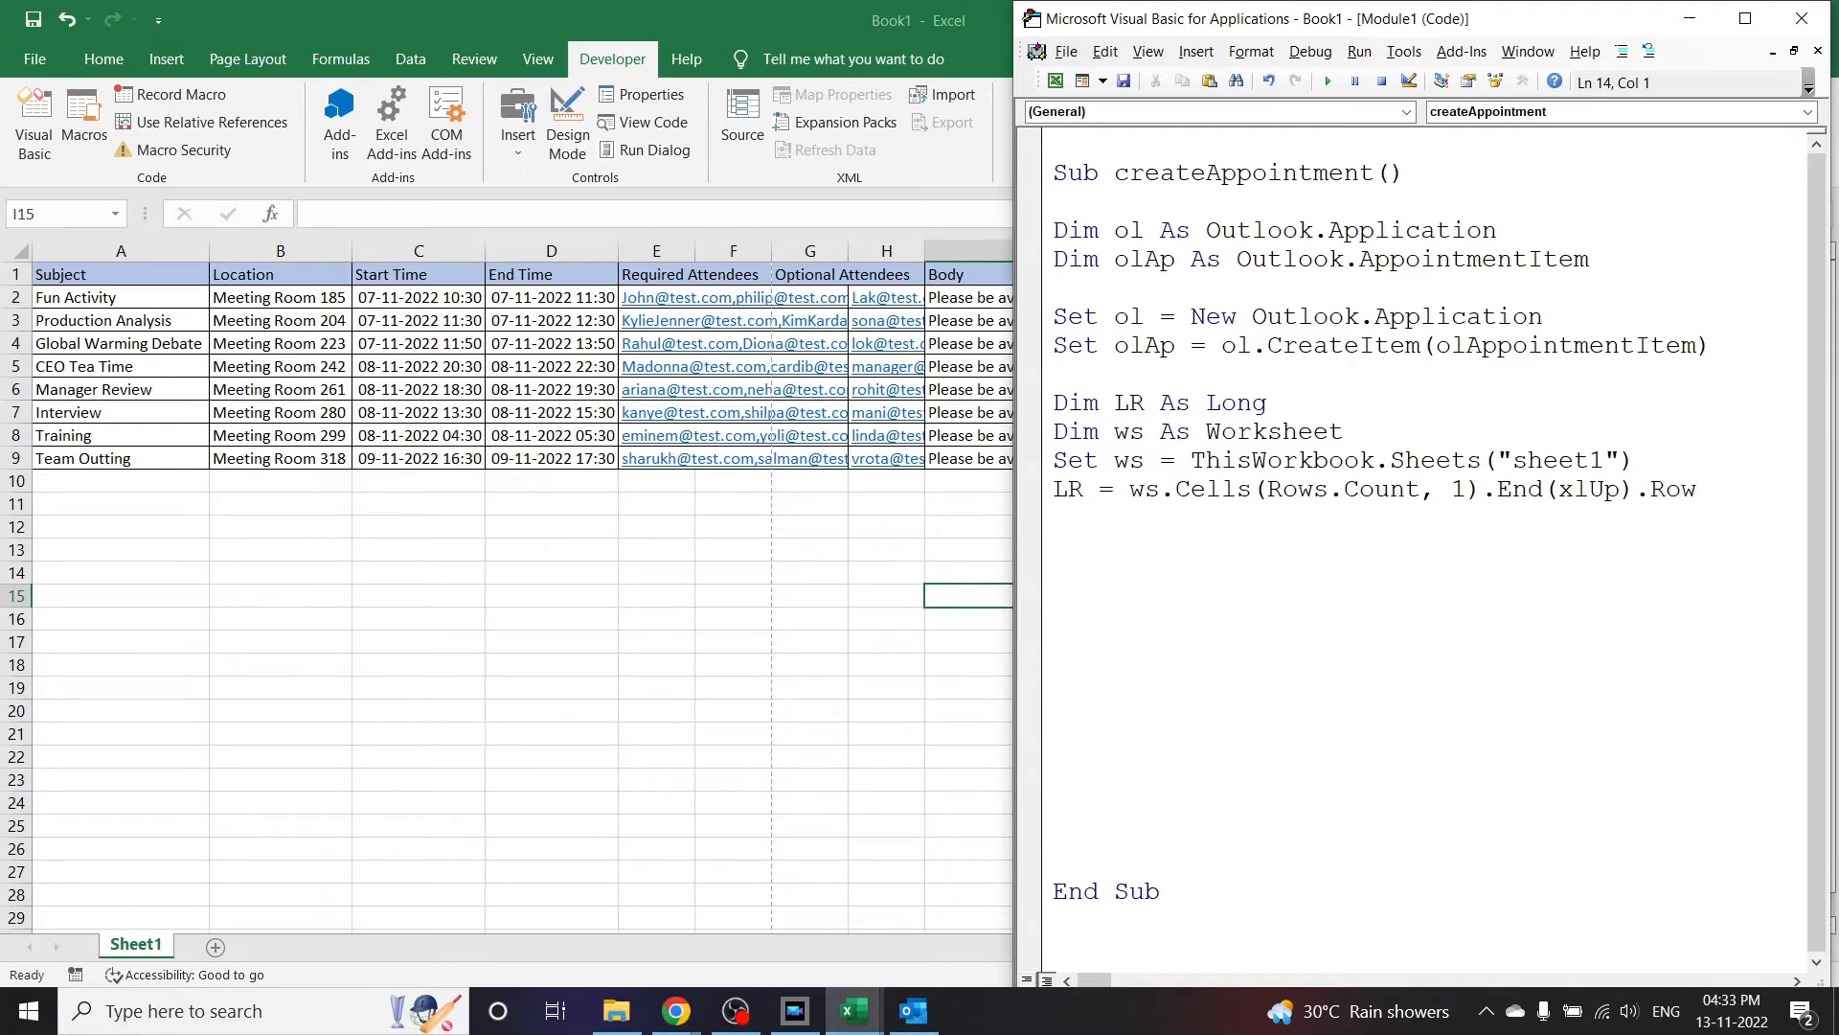
# Step: Write For i = 2 To LR, correcting the start value from 1 to 2, and begin a With line
pyautogui.press('enter')
pyautogui.write('for')
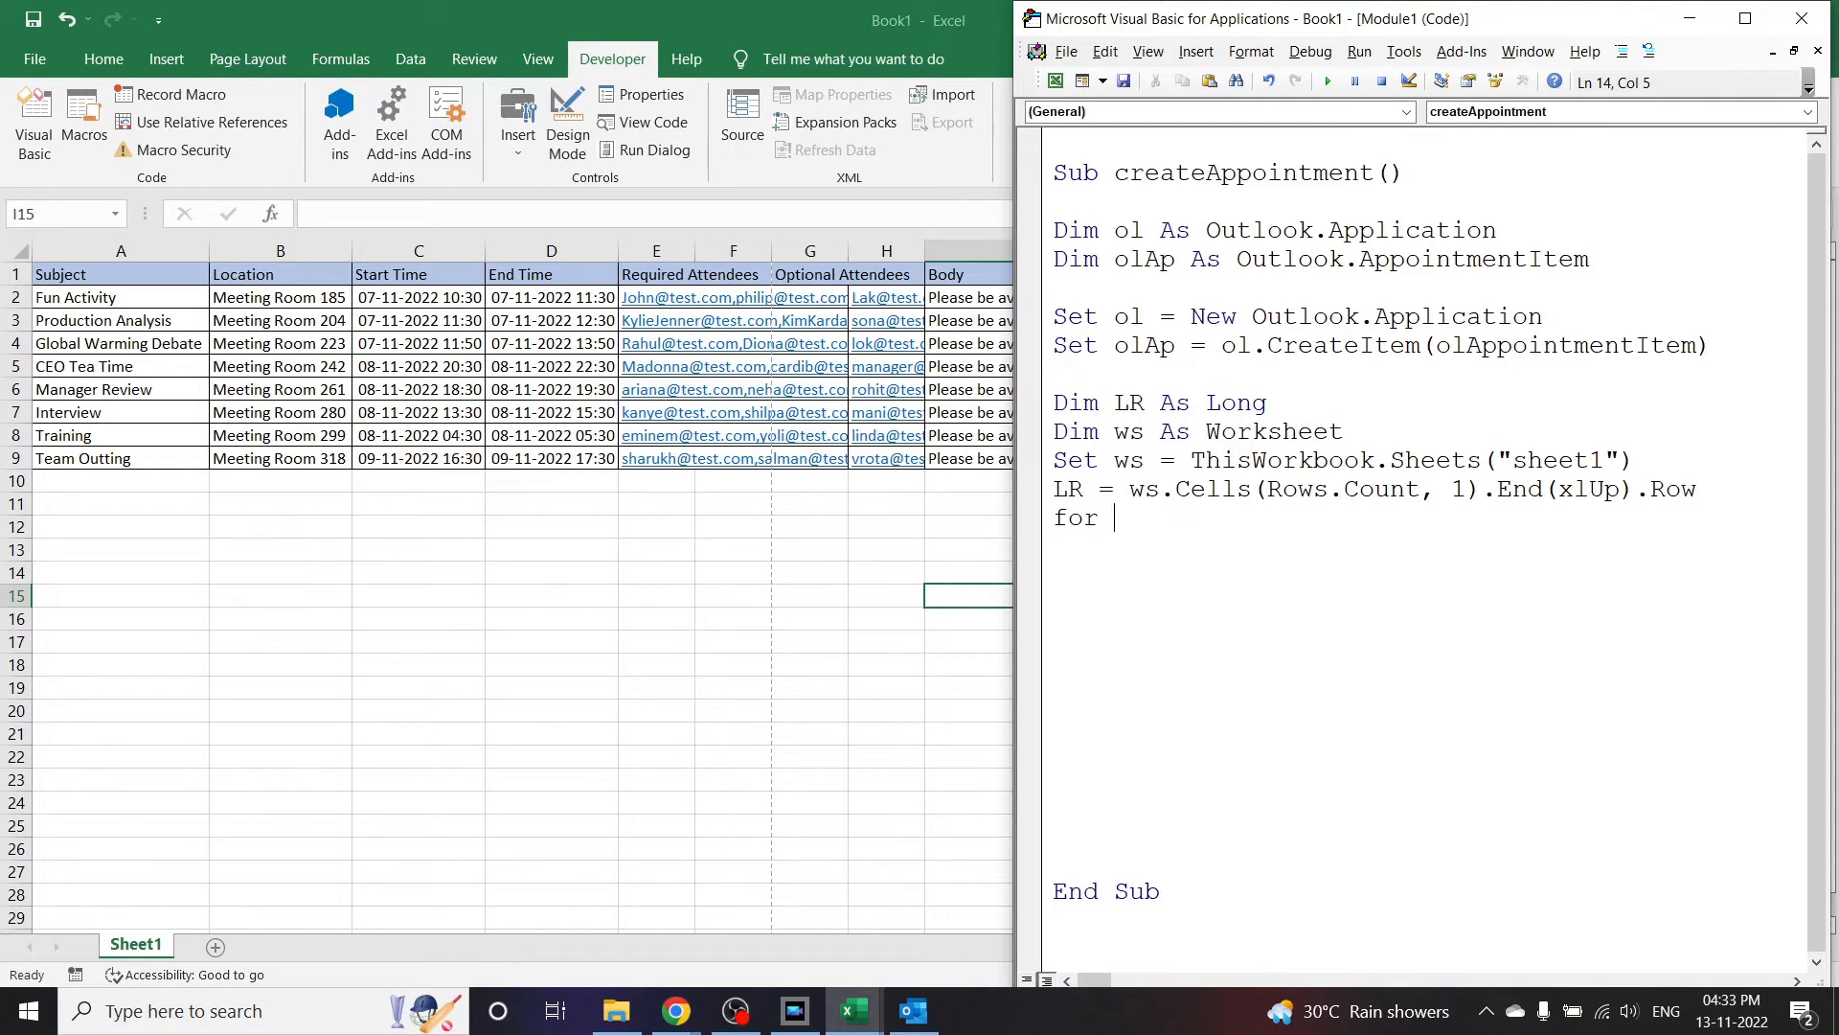
pyautogui.write('= 1 to LR')
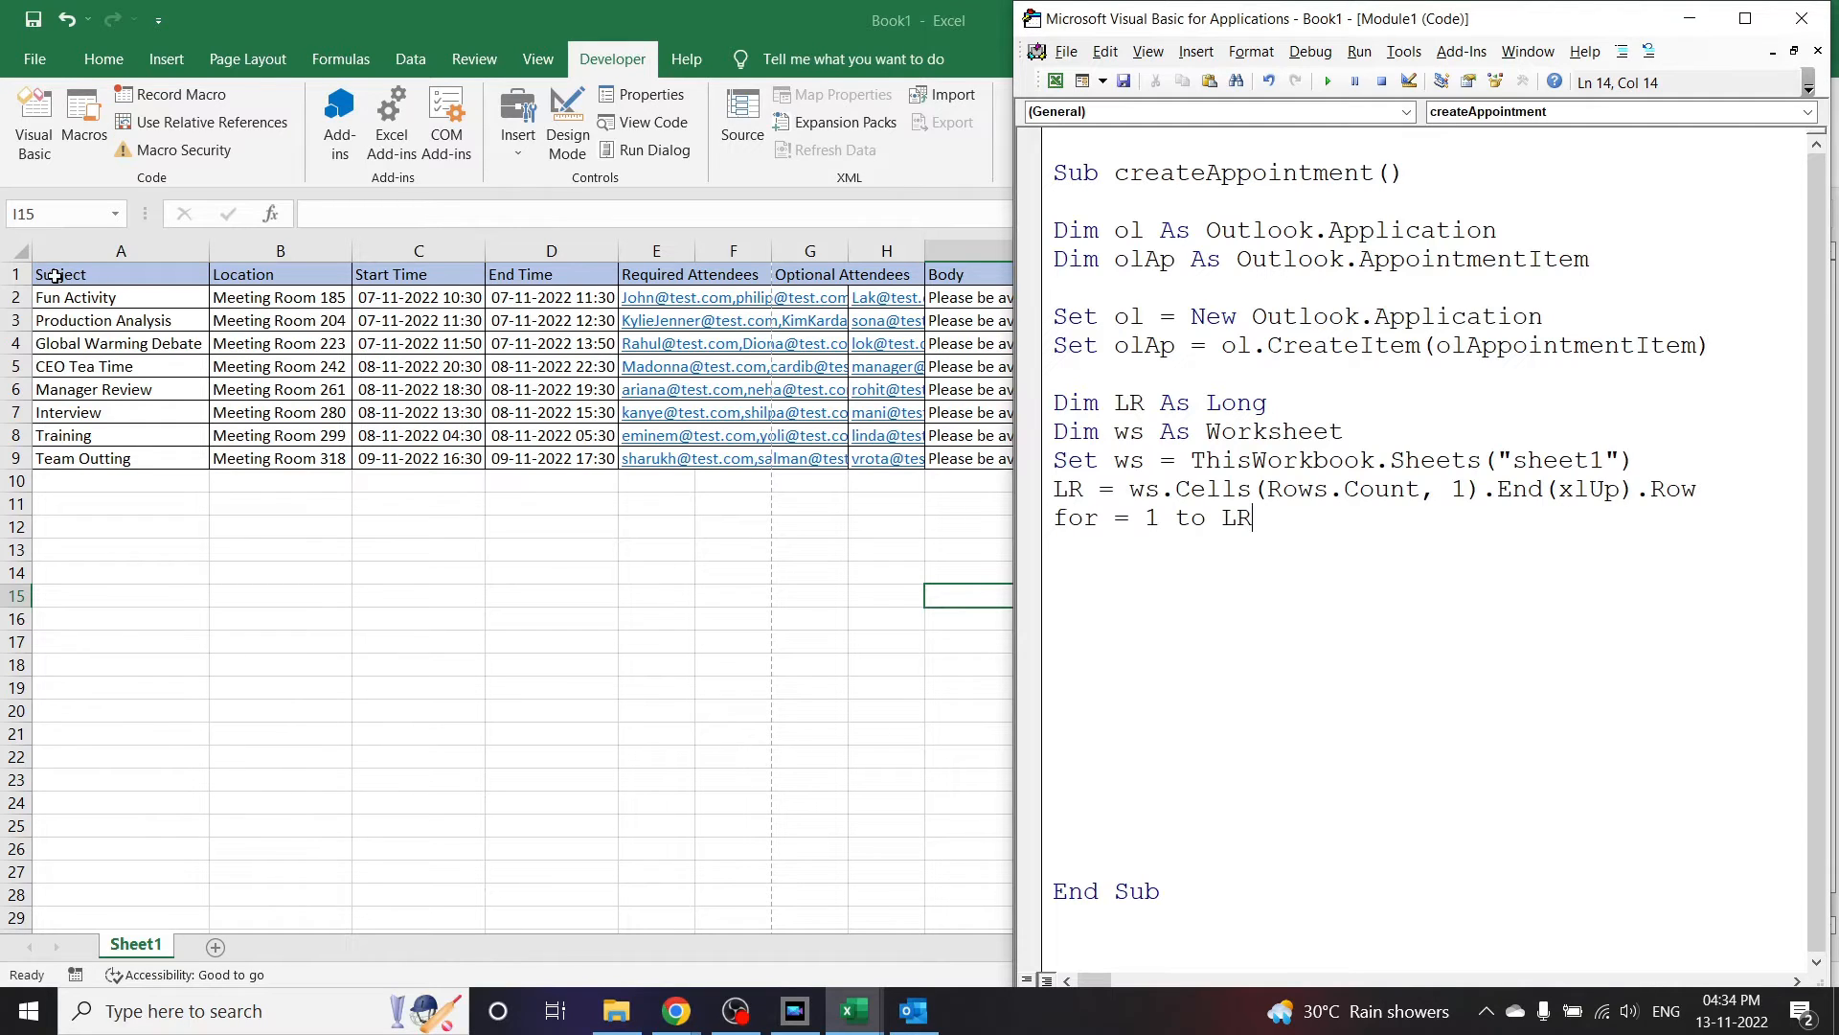
pyautogui.moveTo(228, 293)
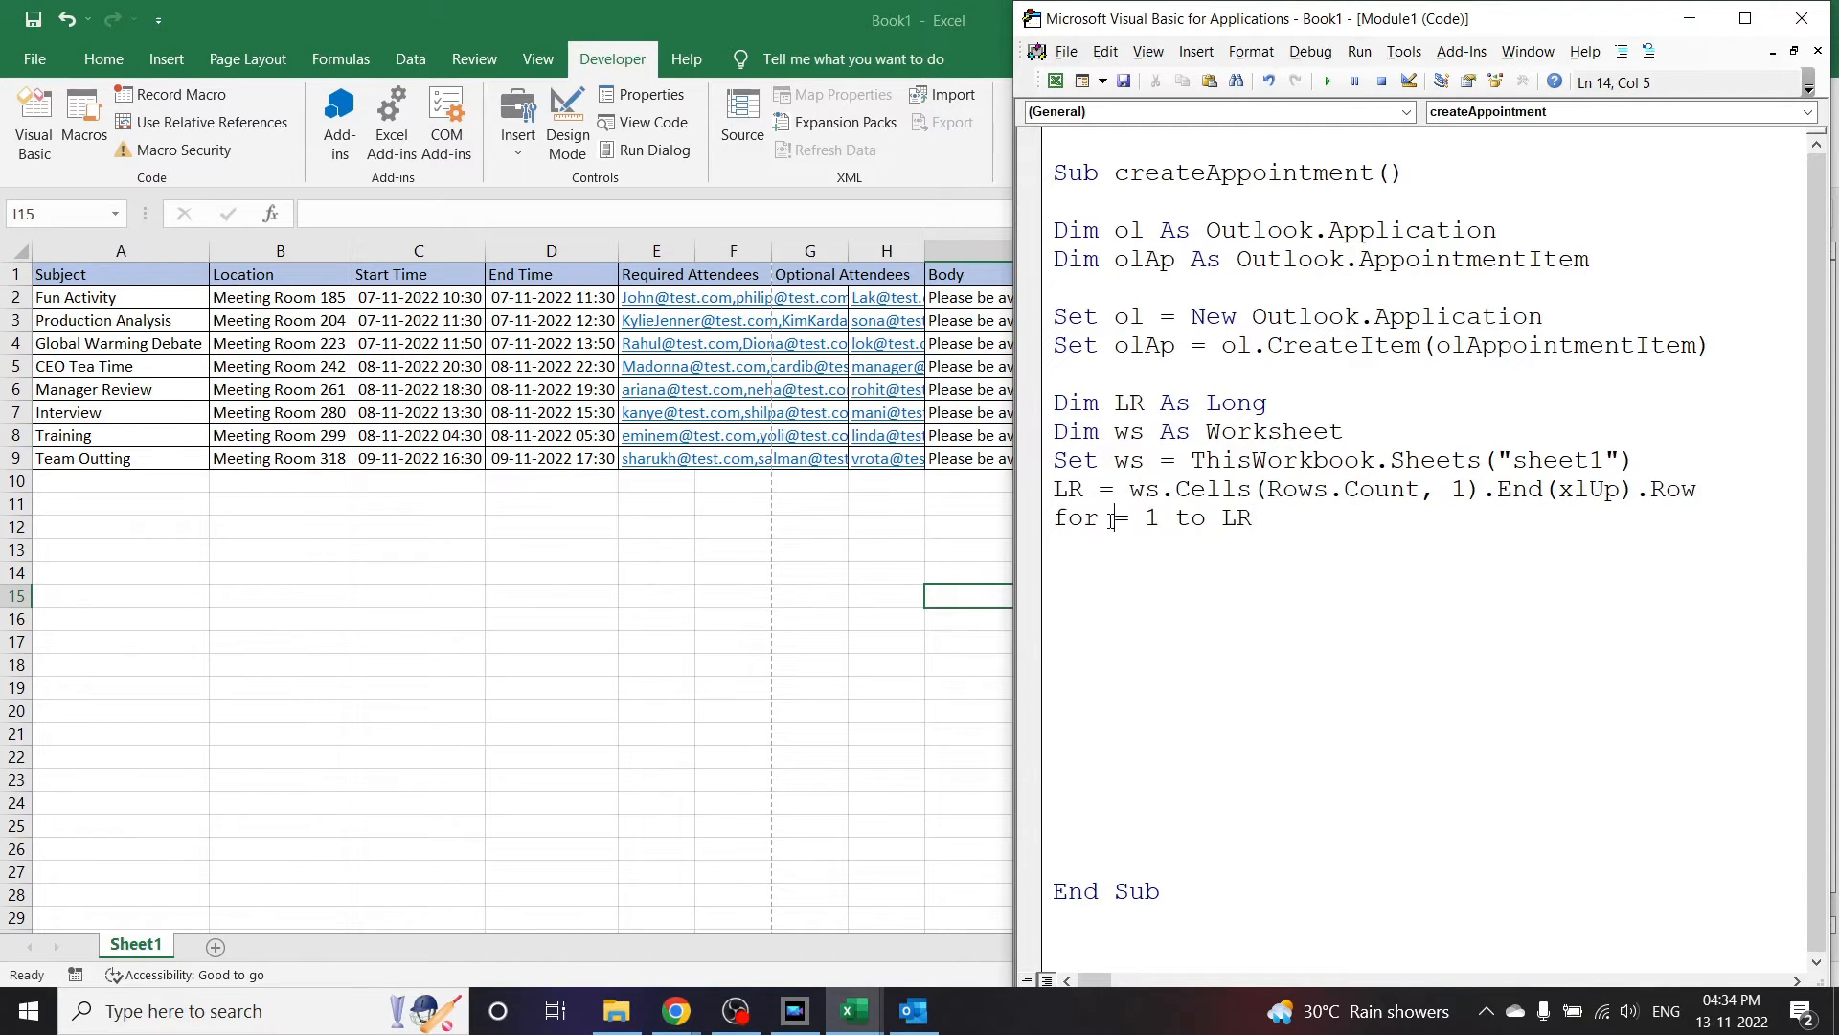
pyautogui.write('i')
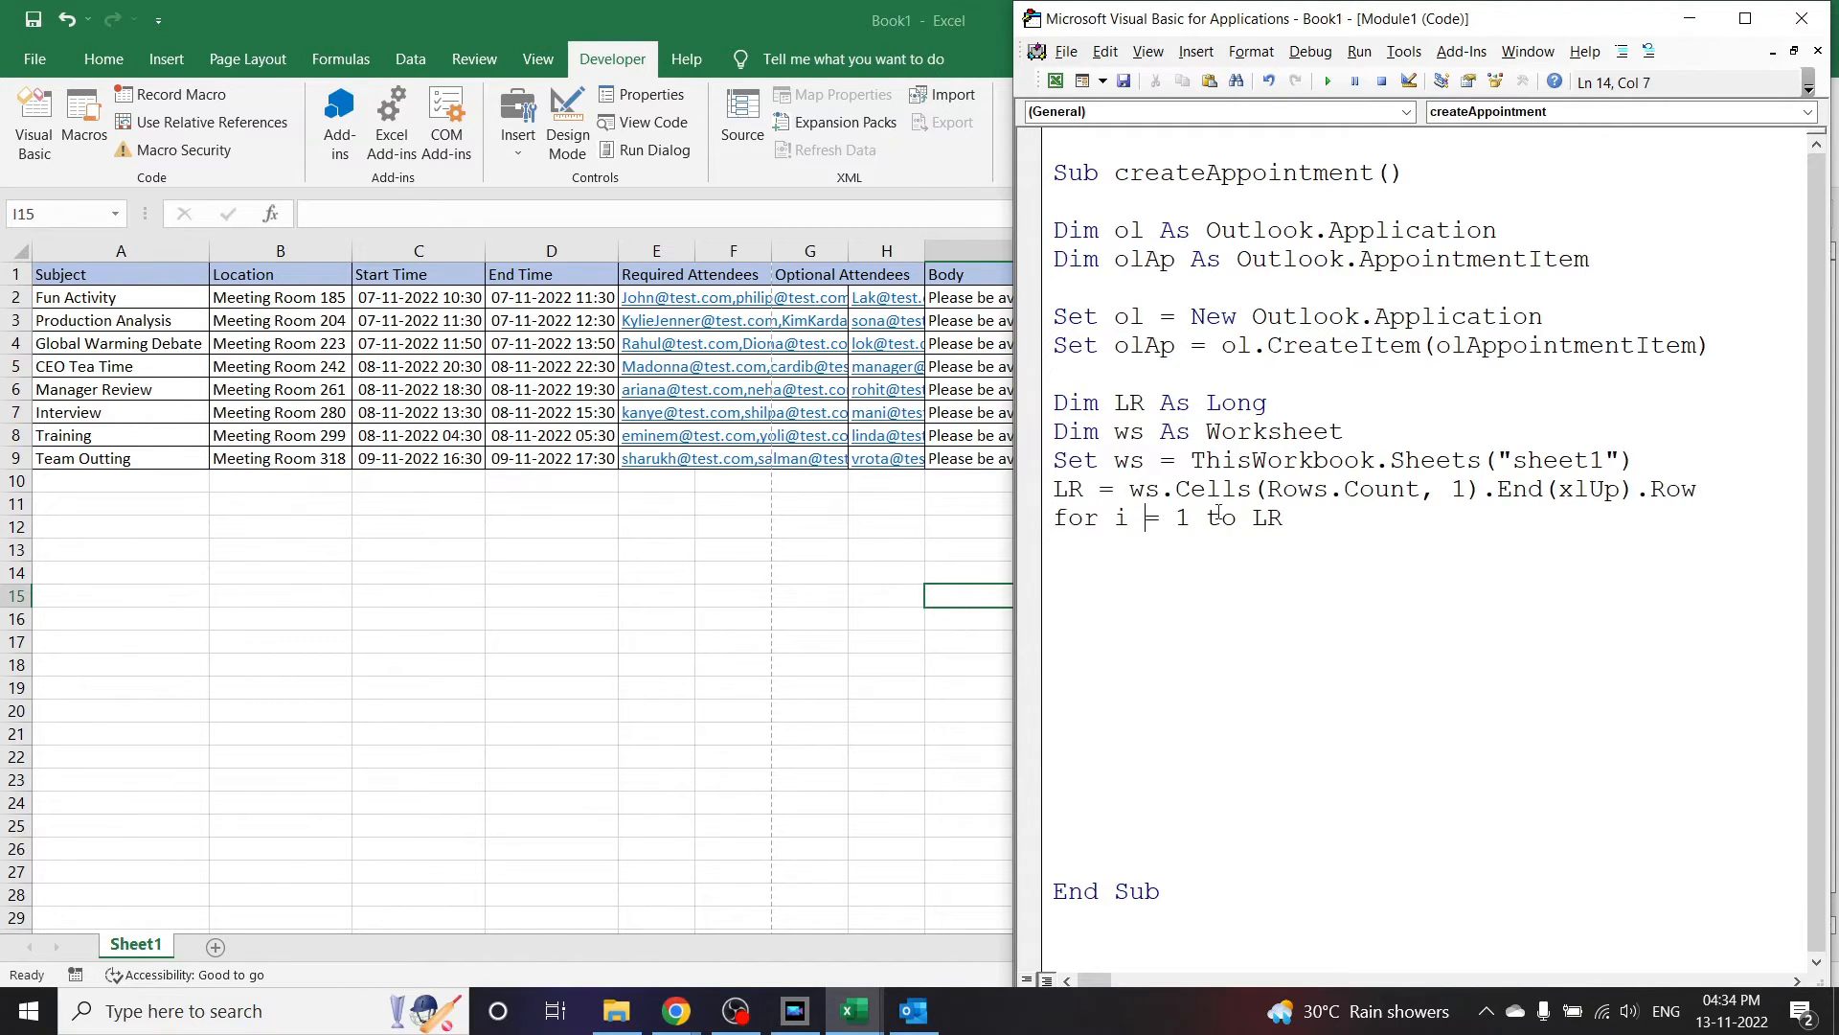
pyautogui.write('2')
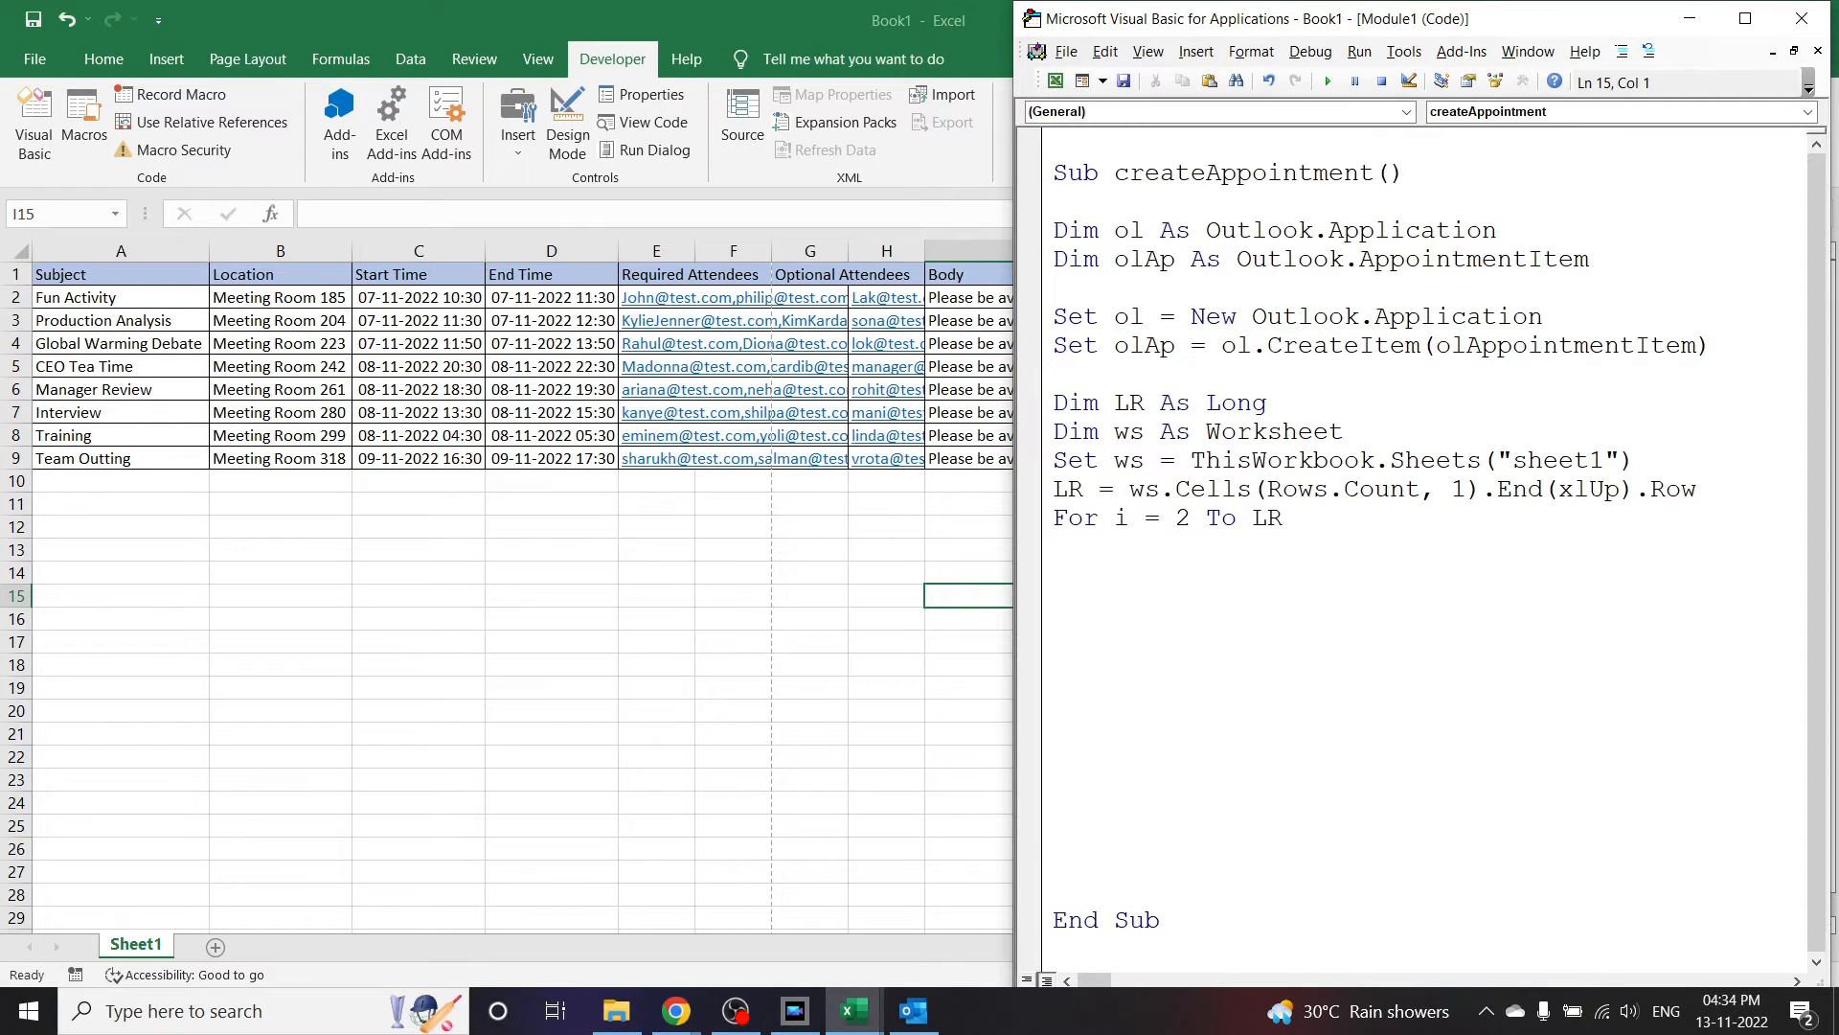
pyautogui.write('with')
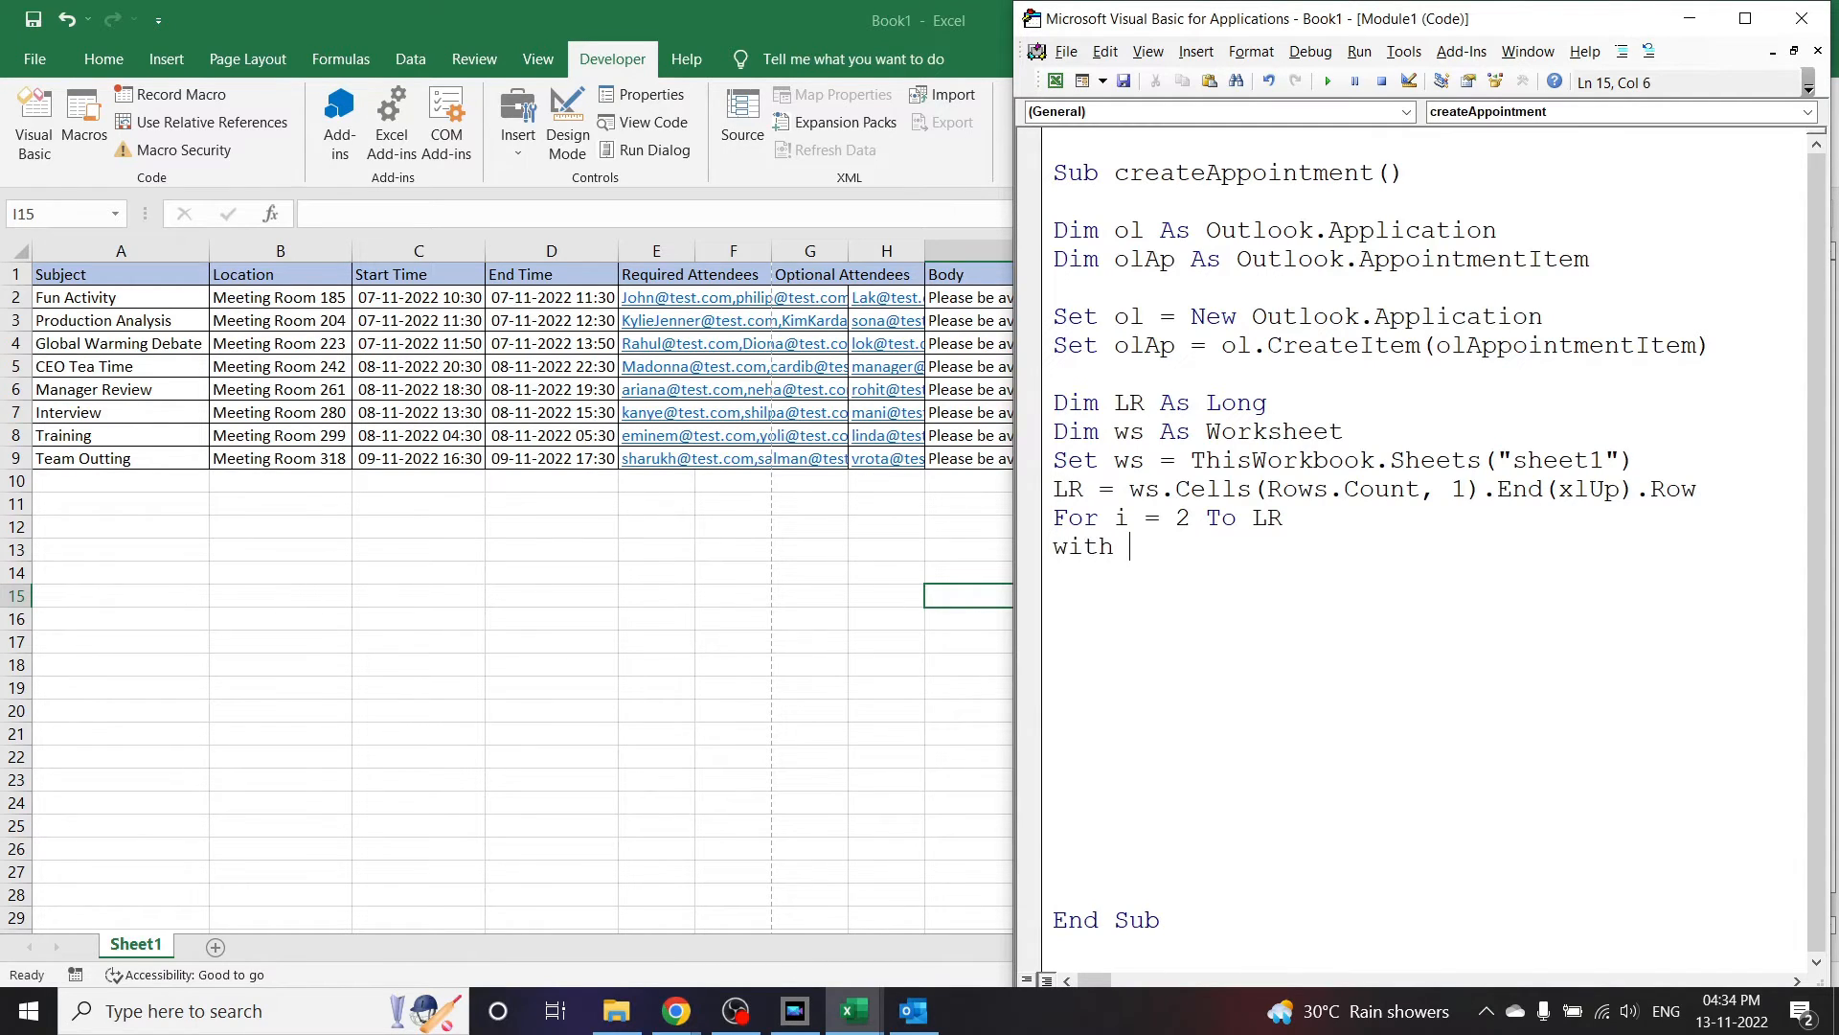
# Step: Open With olAp and set .Subject = ws.Cells(i, 1)
pyautogui.write('ol')
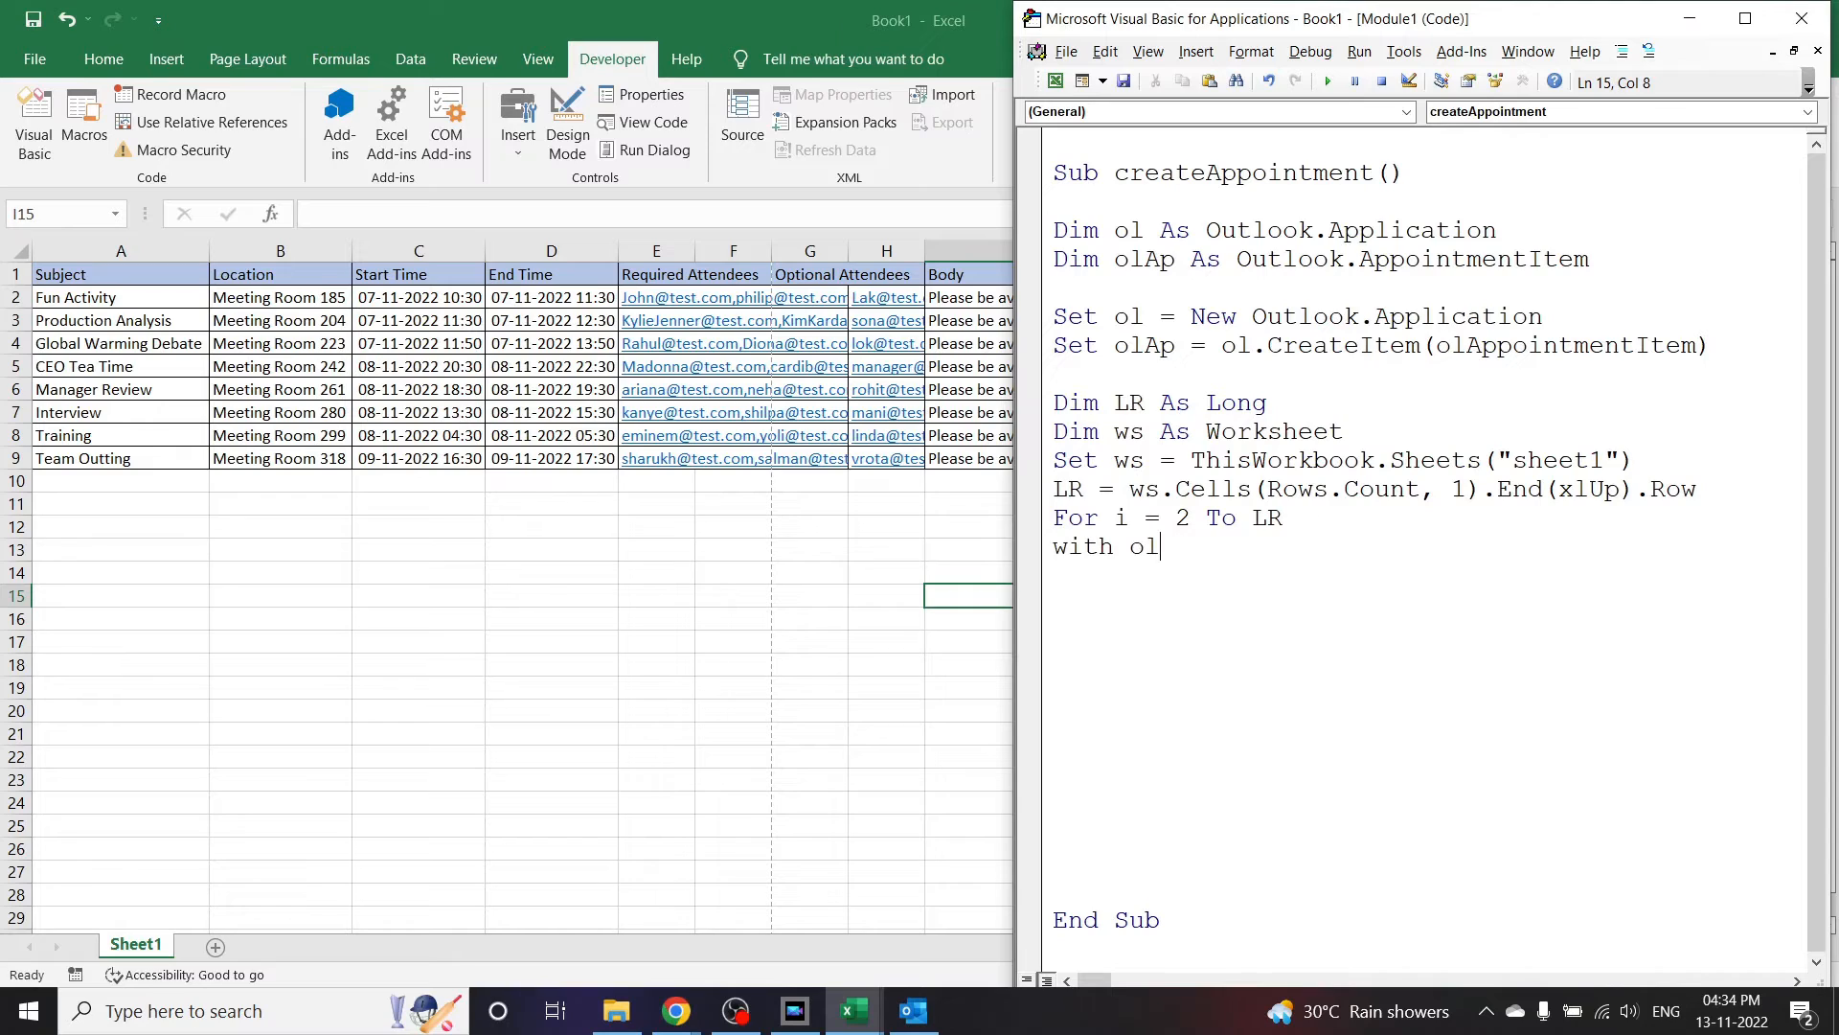
pyautogui.write('Ap')
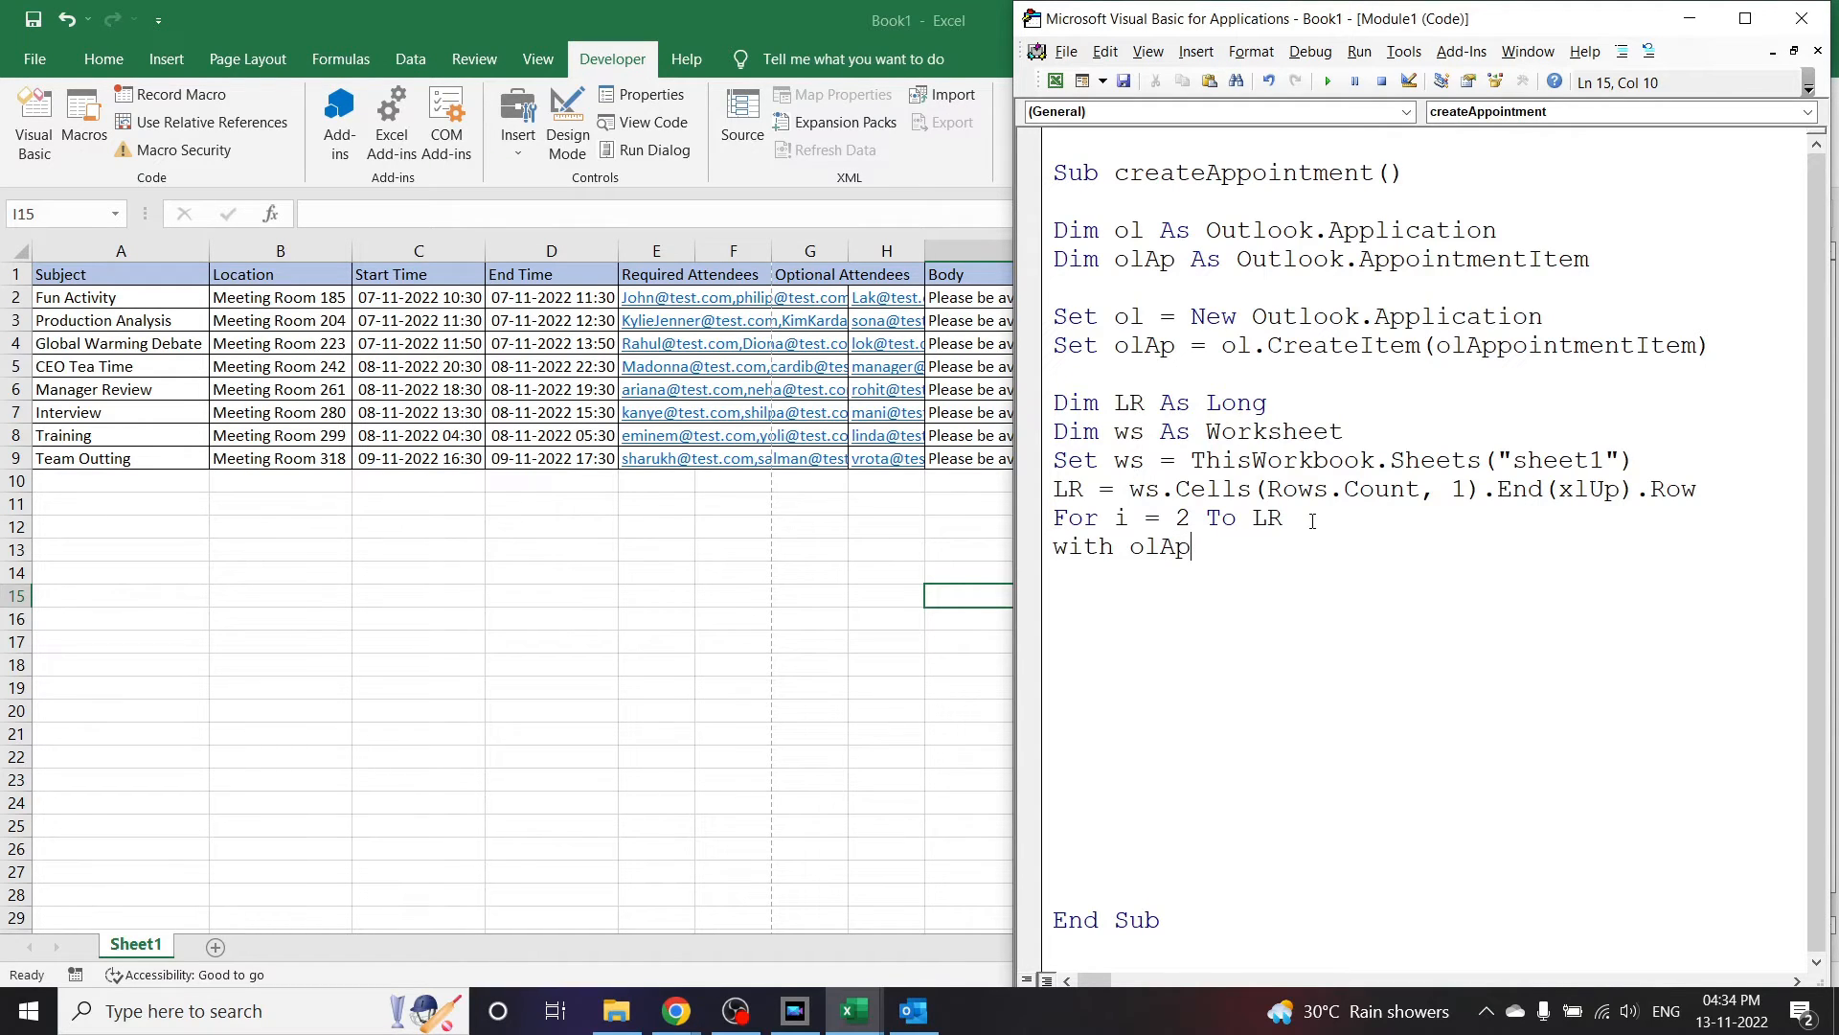
pyautogui.press('enter')
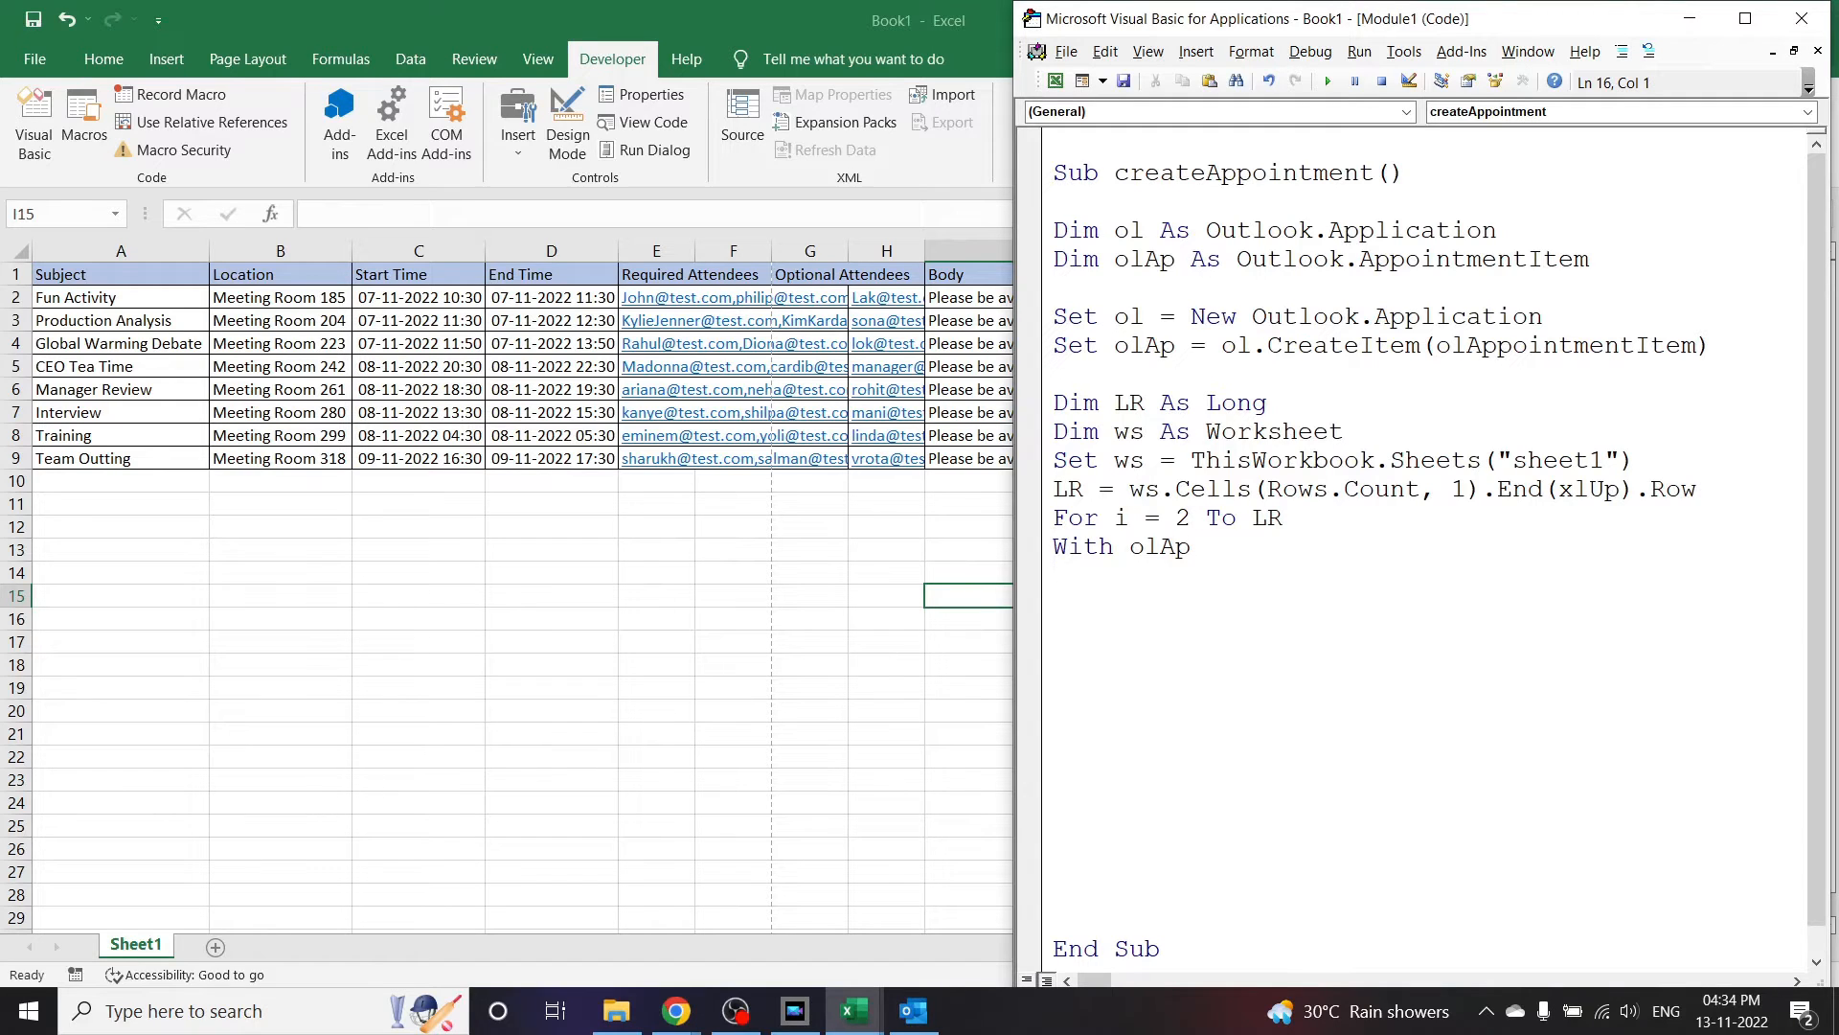
pyautogui.write('.subject')
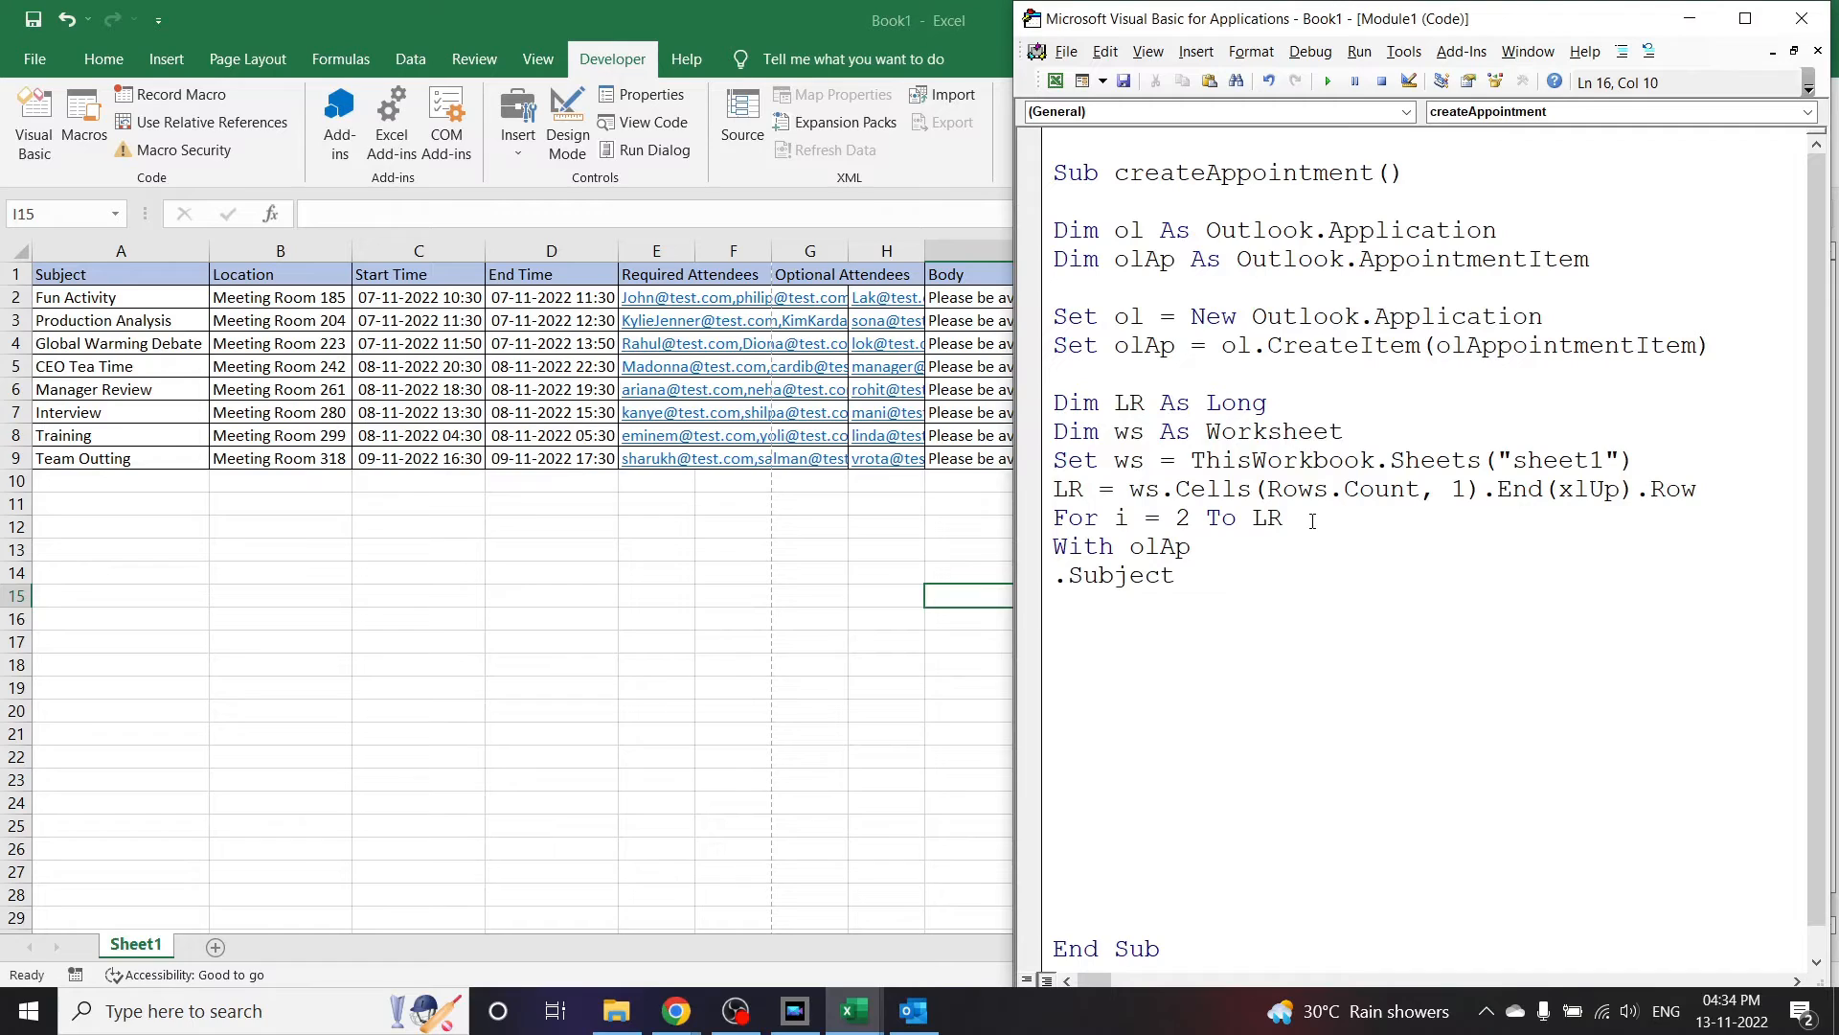
pyautogui.write('=')
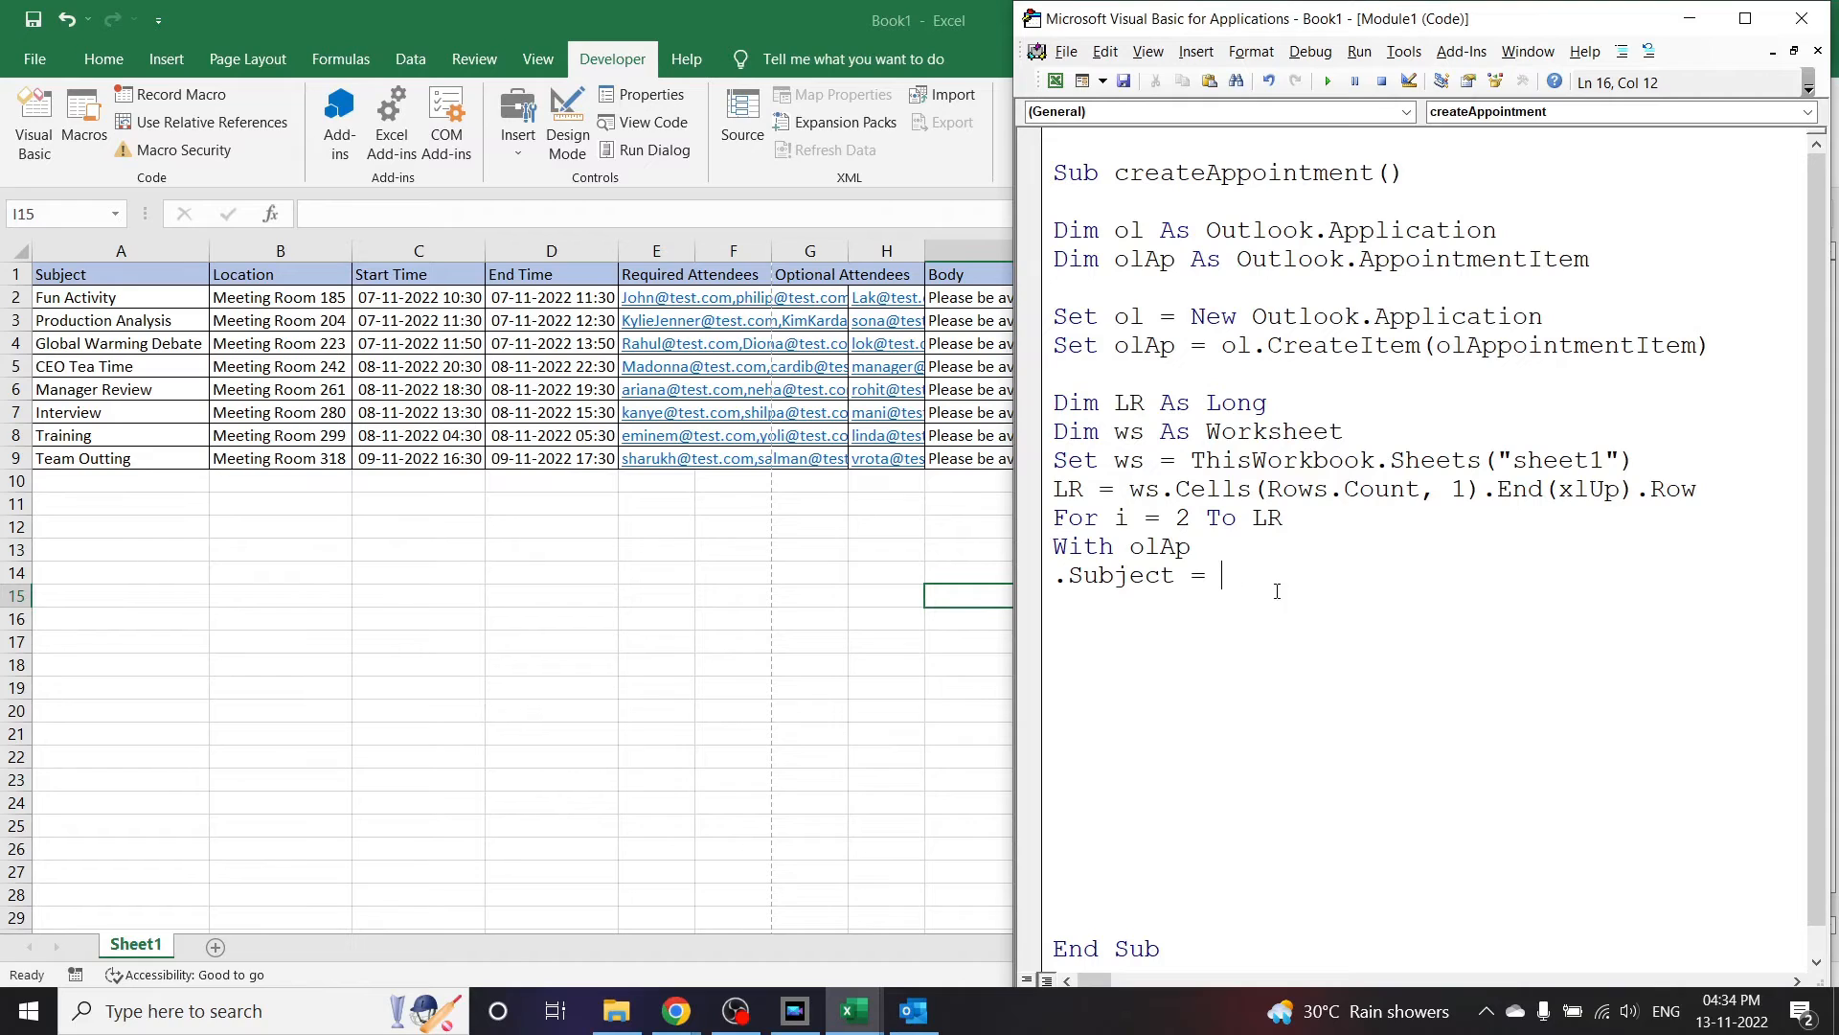
pyautogui.write('ws.')
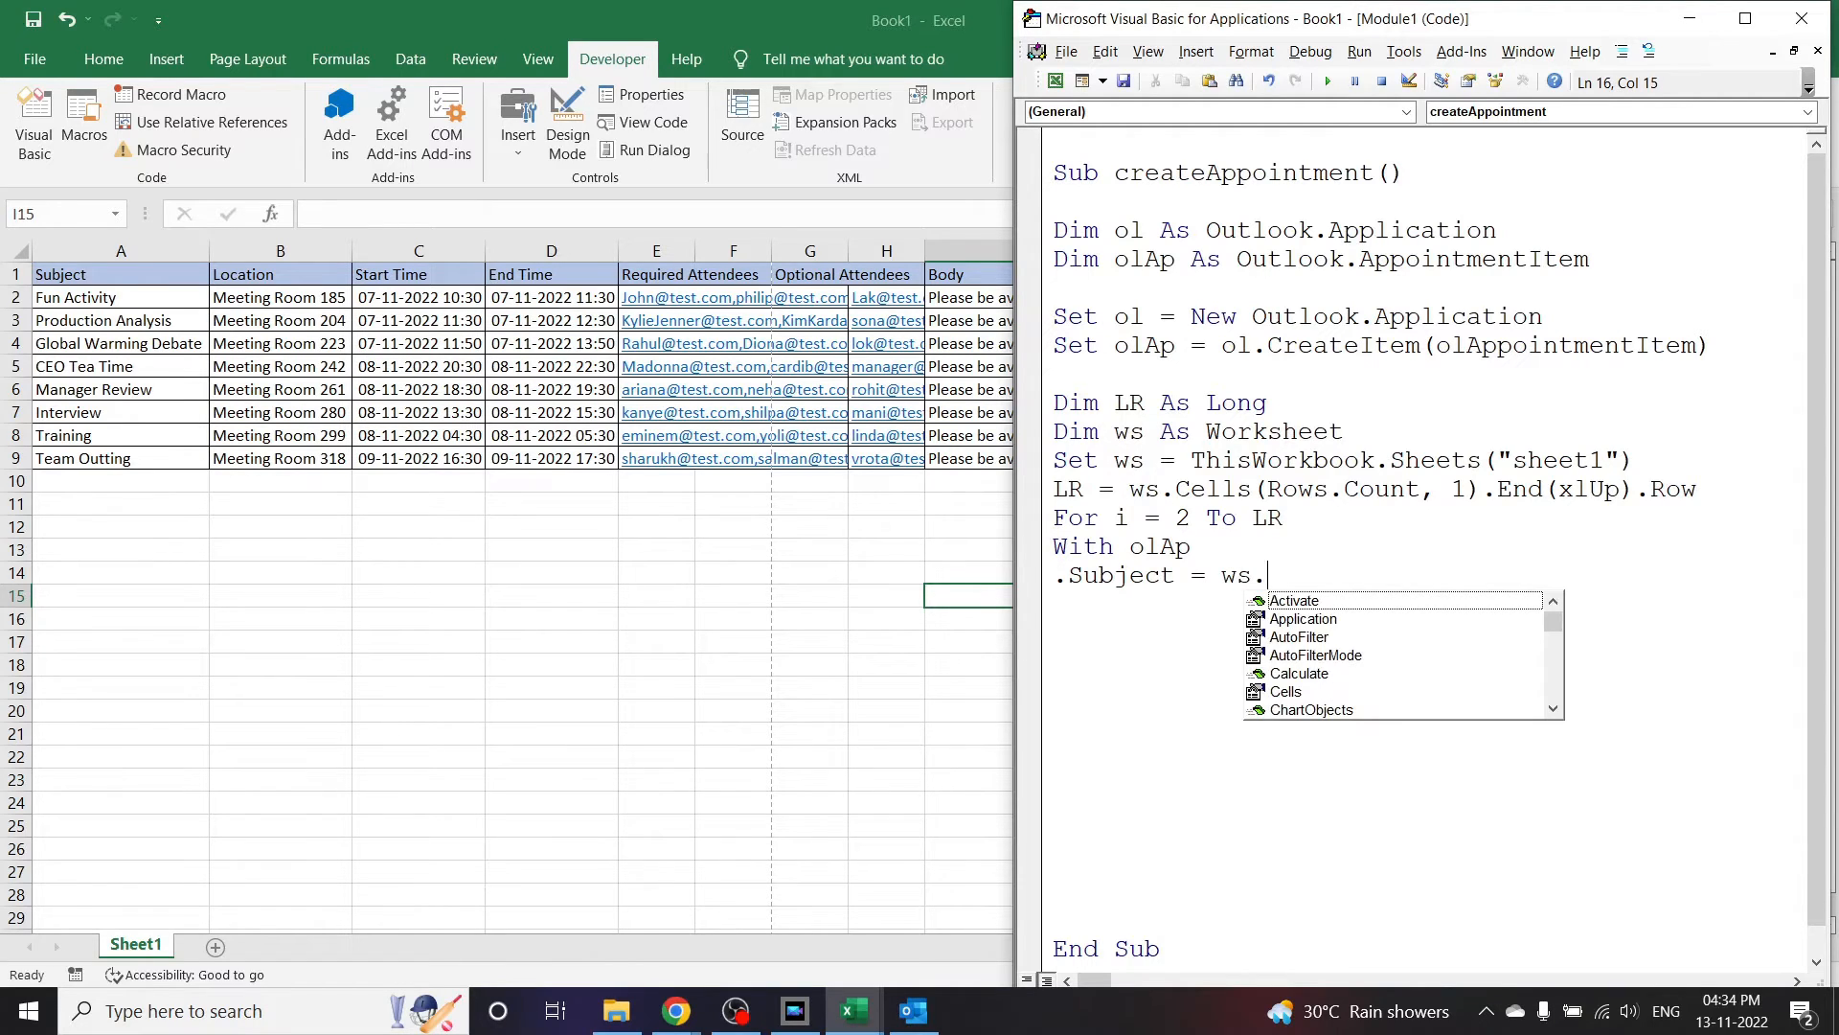
pyautogui.write('cells(')
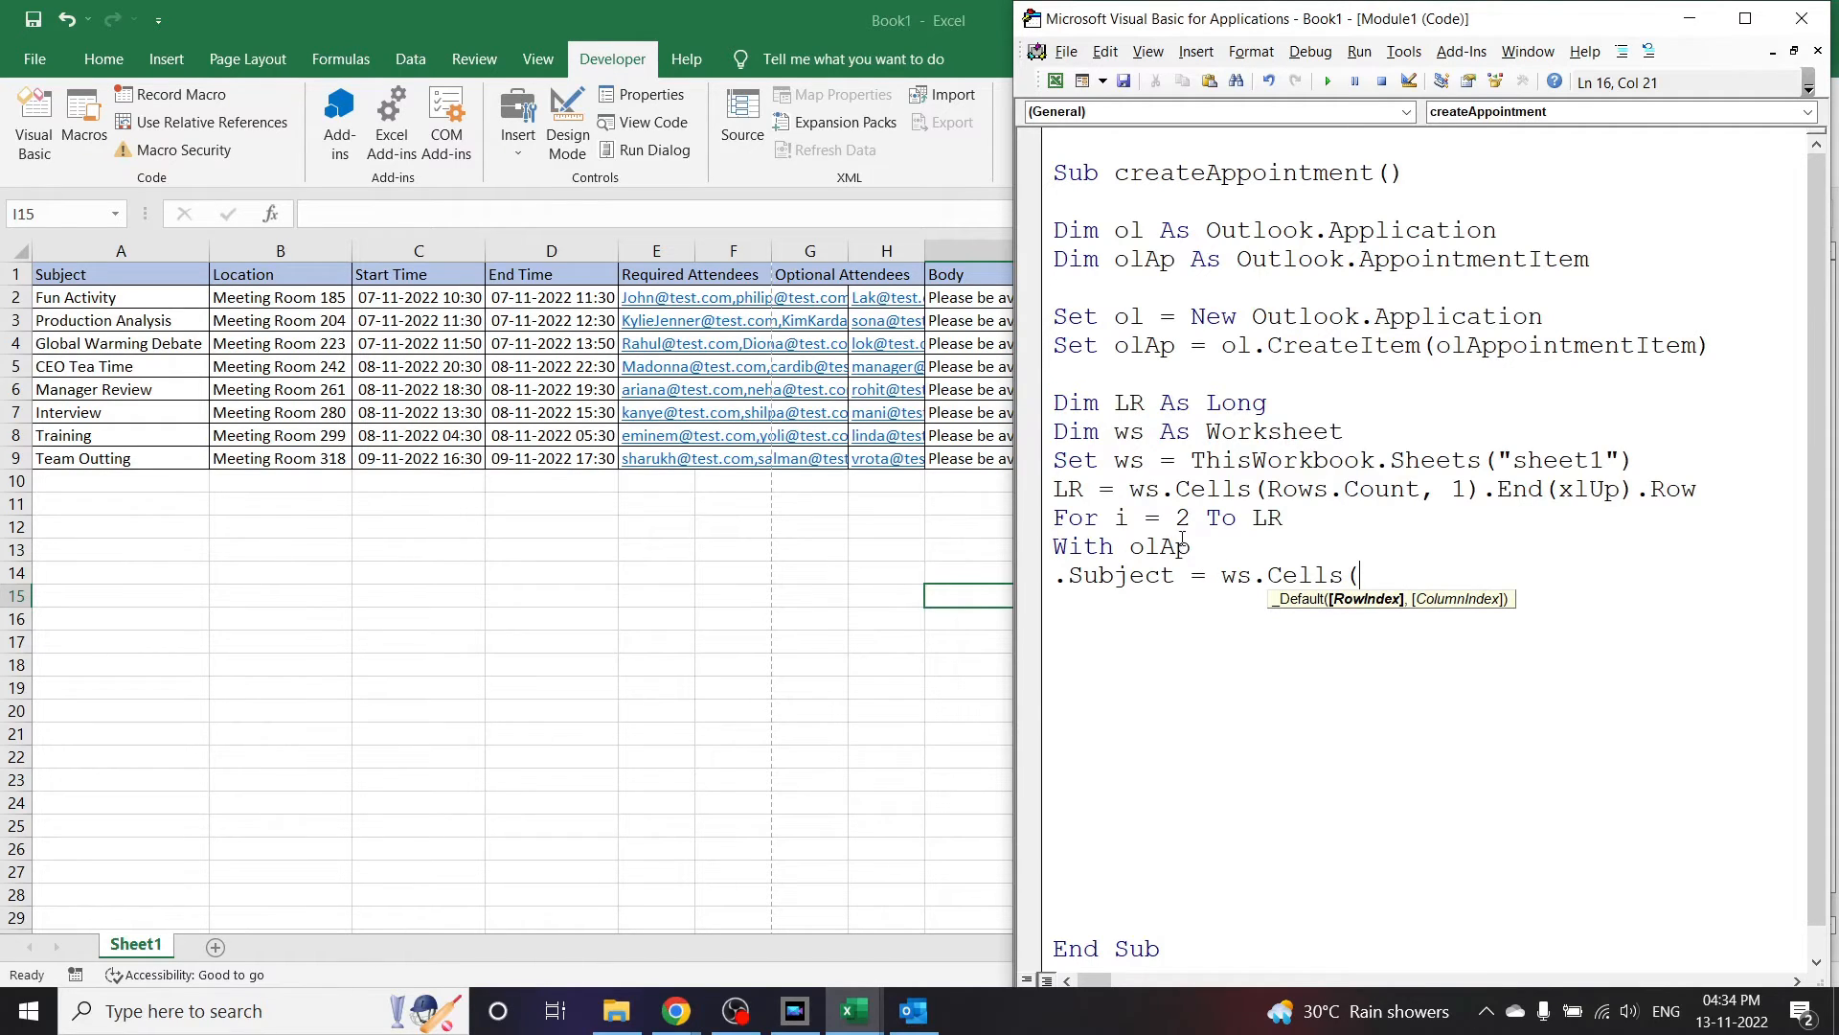
pyautogui.moveTo(1391, 709)
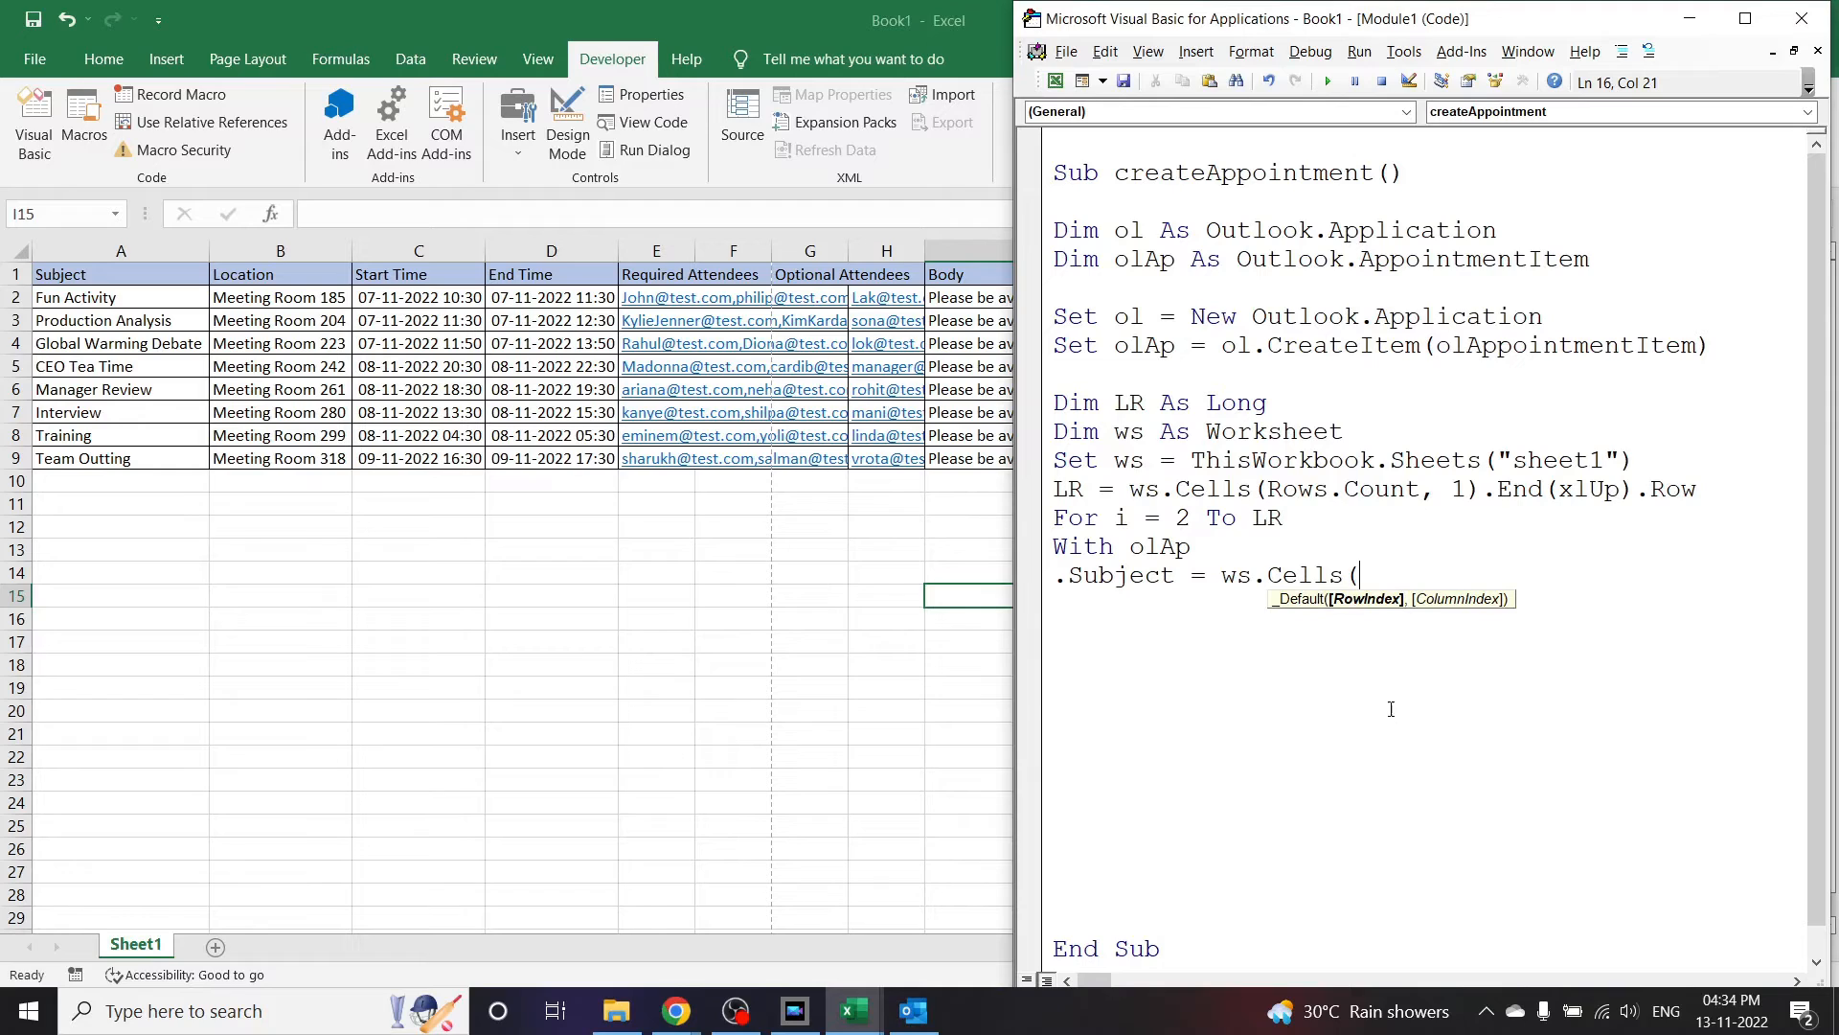
pyautogui.write('i')
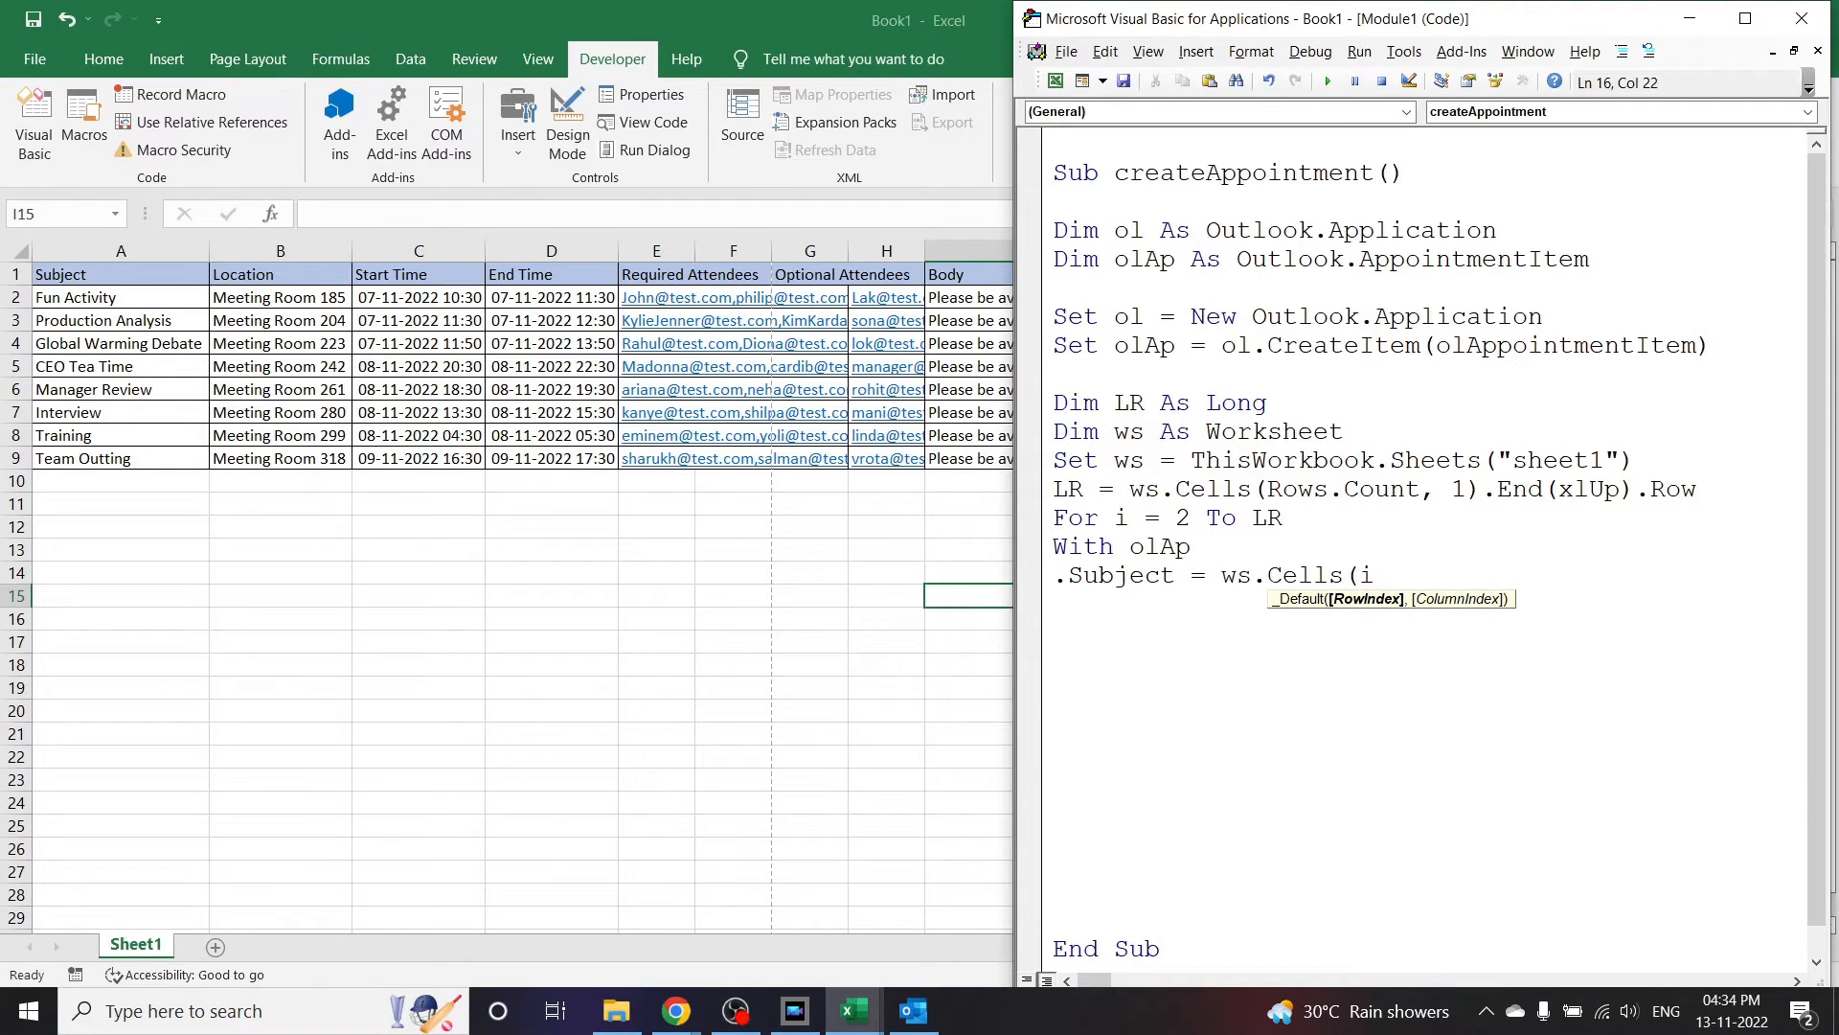
pyautogui.write(',')
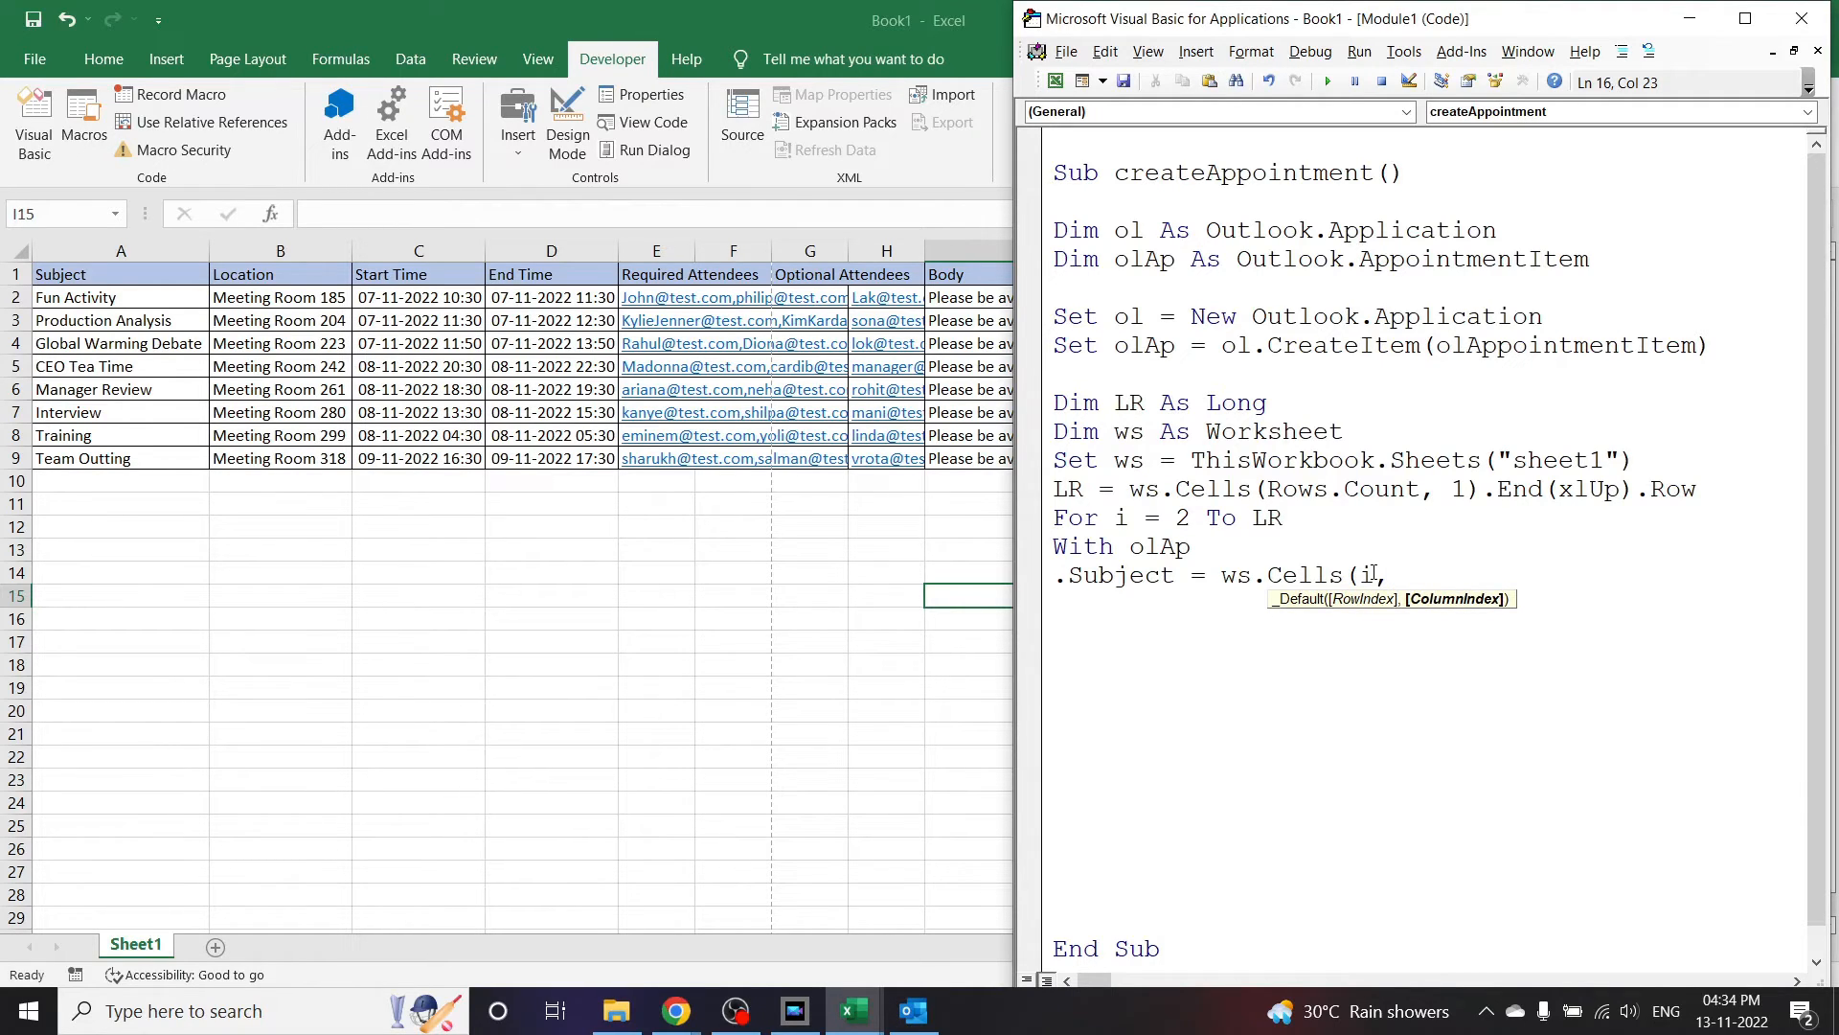
pyautogui.write('1)')
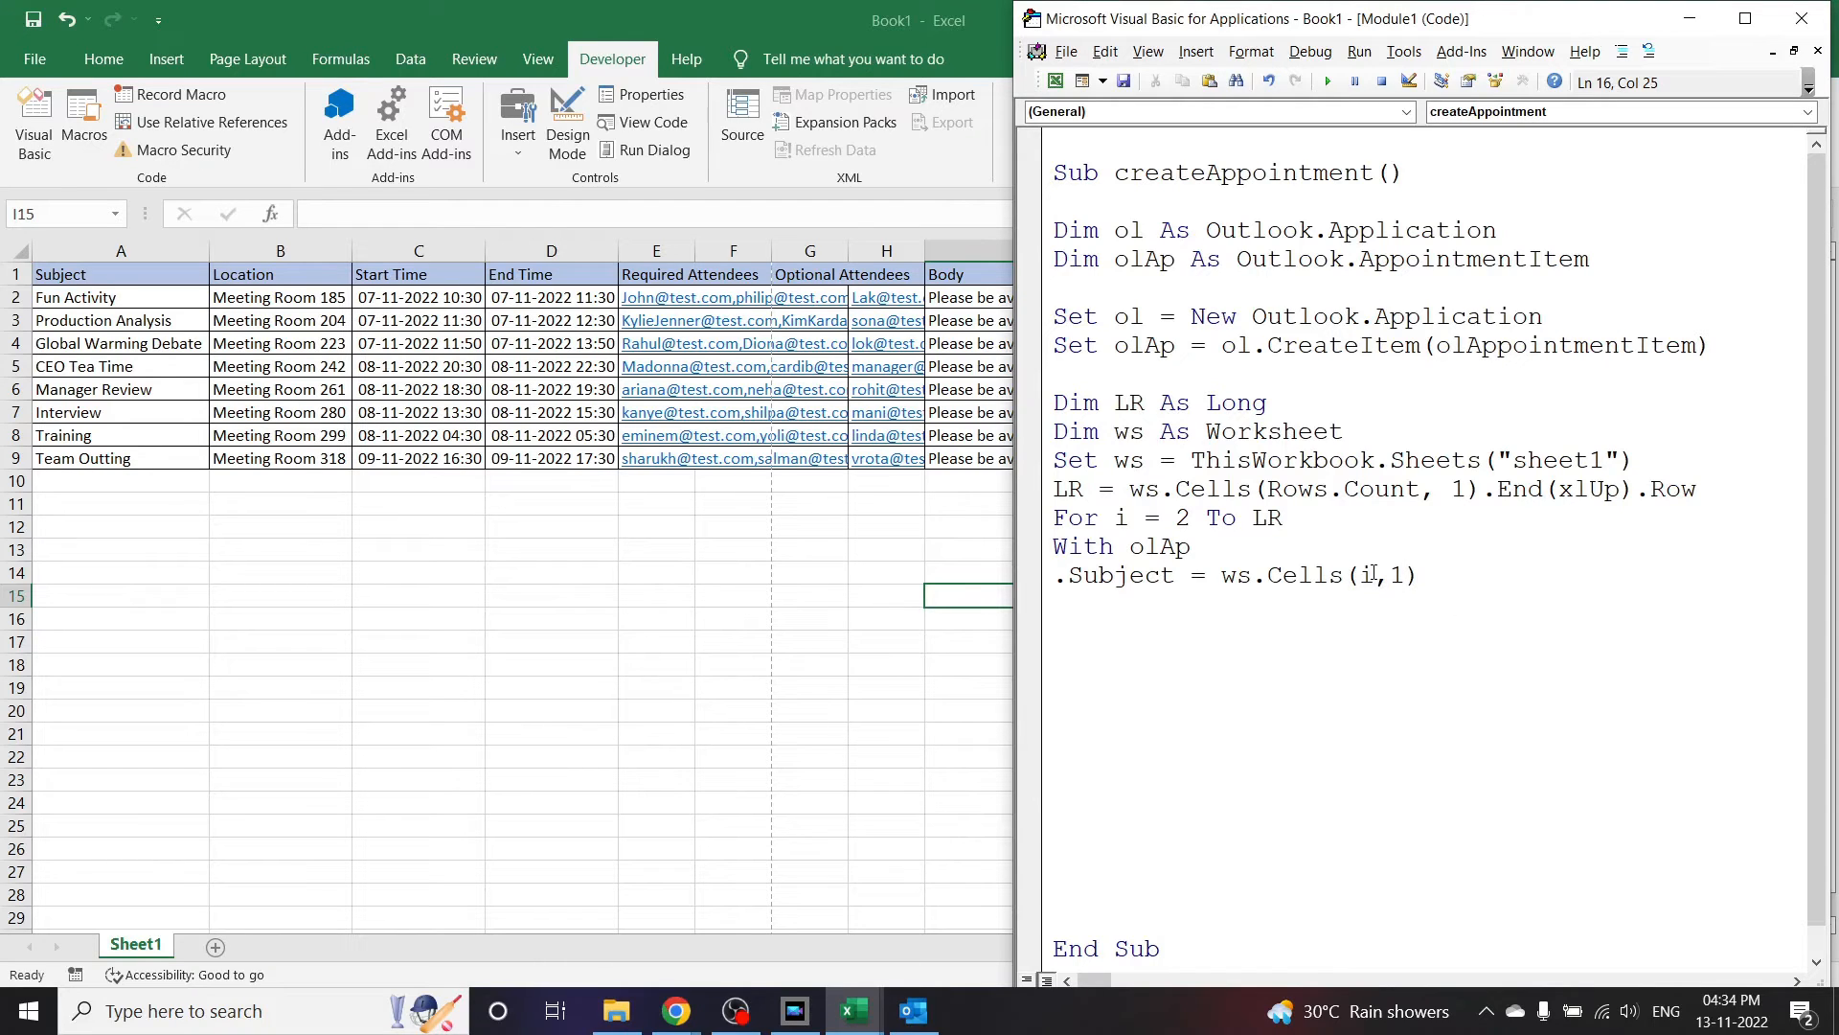
# Step: Set .Location = ws.Cells(i, 2) and start the next property line
pyautogui.write('.L')
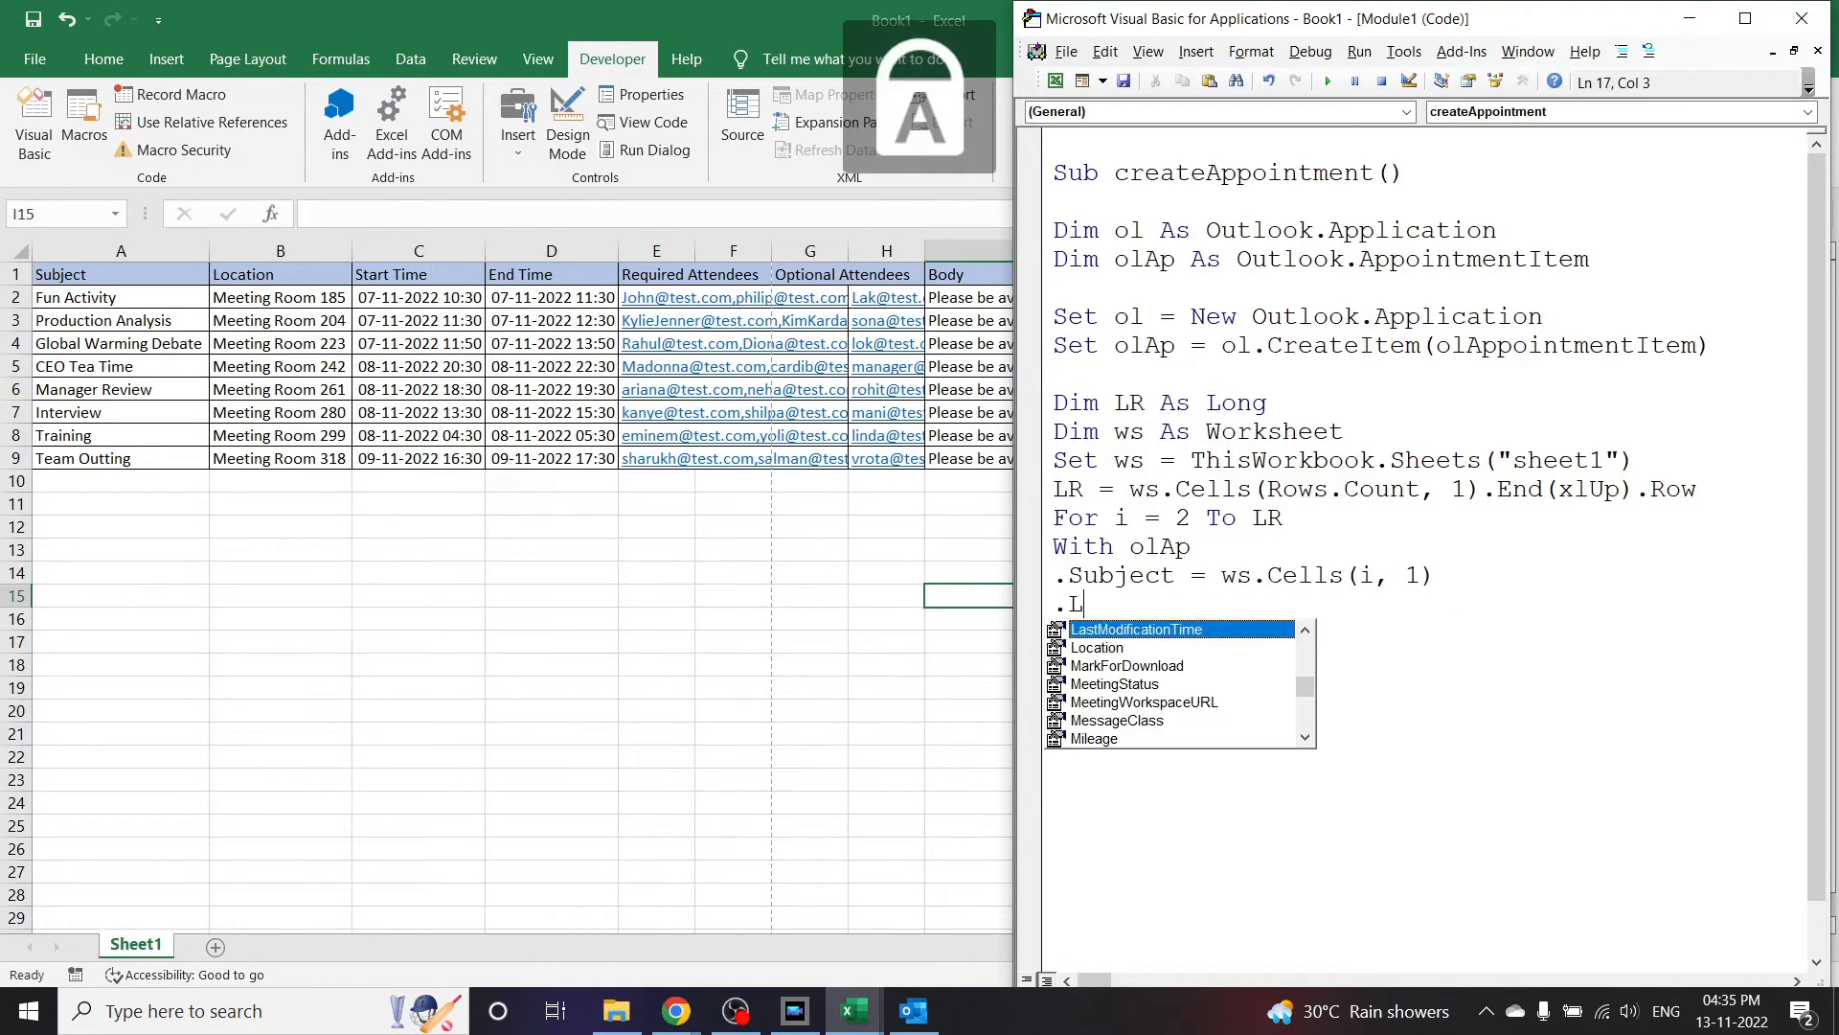
pyautogui.write('ocation = w')
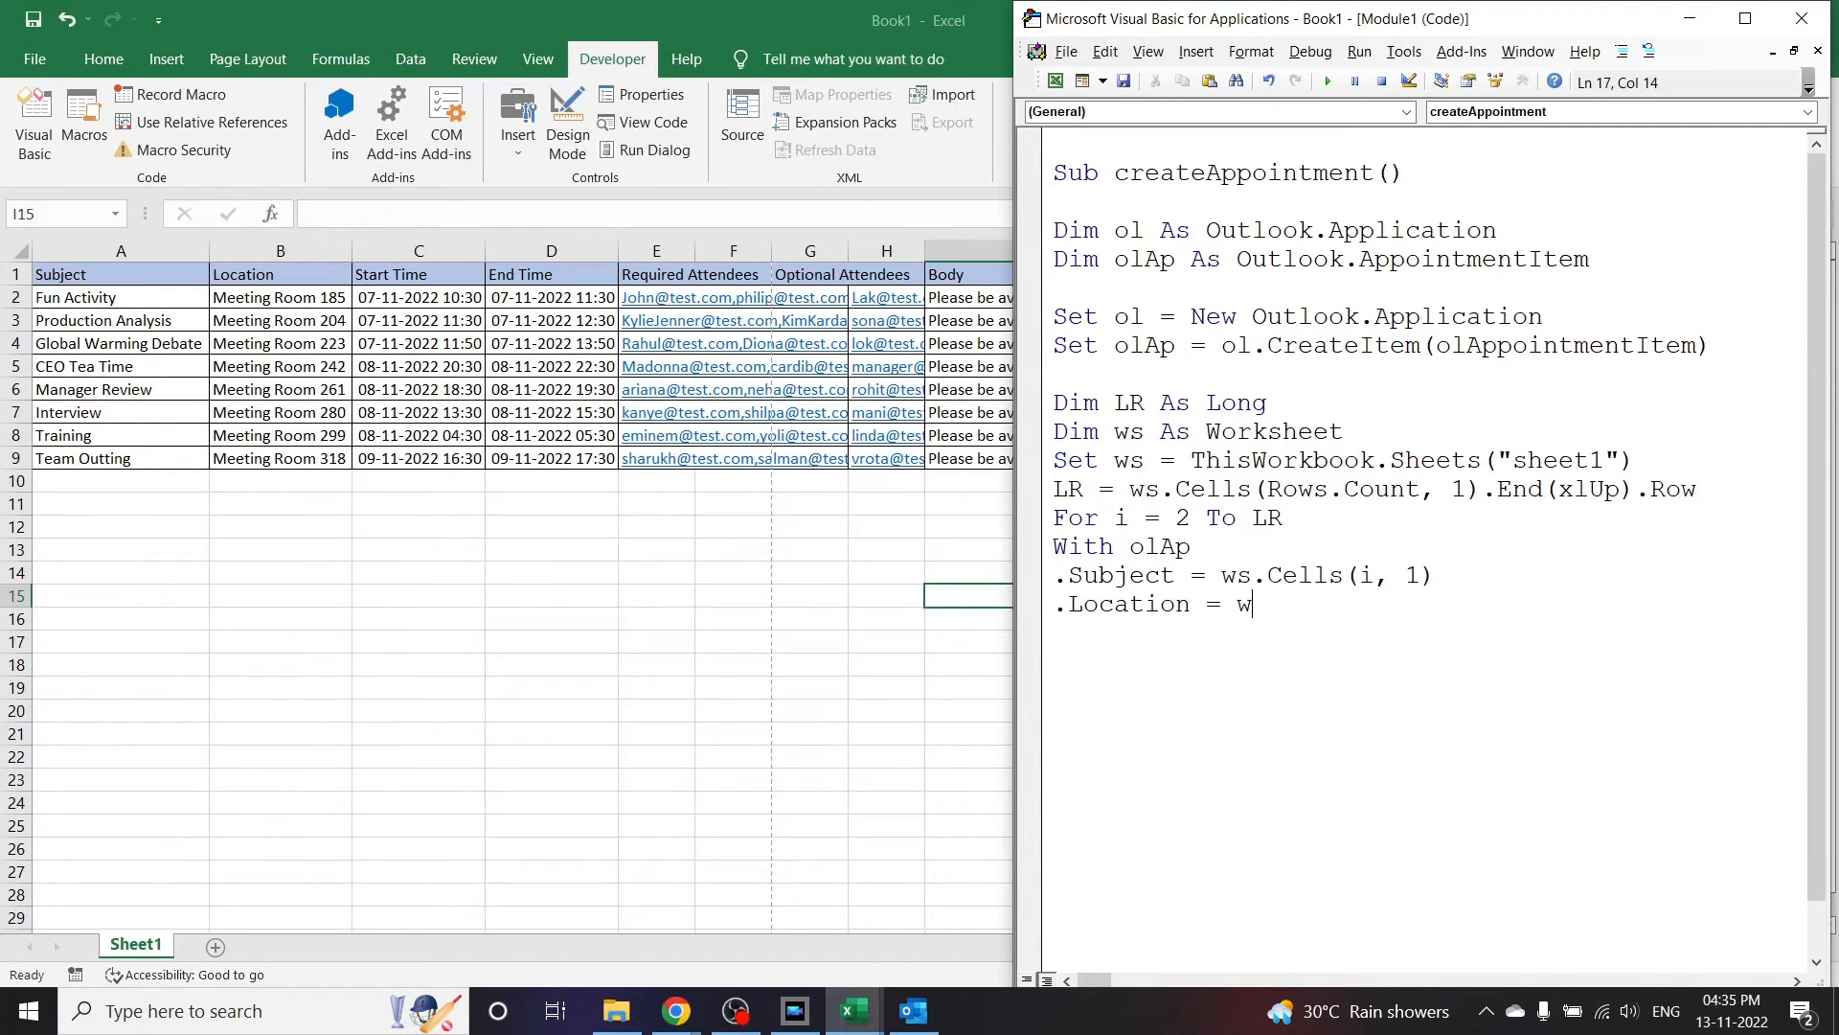
pyautogui.write('s.')
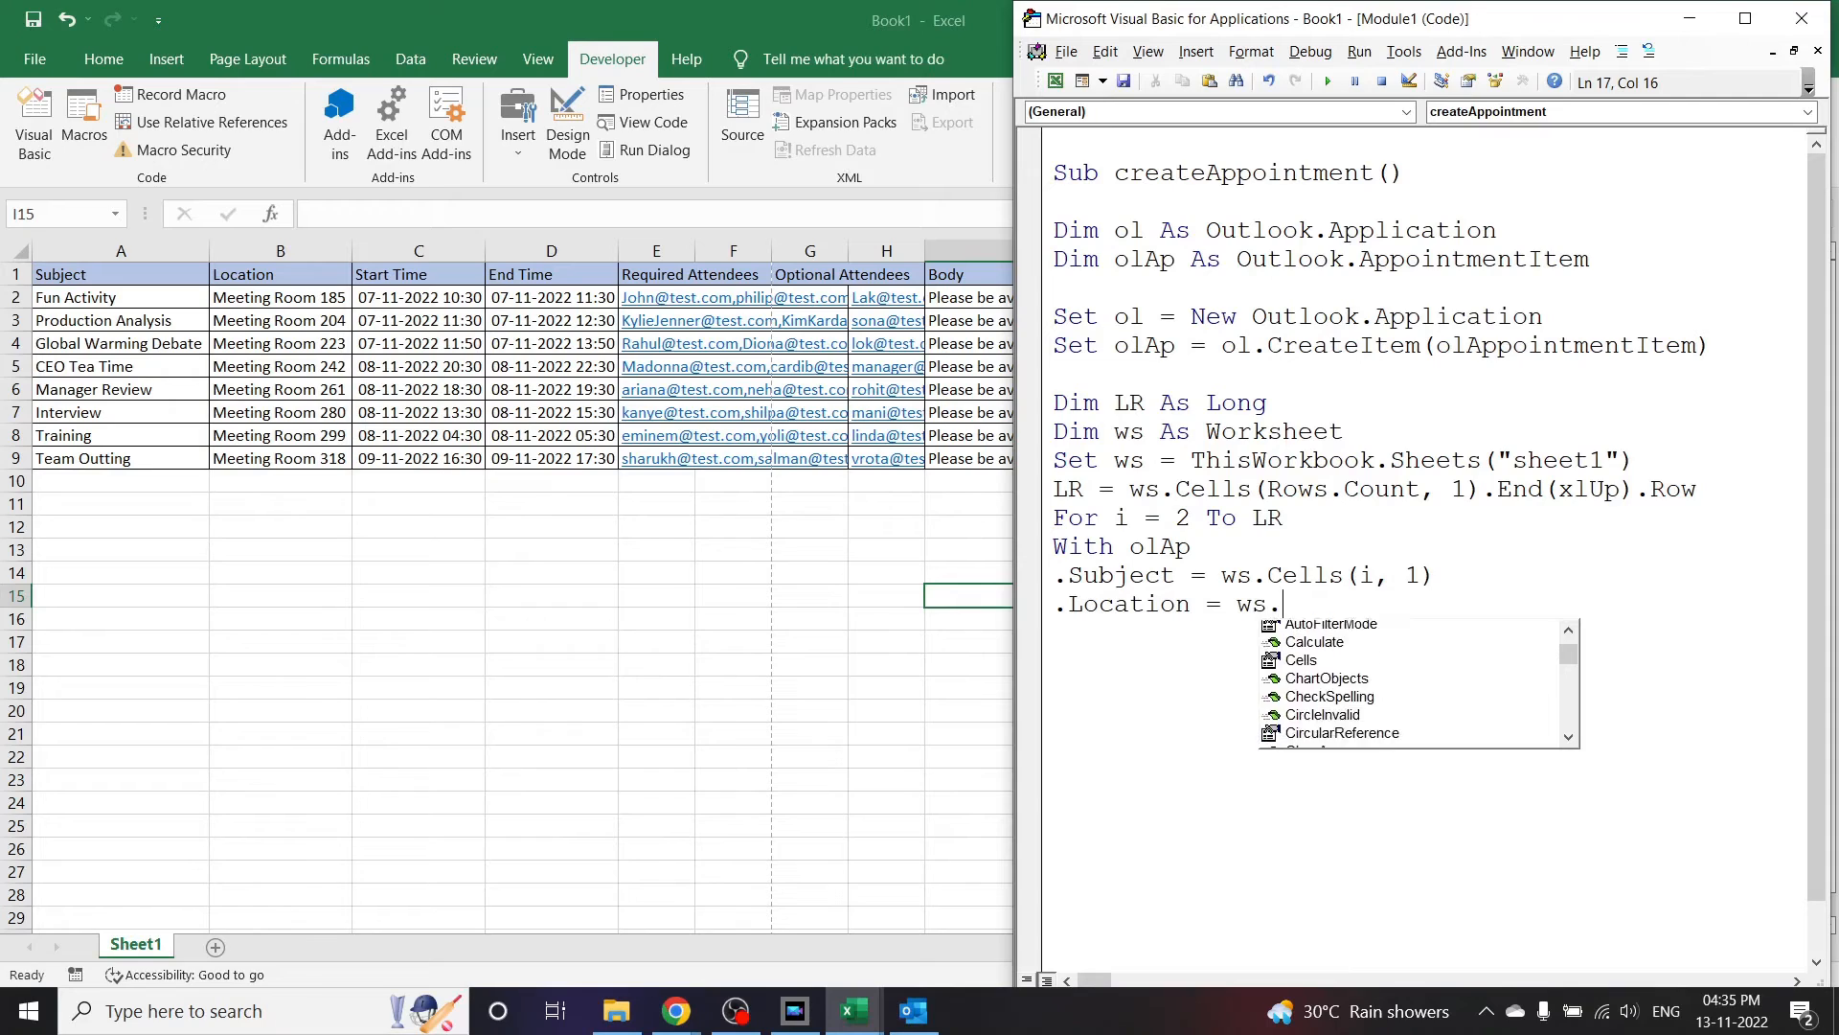
pyautogui.write('Cells(')
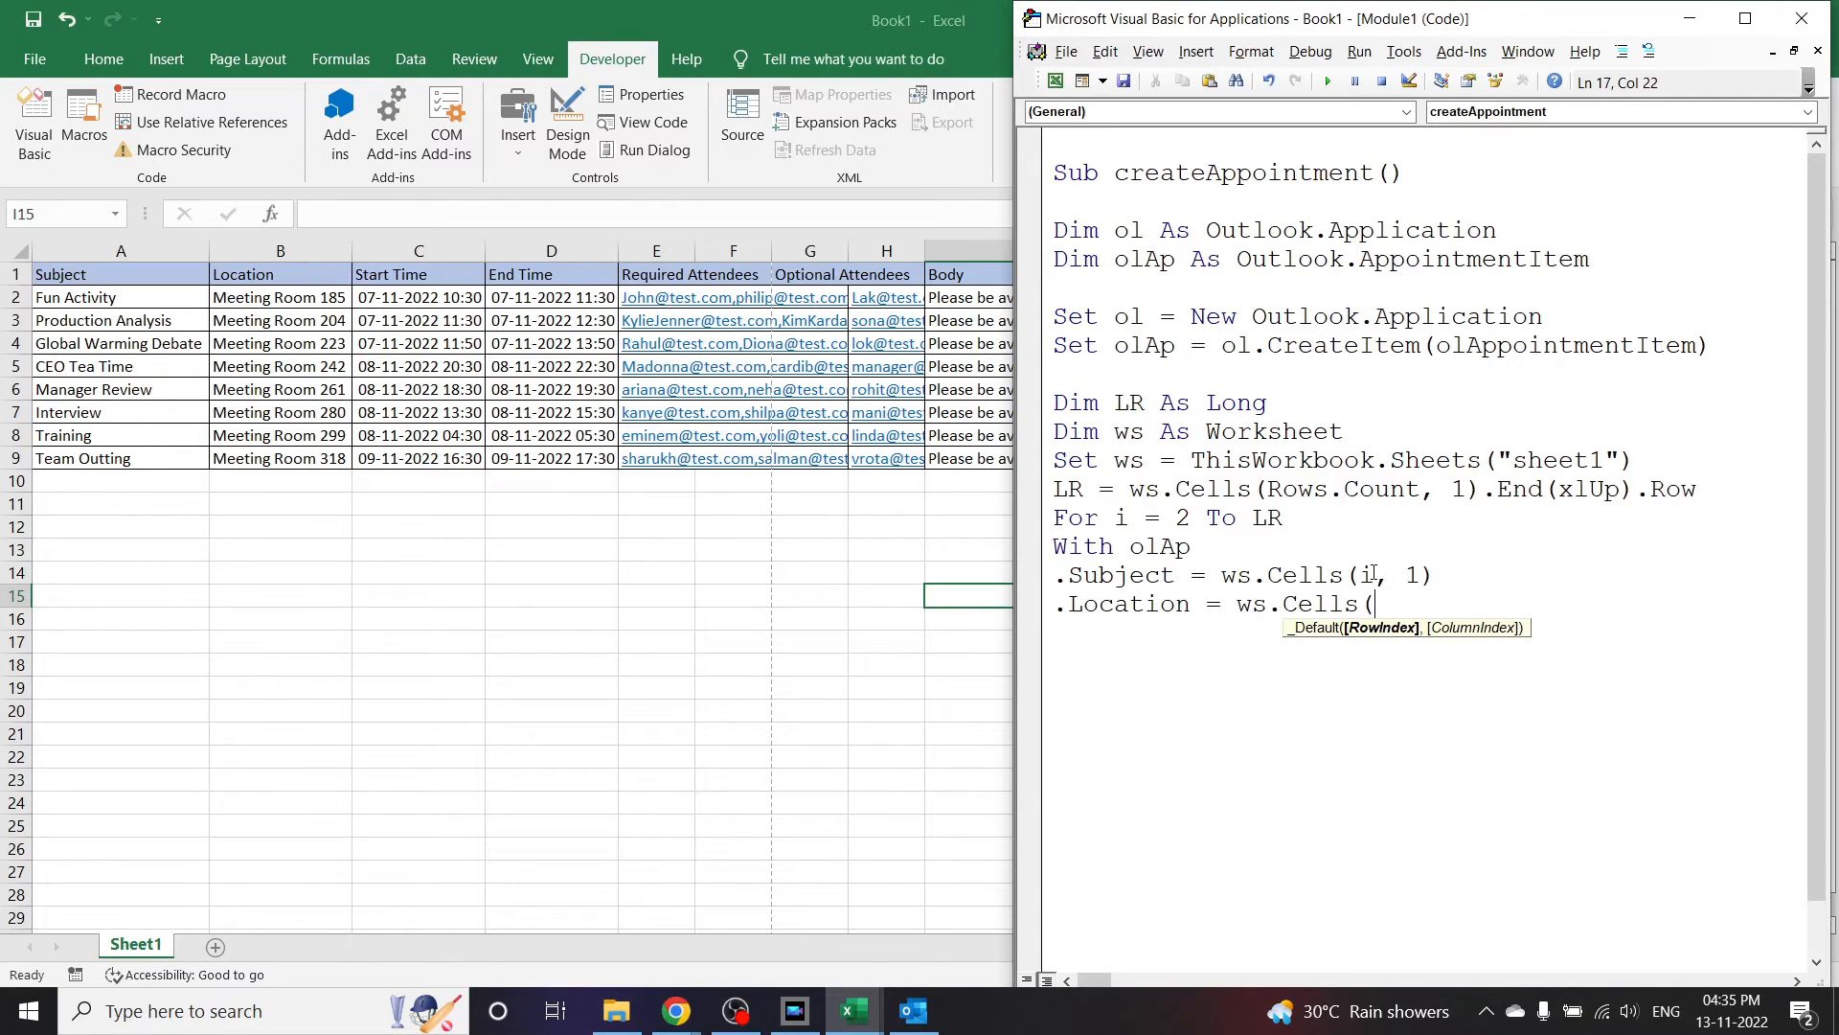
pyautogui.write('i,')
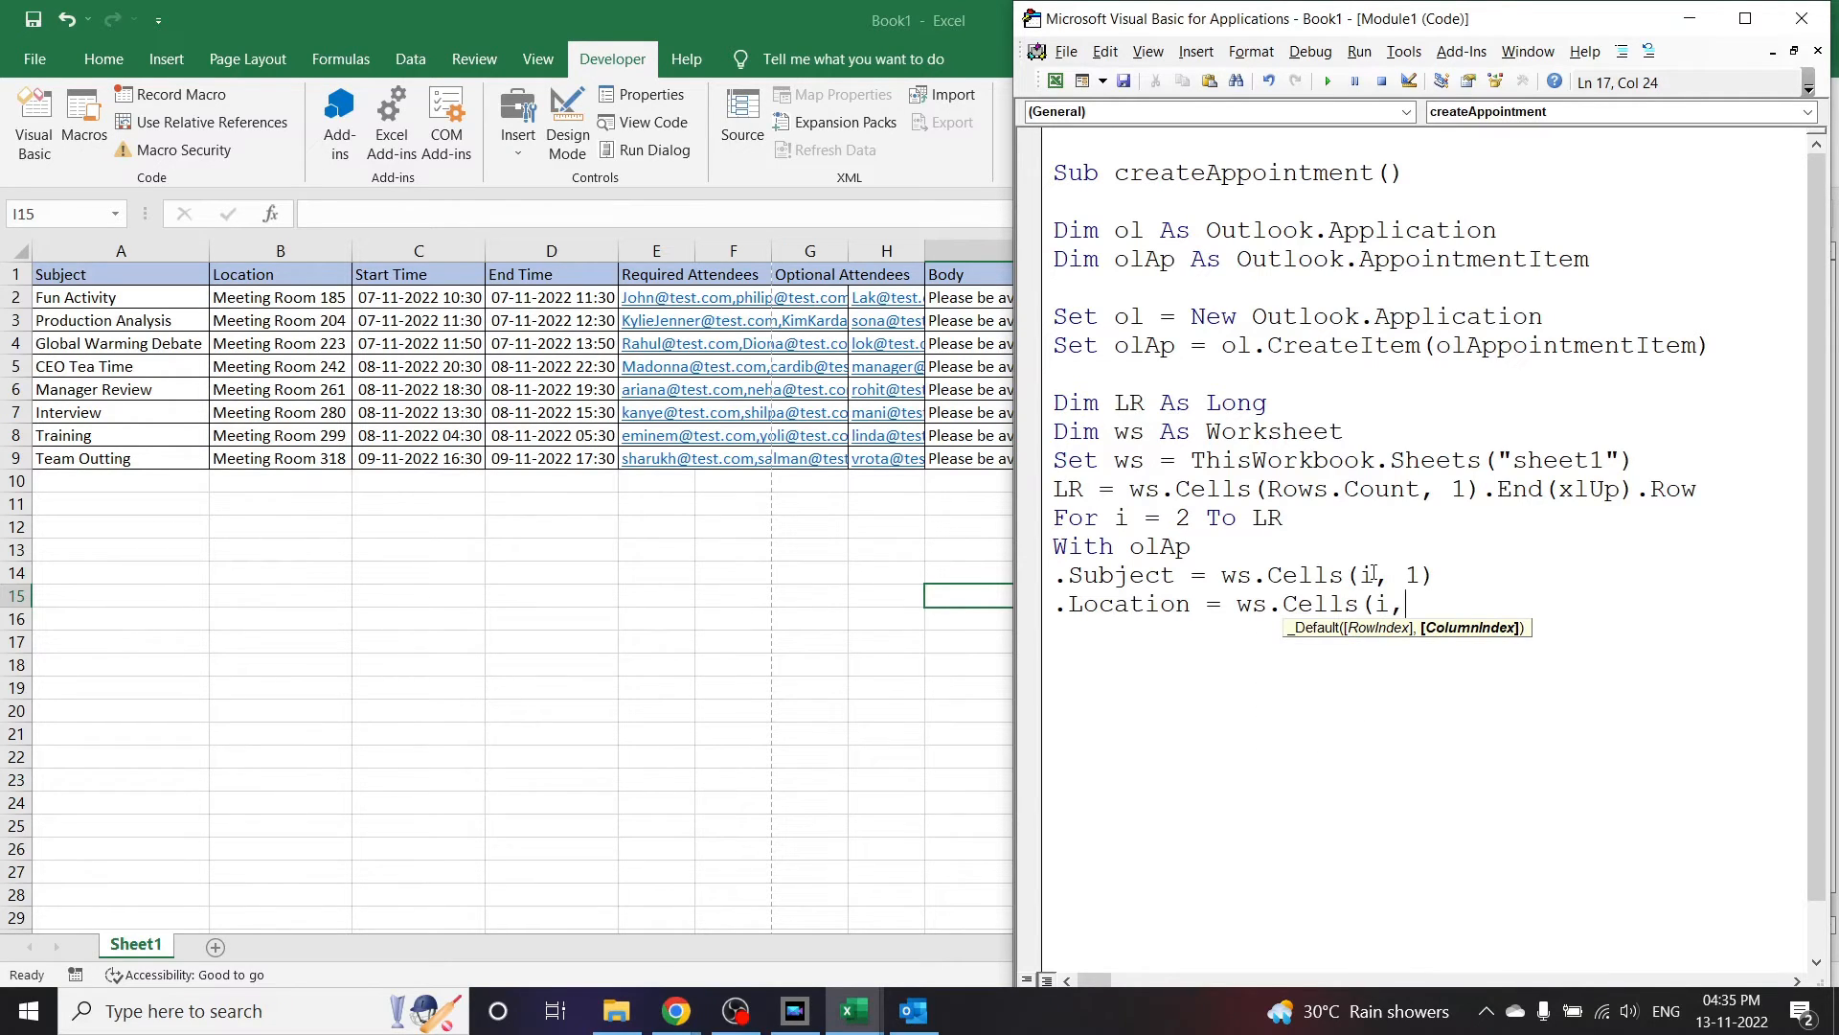
pyautogui.write('2')
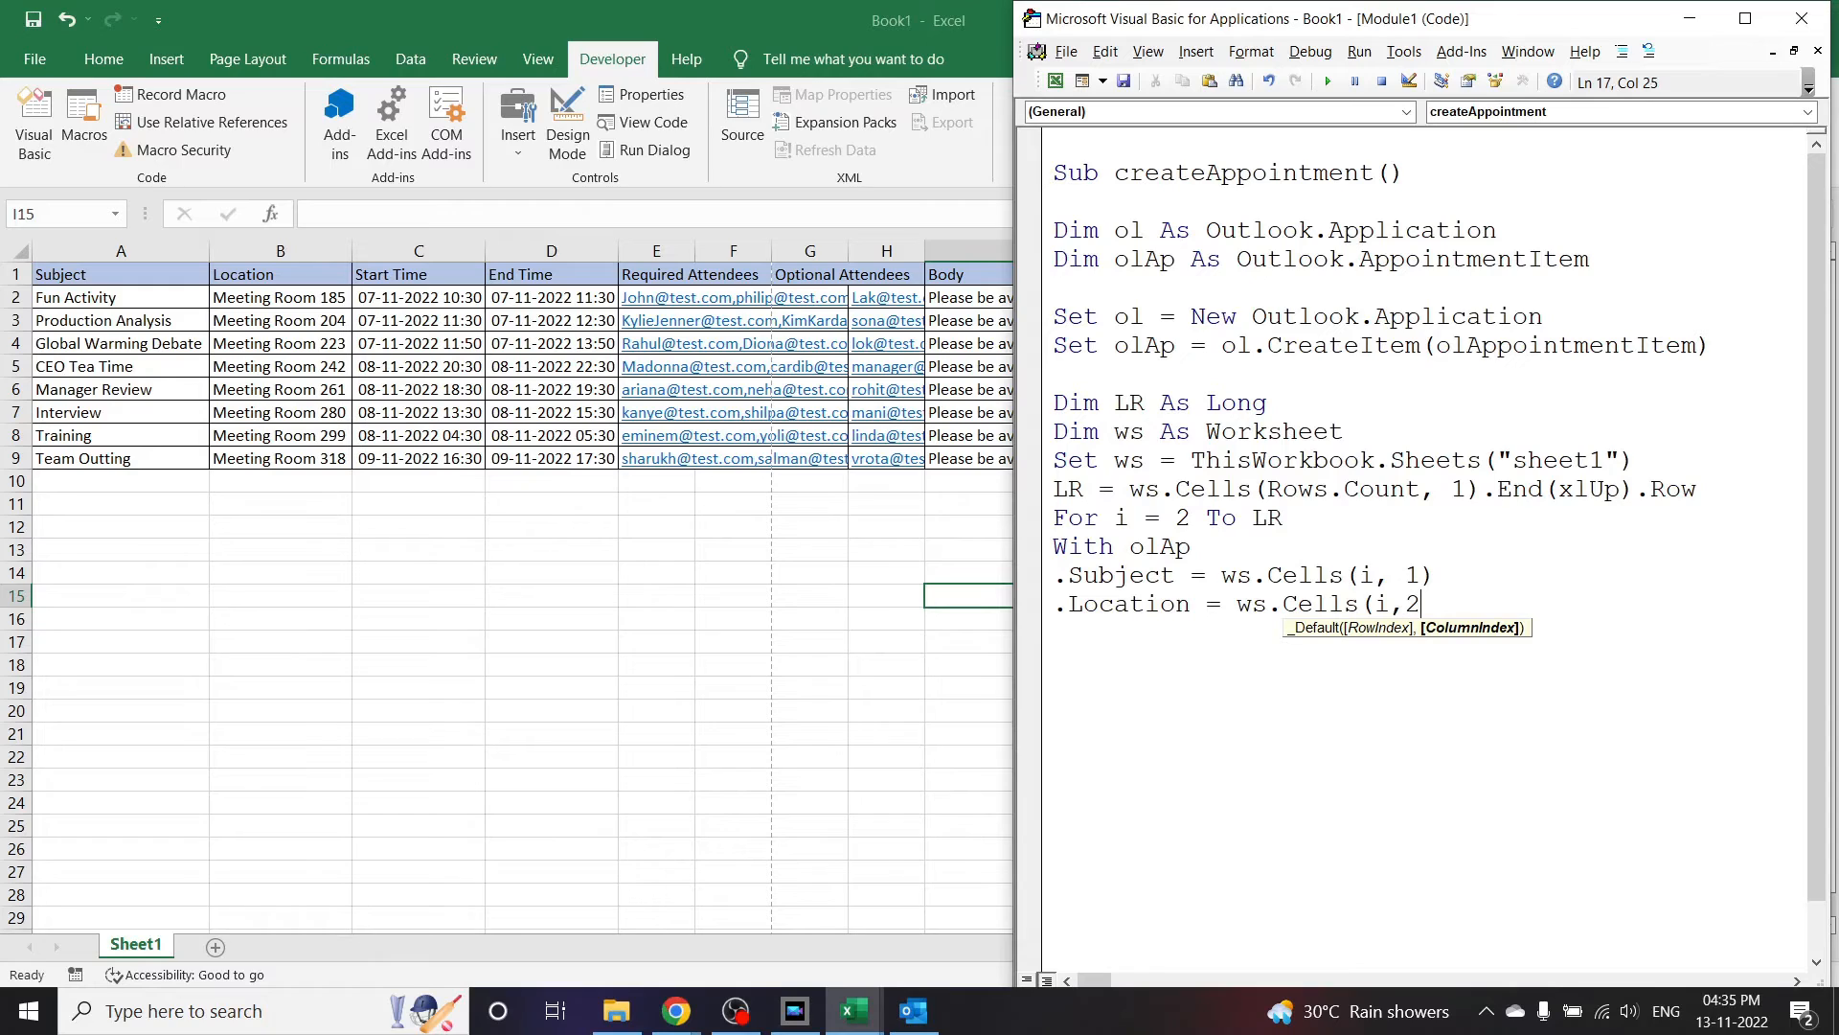
pyautogui.write(')')
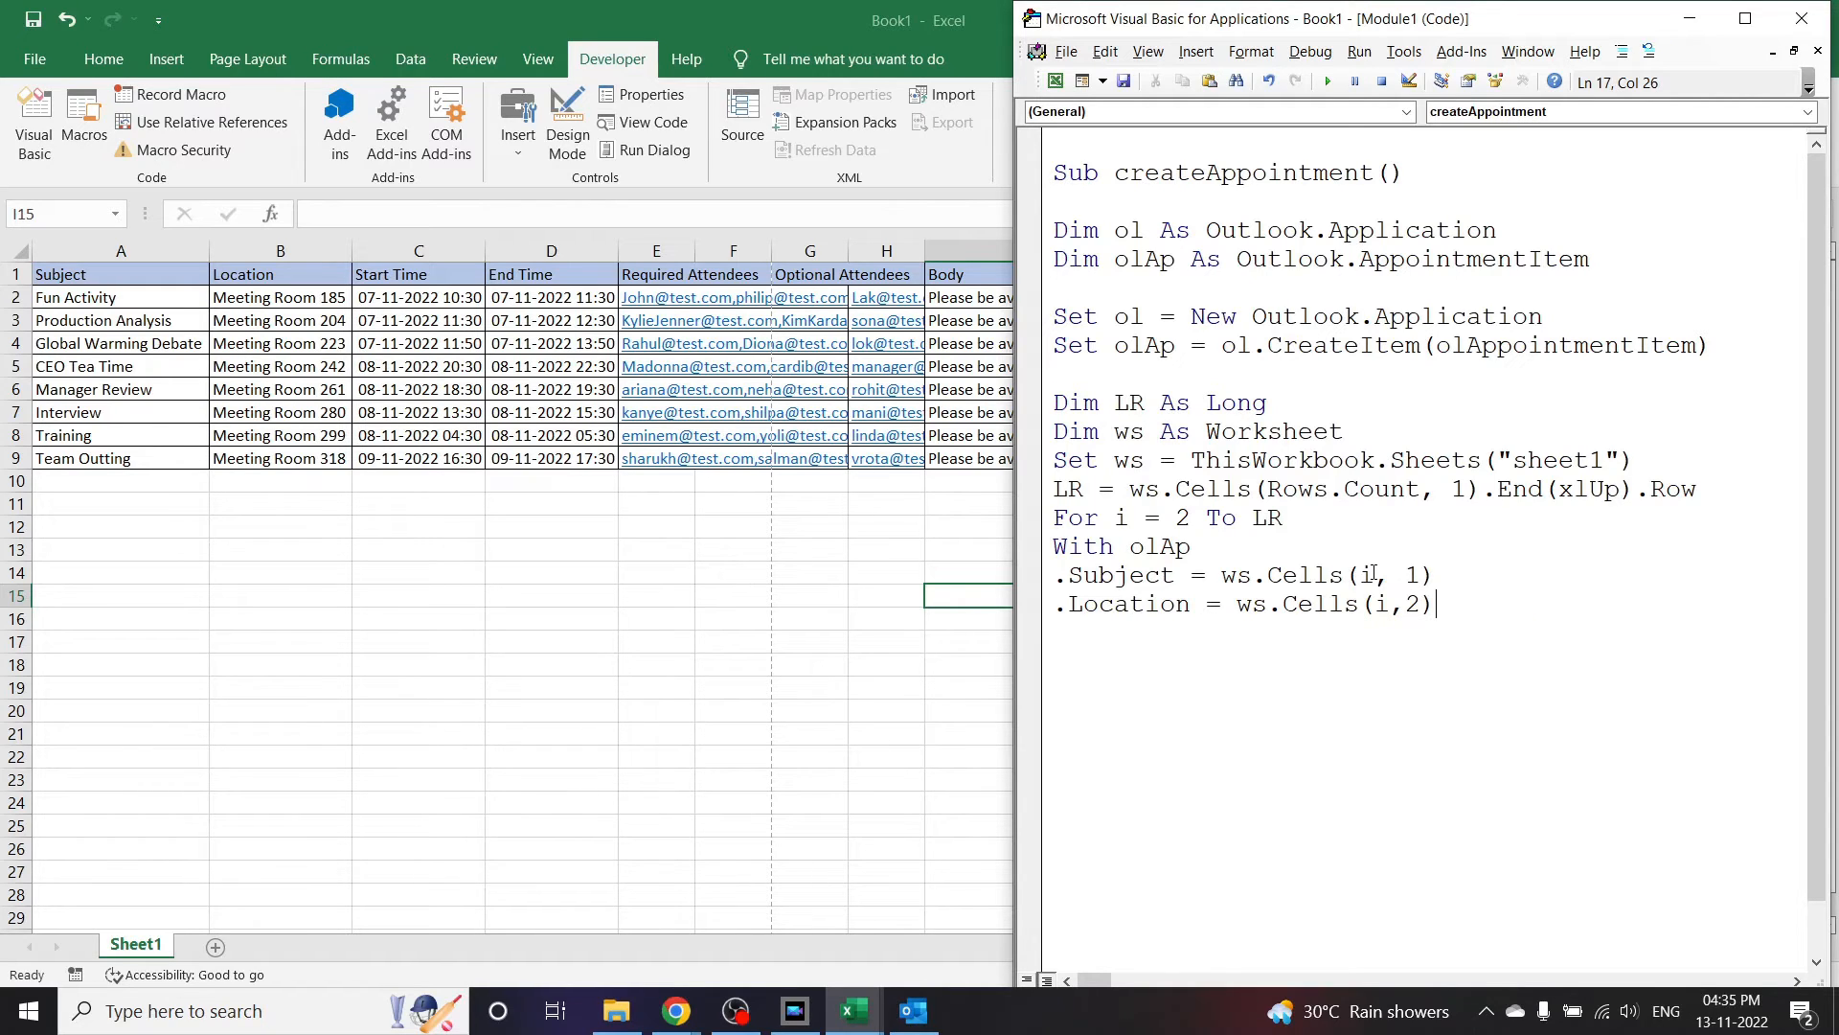
pyautogui.press('enter')
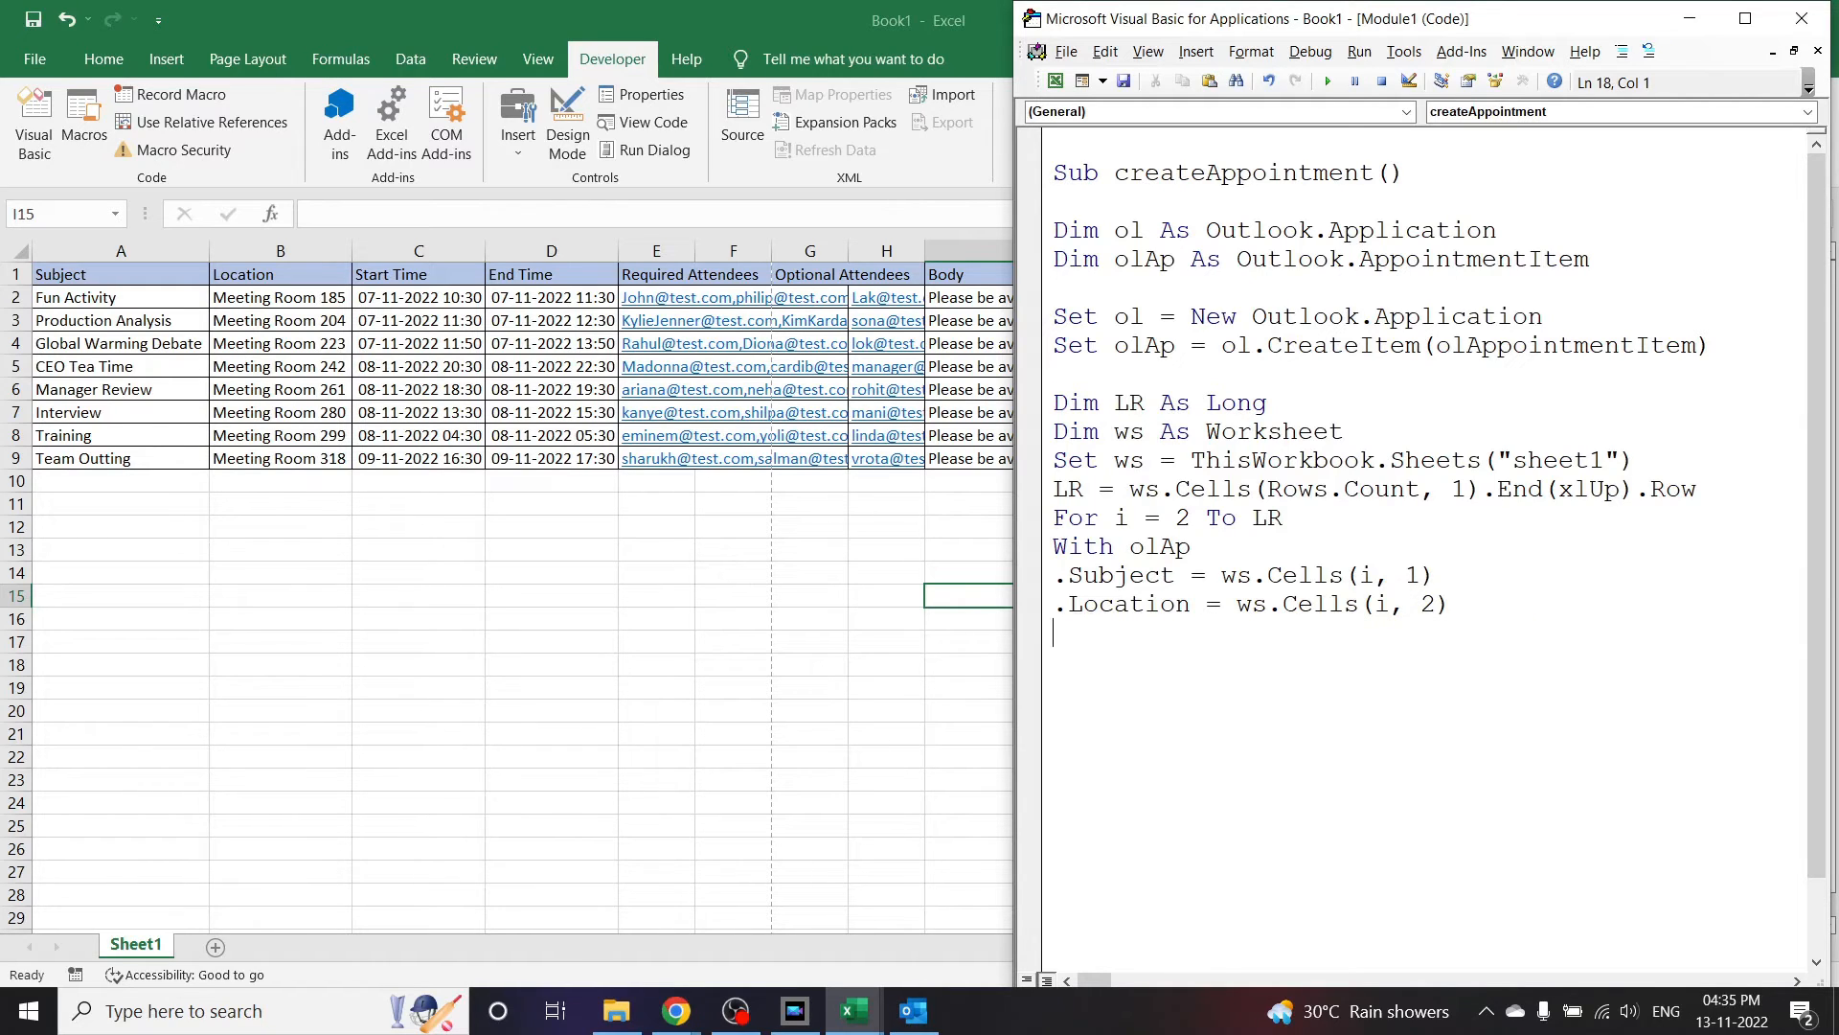
pyautogui.write('.')
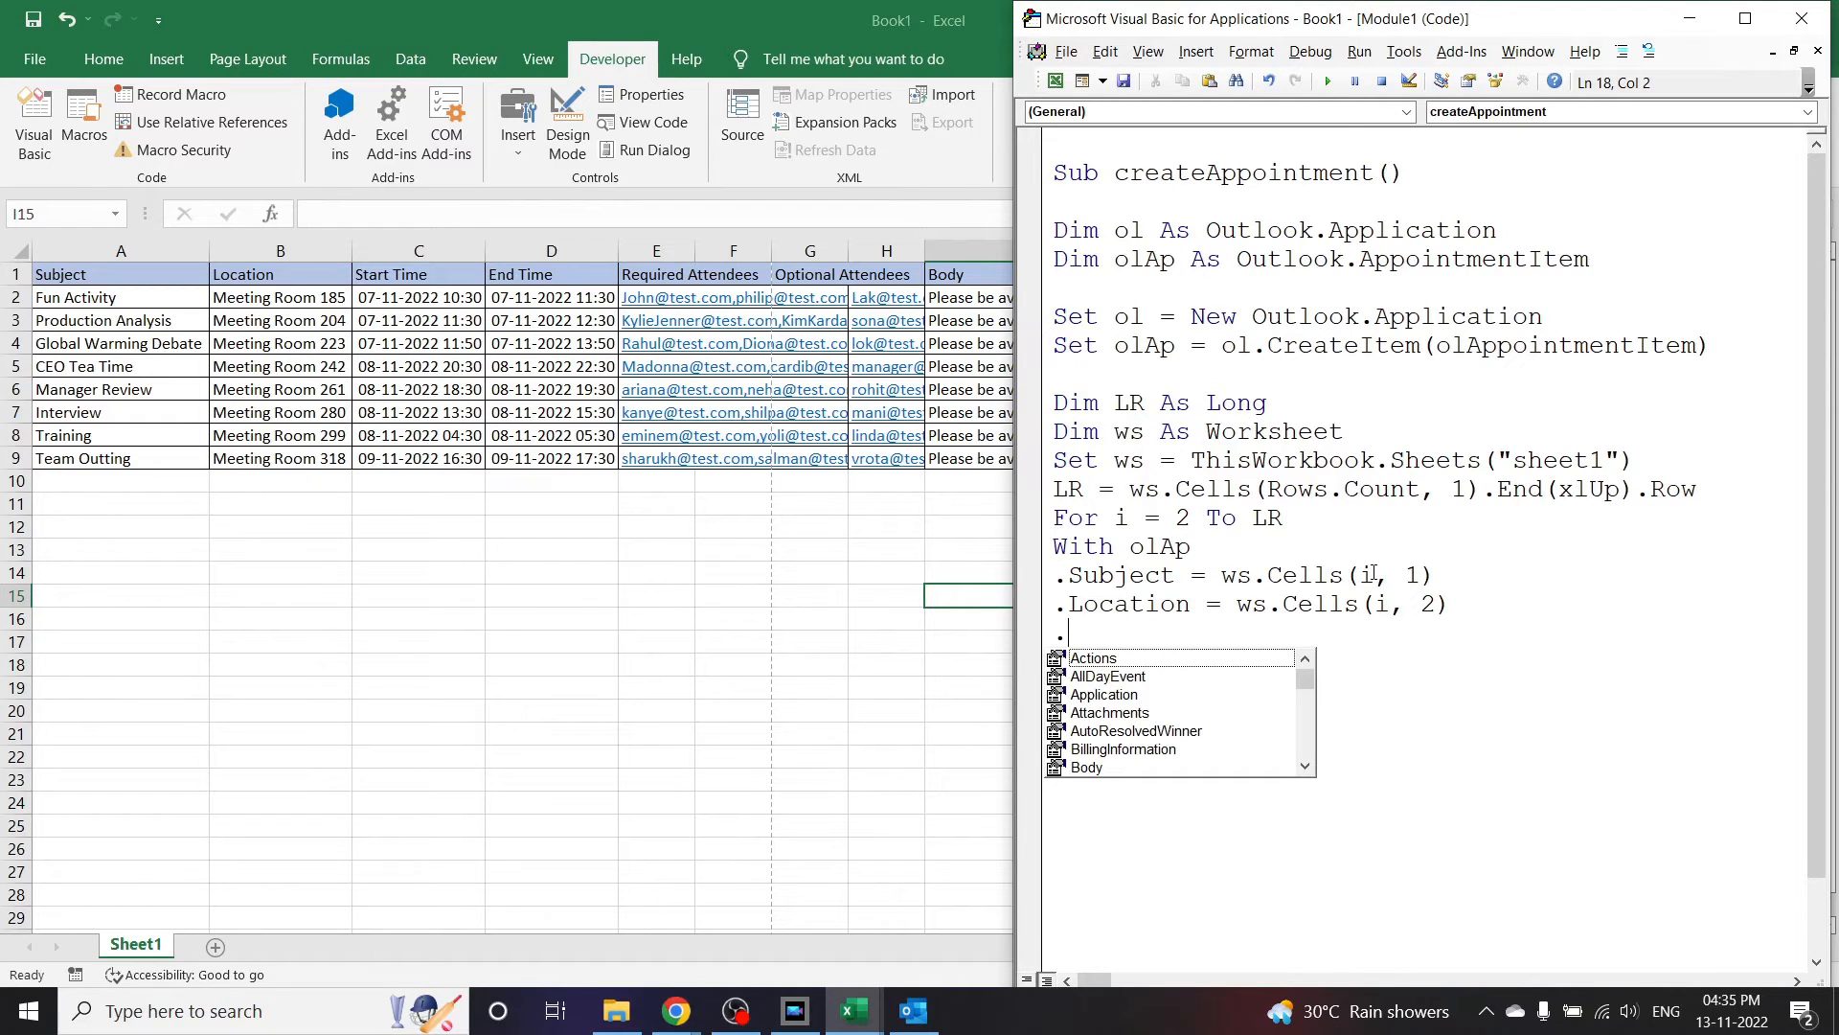
# Step: Set .Start = ws.Cells(i, 3), accepting the IntelliSense suggestion and reusing the Cells reference
pyautogui.write('.star')
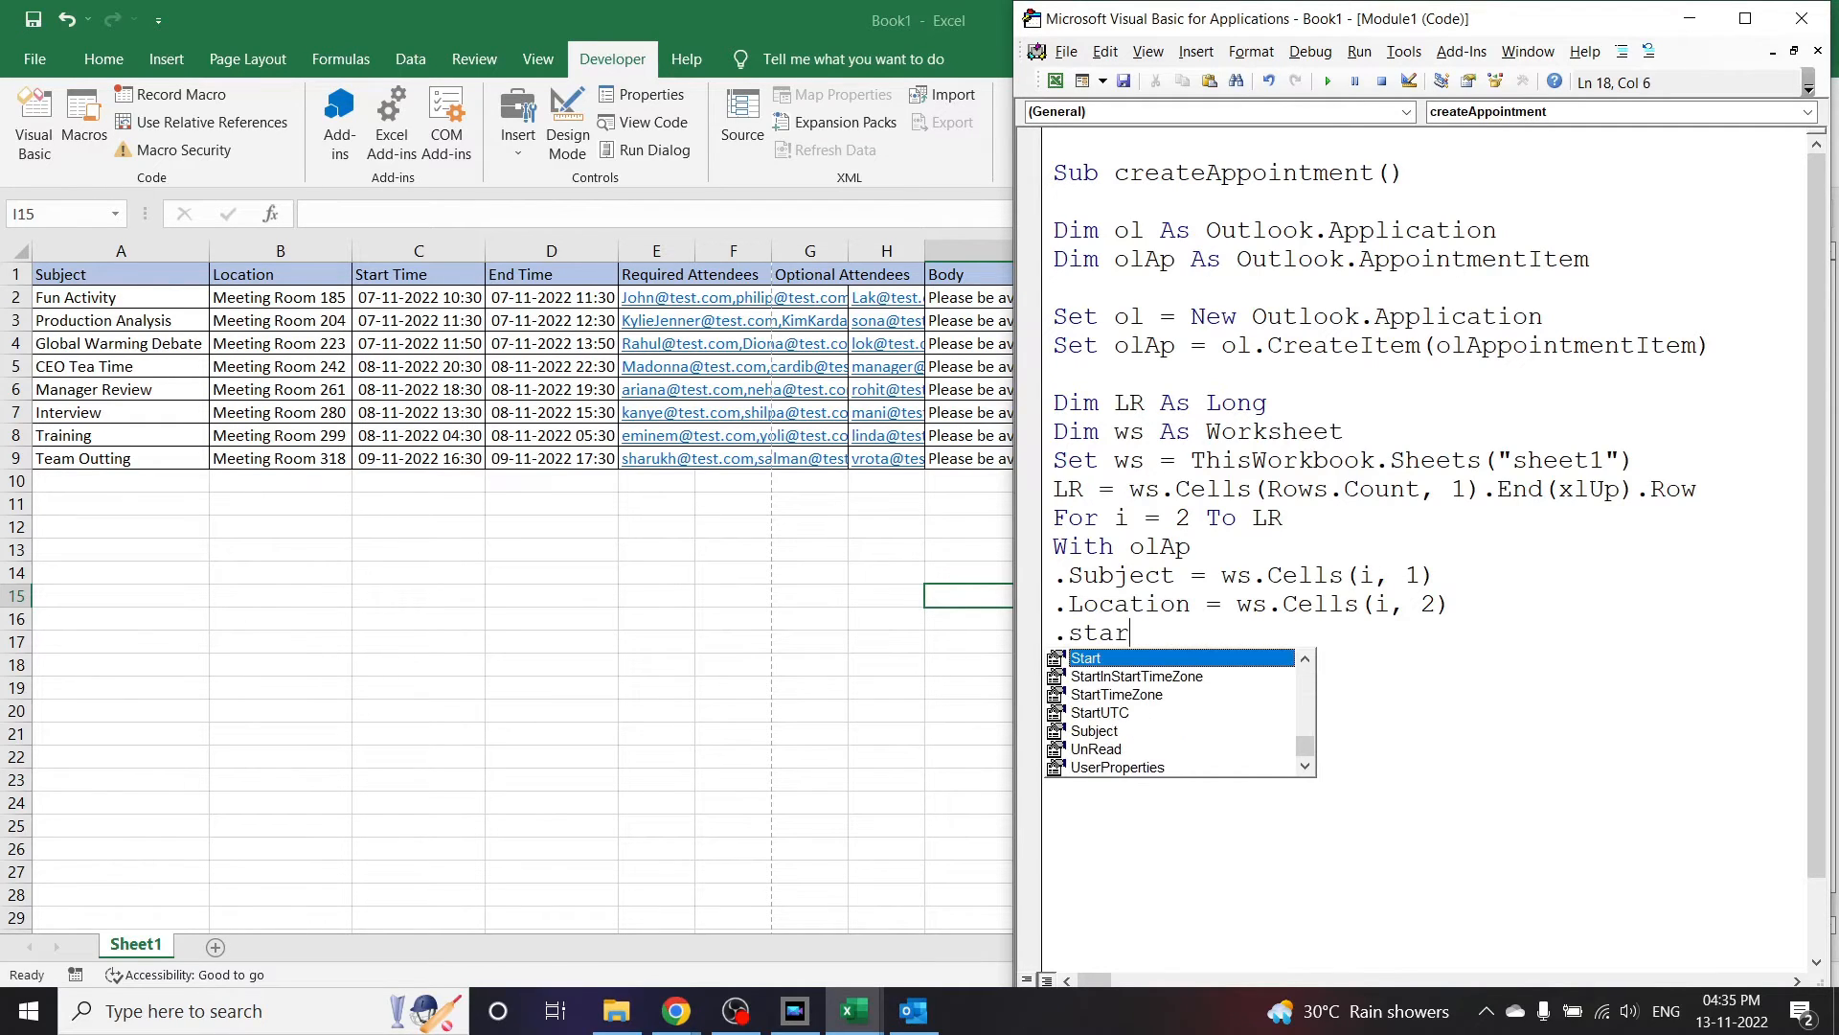
pyautogui.press('tab')
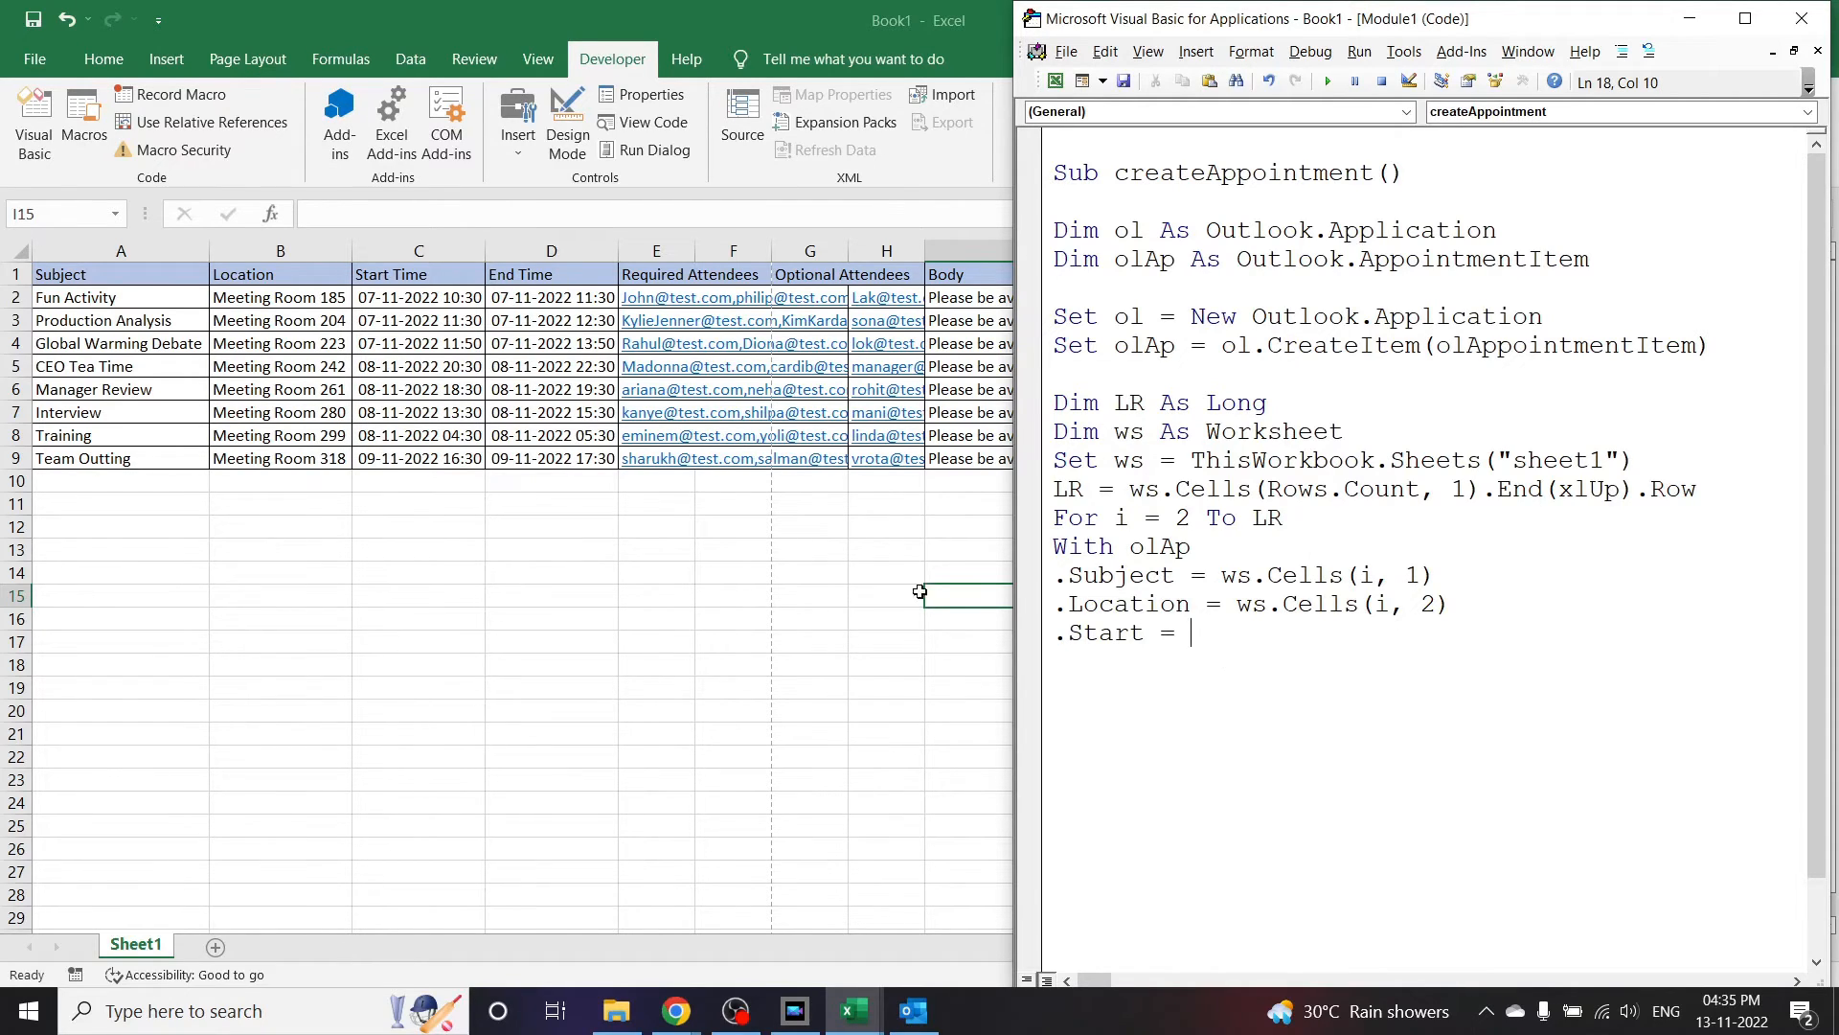
pyautogui.write('""')
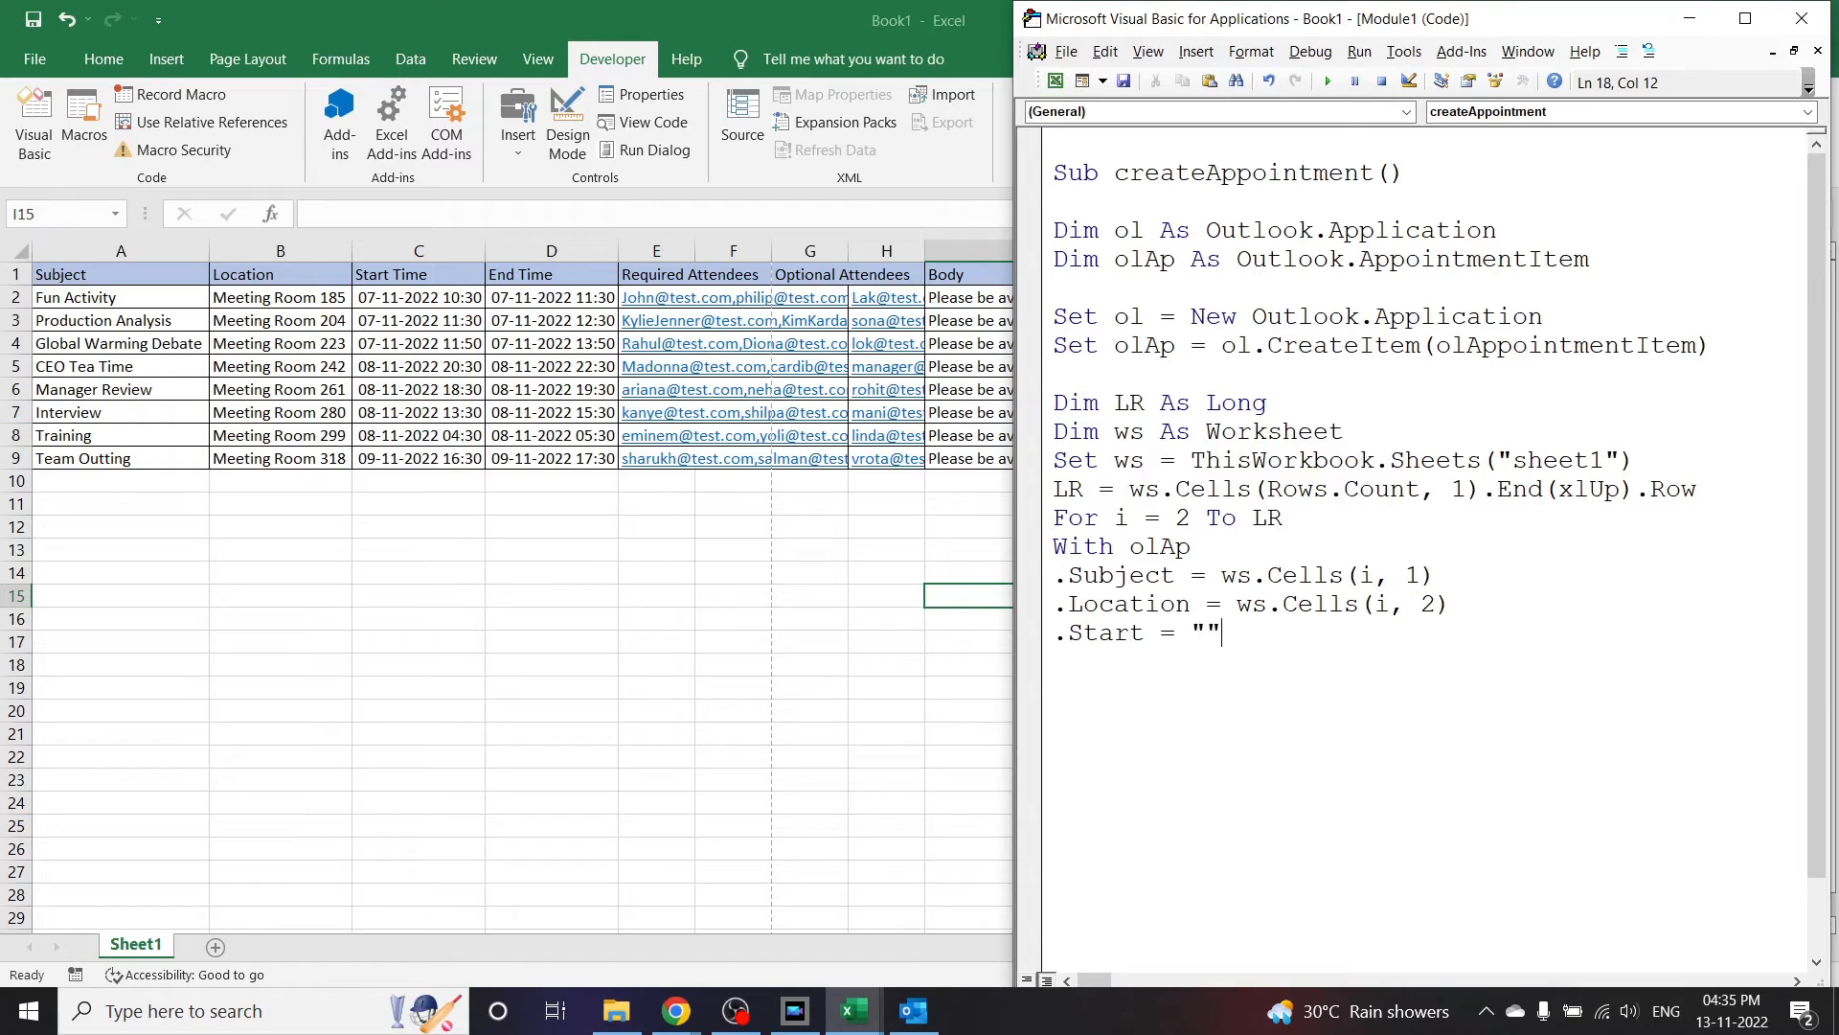
pyautogui.moveTo(1236, 604); pyautogui.dragTo(1221, 634)
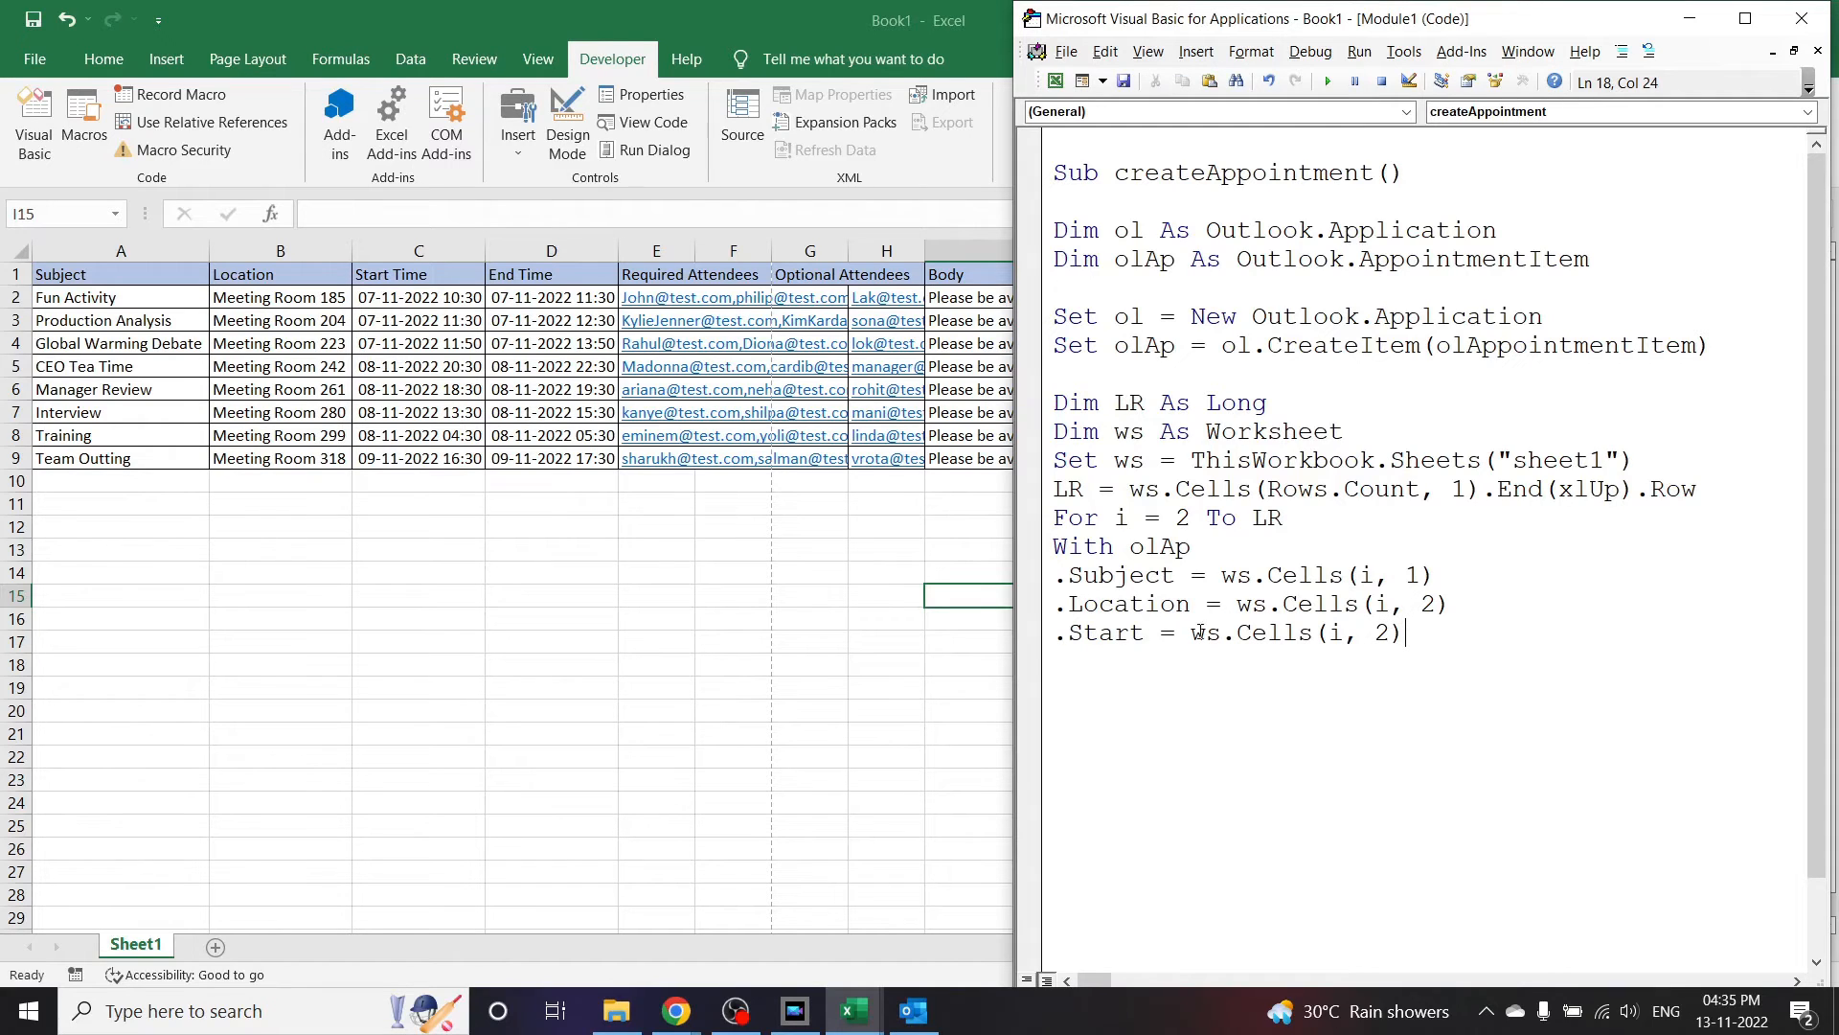
pyautogui.press('backspace')
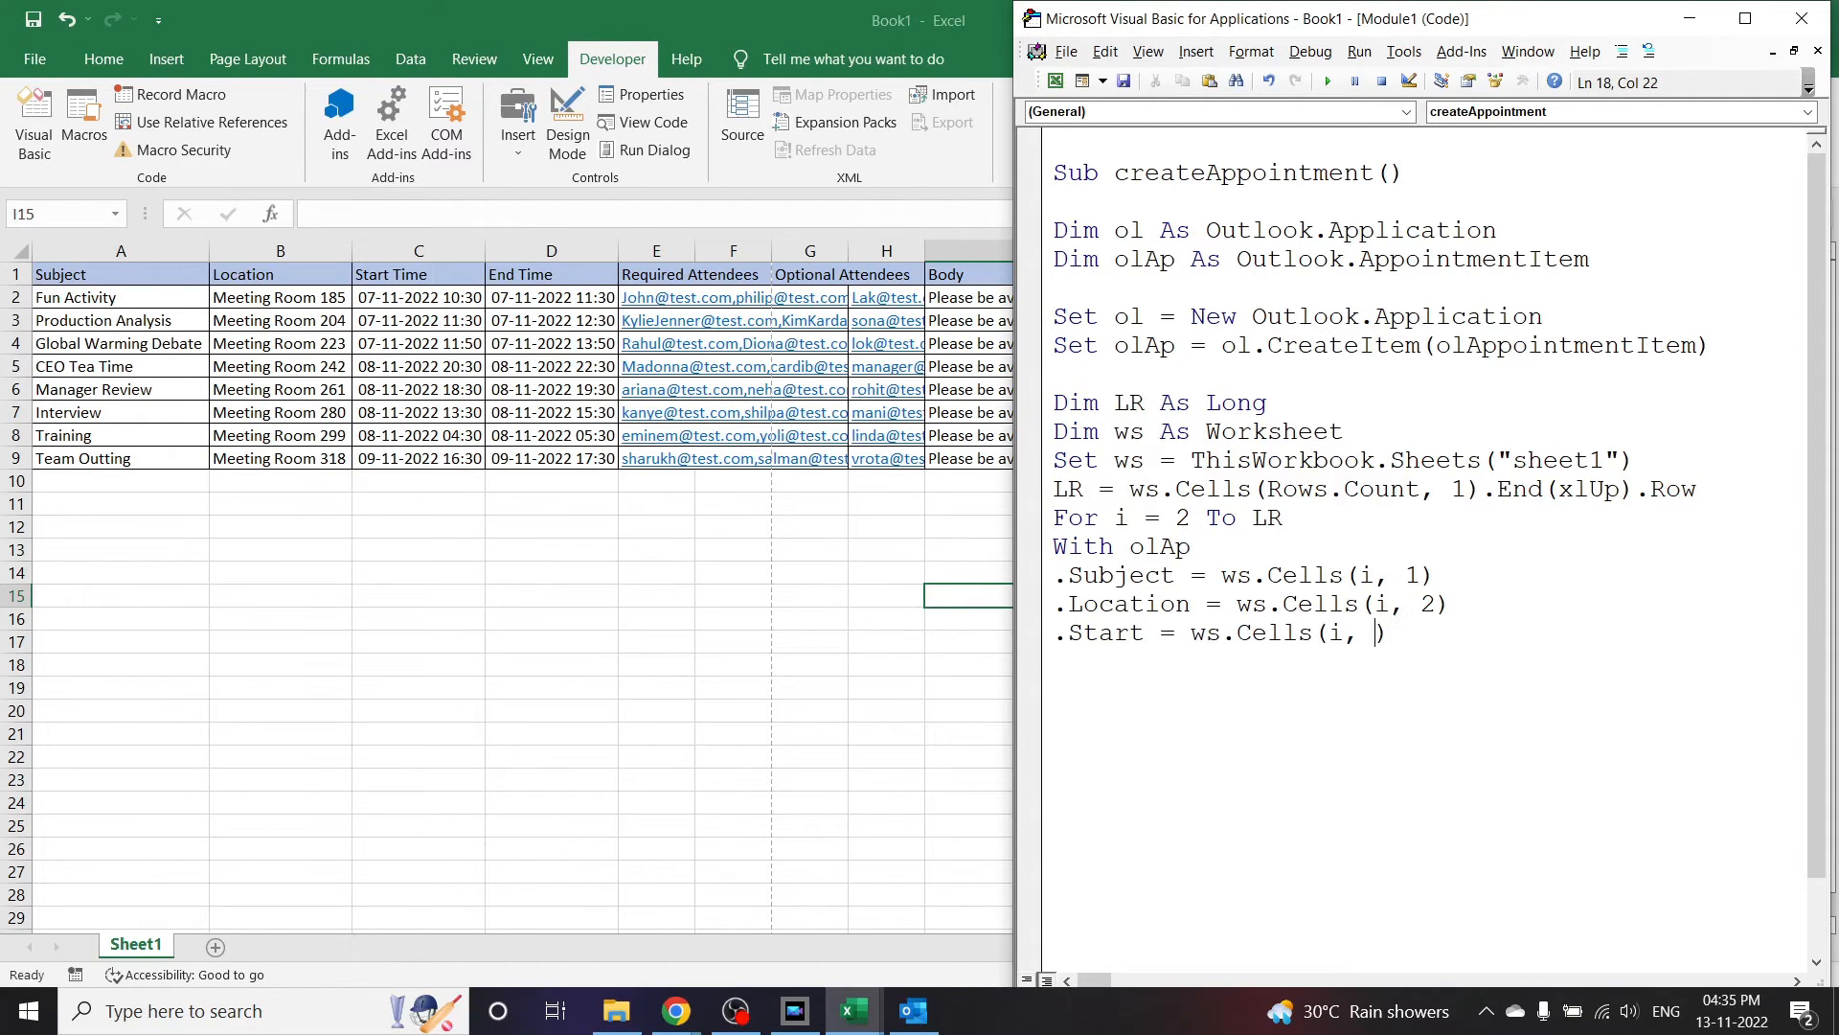
pyautogui.write('3)')
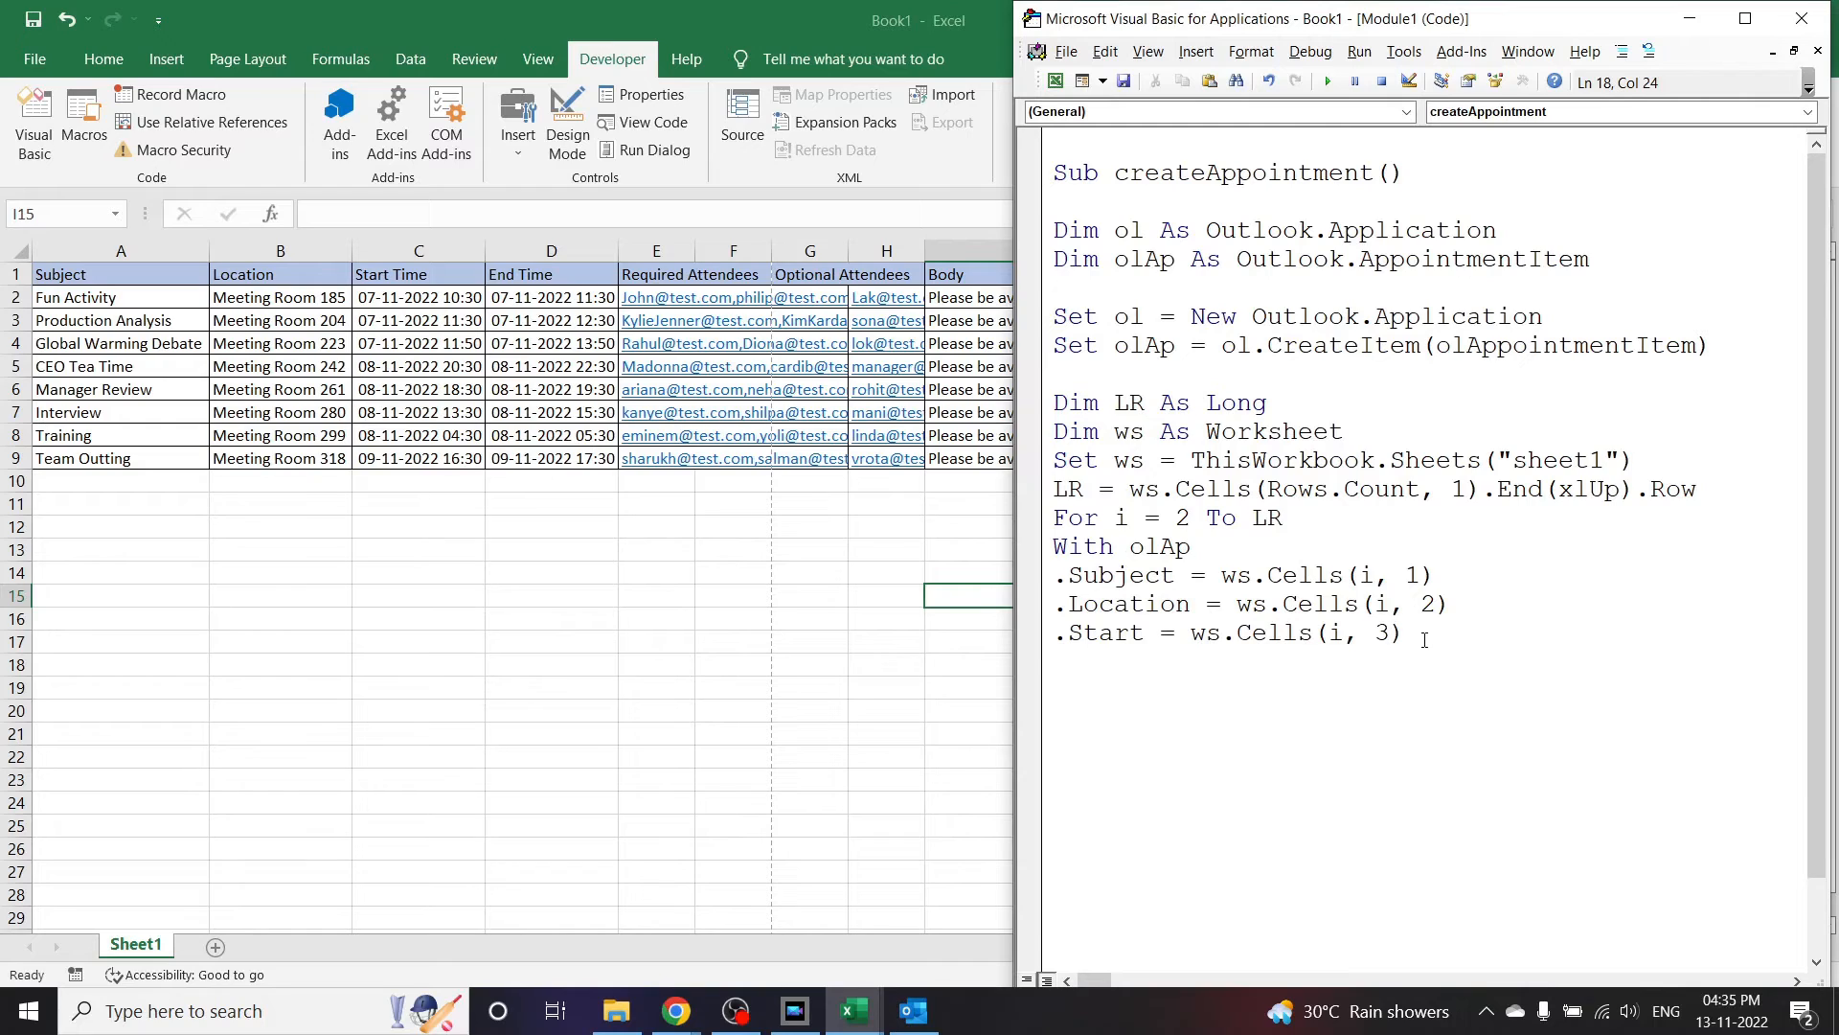
# Step: Set .End = ws.Cells(i, 4) and begin typing .RequiredAttendees
pyautogui.write('.end')
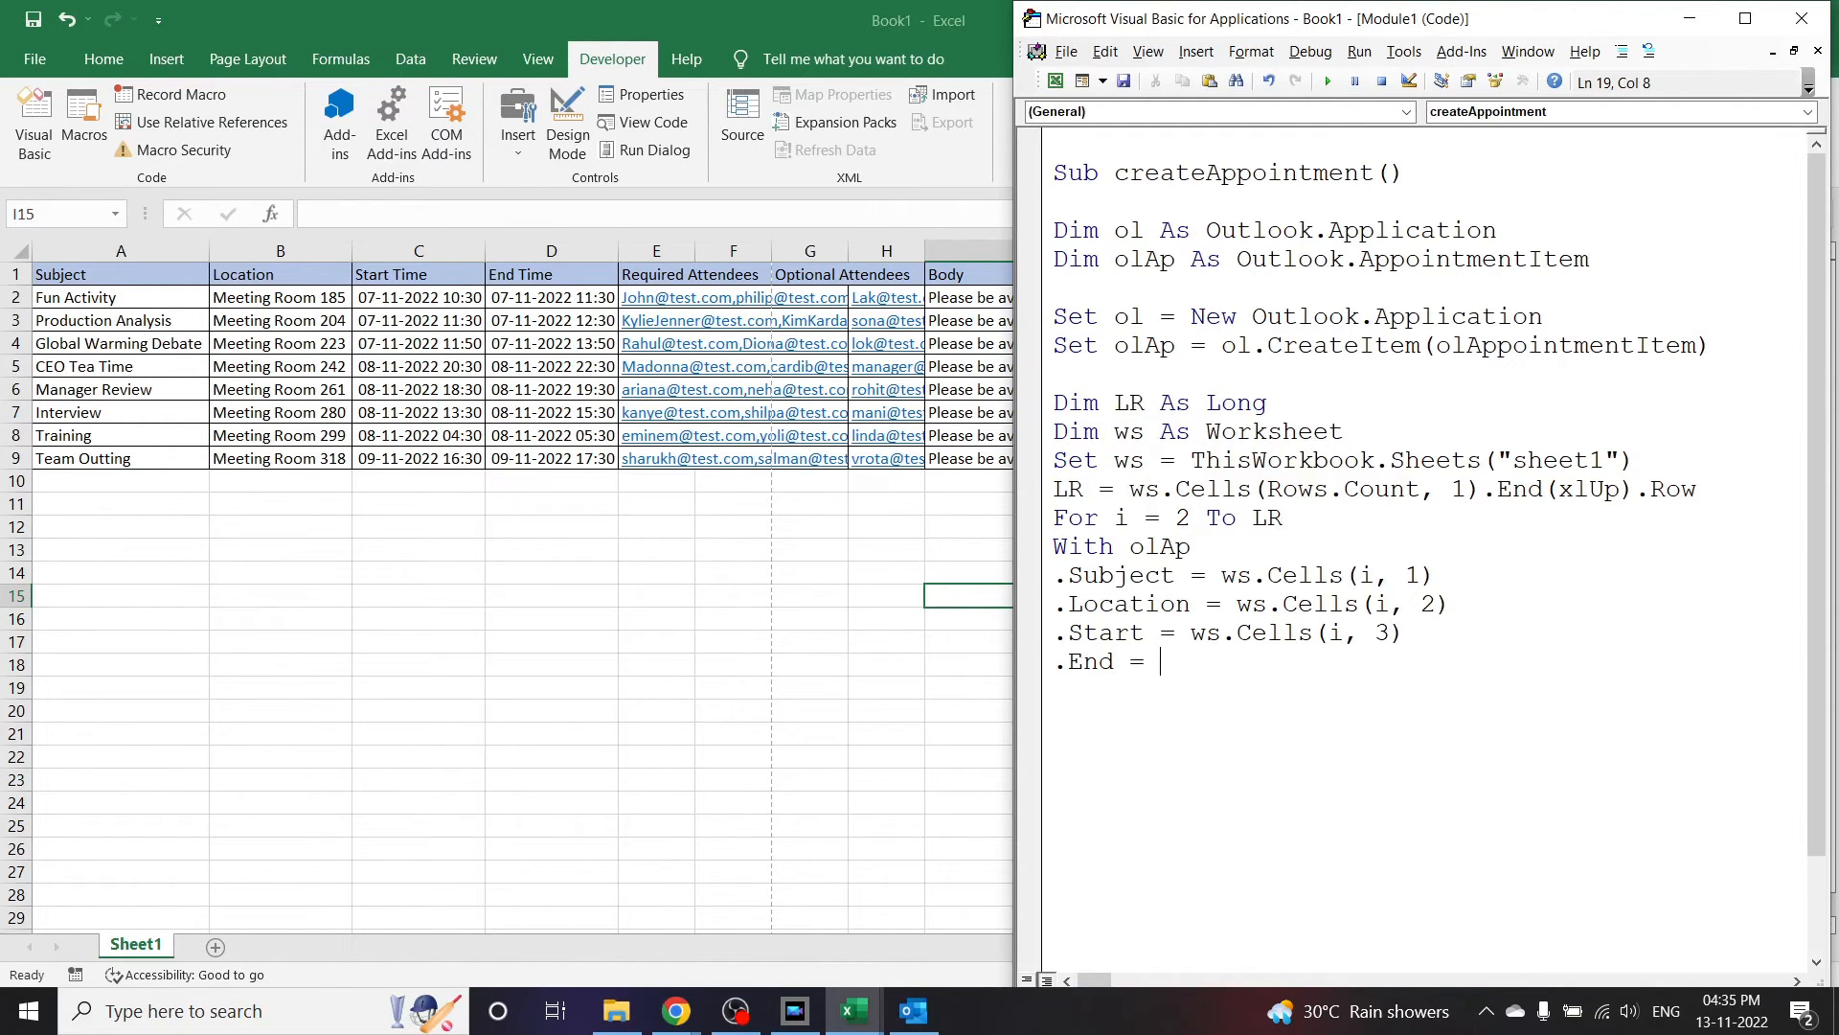
pyautogui.write('ws.Cells(i, 2)')
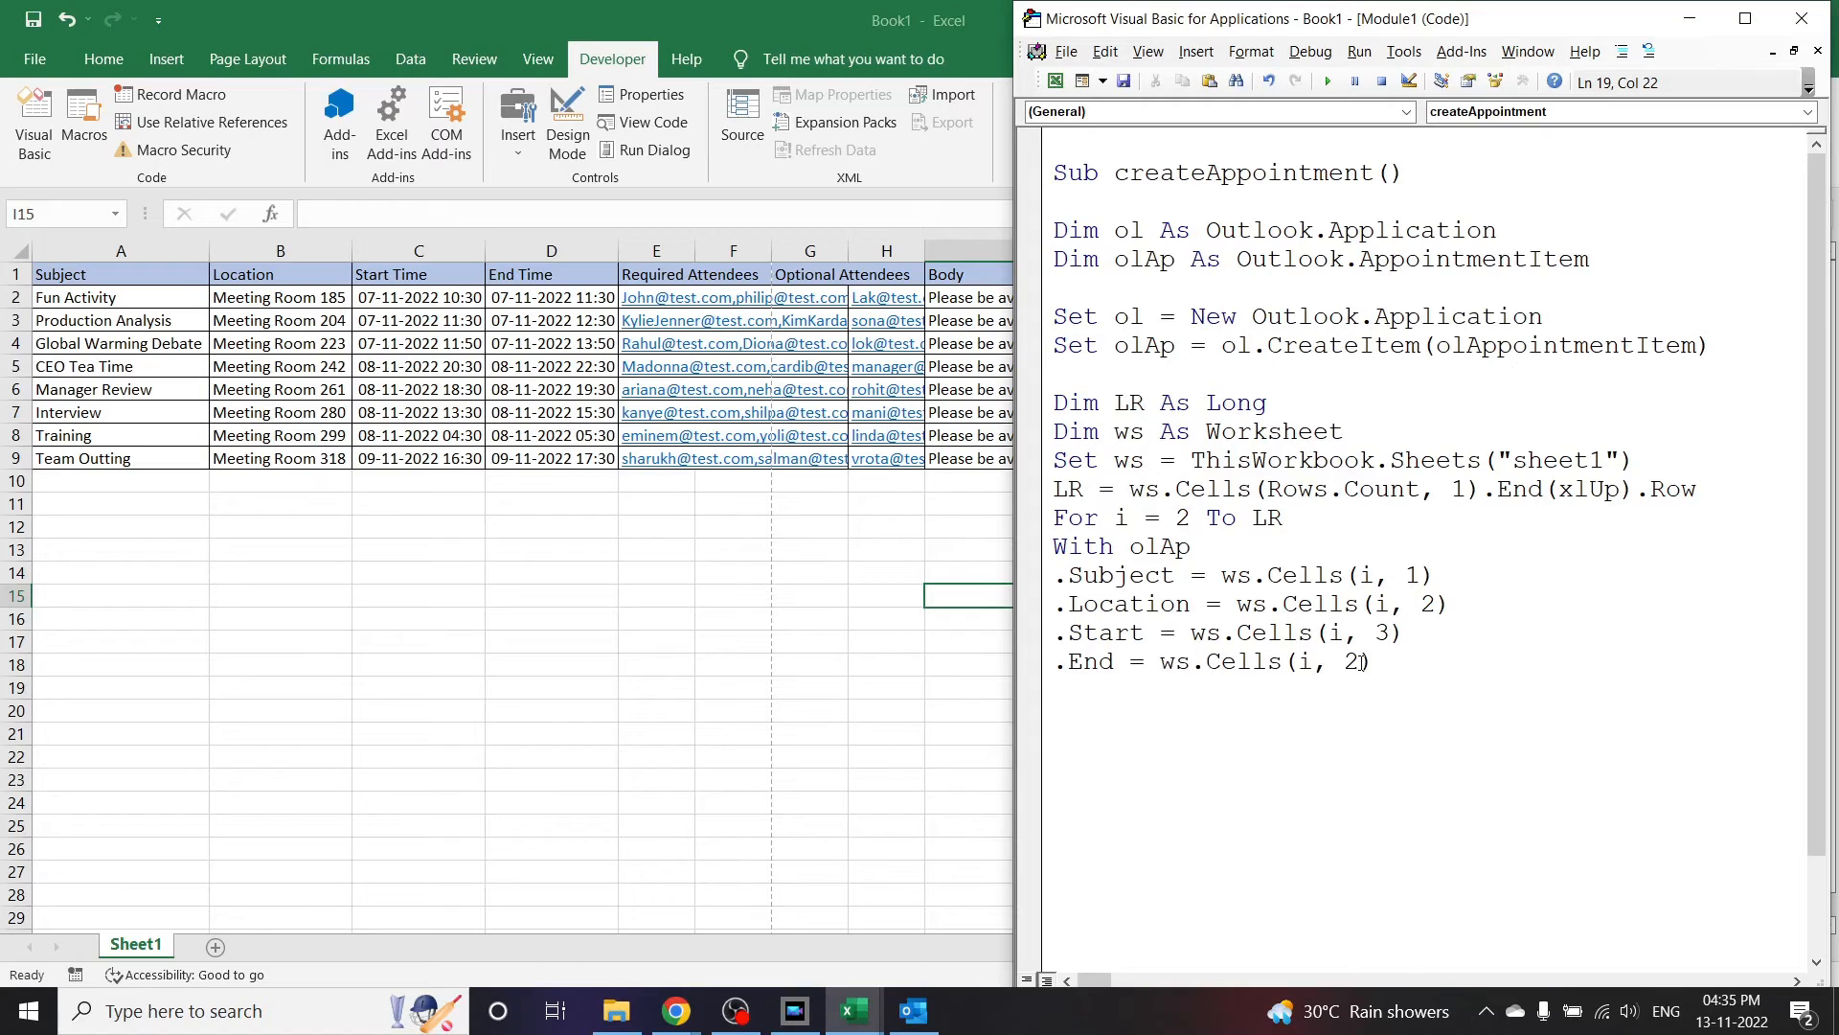
pyautogui.write('4')
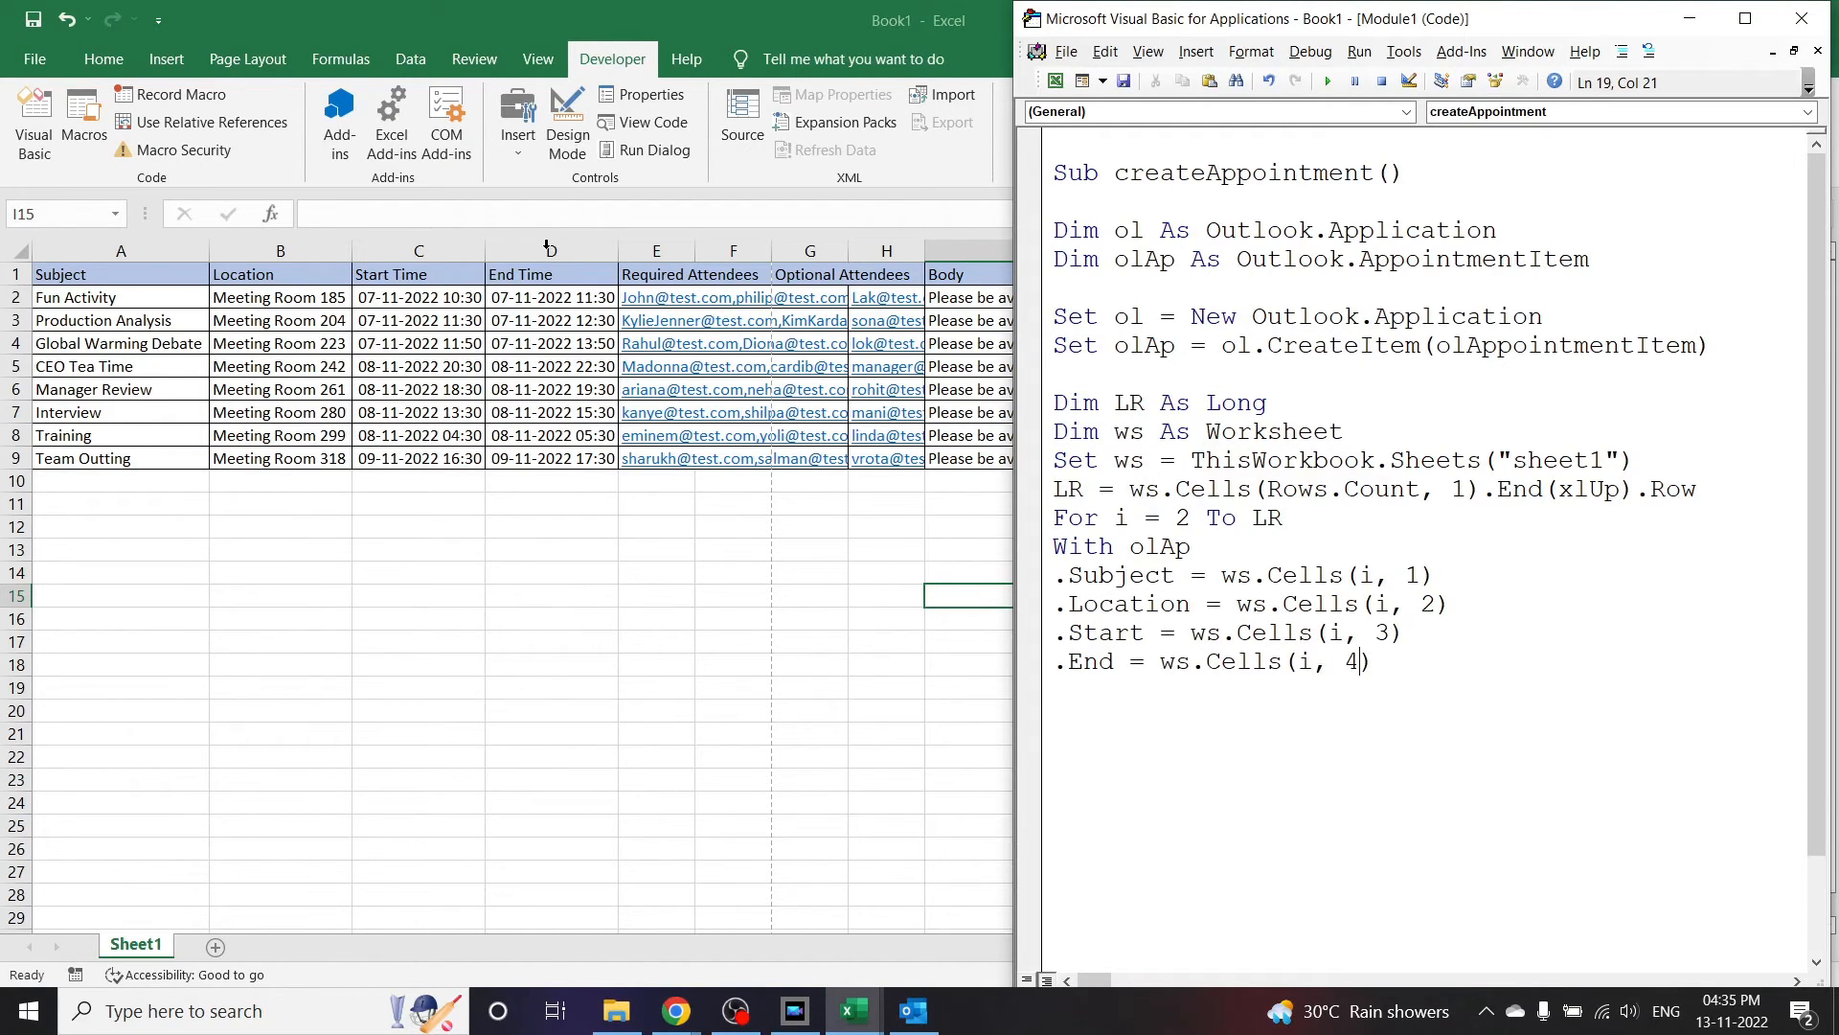
pyautogui.moveTo(1396, 665)
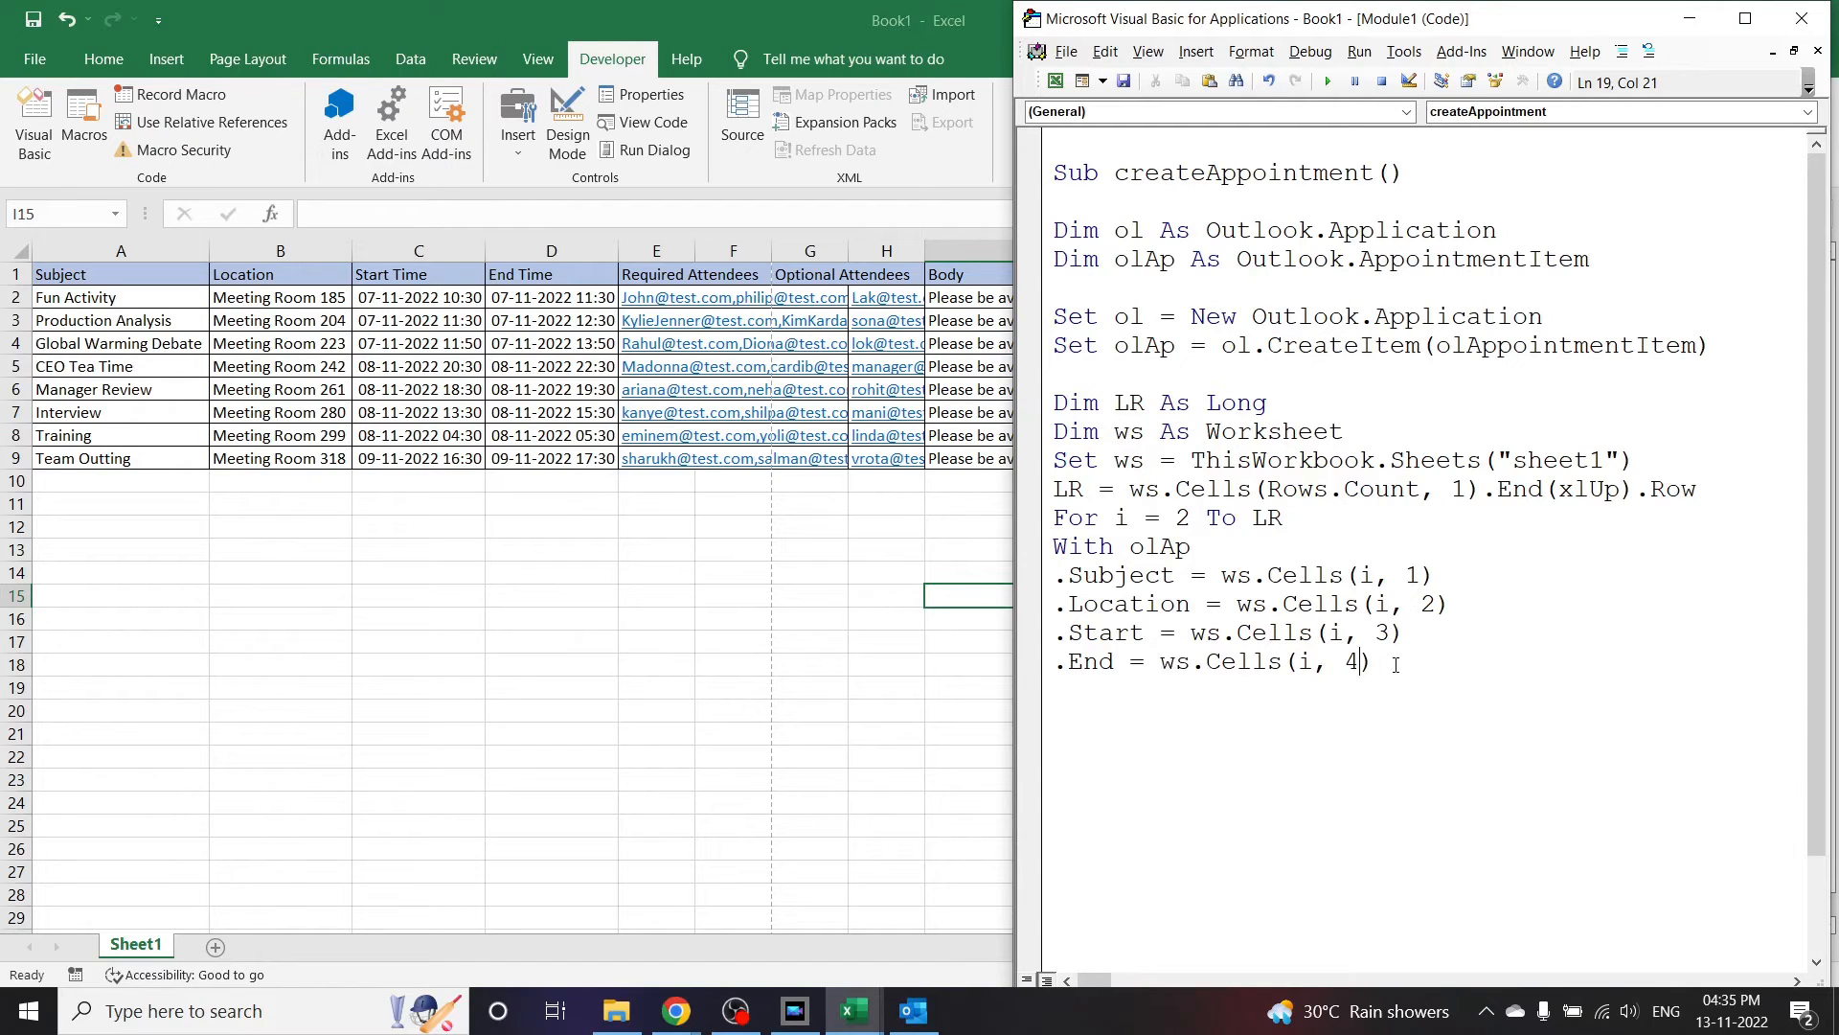
pyautogui.write('.re')
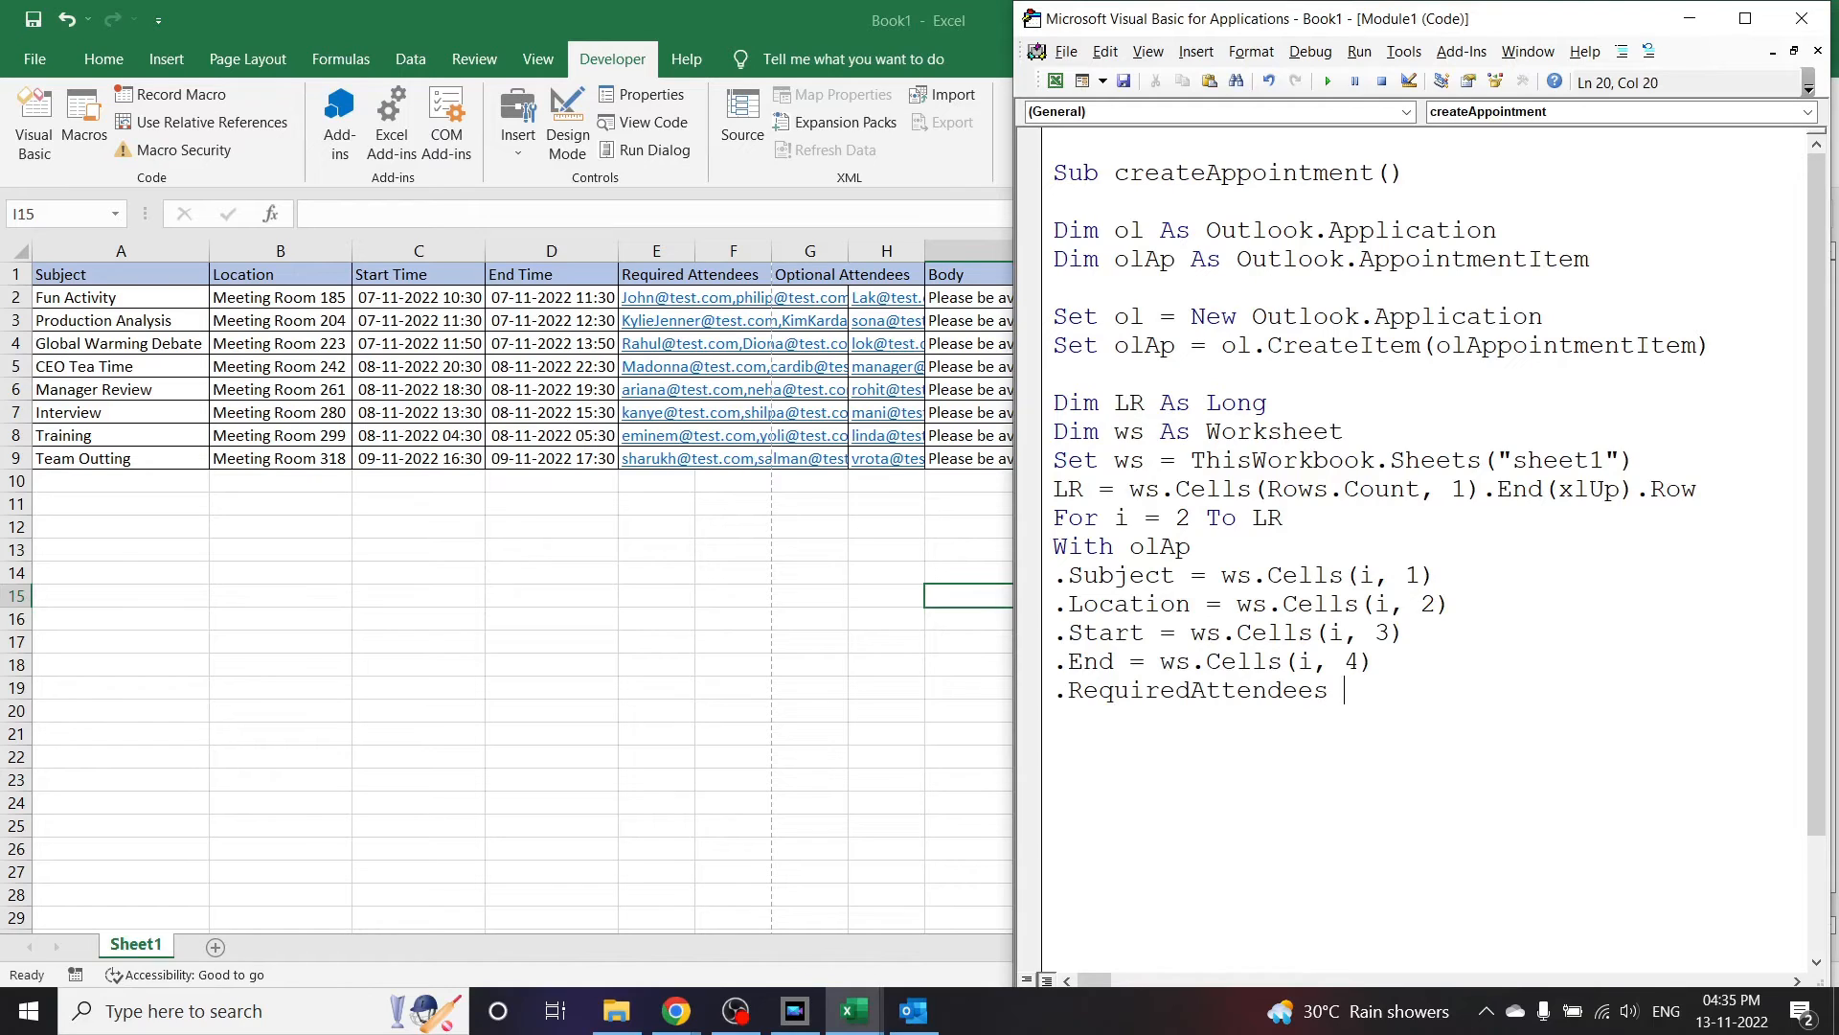
# Step: Set .RequiredAttendees from ws.Cells(i, 5) and add an .OptionalAttendees assignment from the sheet
pyautogui.write('= ws.Cells(i, 2)')
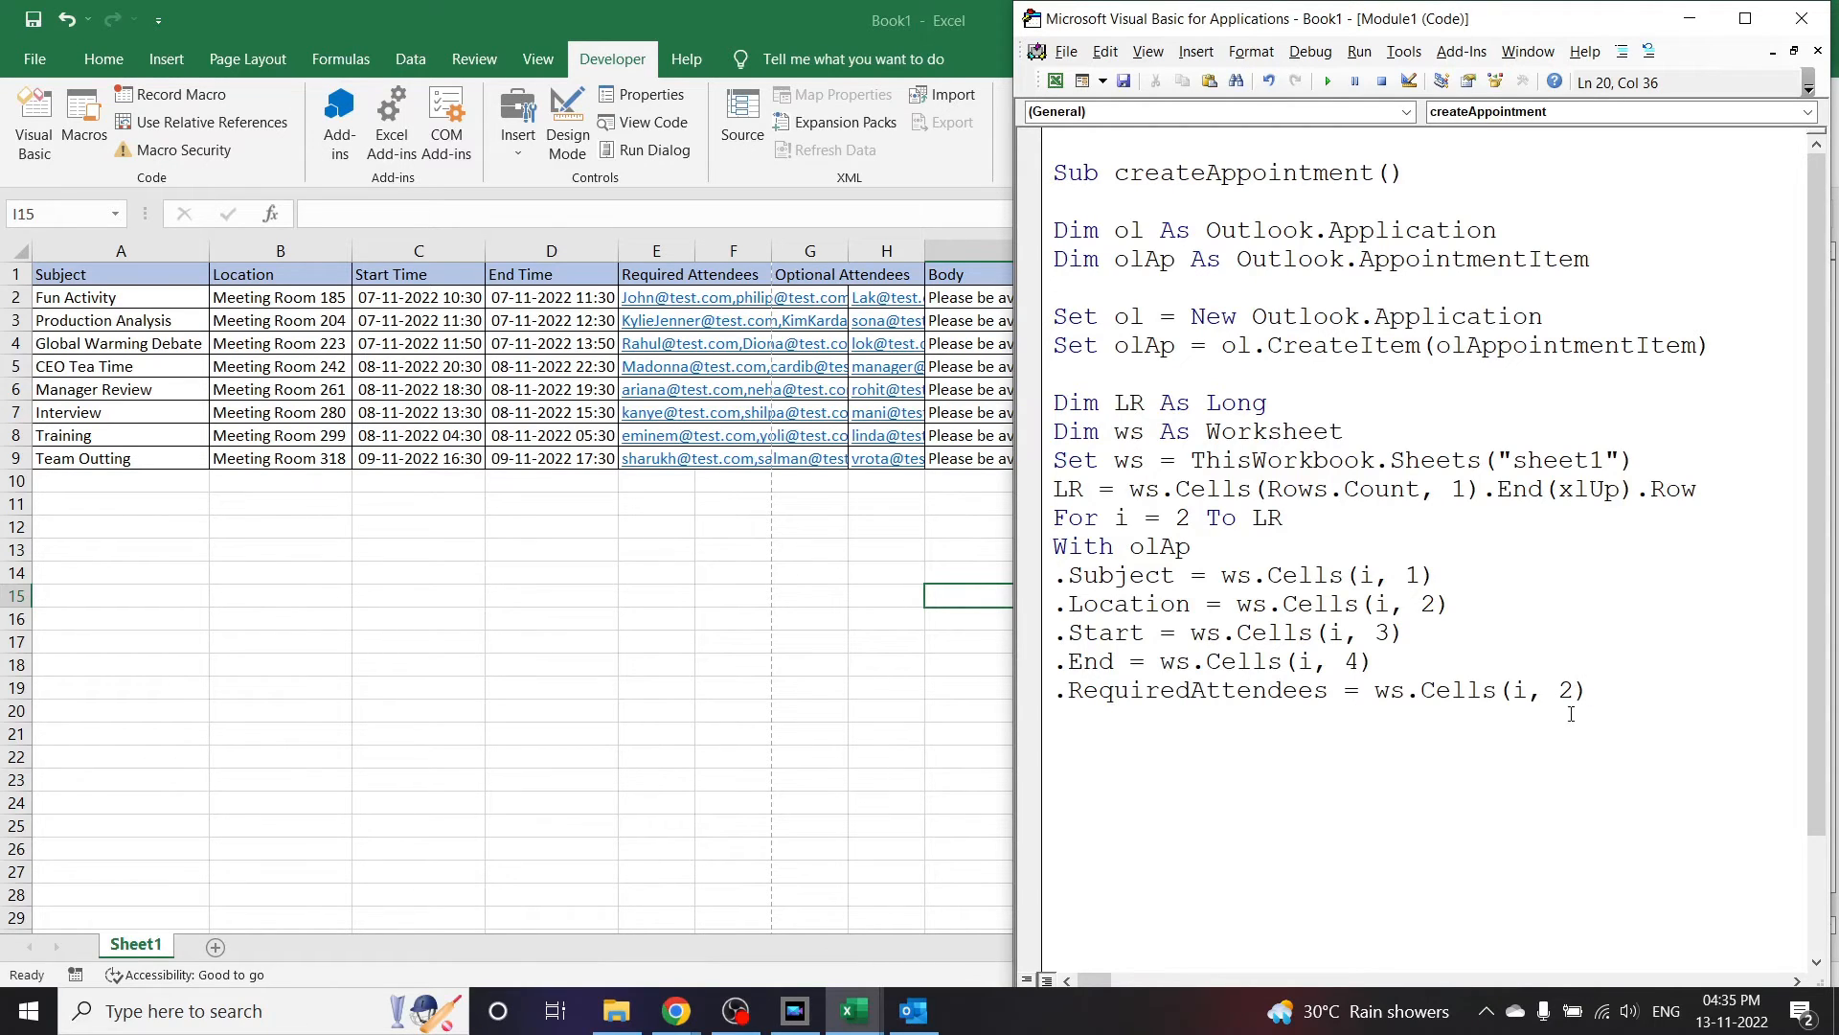
pyautogui.press('Backspace')
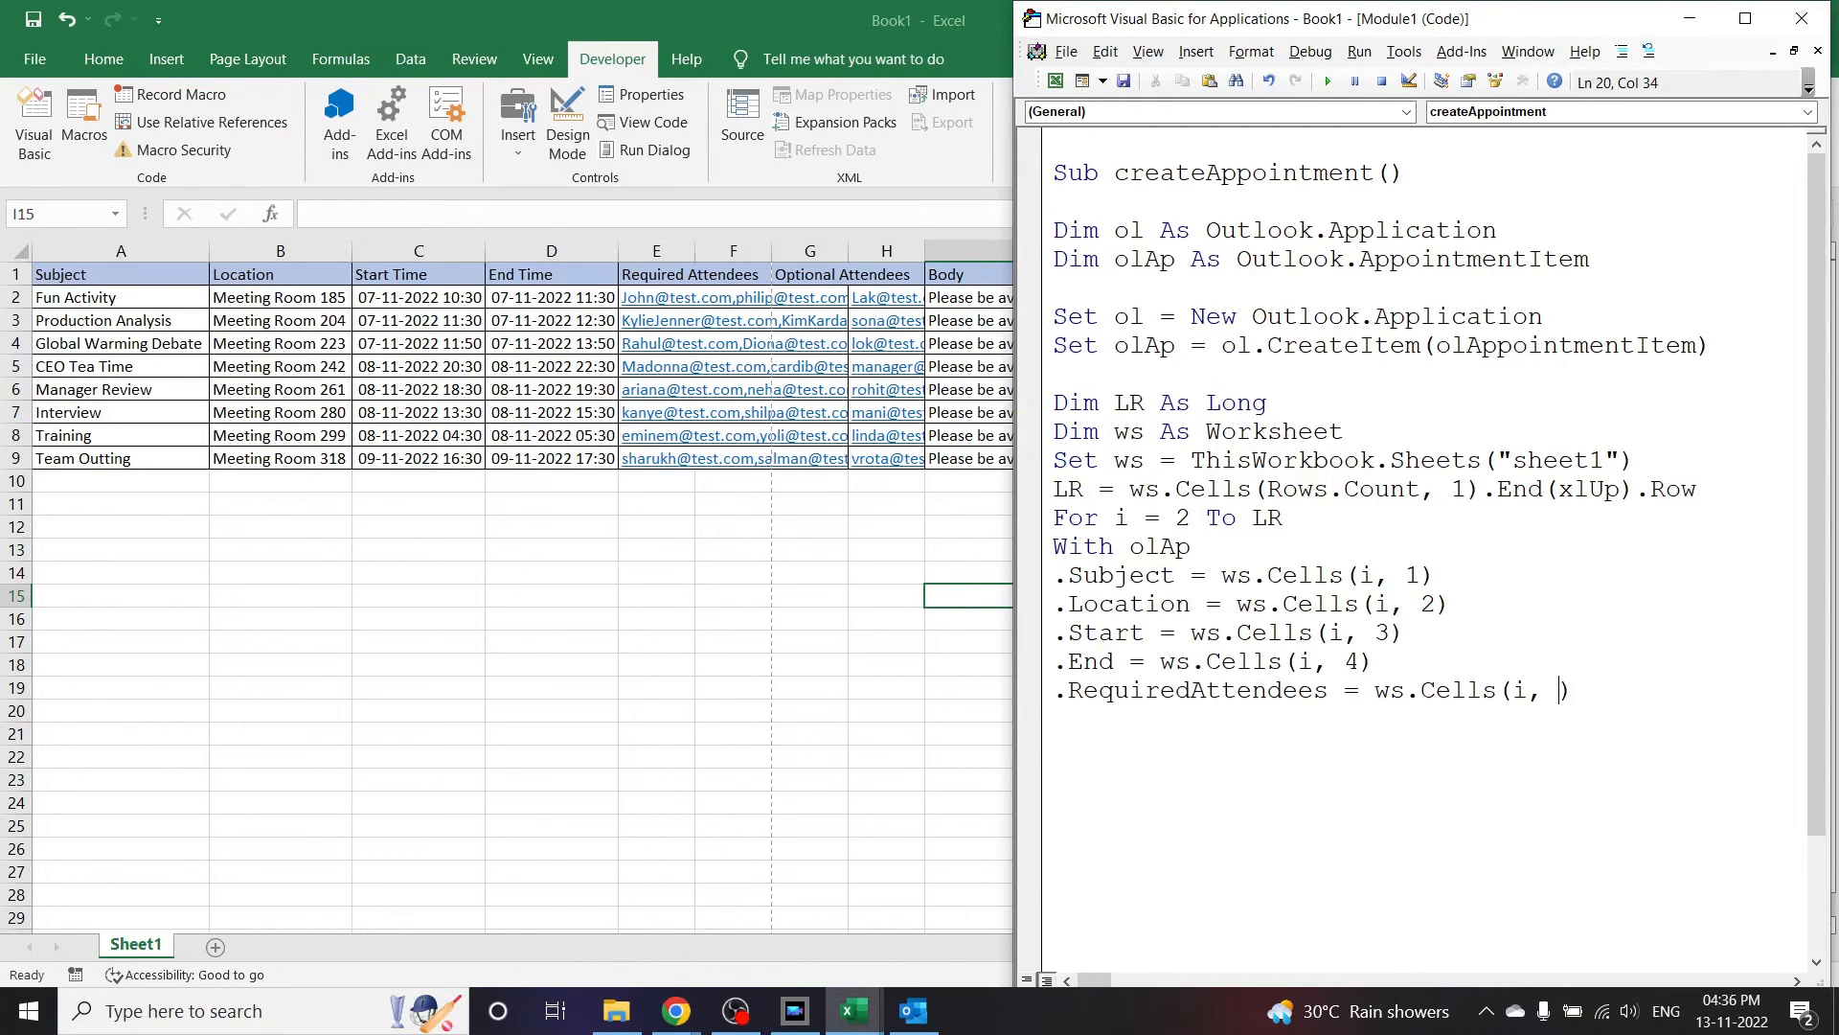
pyautogui.write('5)')
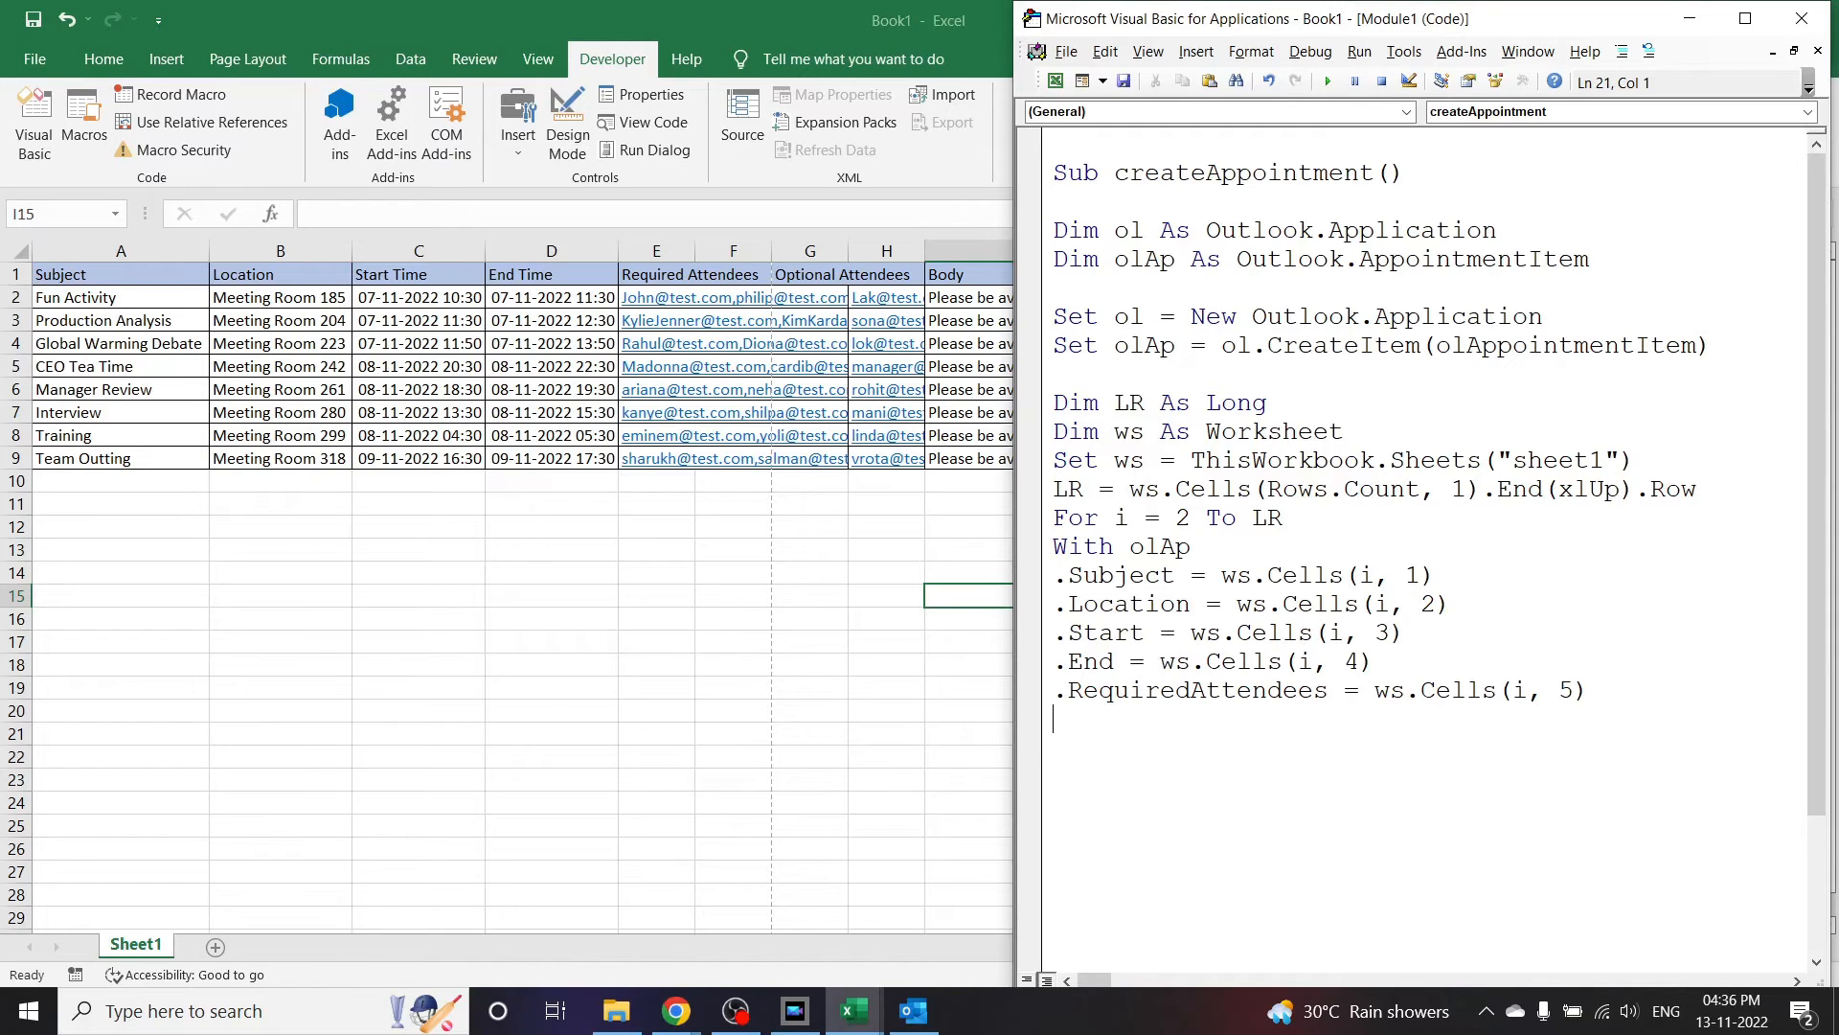
pyautogui.write('.op')
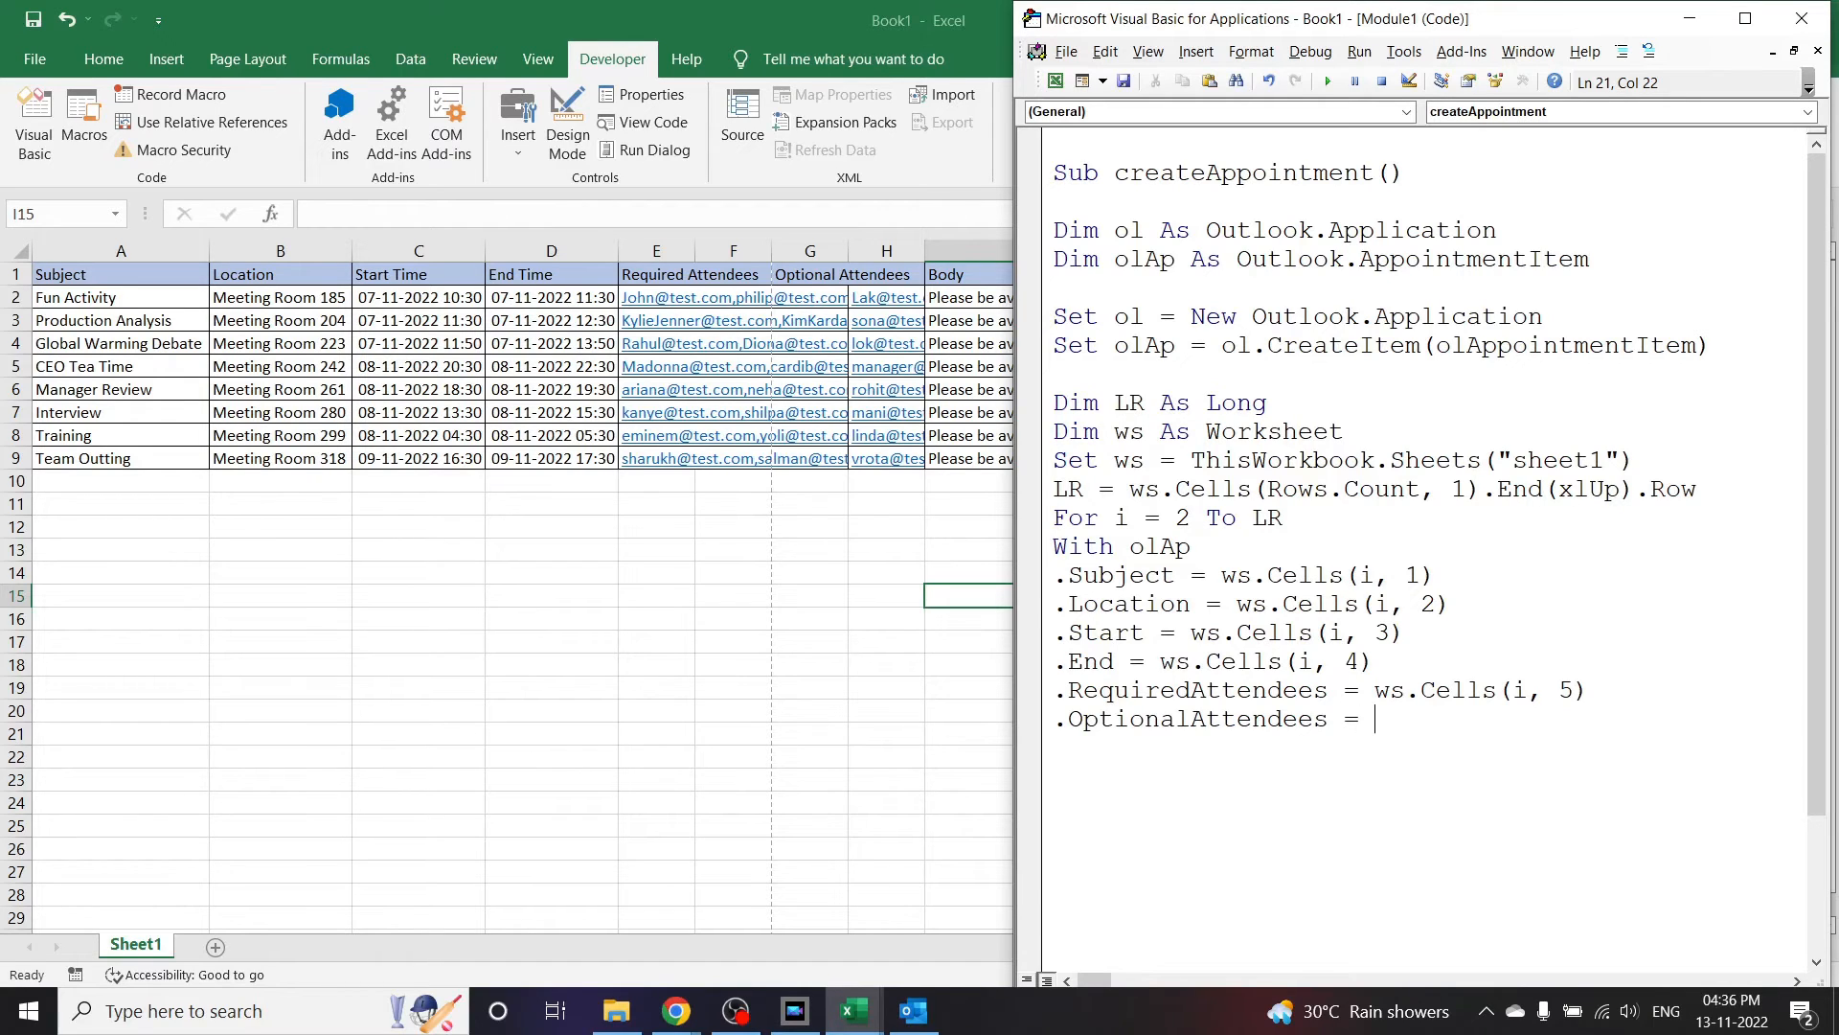
pyautogui.write('ws.Cells(i, 2)')
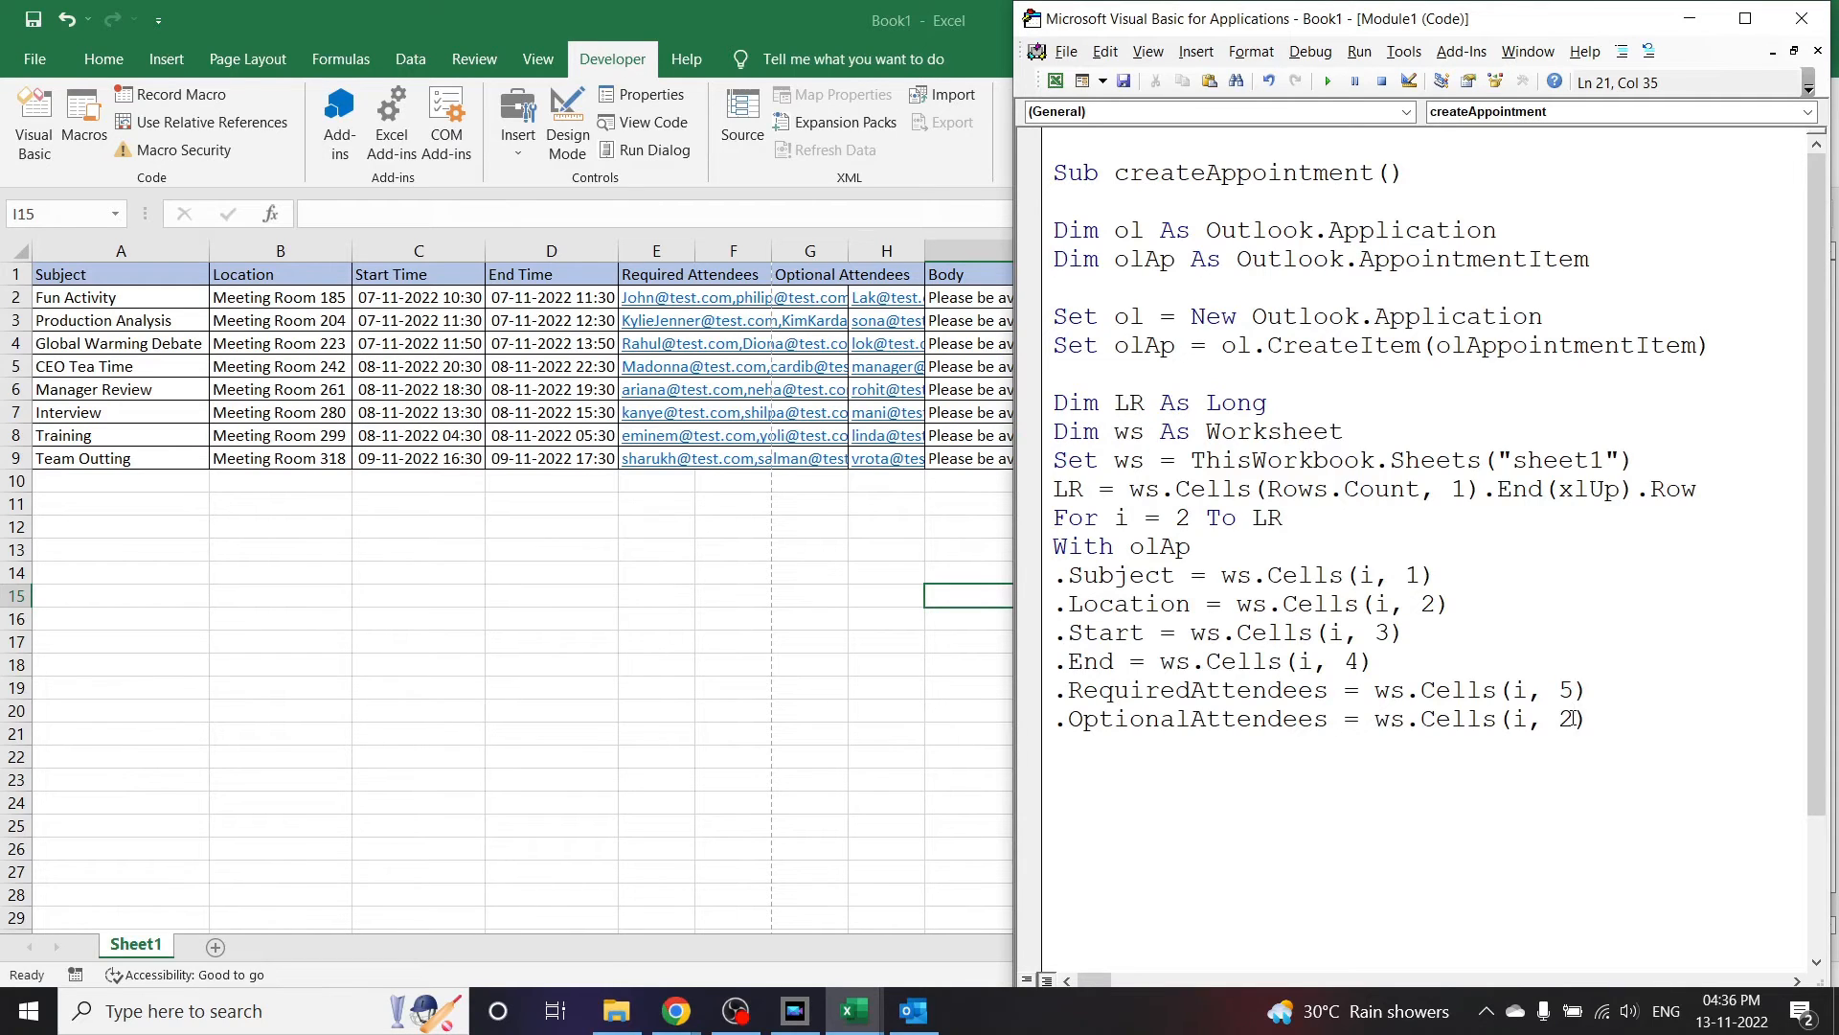
pyautogui.write('6')
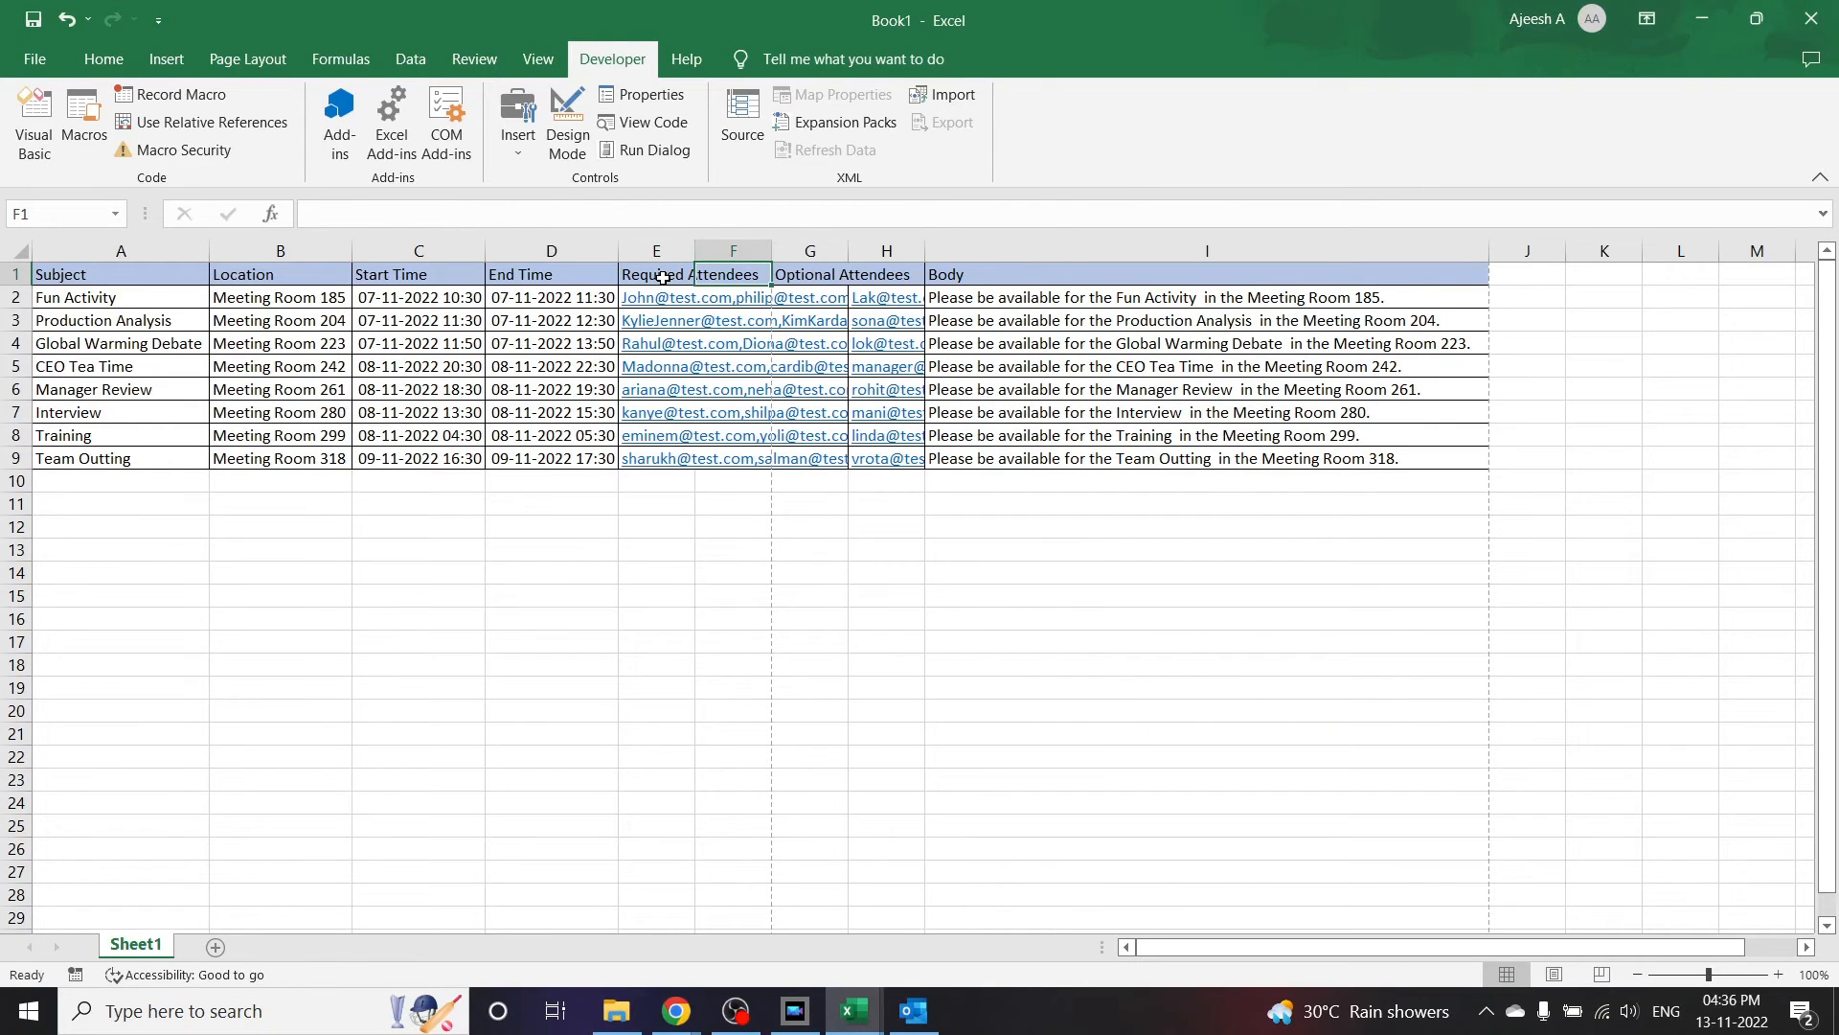
# Step: Check the attendee columns on the worksheet to confirm the Optional Attendees header, then return to the code
pyautogui.click(809, 297)
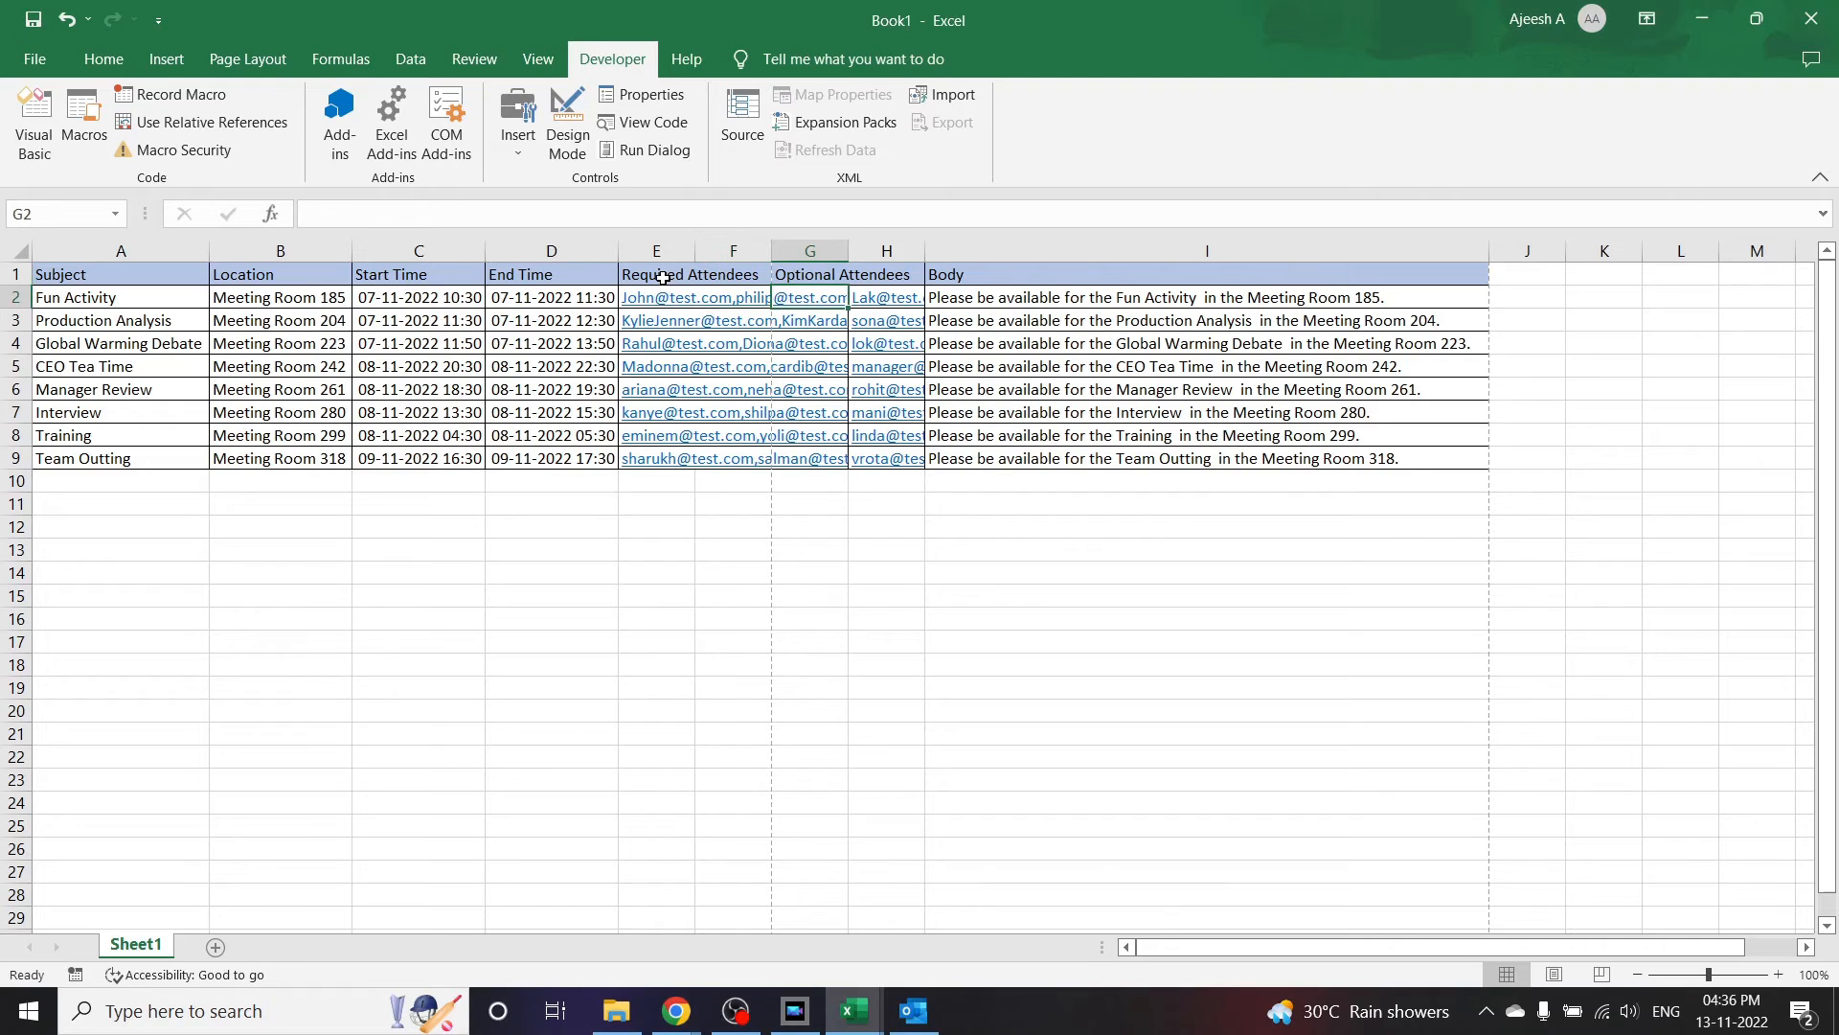
pyautogui.click(885, 297)
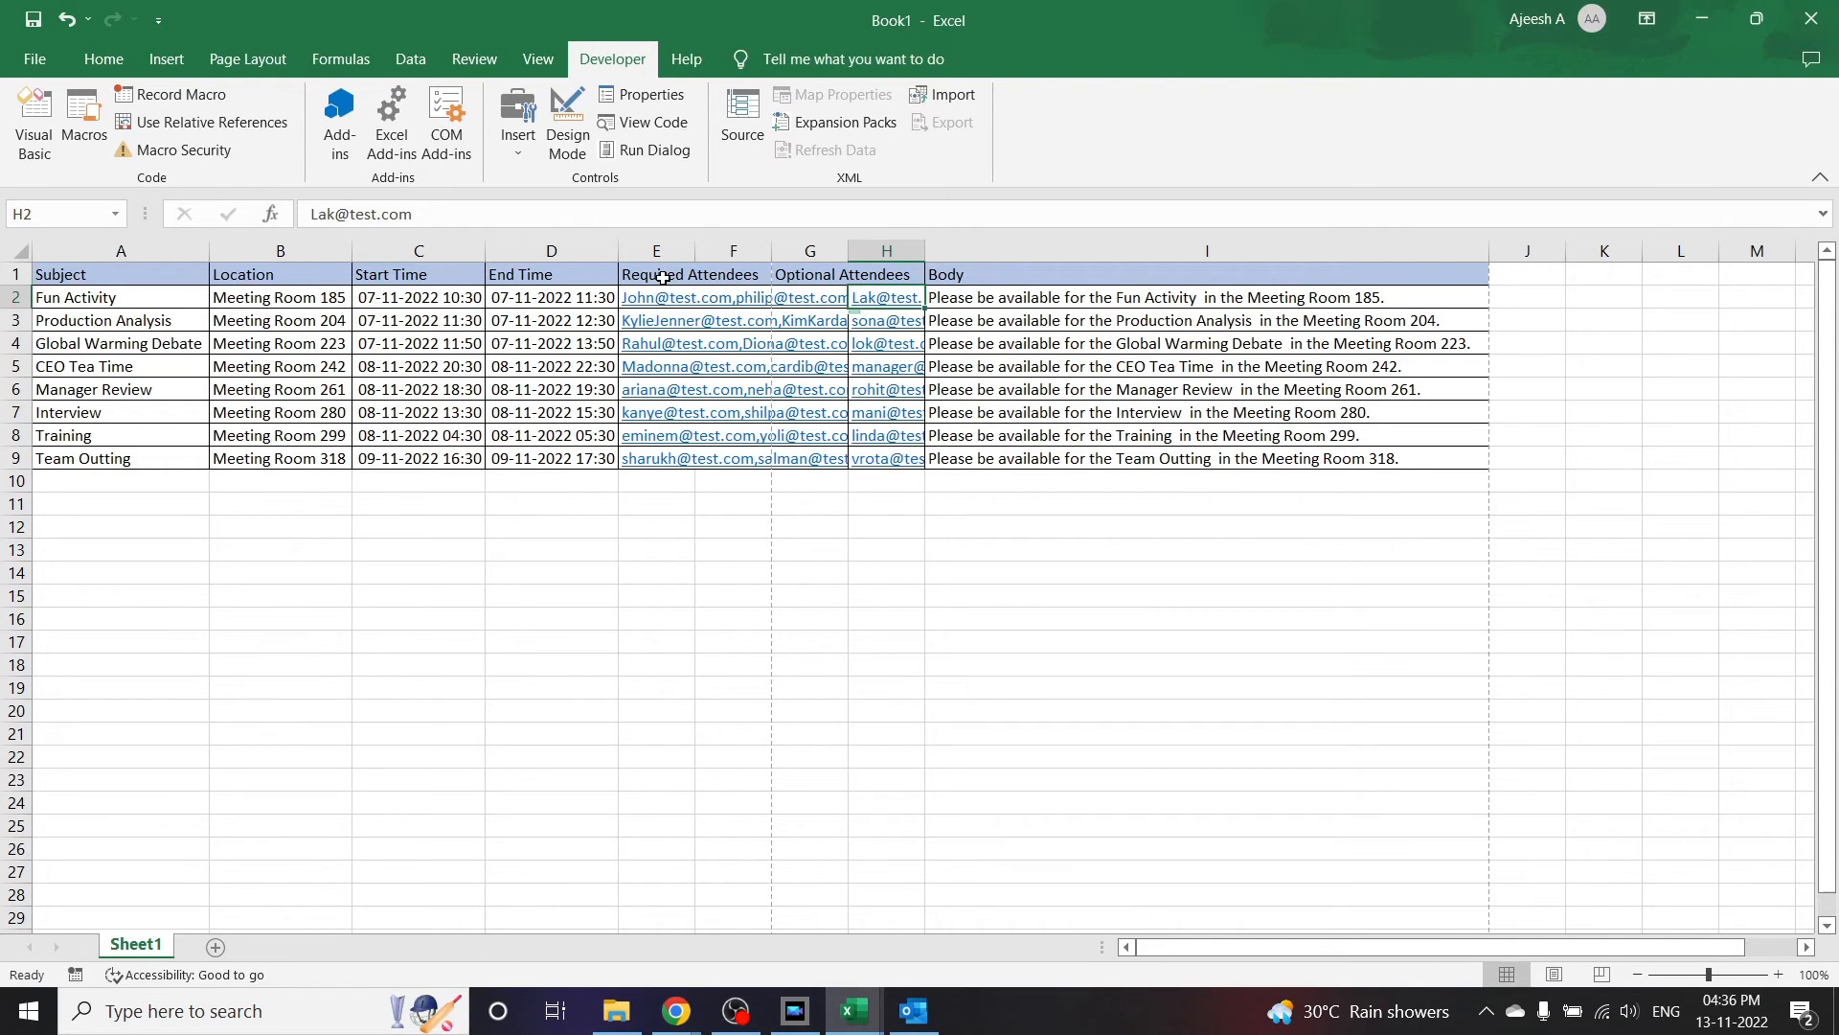
pyautogui.click(885, 274)
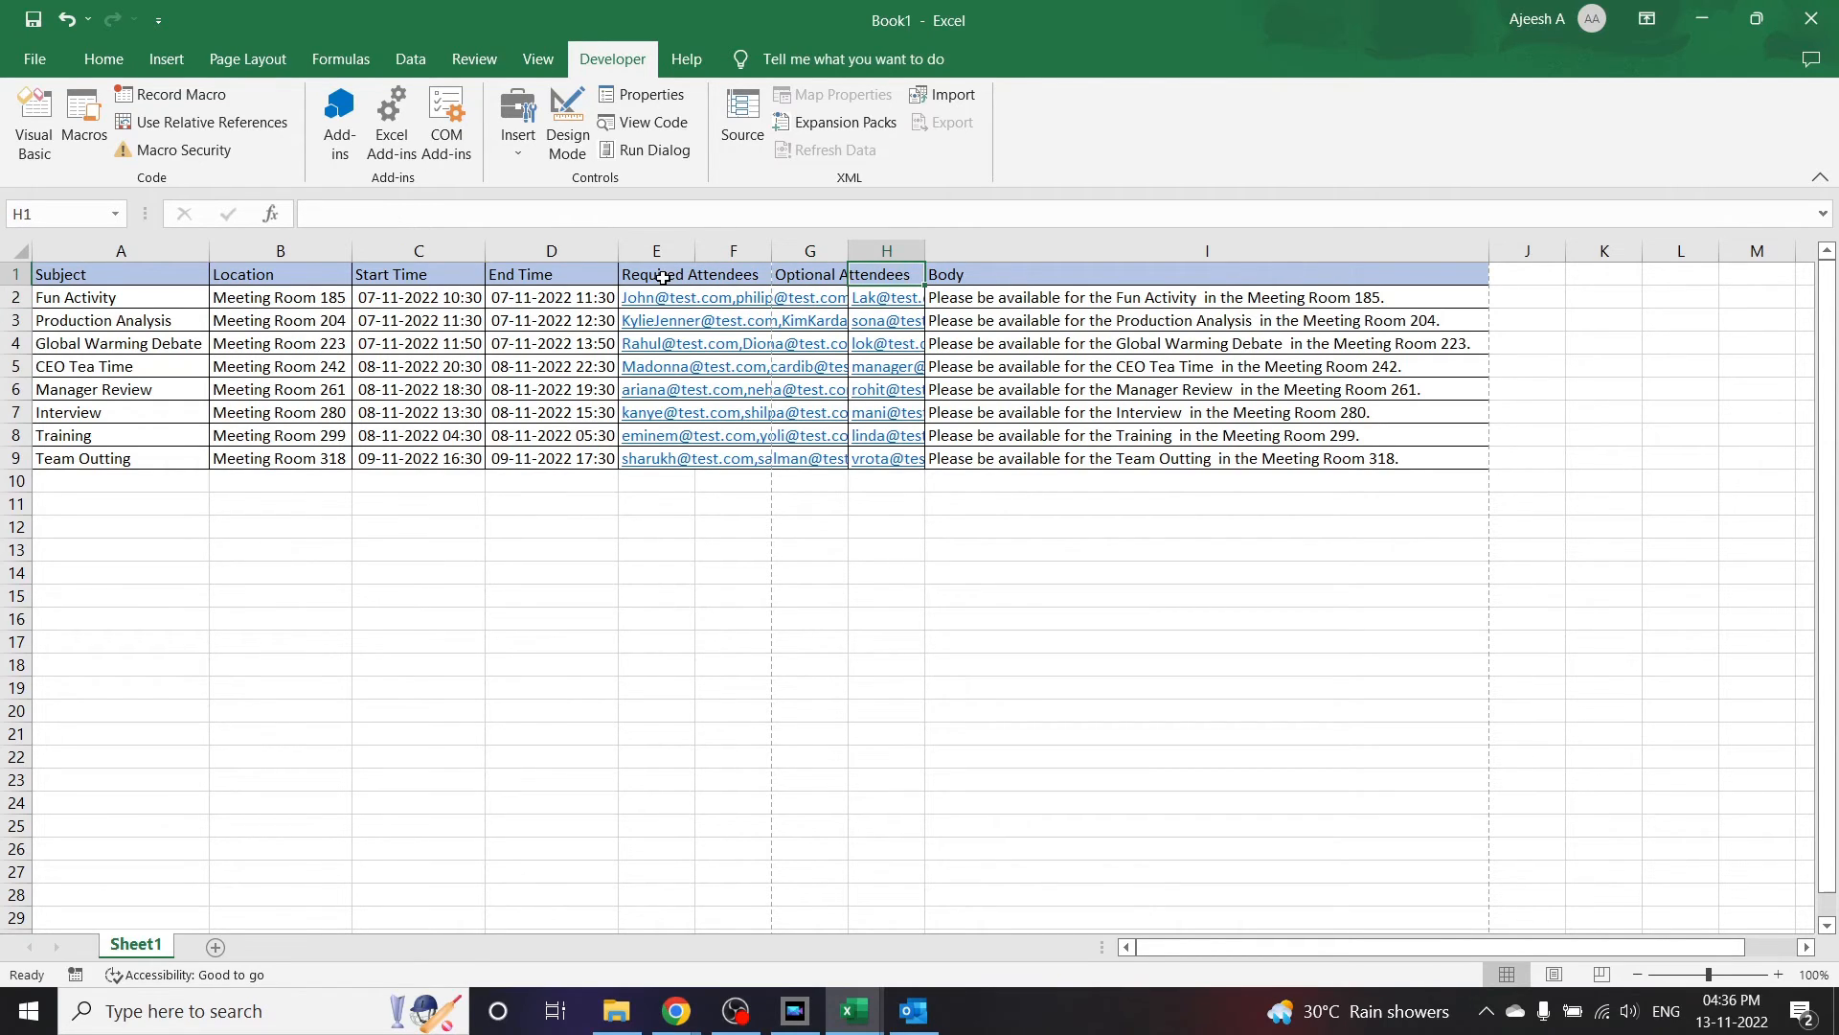
pyautogui.moveTo(806, 897)
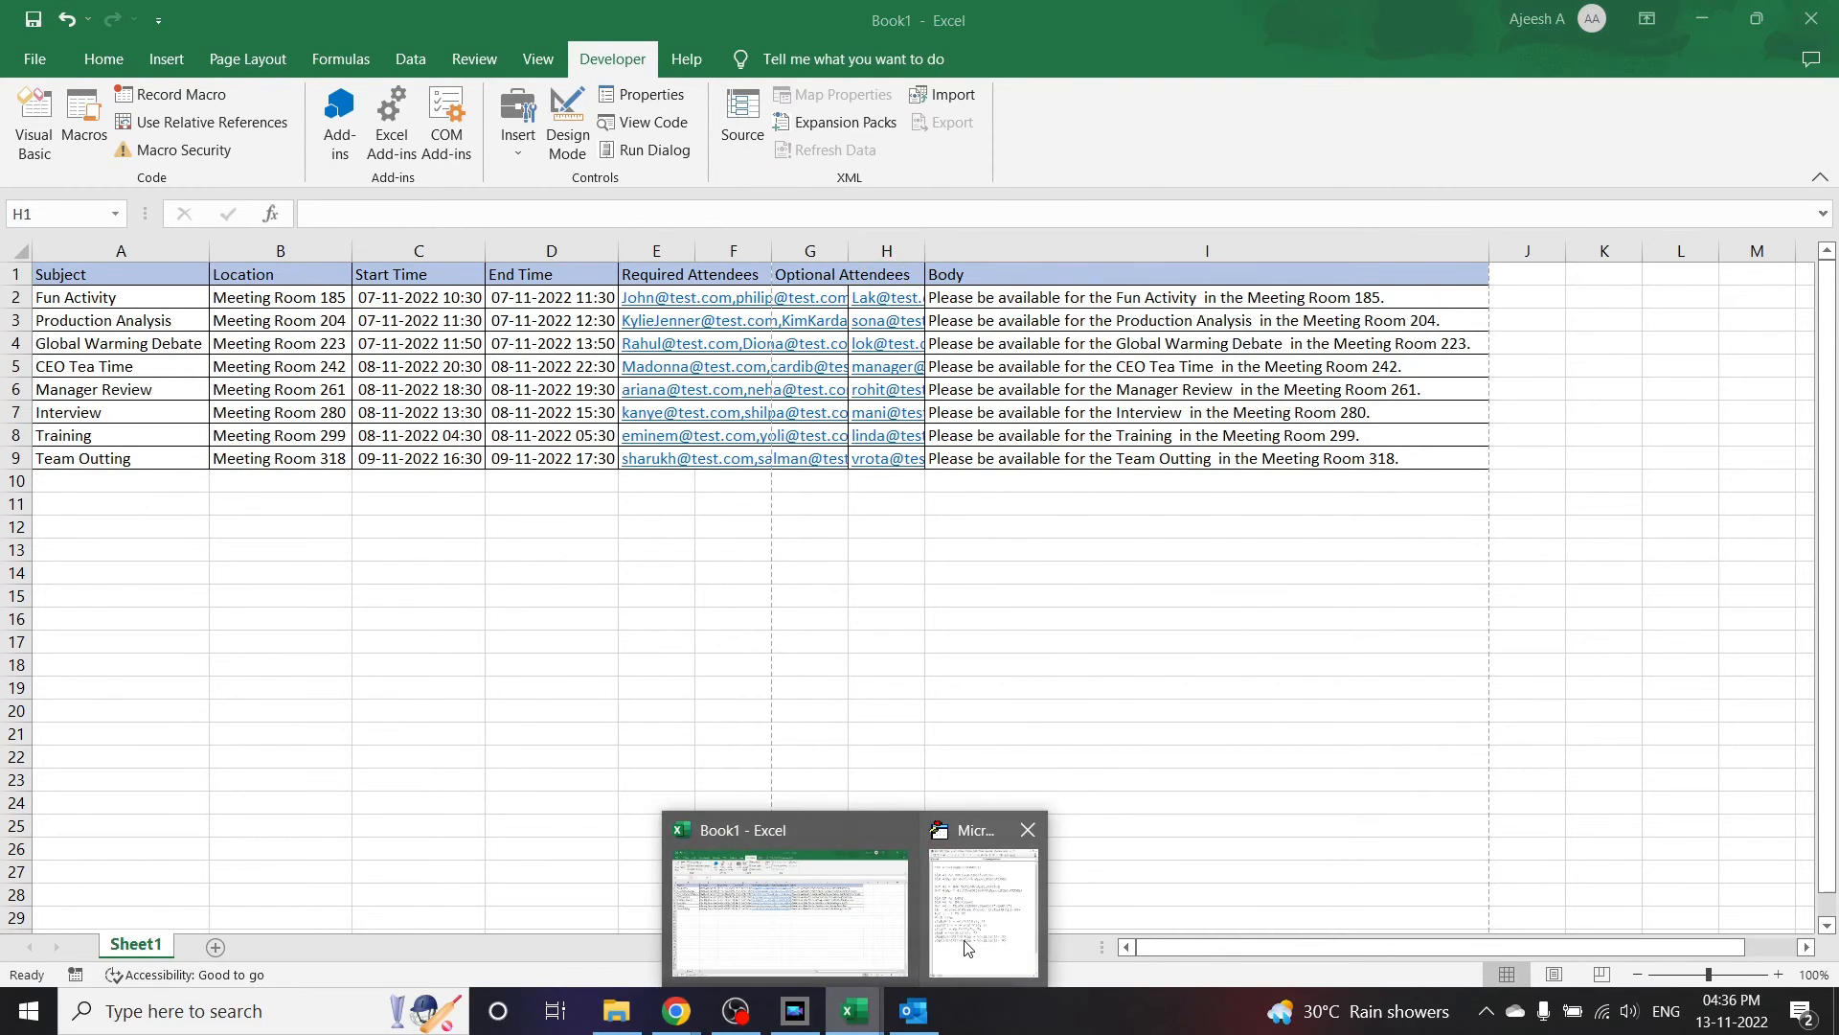
pyautogui.click(983, 909)
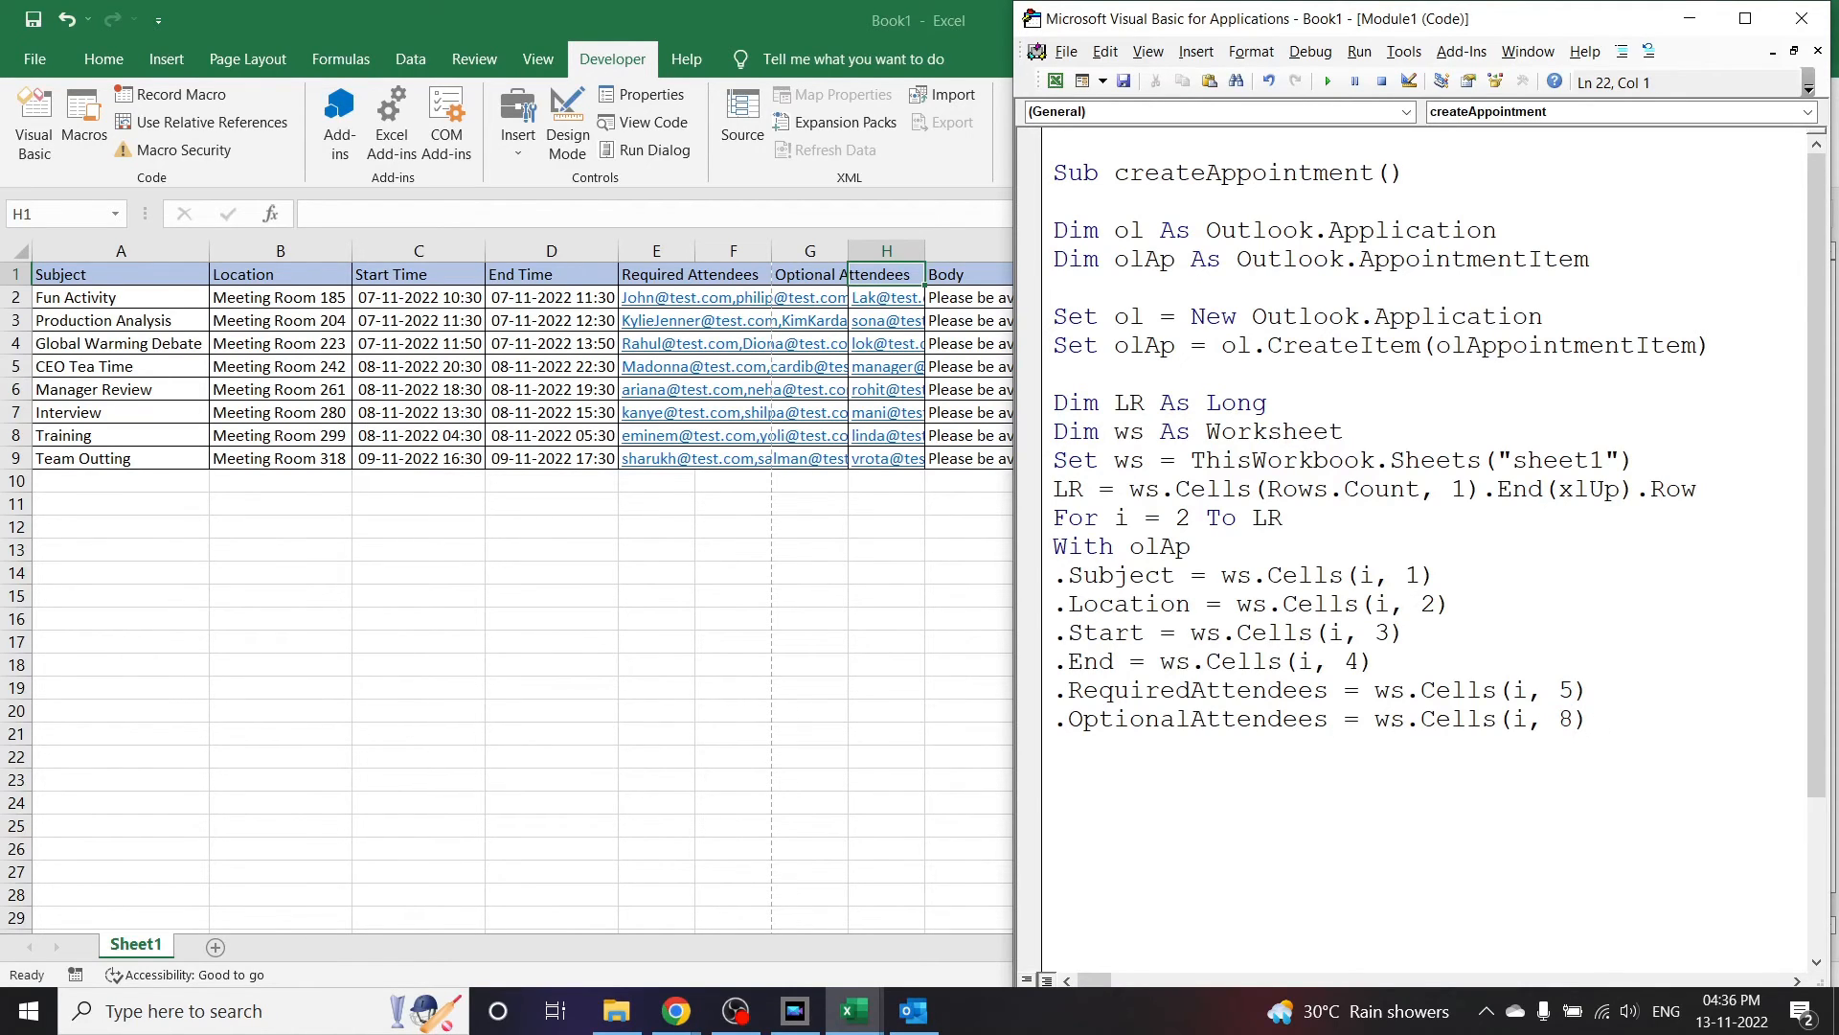
# Step: Set the appointment .Body from ws.Cells(i, 9)
pyautogui.write('.bod')
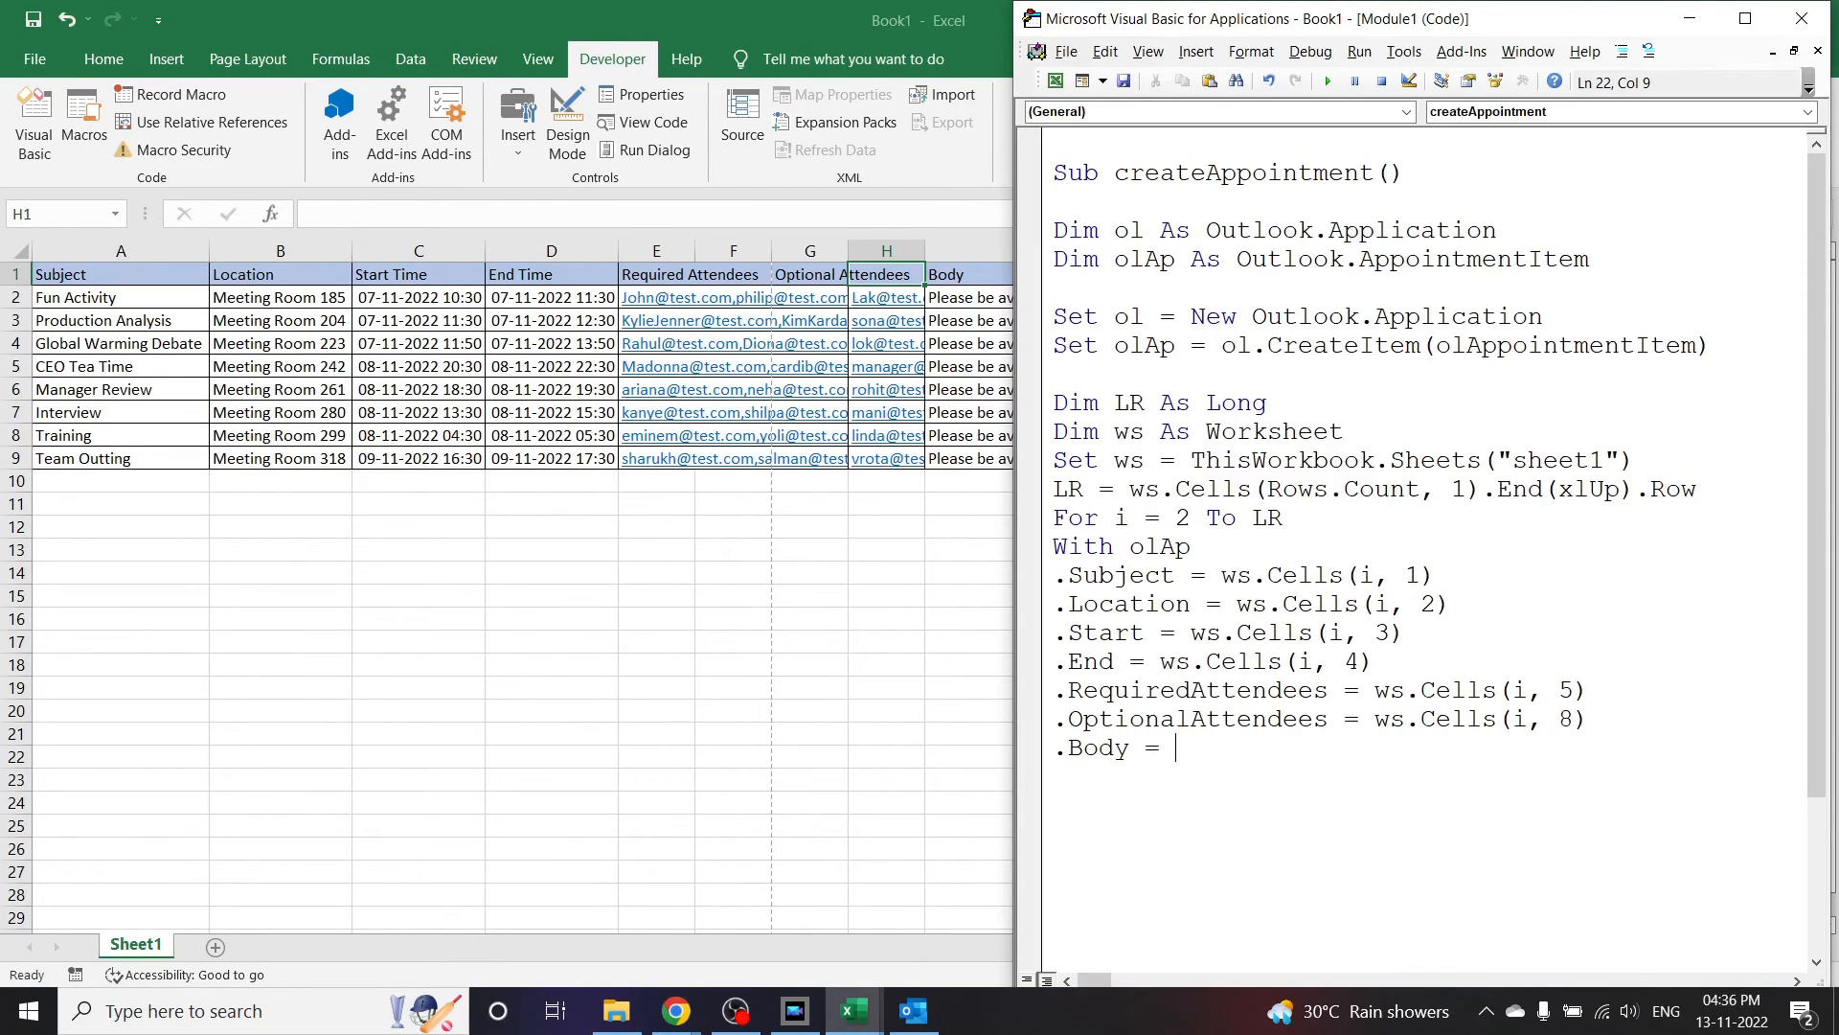
pyautogui.write('ws.Cells(i, 2)')
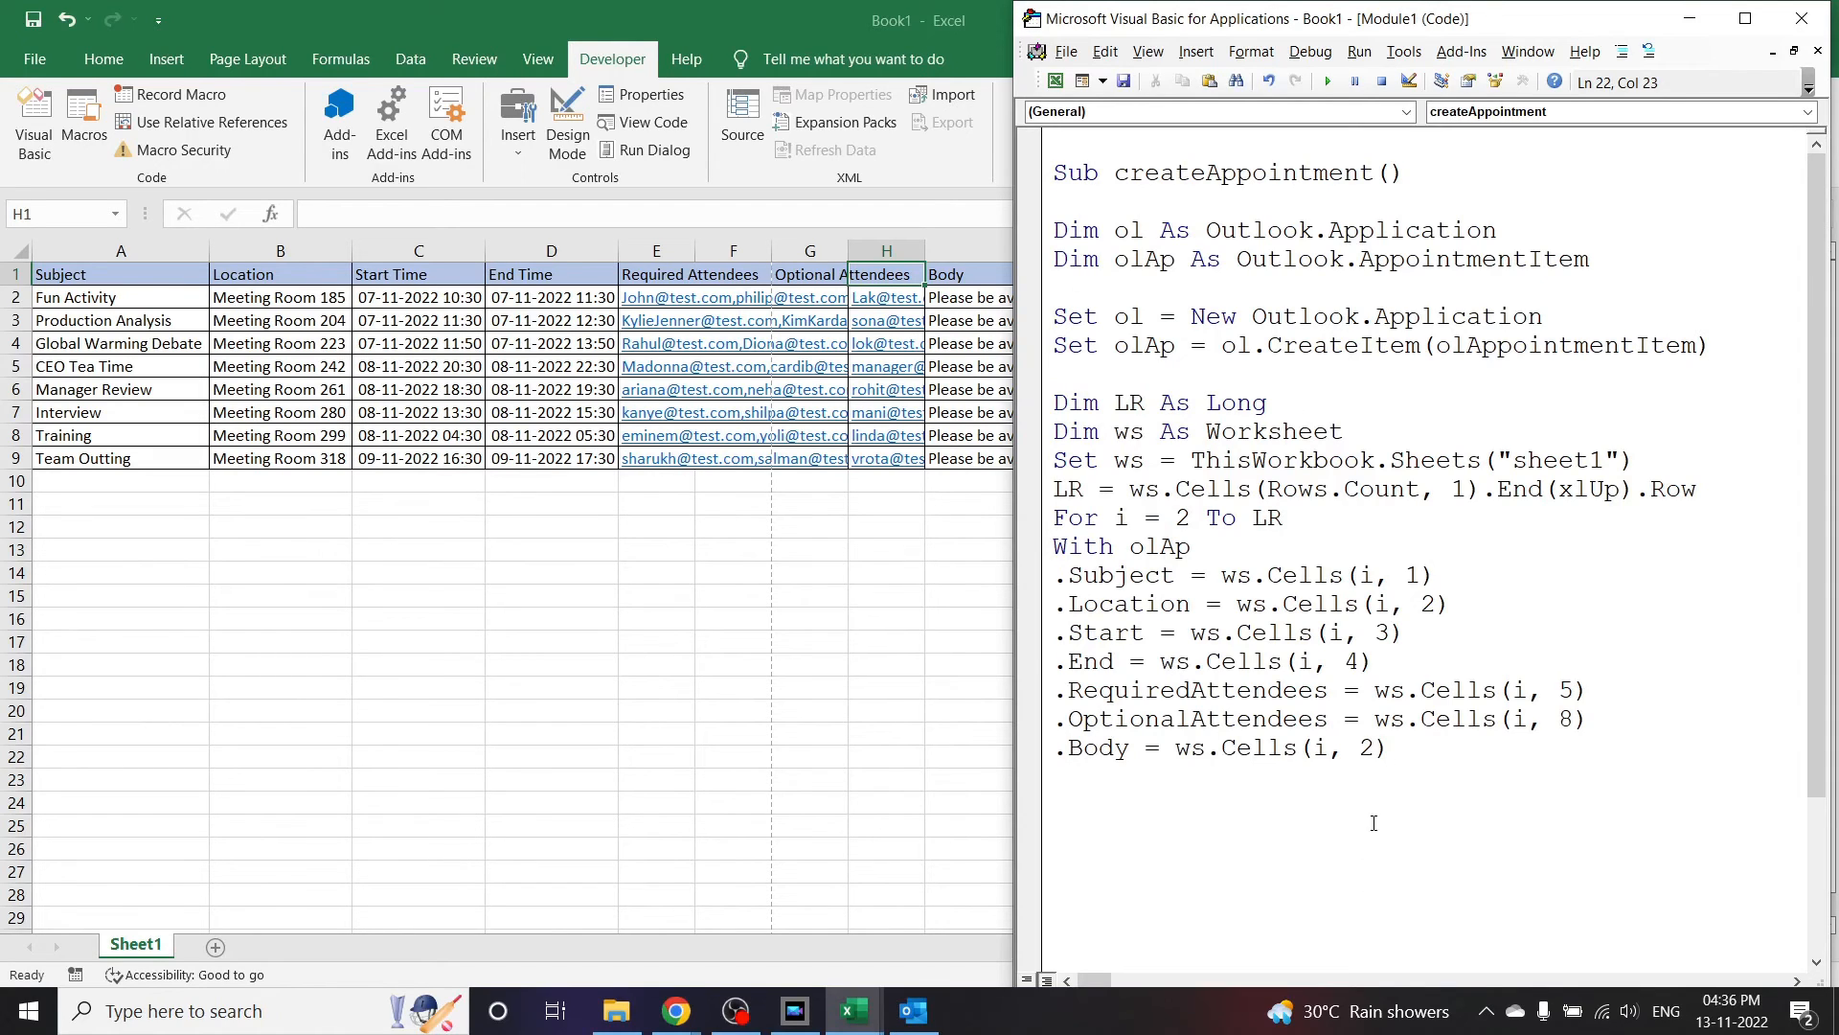
pyautogui.write('9')
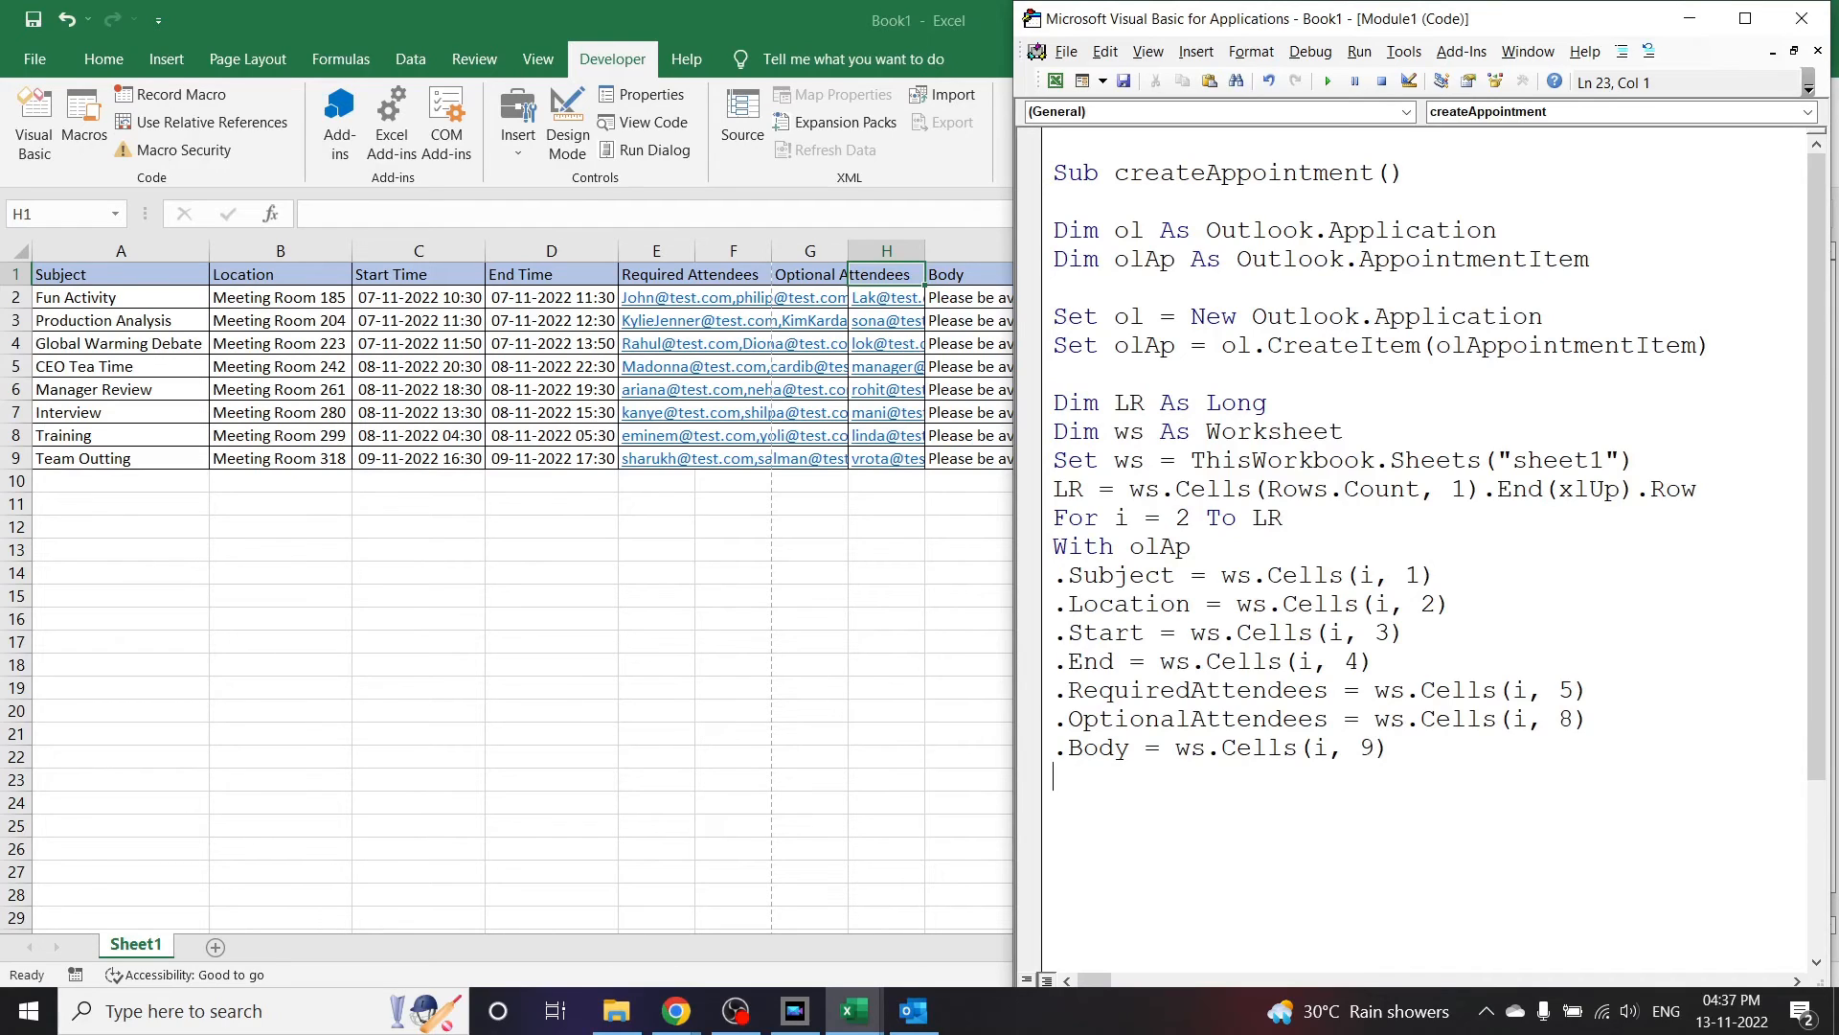
# Step: Close the With block with End With and the row loop with Next i
pyautogui.write('en')
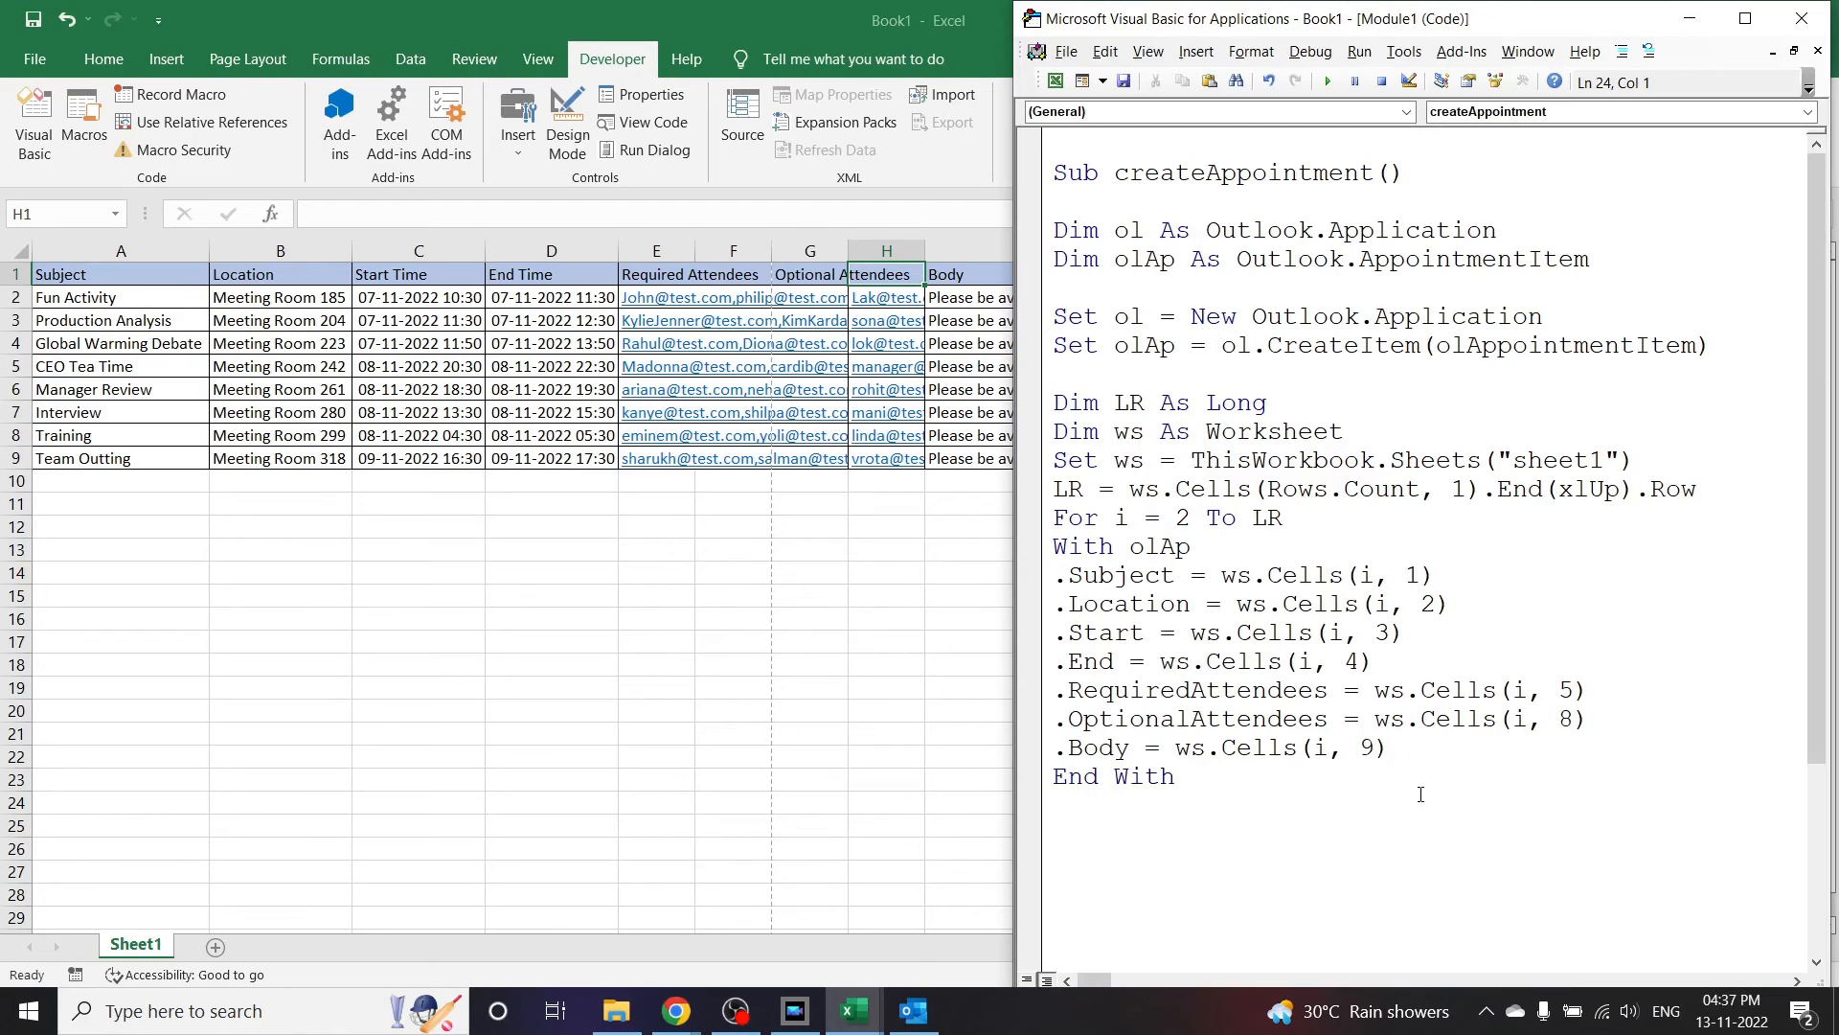
pyautogui.moveTo(1148, 613)
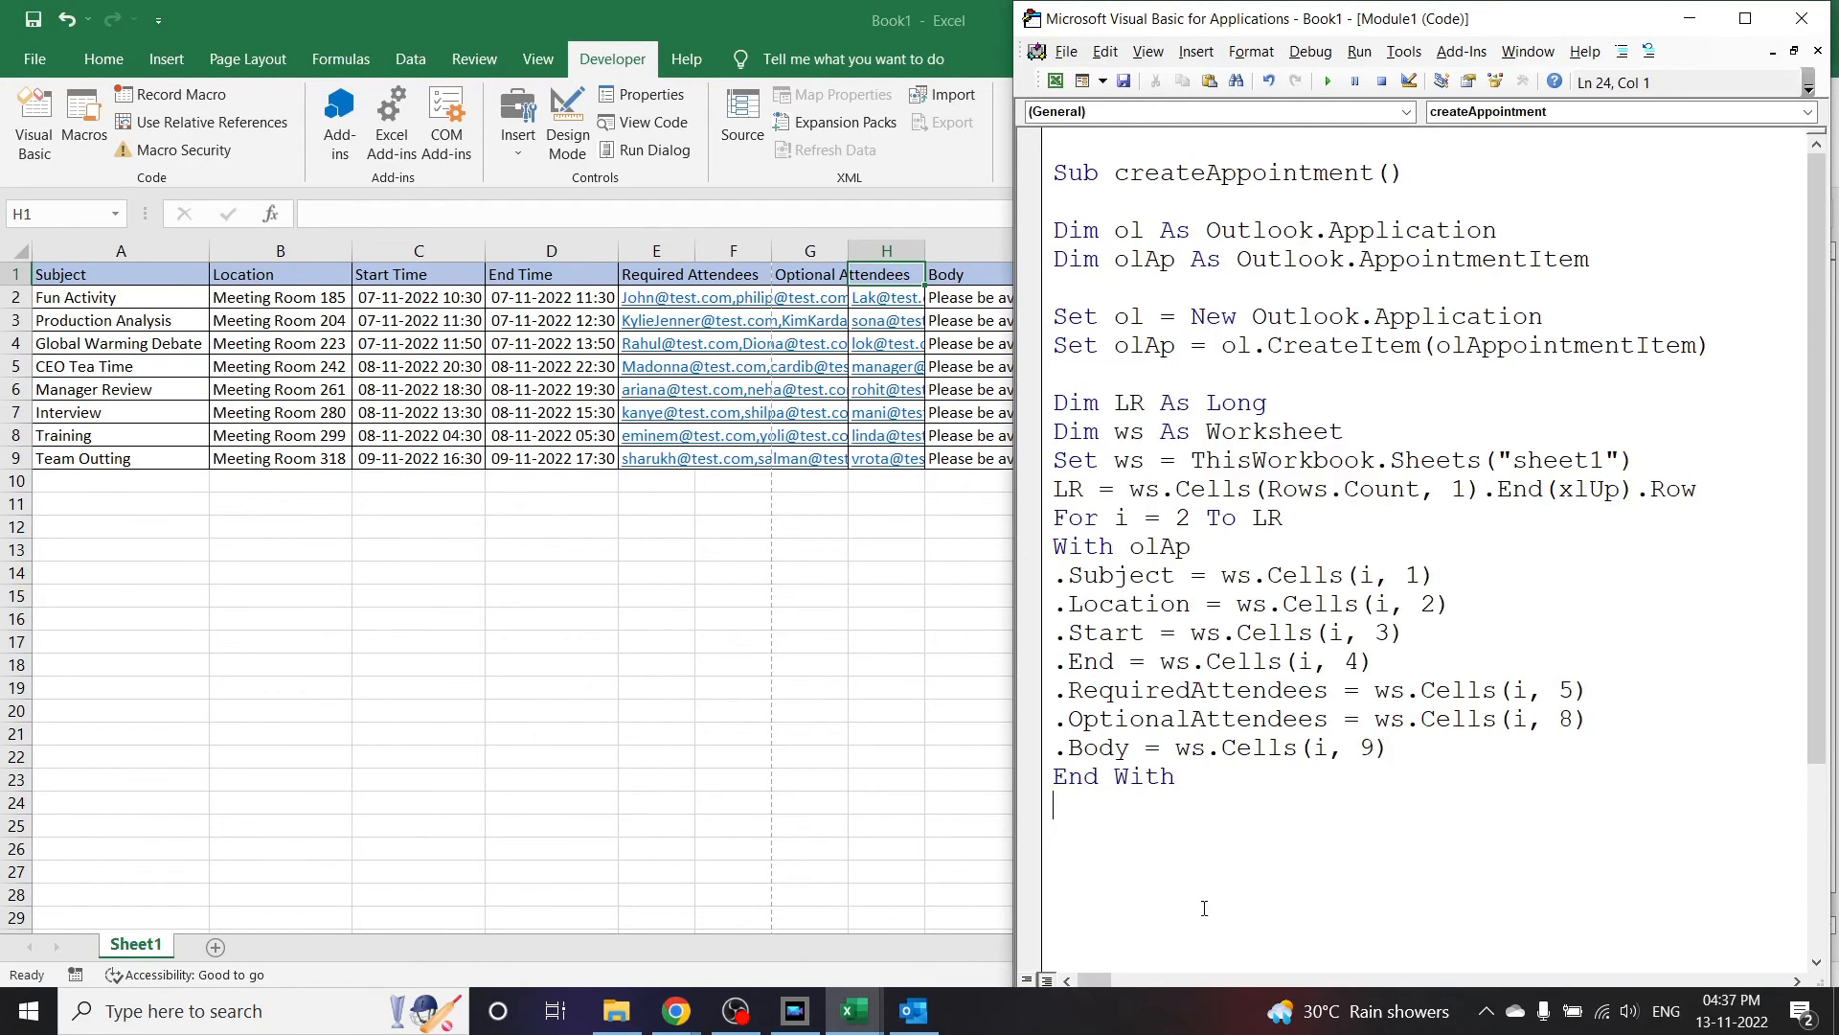
pyautogui.write('ne')
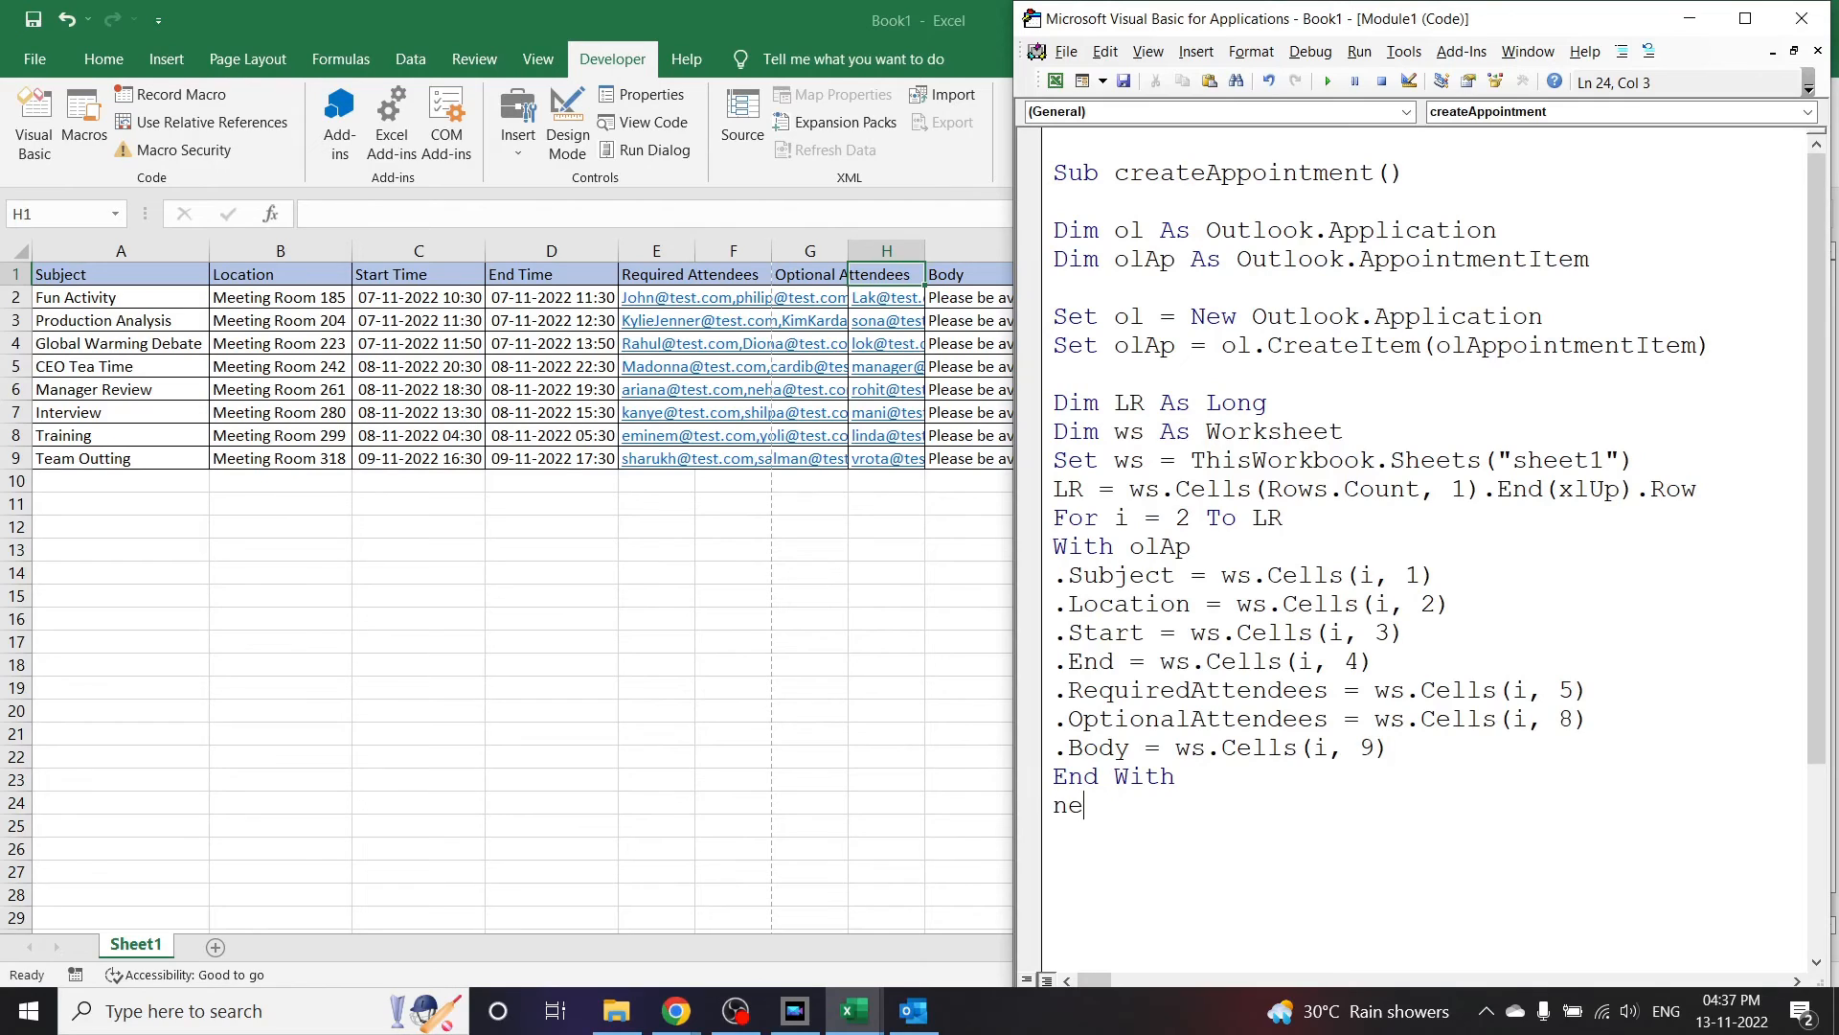
pyautogui.write('xt i')
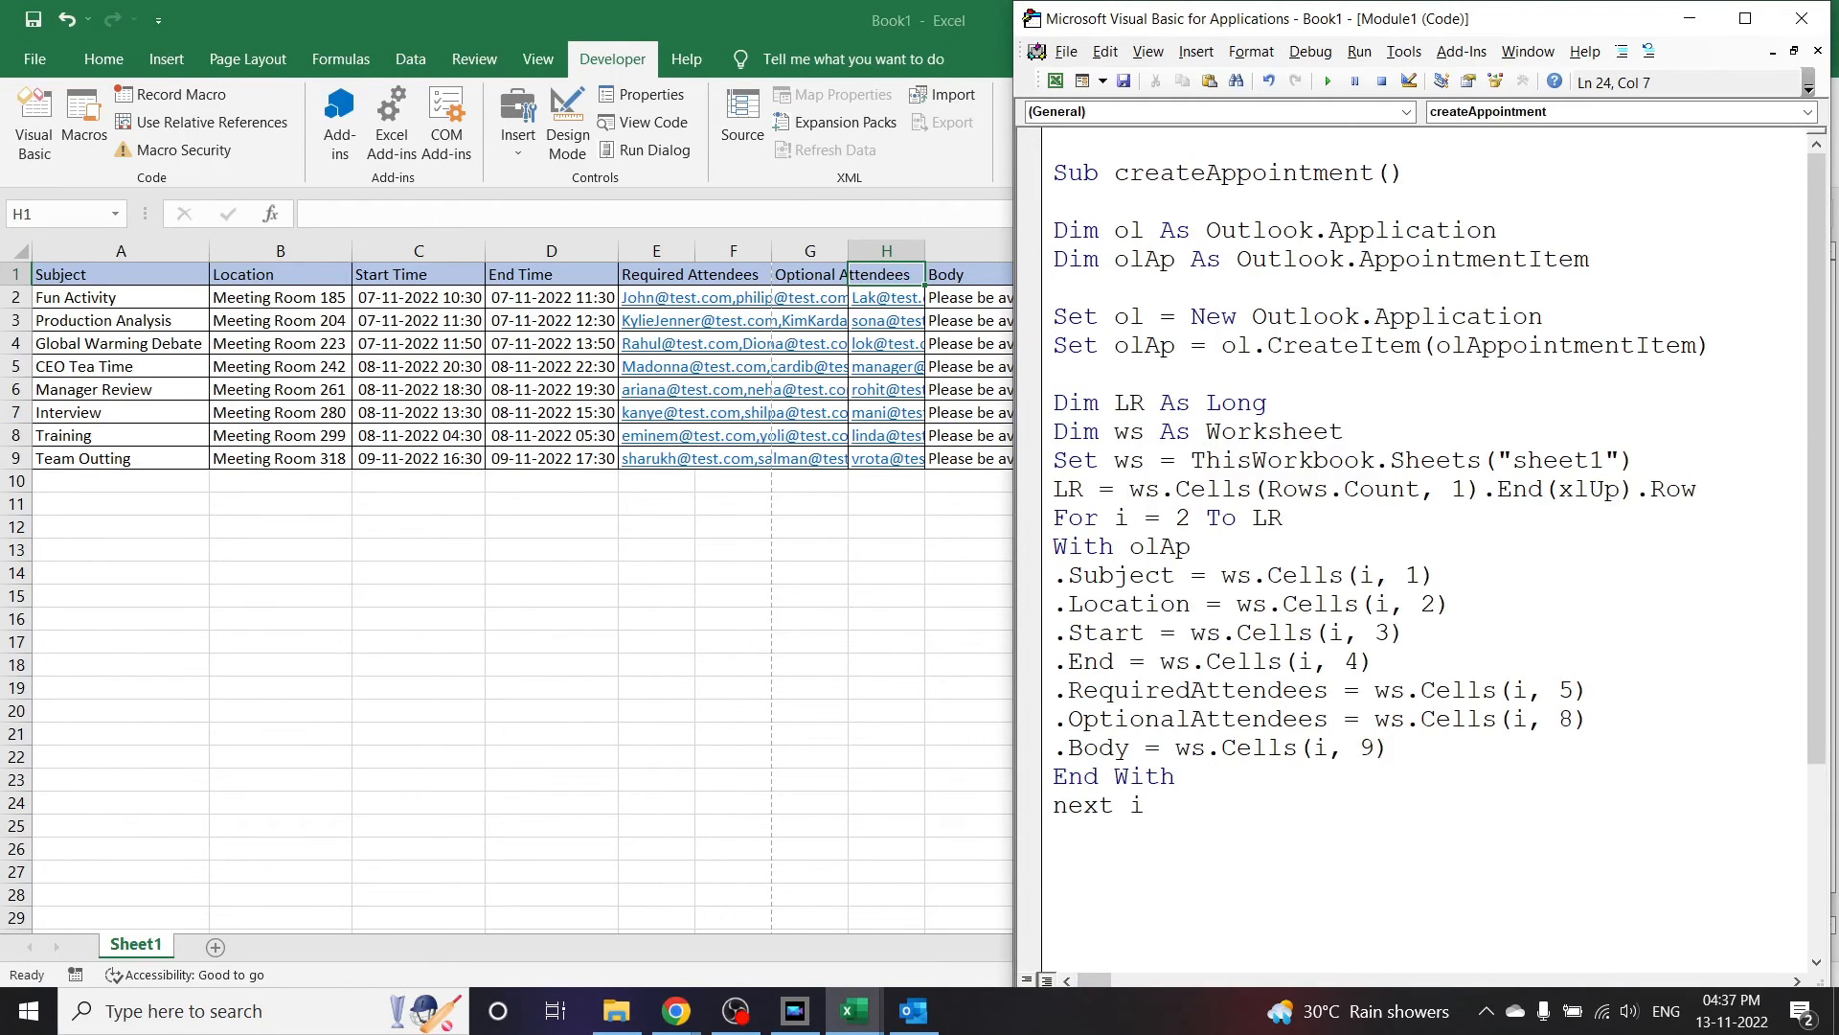
pyautogui.click(1144, 805)
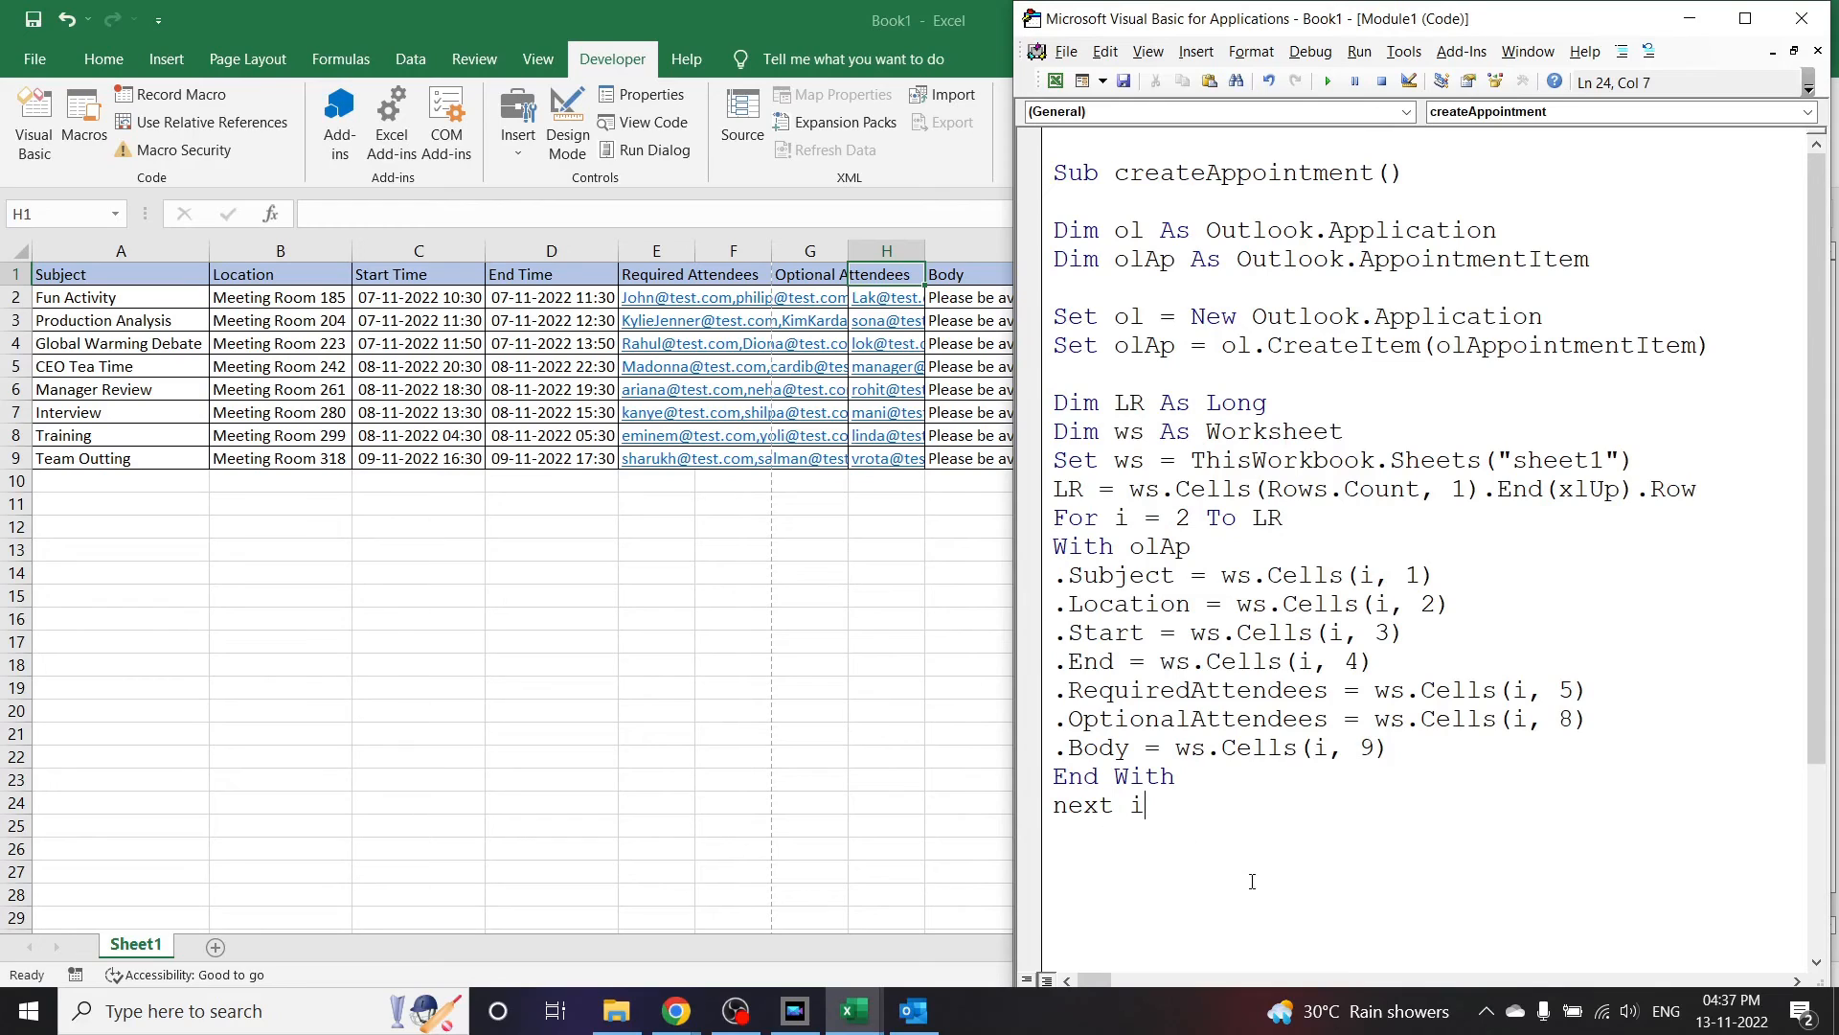
# Step: Add a .Display line after the body assignment, replacing the initially typed .Send
pyautogui.press('Enter')
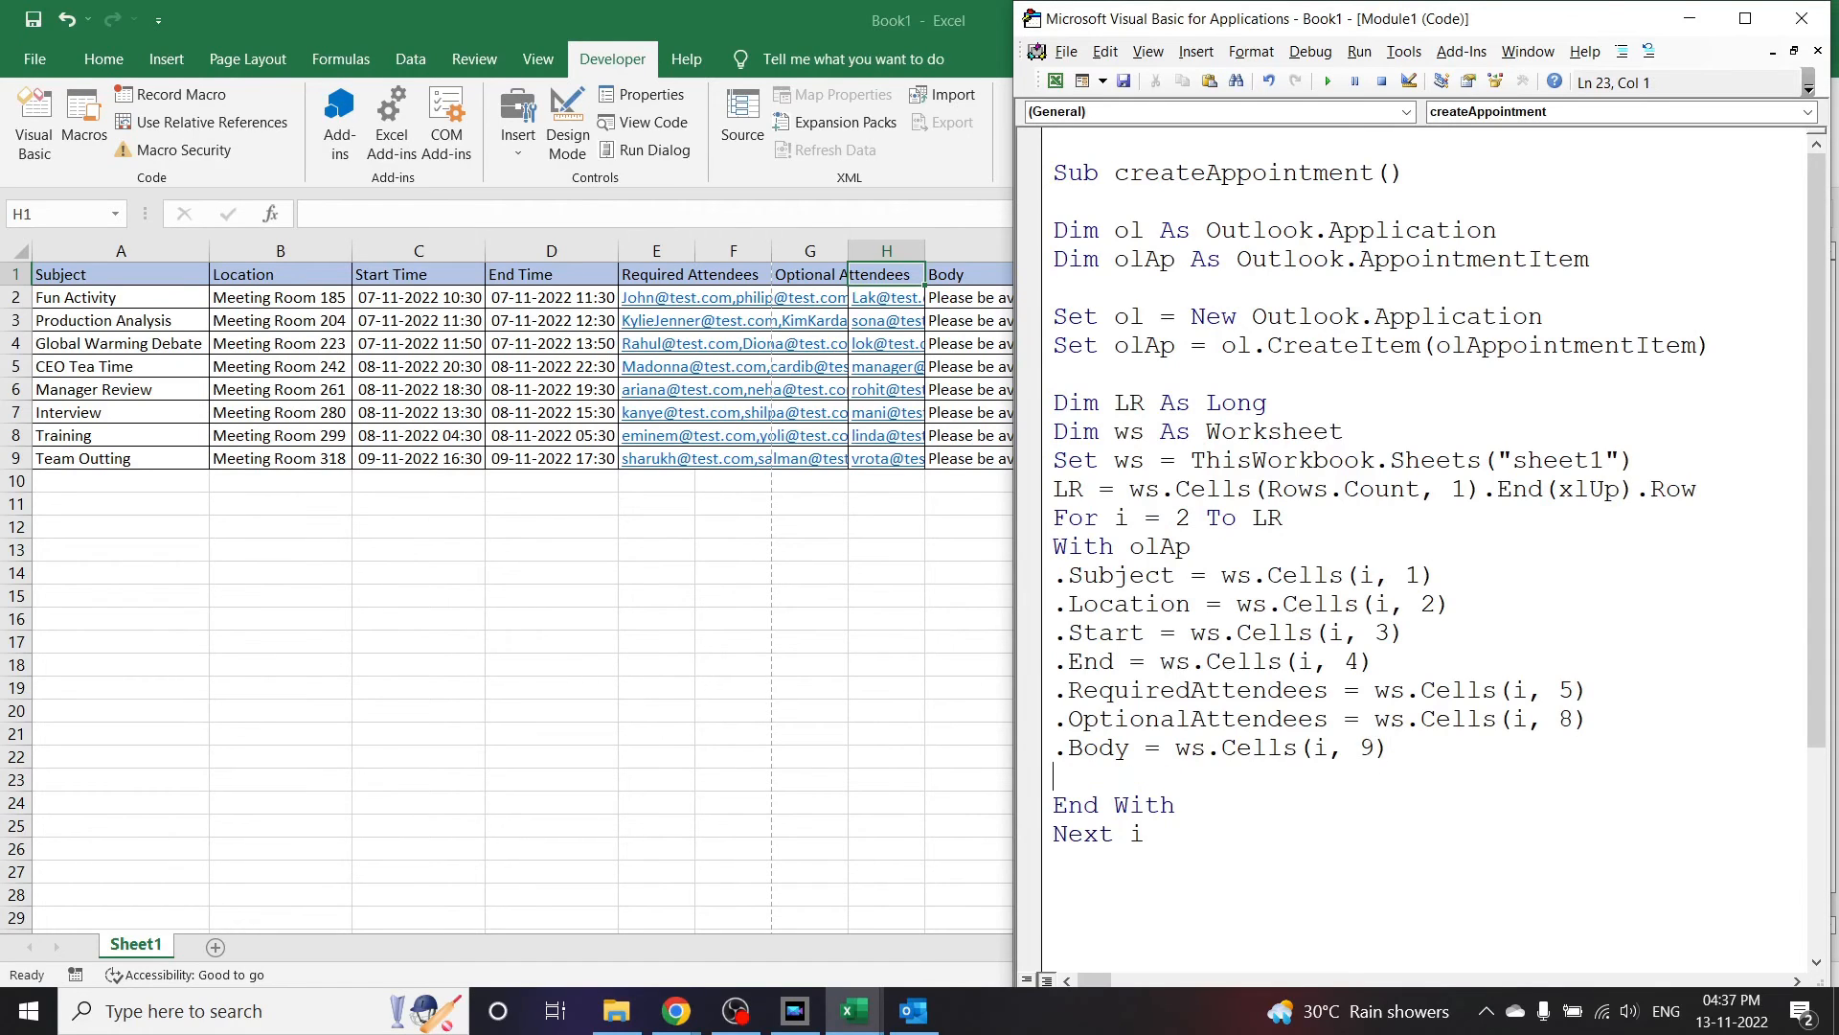
pyautogui.write('.send')
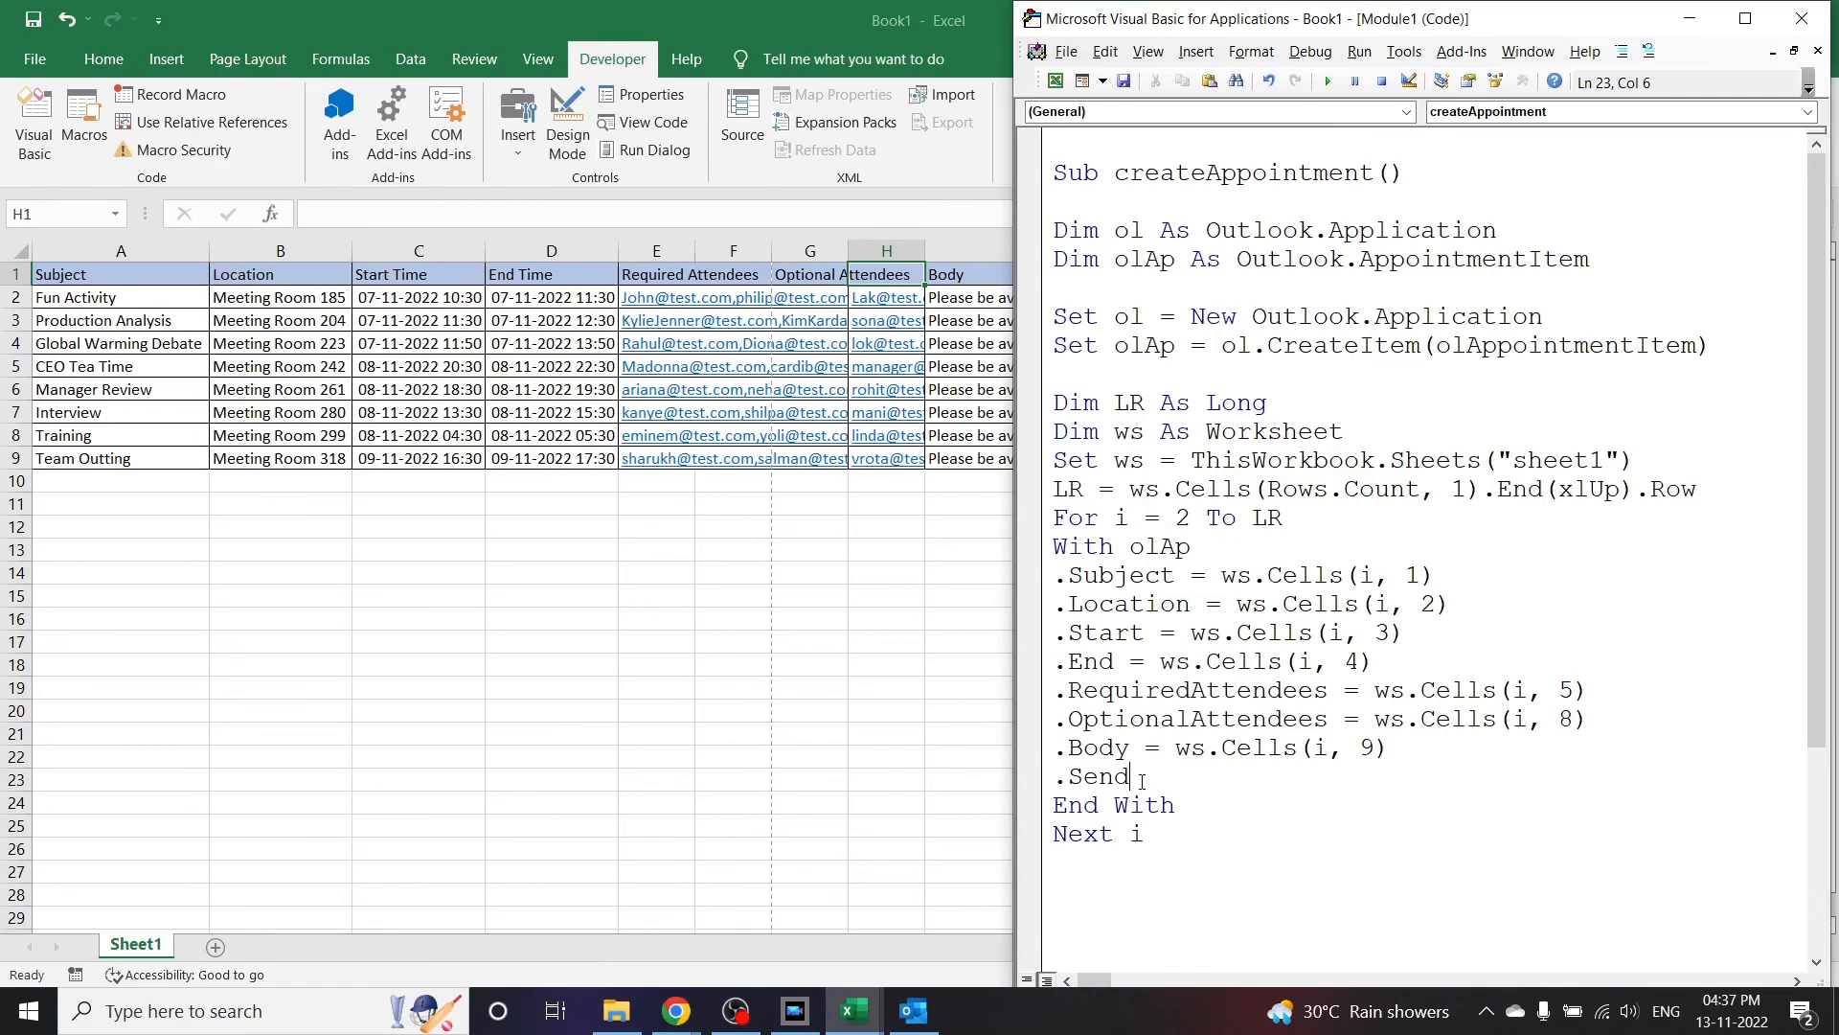
pyautogui.doubleClick(1096, 776)
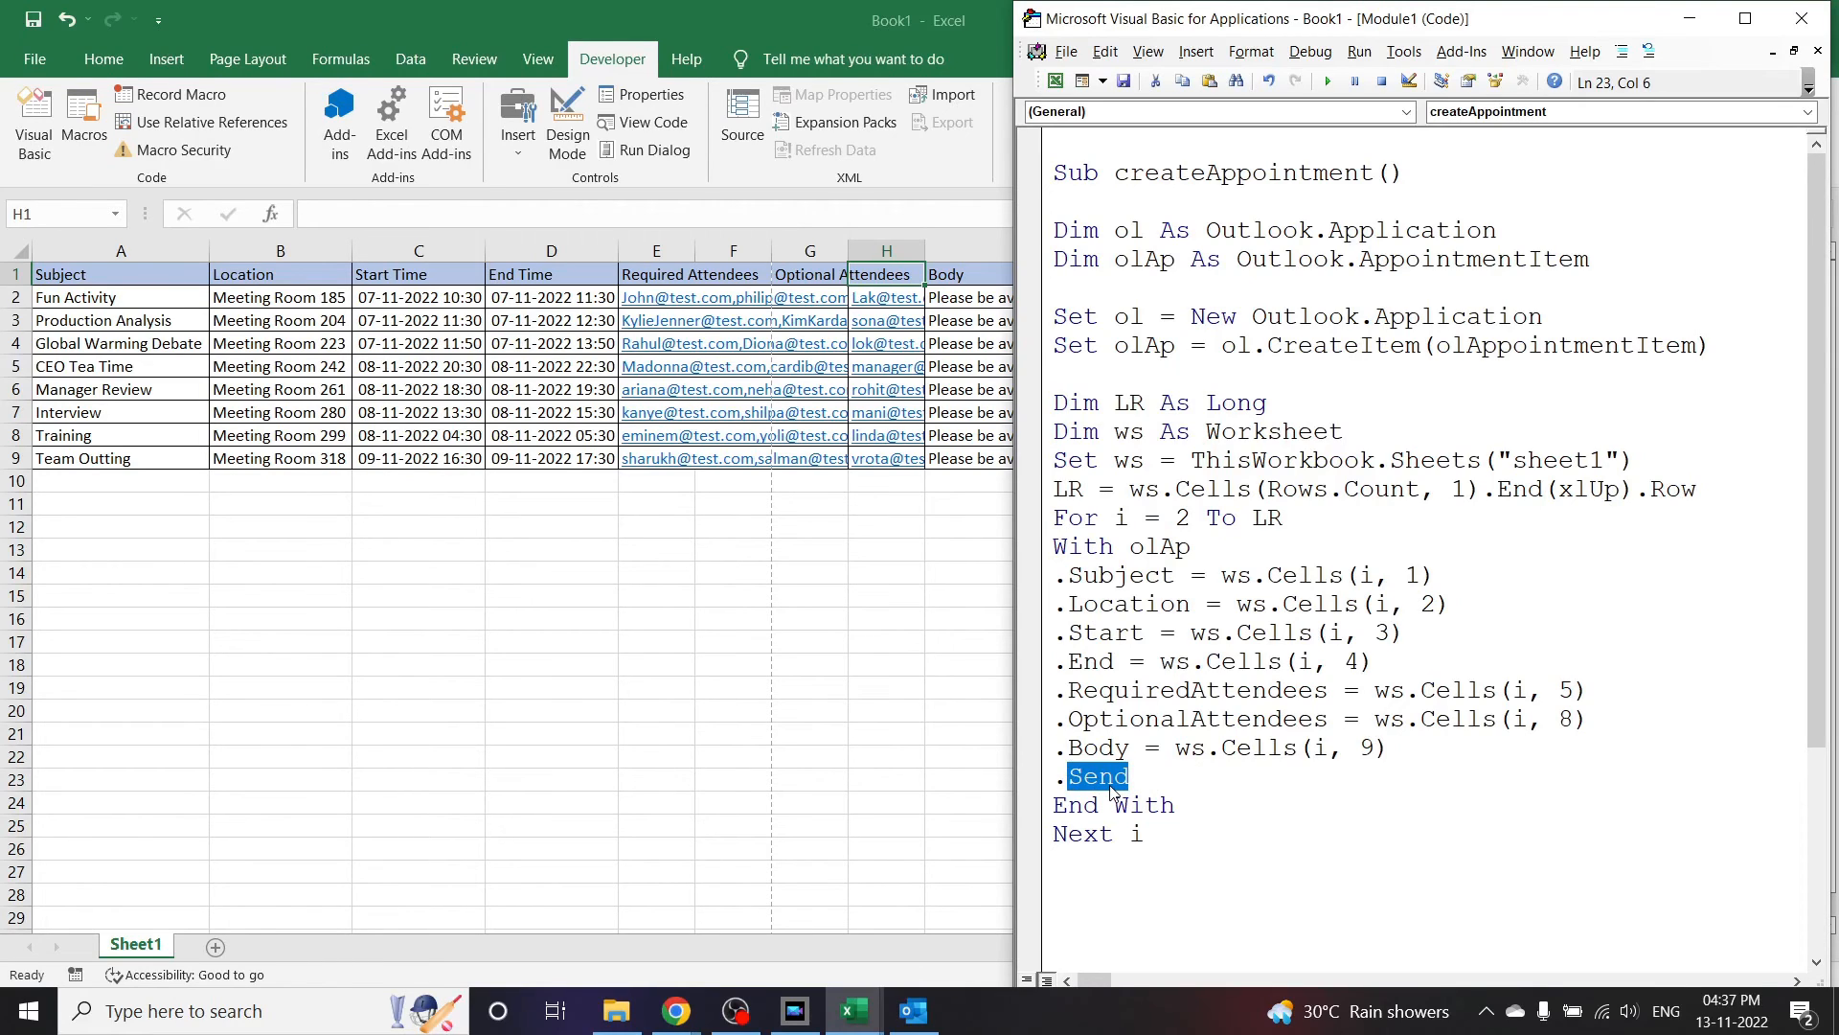
pyautogui.write('Dis')
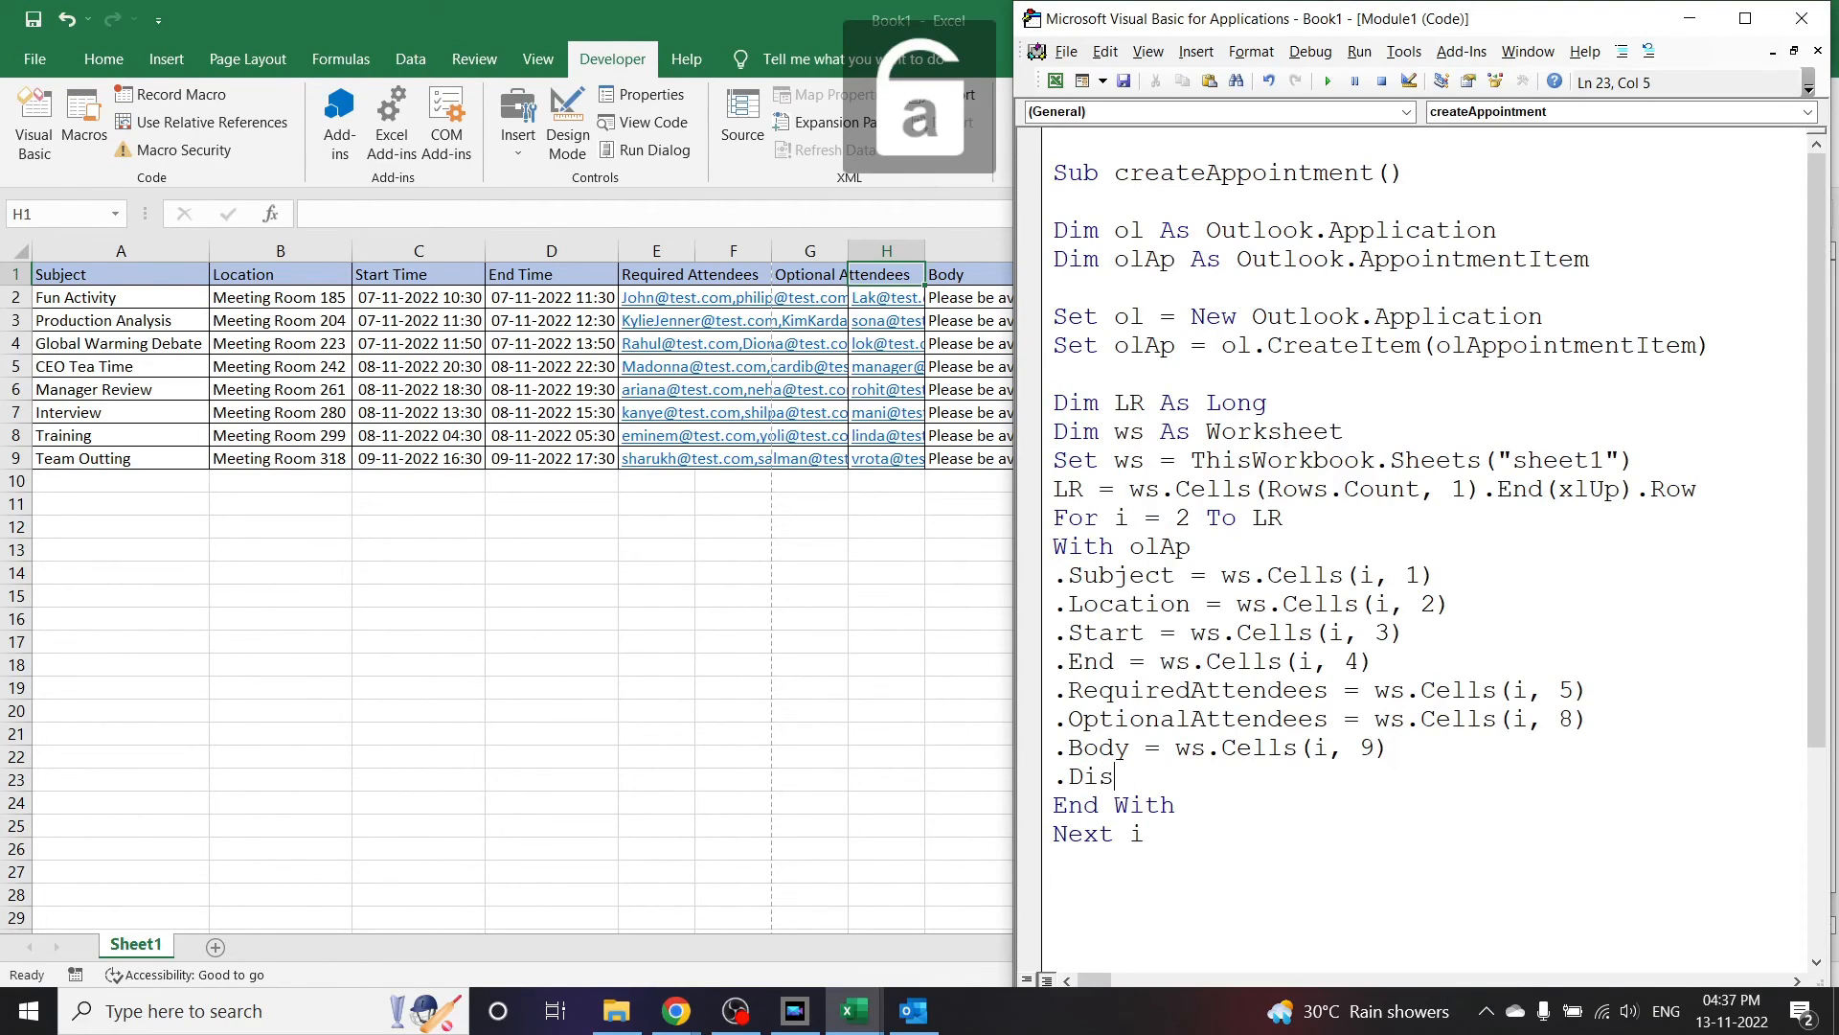
pyautogui.write('play')
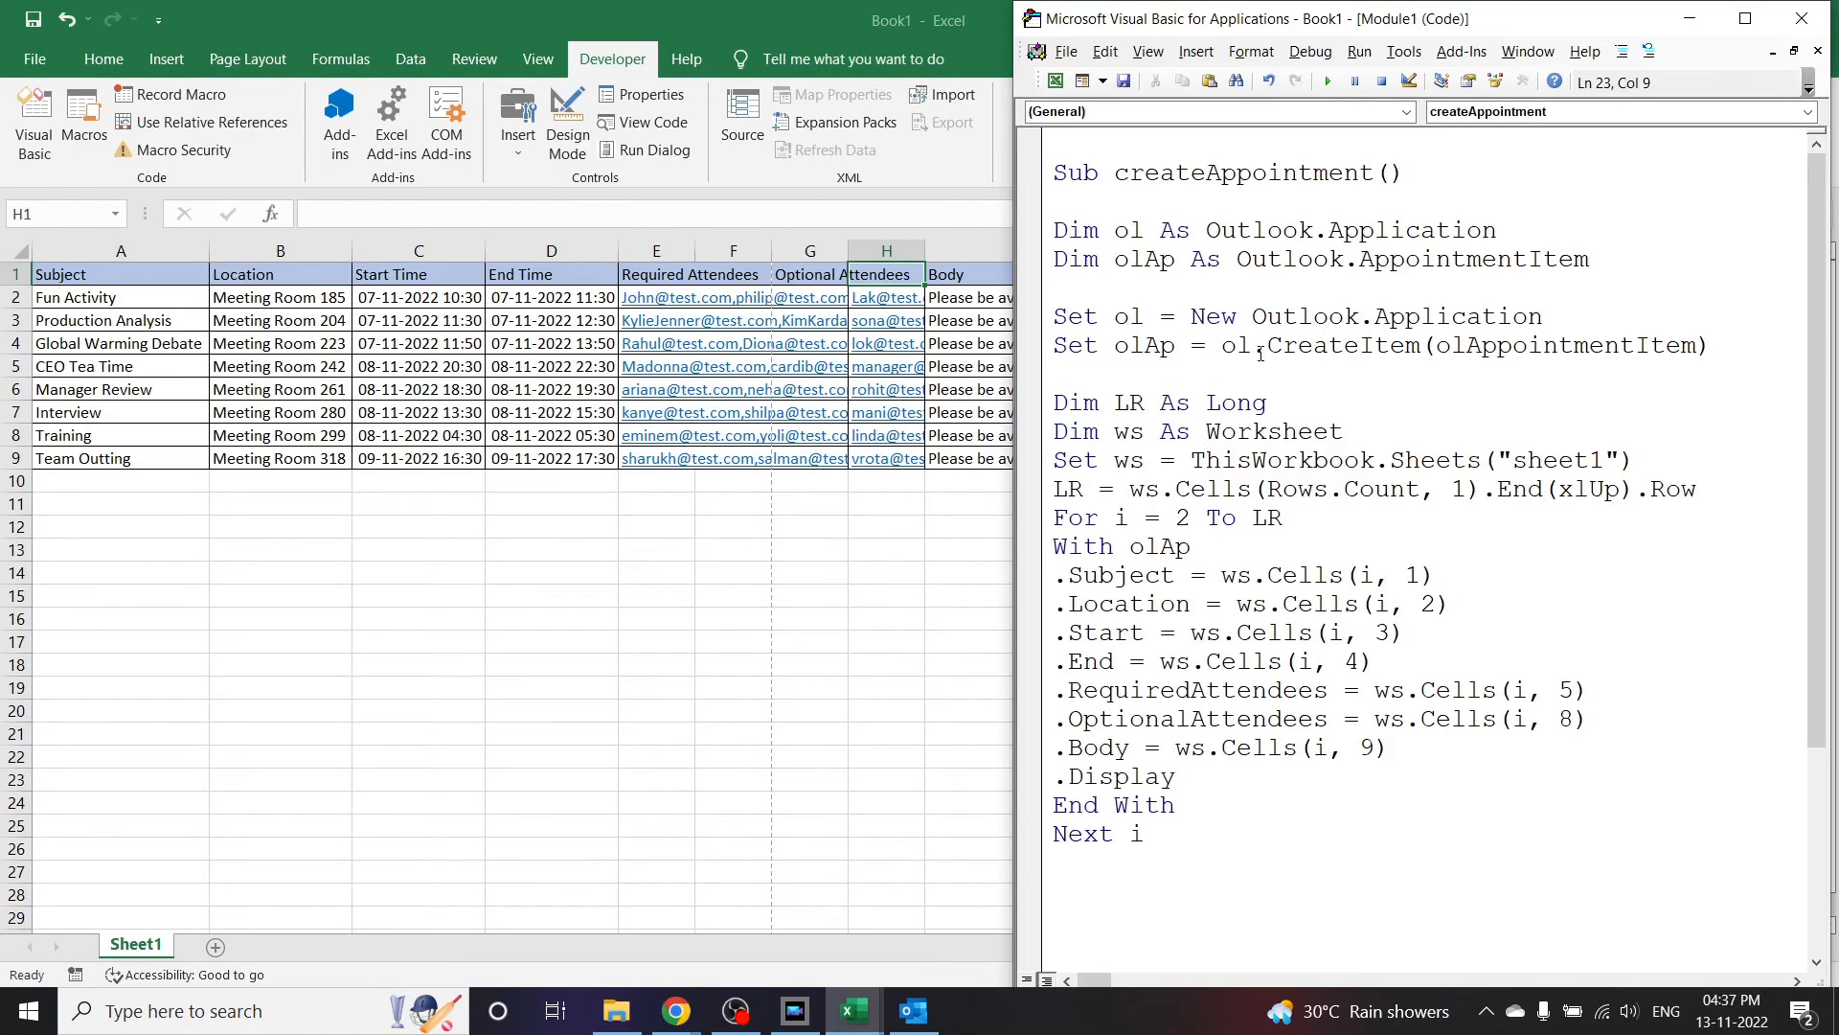
# Step: Run the macro, then close the previewed Team Outting appointment without saving it
pyautogui.click(1326, 80)
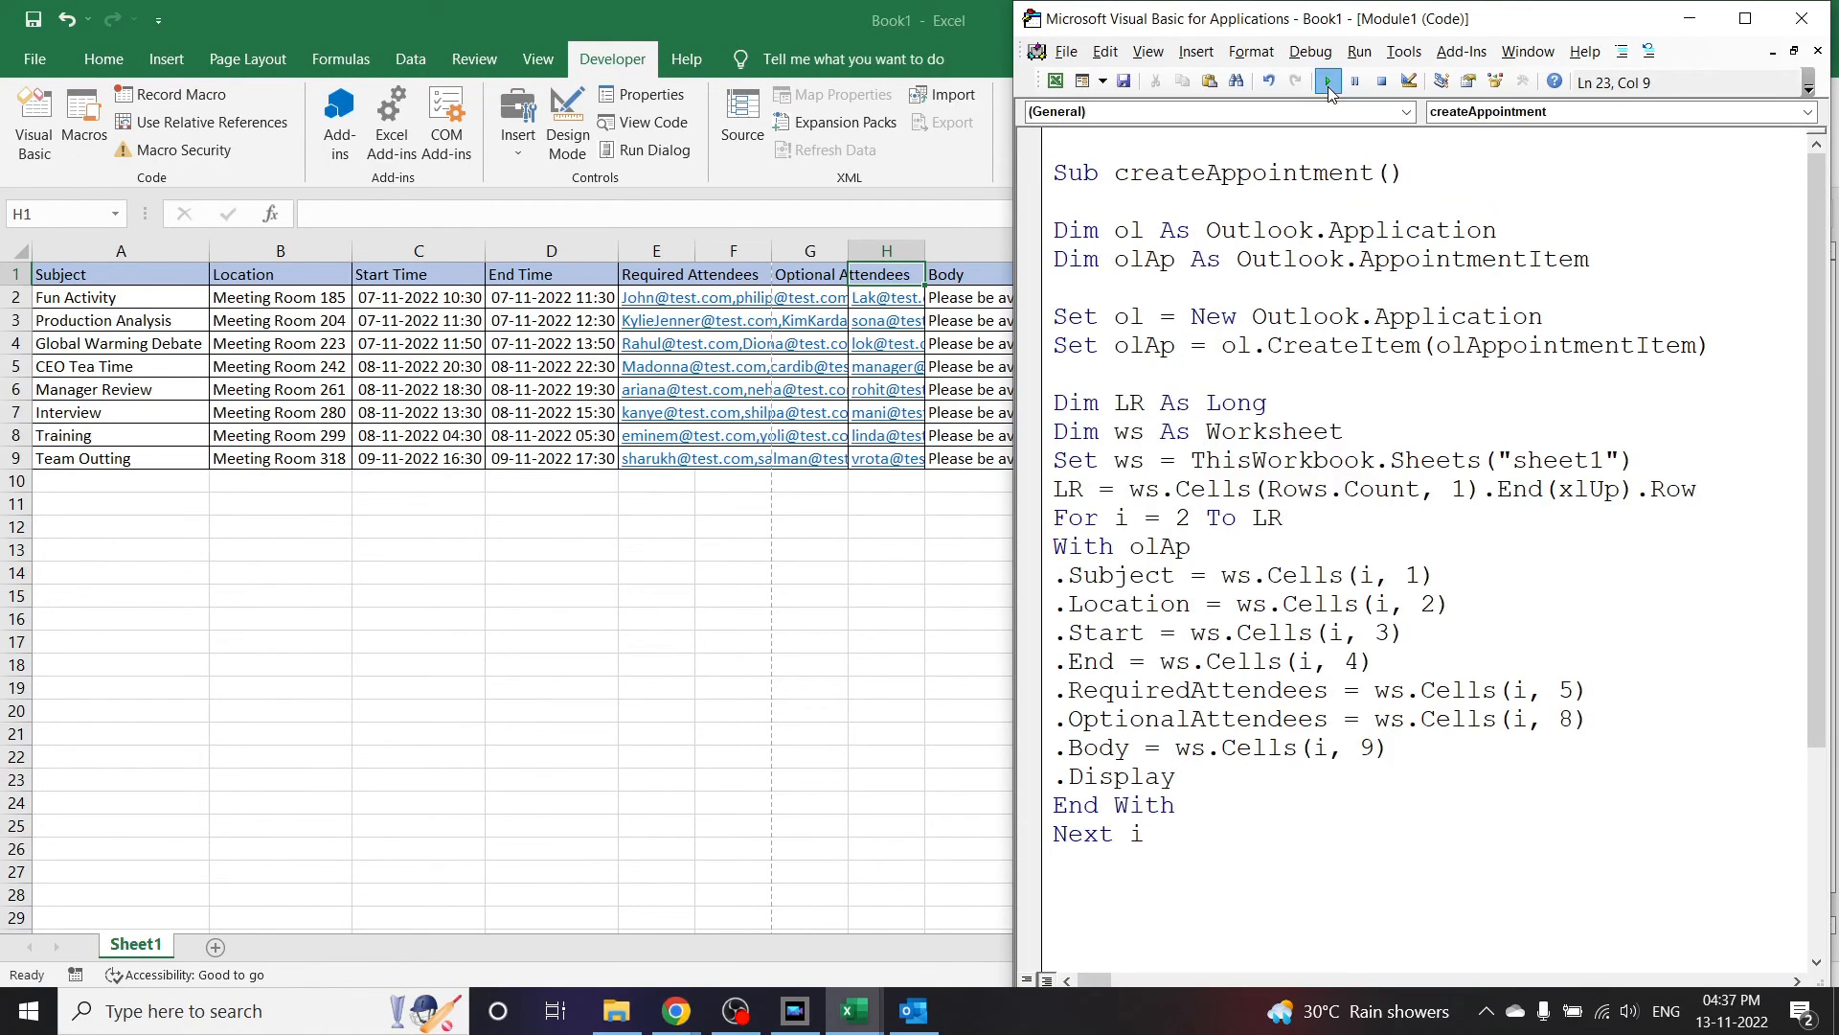
pyautogui.click(1326, 81)
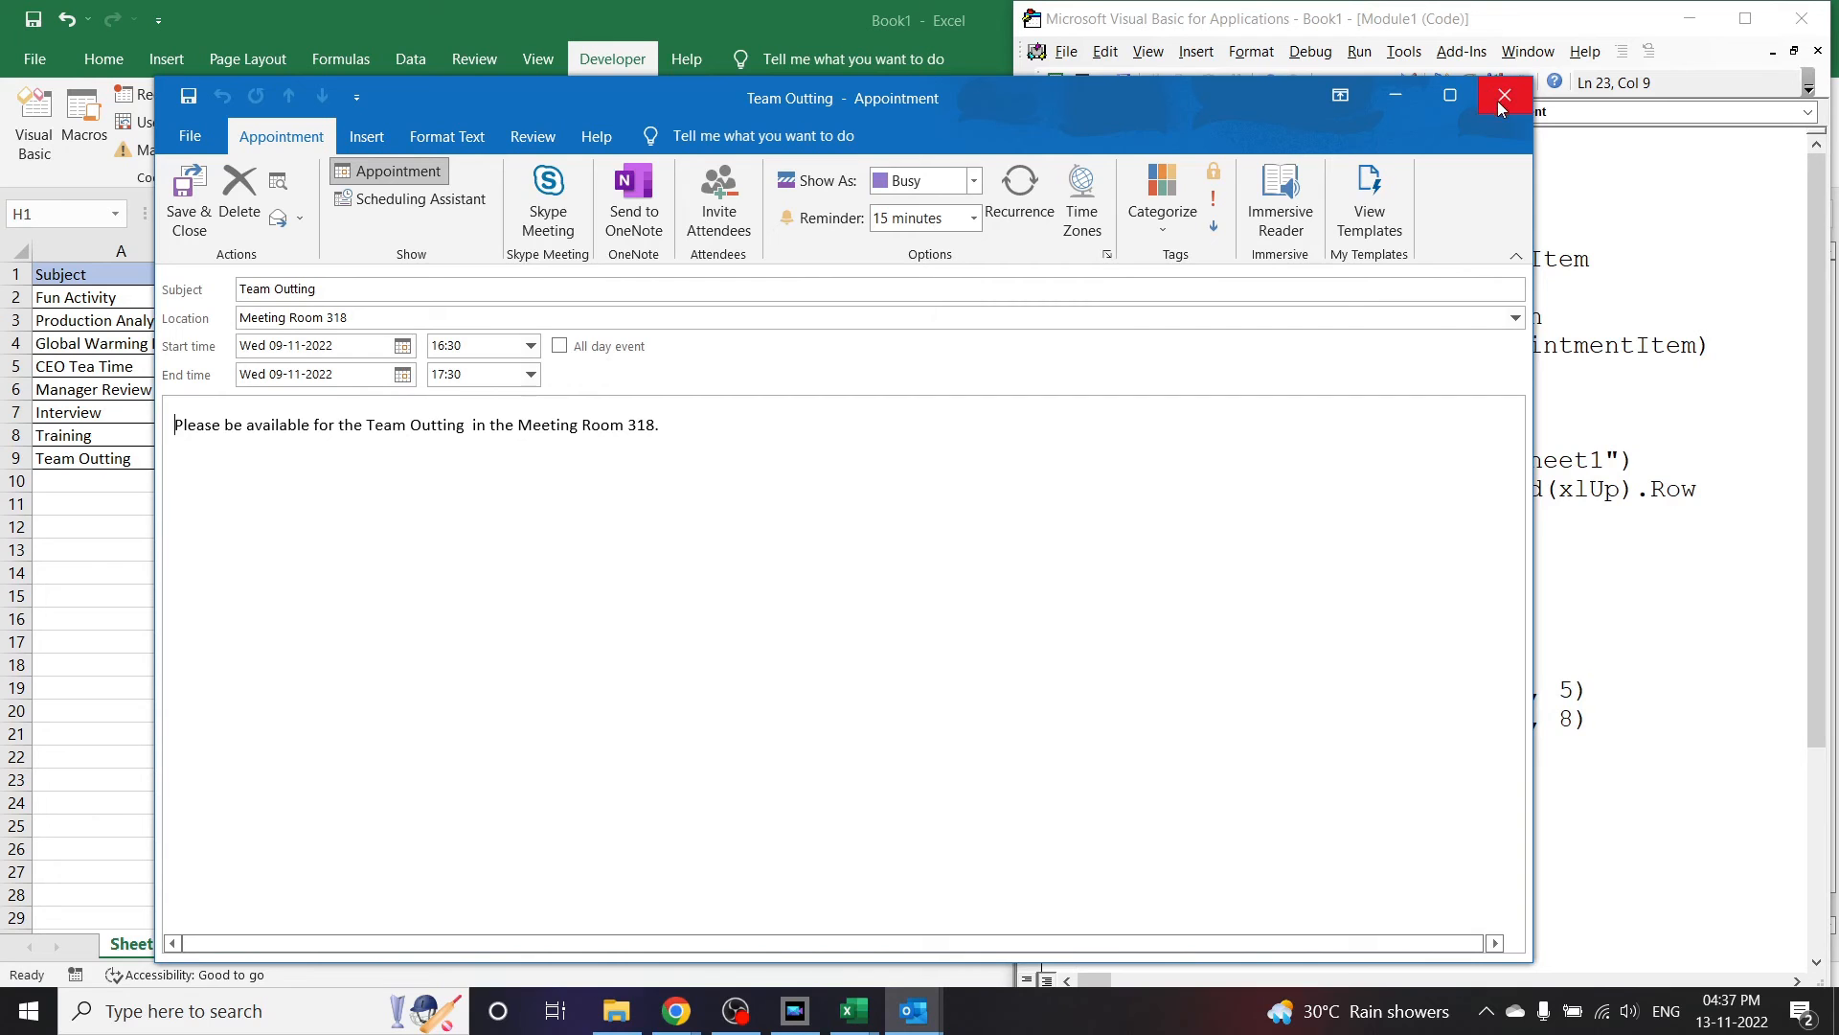
pyautogui.click(1506, 96)
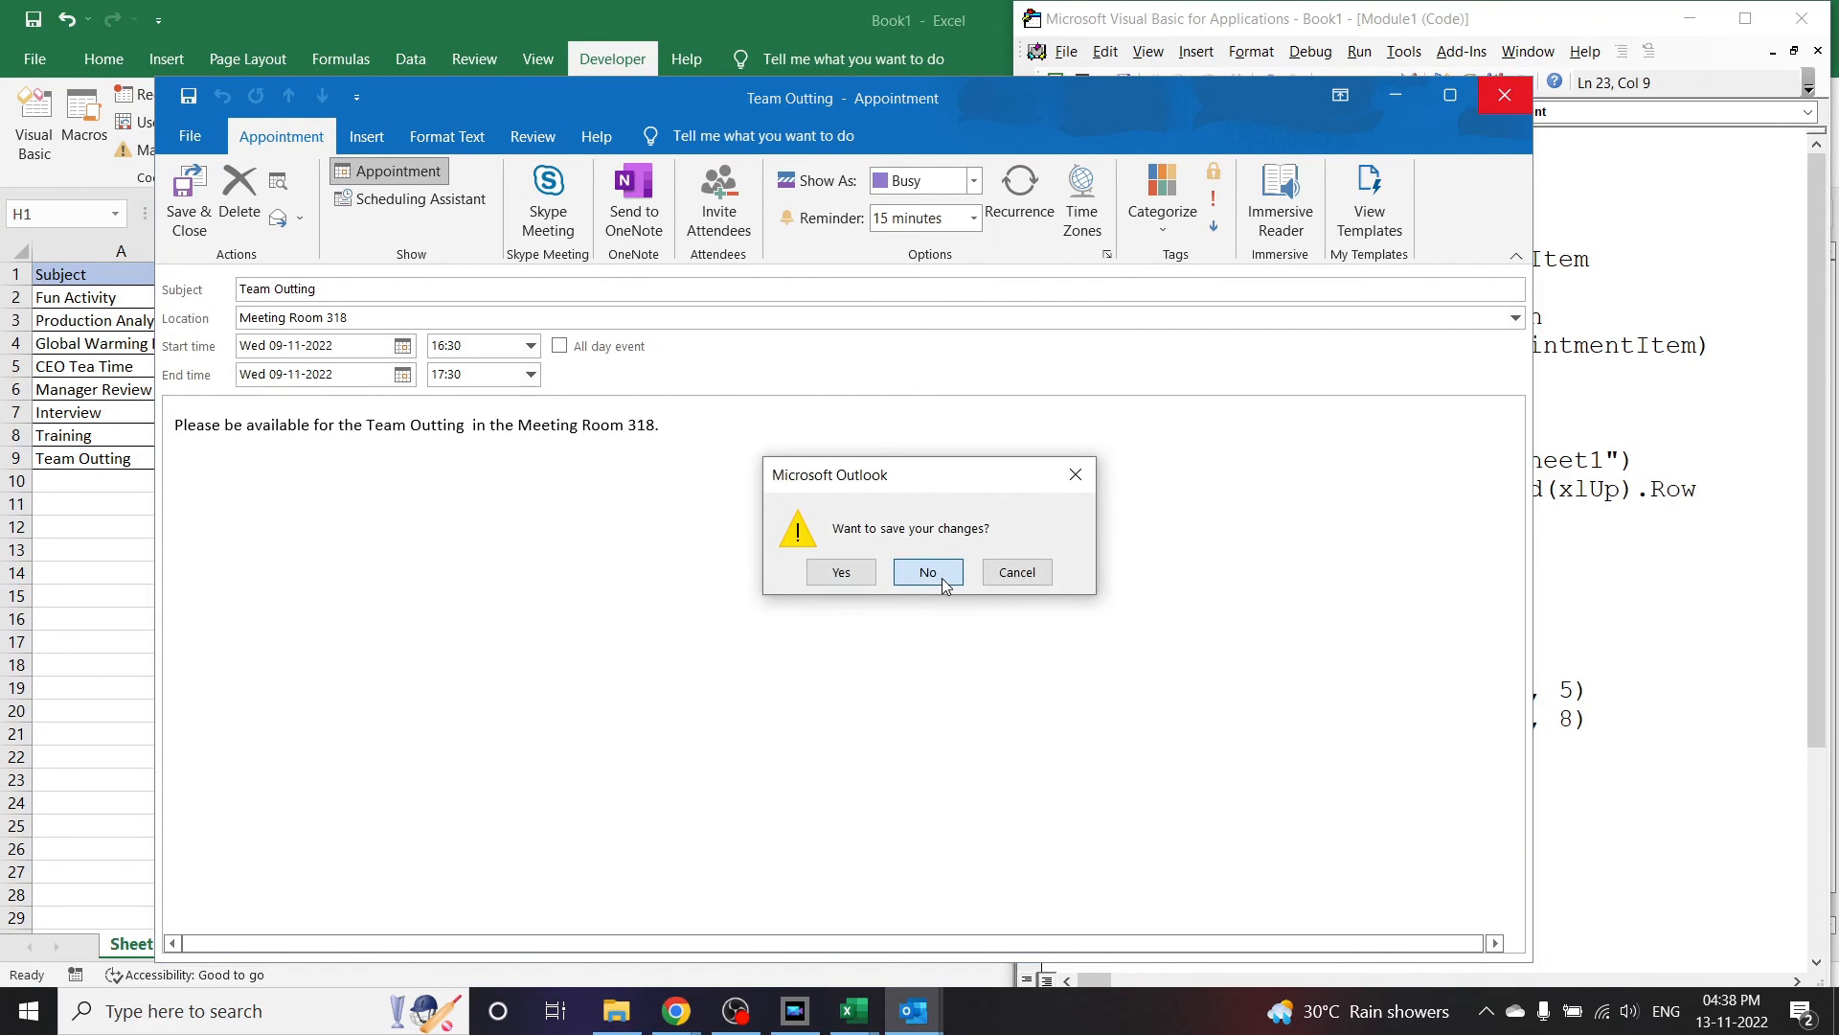
pyautogui.click(925, 573)
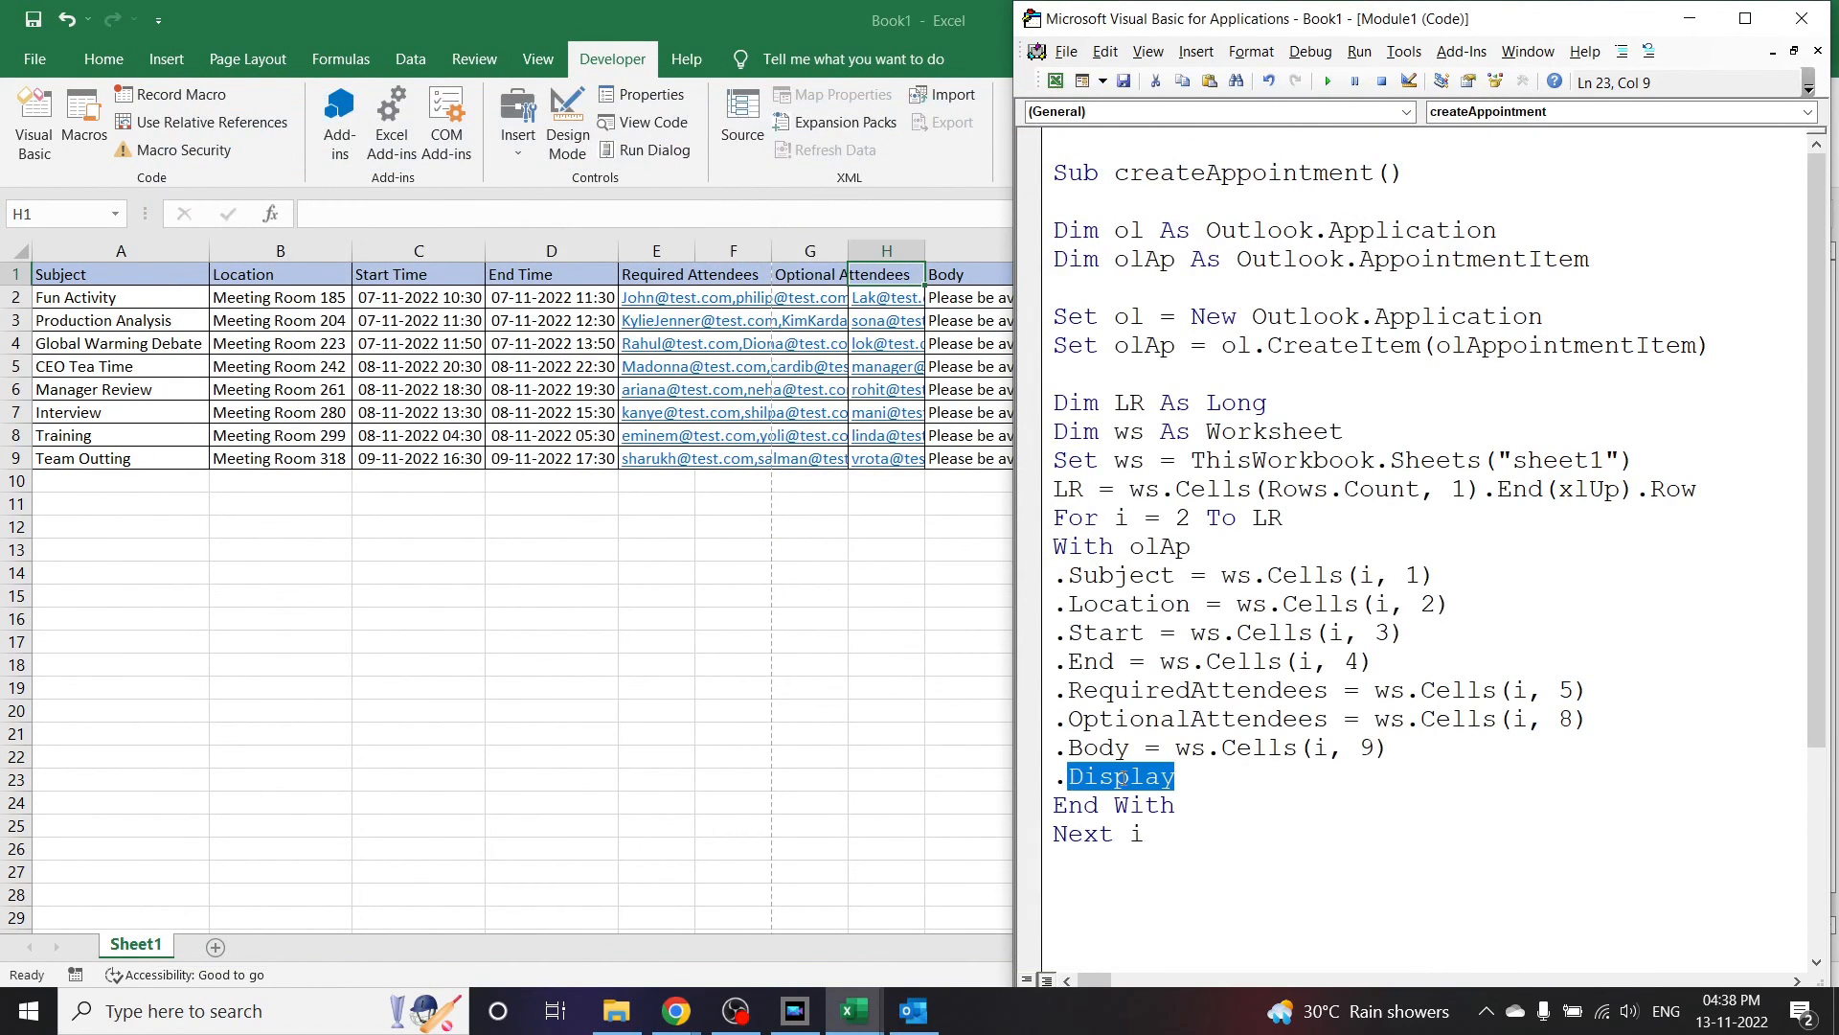
# Step: Replace .Display with .Send so each appointment is sent
pyautogui.write('.s')
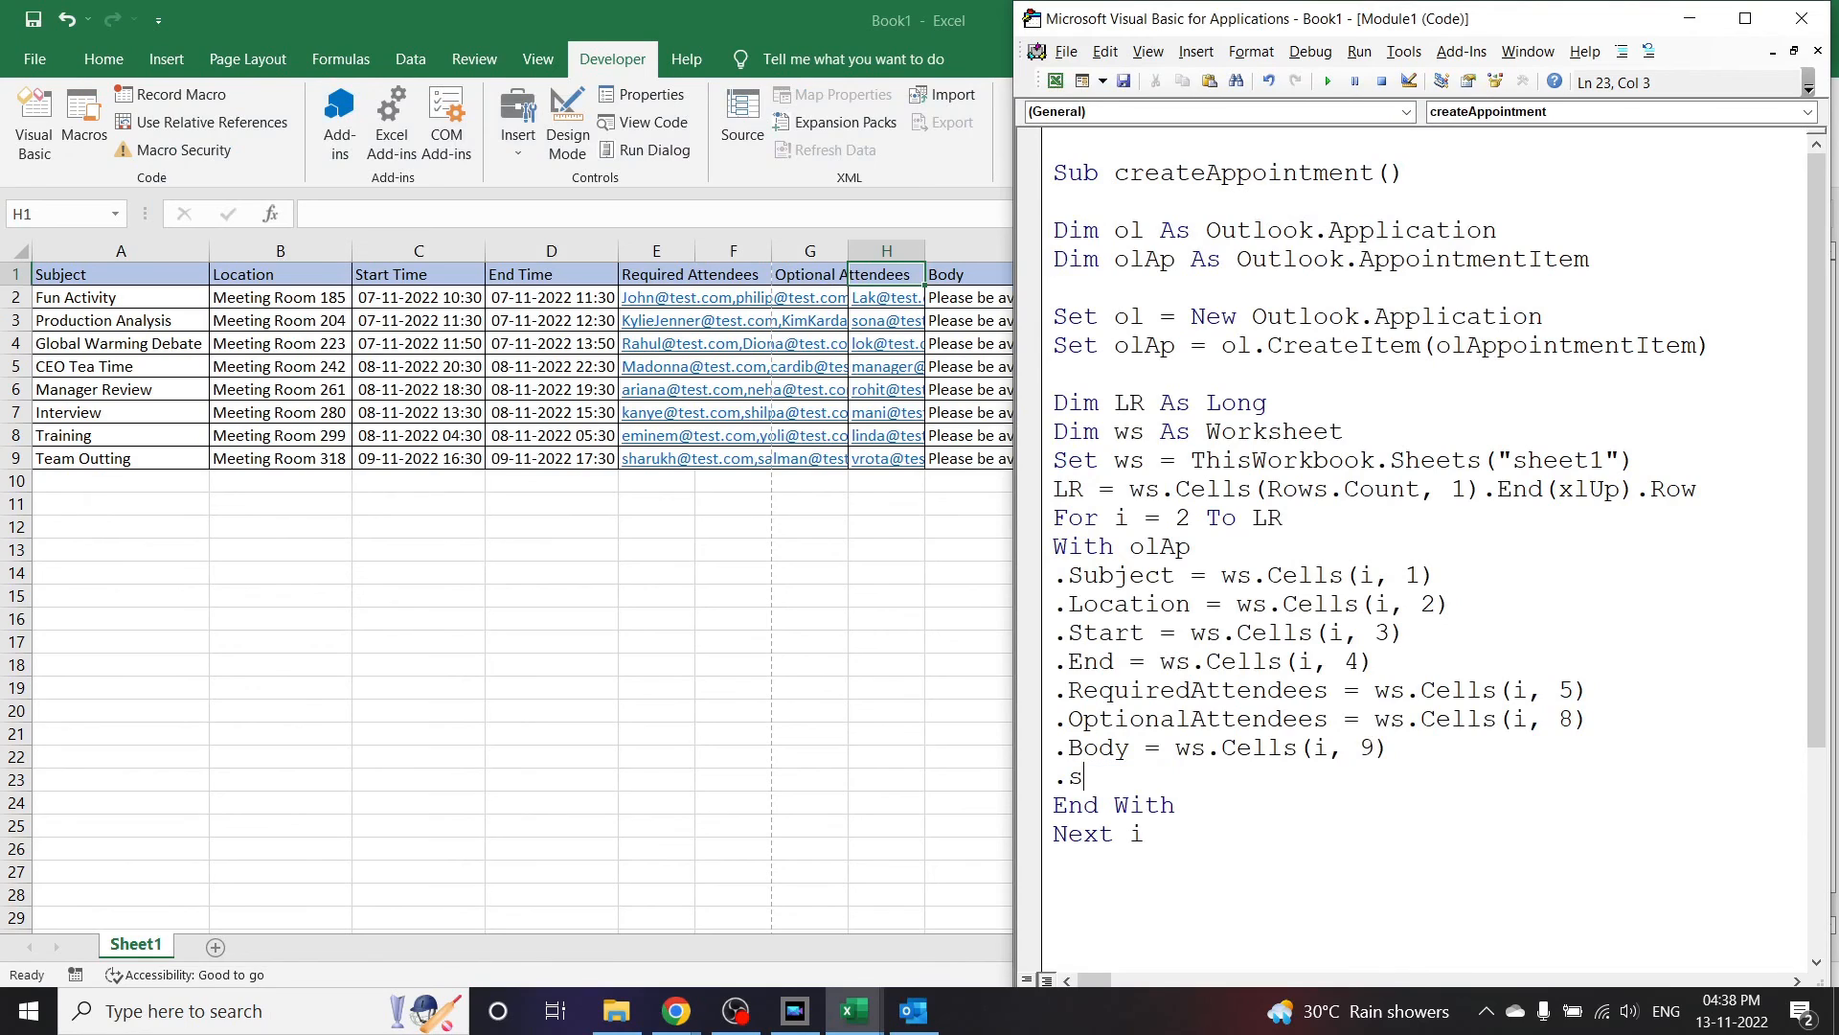
pyautogui.write('end')
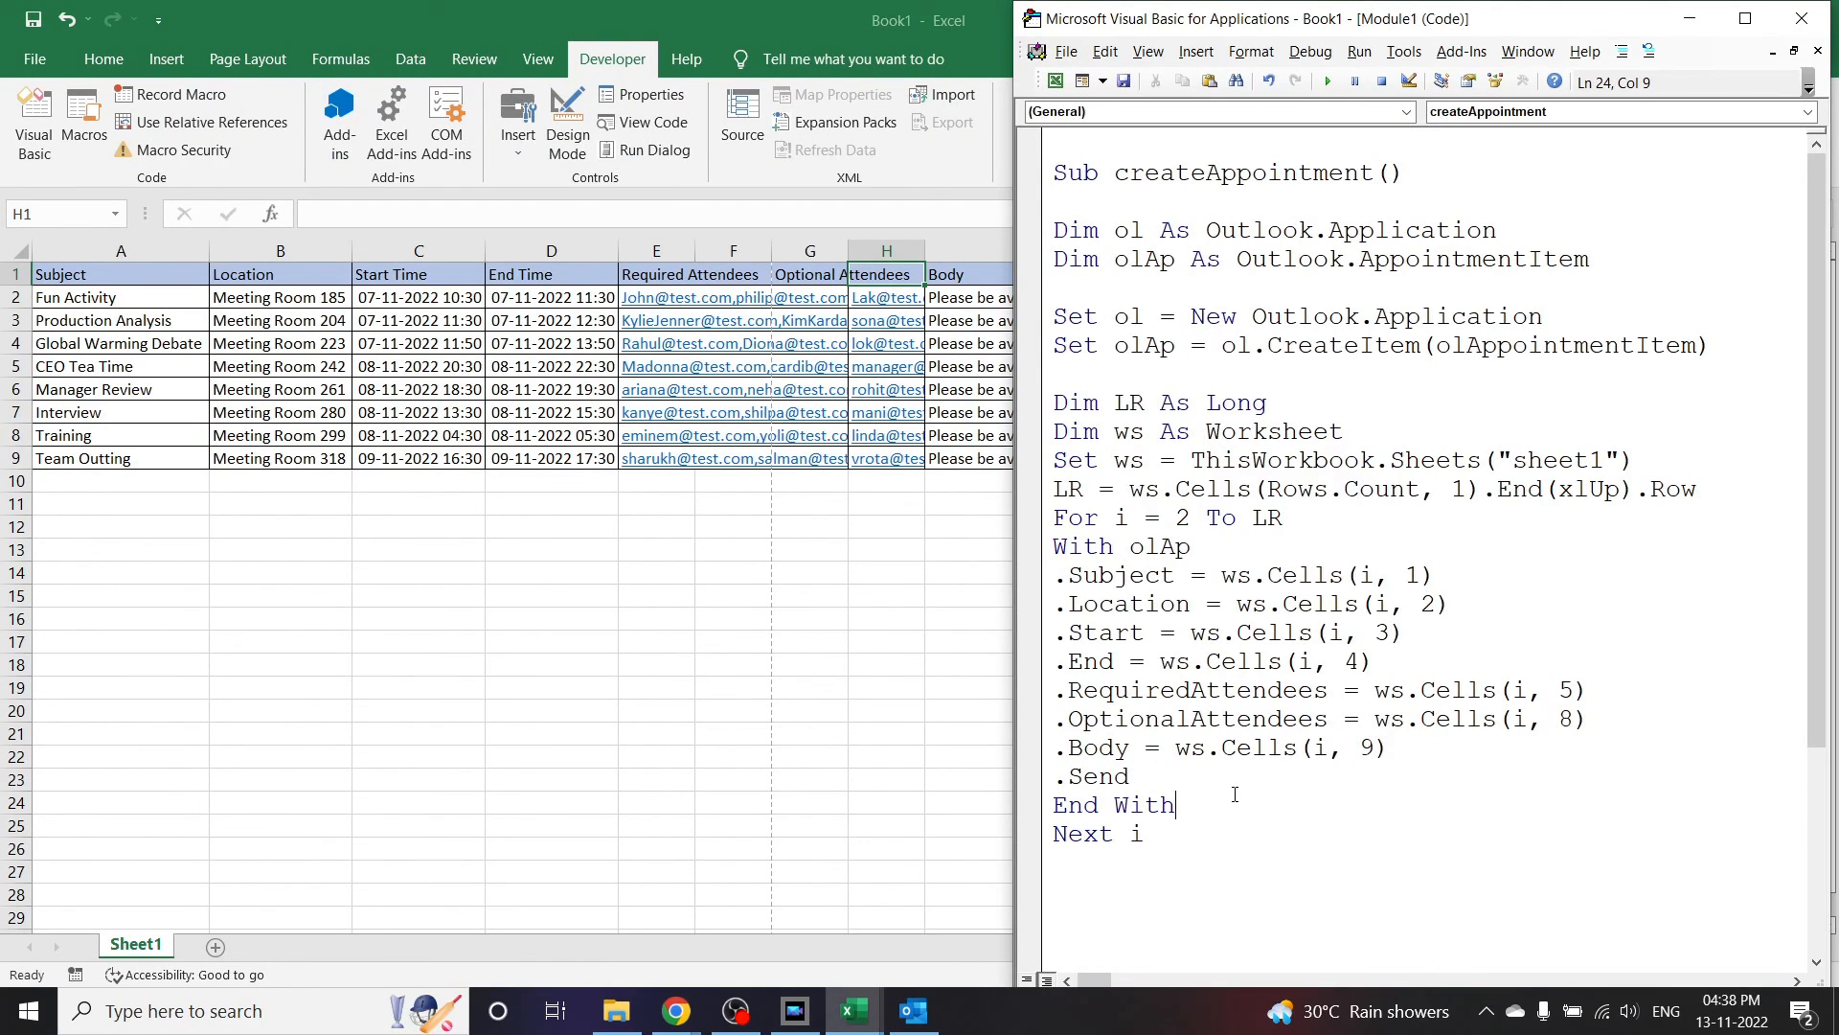
pyautogui.moveTo(1314, 186)
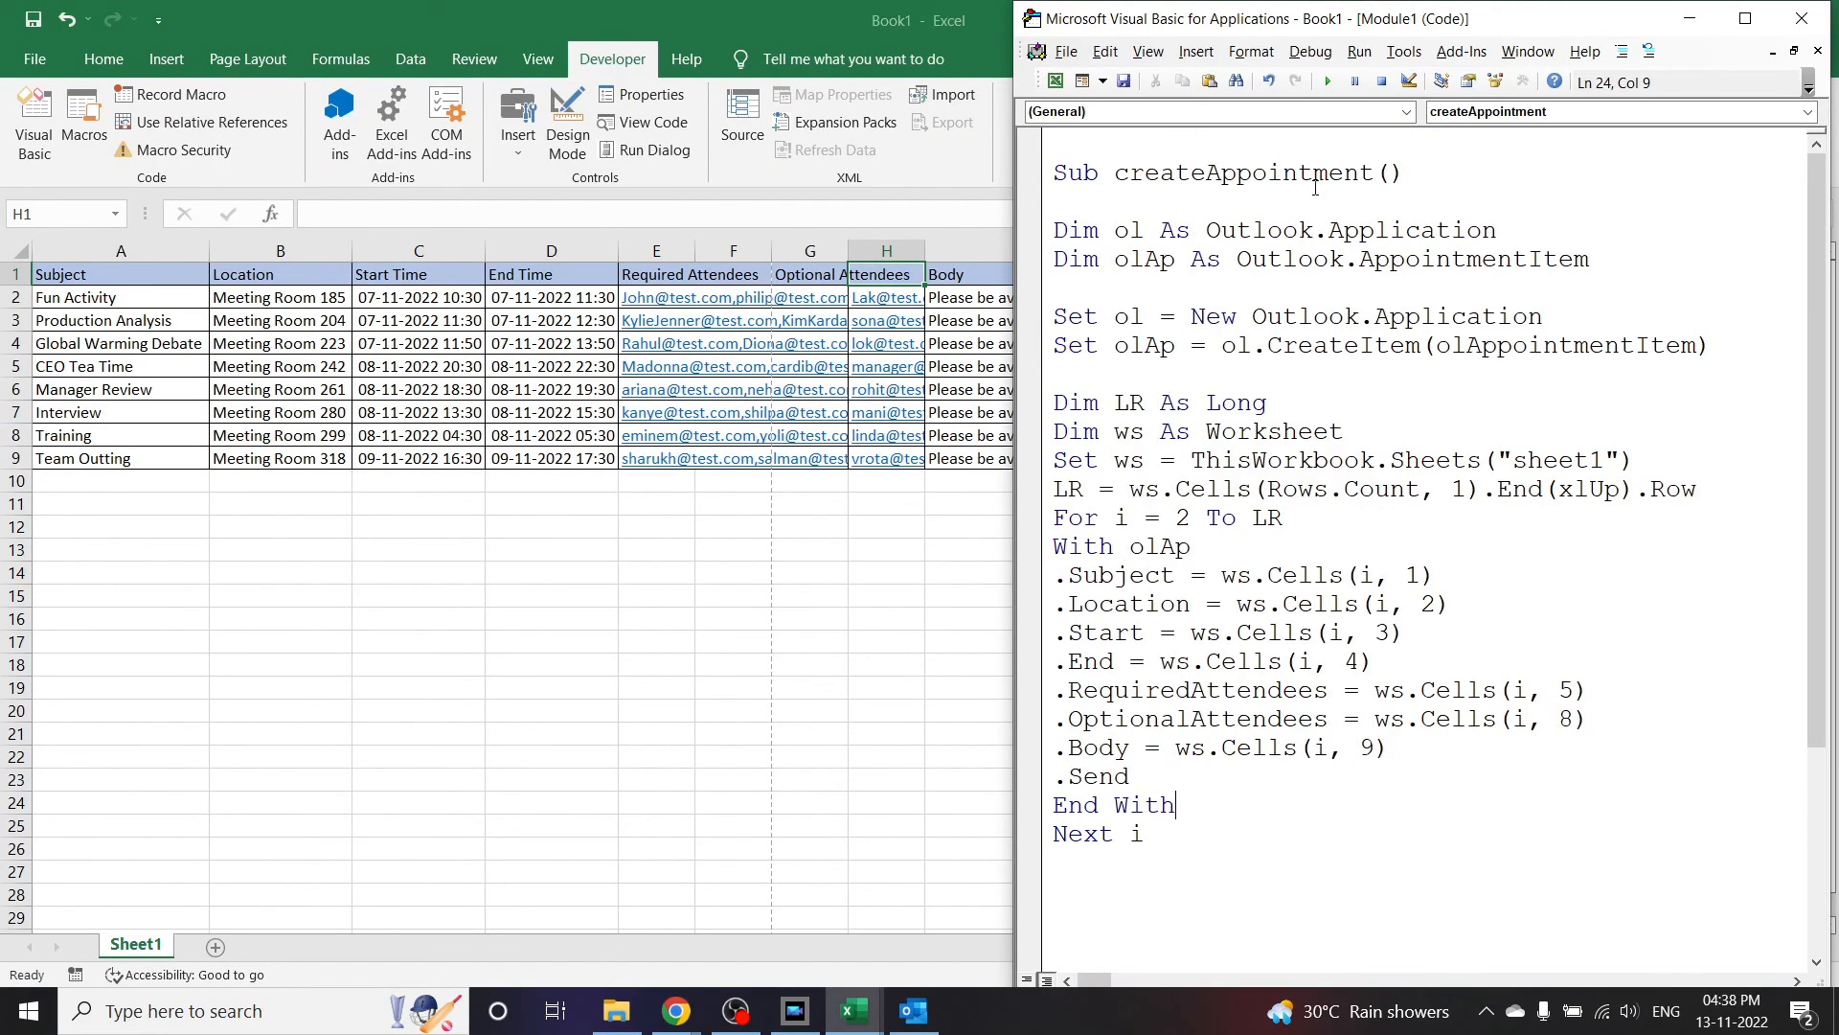
pyautogui.moveTo(1330, 81)
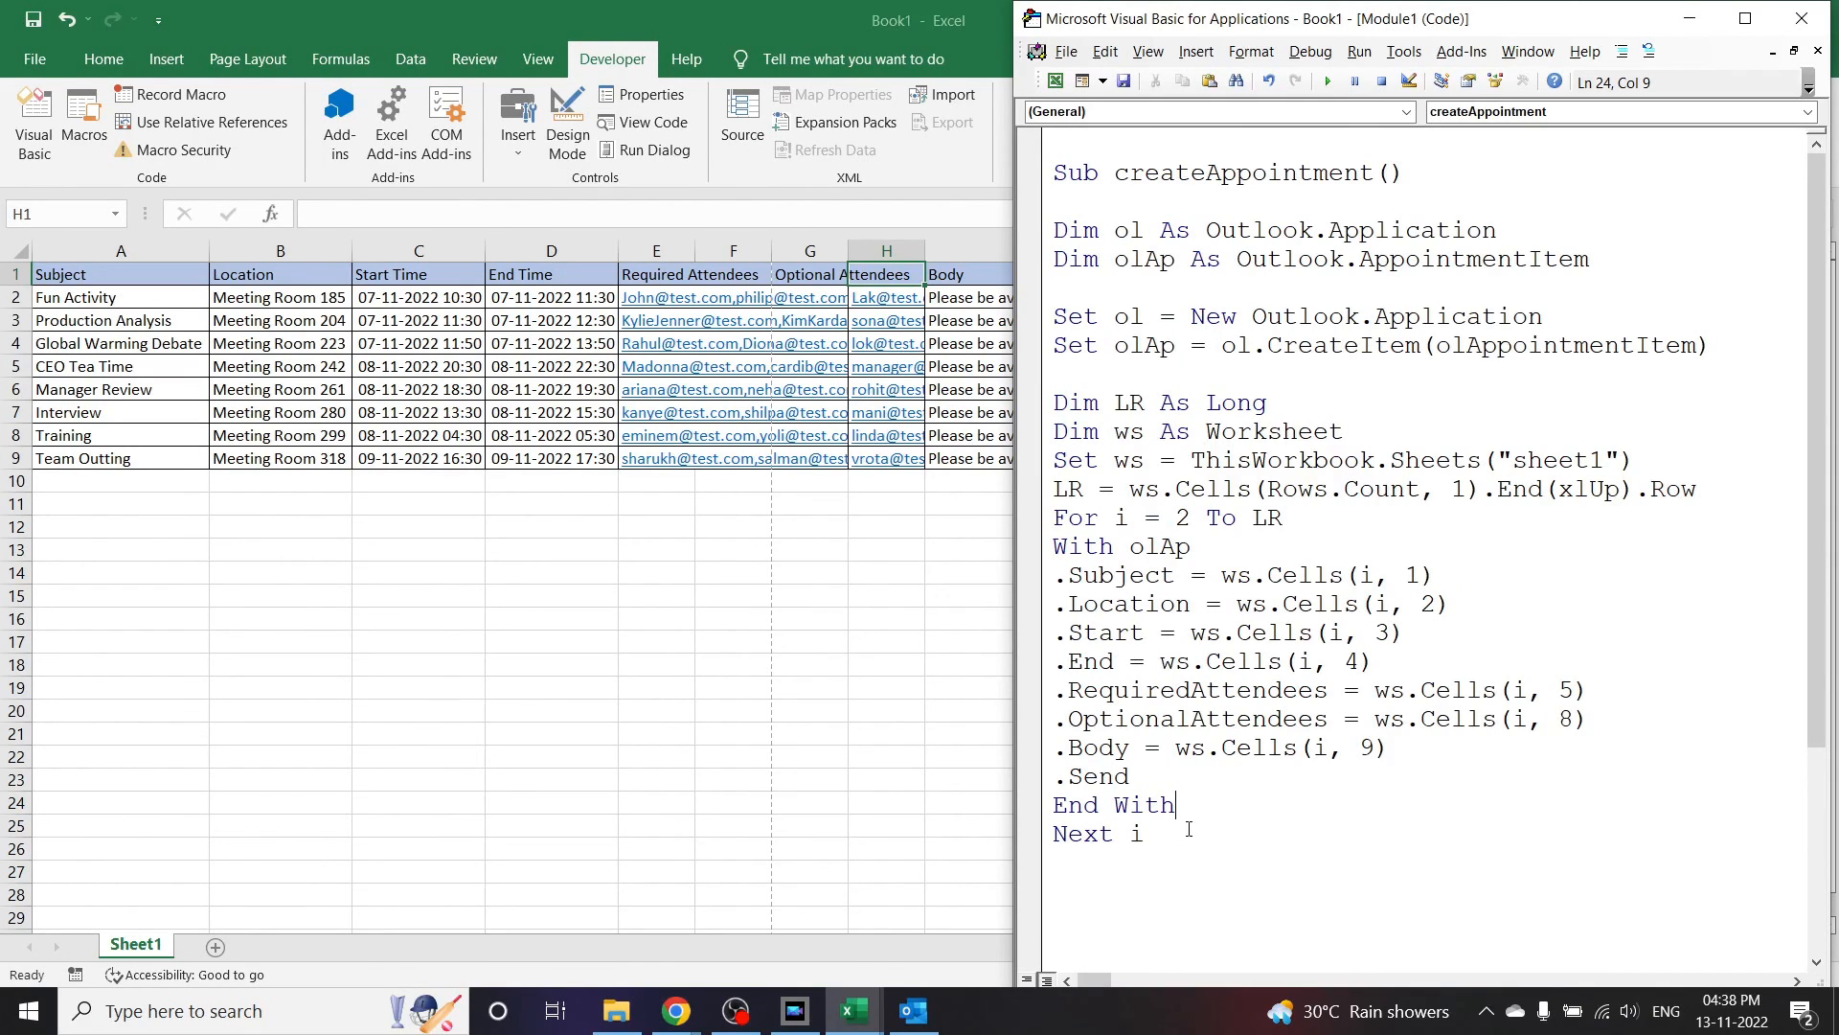
# Step: Add MsgBox "Appointments have been created" below Next i
pyautogui.click(1060, 892)
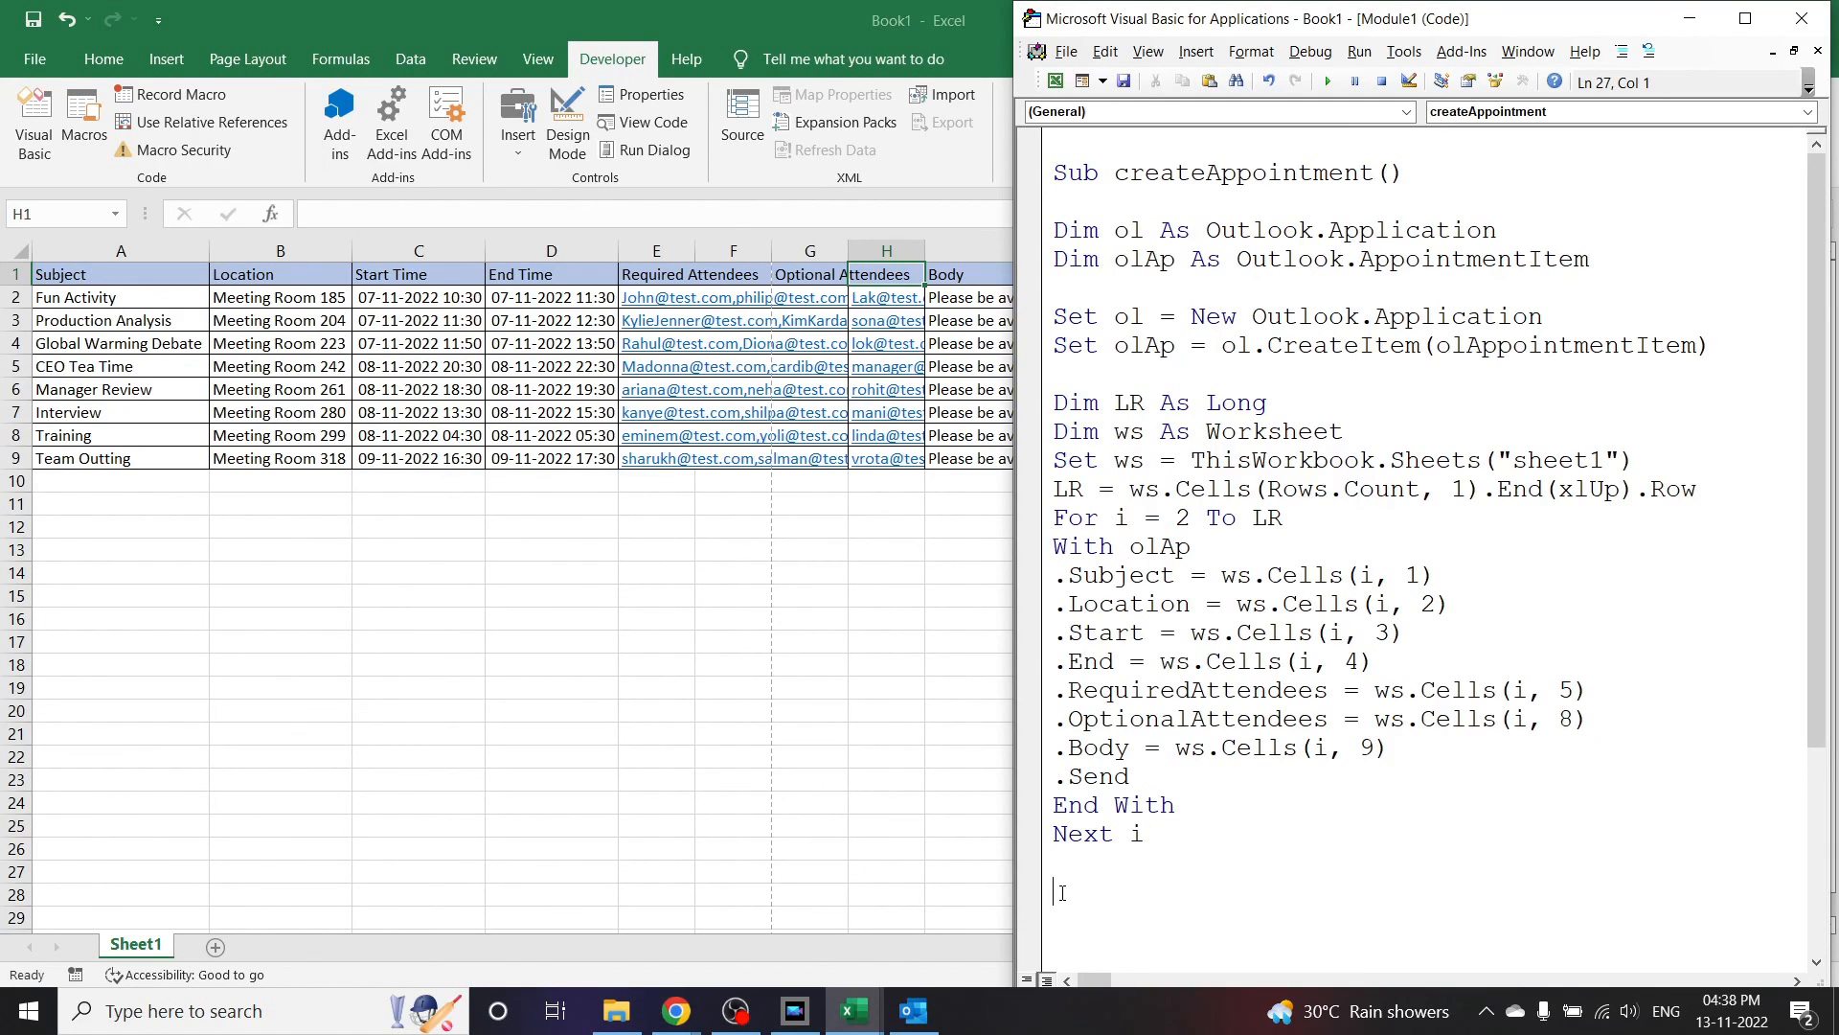
pyautogui.write('msgbo')
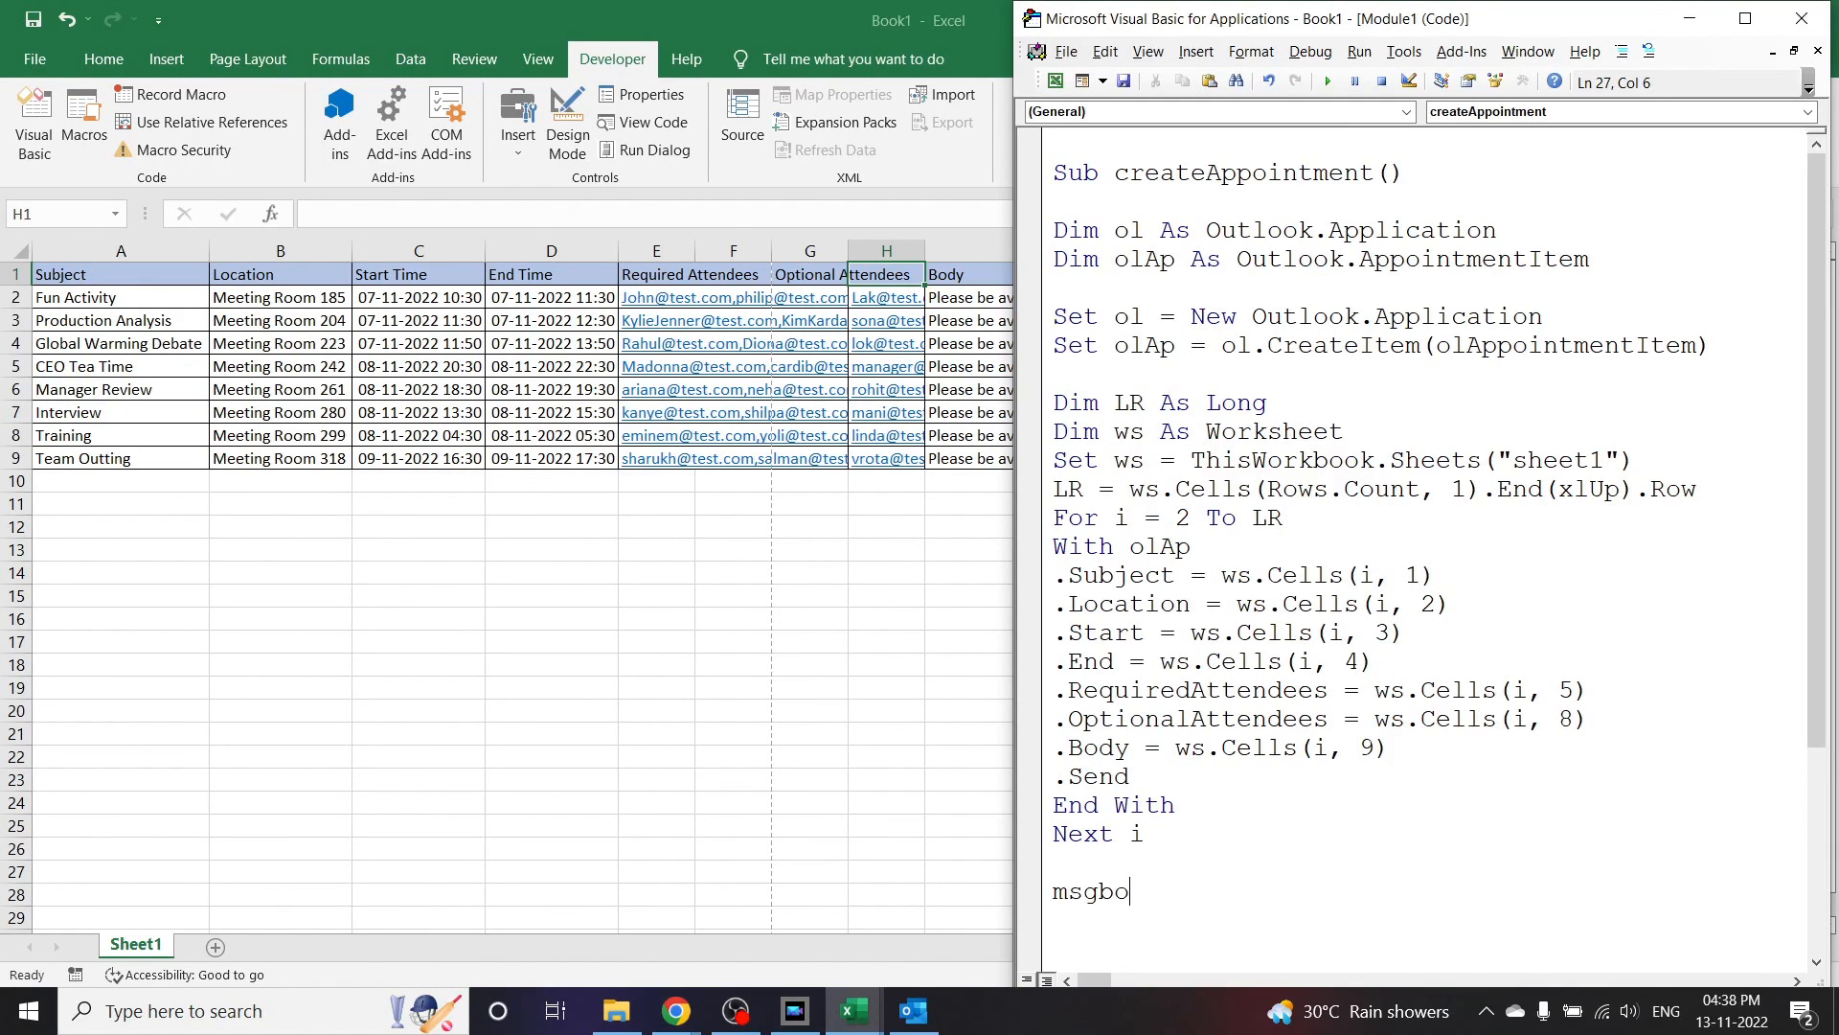
pyautogui.write('x')
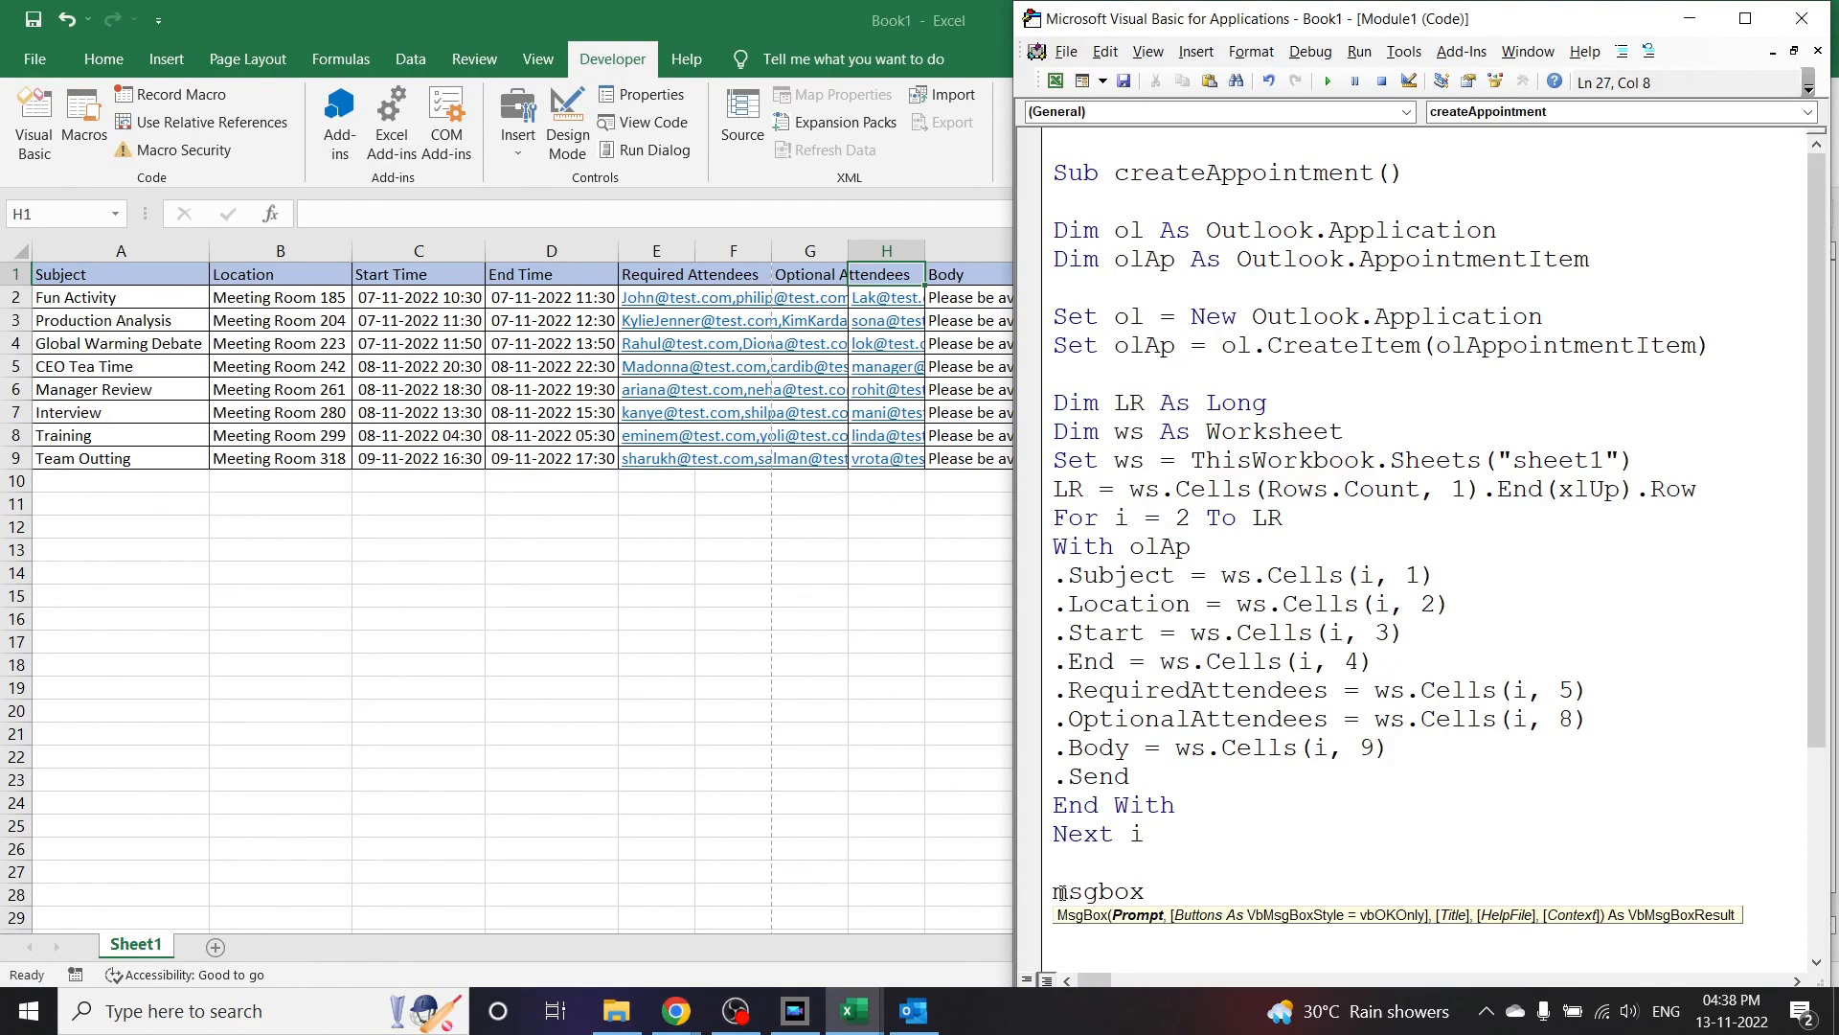
pyautogui.write('"A')
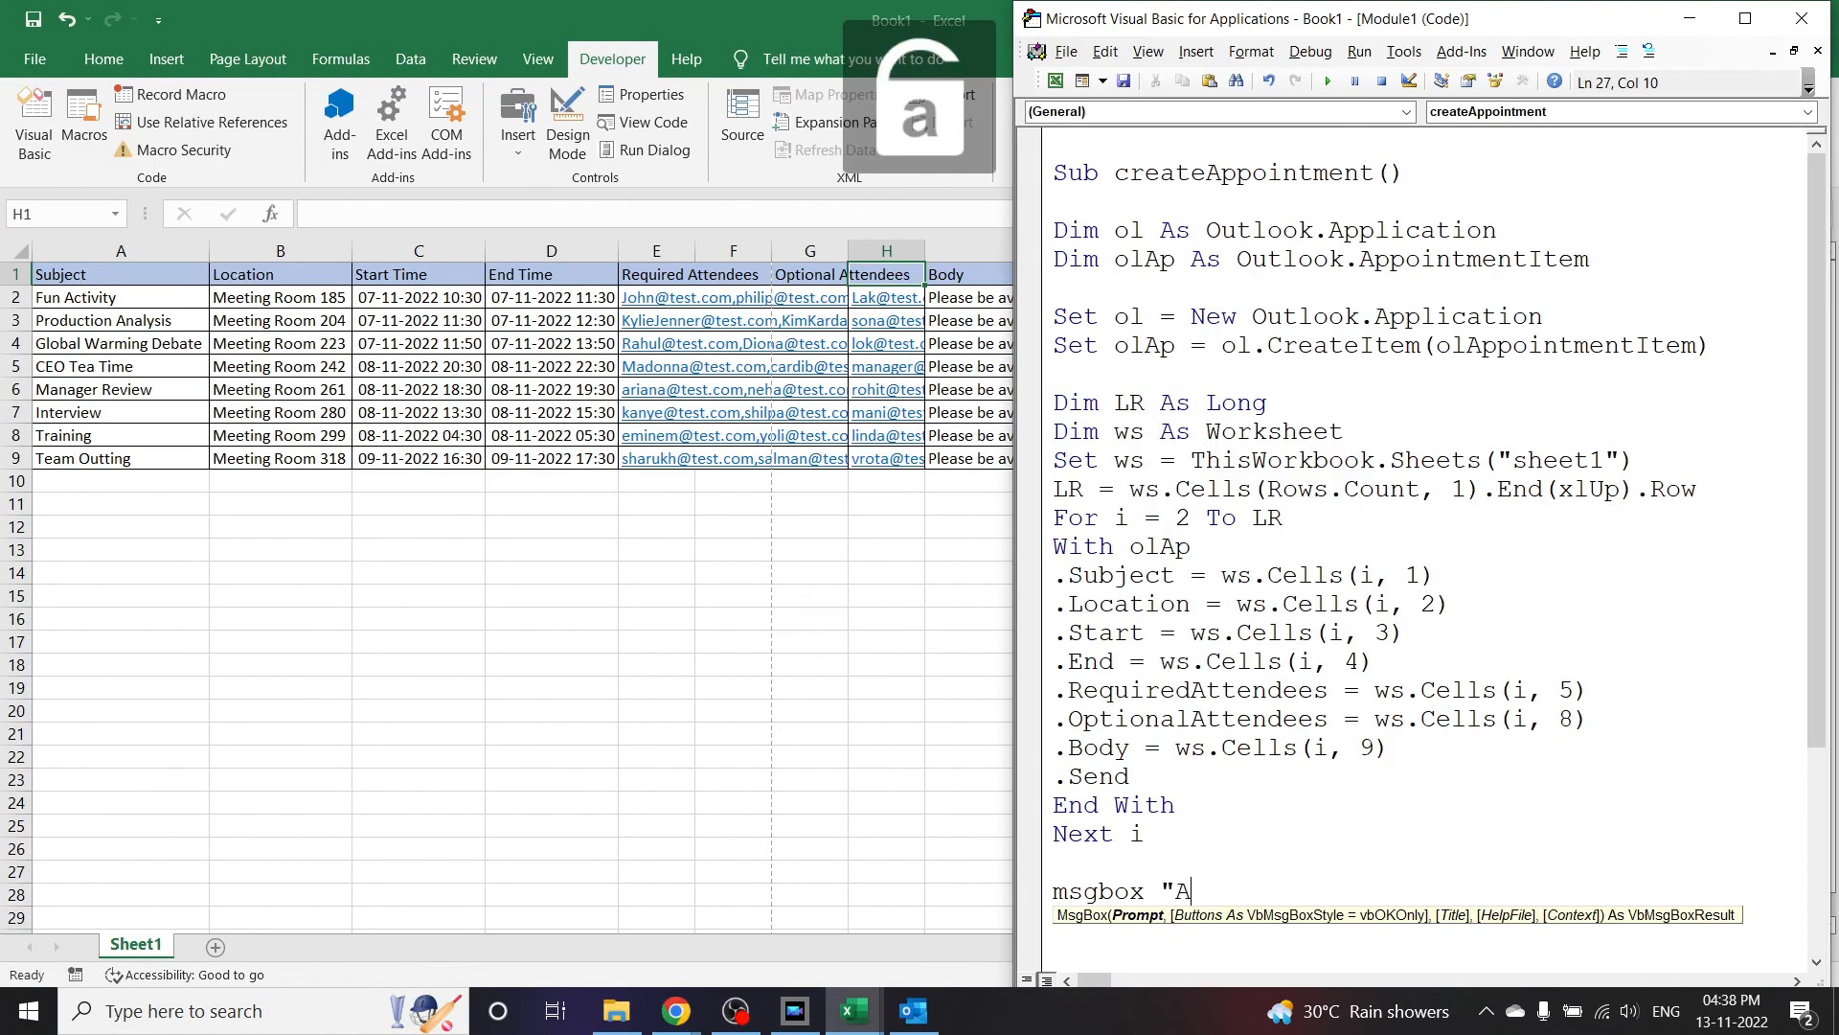
pyautogui.write('ppointmen')
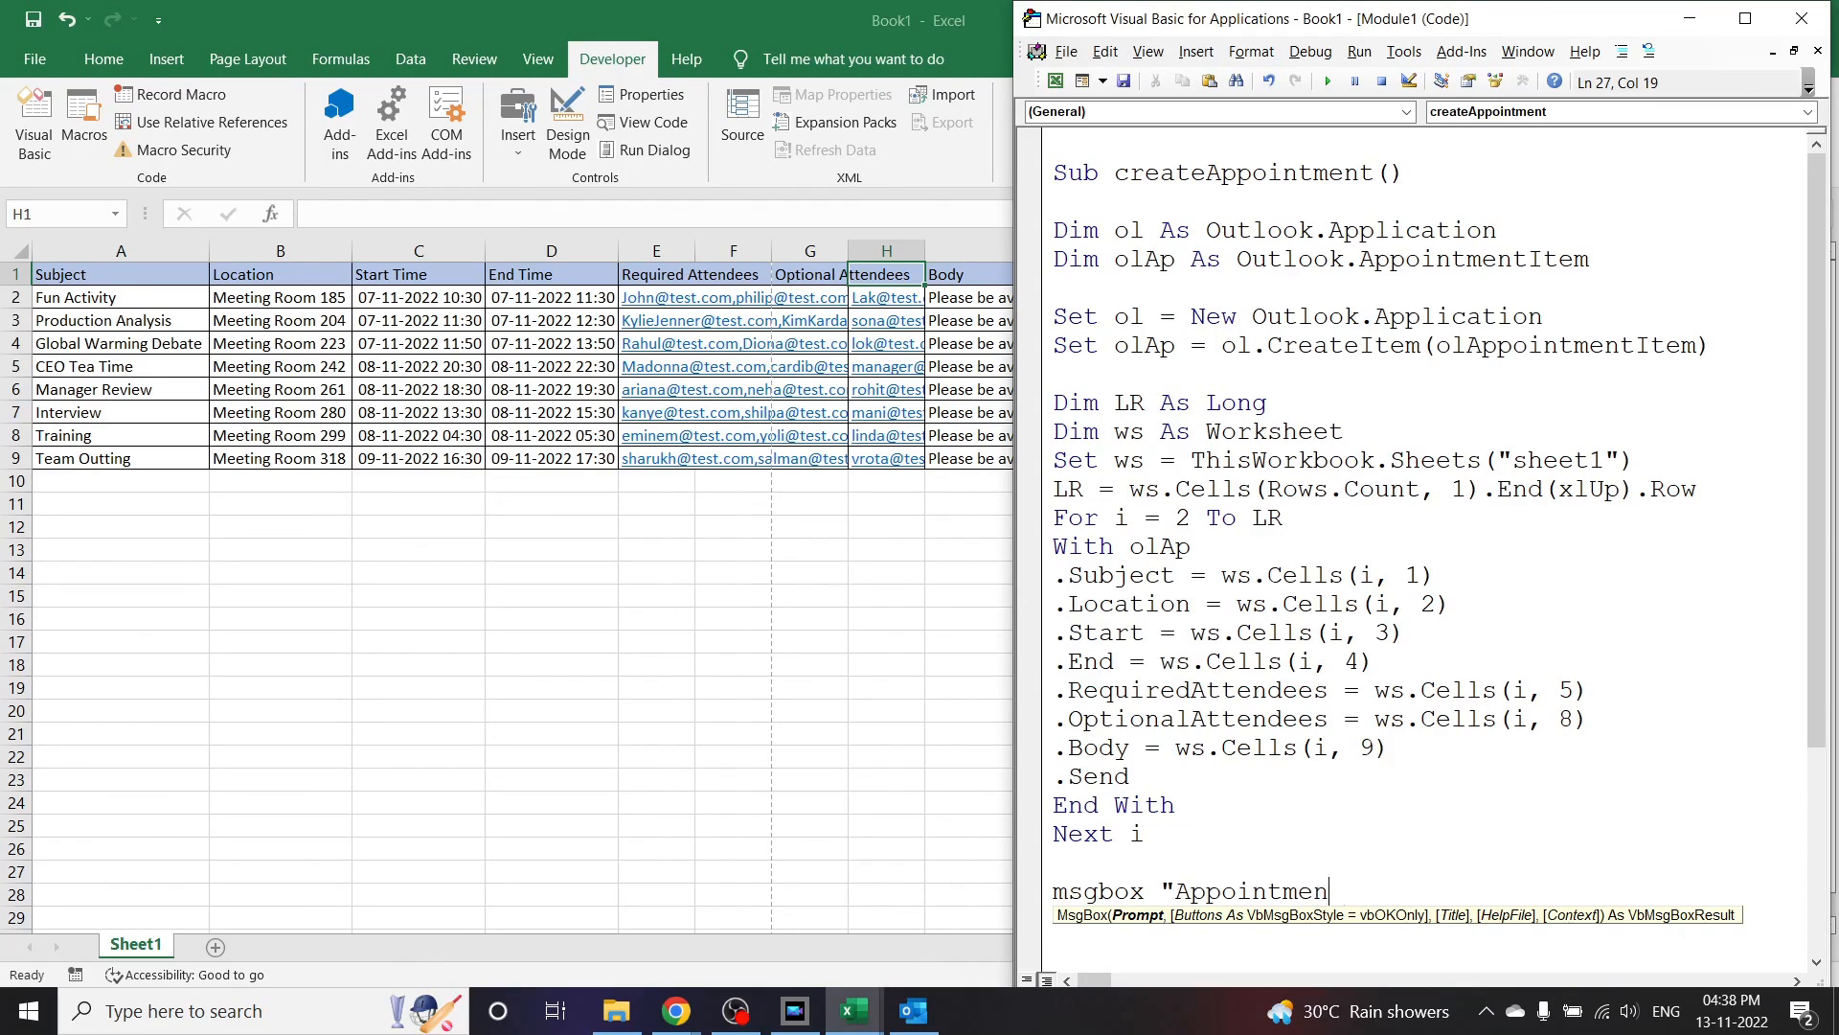
pyautogui.write('ts have been created')
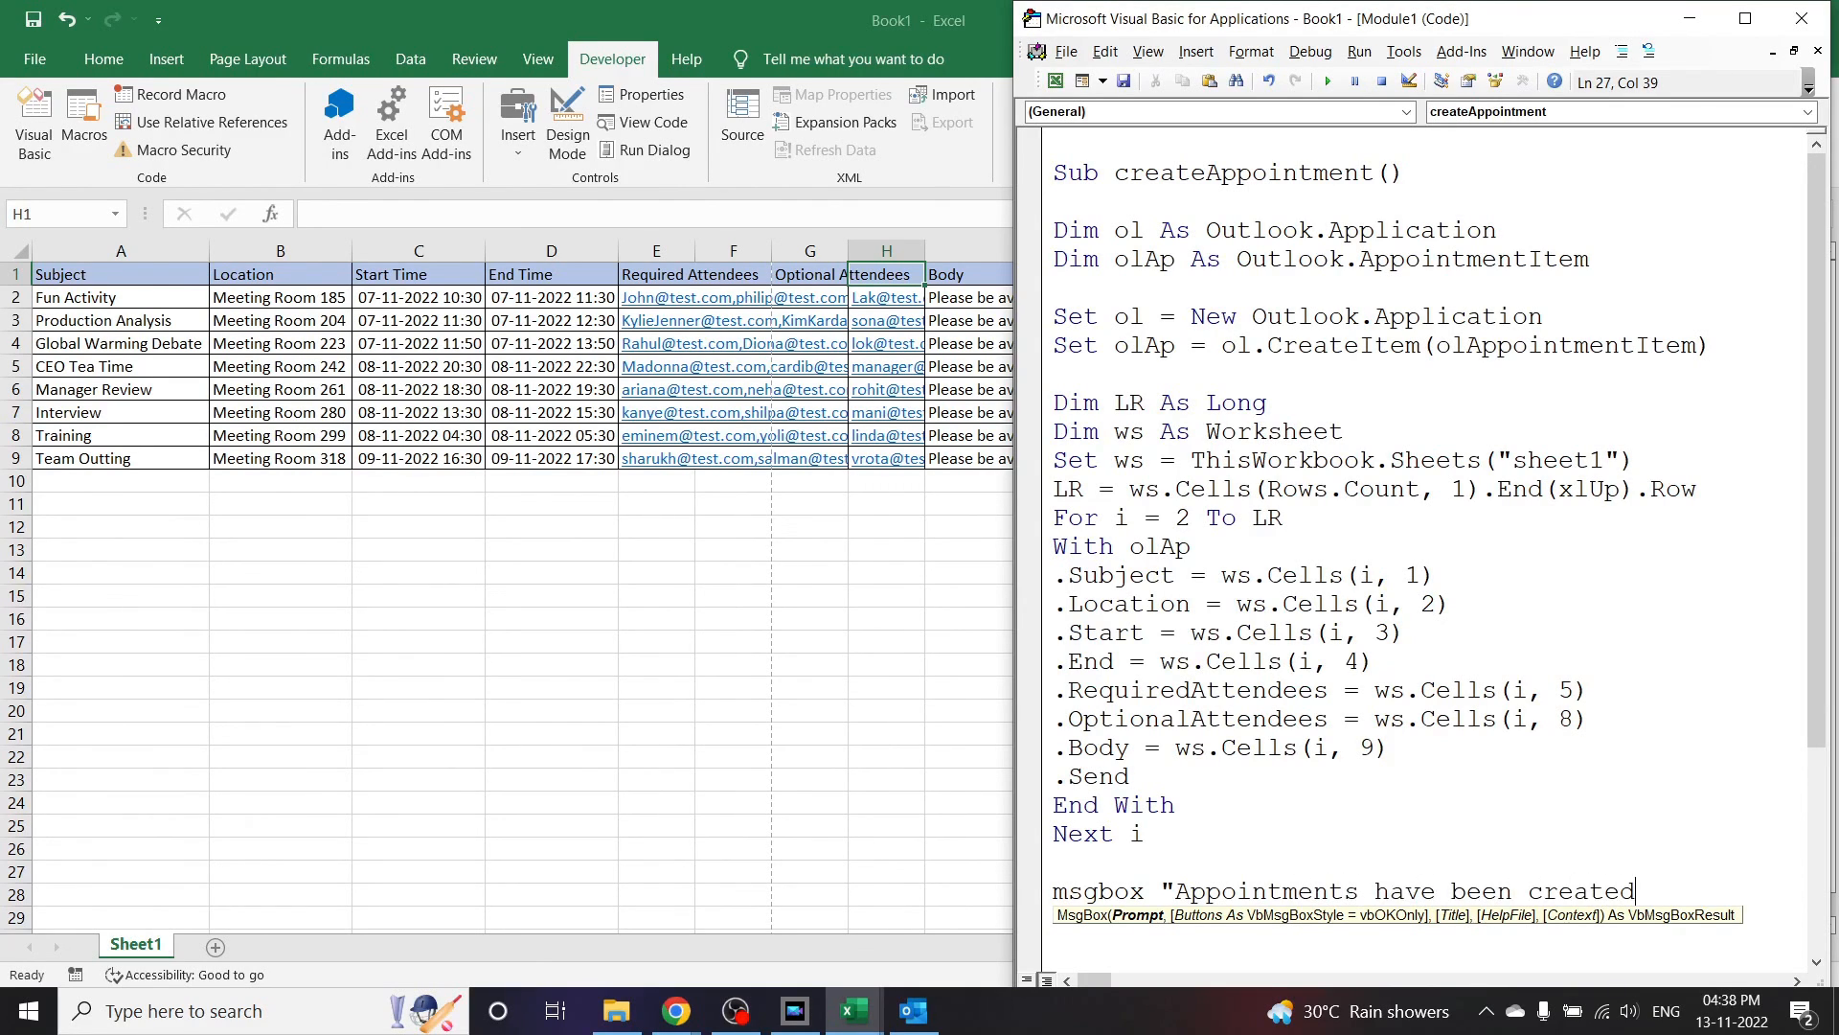
pyautogui.write('"')
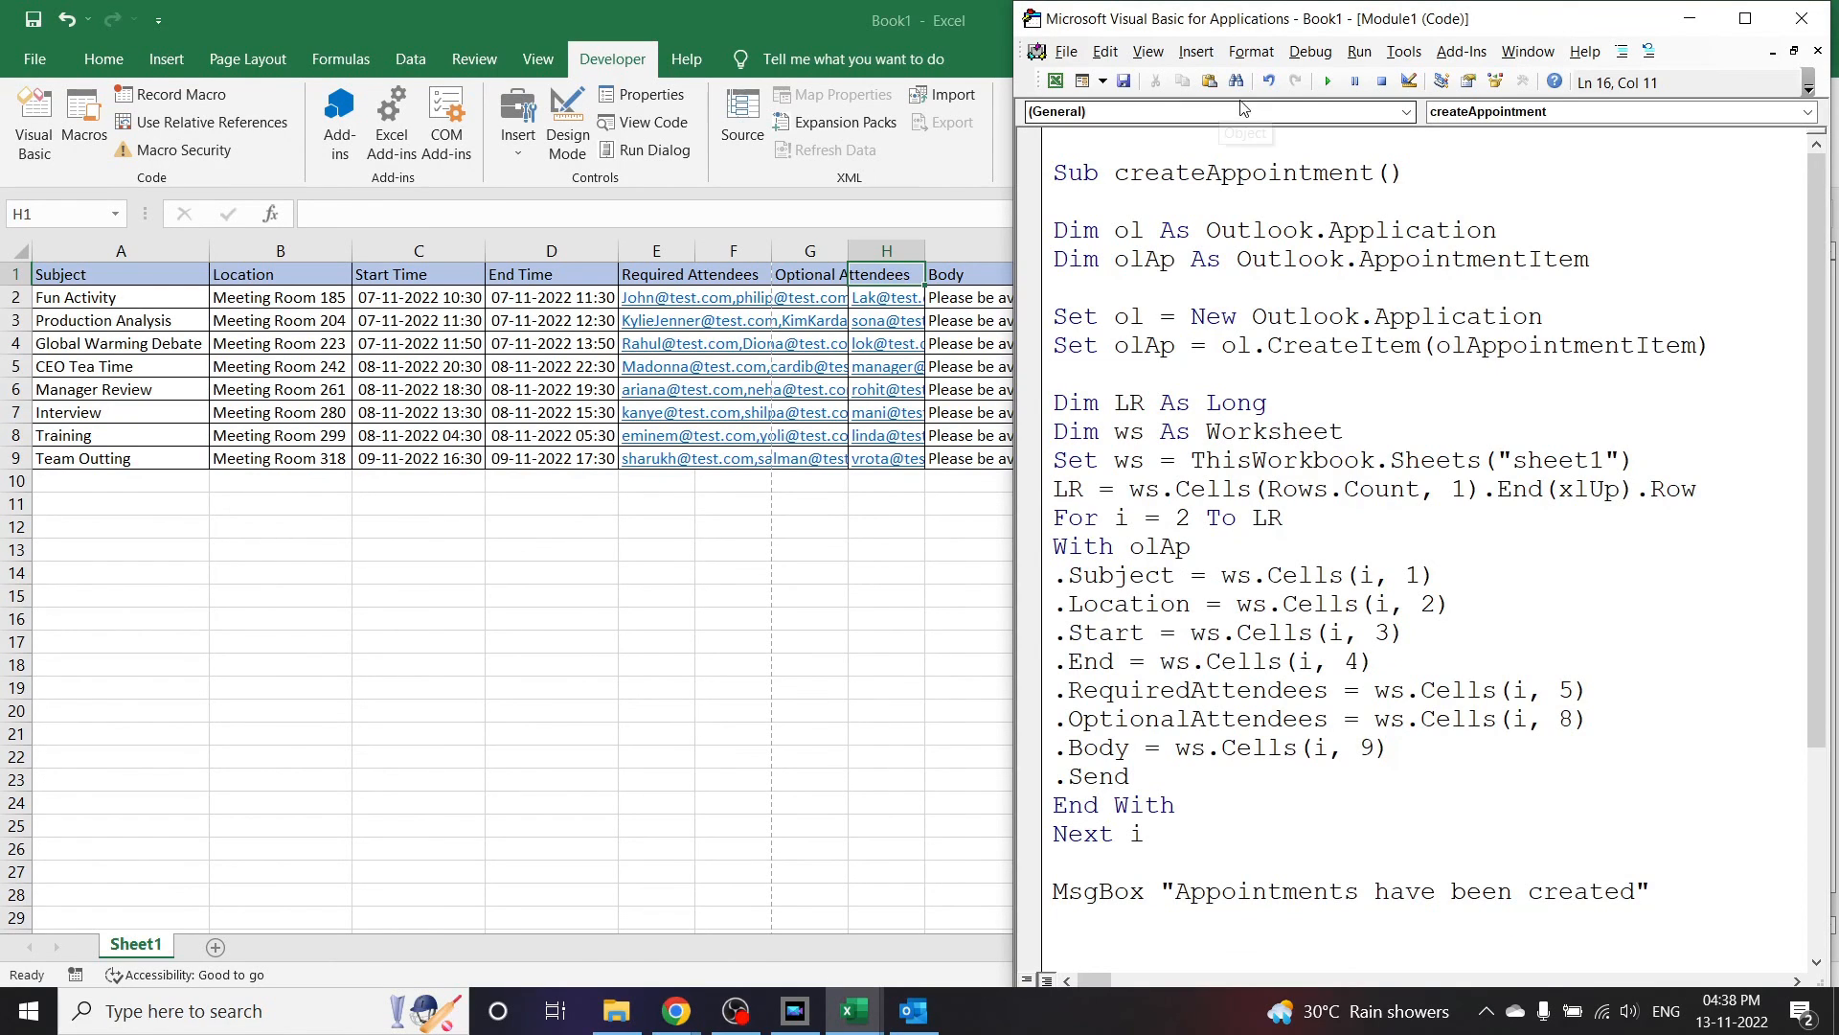
# Step: Run the finished macro and acknowledge the "Appointments have been created" message
pyautogui.click(1324, 81)
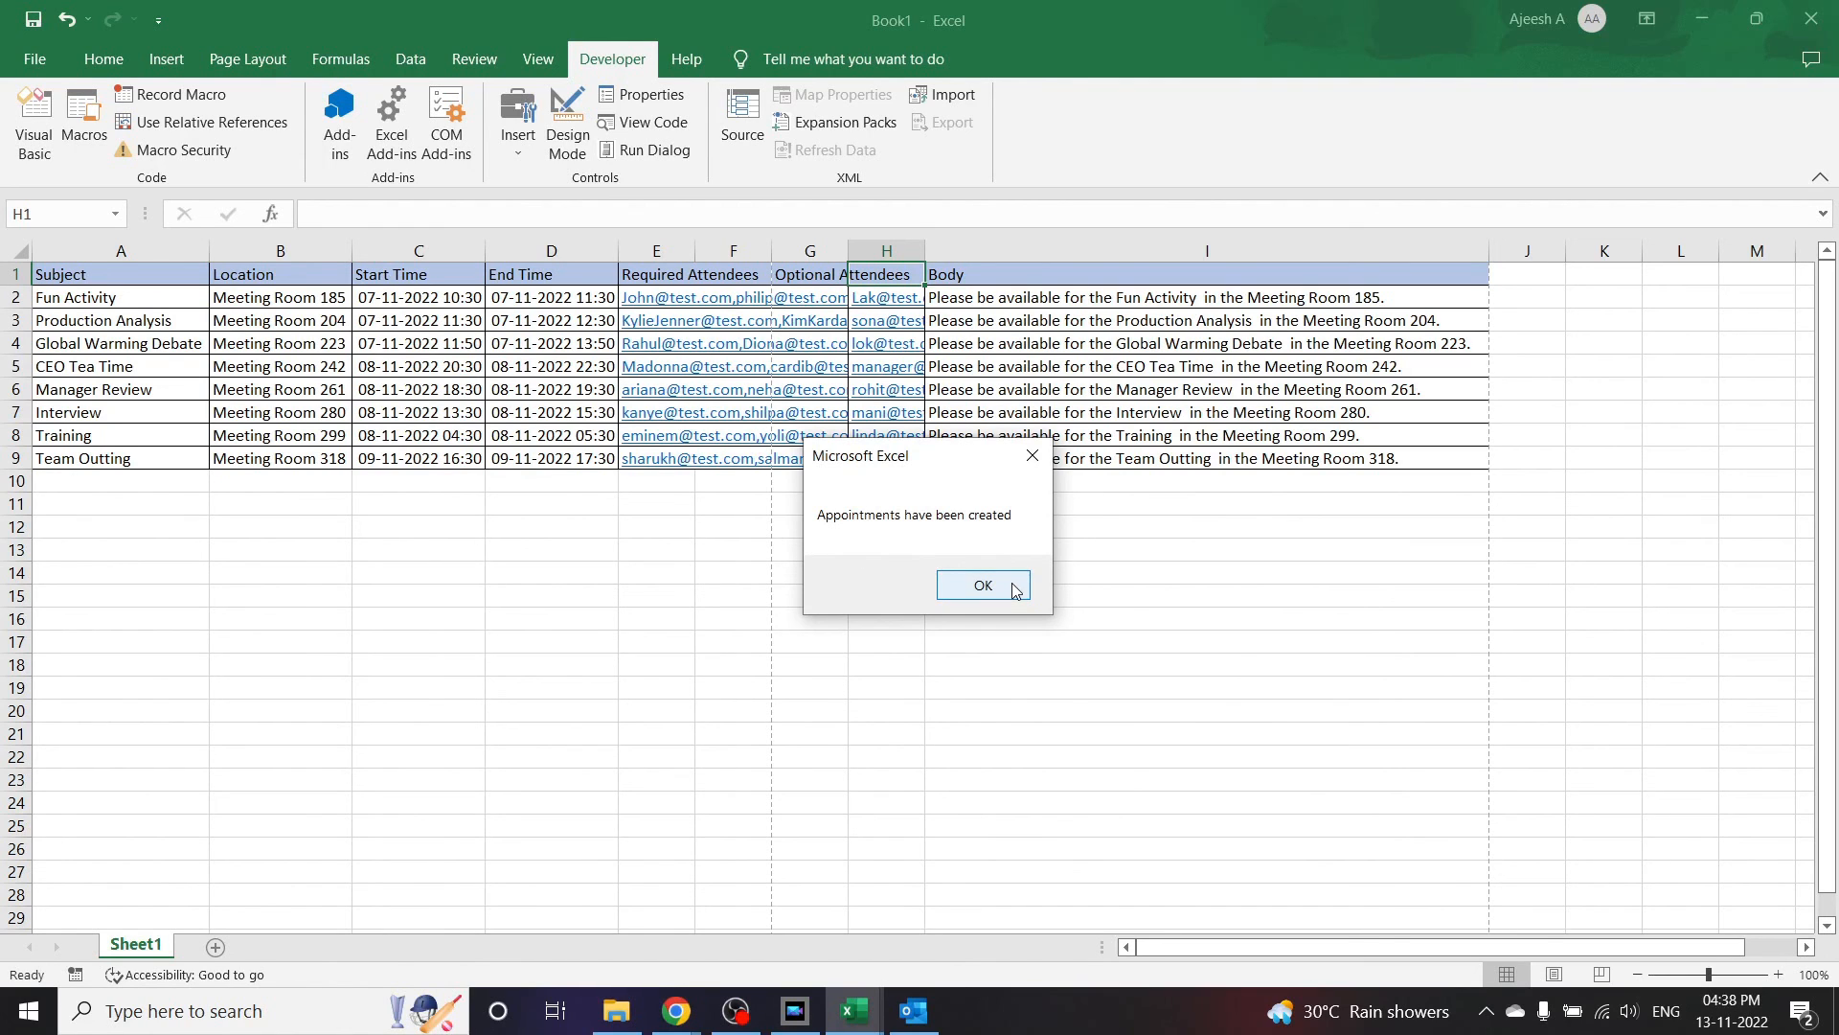
pyautogui.click(981, 584)
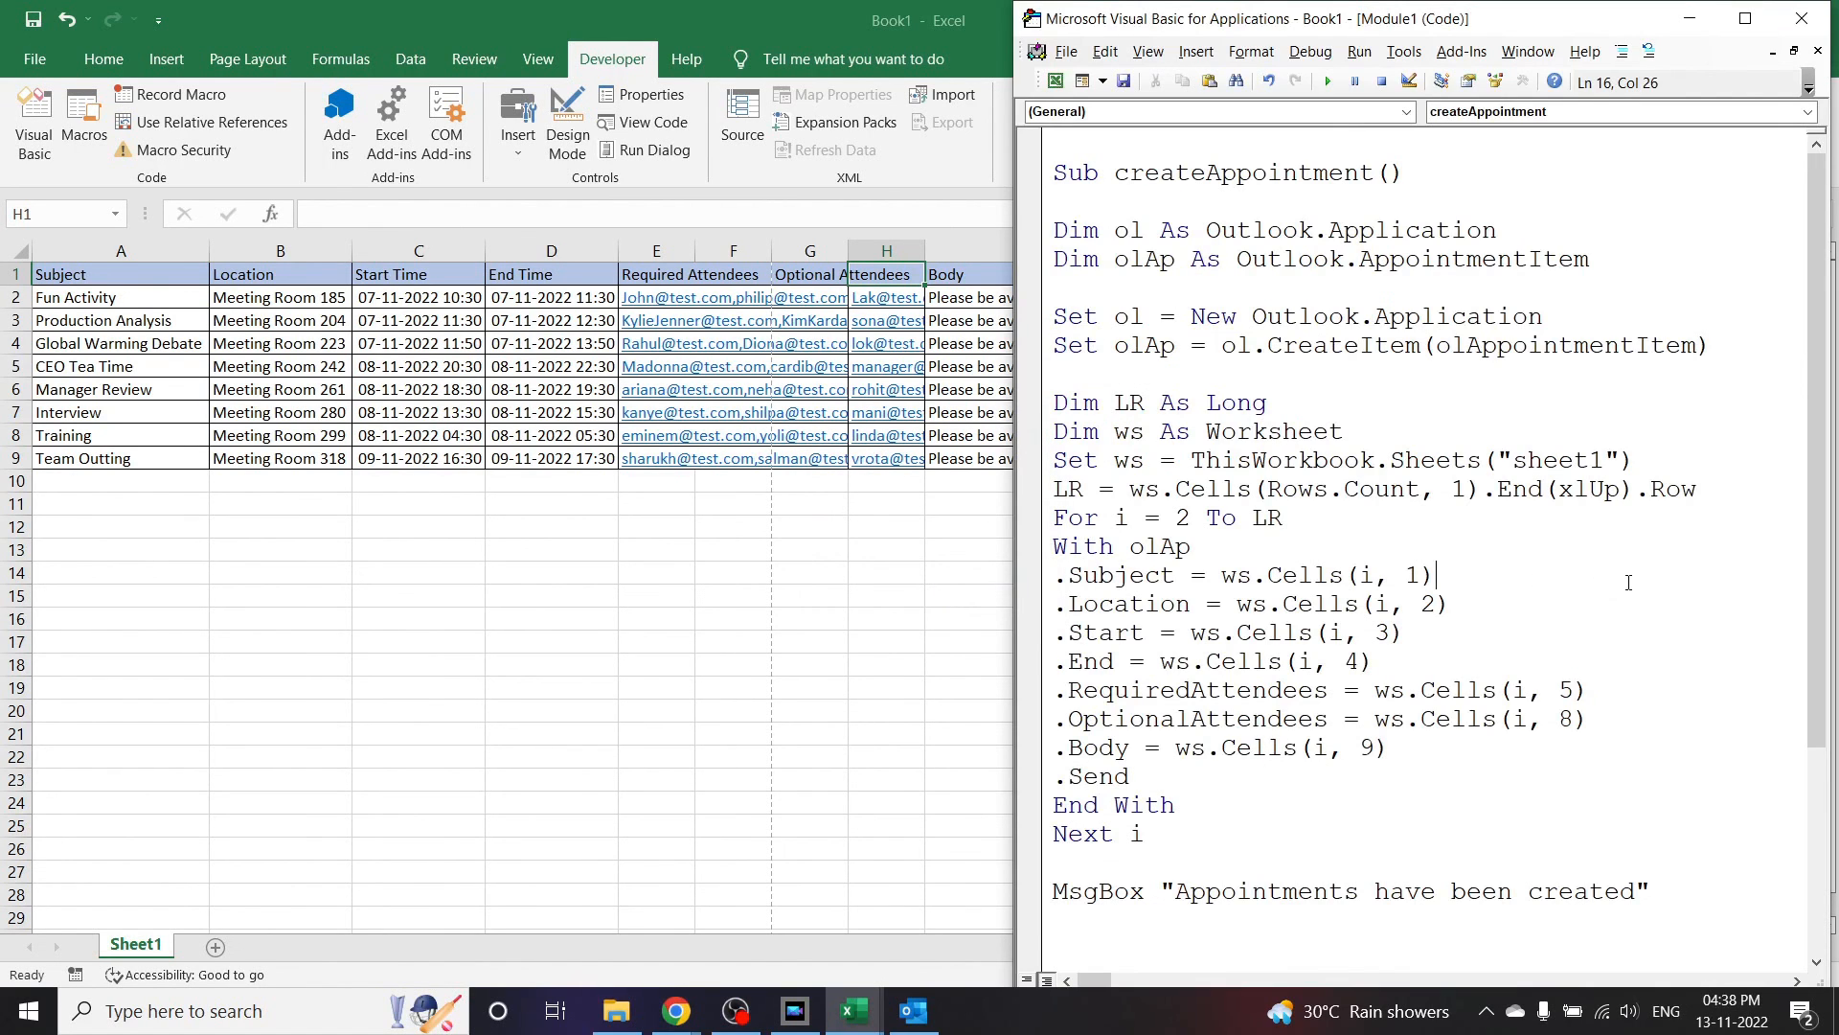